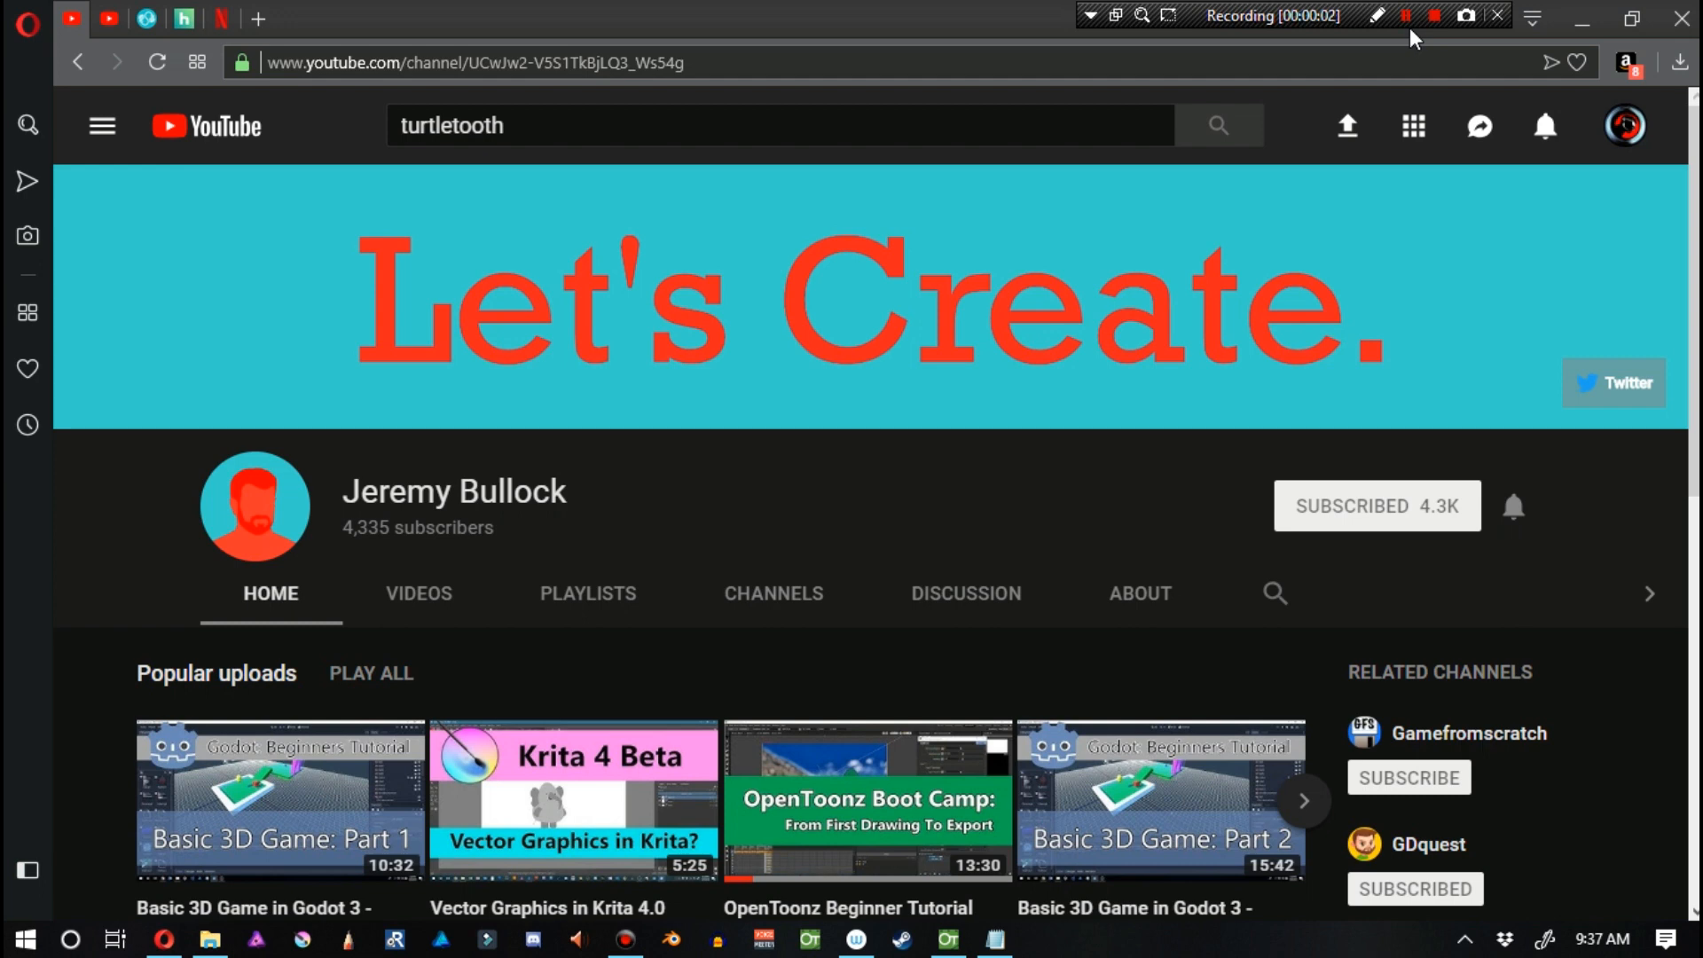
pyautogui.moveTo(1279, 106)
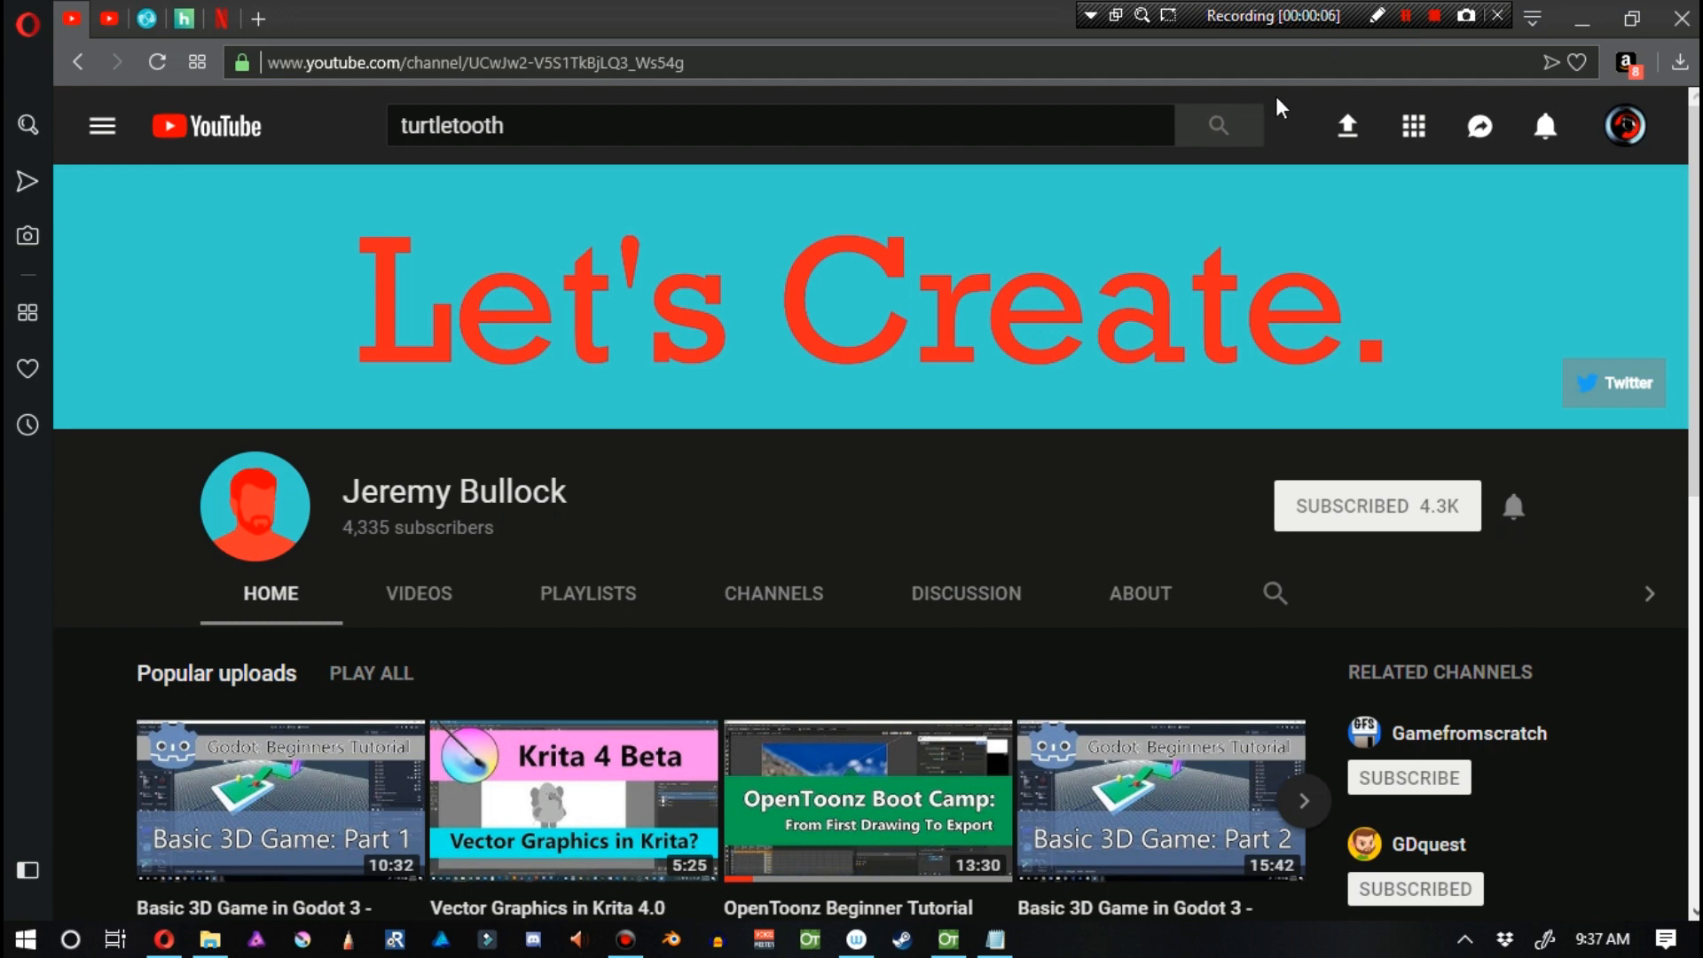
pyautogui.moveTo(1172, 165)
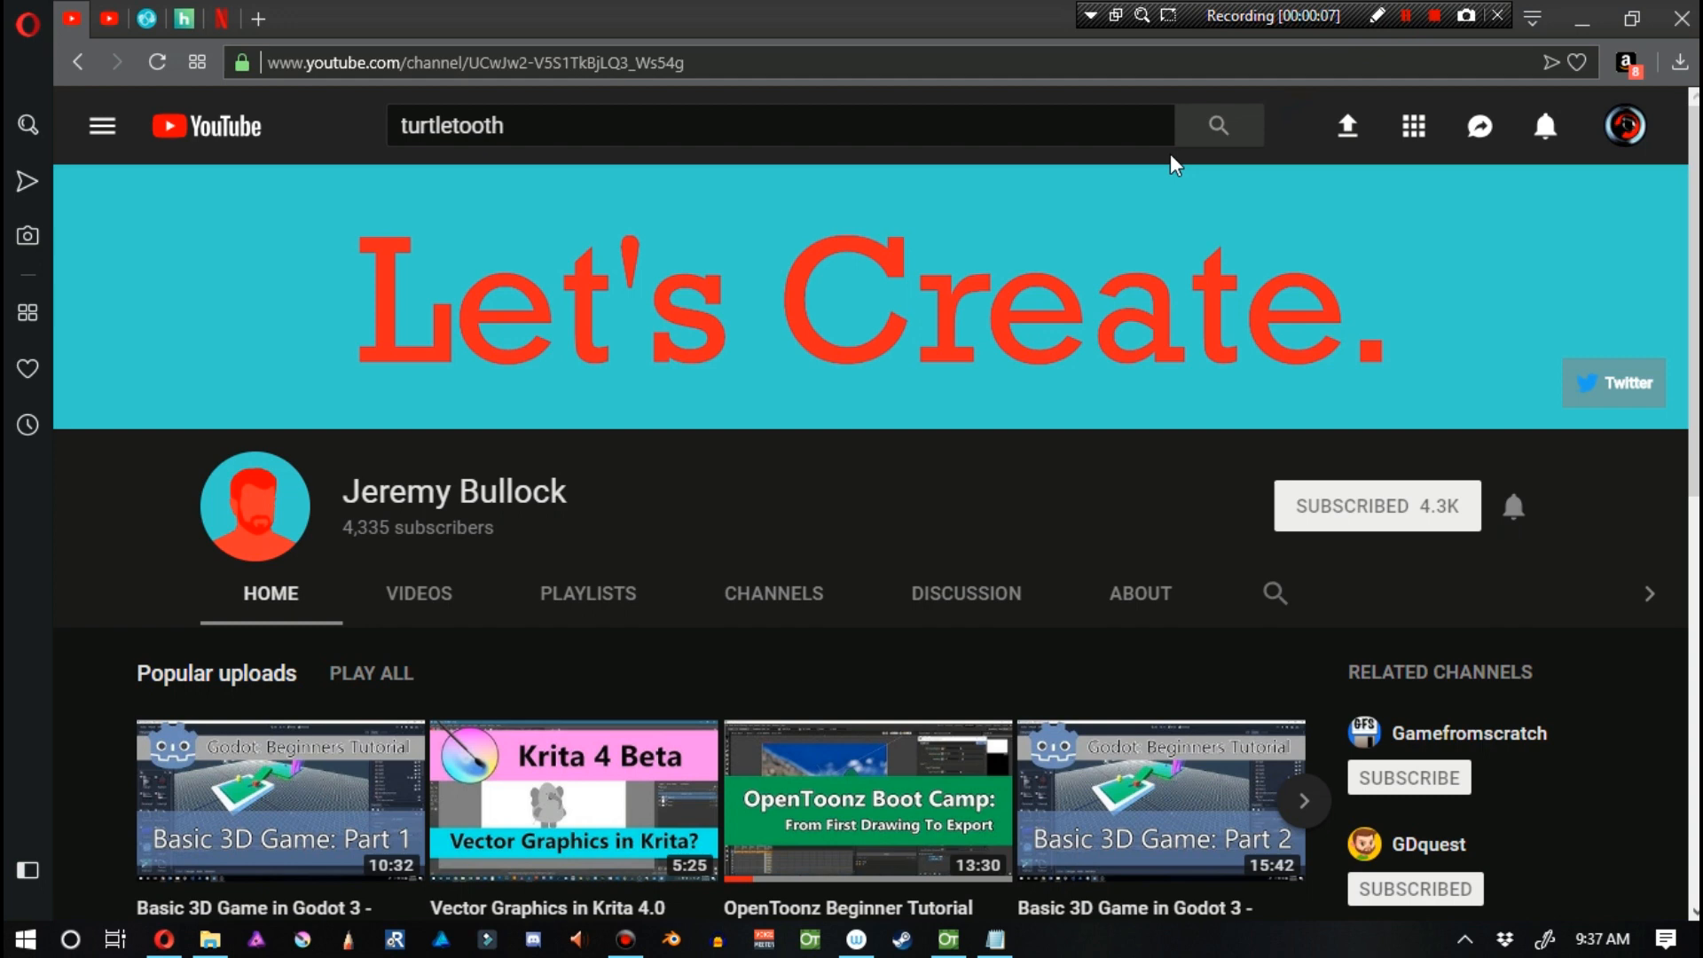
pyautogui.moveTo(339, 547)
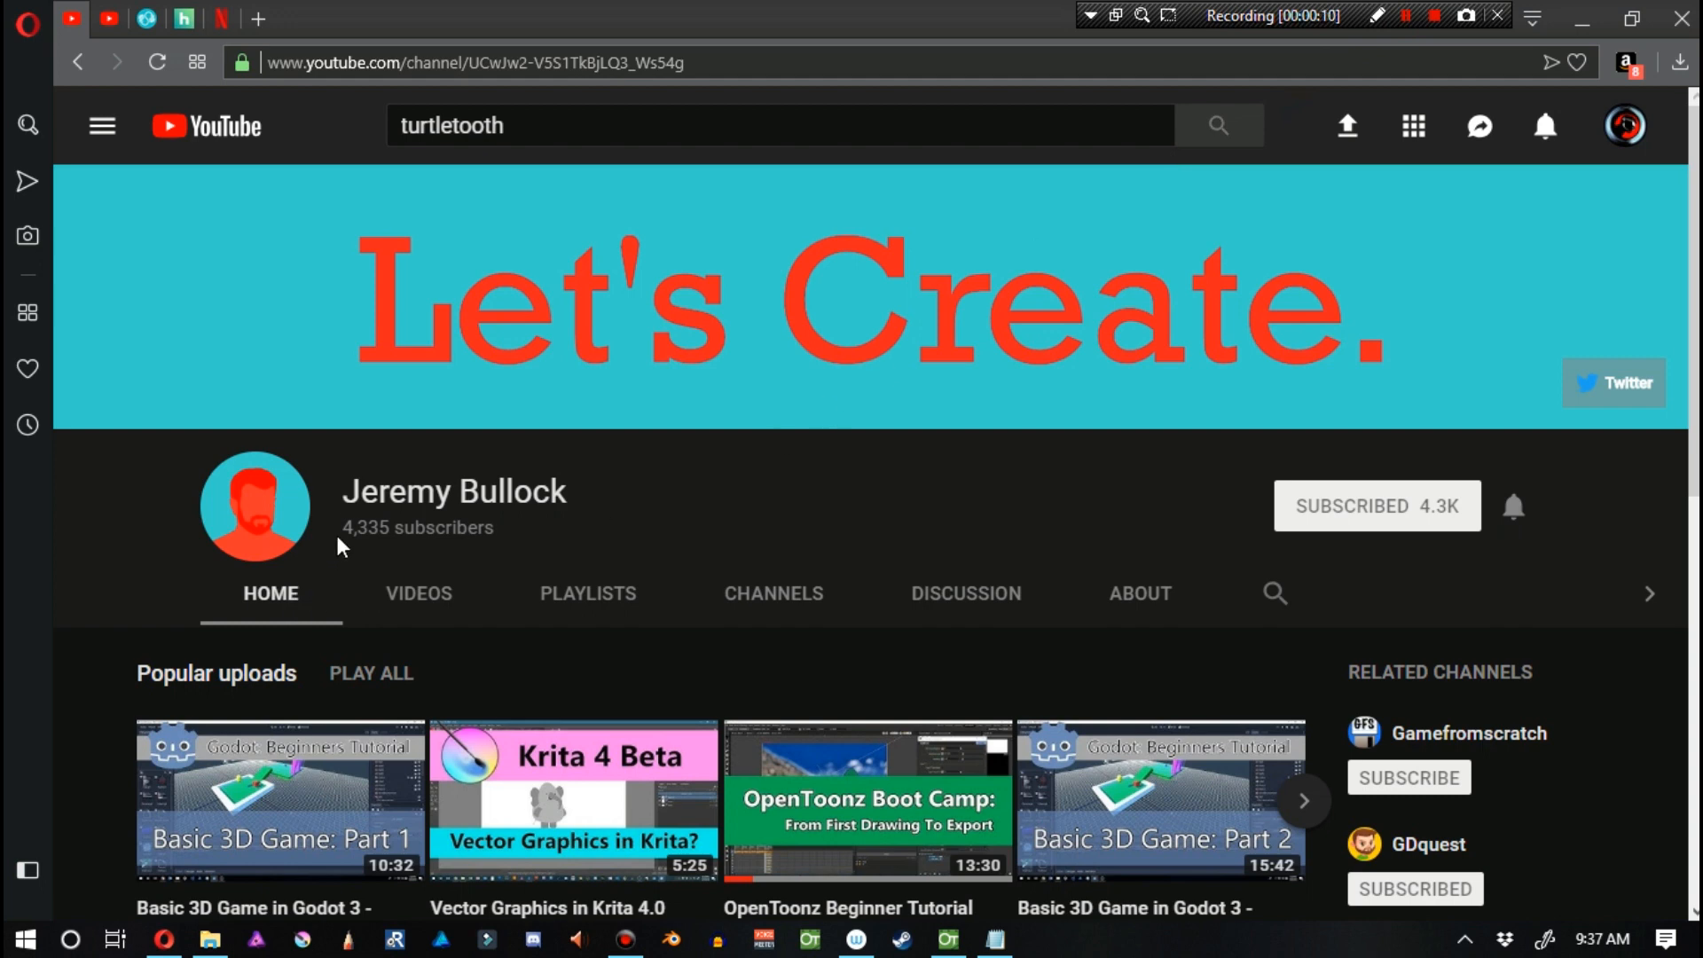
pyautogui.moveTo(418, 593)
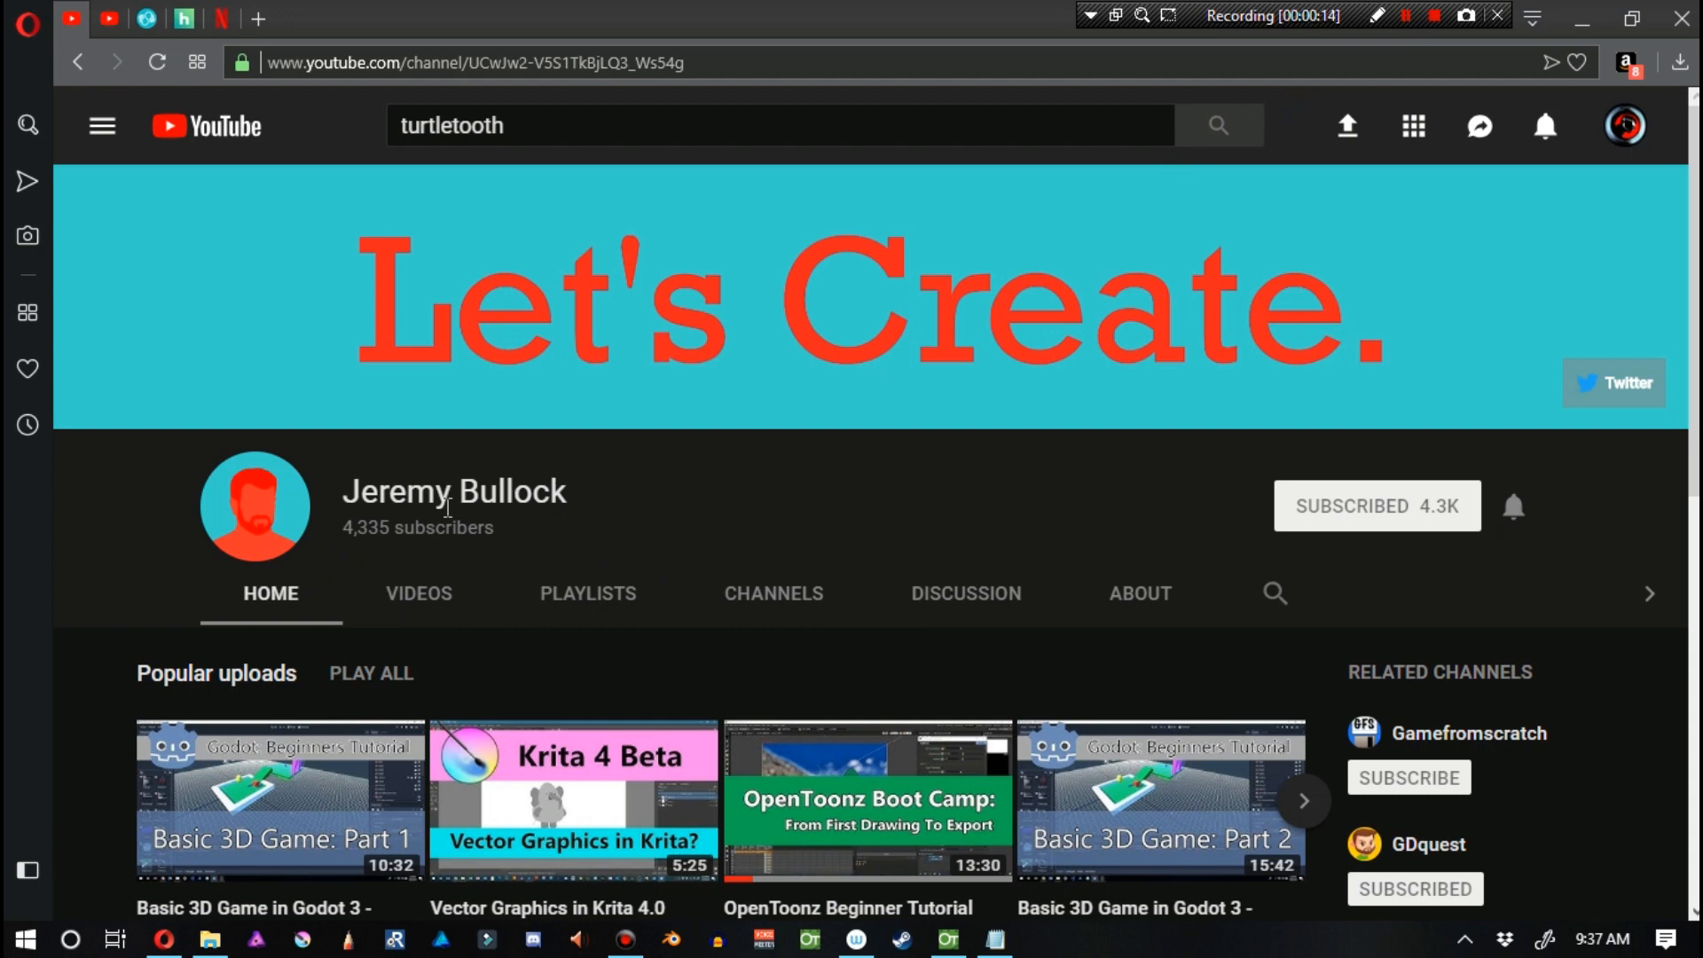
pyautogui.moveTo(418, 604)
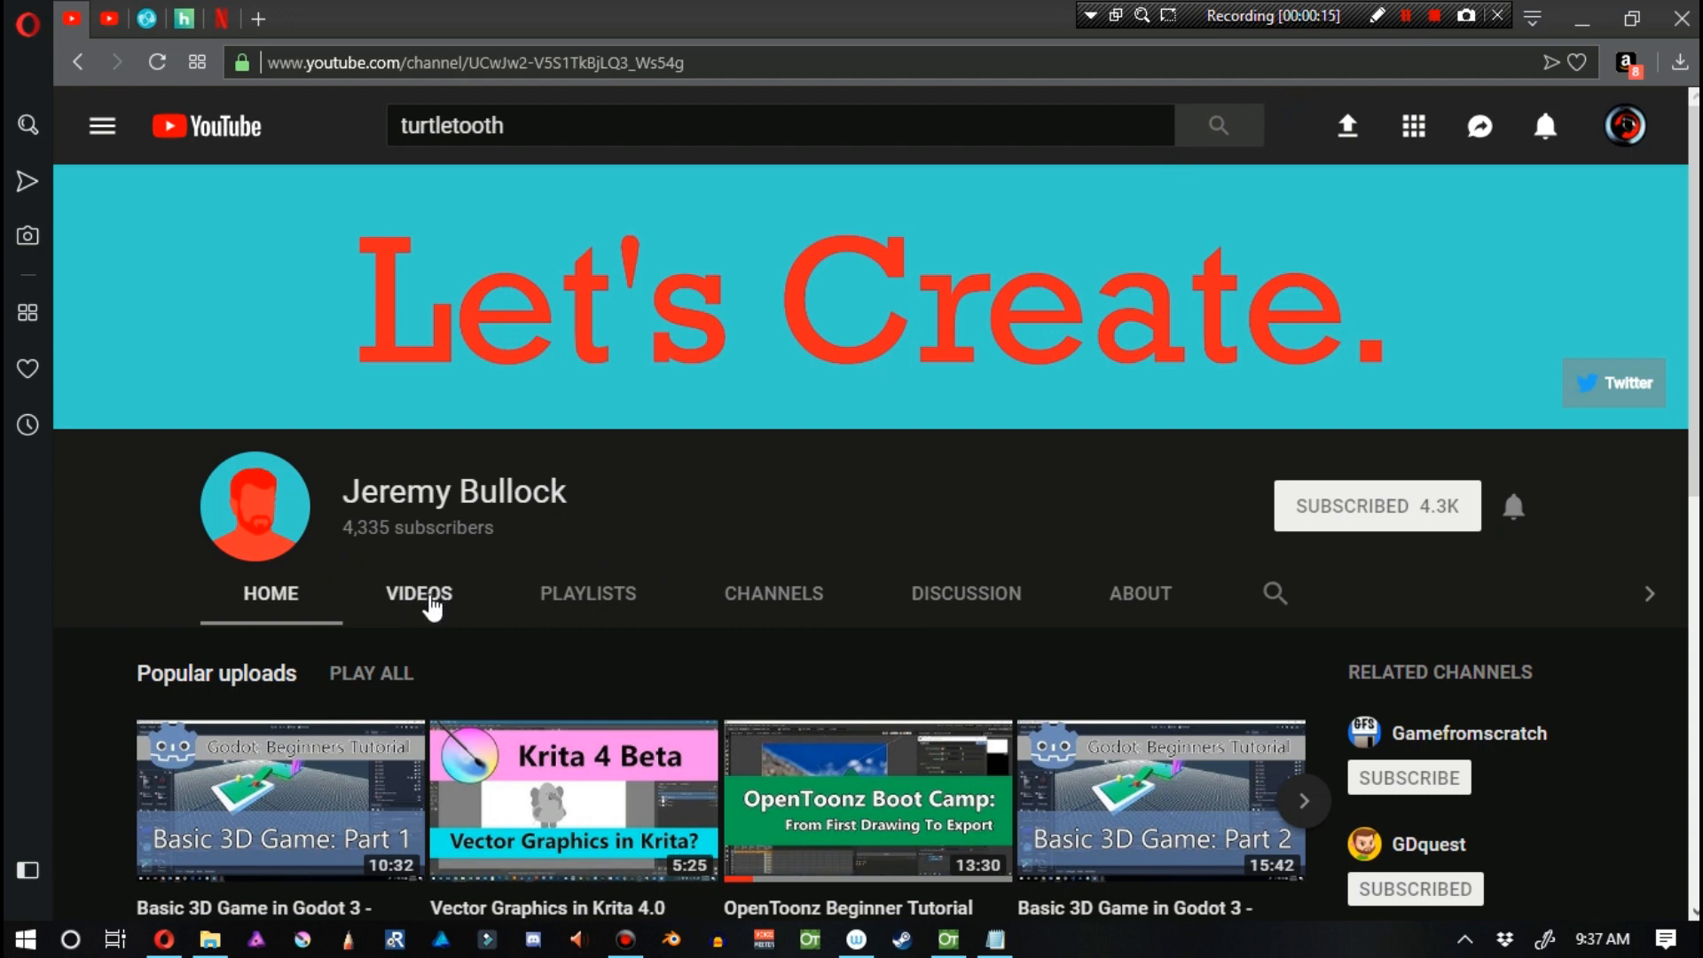
pyautogui.moveTo(427, 605)
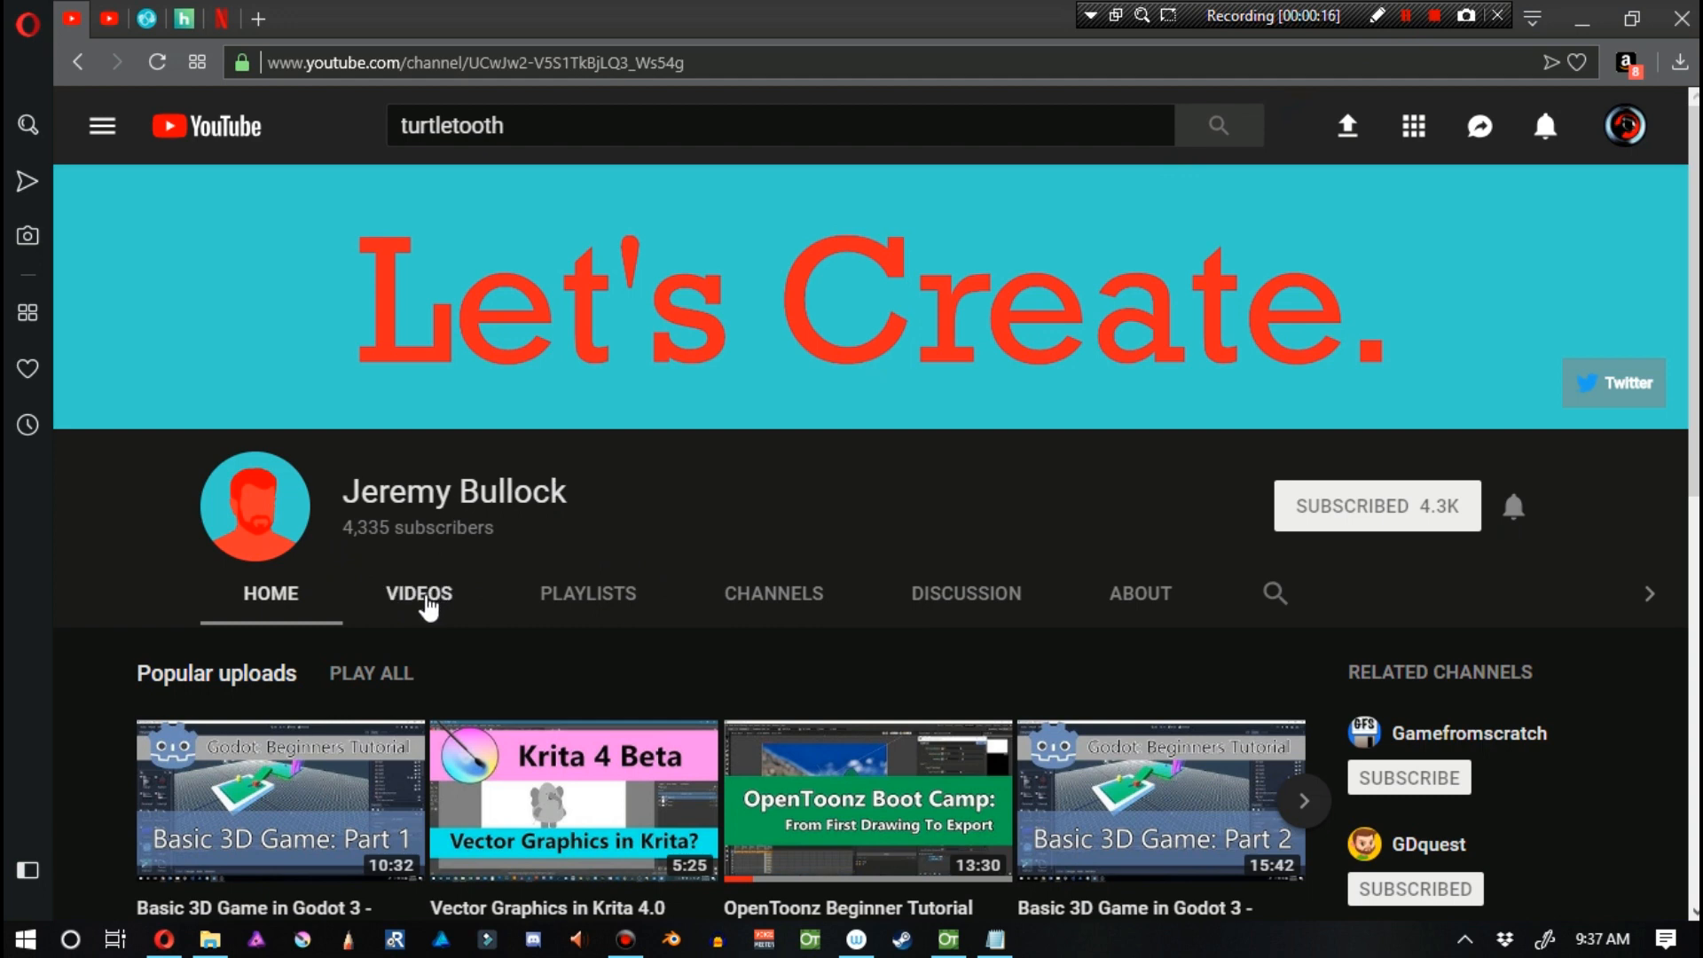
# Open the channel's Videos list and play 'New Brush Options in OpenToonz'.
pyautogui.click(418, 593)
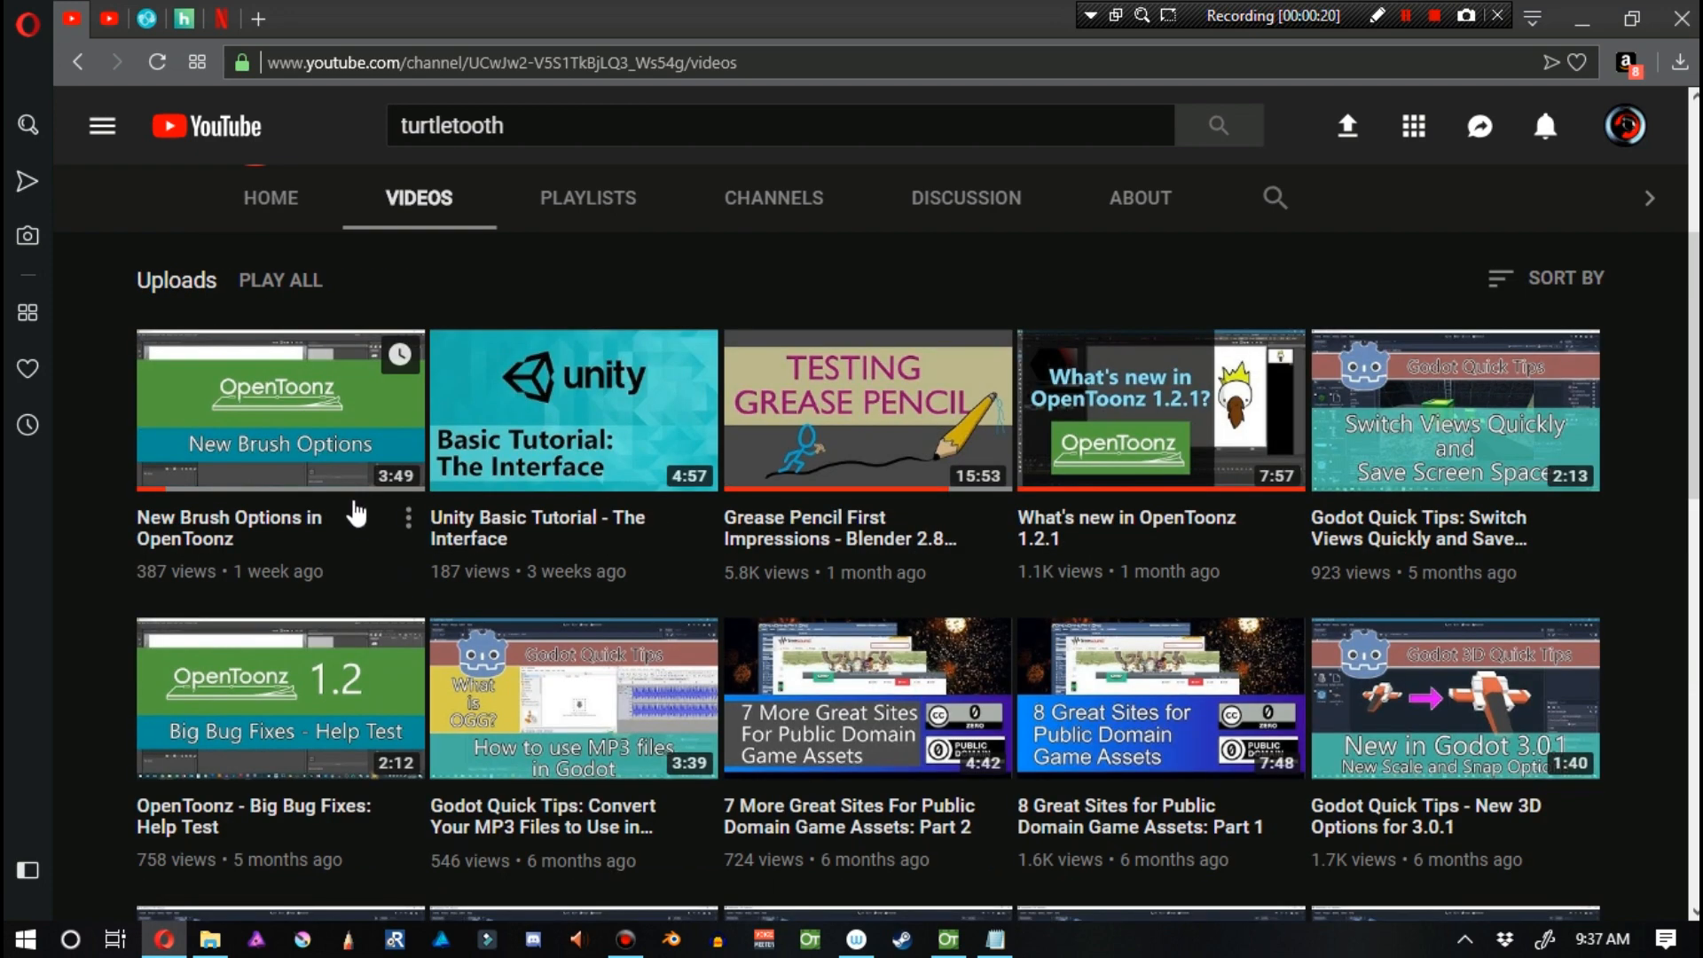
pyautogui.moveTo(184, 530)
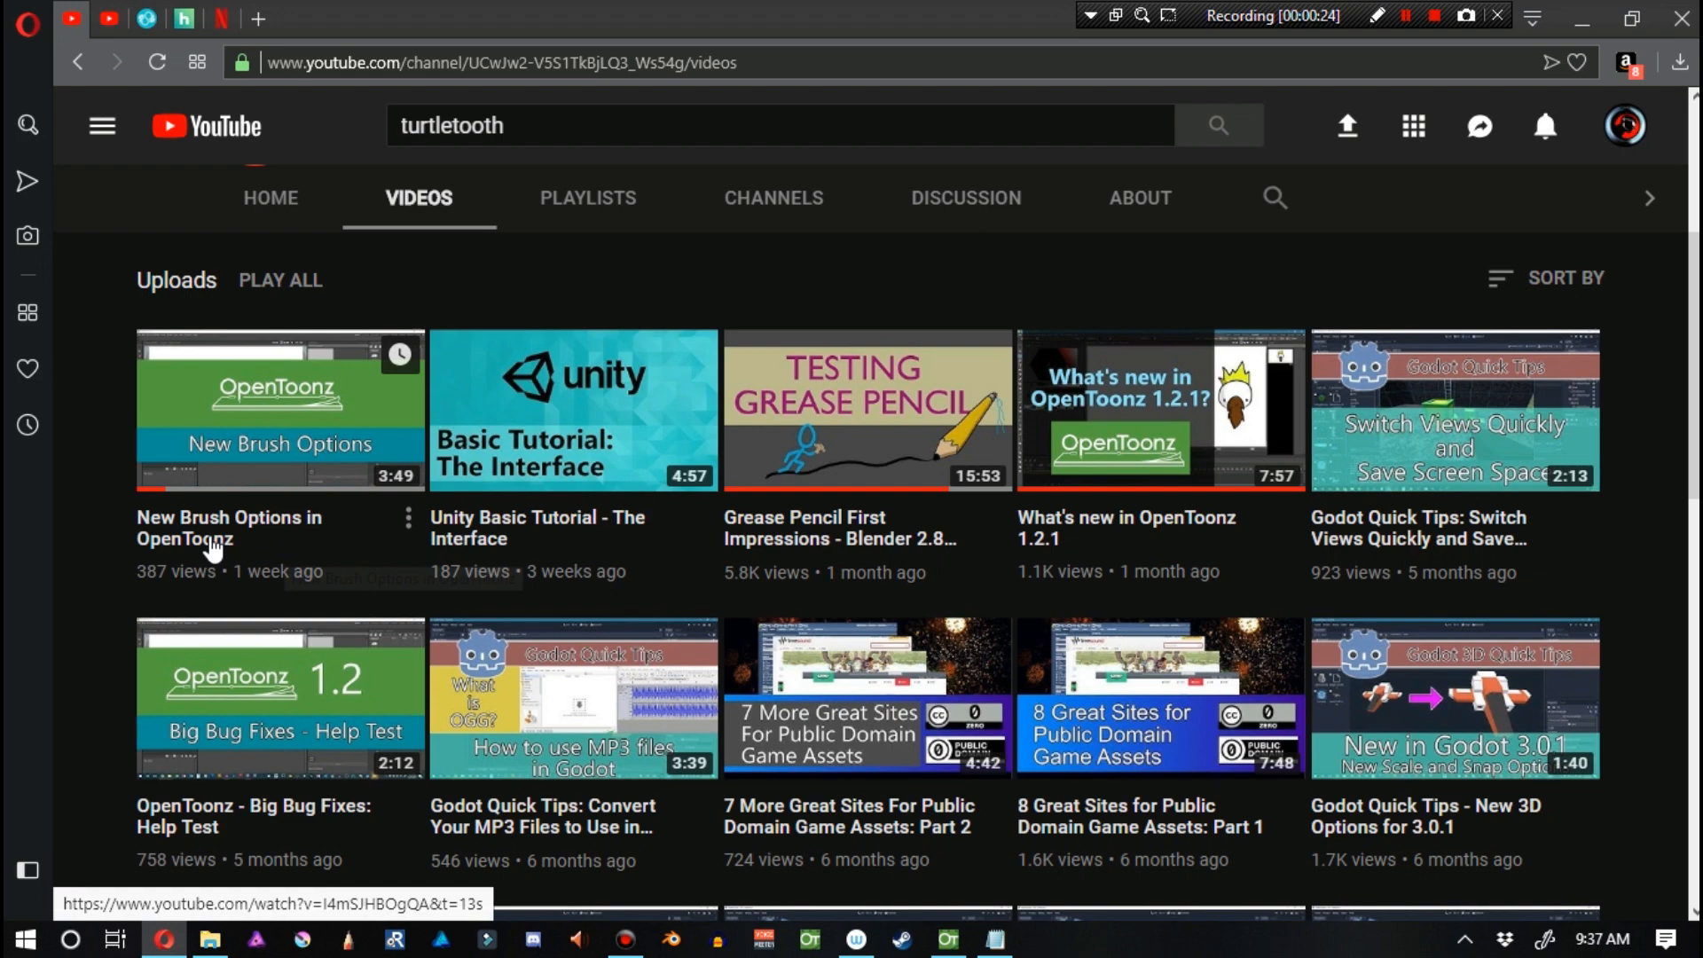
pyautogui.click(281, 410)
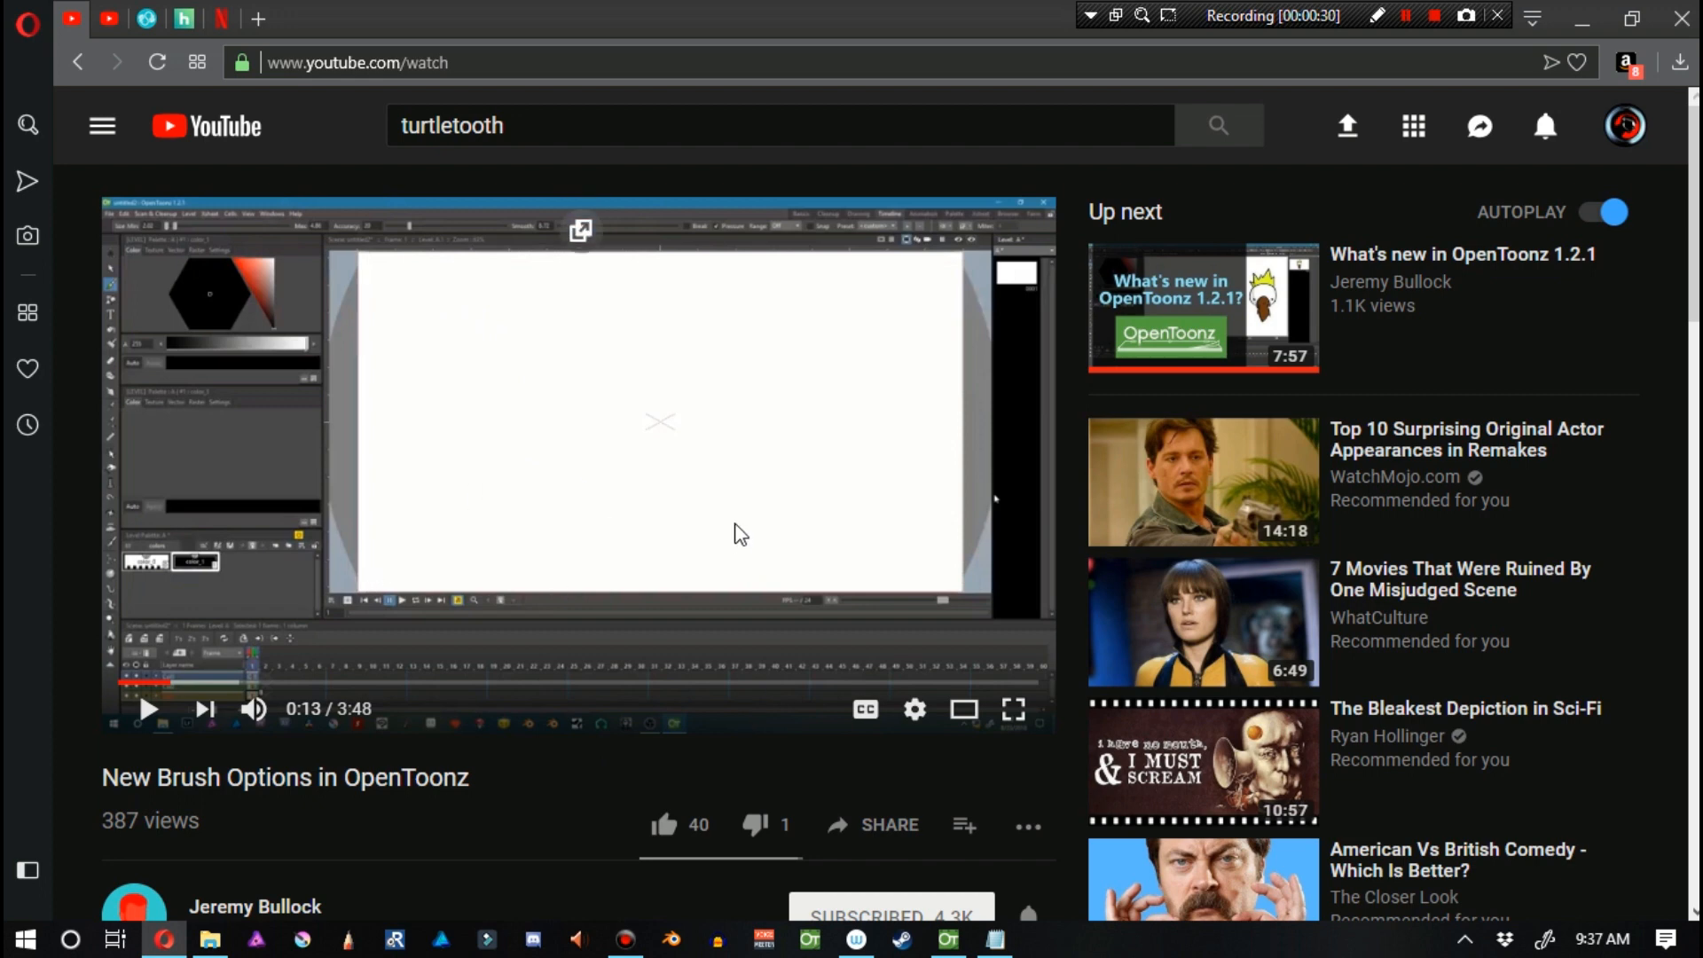
pyautogui.moveTo(668, 493)
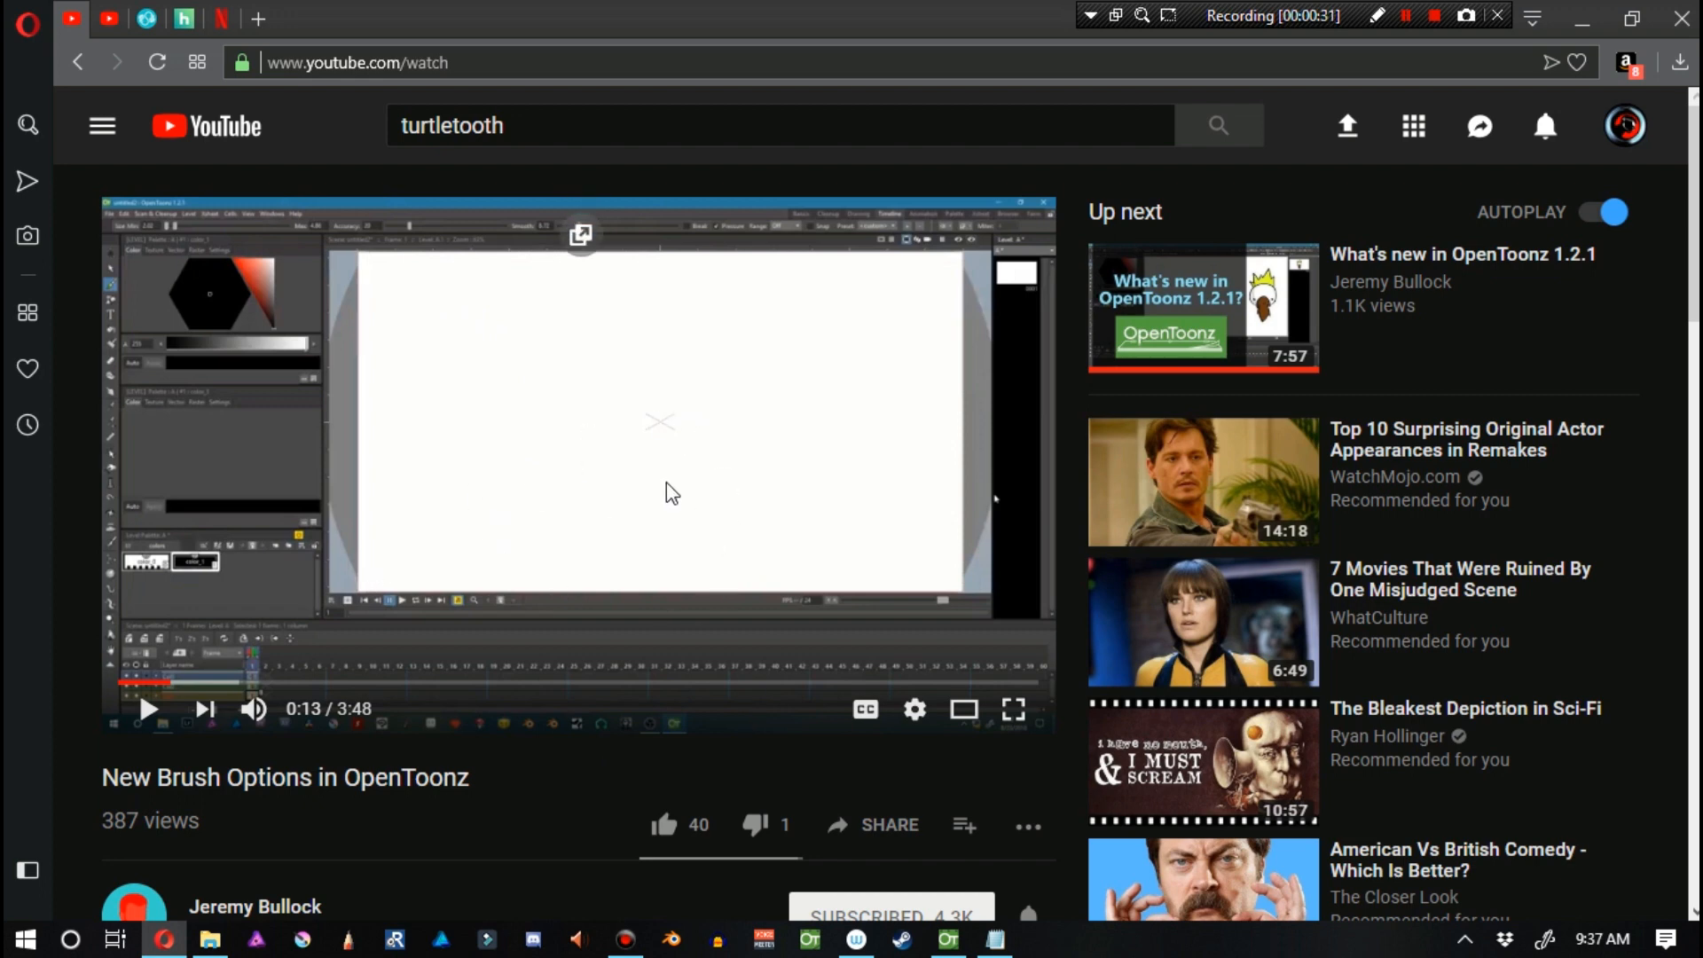
pyautogui.moveTo(484, 336)
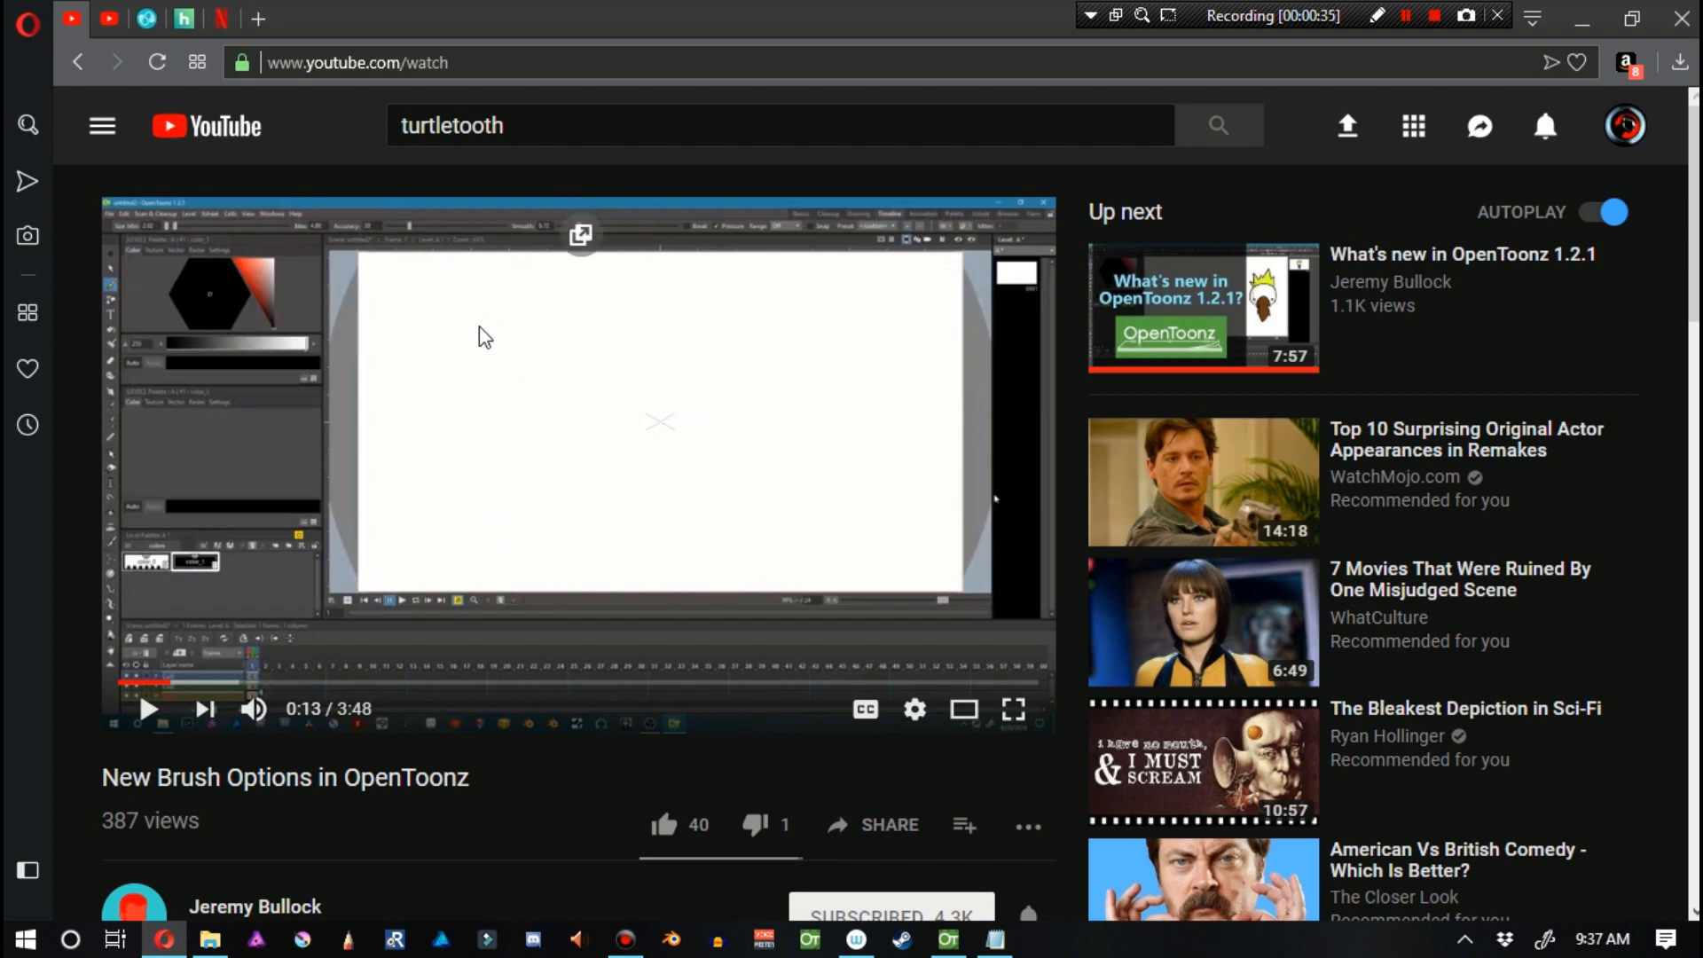
pyautogui.scroll(-3)
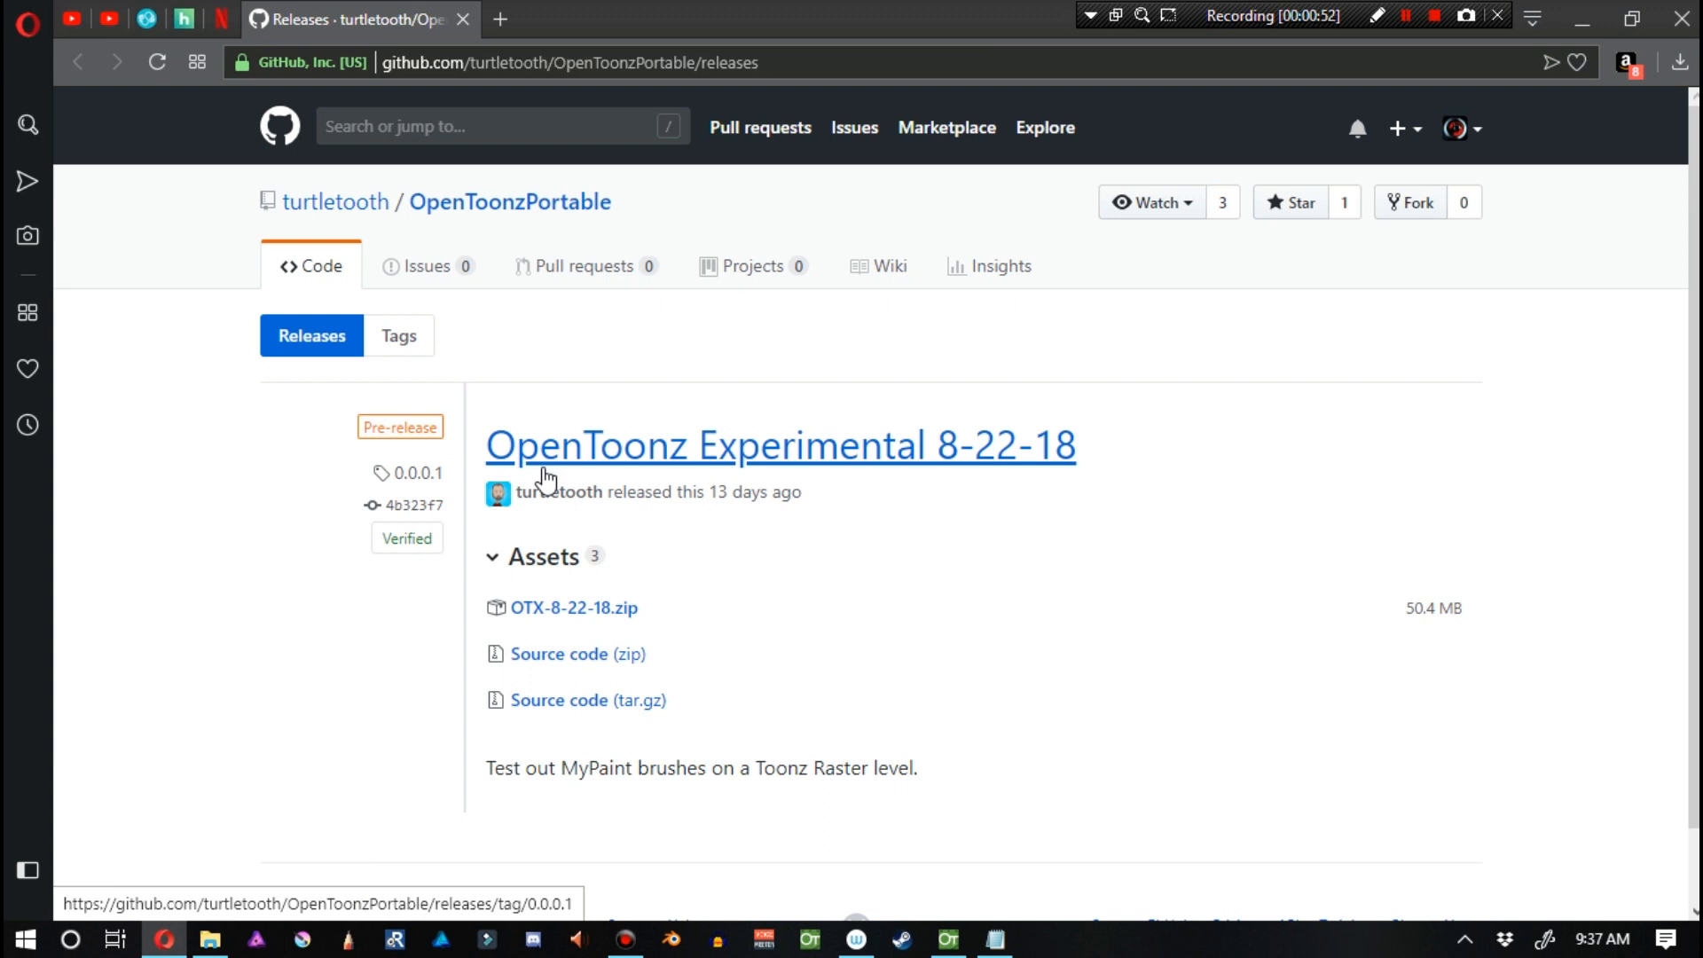
pyautogui.moveTo(573, 607)
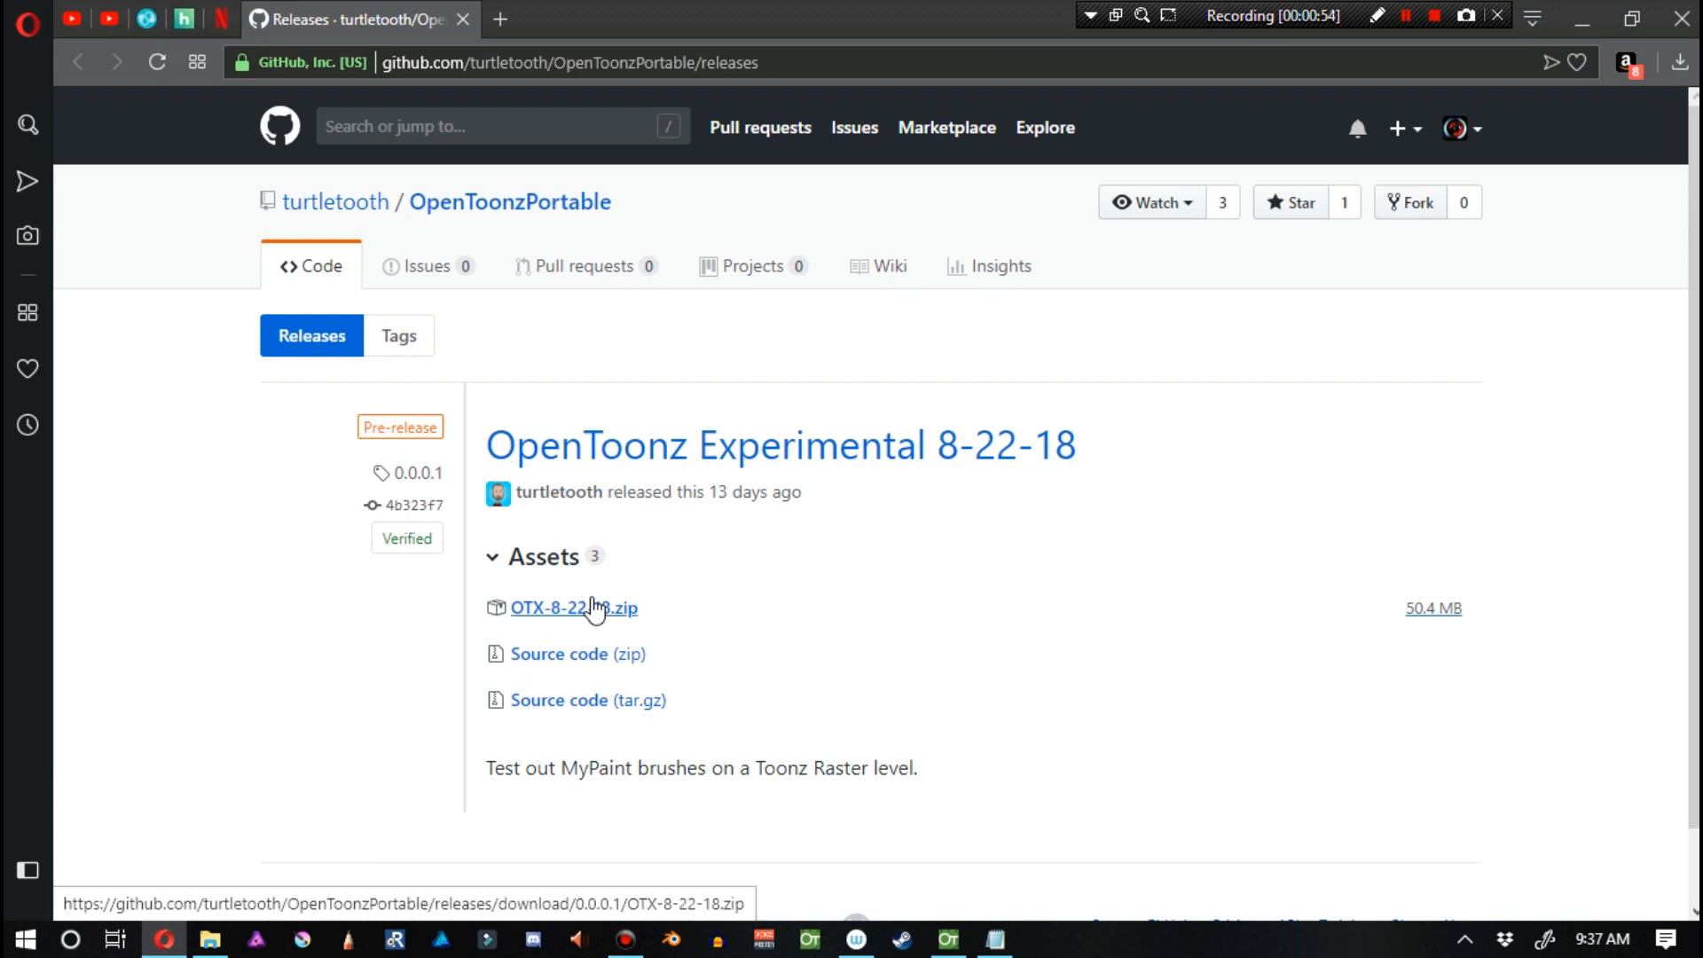
pyautogui.moveTo(601, 614)
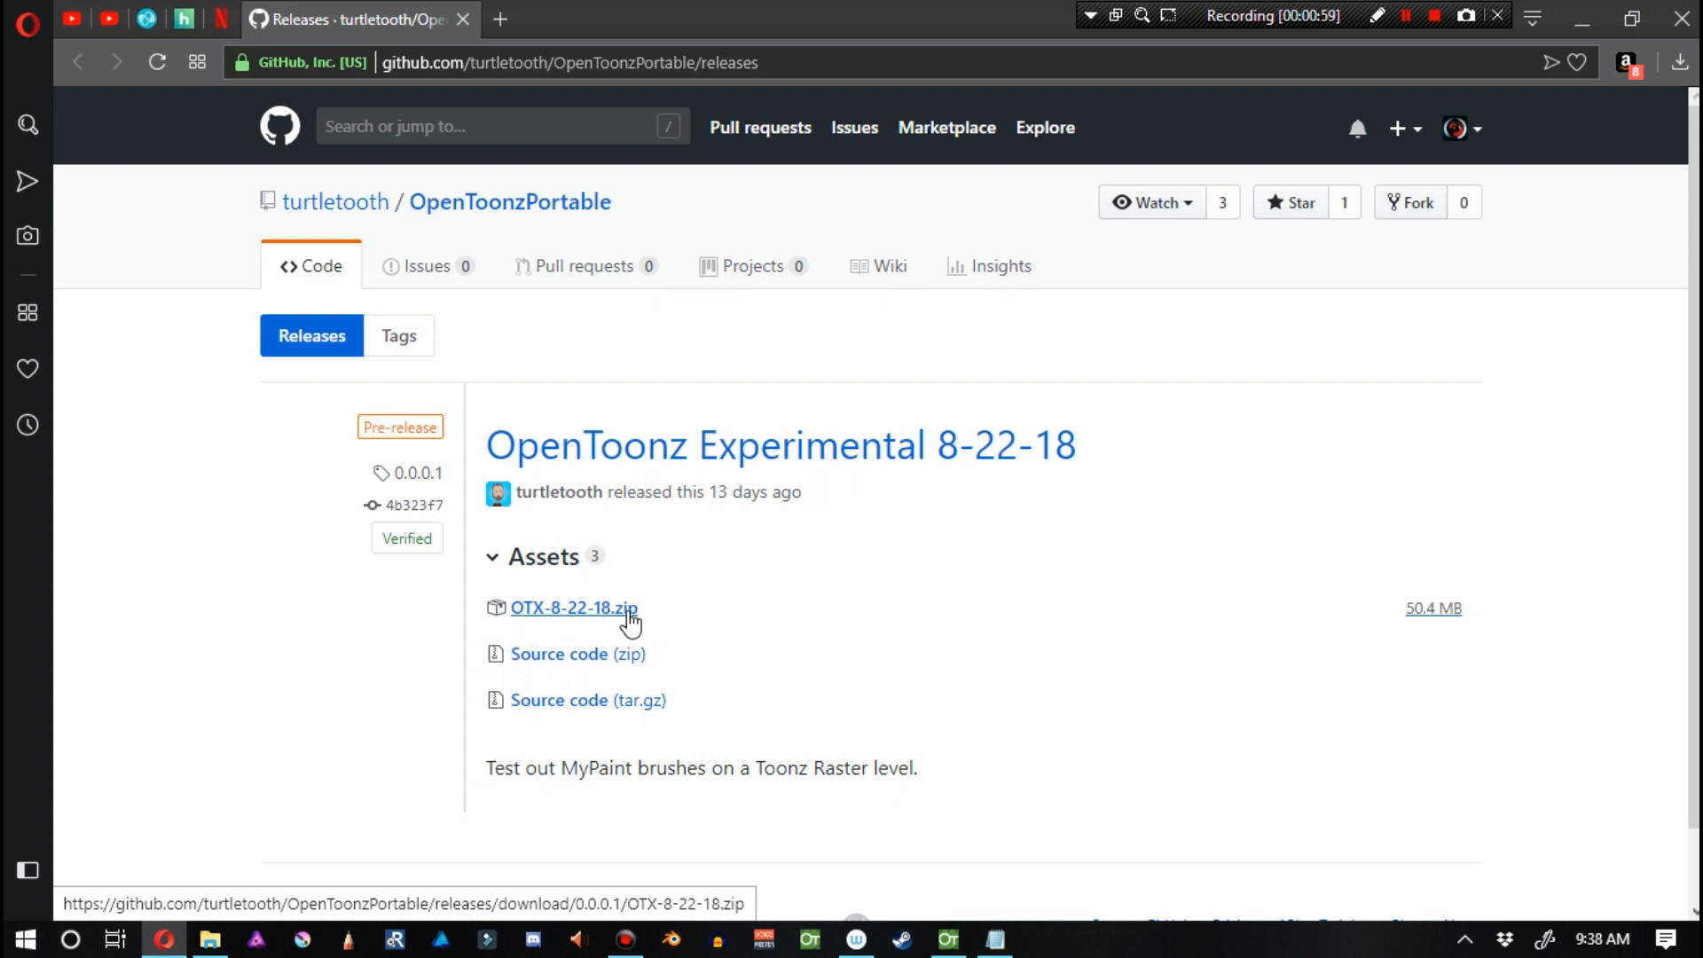
pyautogui.moveTo(652, 614)
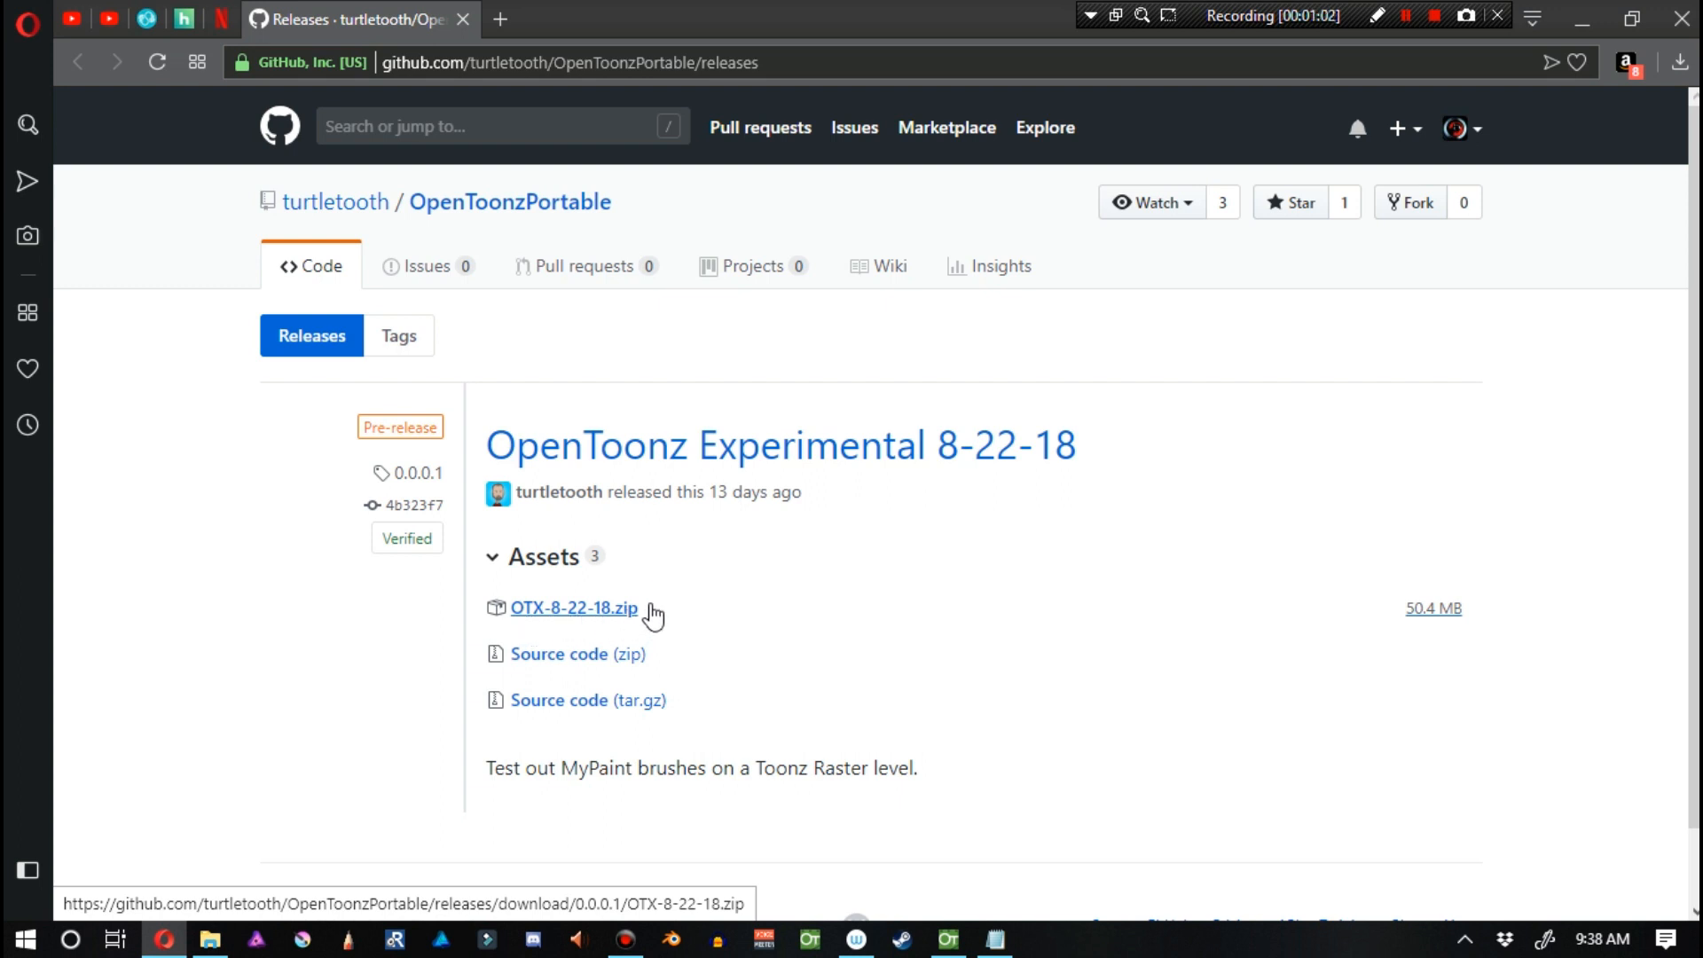
pyautogui.moveTo(874, 462)
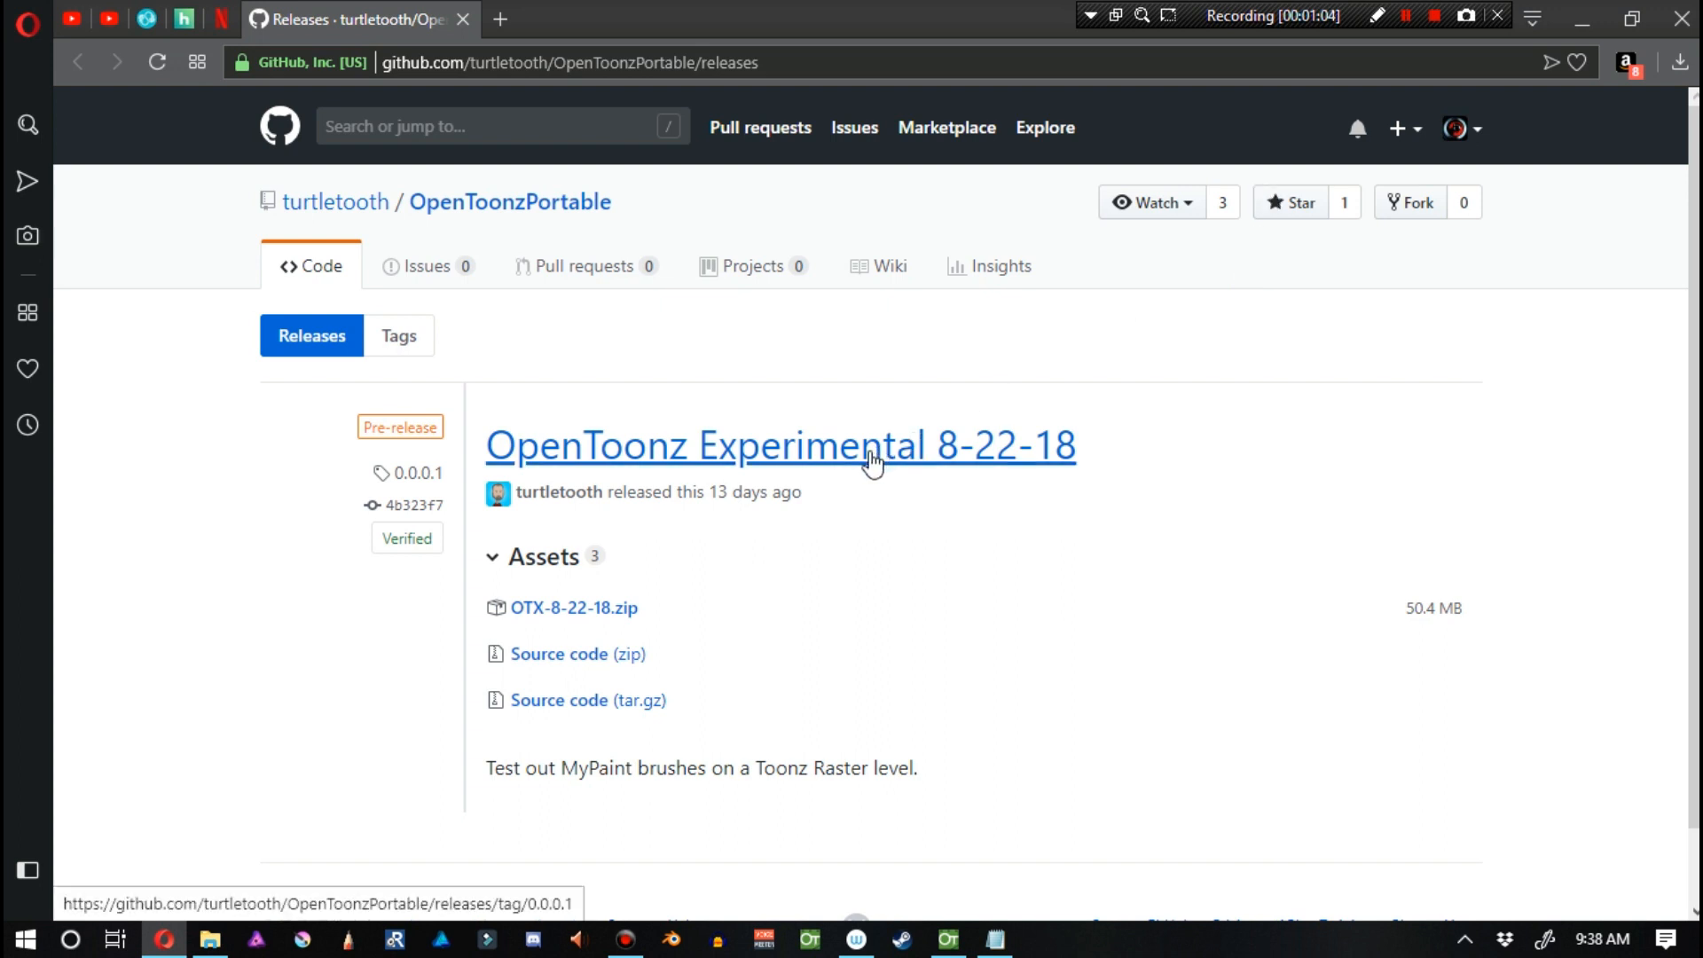
pyautogui.moveTo(848, 507)
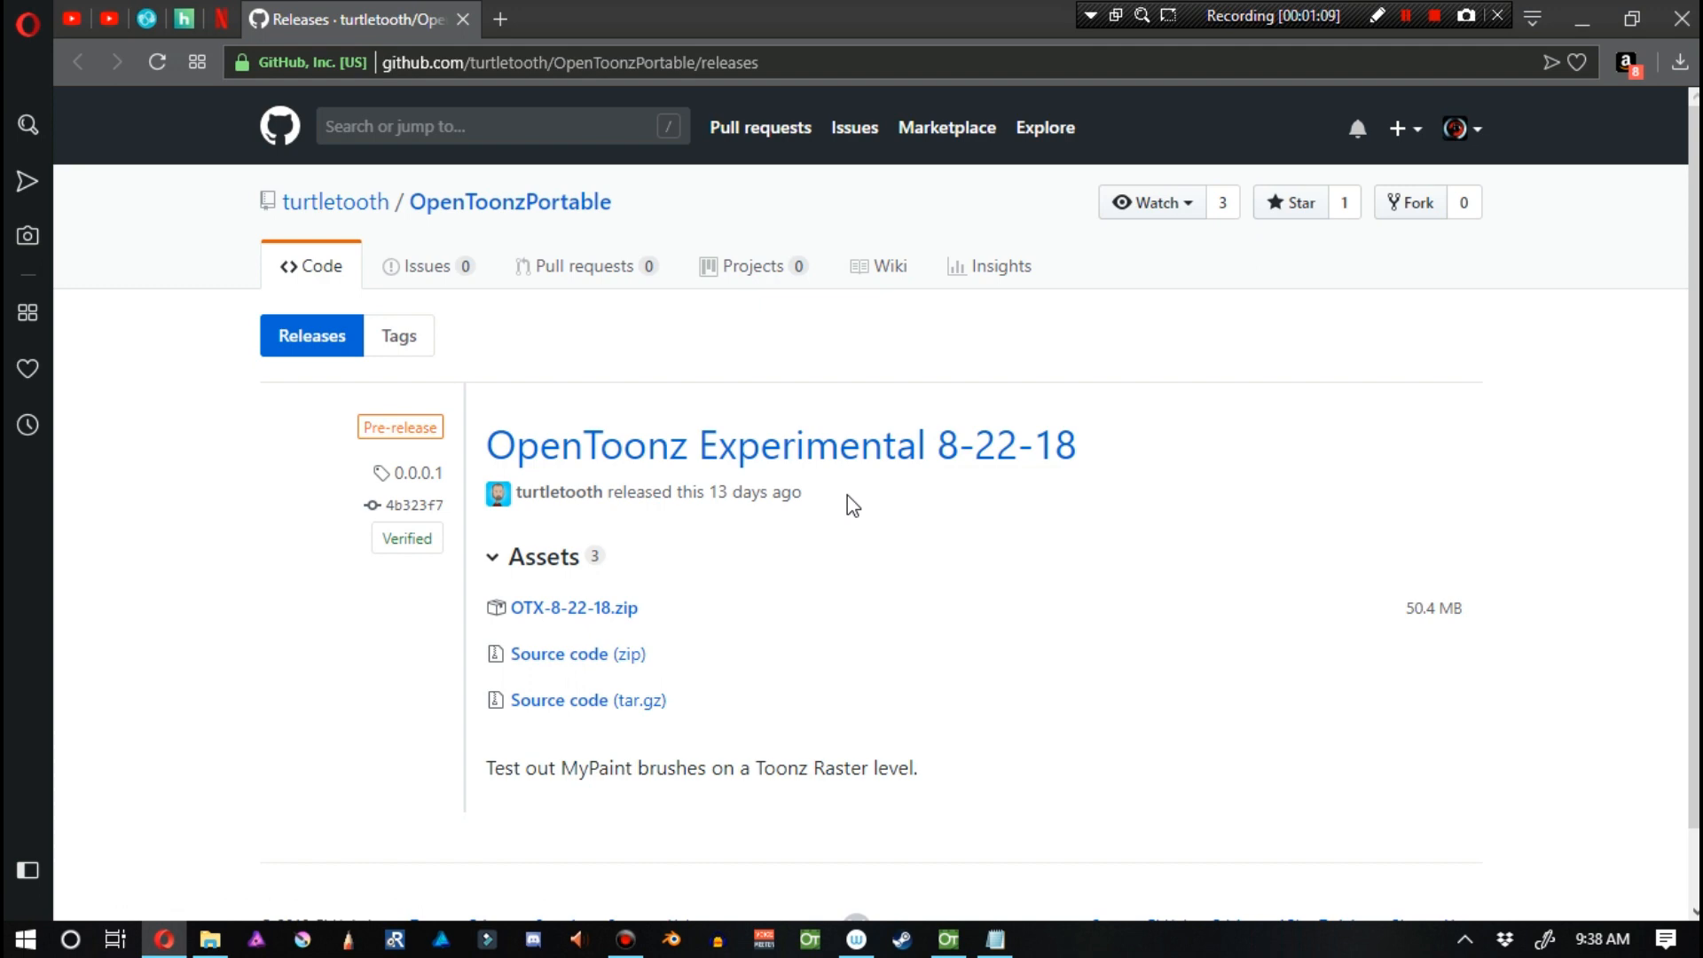
pyautogui.moveTo(790, 521)
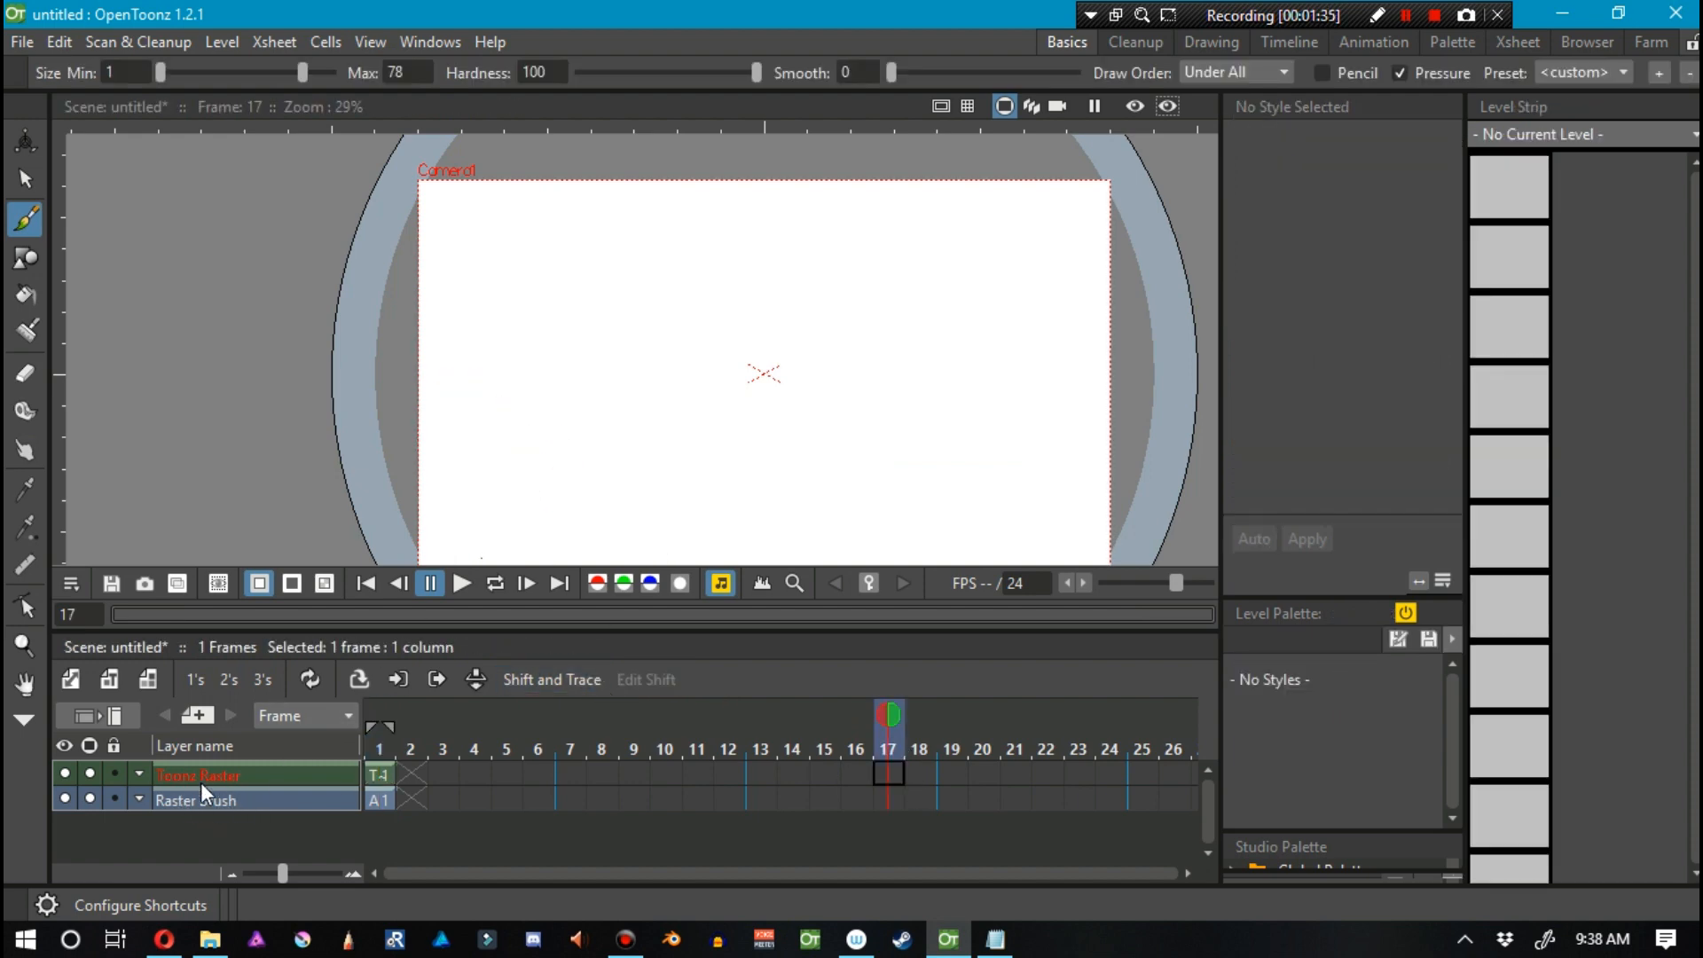
# On the Raster Brush layer, draw a wavy black line that thickens downward.
pyautogui.click(196, 800)
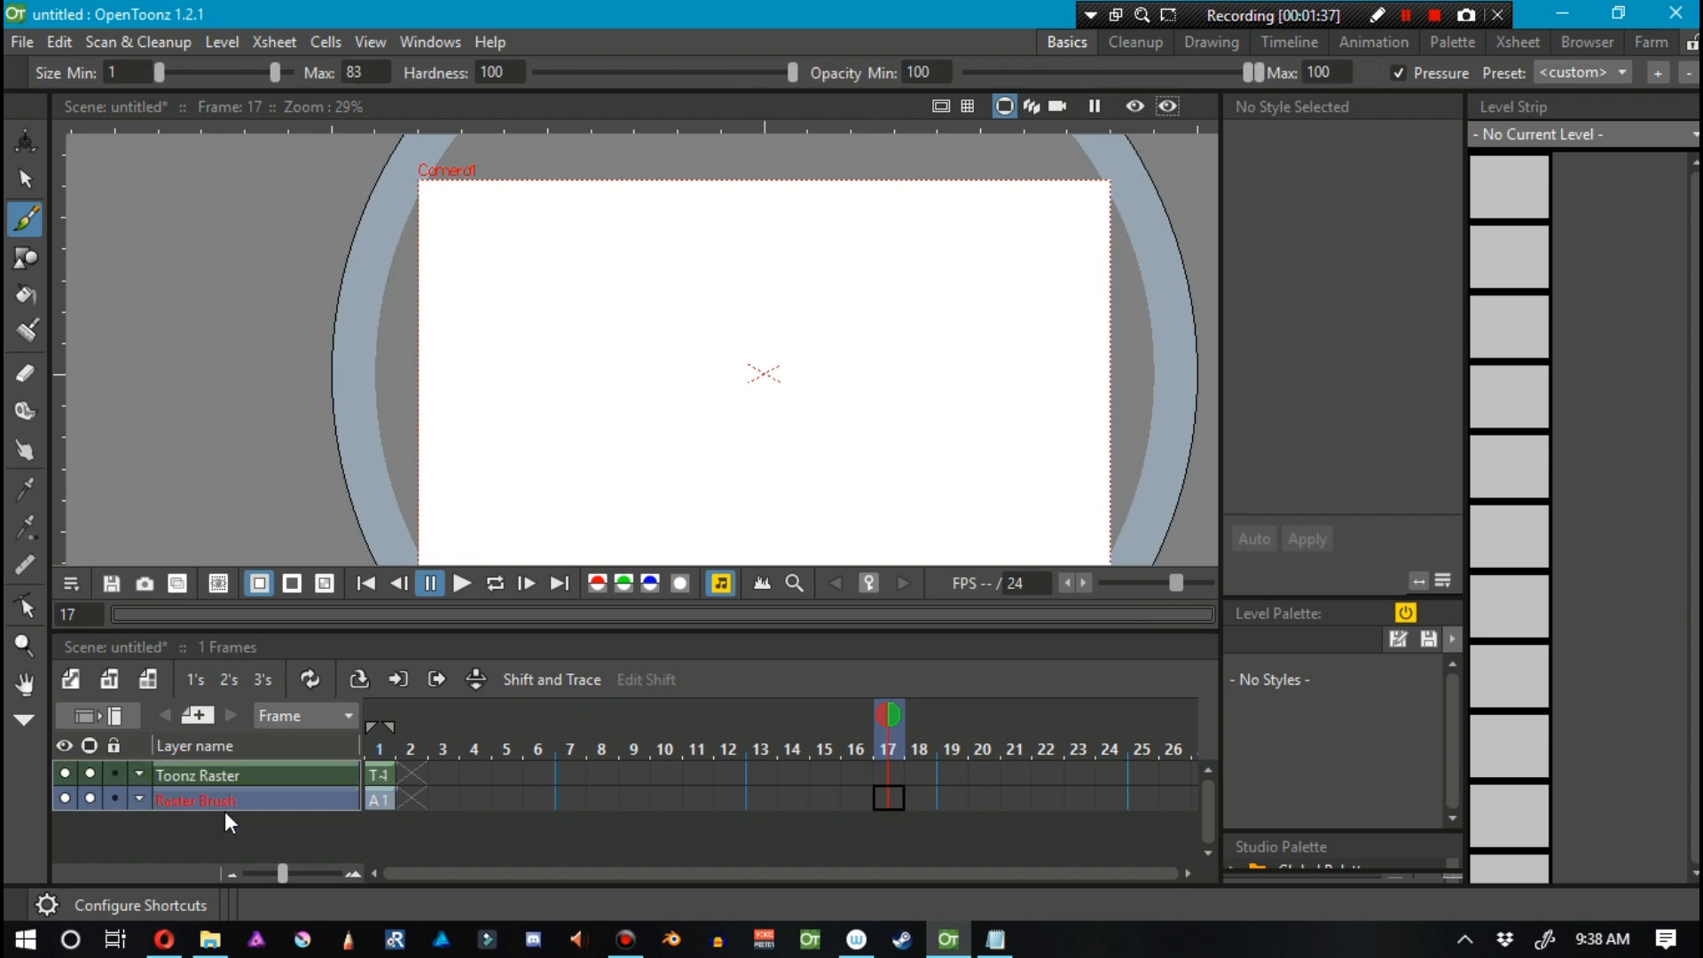
pyautogui.moveTo(219, 787)
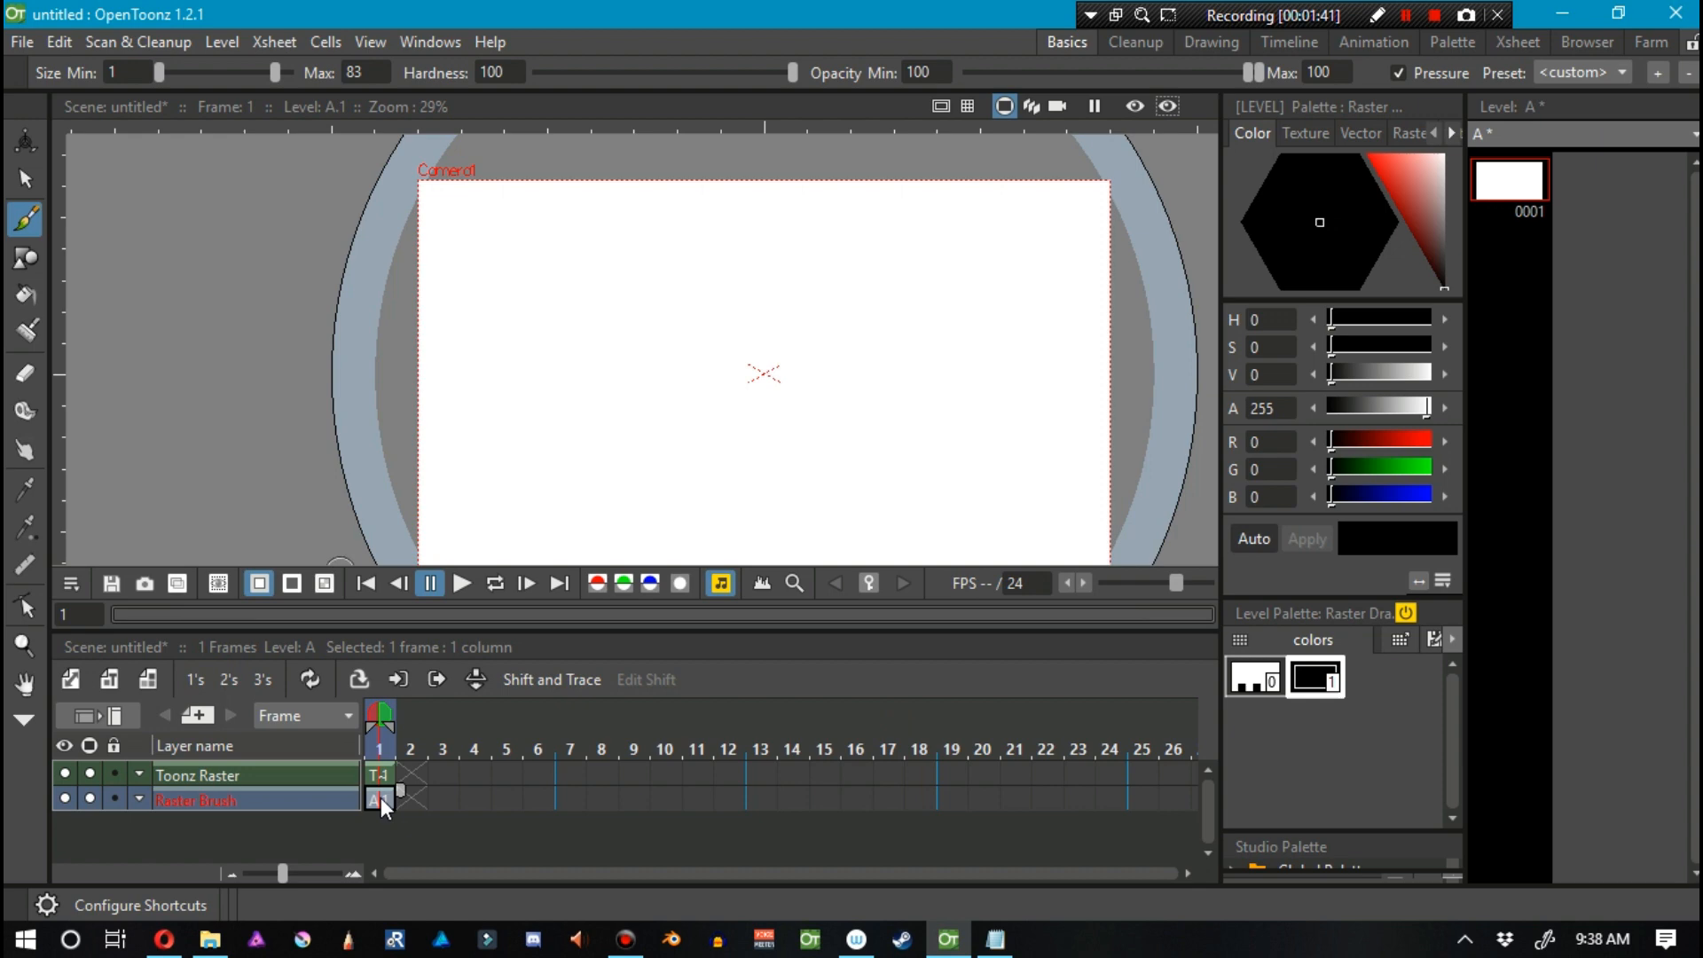
pyautogui.moveTo(484, 223); pyautogui.dragTo(475, 347)
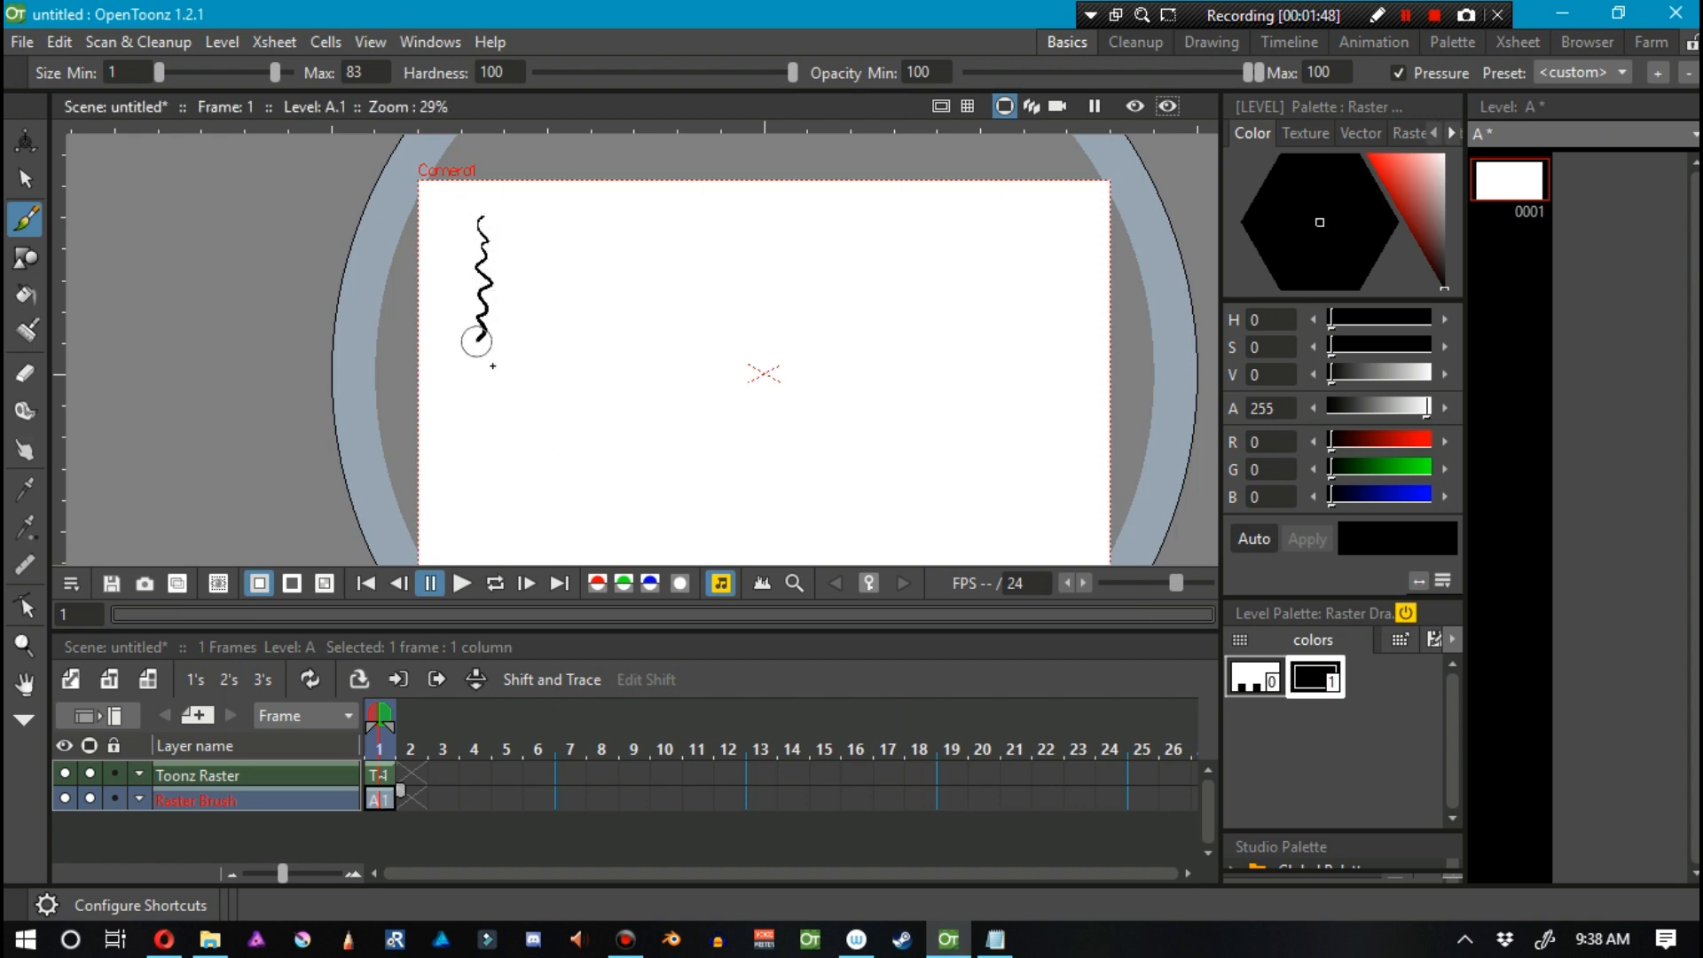
pyautogui.moveTo(487, 359); pyautogui.dragTo(489, 516)
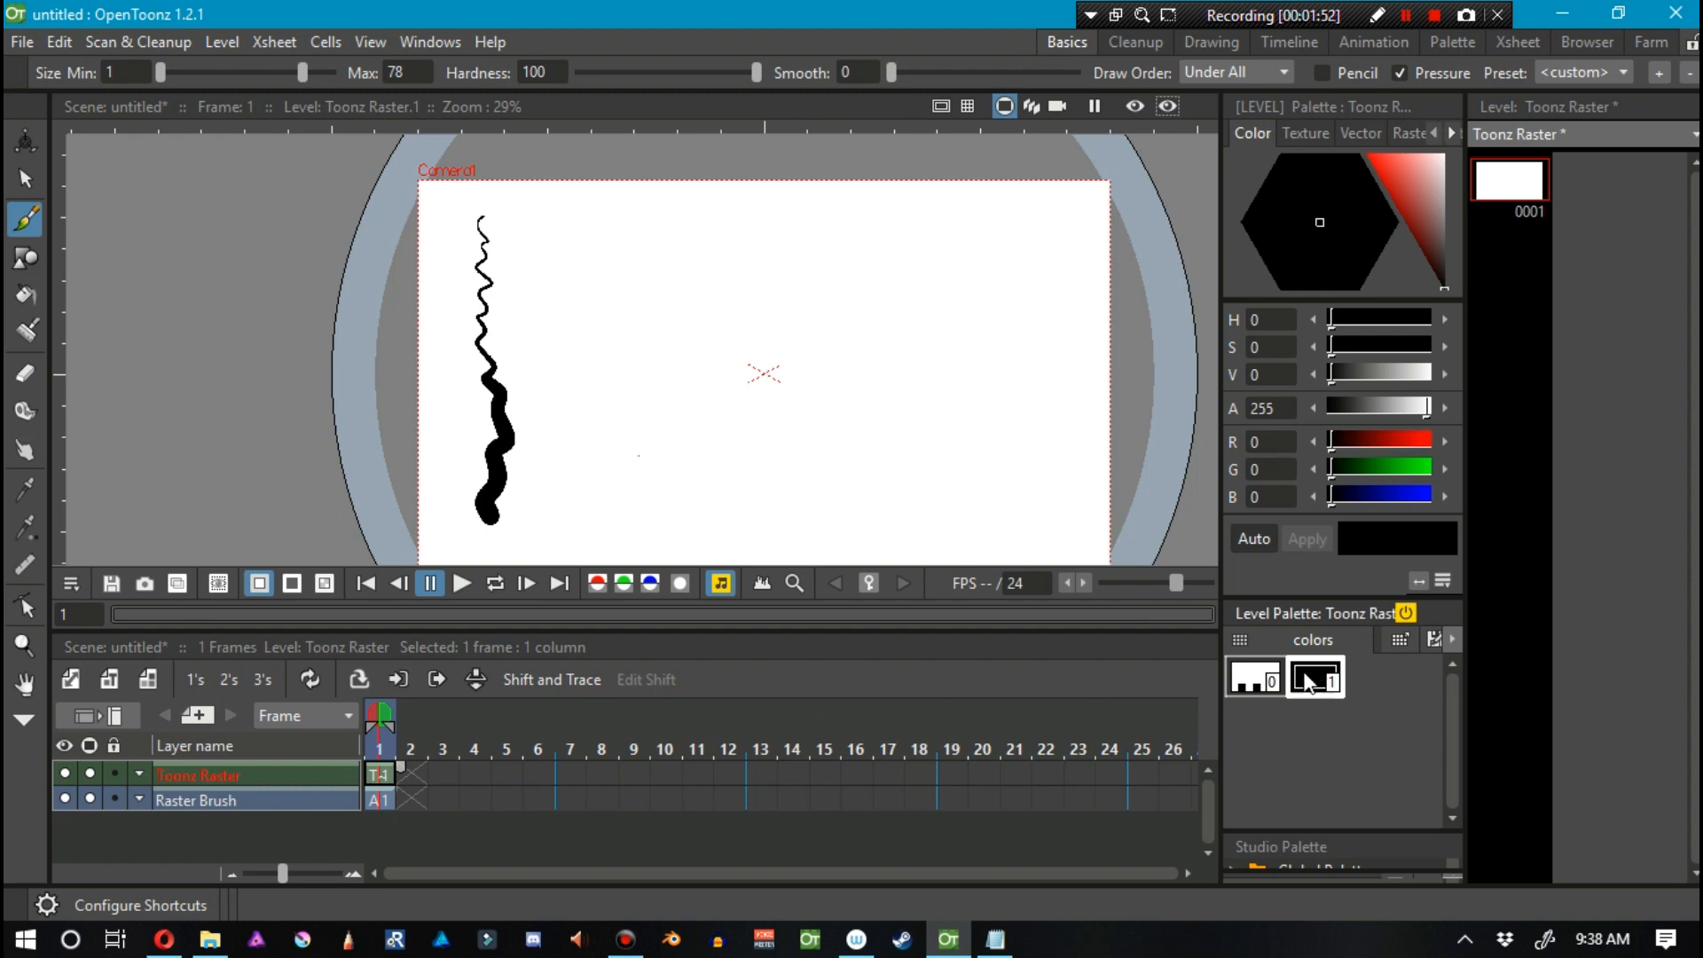
# Add a second palette colour style, close up a black circle at upper left, and pick the Fill tool.
pyautogui.click(1373, 677)
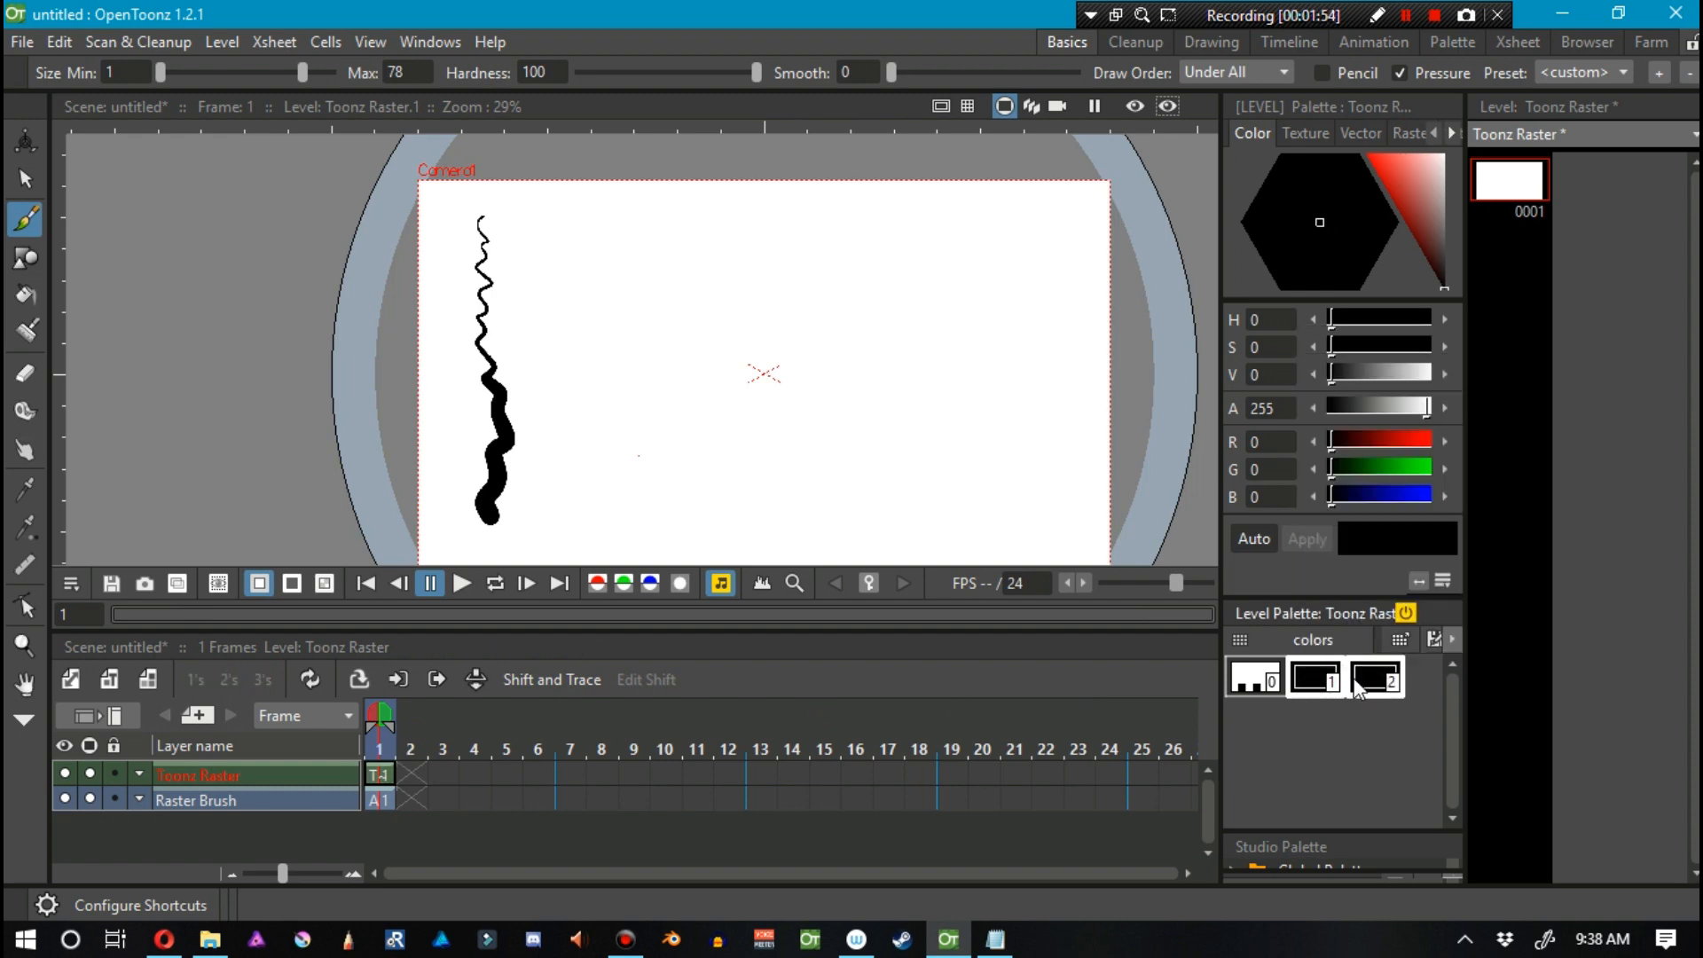
pyautogui.doubleClick(1374, 678)
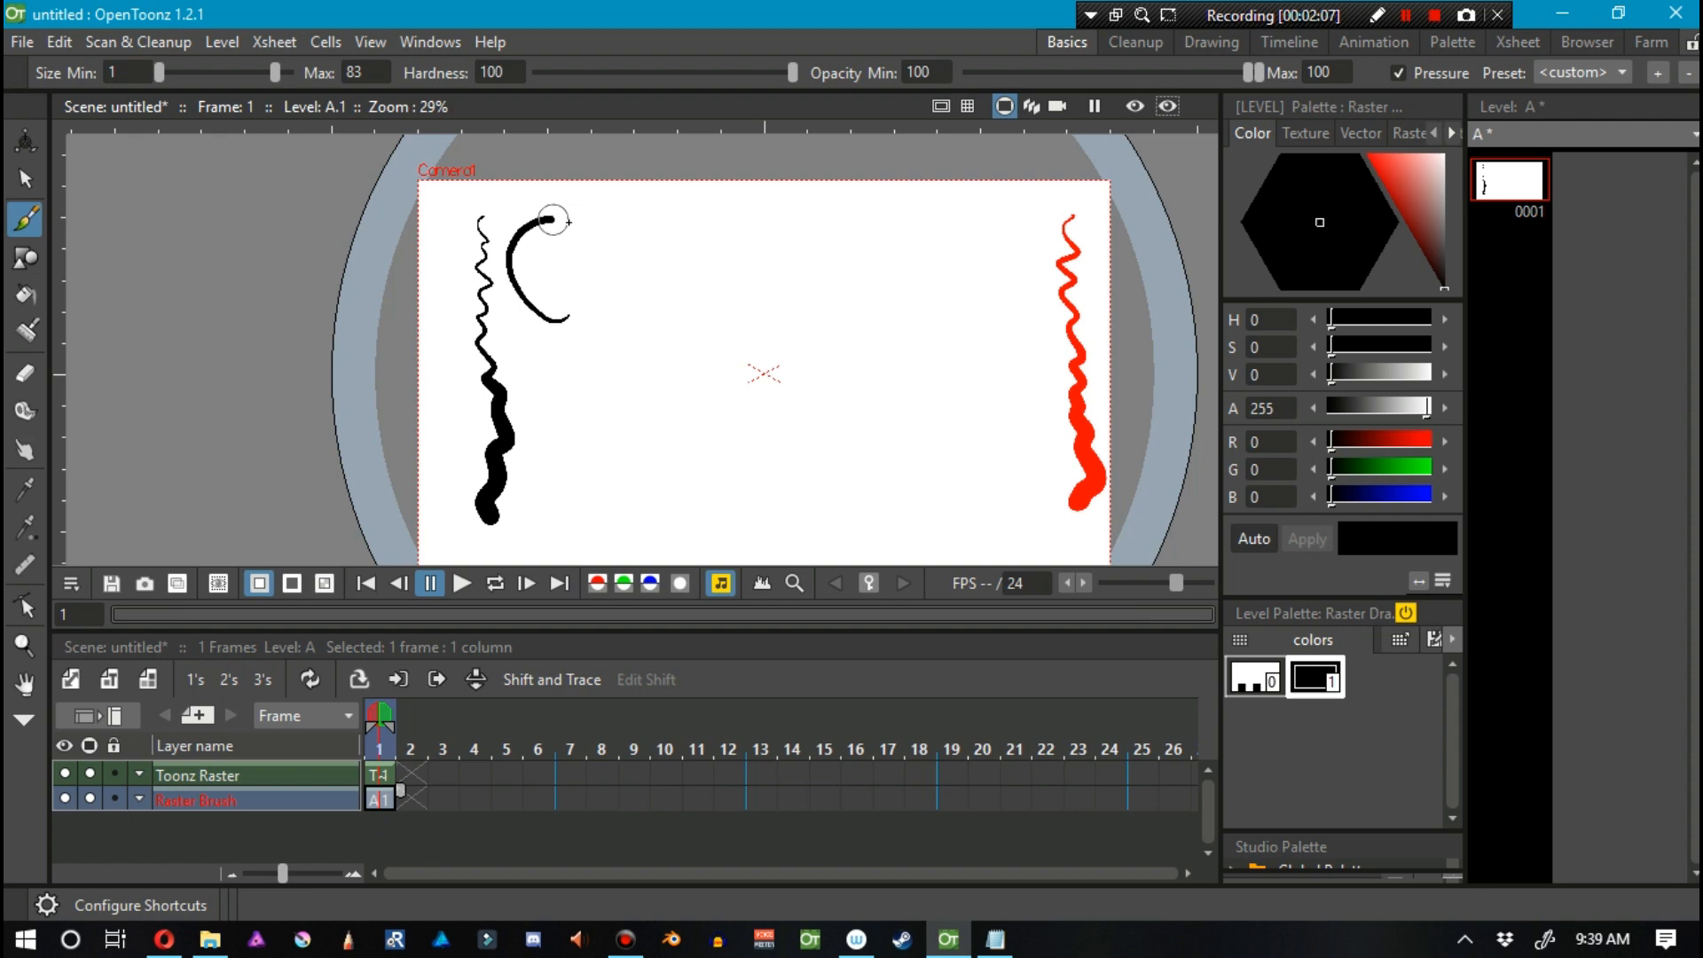
pyautogui.moveTo(554, 217); pyautogui.dragTo(536, 301)
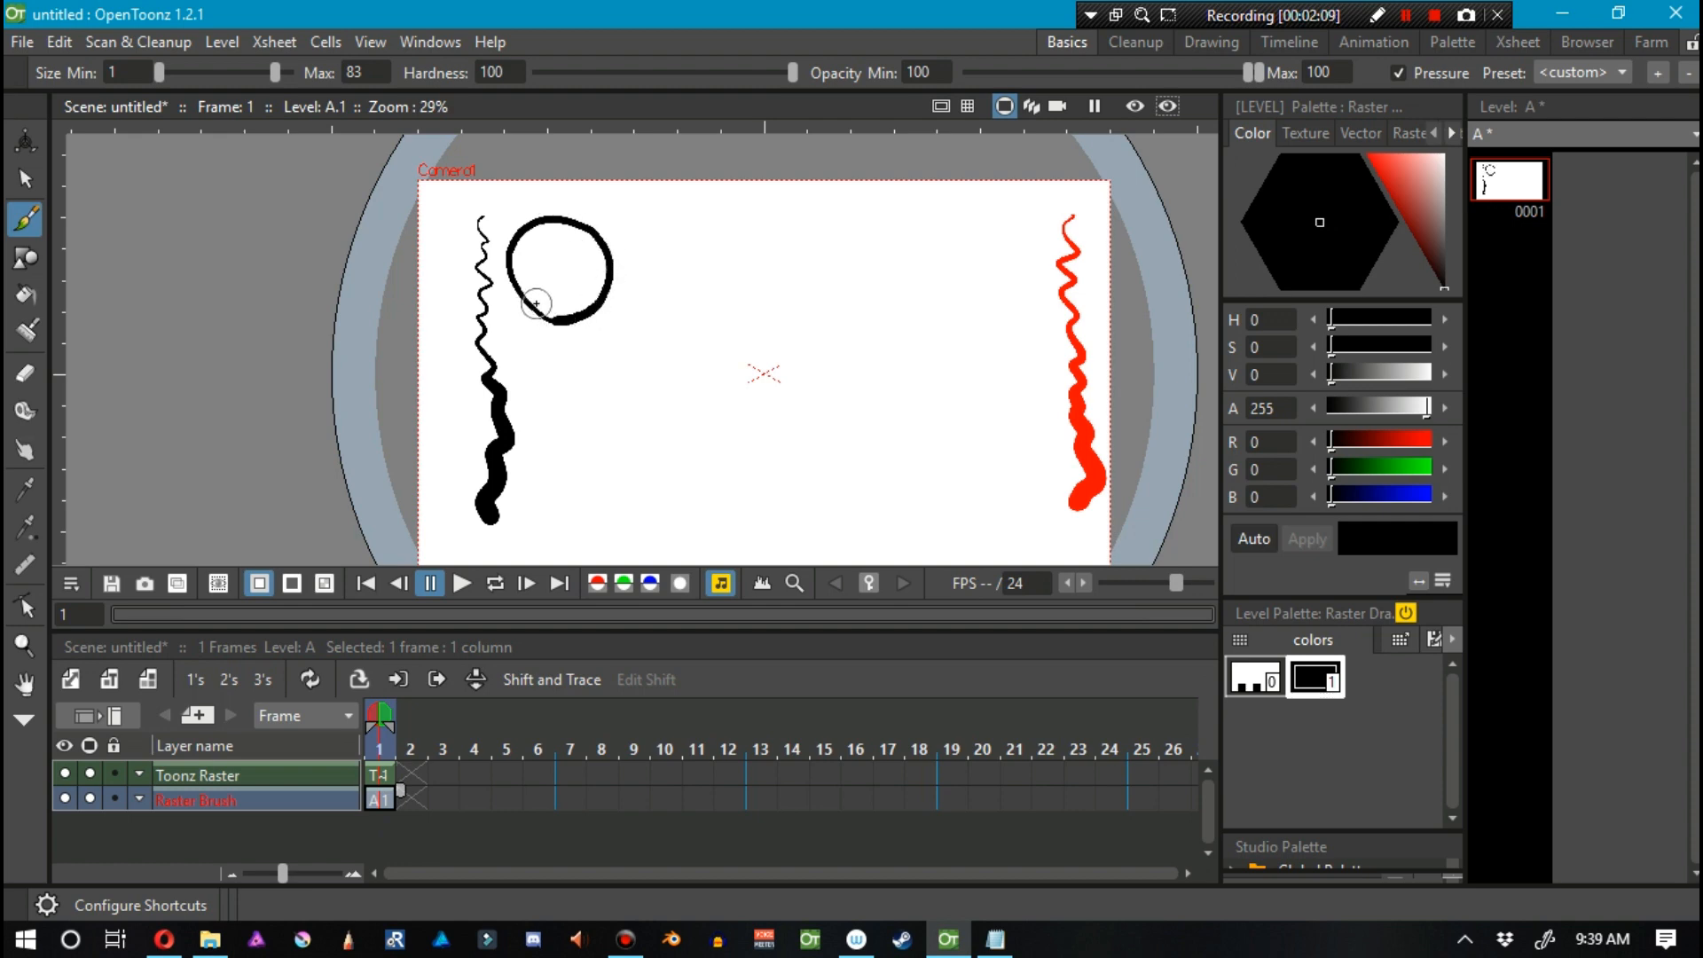
pyautogui.click(24, 294)
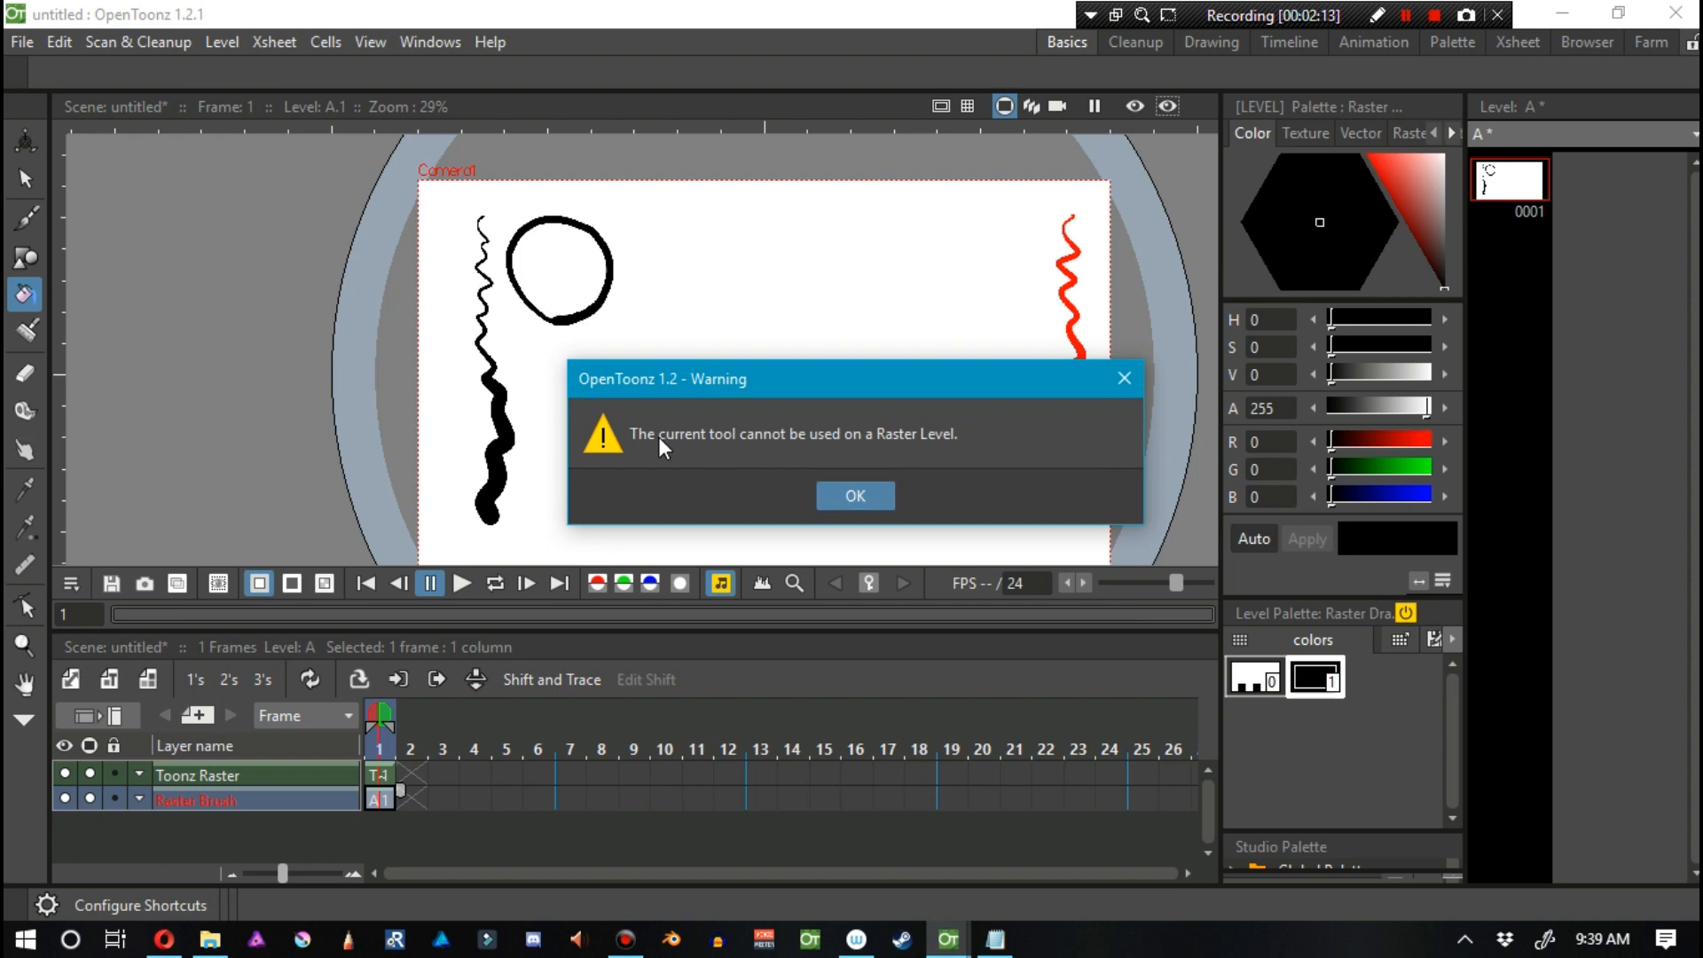
pyautogui.moveTo(891, 443)
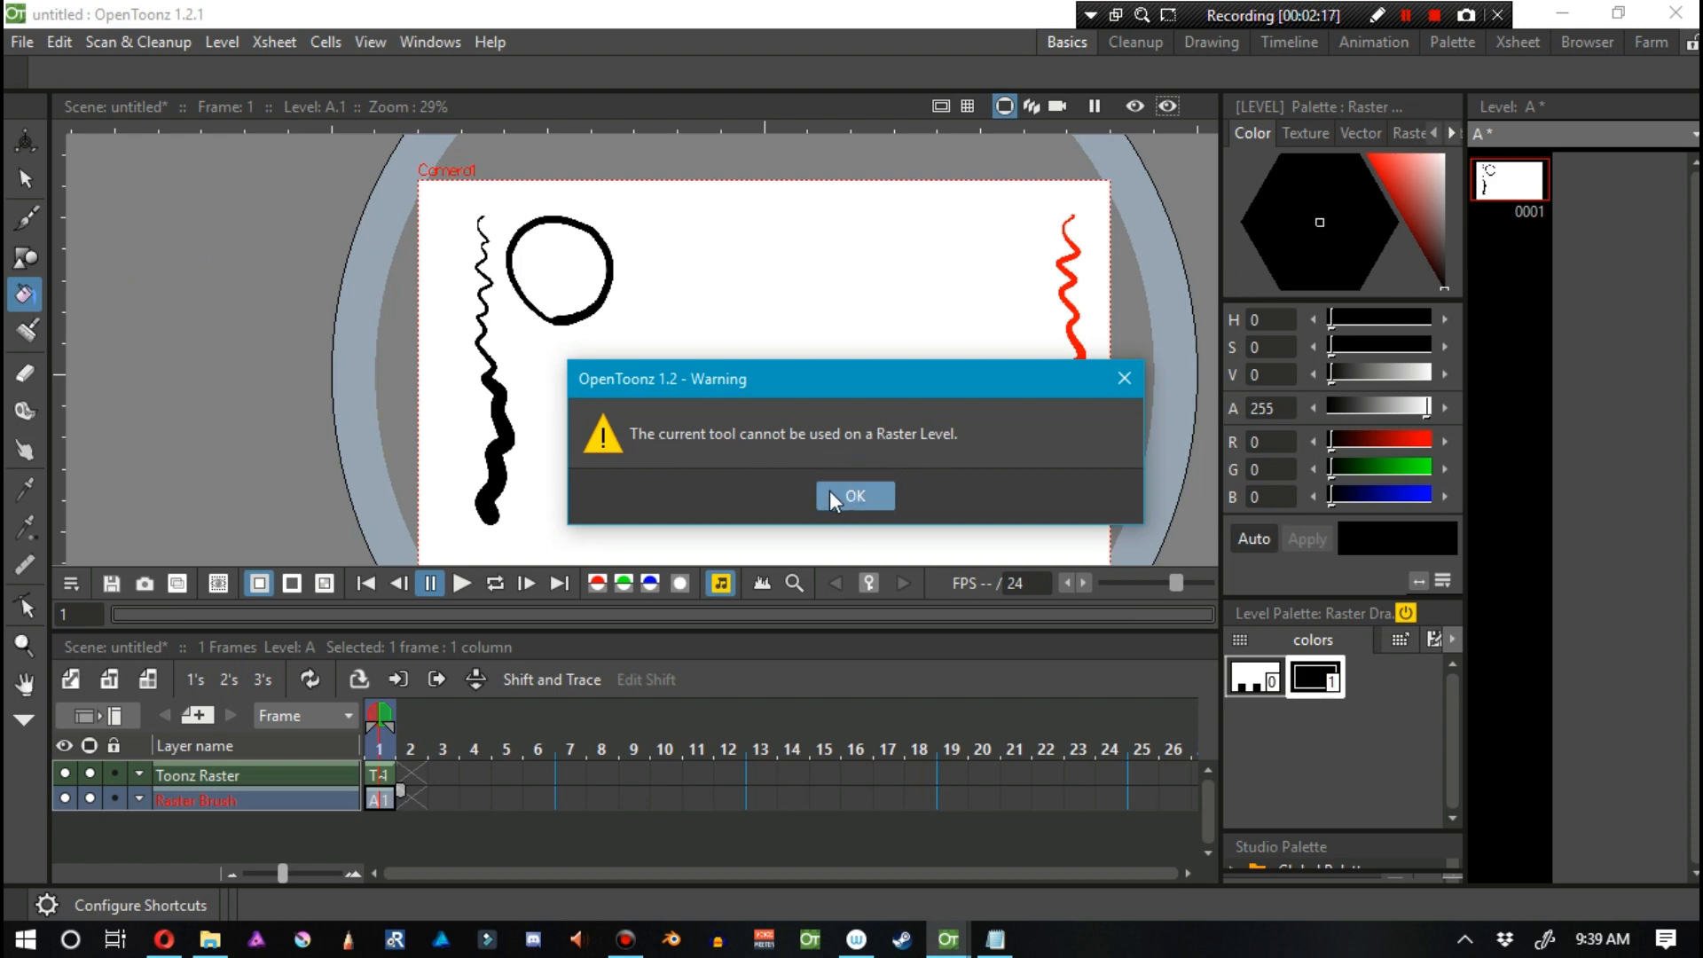
# Dismiss the 'tool cannot be used on a Raster Level' warning with OK.
pyautogui.click(855, 495)
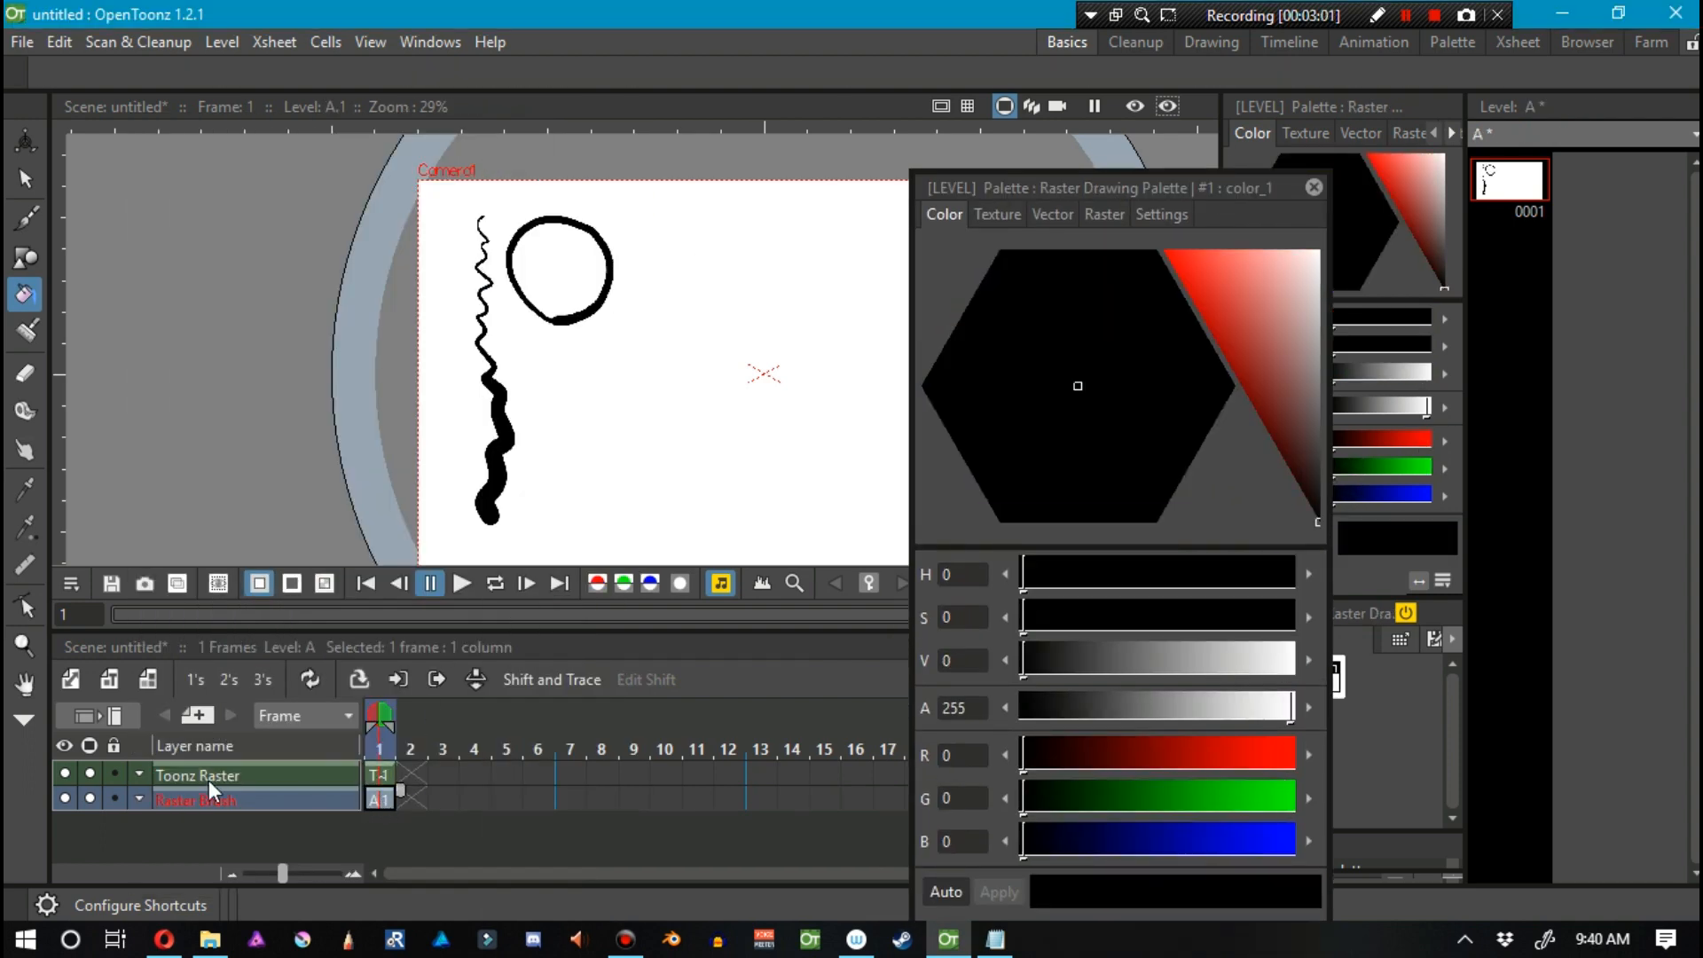
# Recolour color_1 from black to light aqua green in the Style Editor.
pyautogui.click(1173, 277)
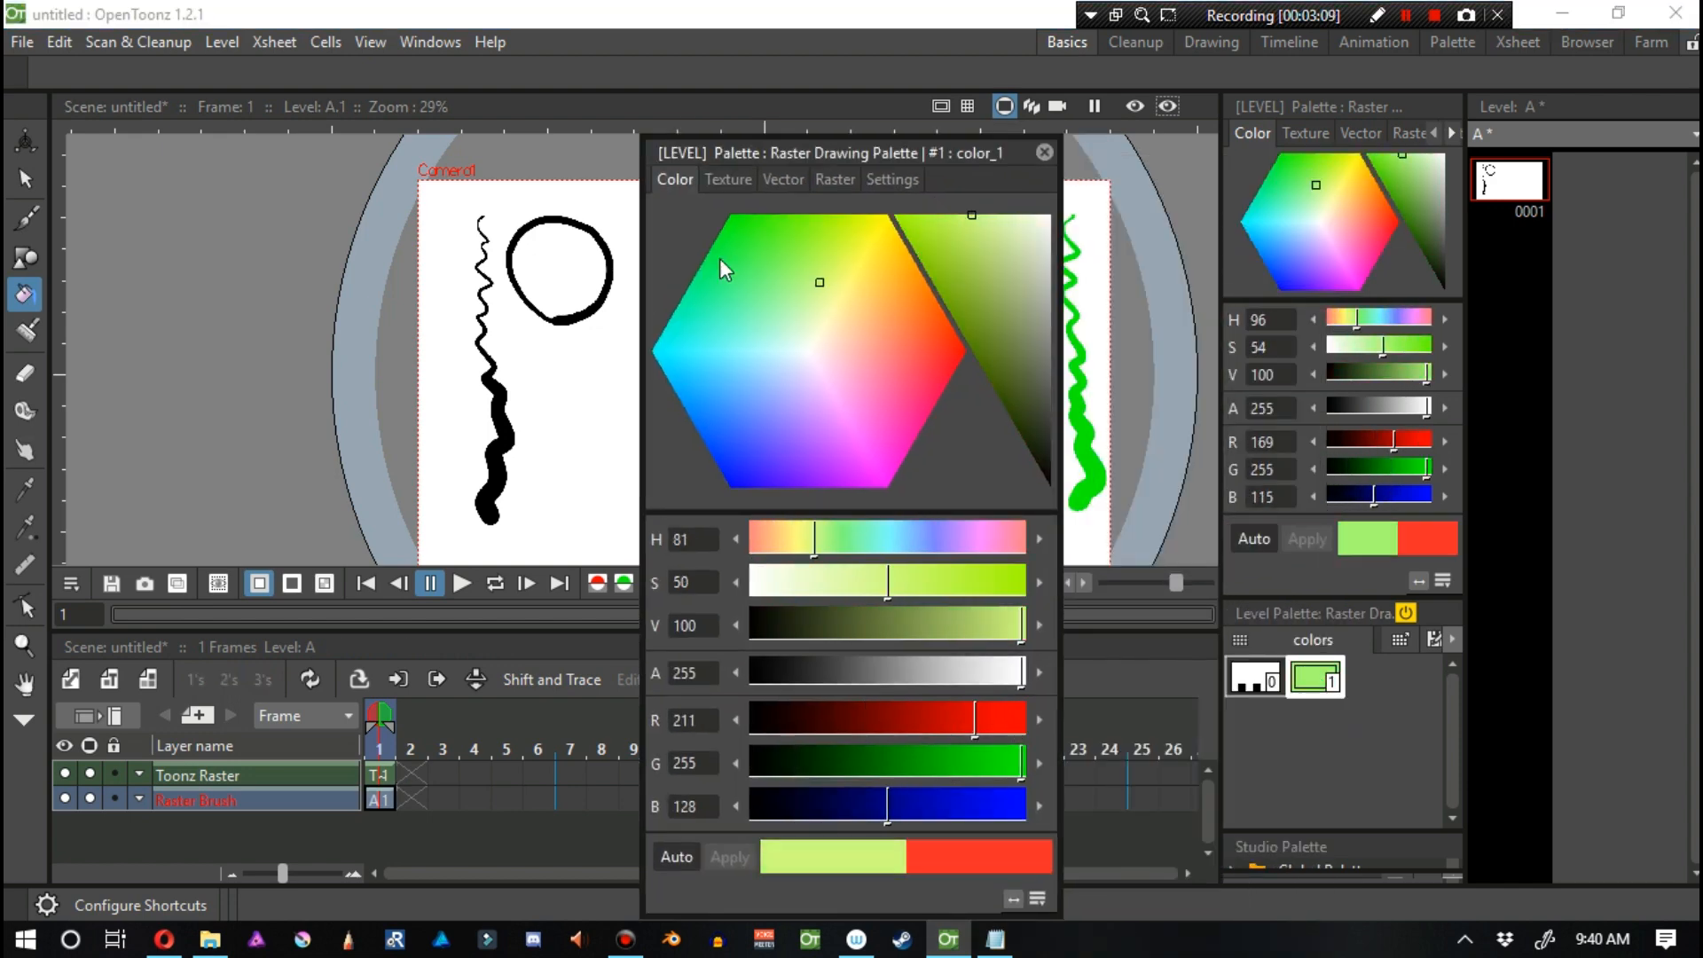
pyautogui.click(876, 440)
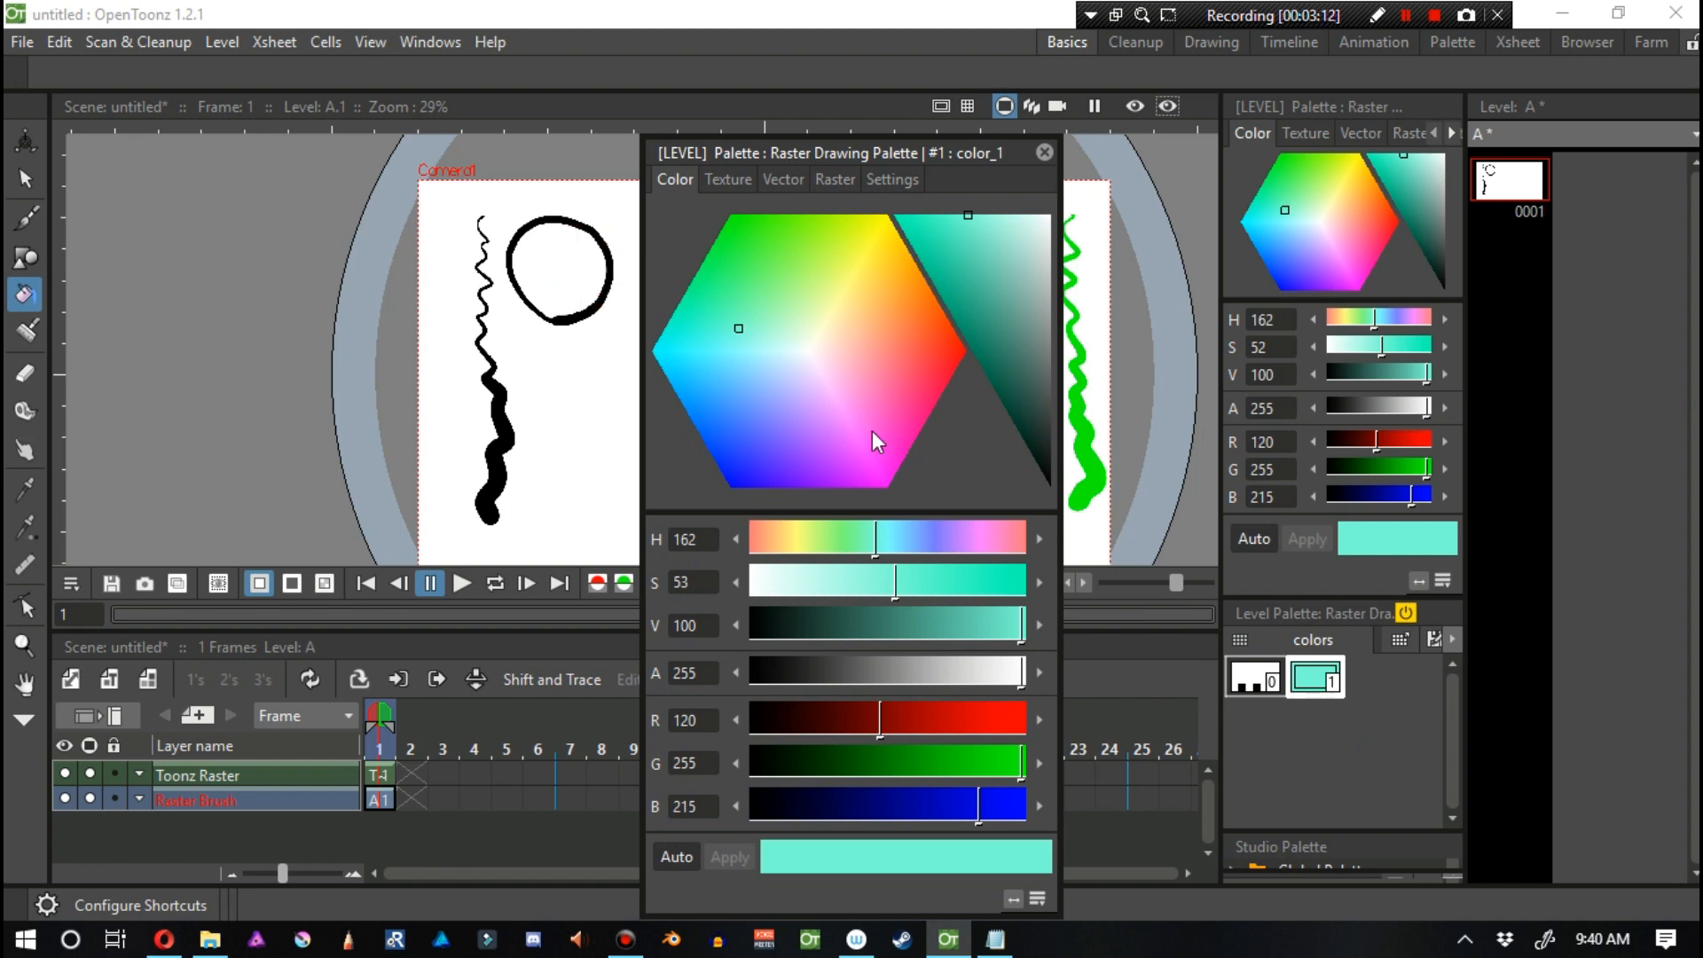
pyautogui.moveTo(822, 361)
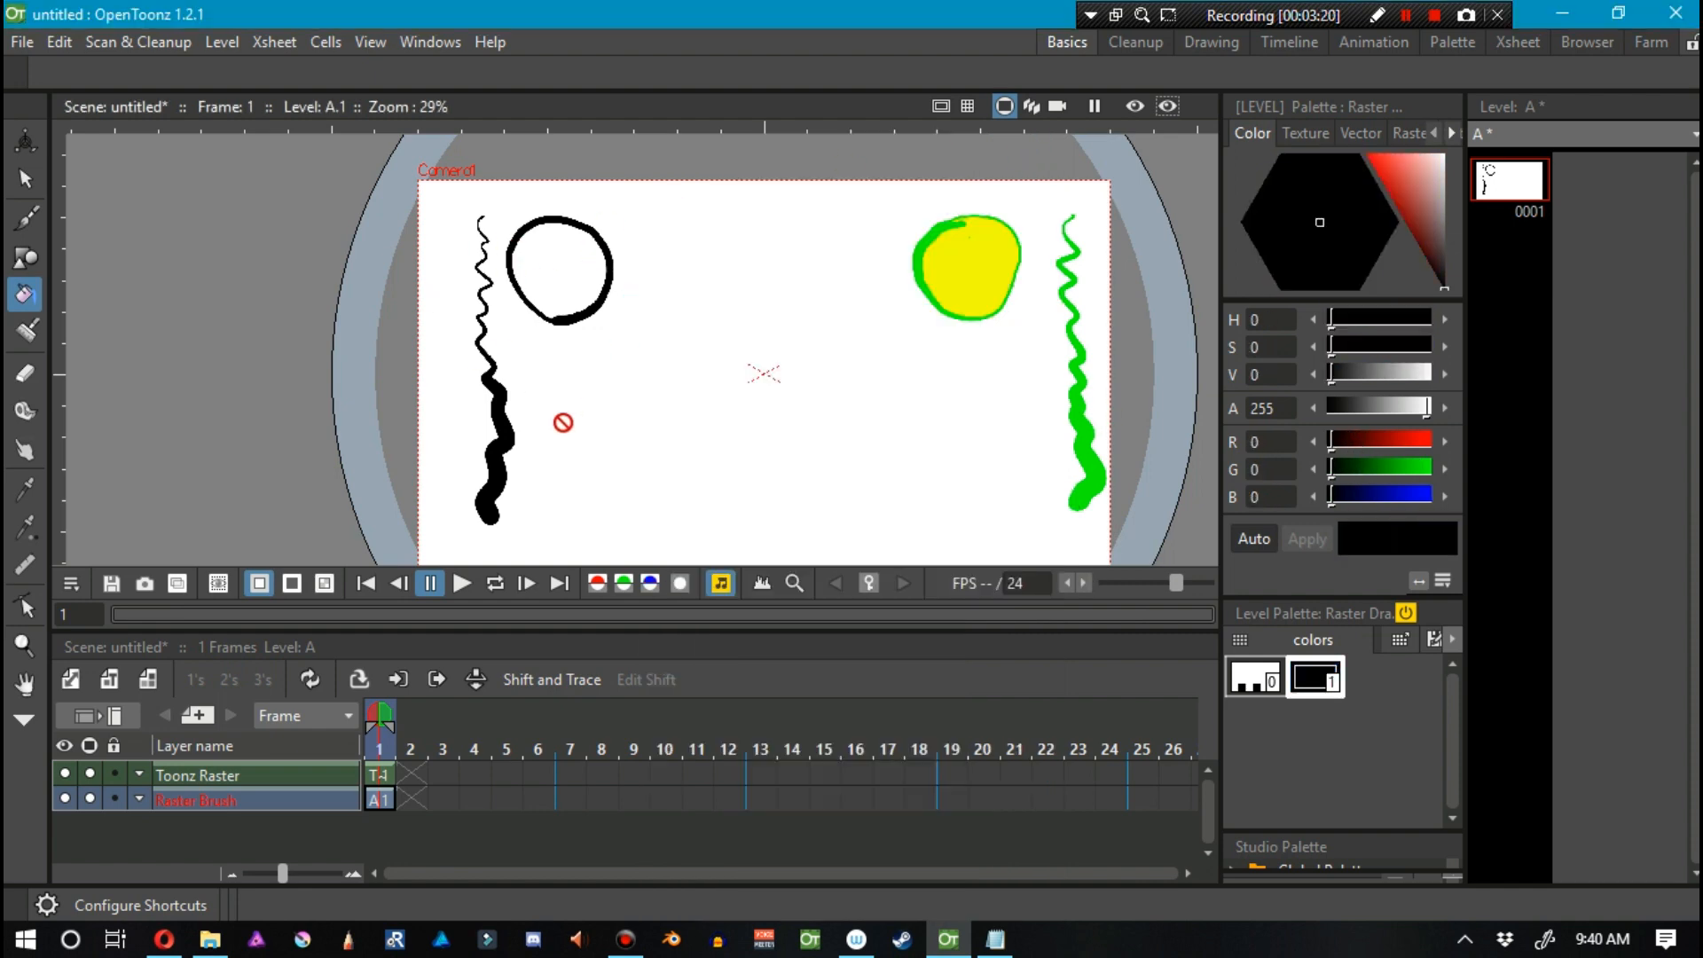
pyautogui.moveTo(382, 340)
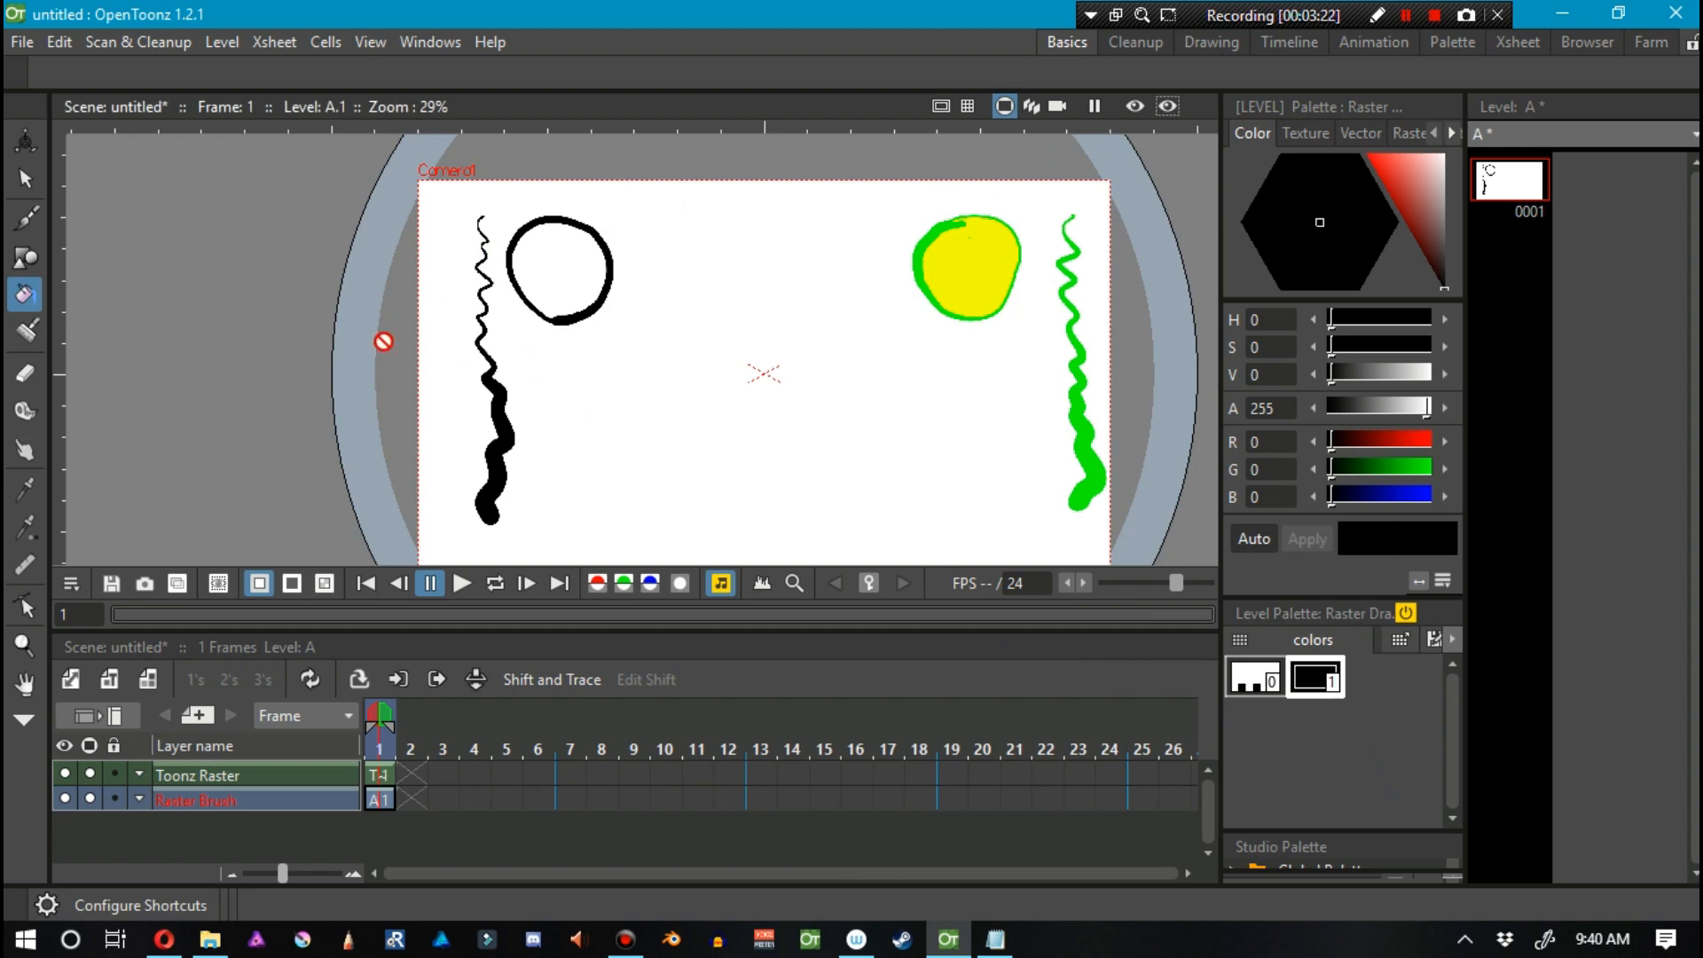
pyautogui.moveTo(518, 446)
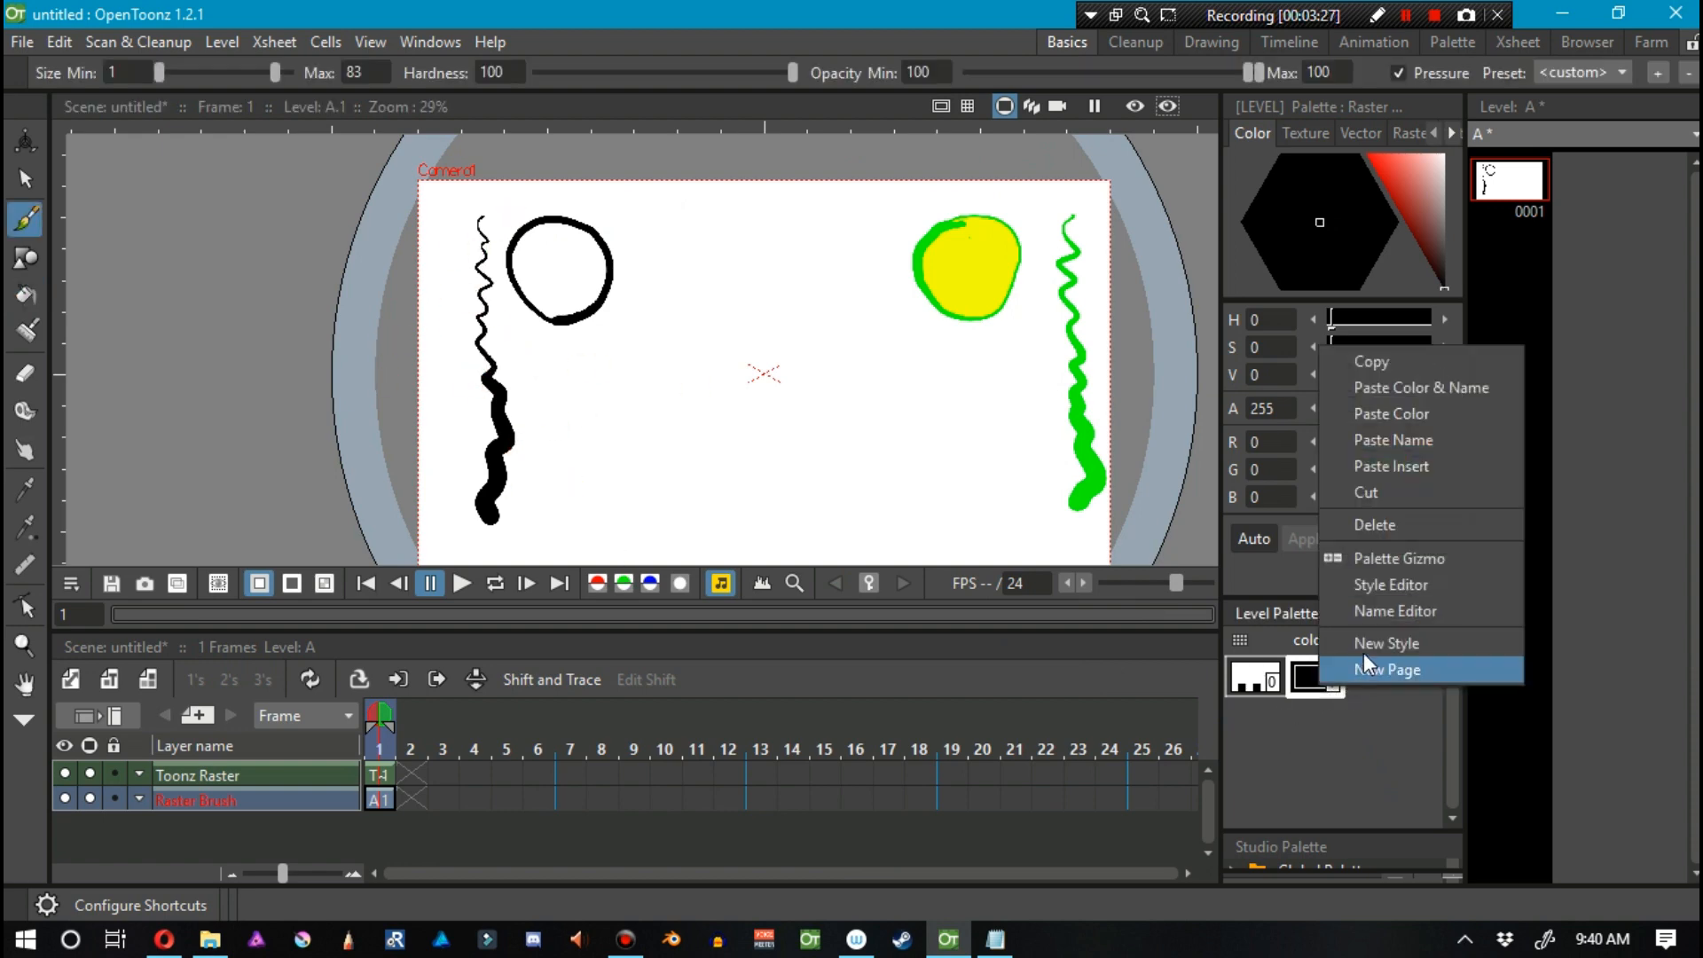
# Add a new palette style and give it a textured raster brush for grassy strokes.
pyautogui.click(1388, 669)
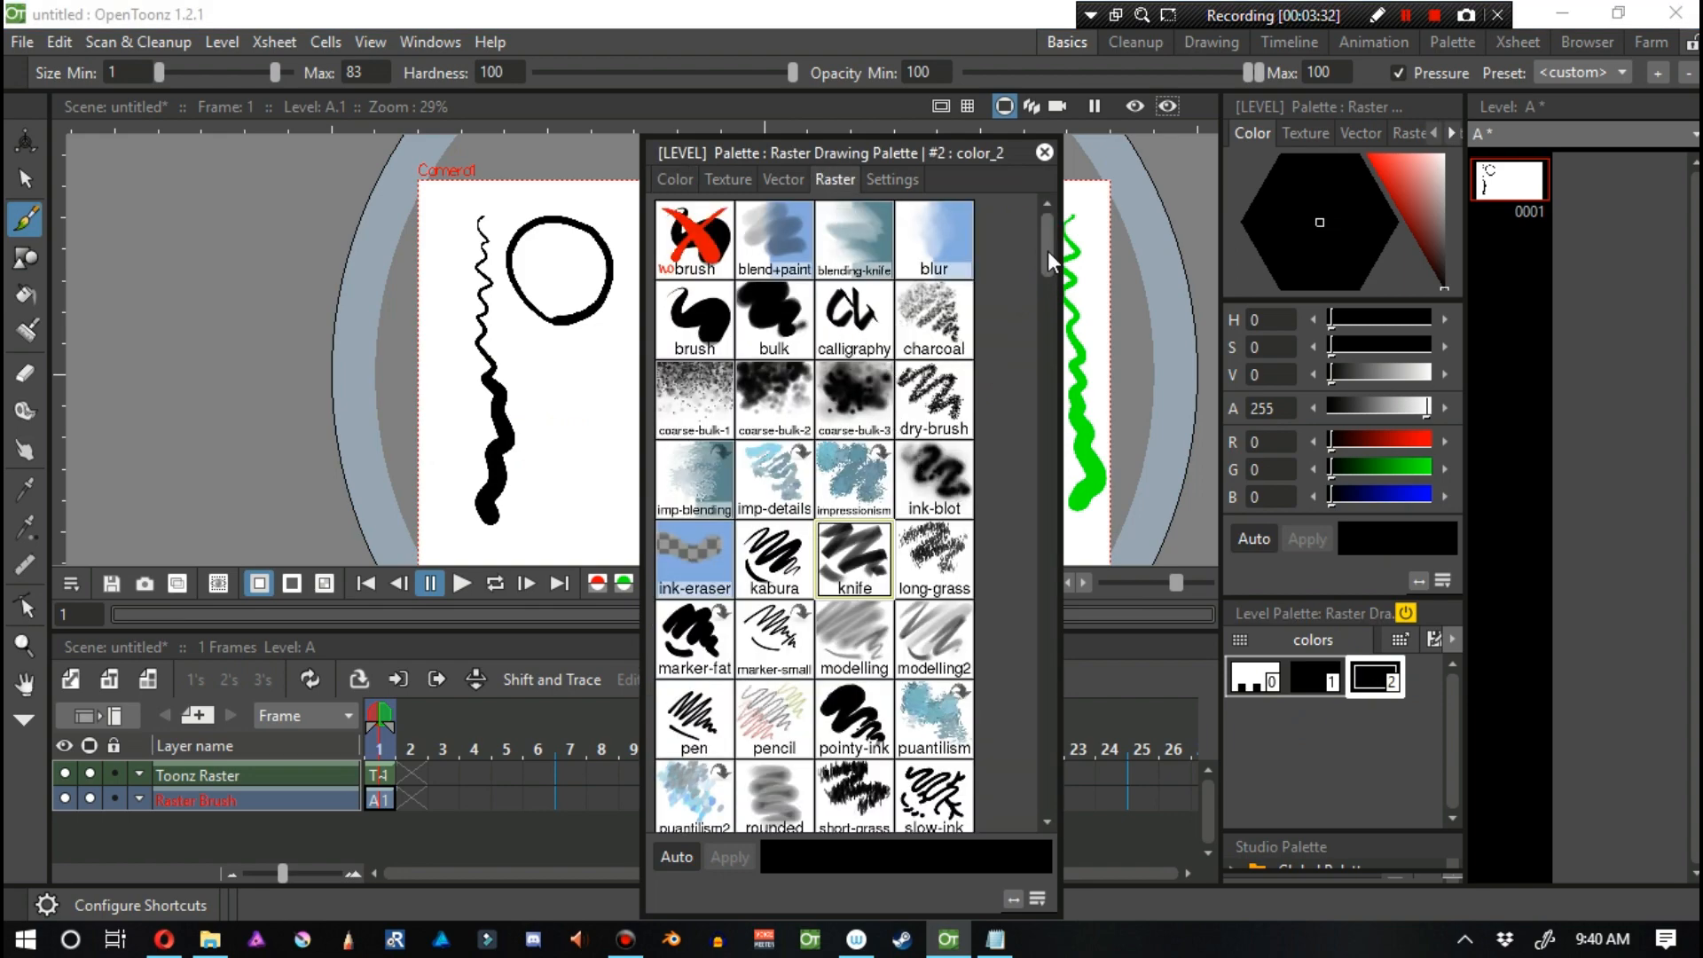
pyautogui.moveTo(1048, 261); pyautogui.dragTo(1048, 671)
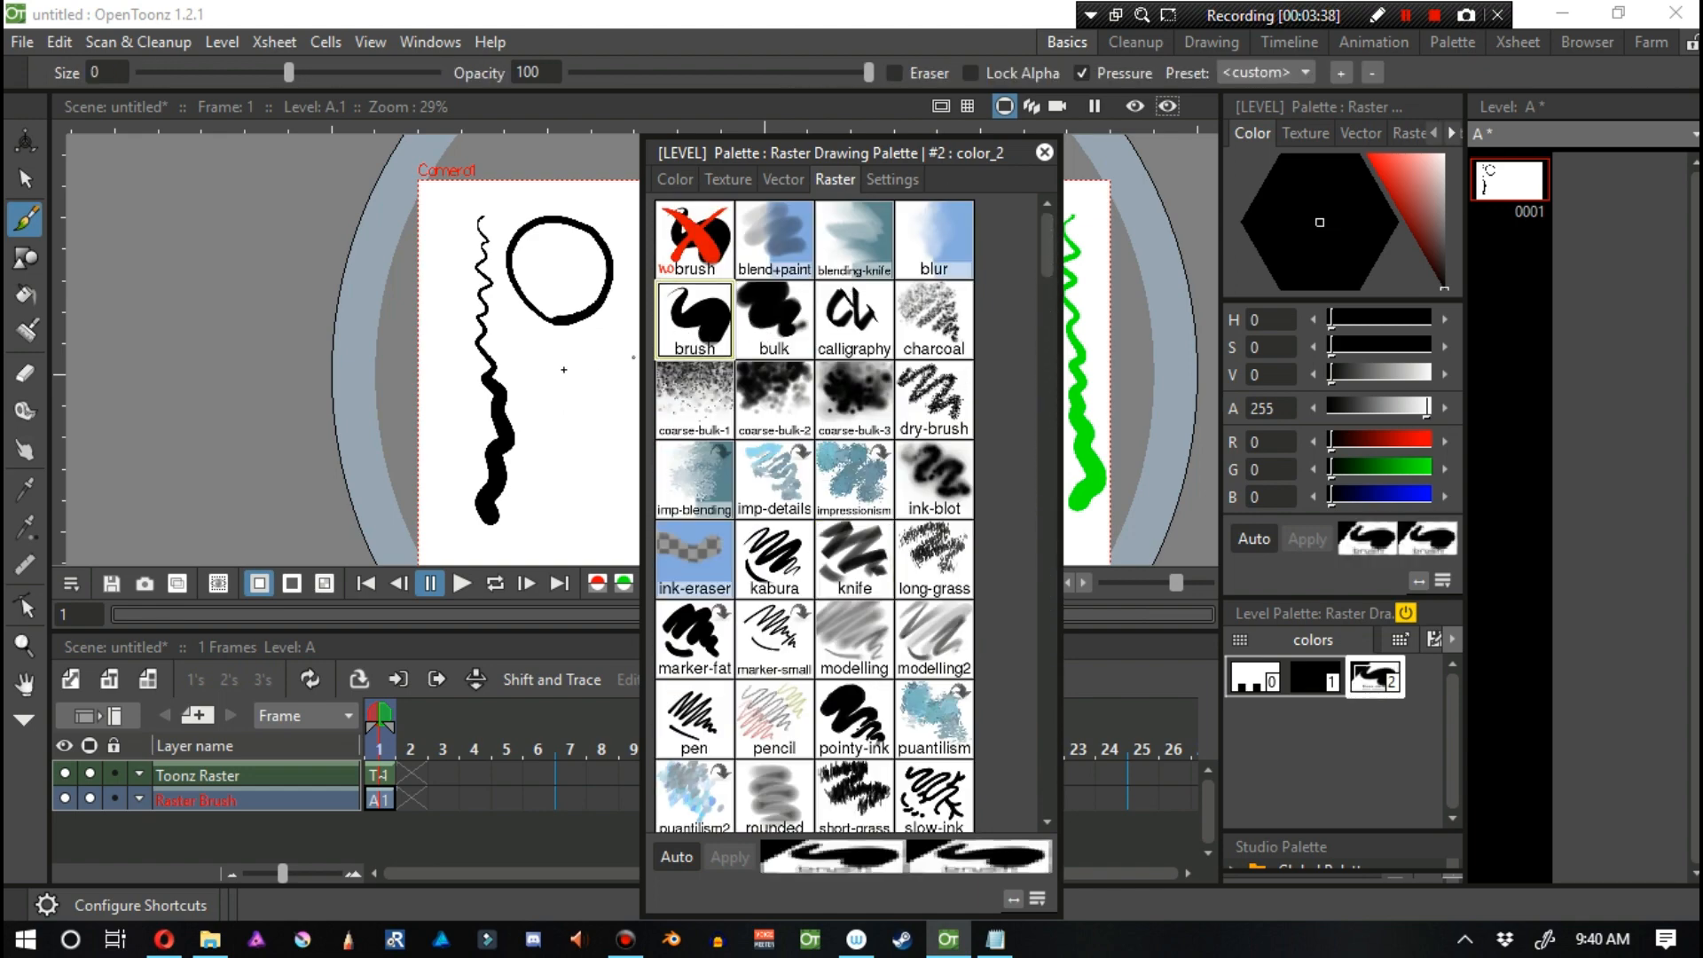
pyautogui.click(853, 560)
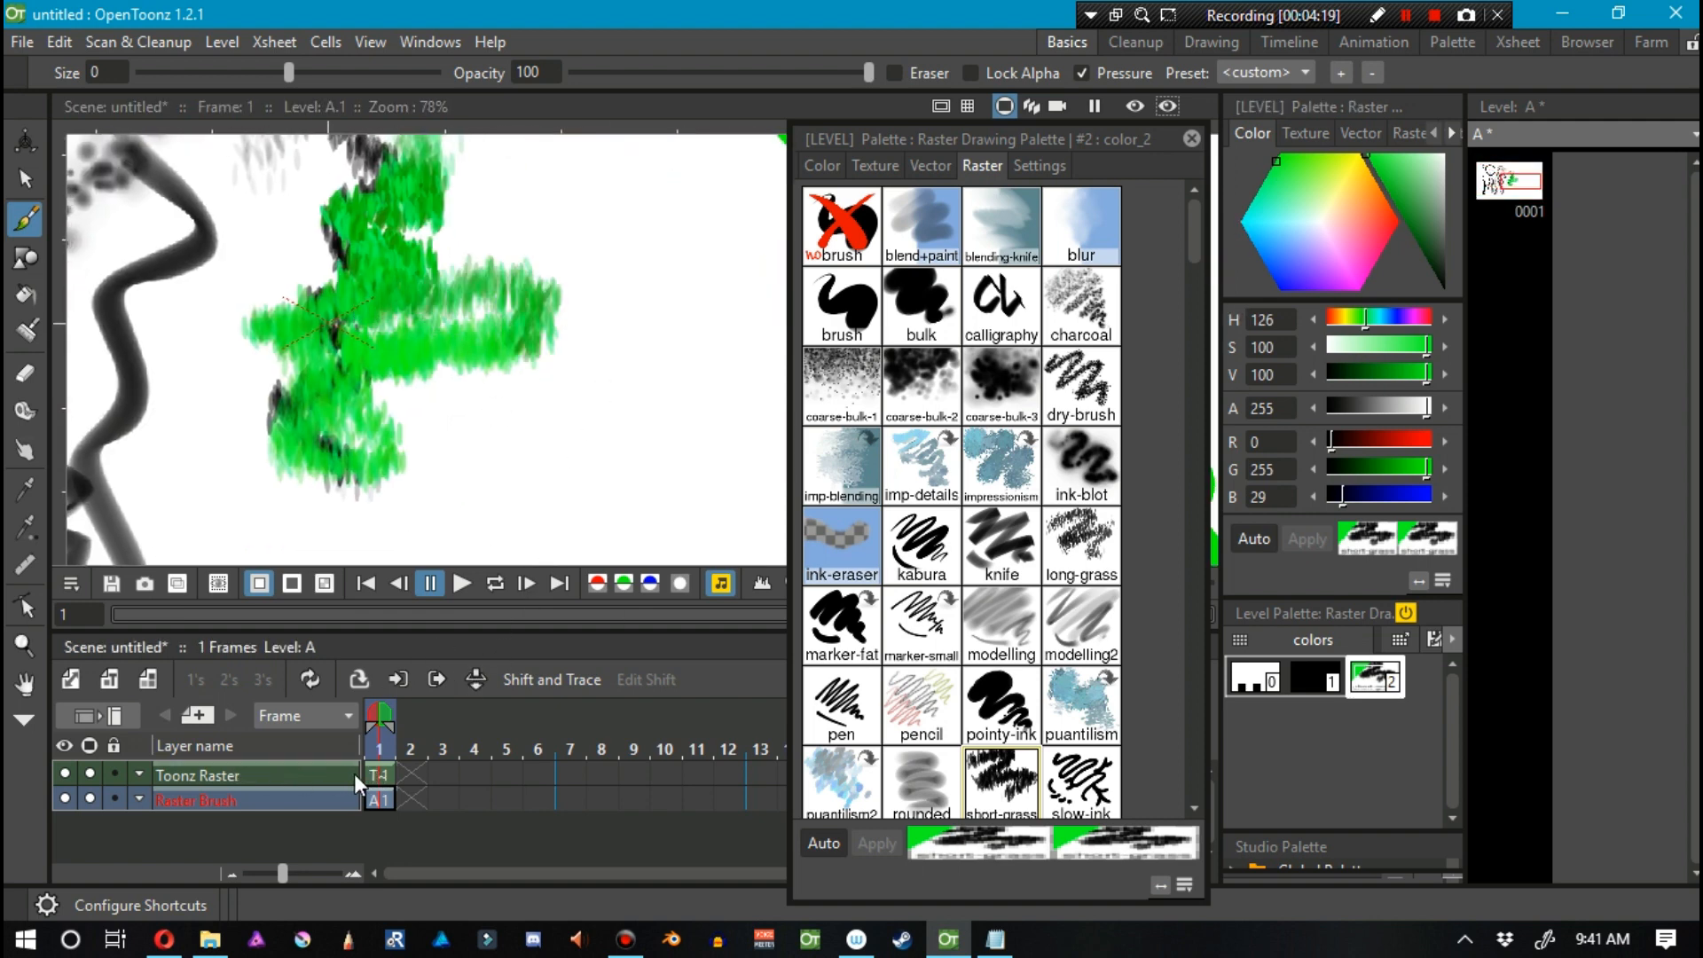
# Select the Toonz Raster layer and scroll through the brush library.
pyautogui.click(198, 774)
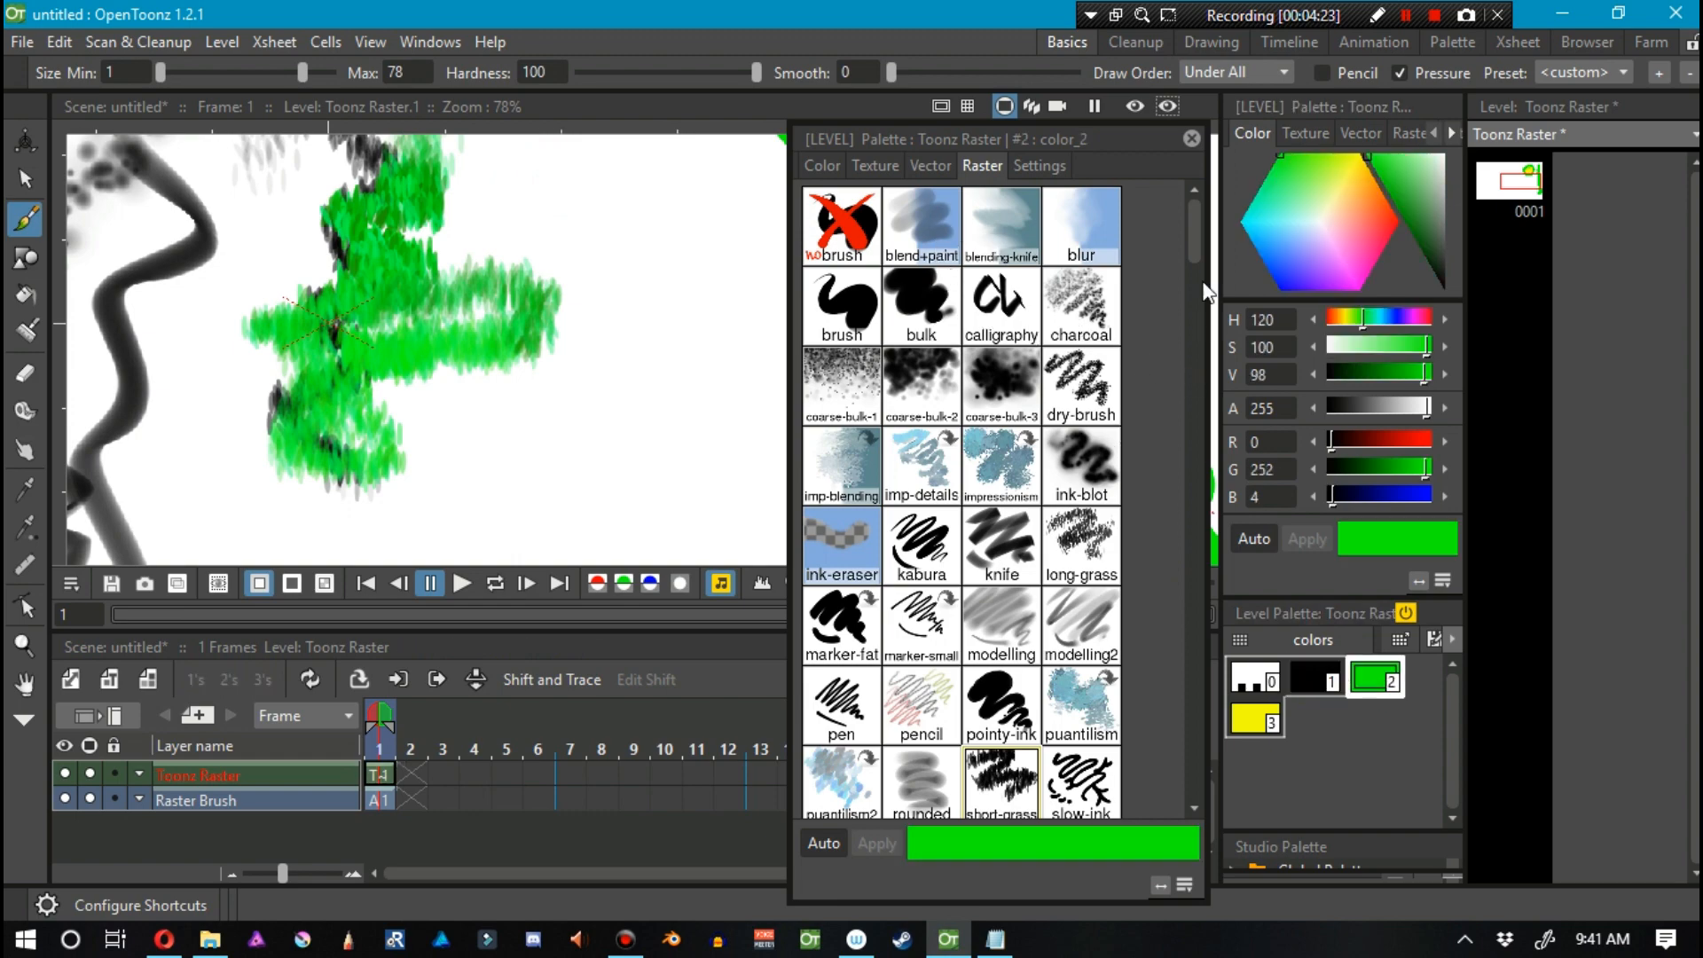
pyautogui.scroll(-3)
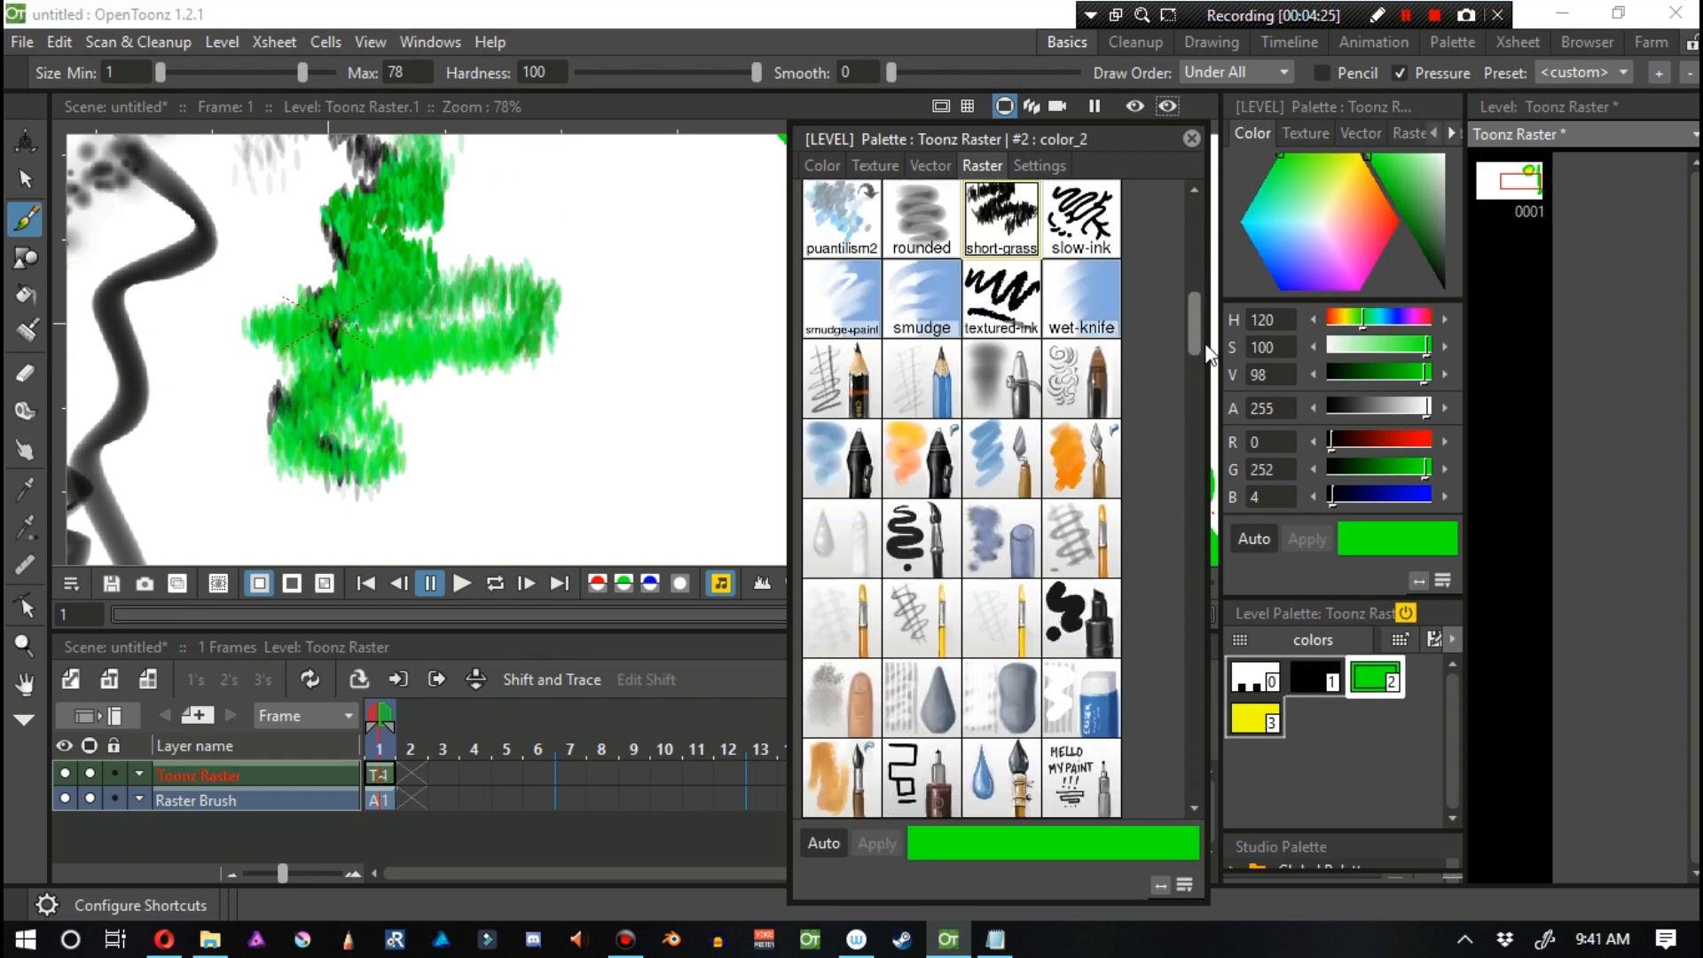
pyautogui.scroll(-3)
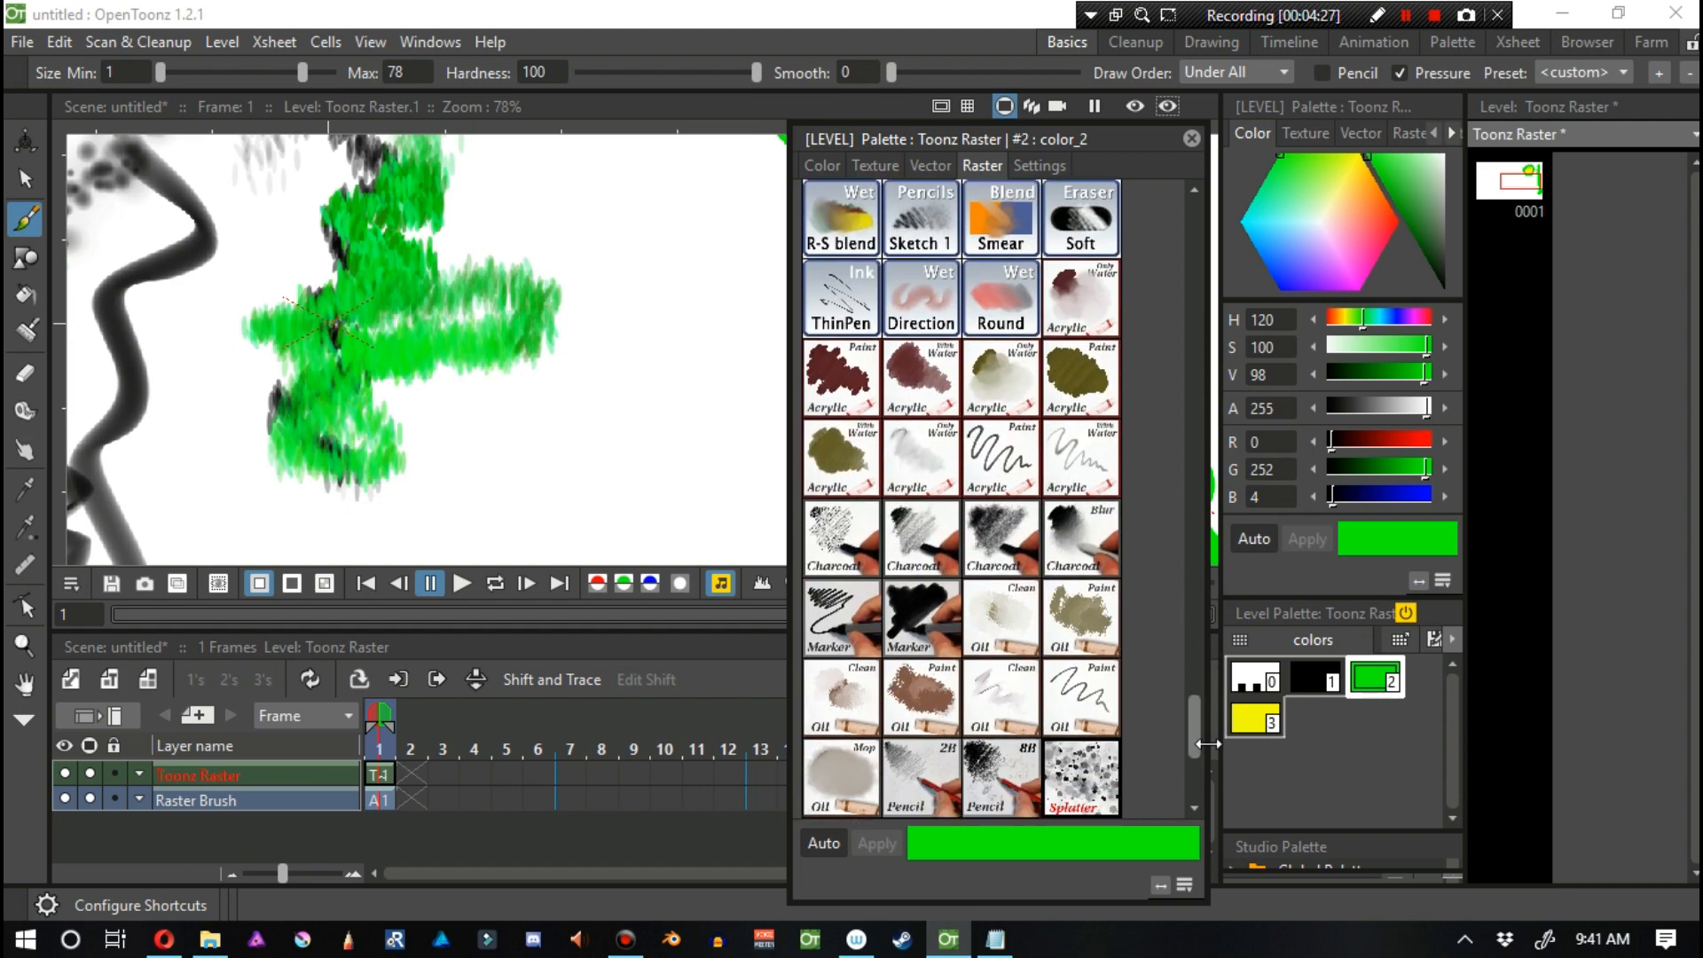
pyautogui.scroll(-3)
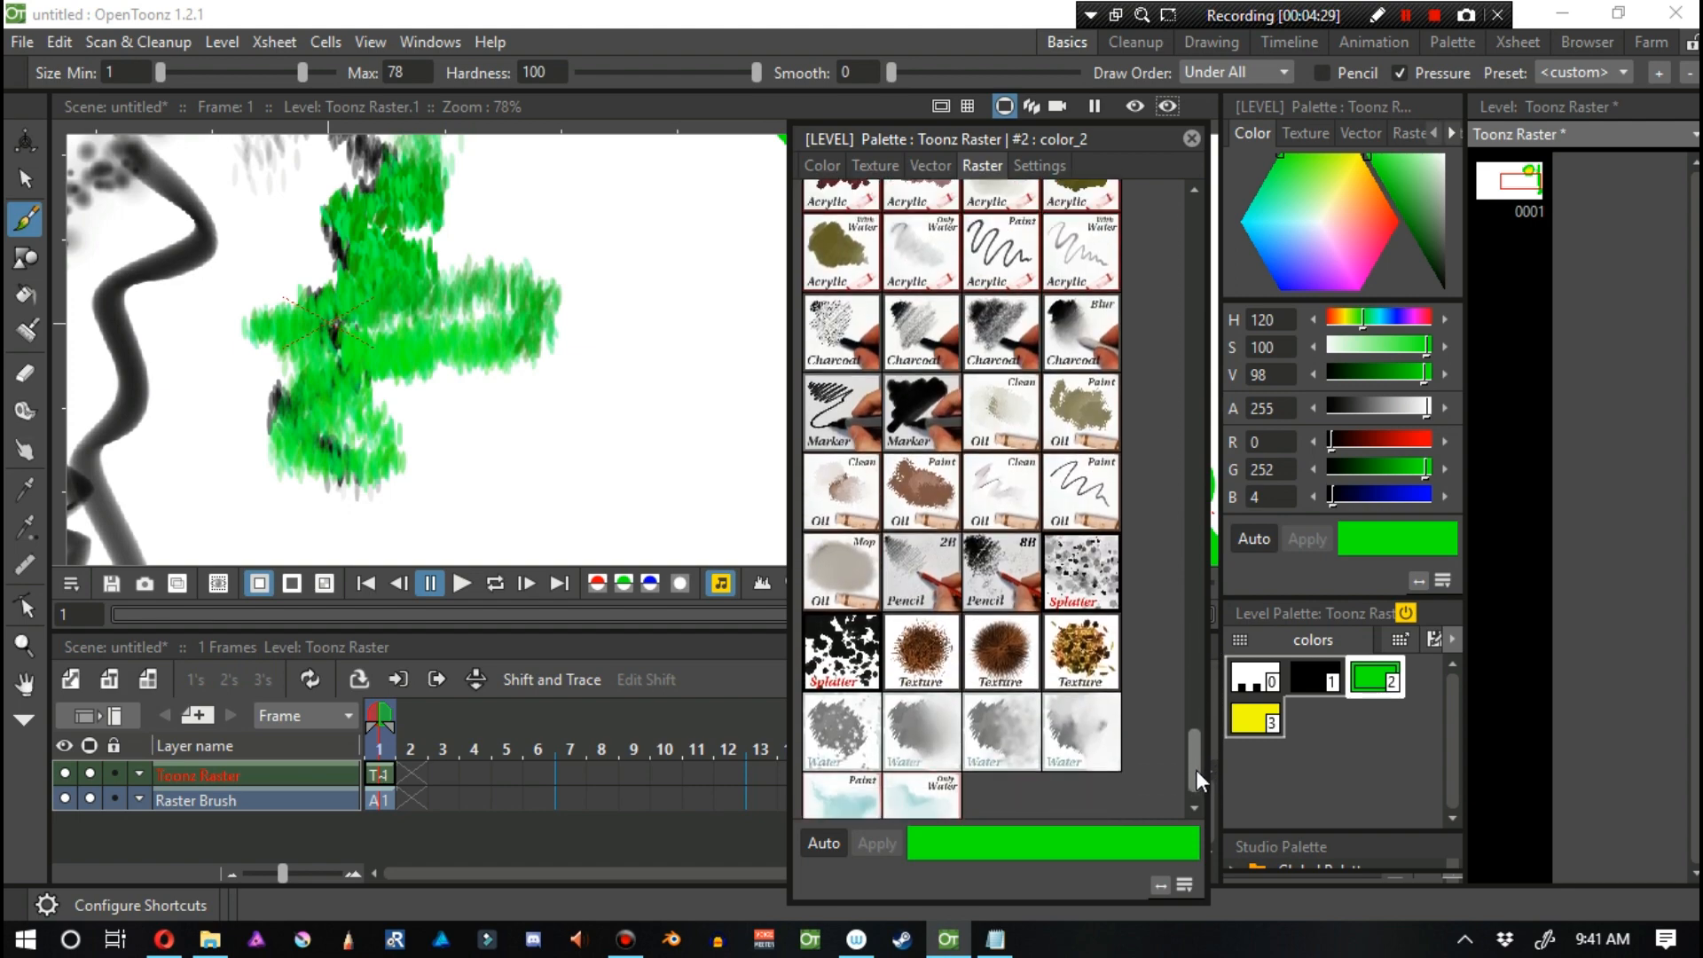
pyautogui.scroll(-3)
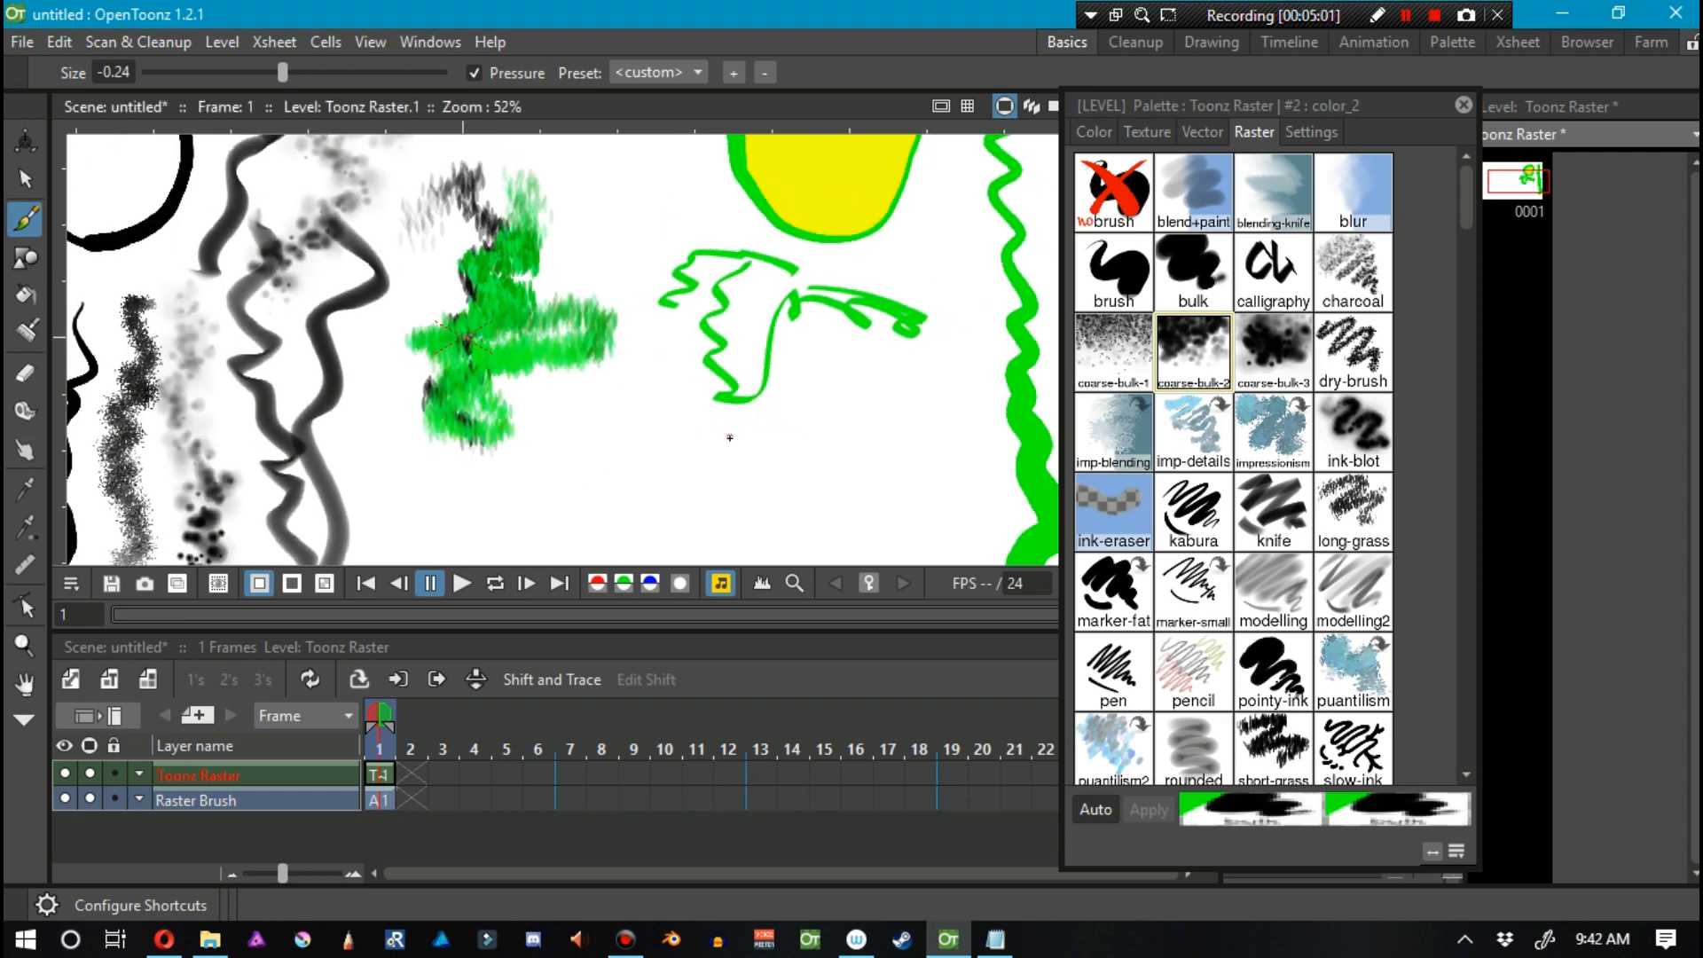
# Give the green style the knife brush texture and paint a stroke near the green squiggle.
pyautogui.scroll(-3)
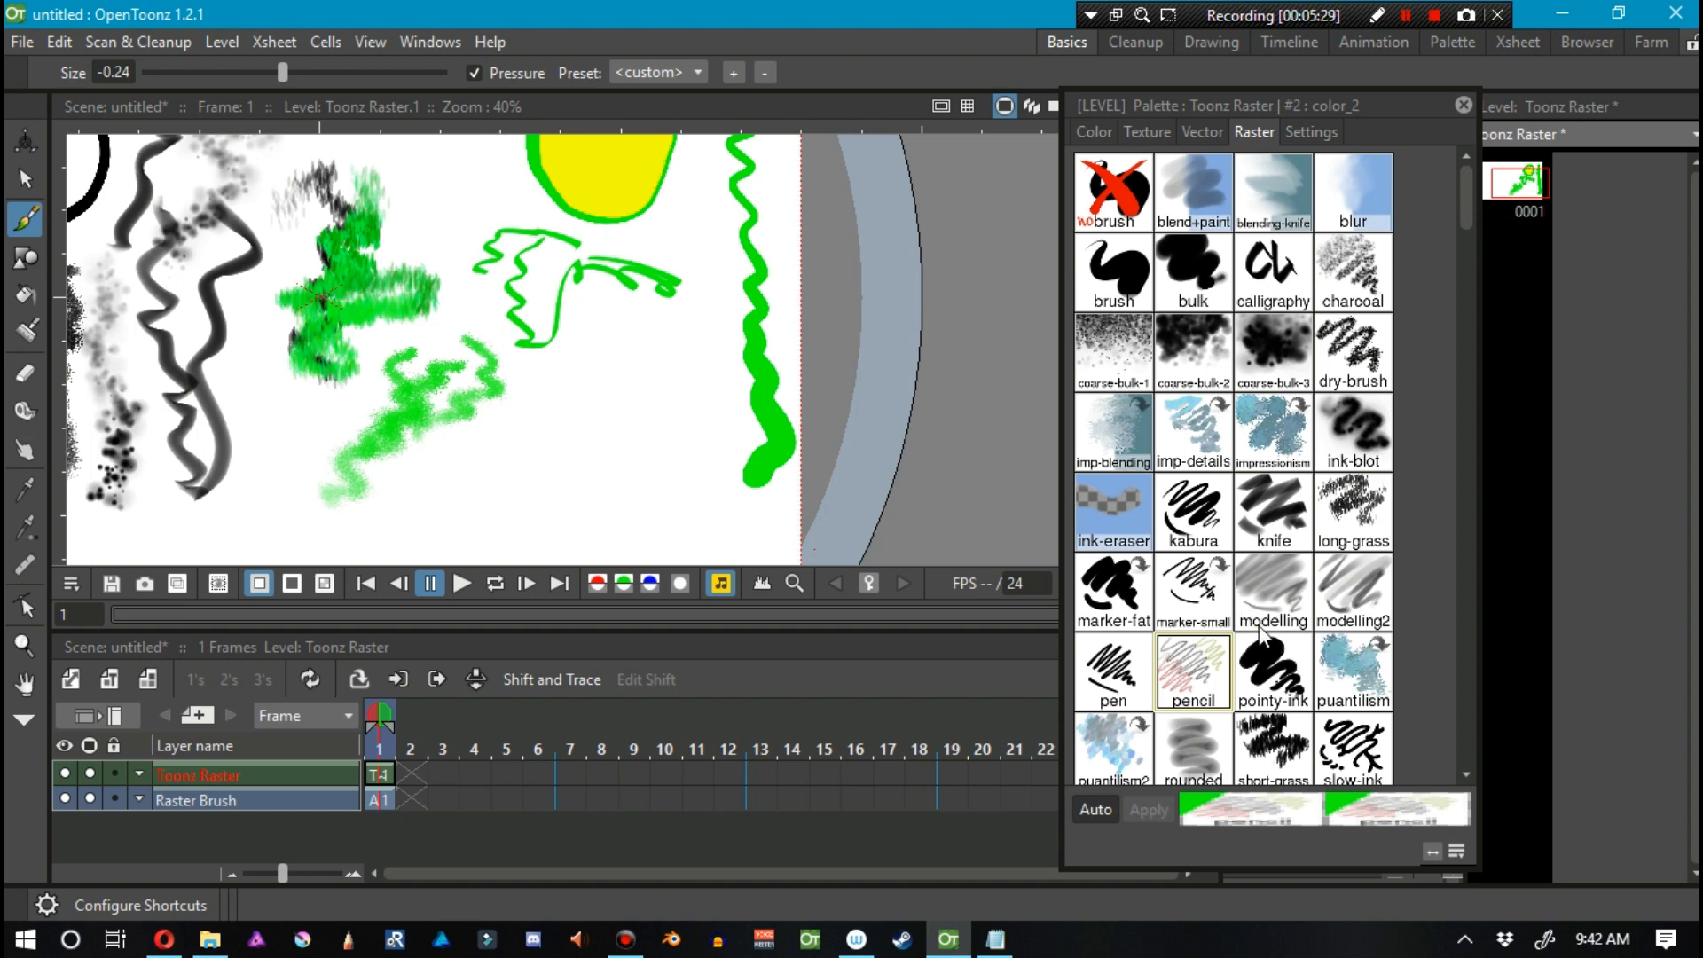
pyautogui.click(1272, 511)
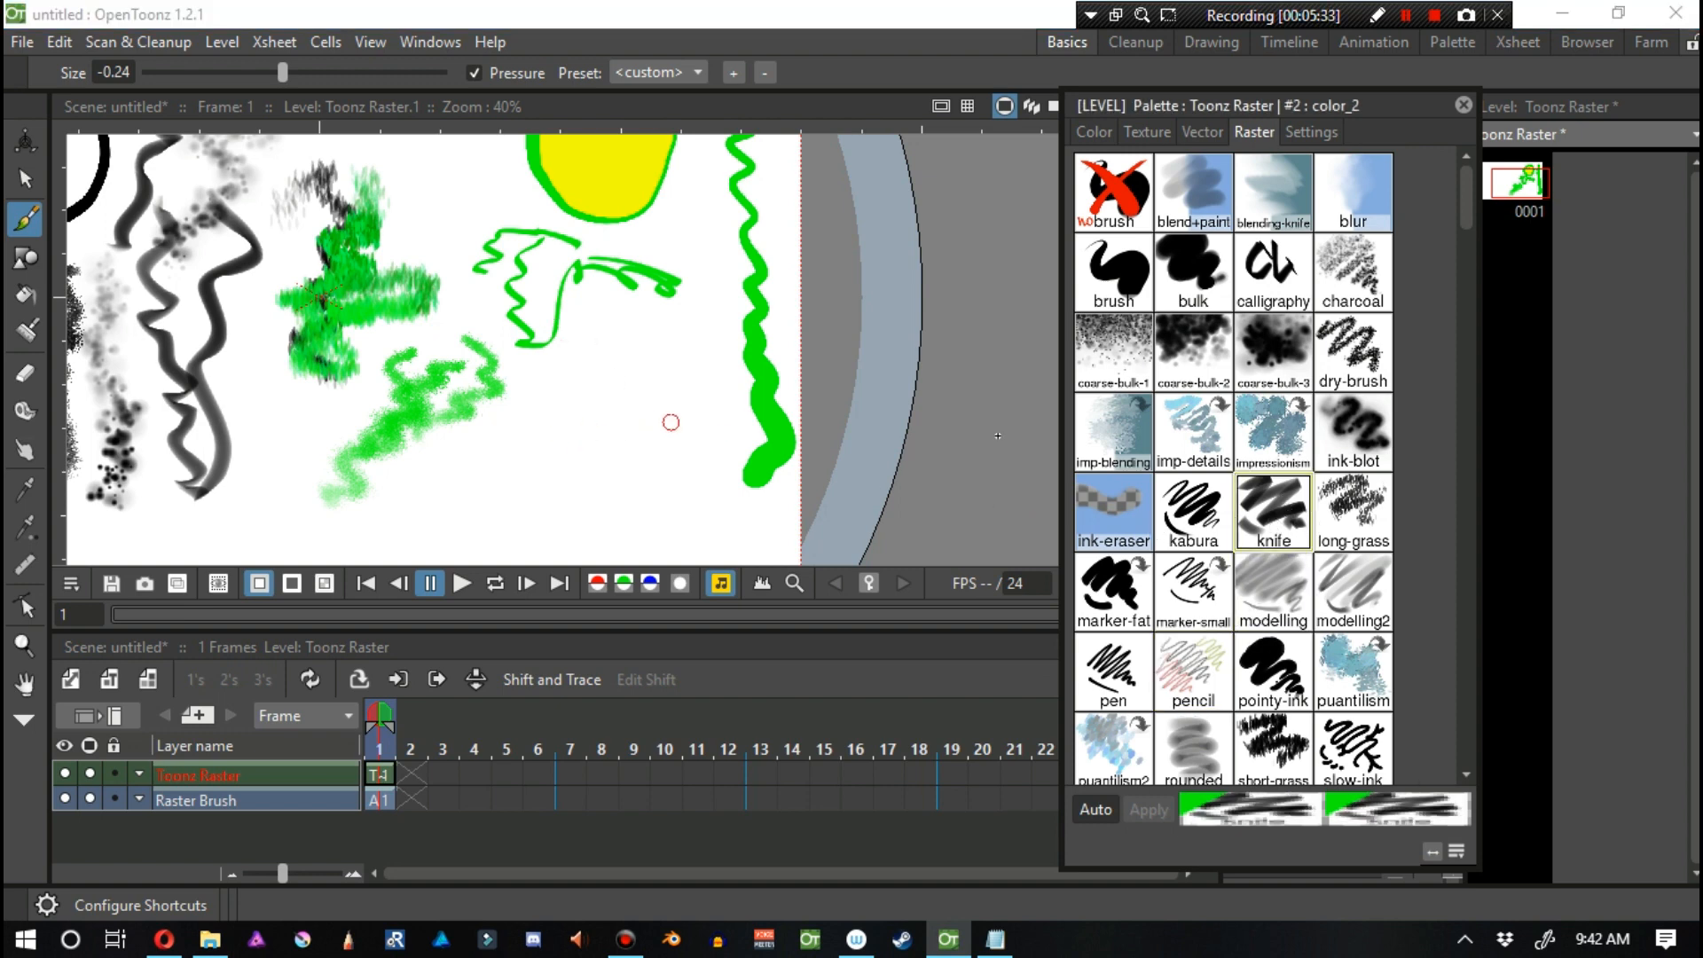
pyautogui.moveTo(590, 347)
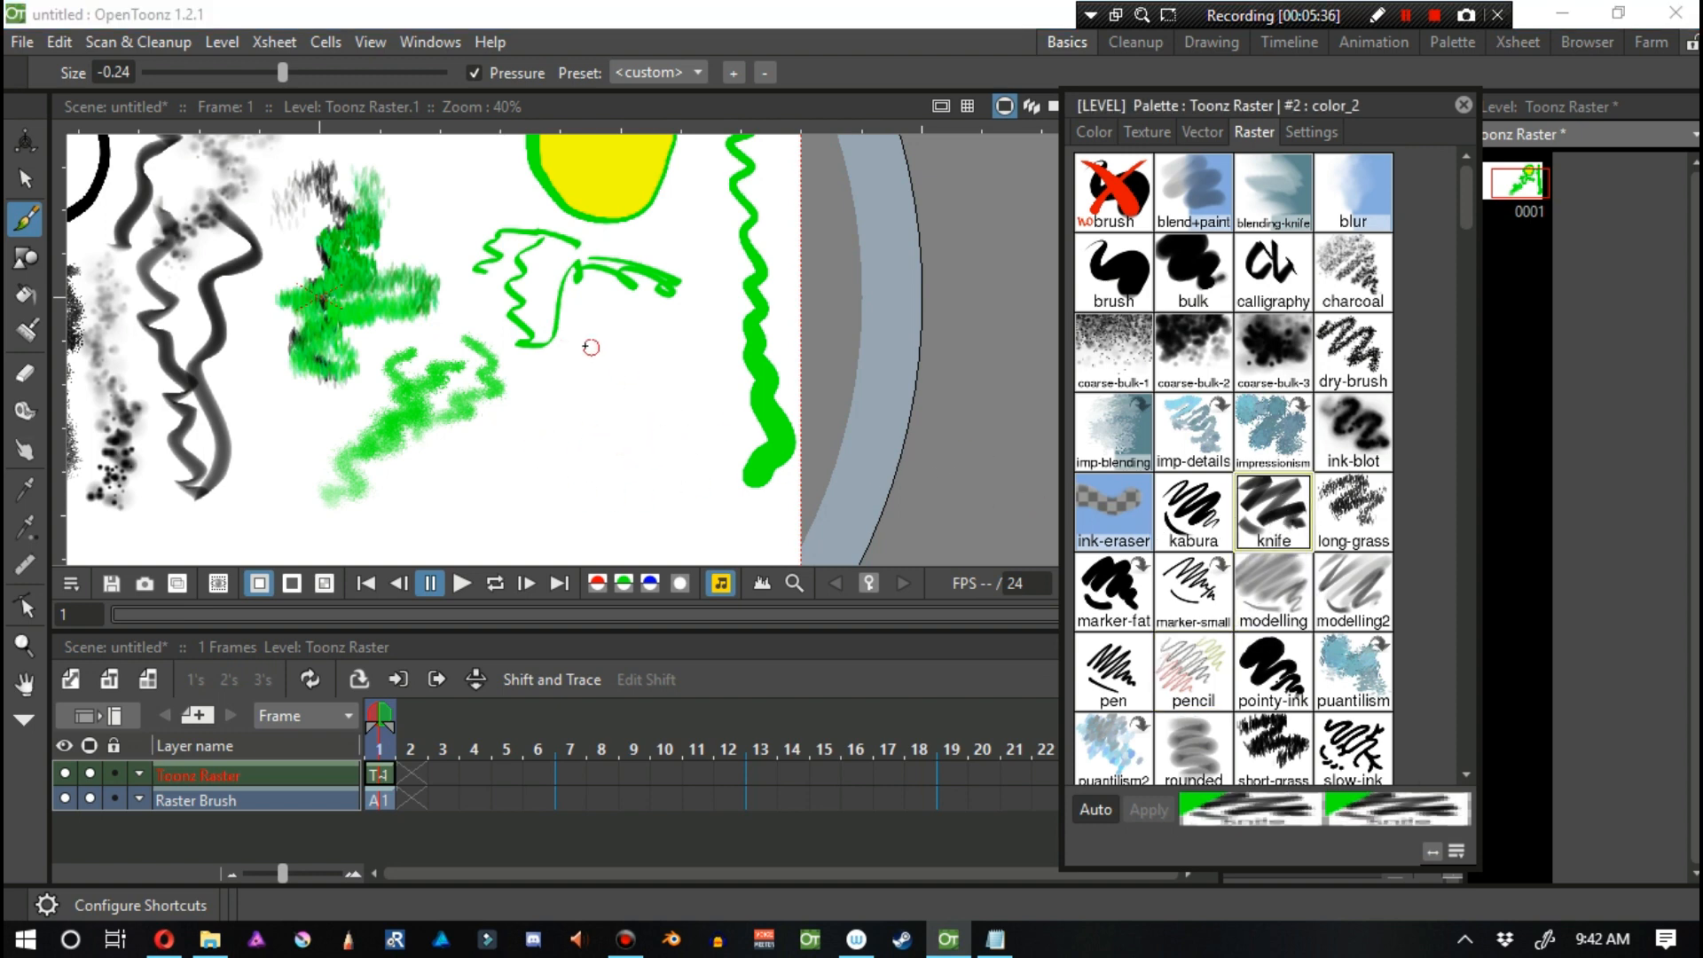
pyautogui.moveTo(591, 348); pyautogui.dragTo(635, 343)
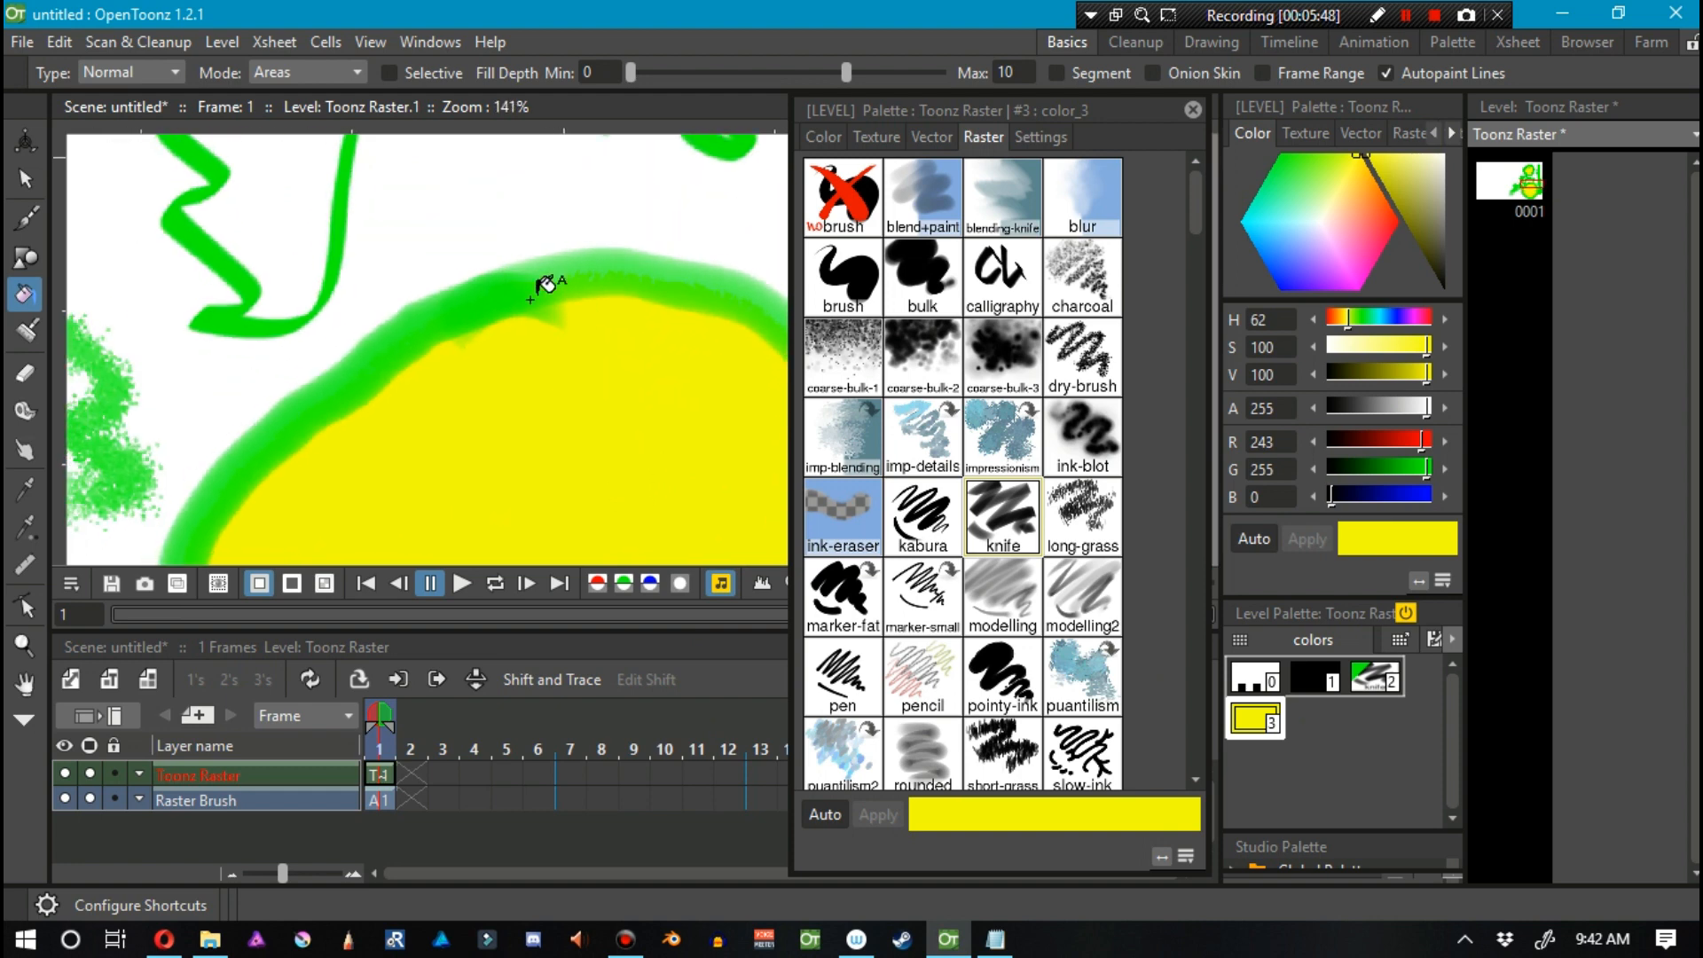
pyautogui.moveTo(603, 256)
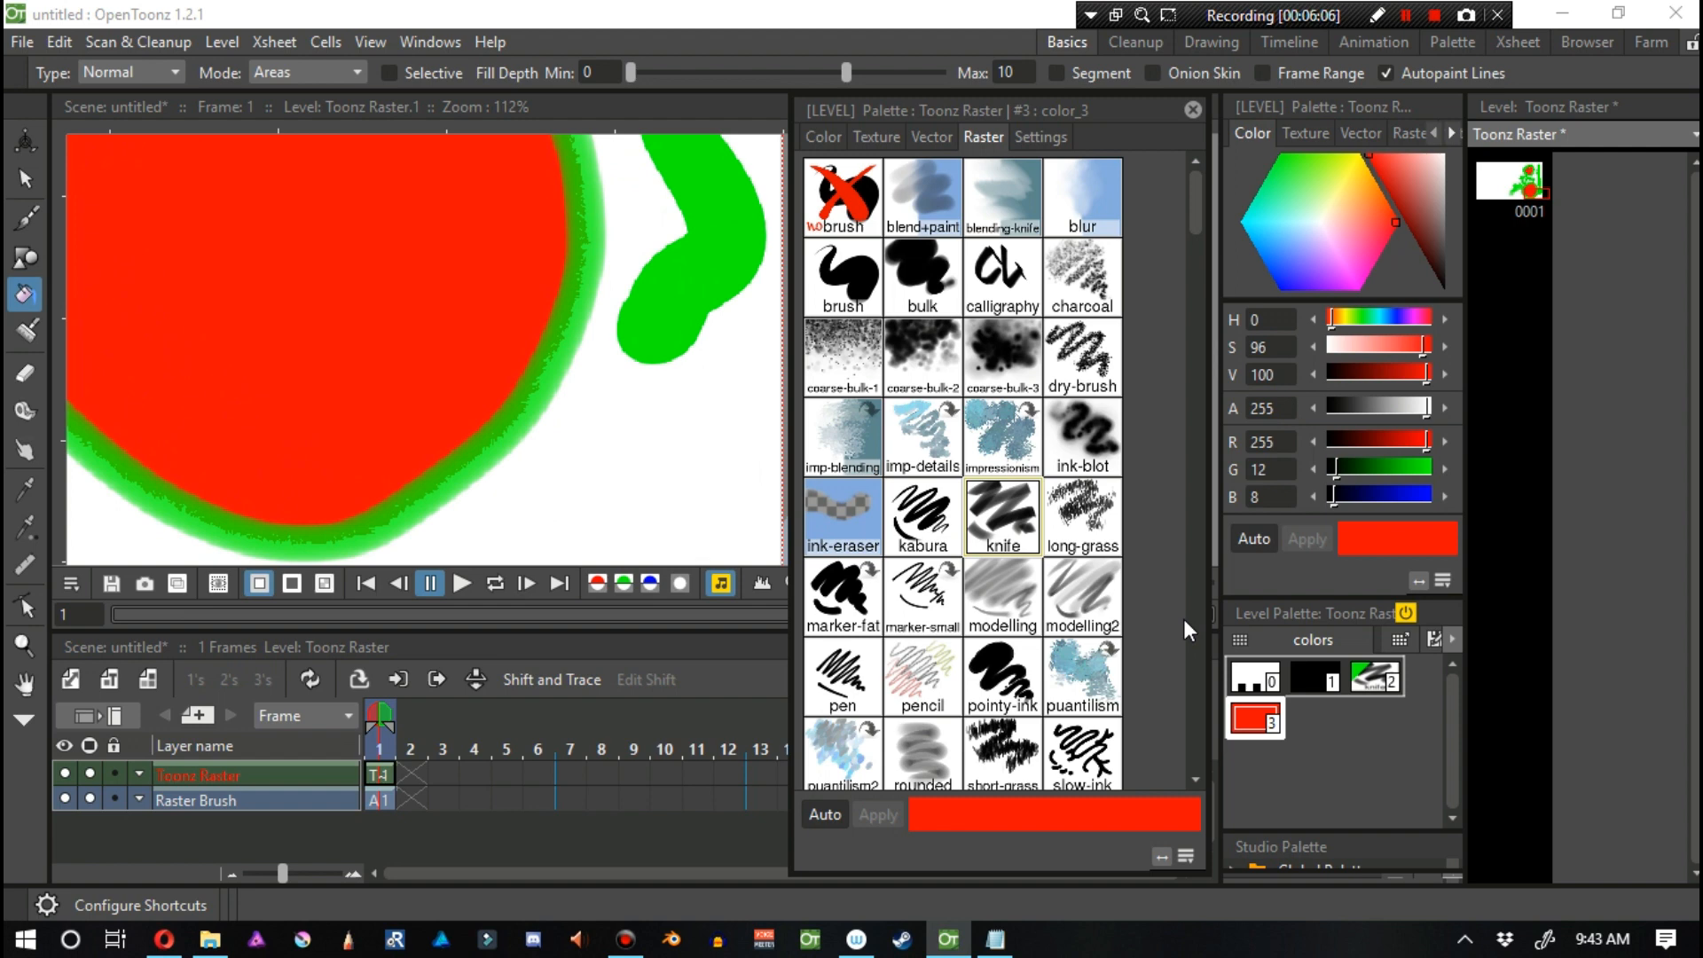
# Apply the knife brush texture to the red color_3 style.
pyautogui.click(1001, 516)
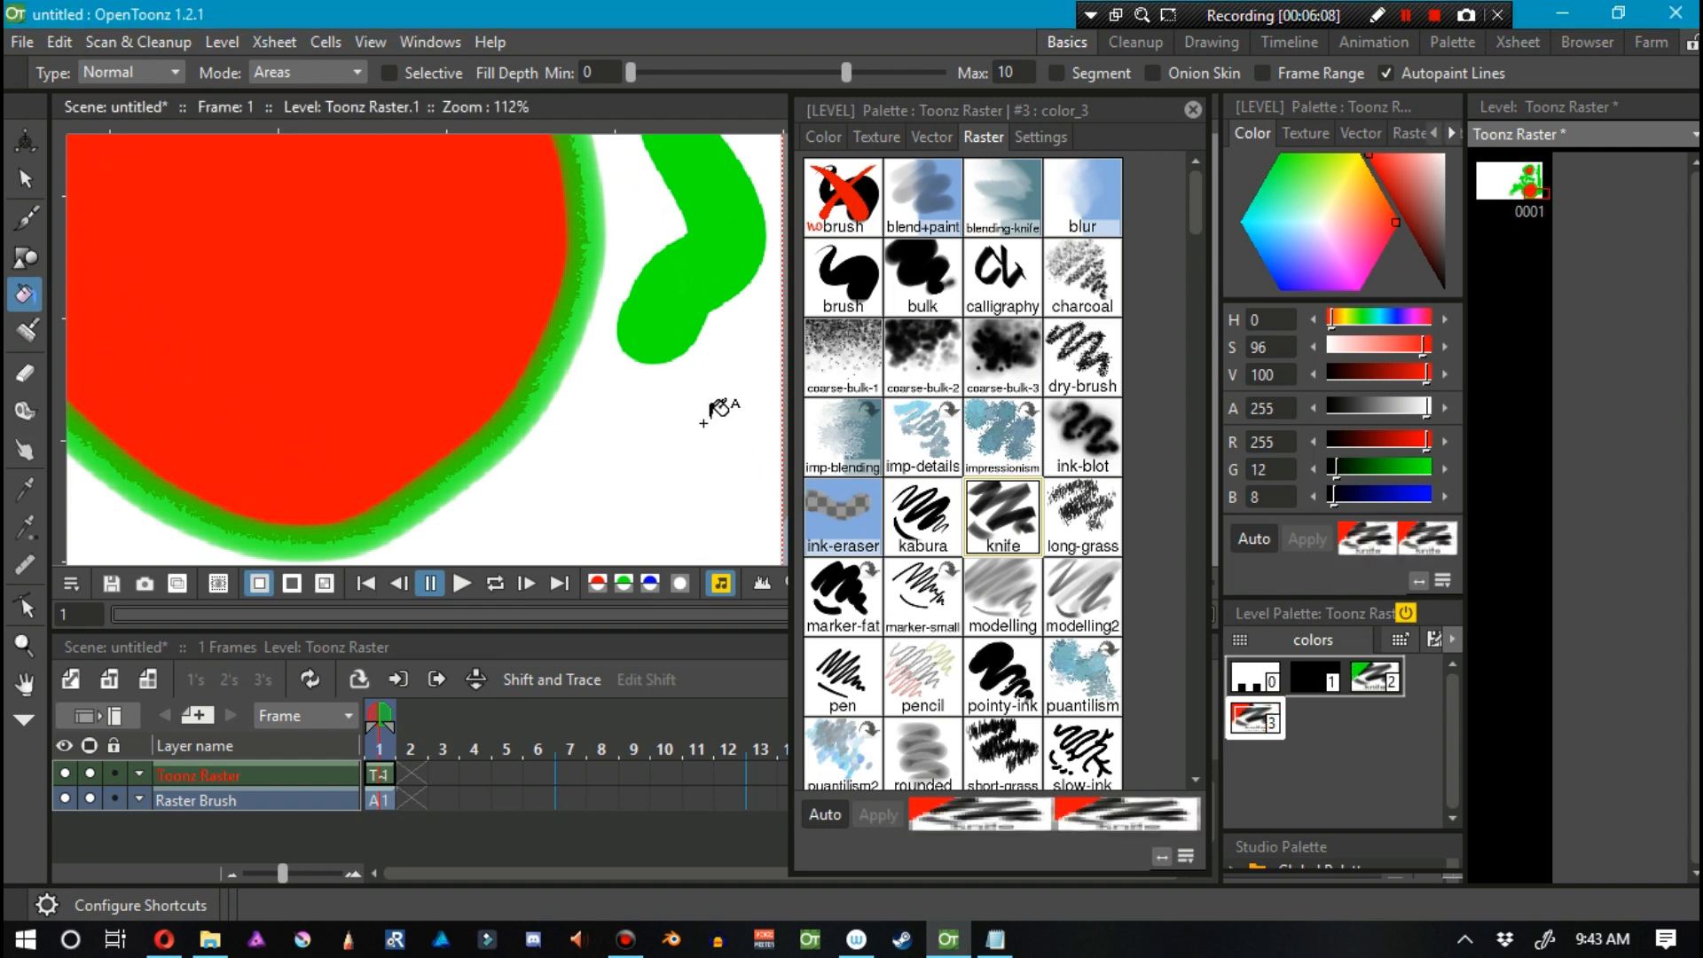
pyautogui.click(25, 219)
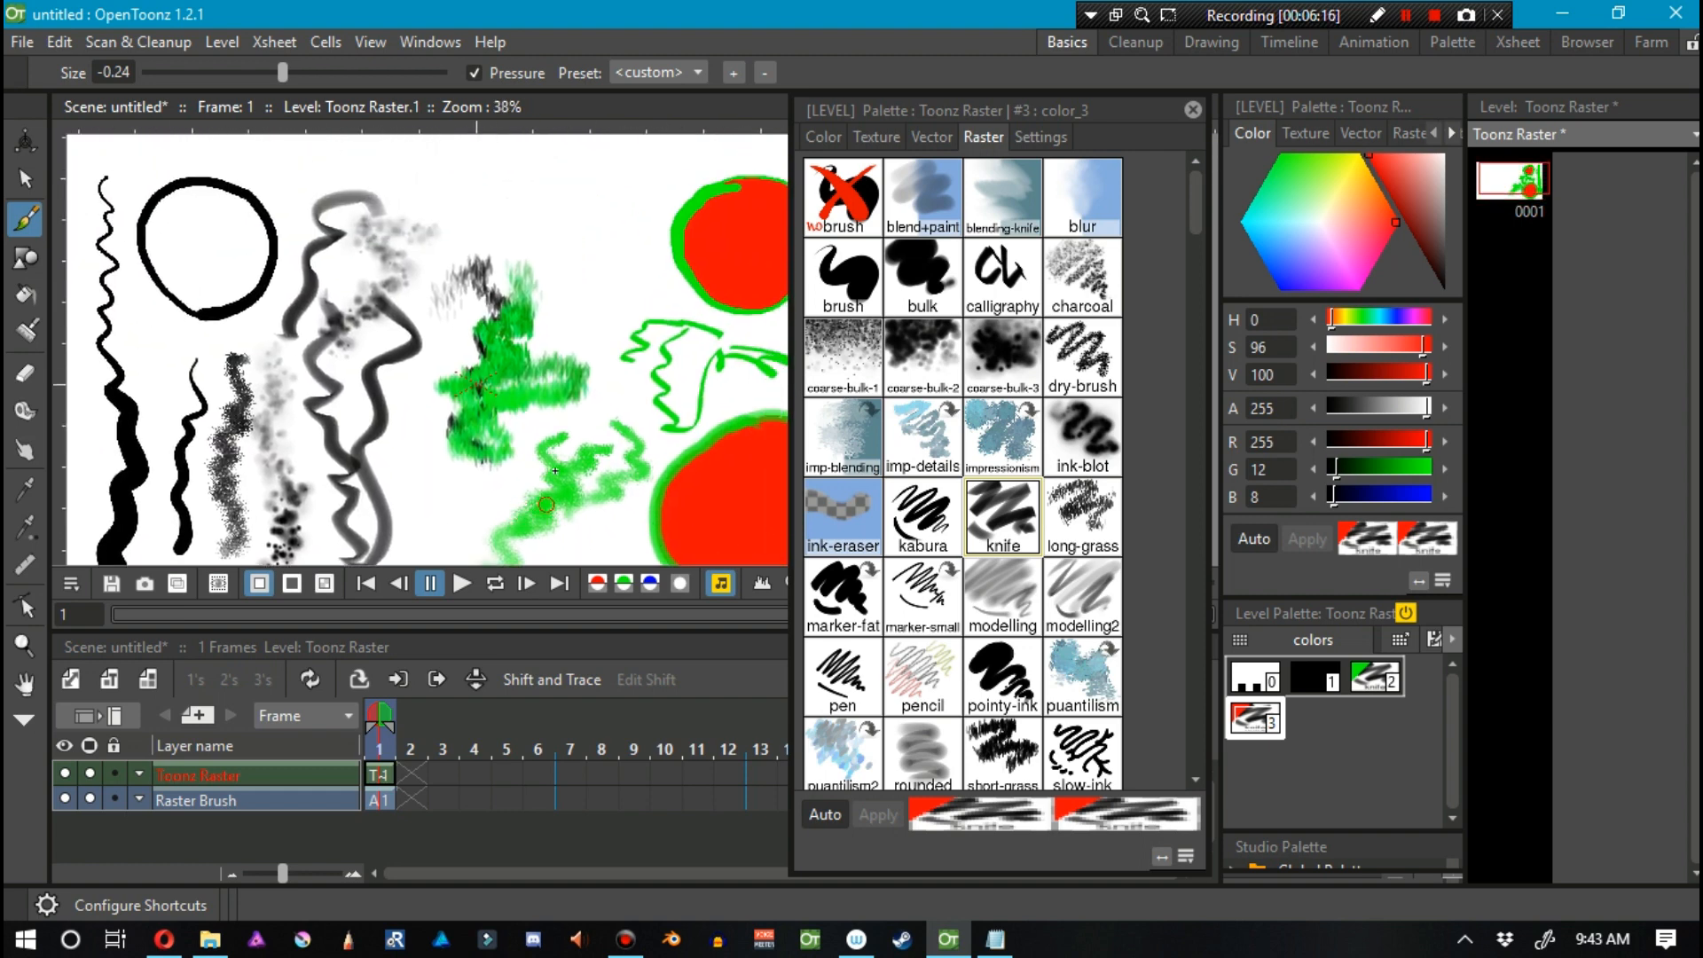
pyautogui.moveTo(609, 507)
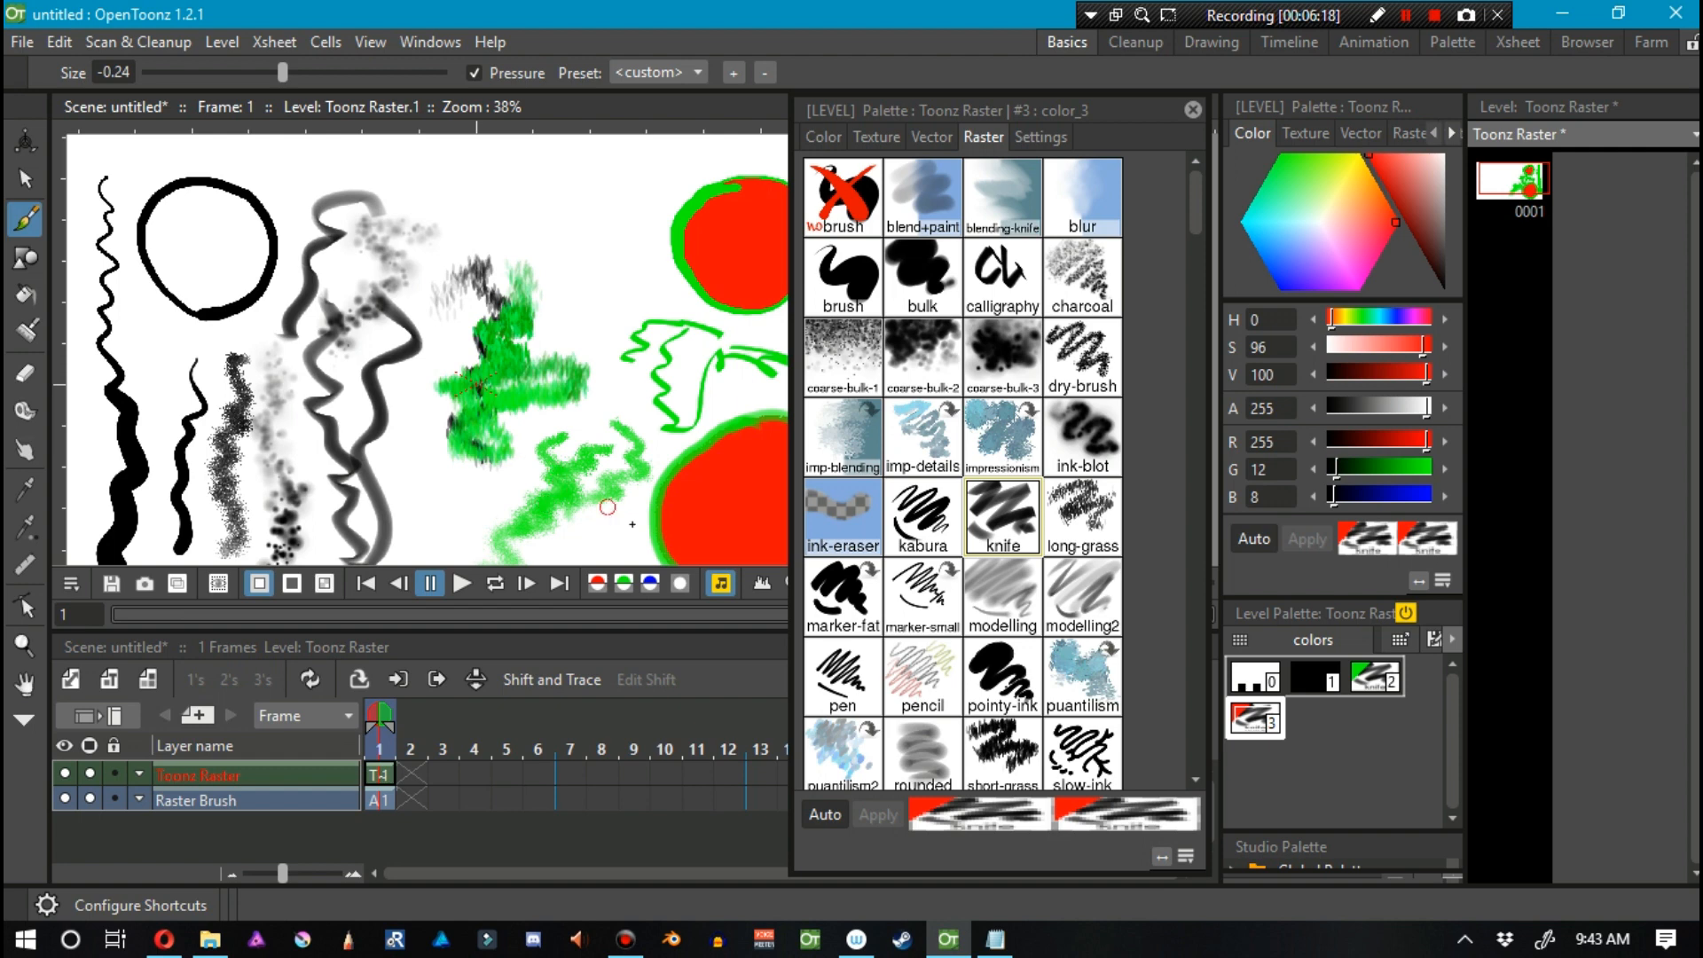
pyautogui.moveTo(649, 523)
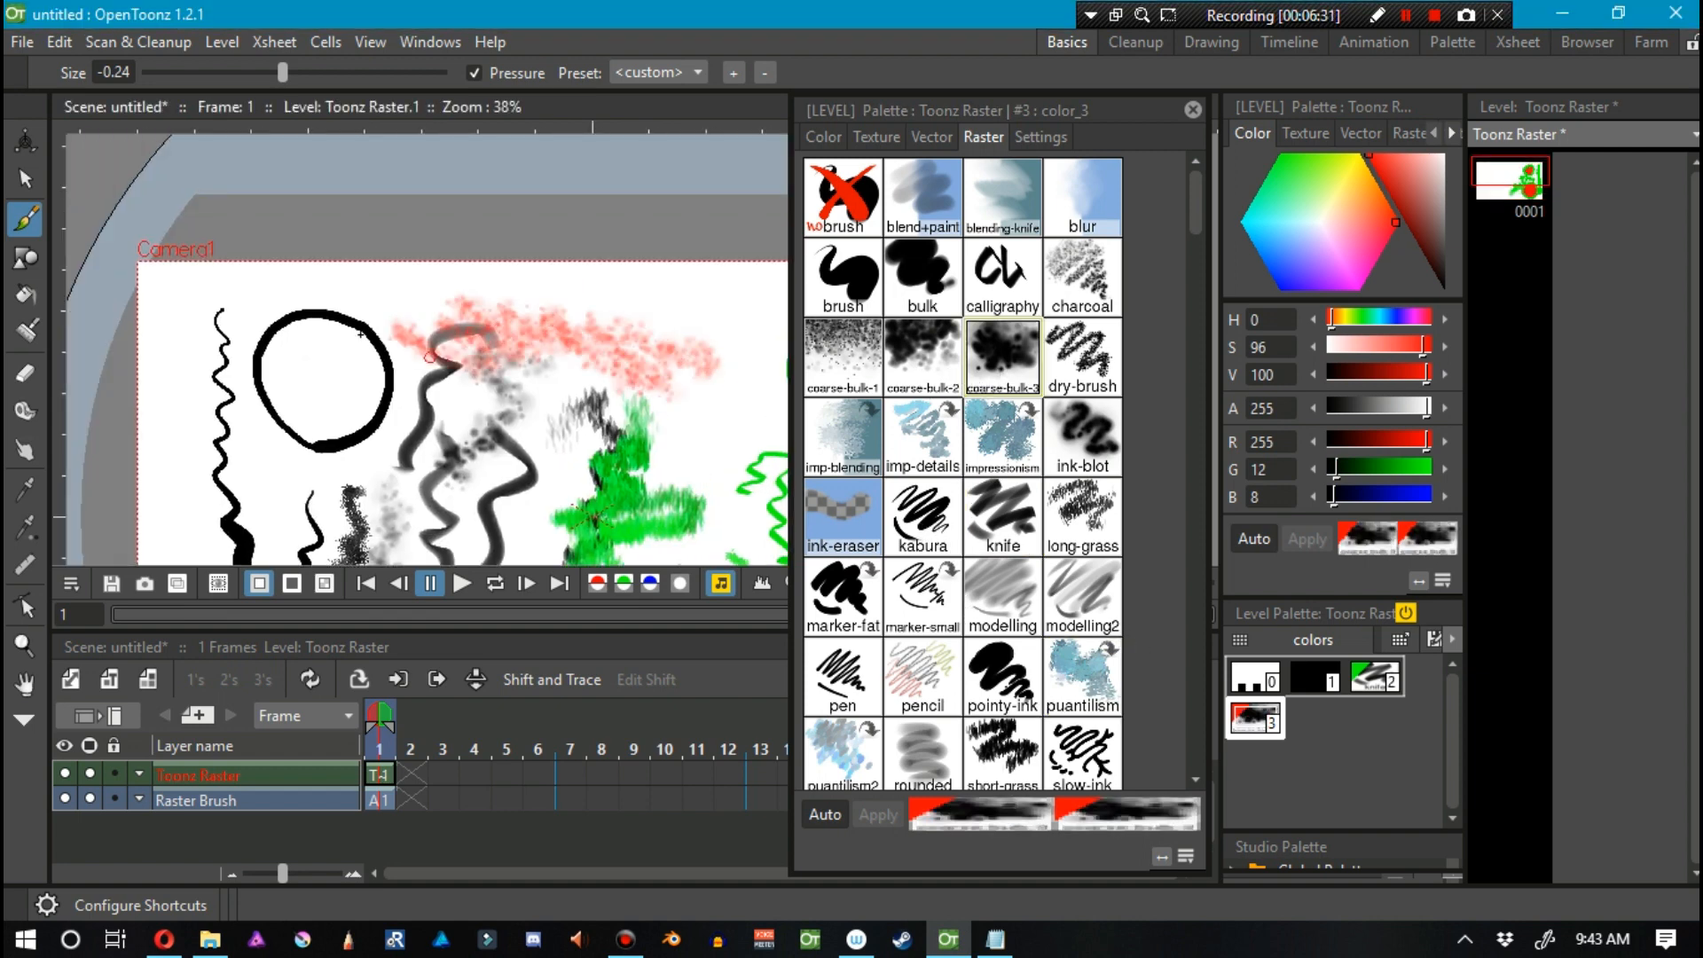
# Give red the plain brush shape, then fill the red loop's inside with green.
pyautogui.click(843, 277)
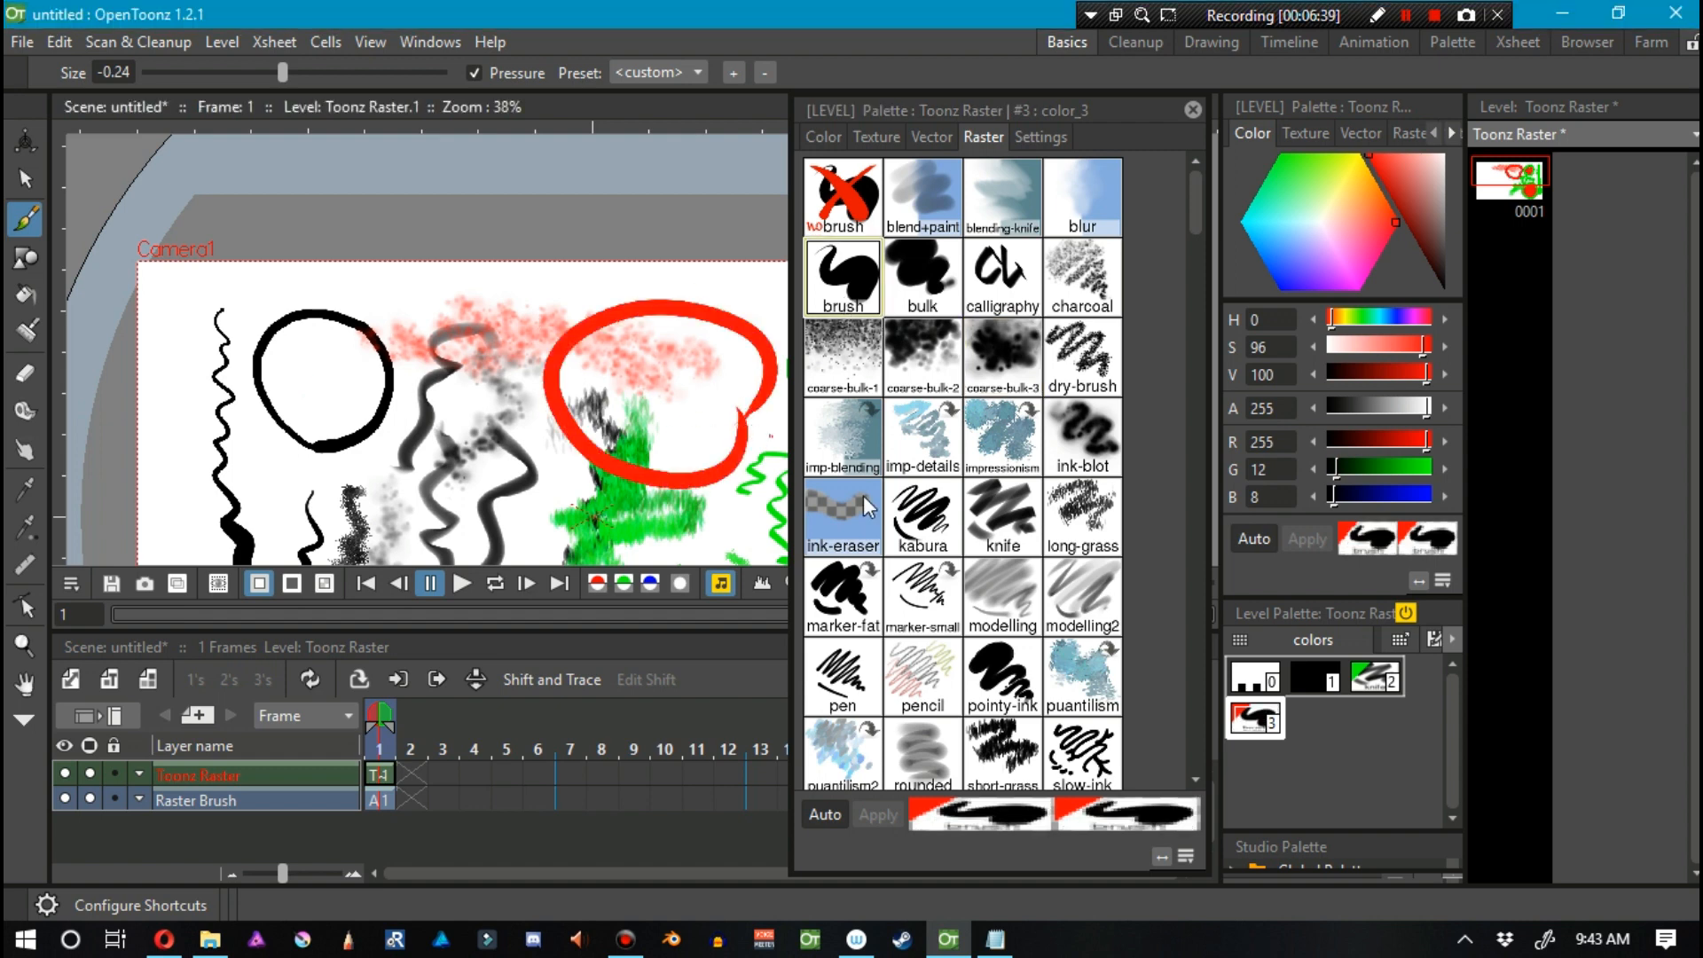
pyautogui.click(1372, 677)
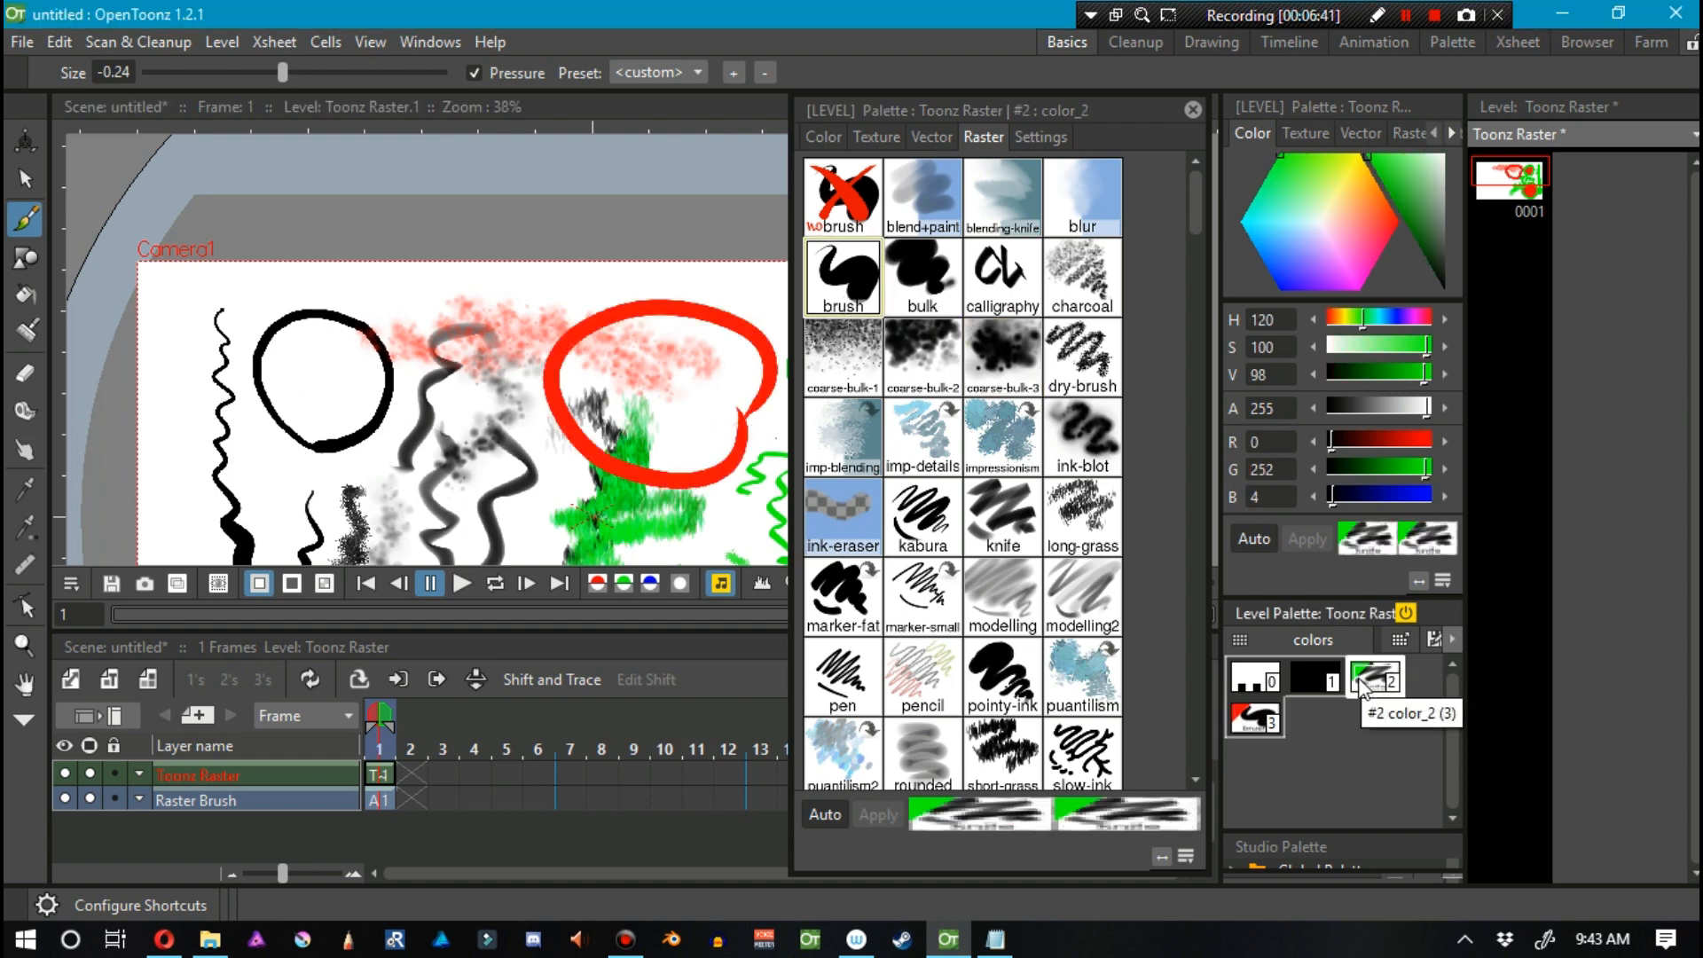
pyautogui.click(24, 295)
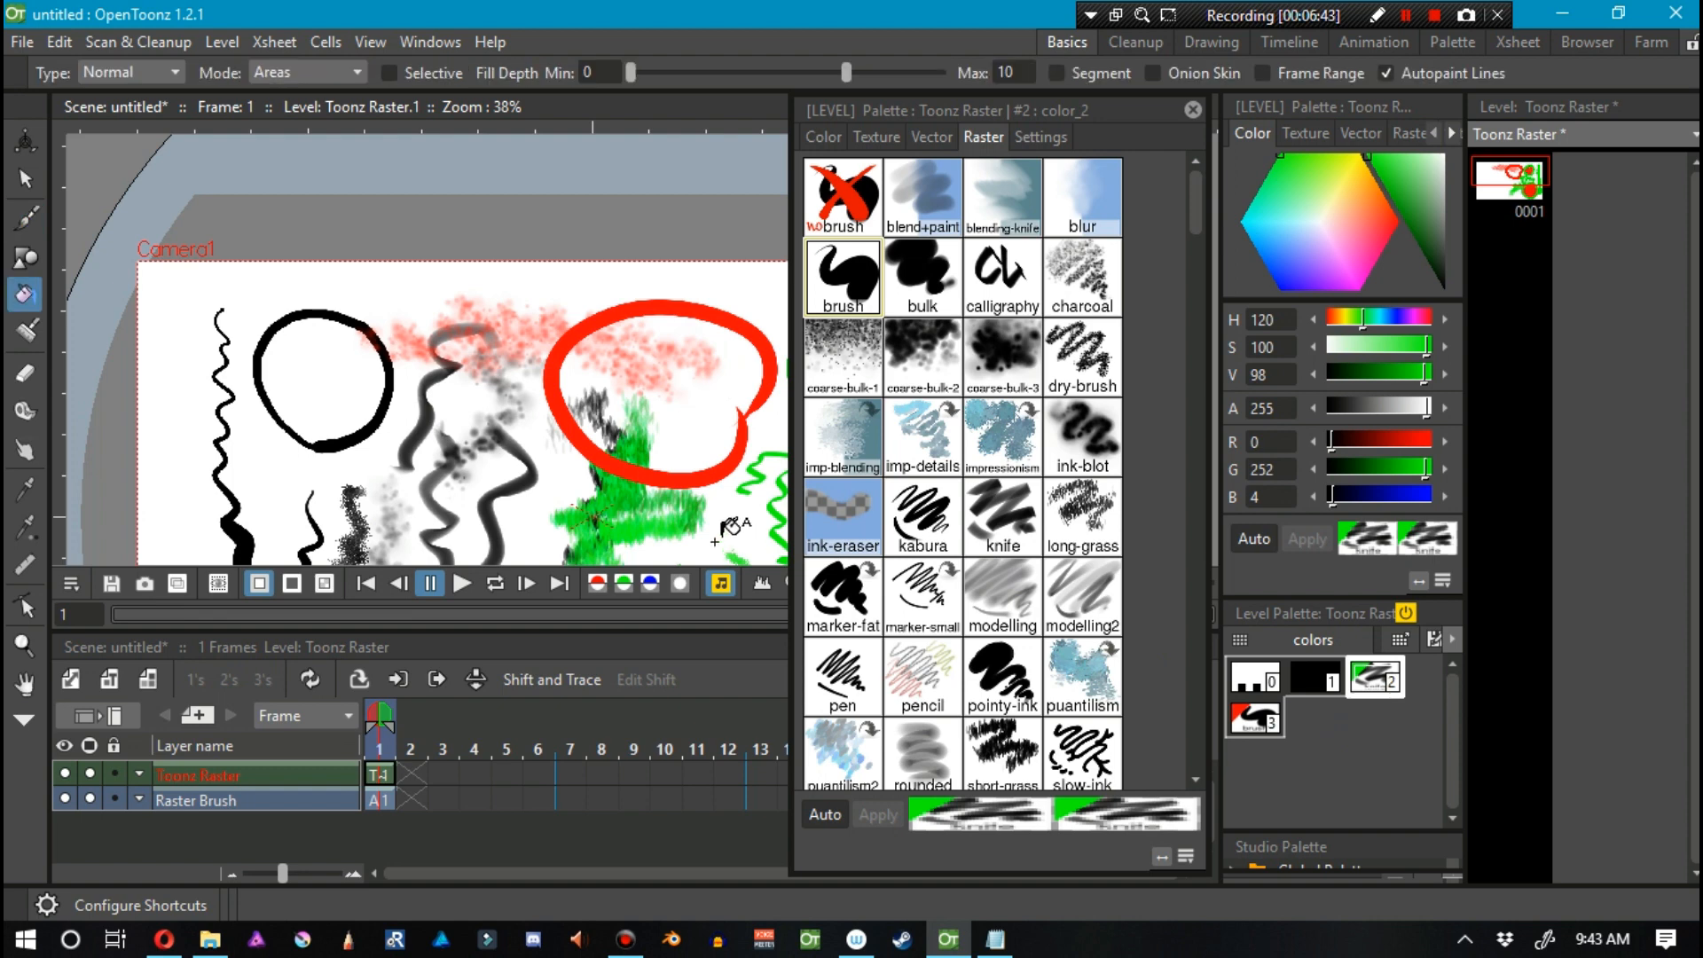
pyautogui.click(652, 402)
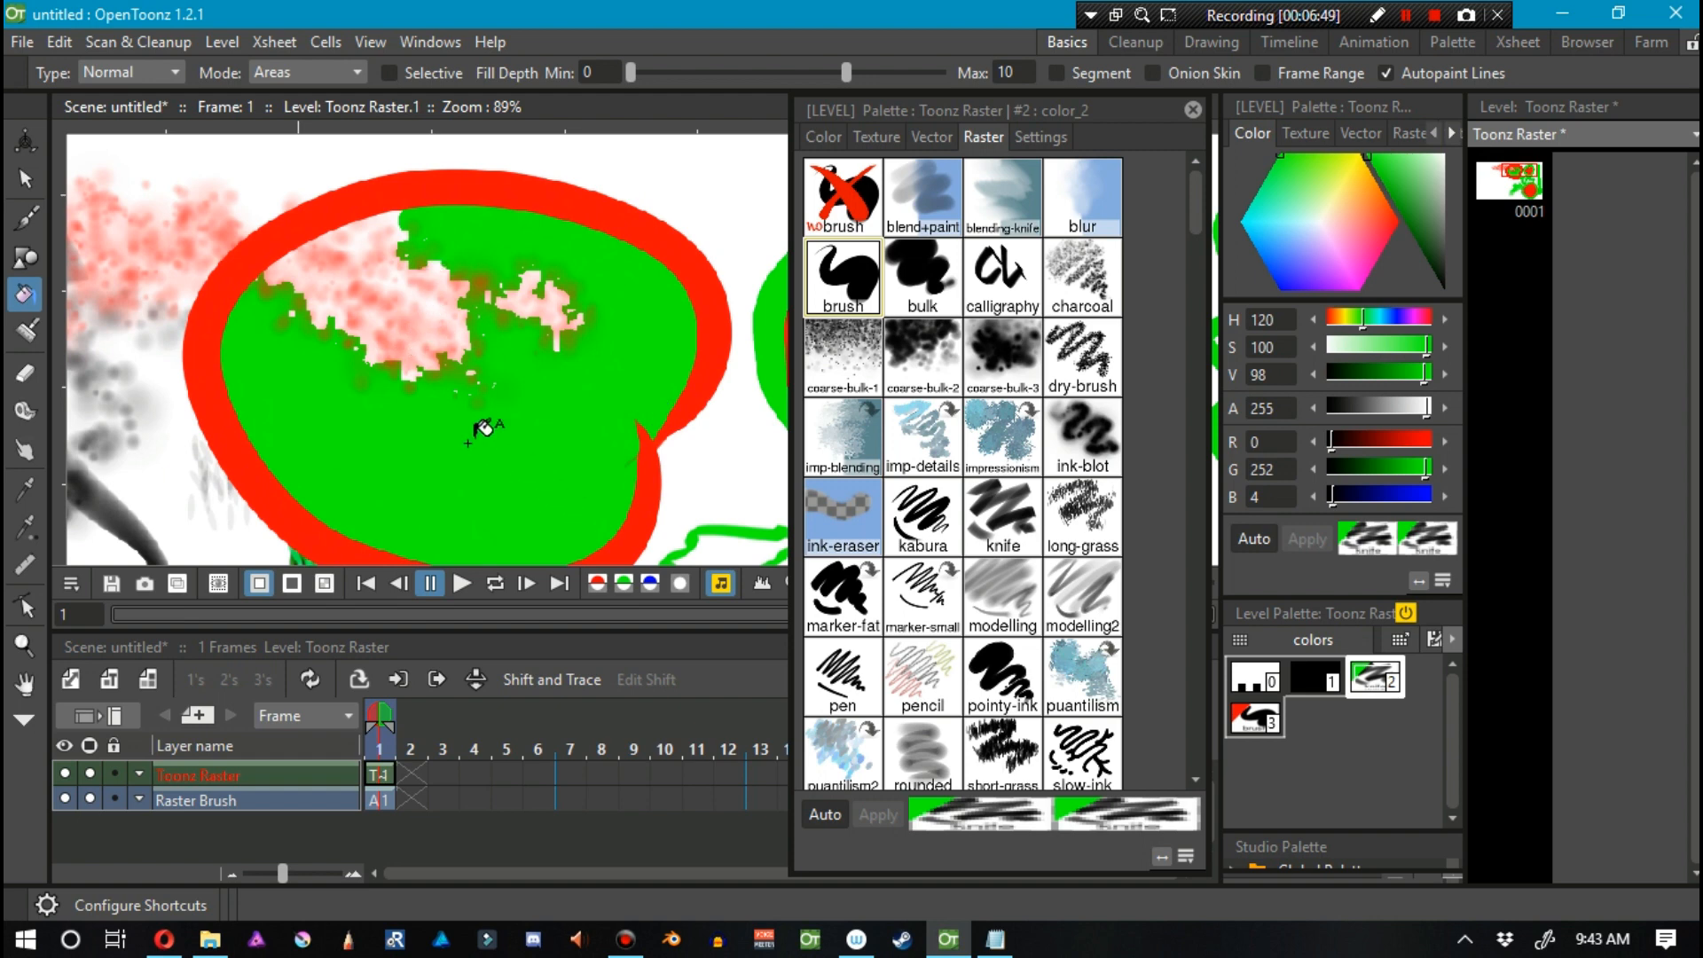
pyautogui.scroll(-3)
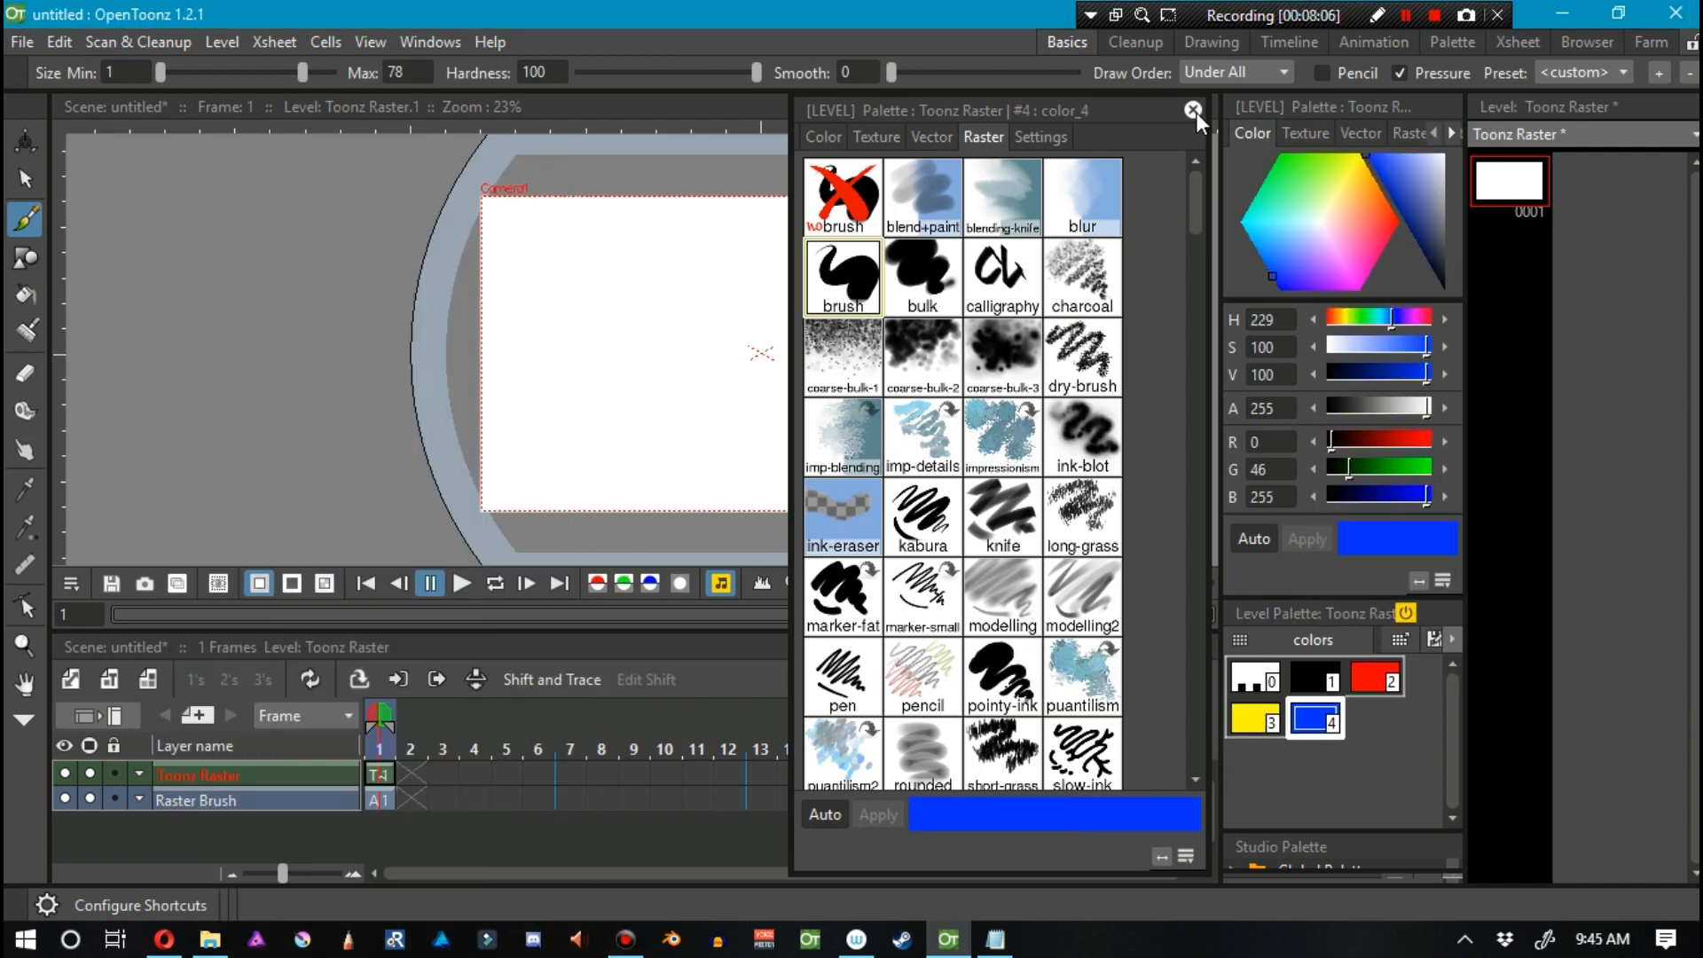
# Close the Style Editor, make red color_2 current, and view the Draw Order choices.
pyautogui.click(1192, 110)
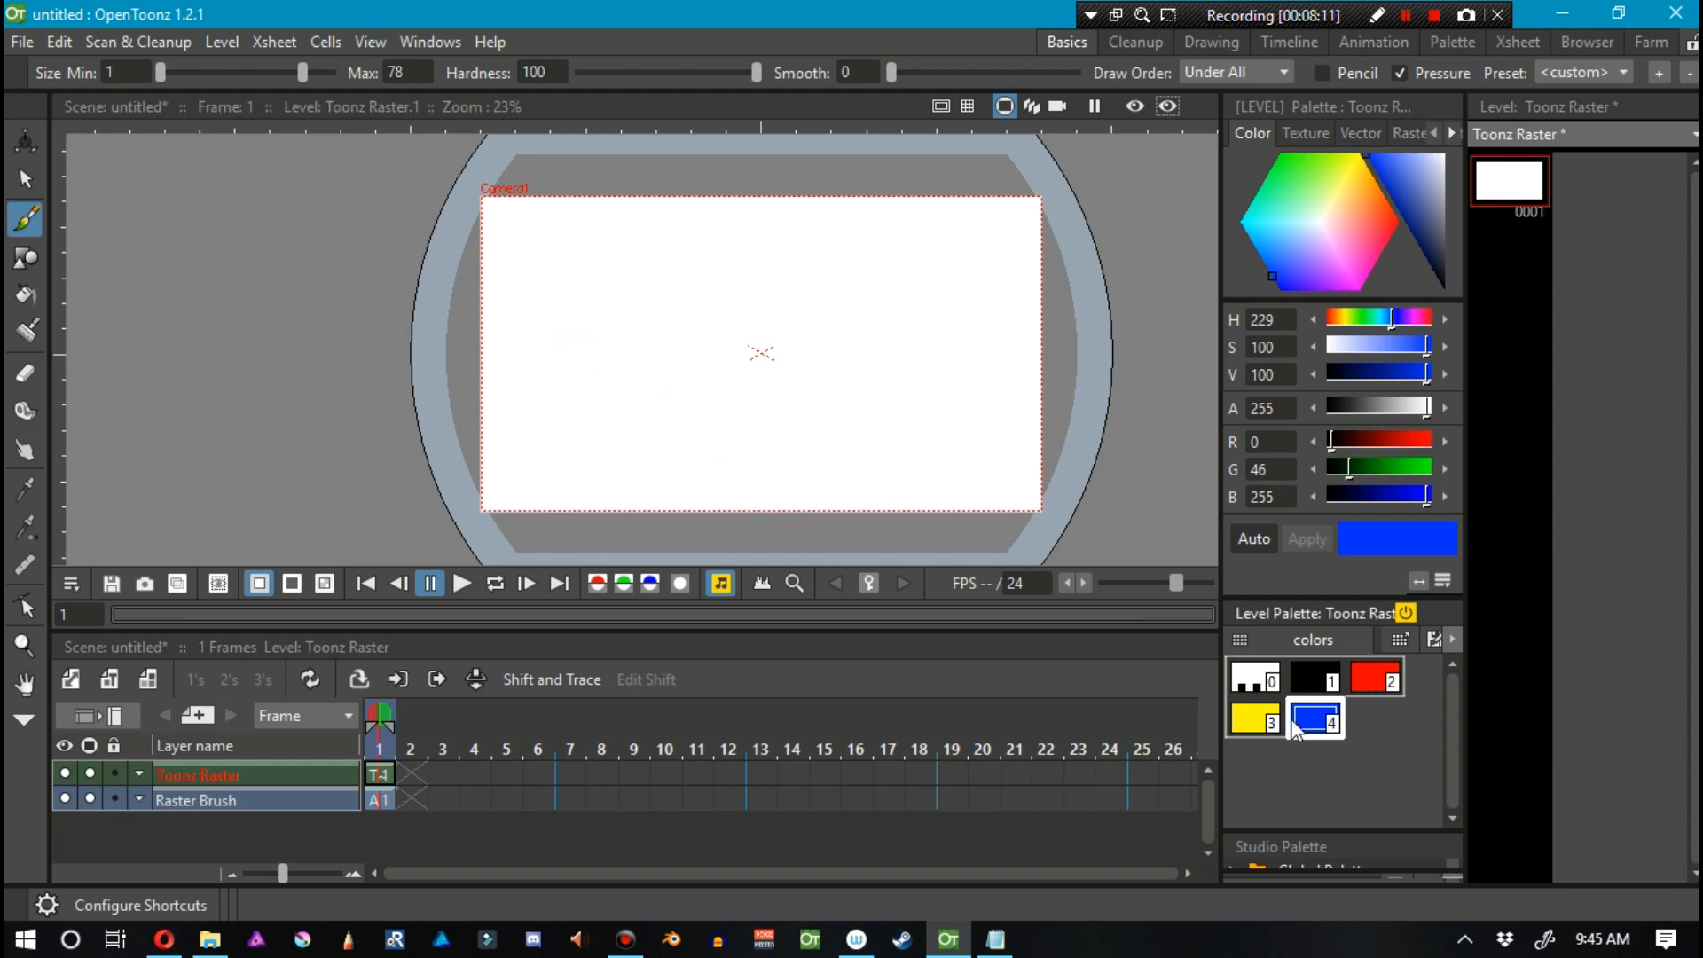
pyautogui.click(1376, 679)
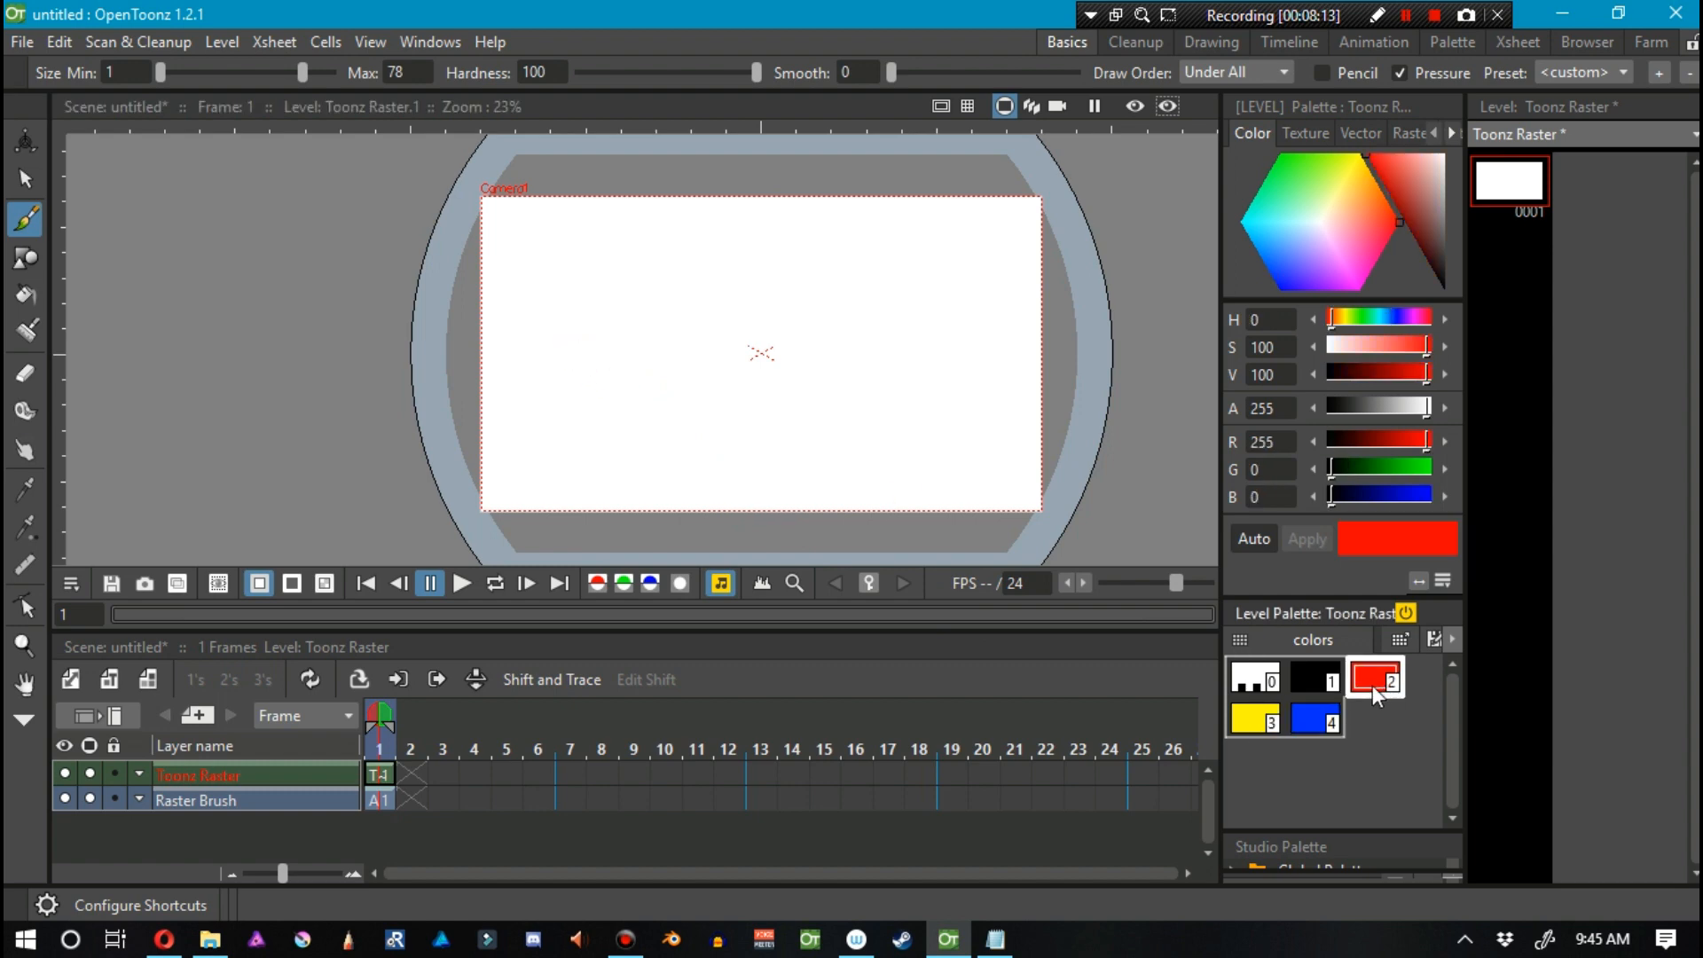
pyautogui.moveTo(905, 491)
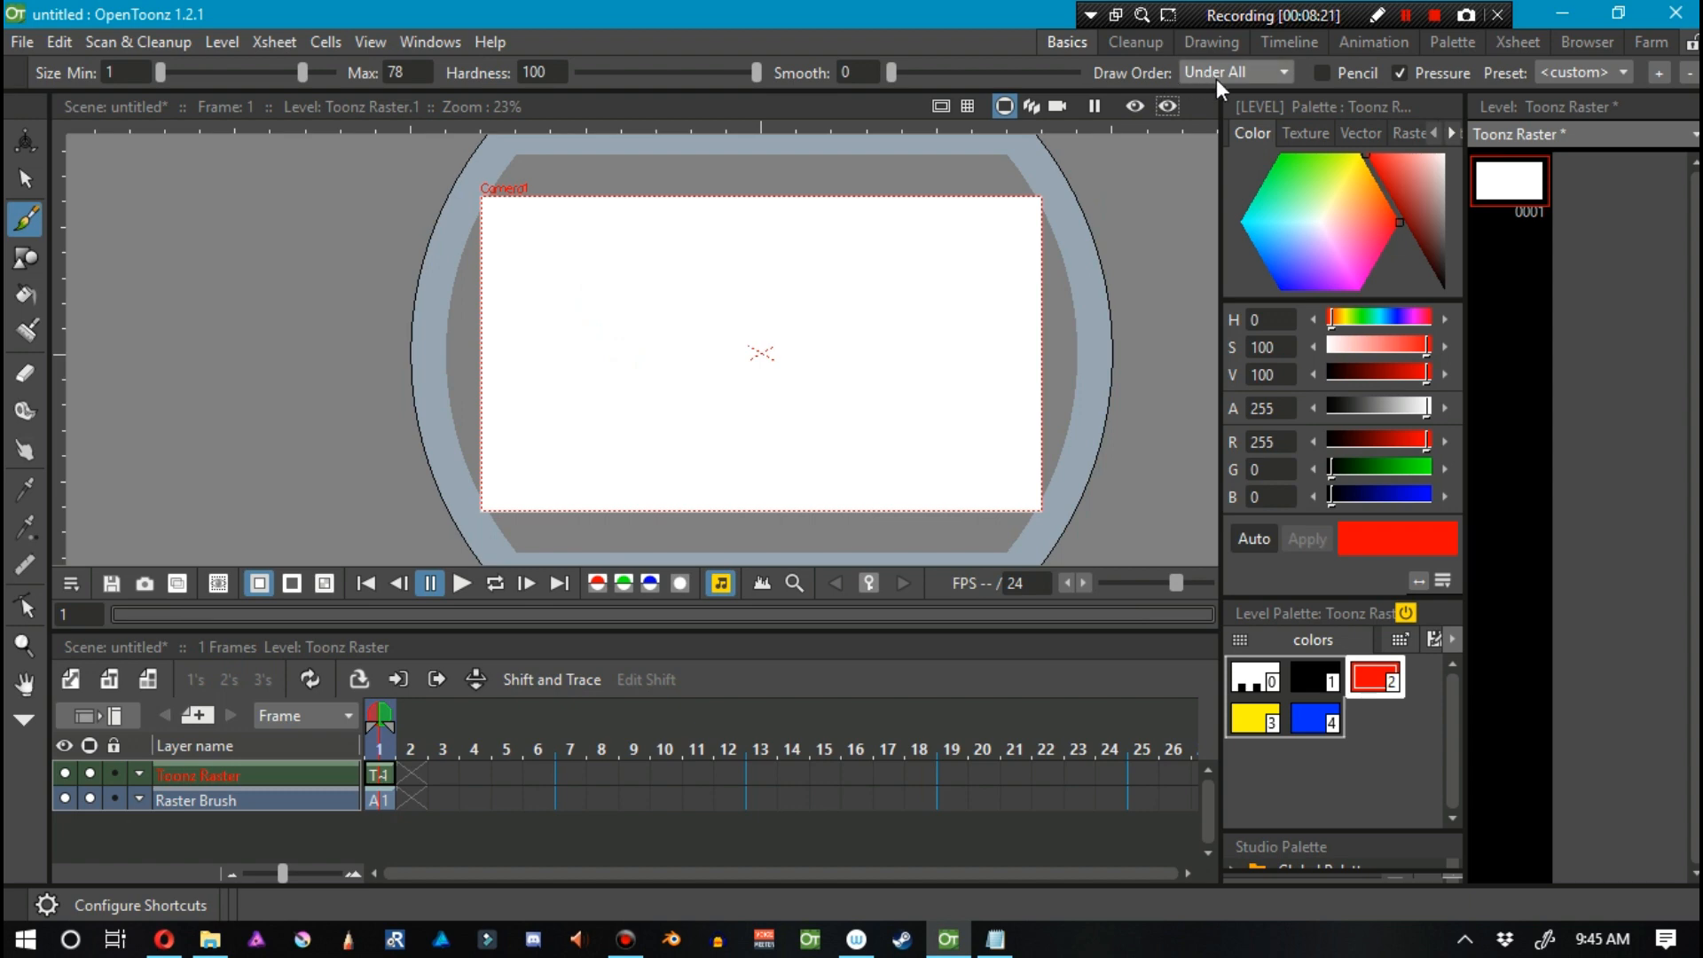
pyautogui.click(1234, 72)
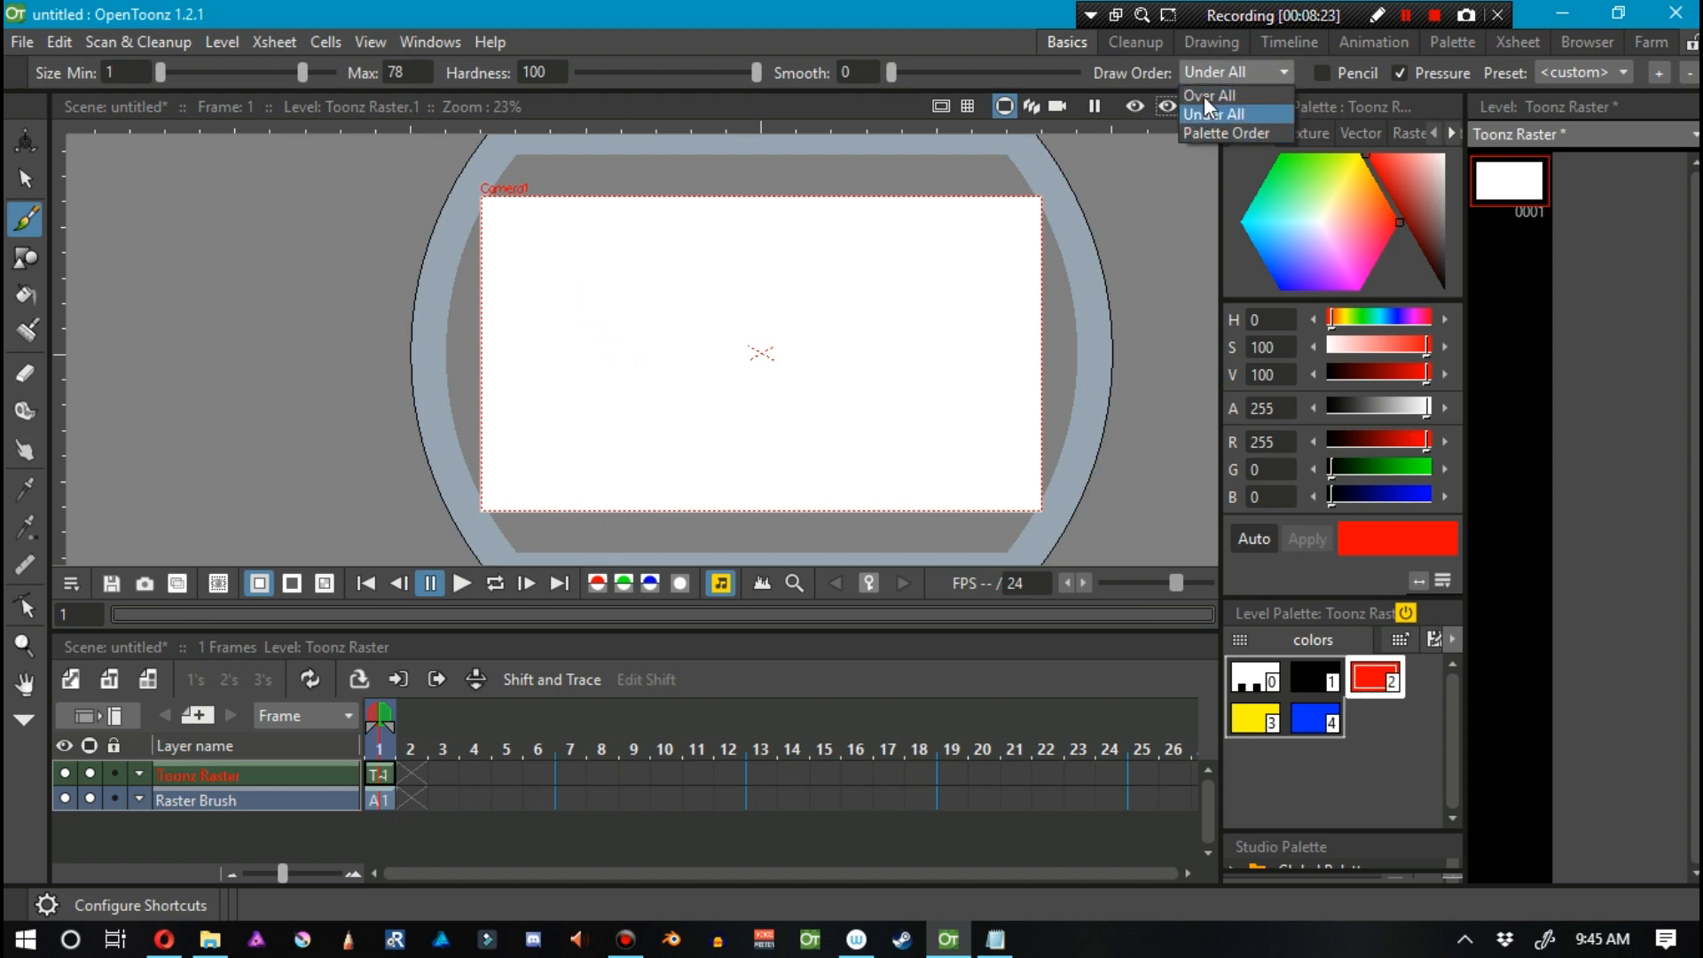
# Set the brush Draw Order to Palette Order.
pyautogui.click(1213, 115)
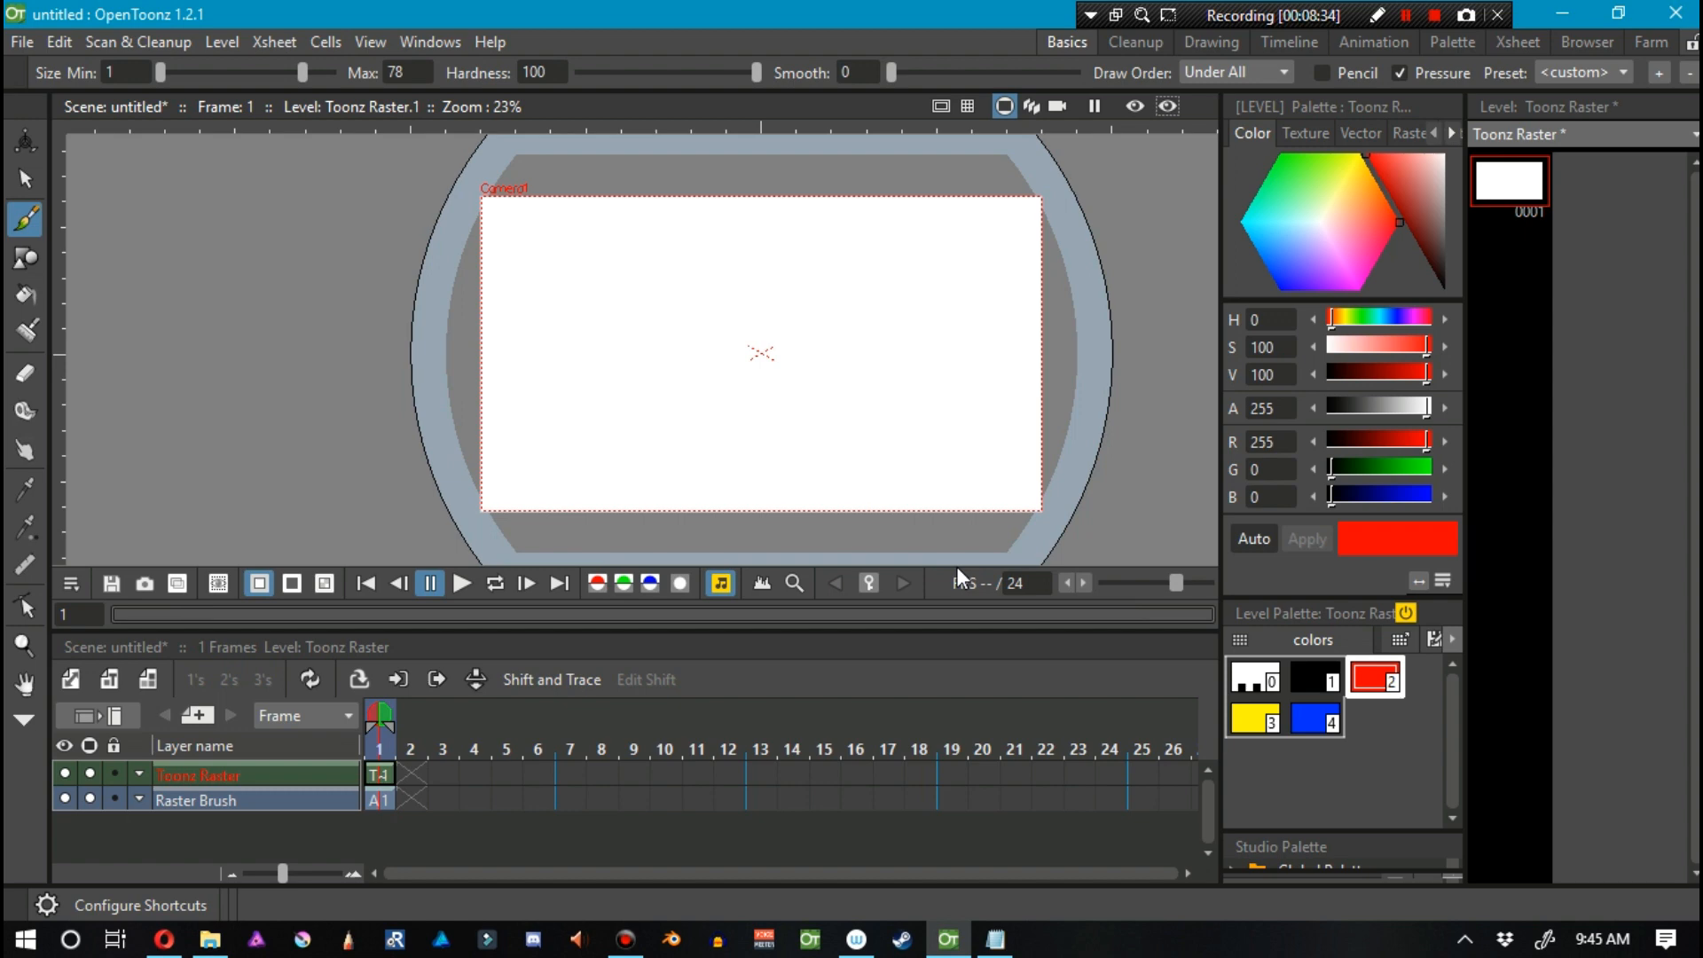
pyautogui.click(1289, 72)
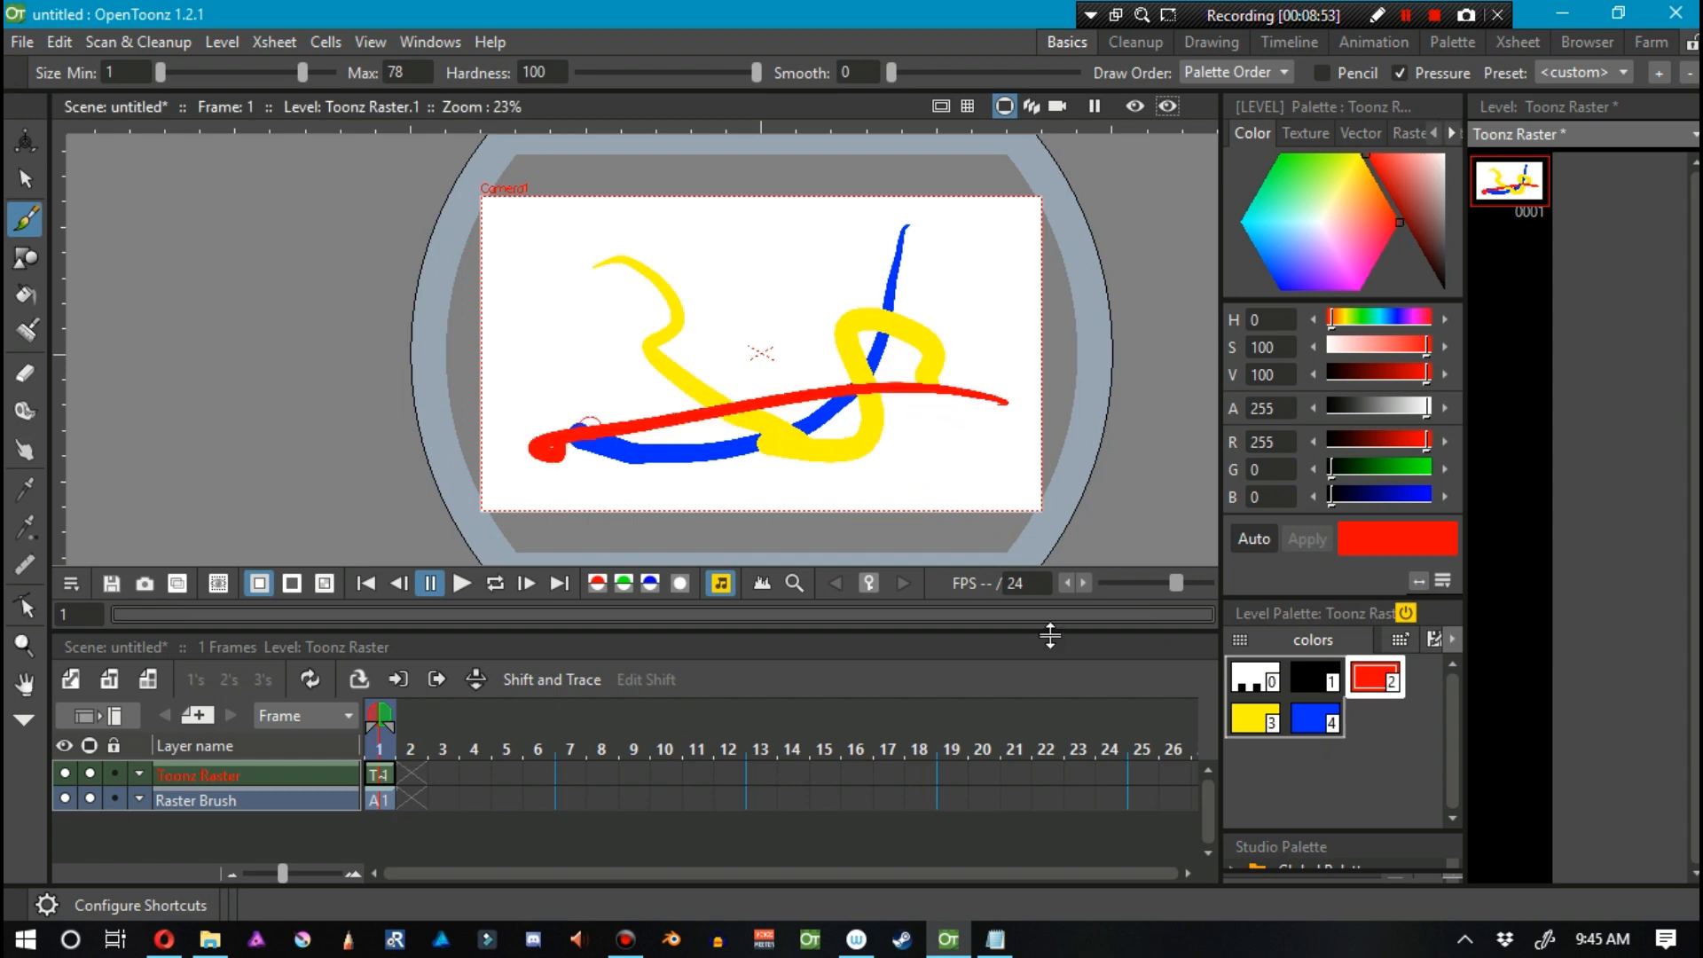
pyautogui.moveTo(1060, 696)
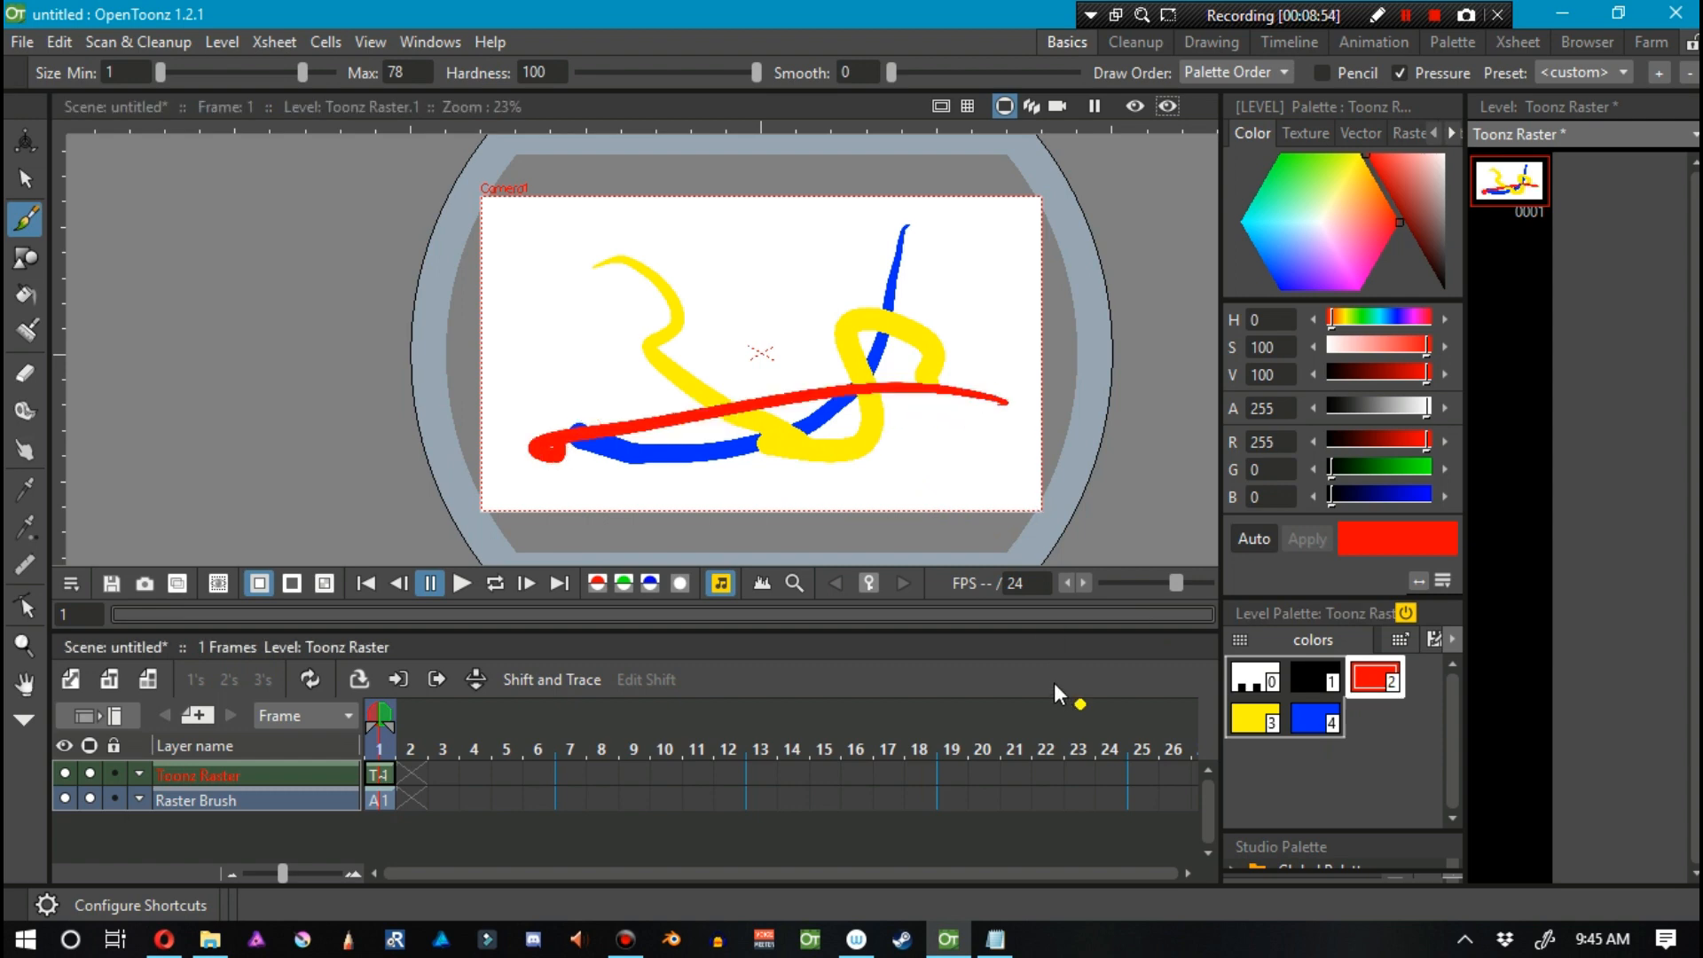
# Try the Under All stroke draw order, switch to red, and reopen the draw order options.
pyautogui.click(1233, 72)
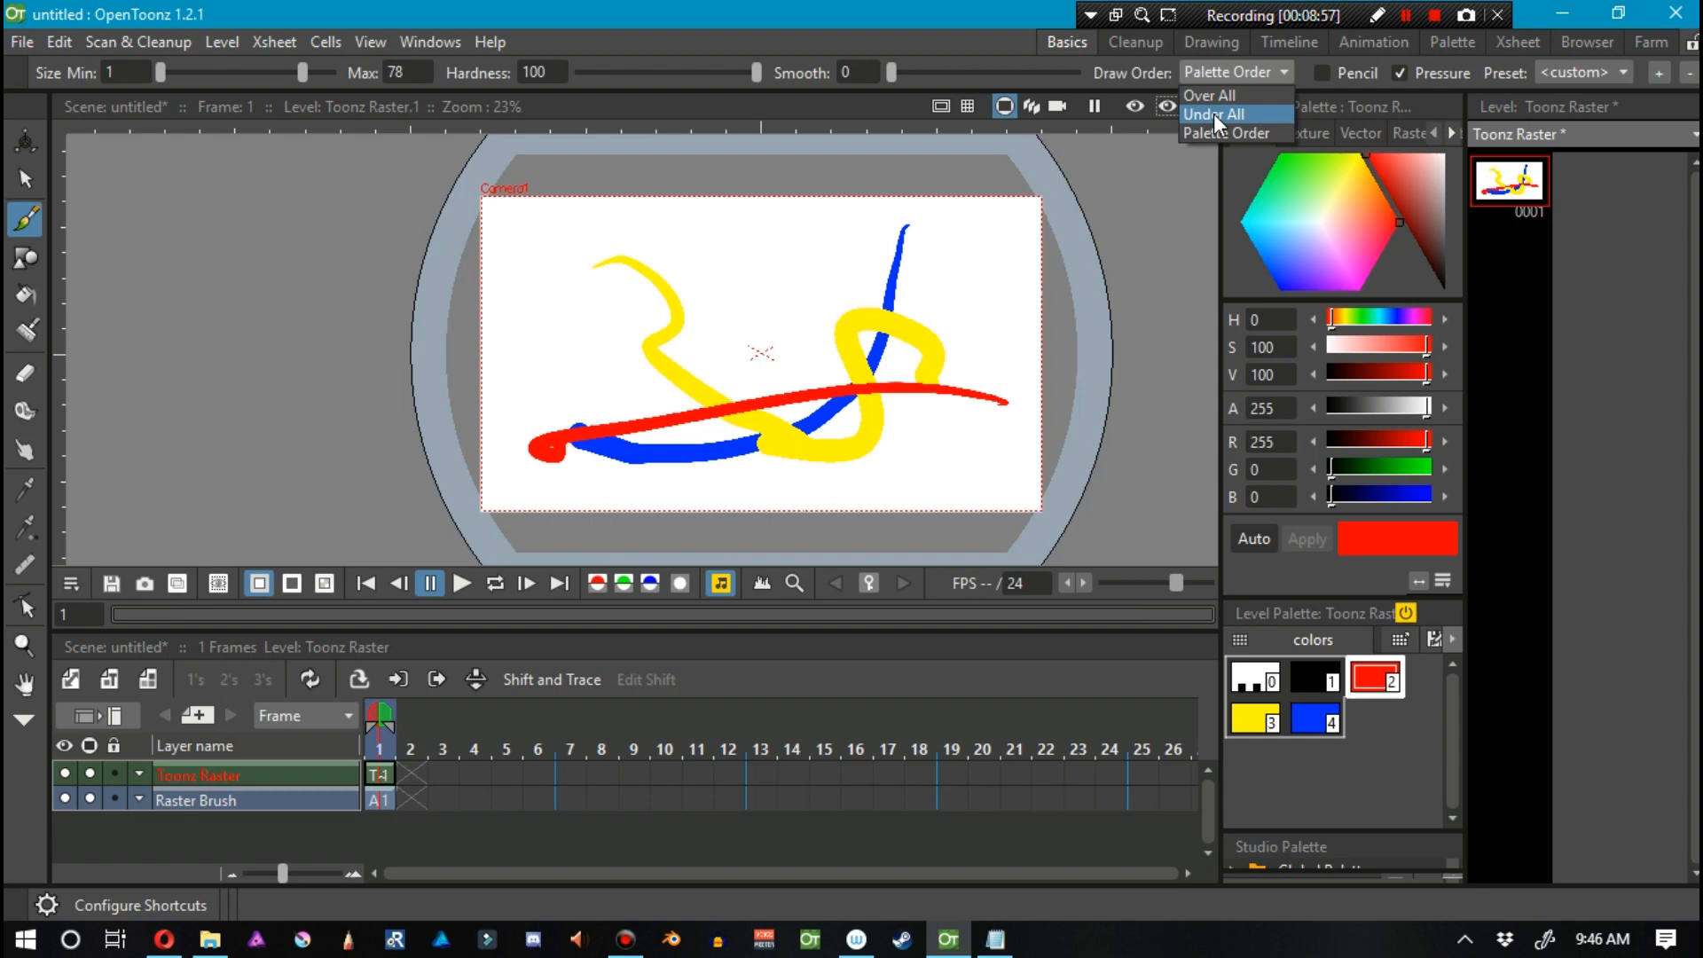
pyautogui.click(1214, 115)
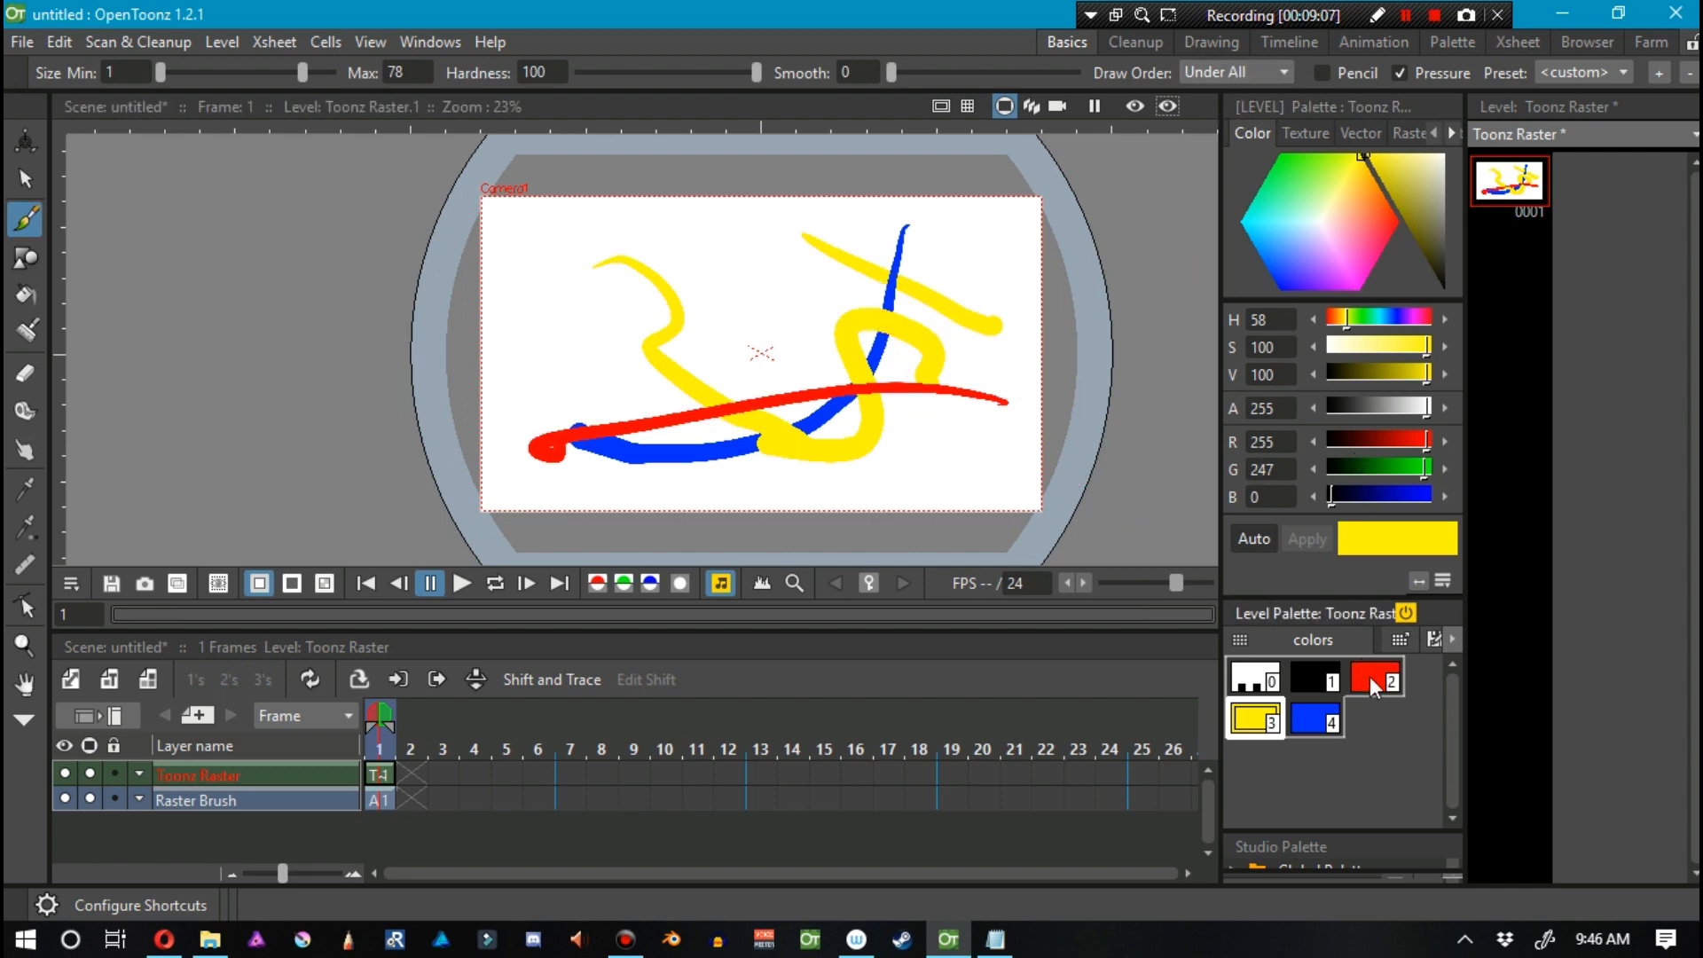
pyautogui.click(1374, 679)
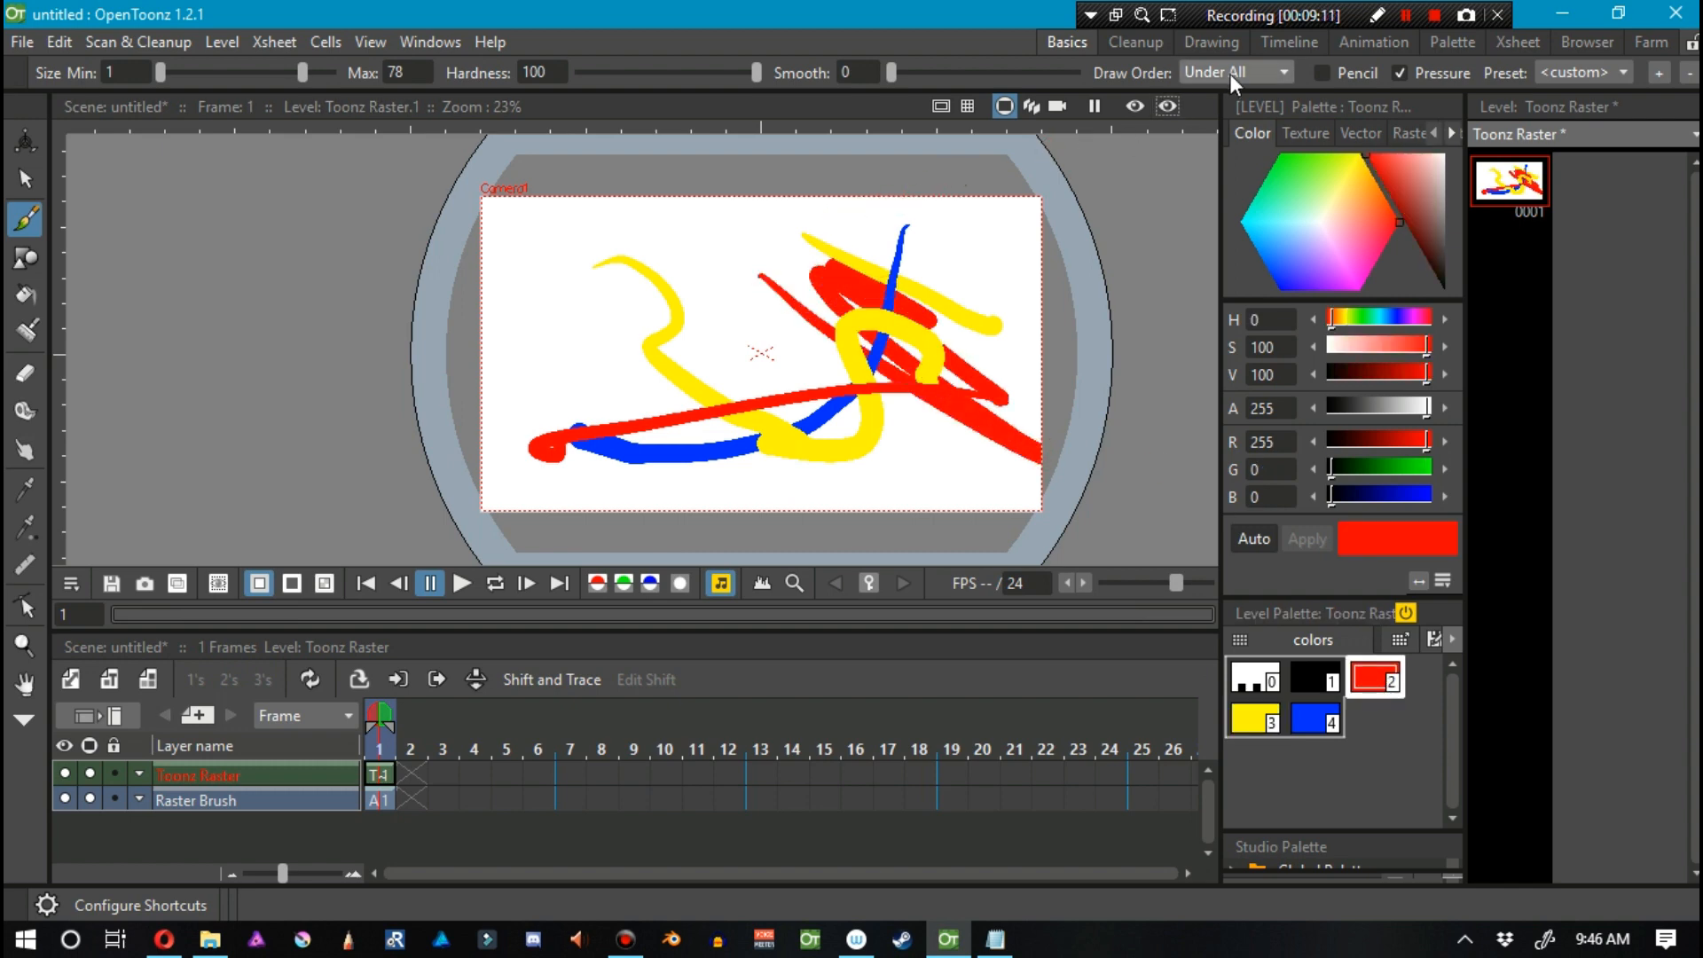
pyautogui.click(1233, 72)
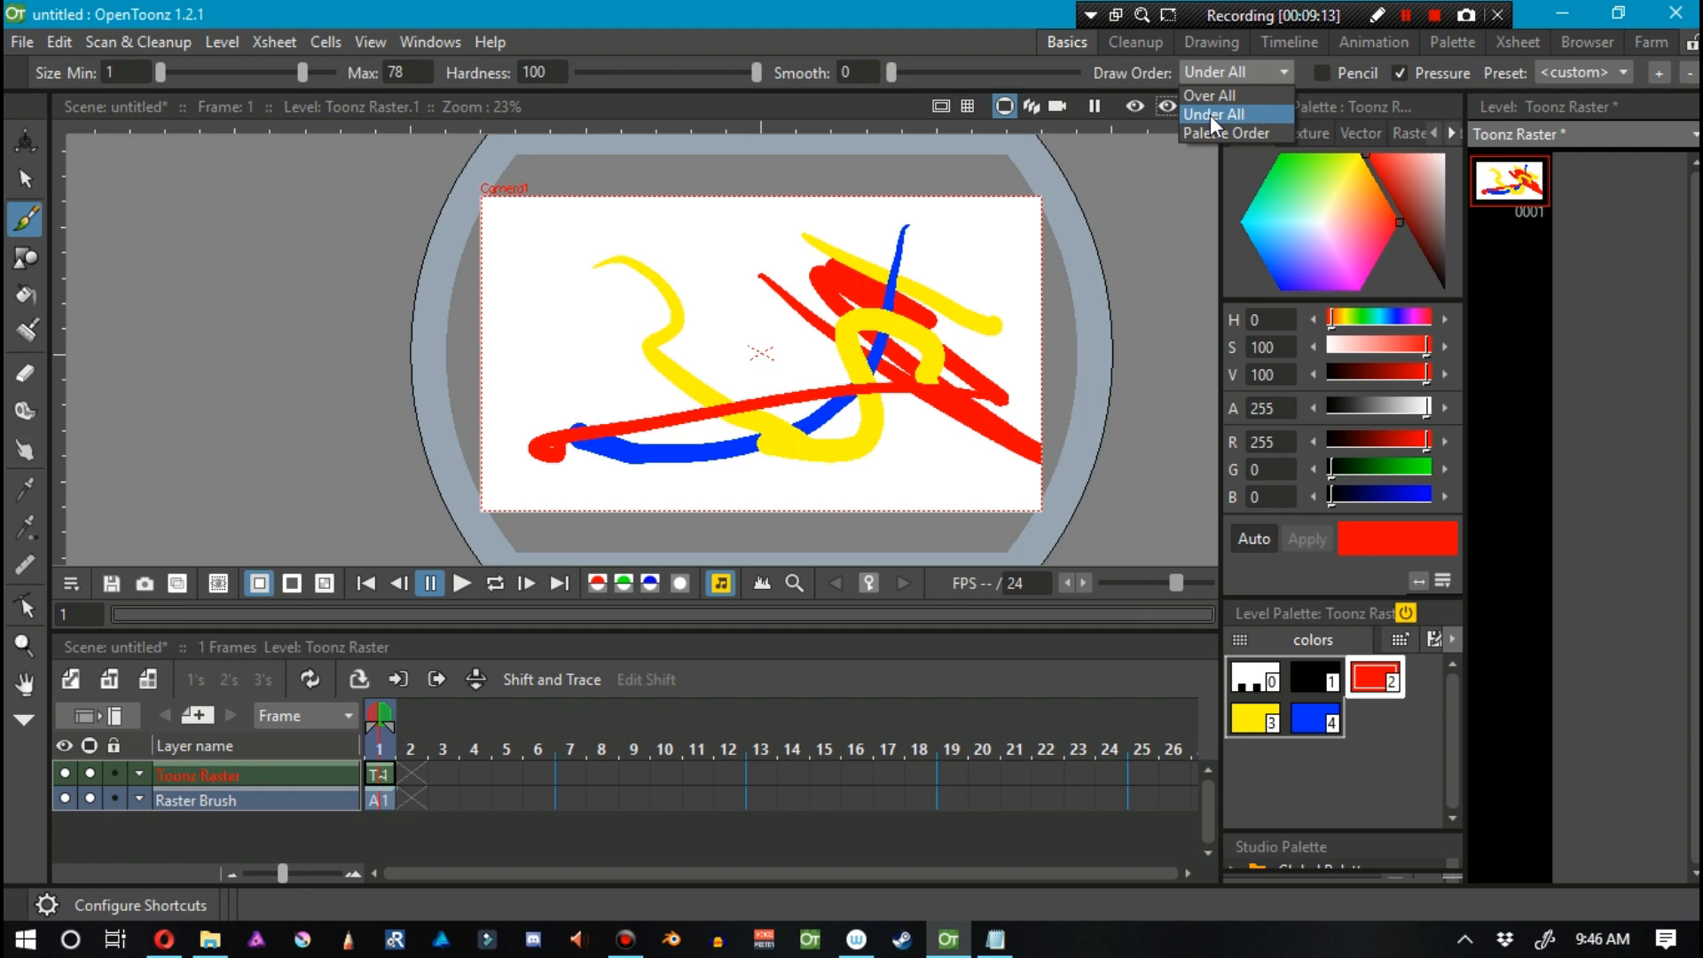
pyautogui.moveTo(1220, 127)
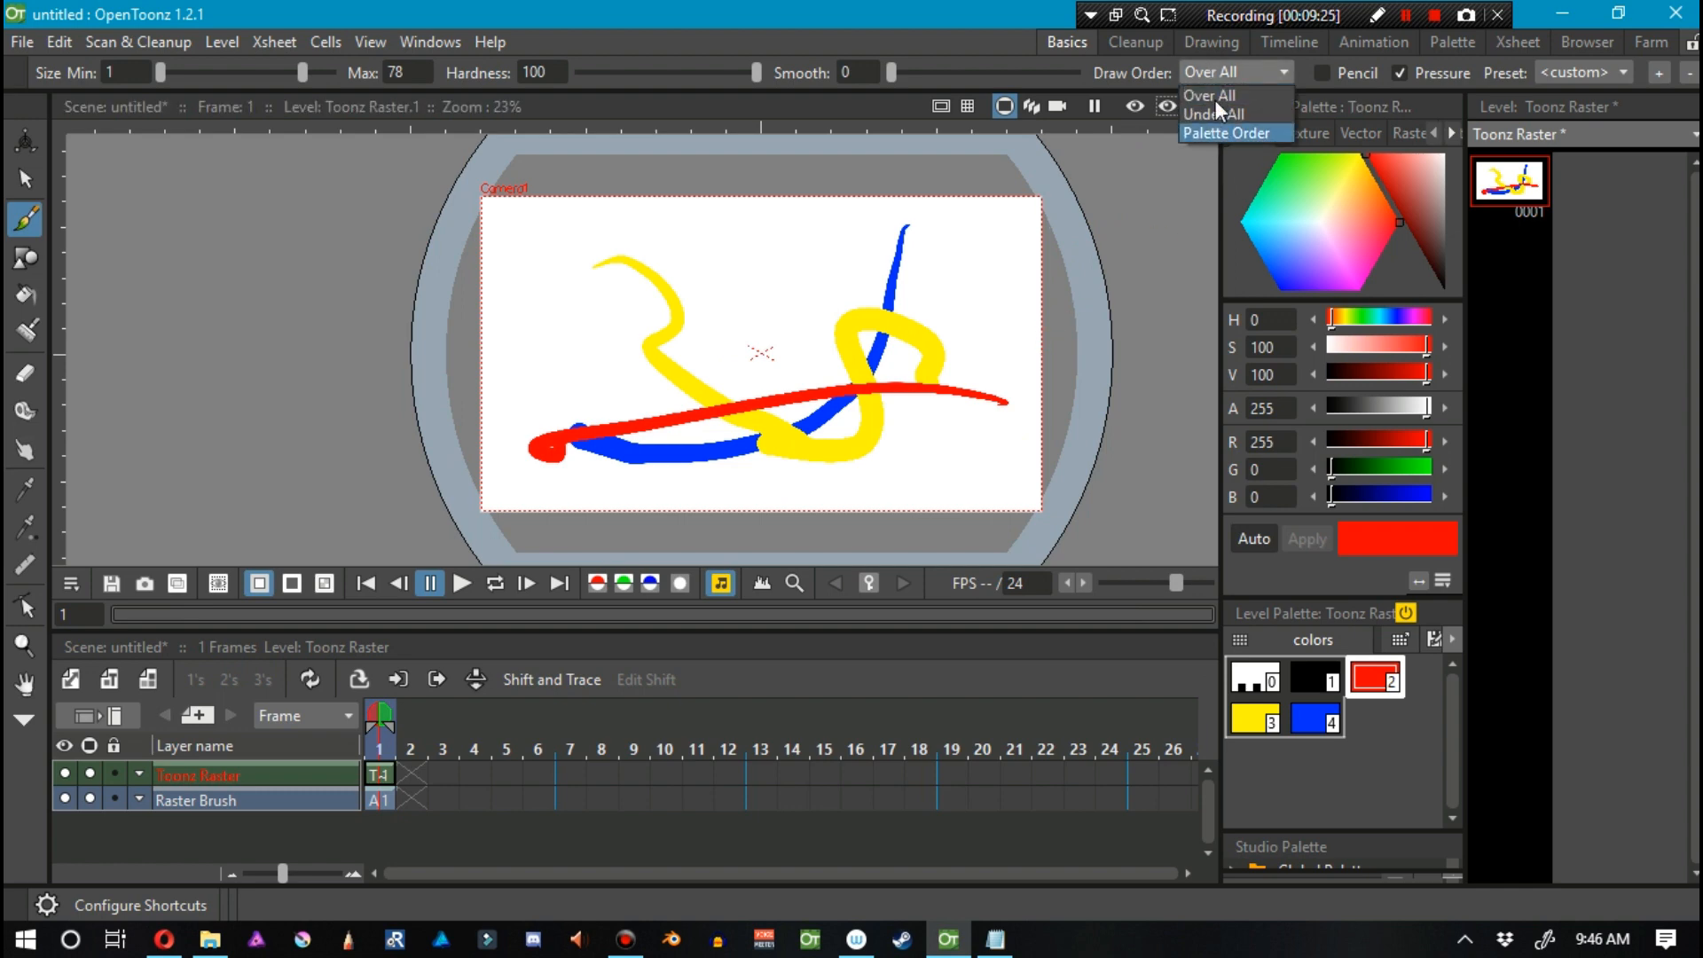
pyautogui.moveTo(1214, 115)
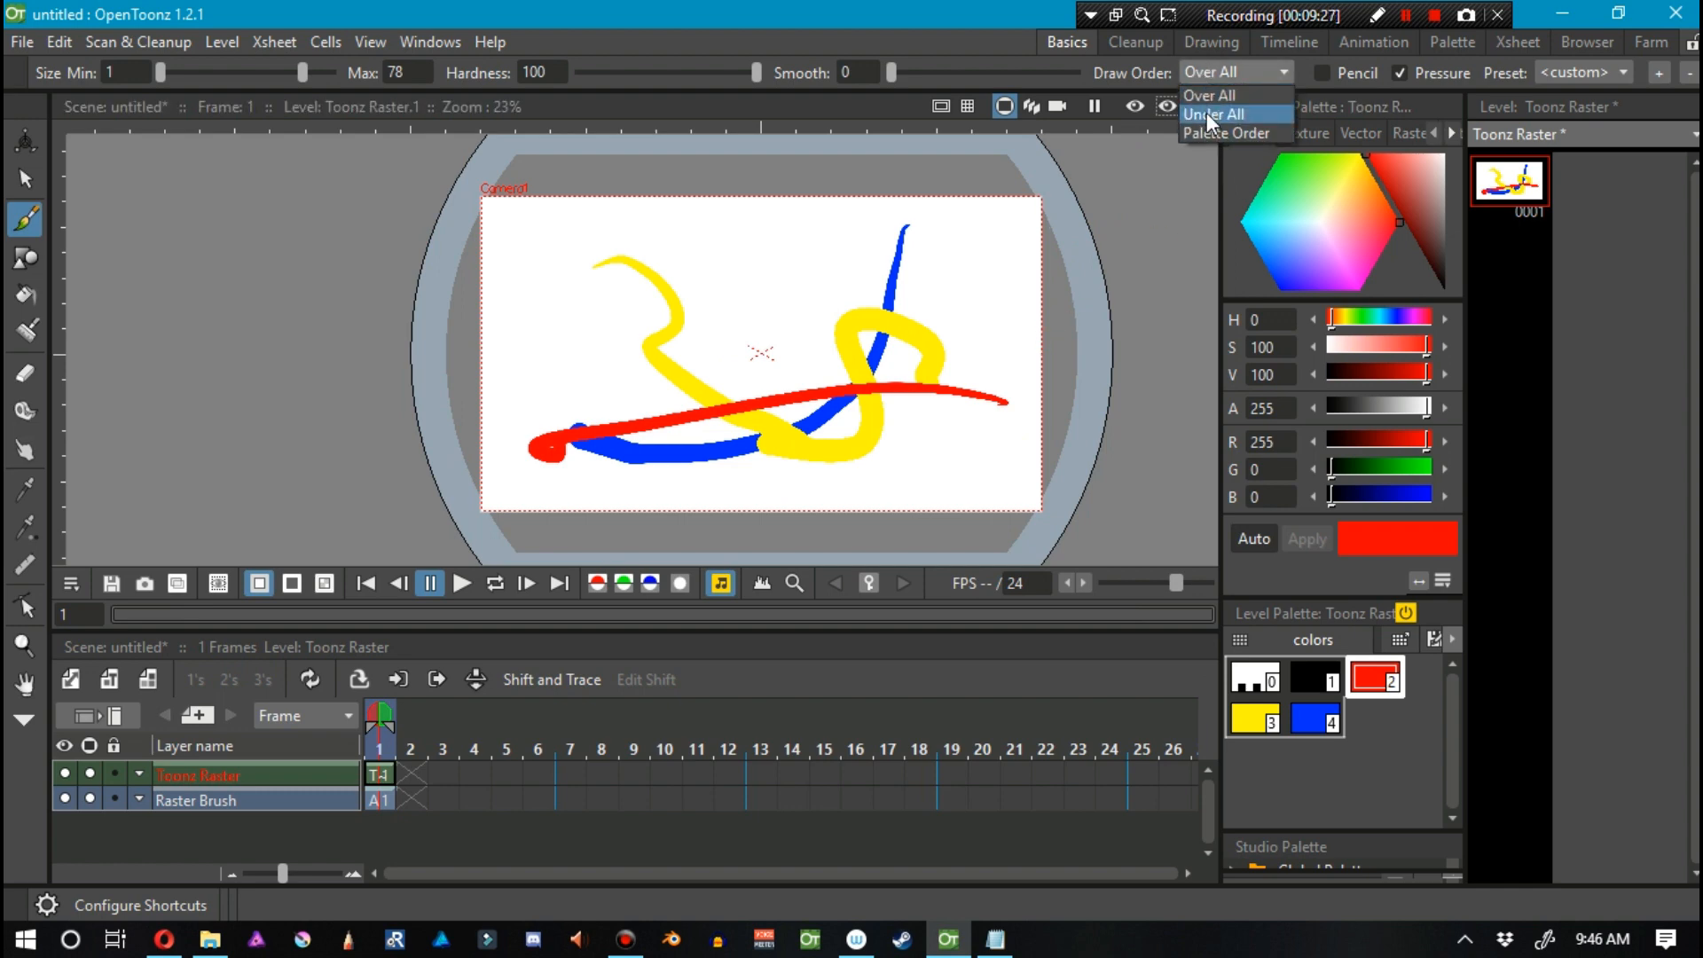
pyautogui.moveTo(1211, 95)
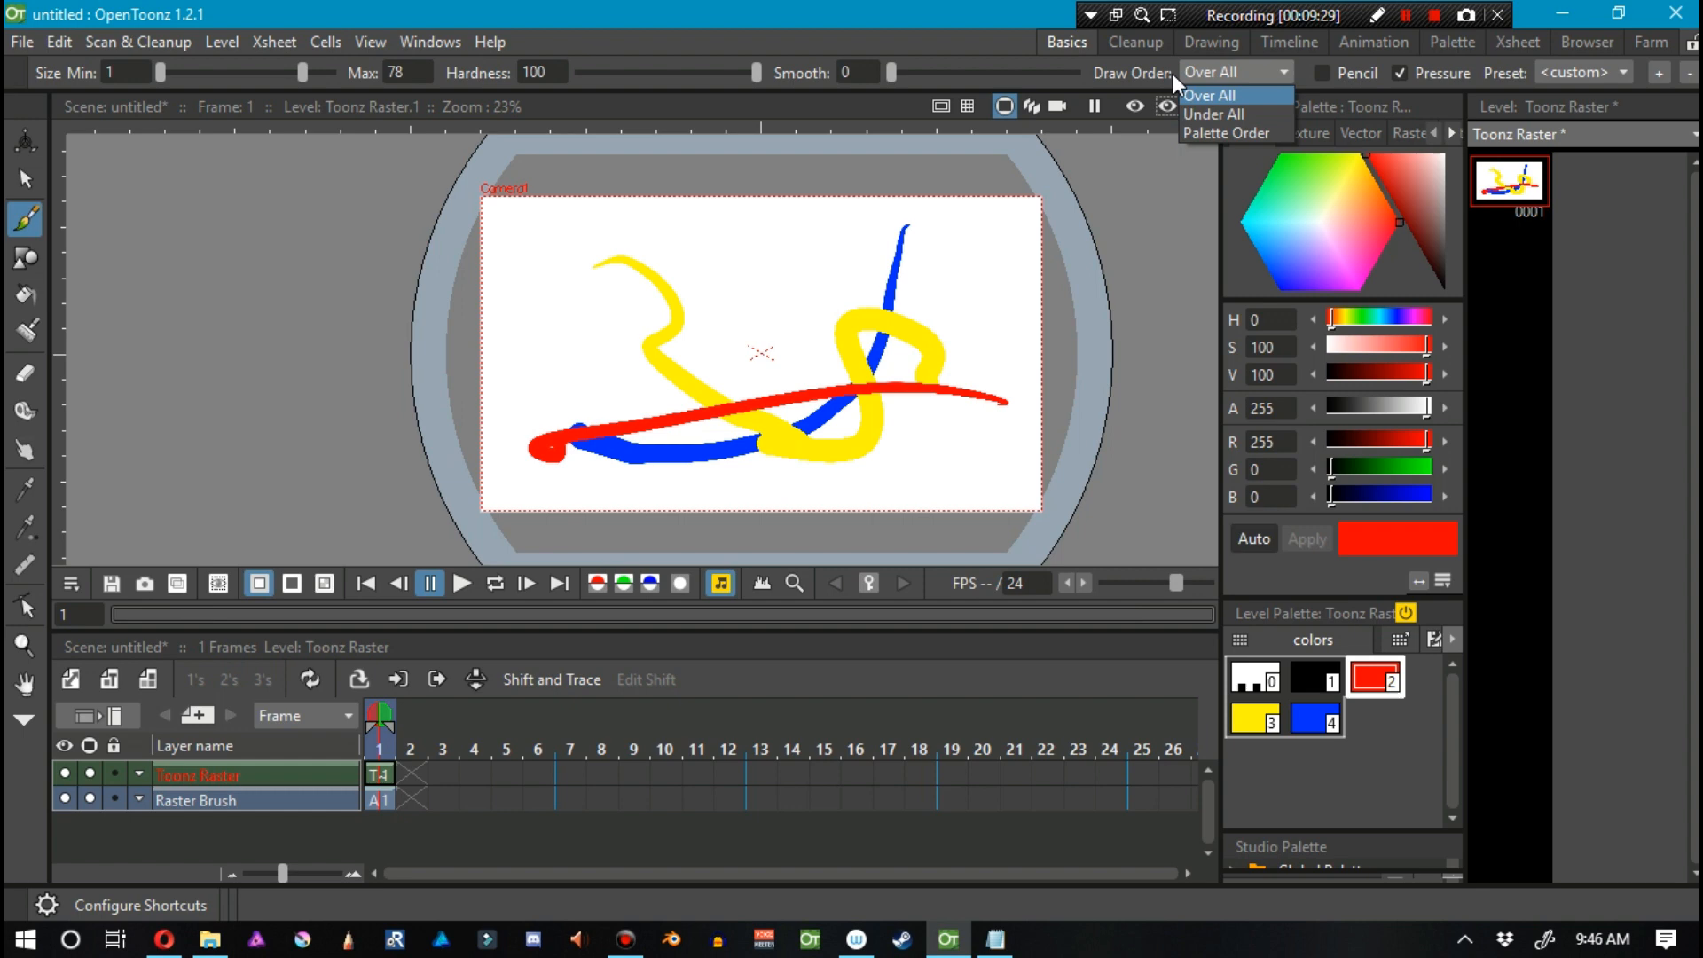
pyautogui.moveTo(1149, 85)
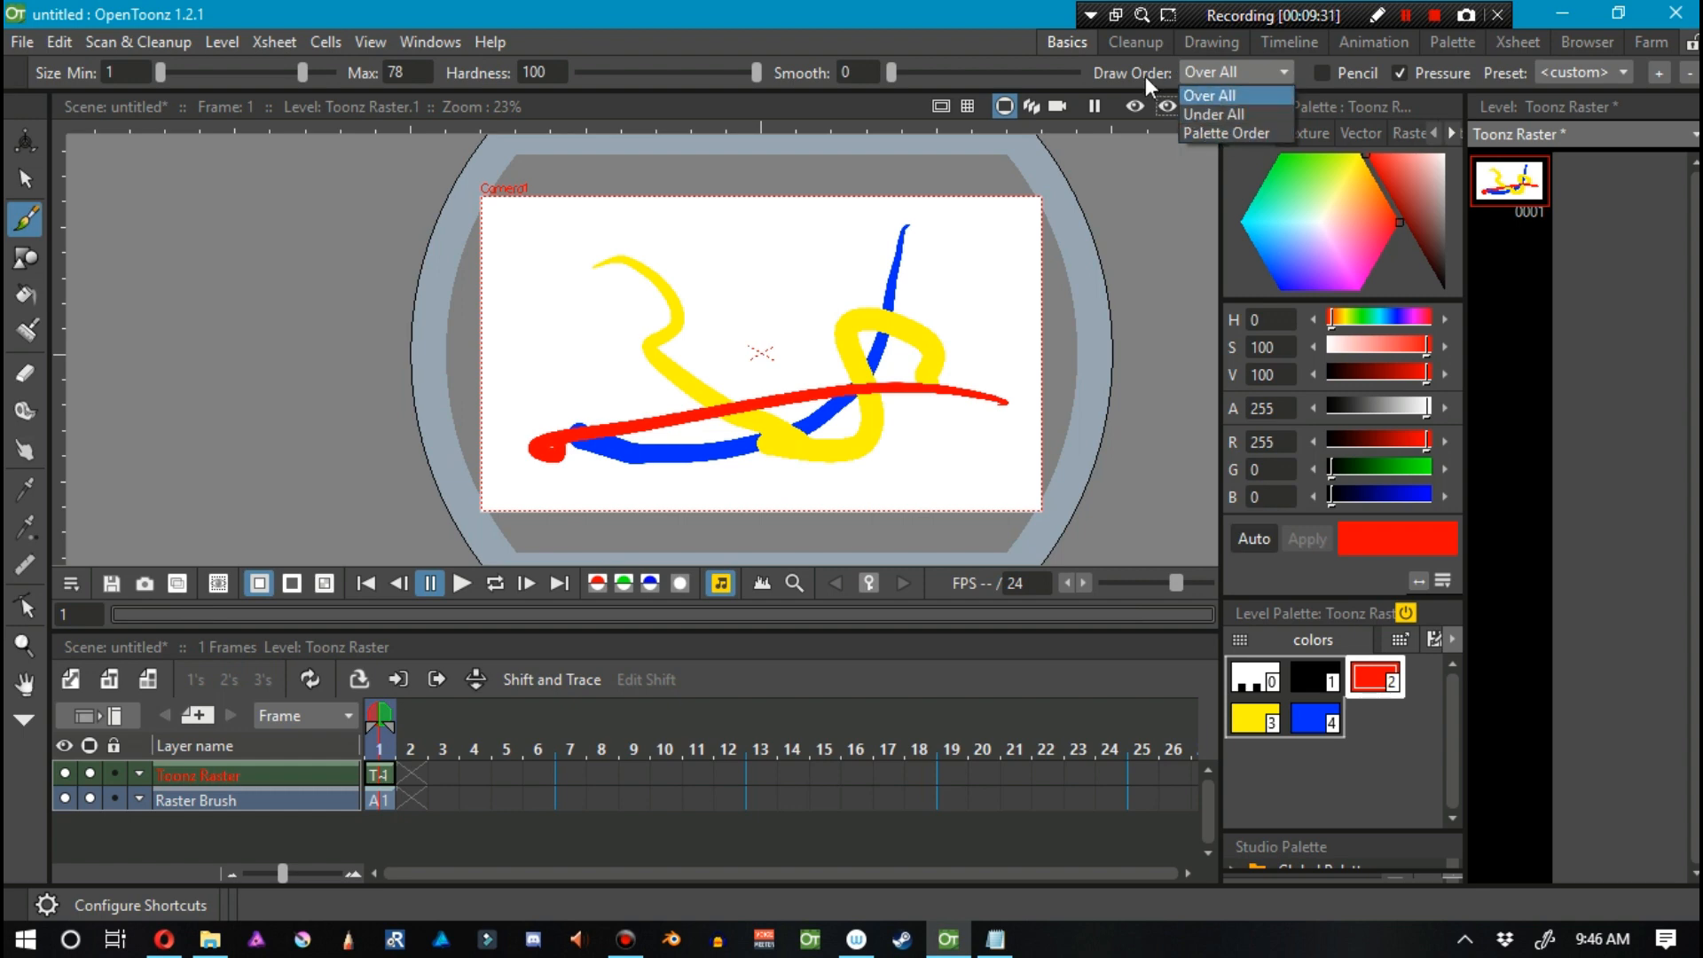
pyautogui.moveTo(1209, 110)
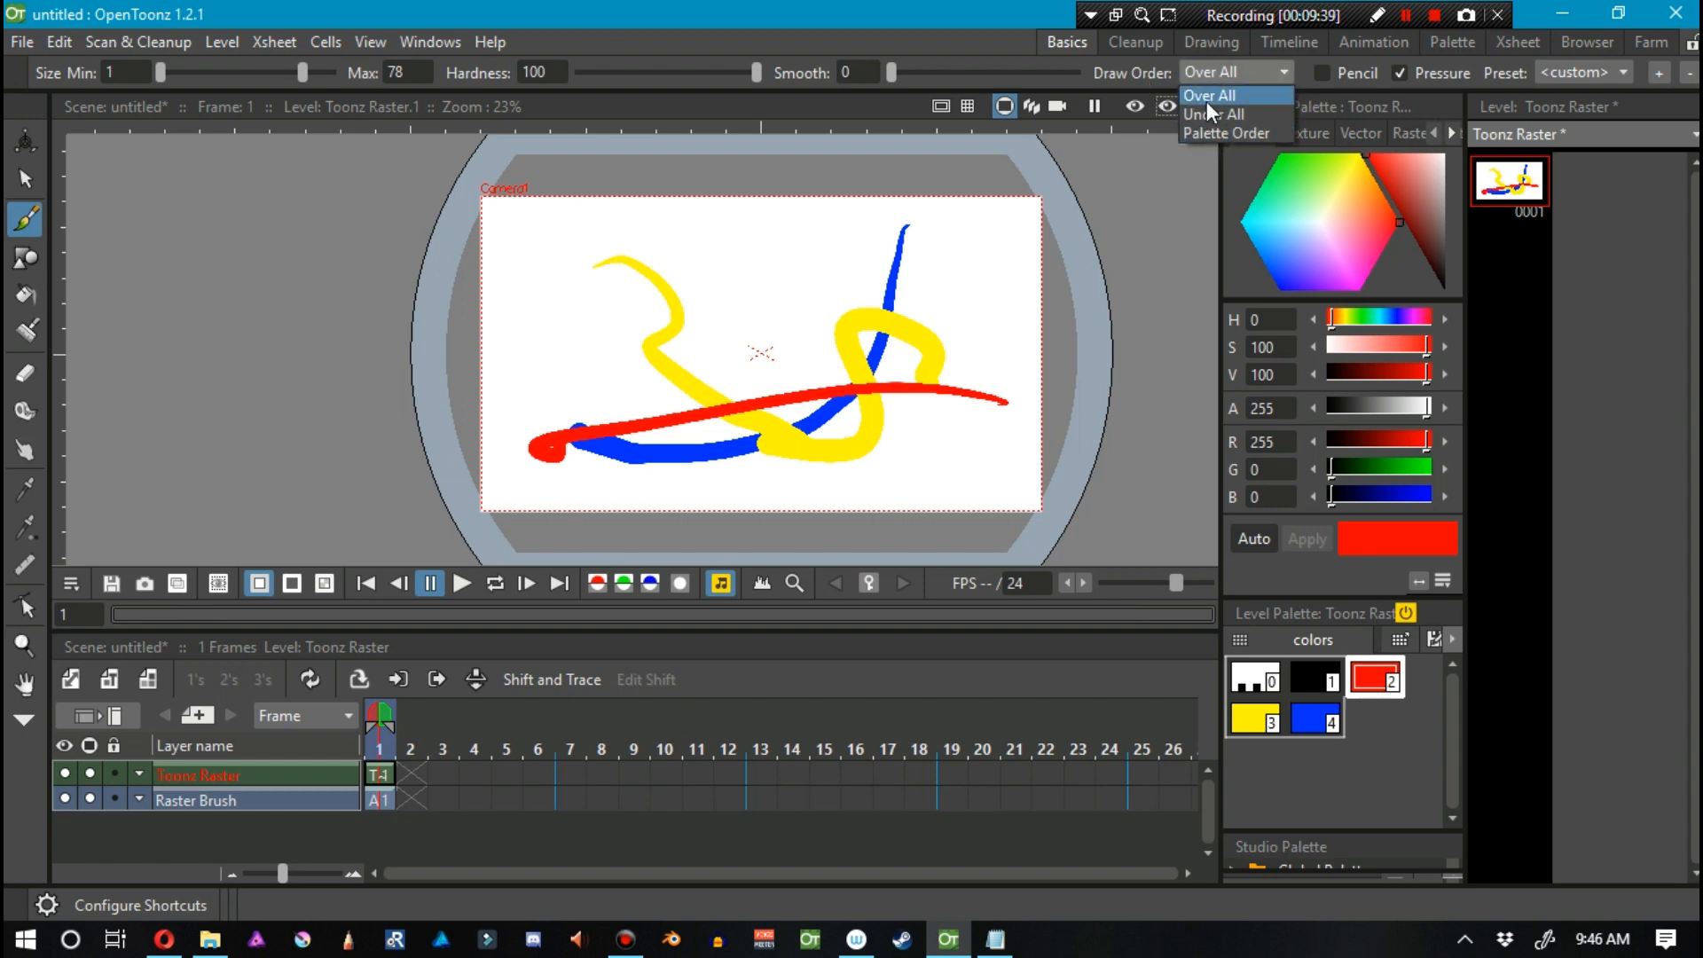
pyautogui.moveTo(1224, 133)
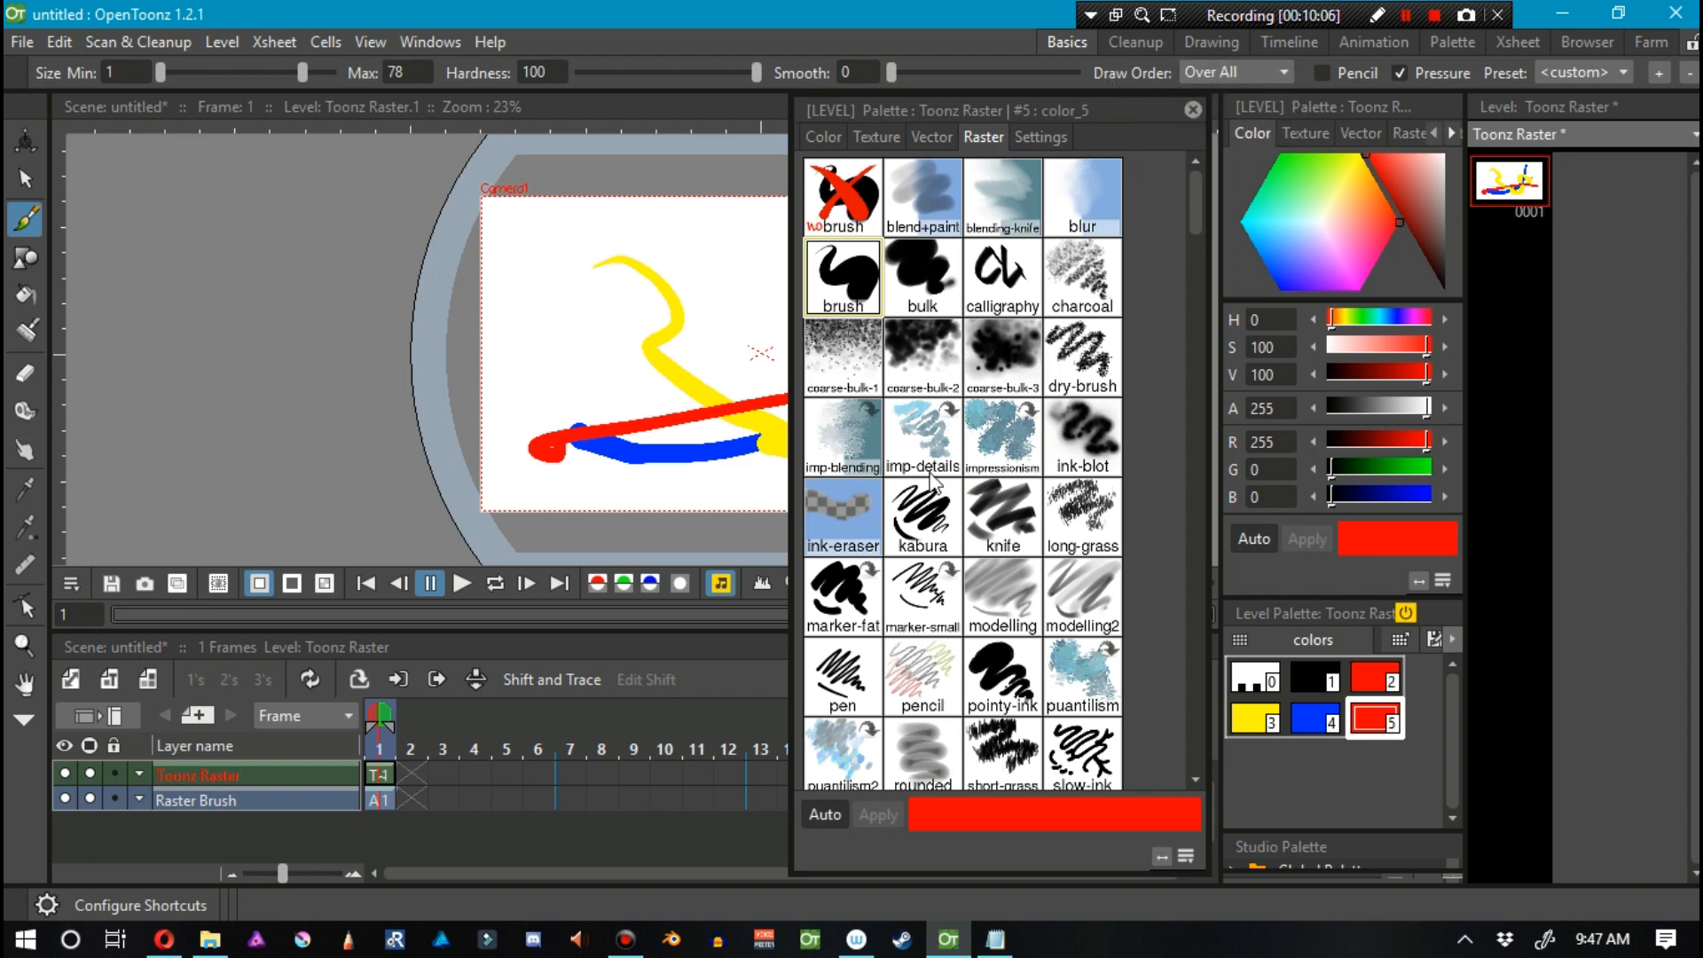
# Give the new style the kabura brush, sketch a test stroke, and close the Style Editor.
pyautogui.click(923, 516)
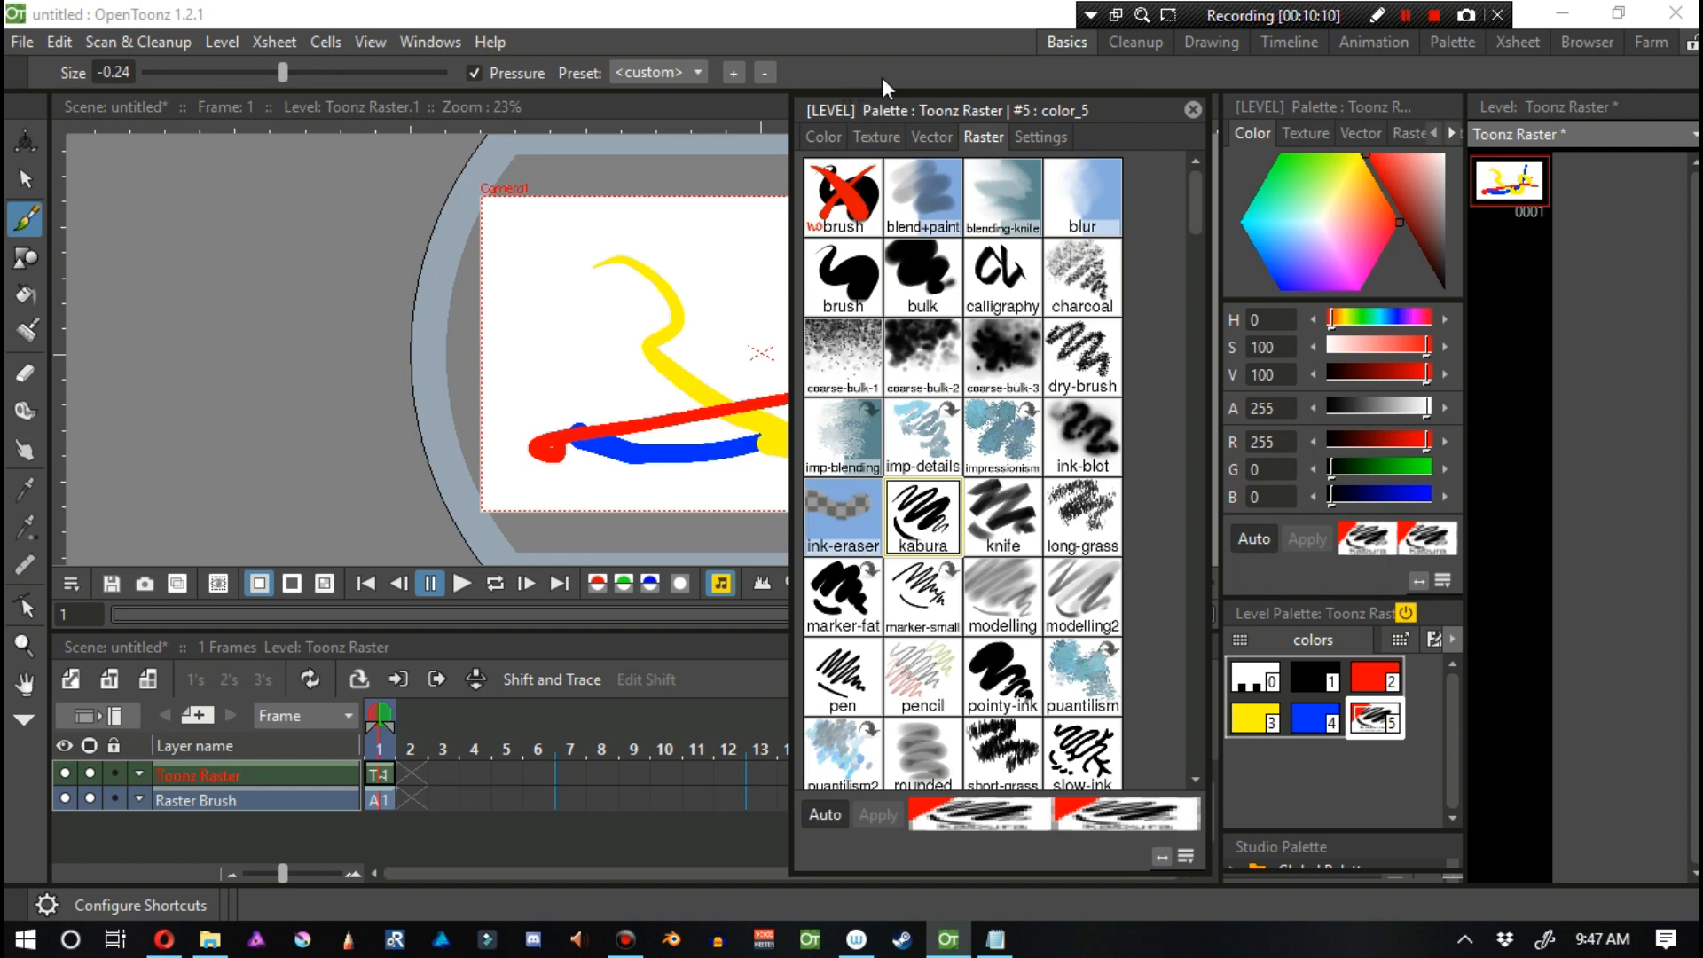
pyautogui.moveTo(257, 106)
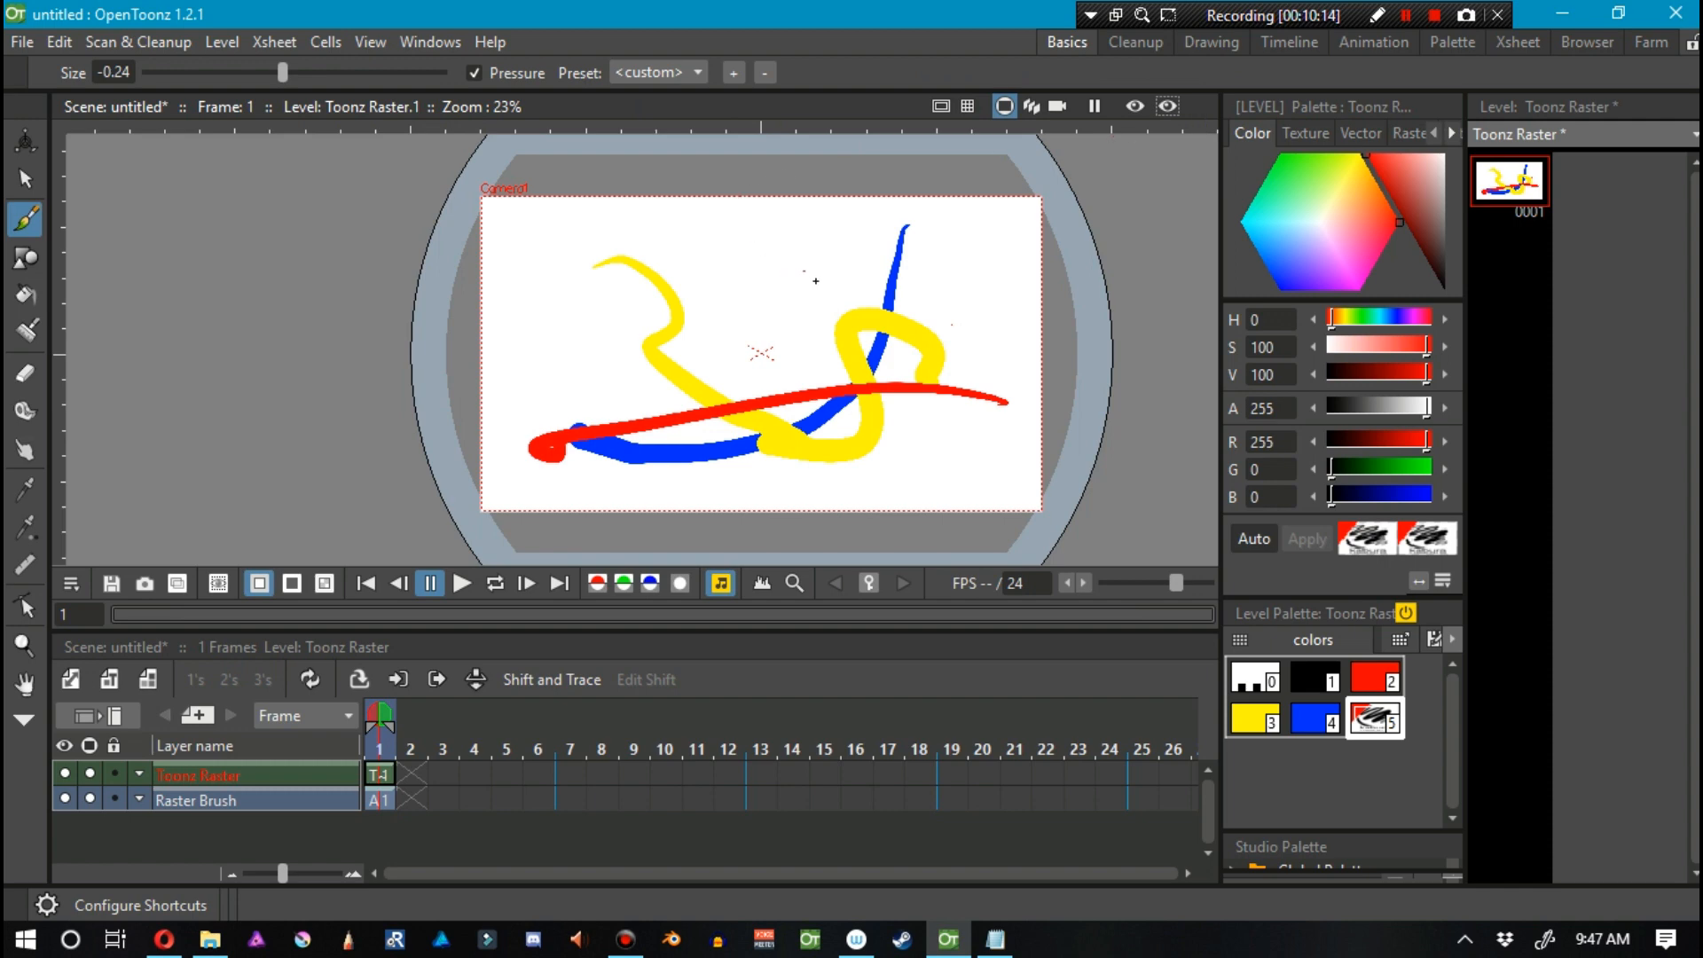
pyautogui.moveTo(783, 272); pyautogui.dragTo(863, 456)
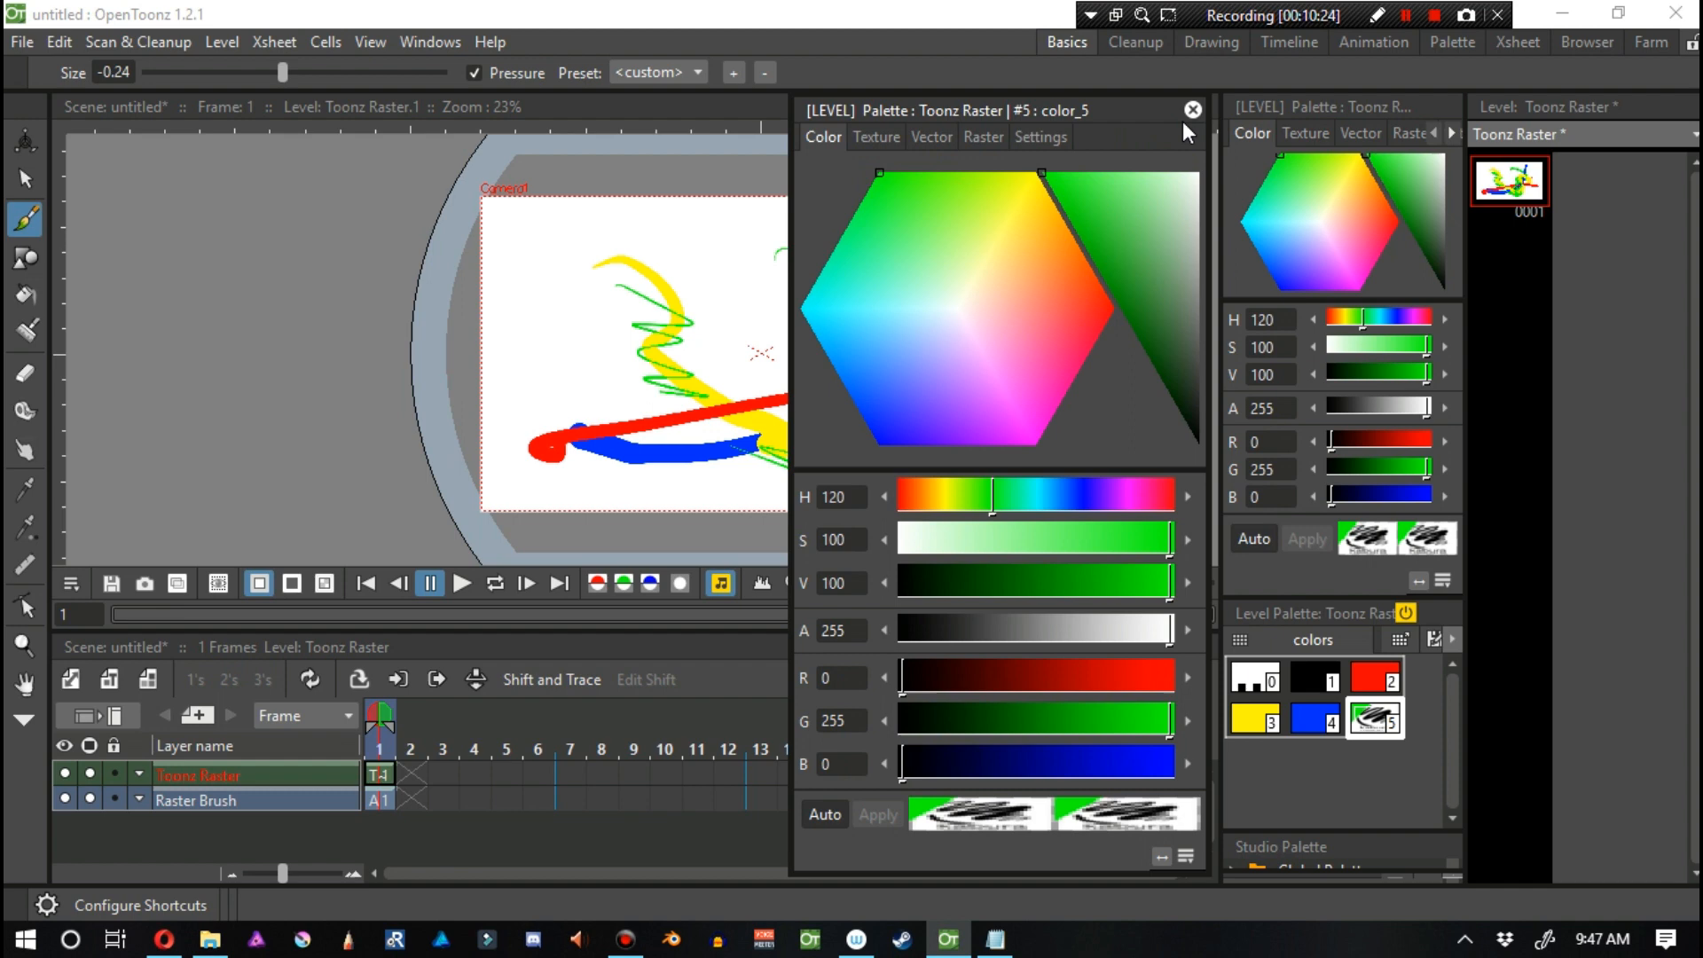
pyautogui.click(1192, 110)
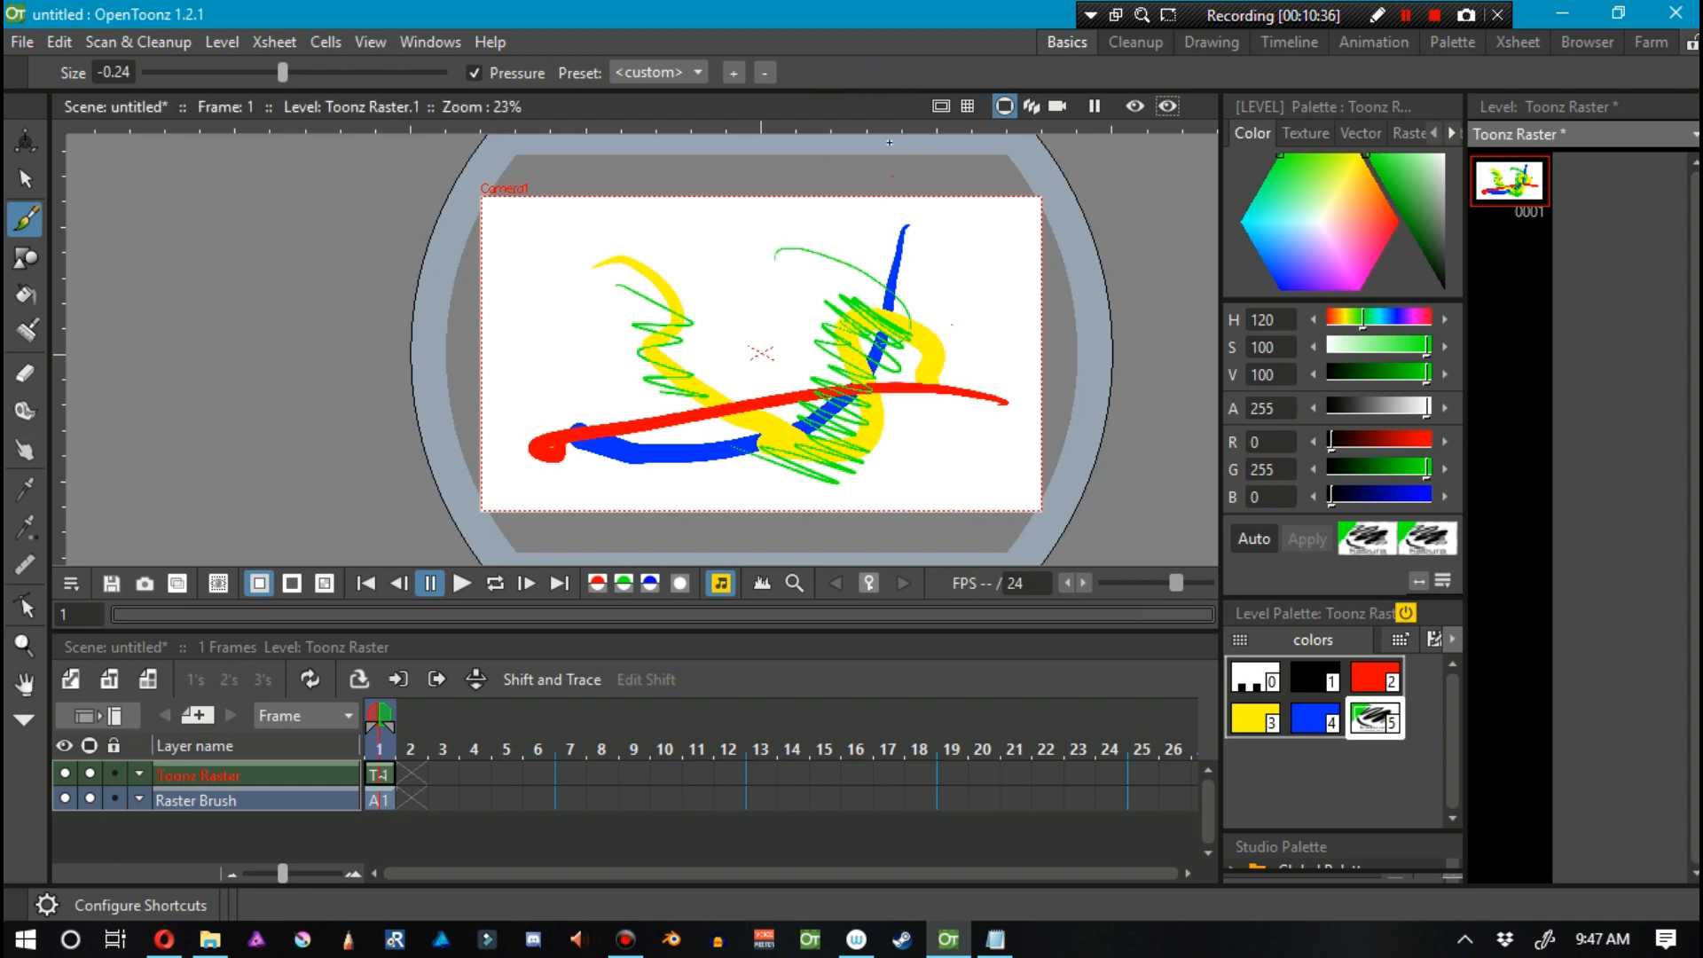
pyautogui.moveTo(898, 84)
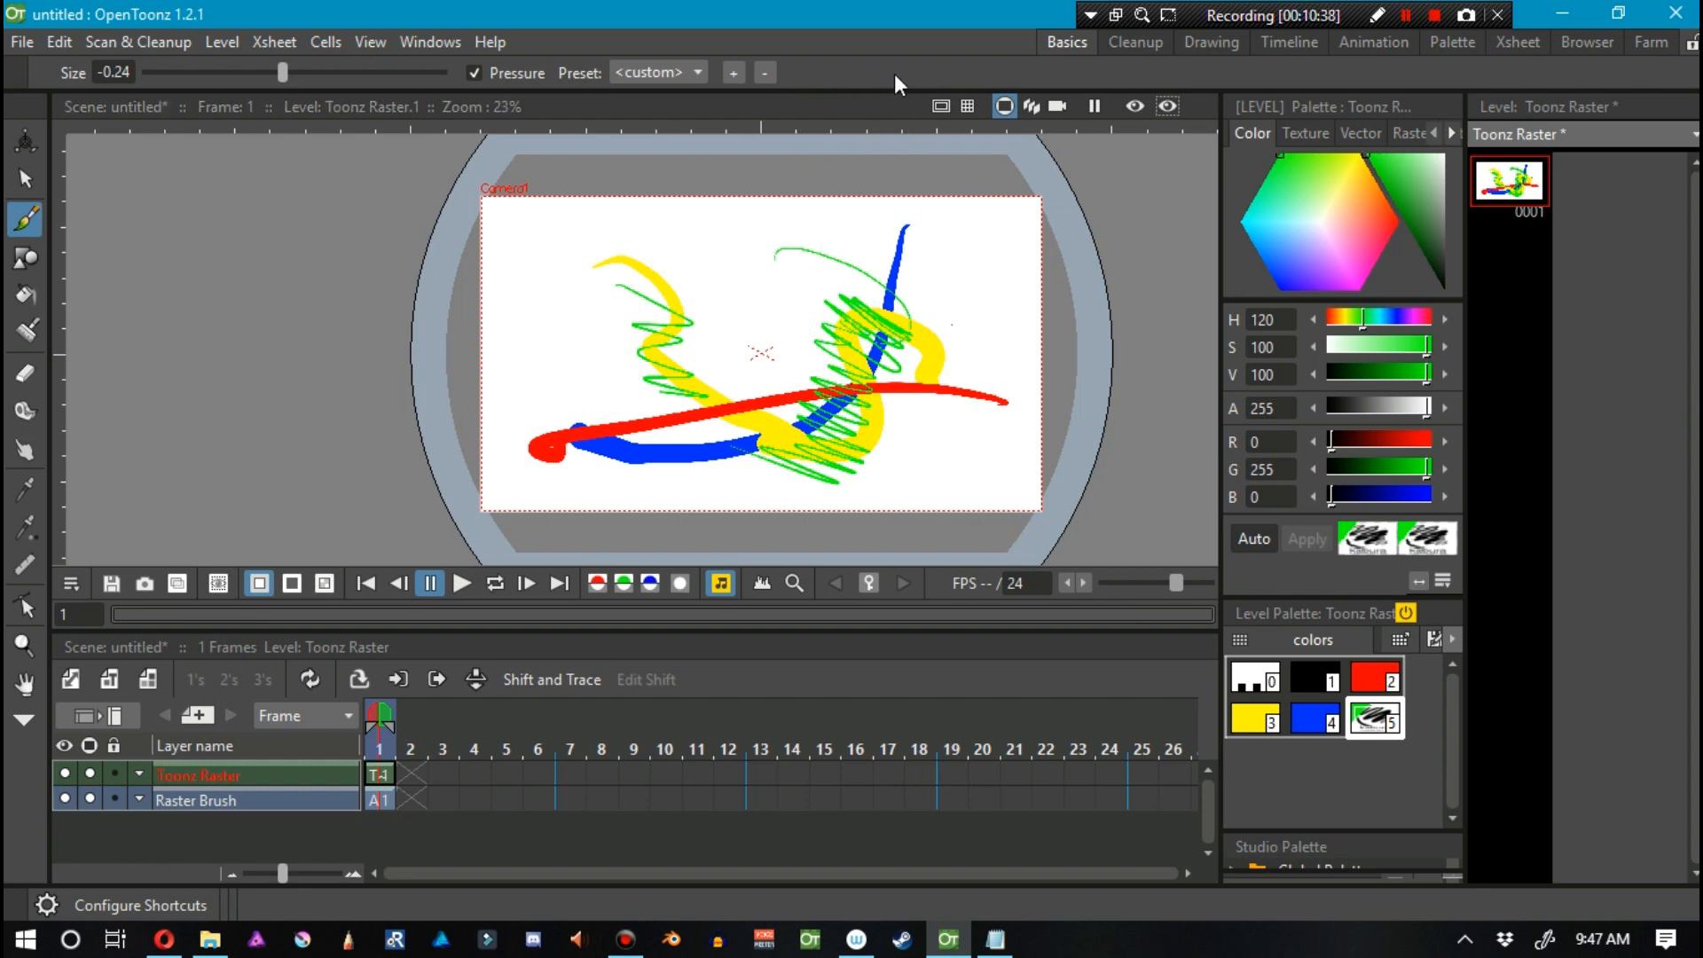
pyautogui.moveTo(913, 98)
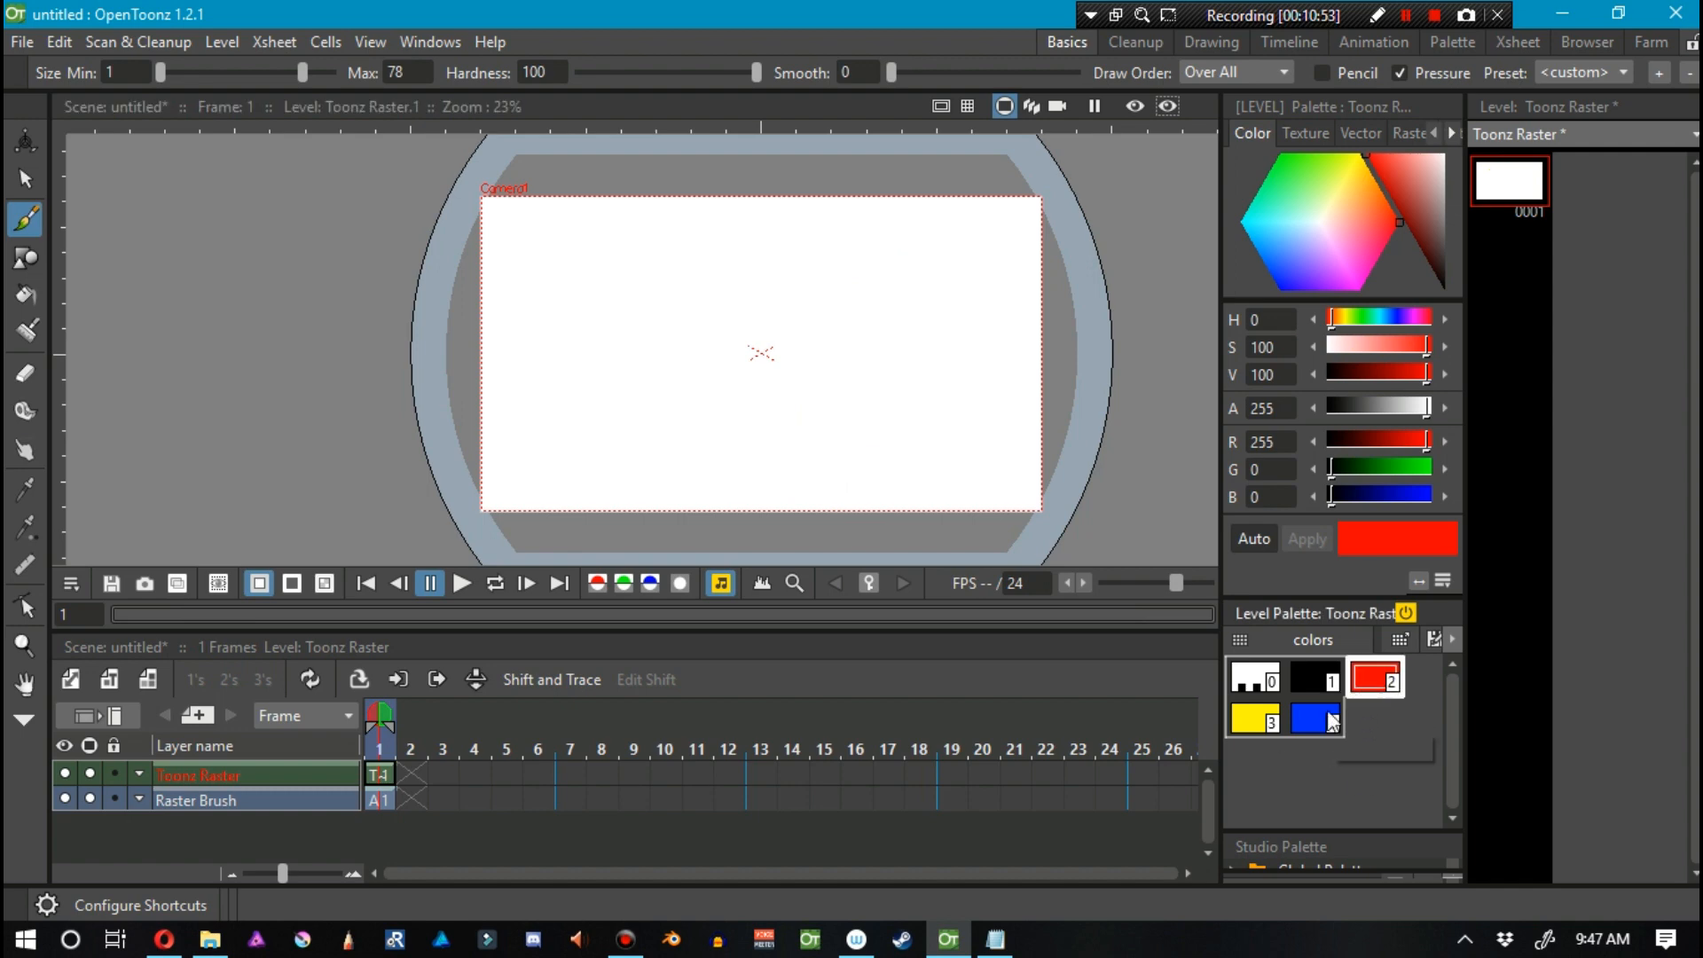
pyautogui.moveTo(1325, 720)
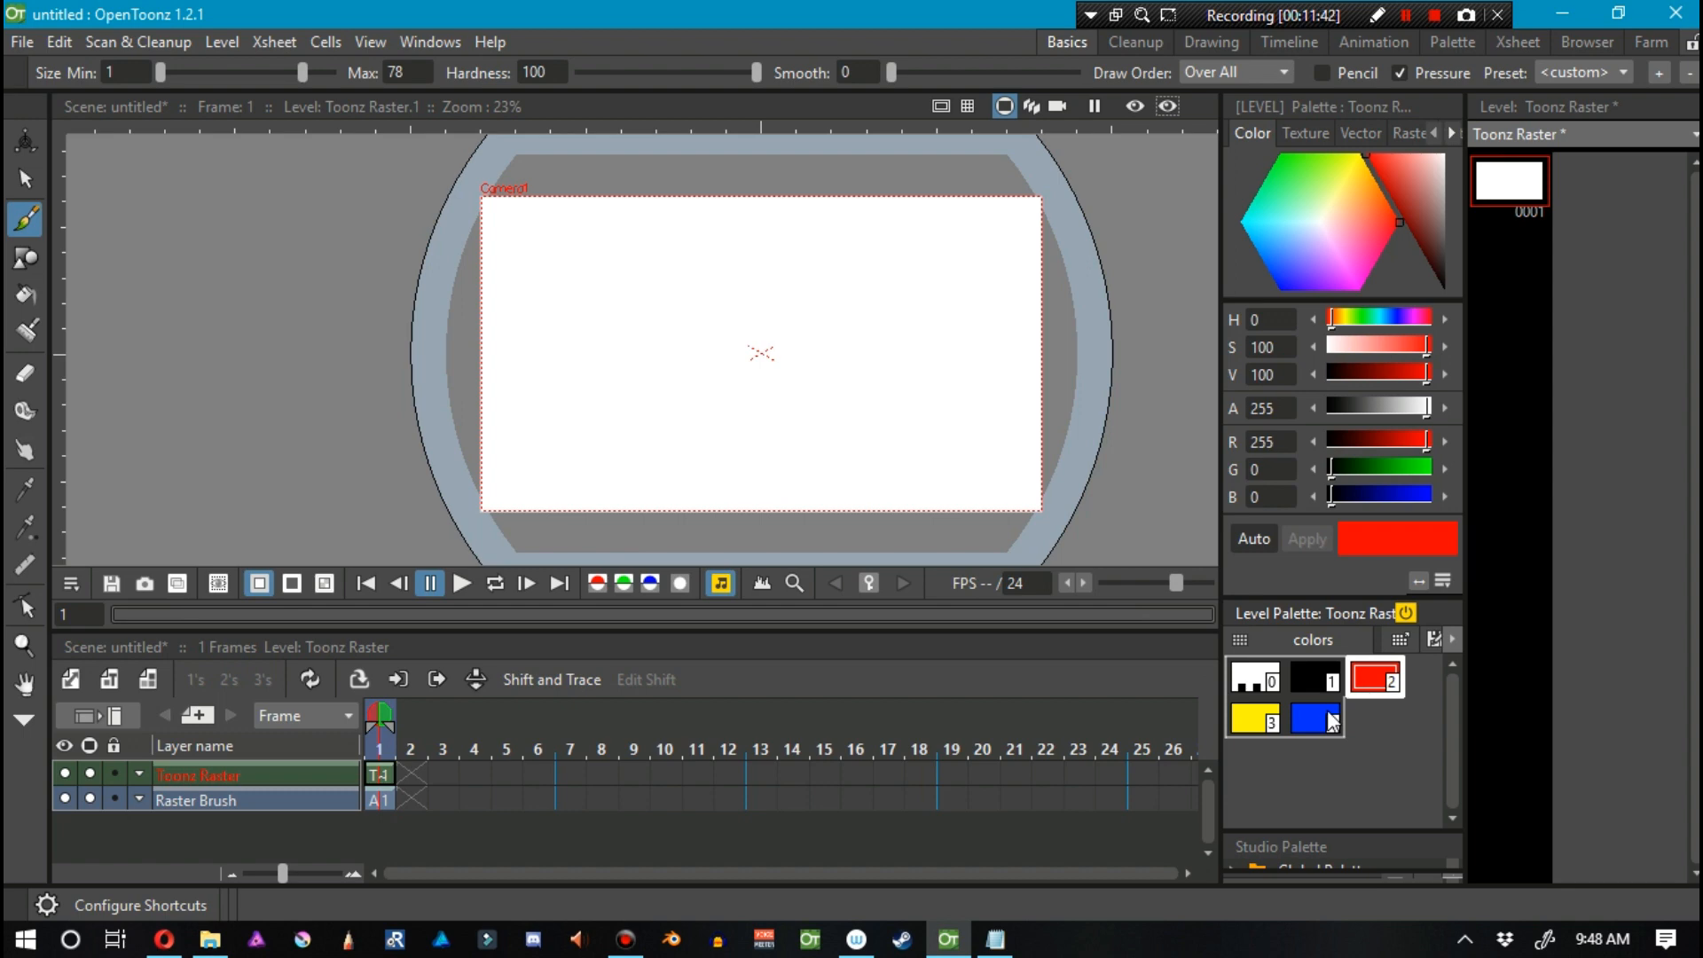
# Pick black, create drawing 2 on a new frame, and sketch the surprised face.
pyautogui.click(1314, 677)
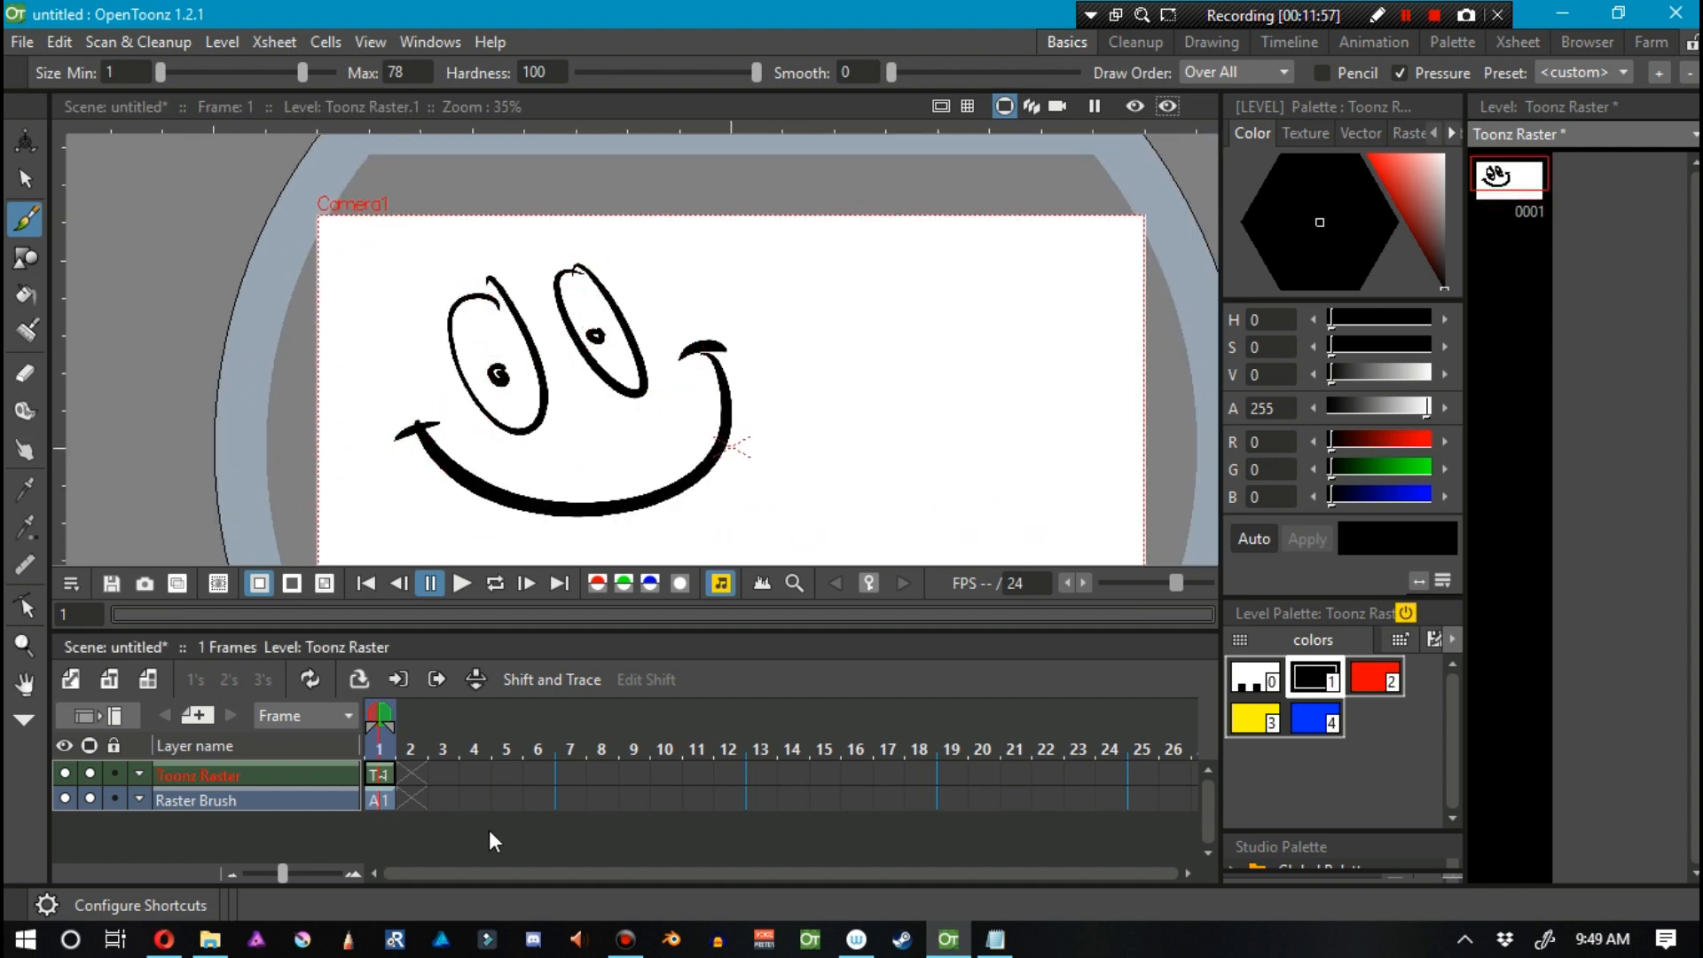
pyautogui.click(411, 774)
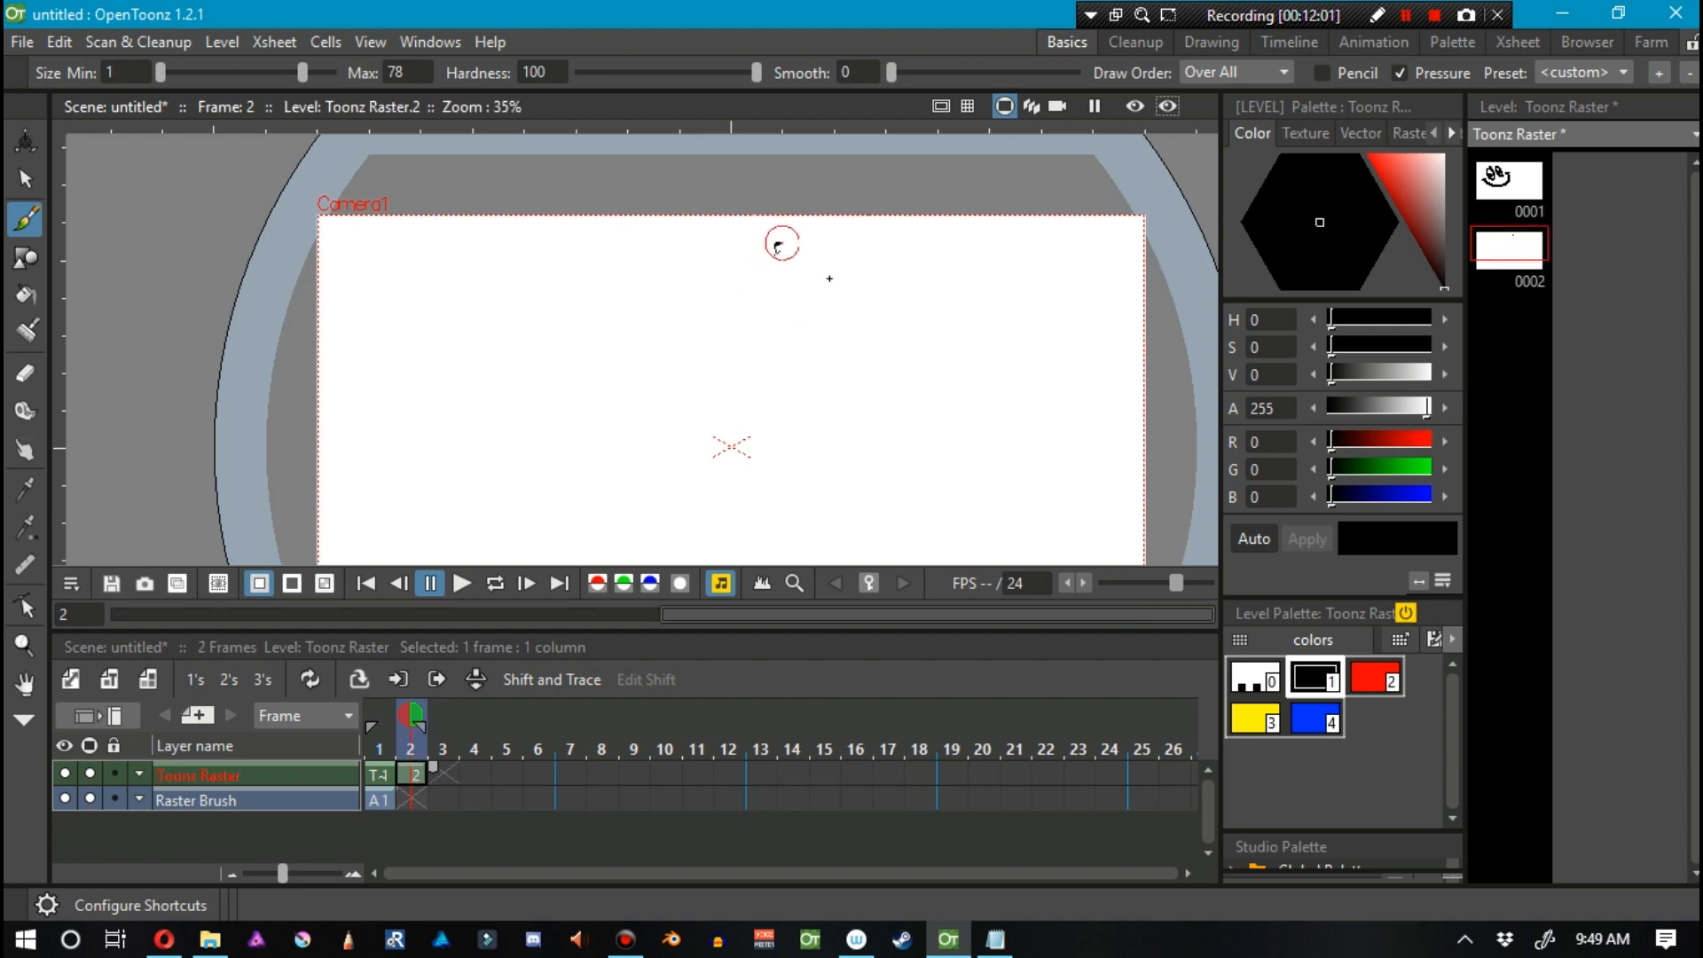
pyautogui.moveTo(782, 241); pyautogui.dragTo(966, 394)
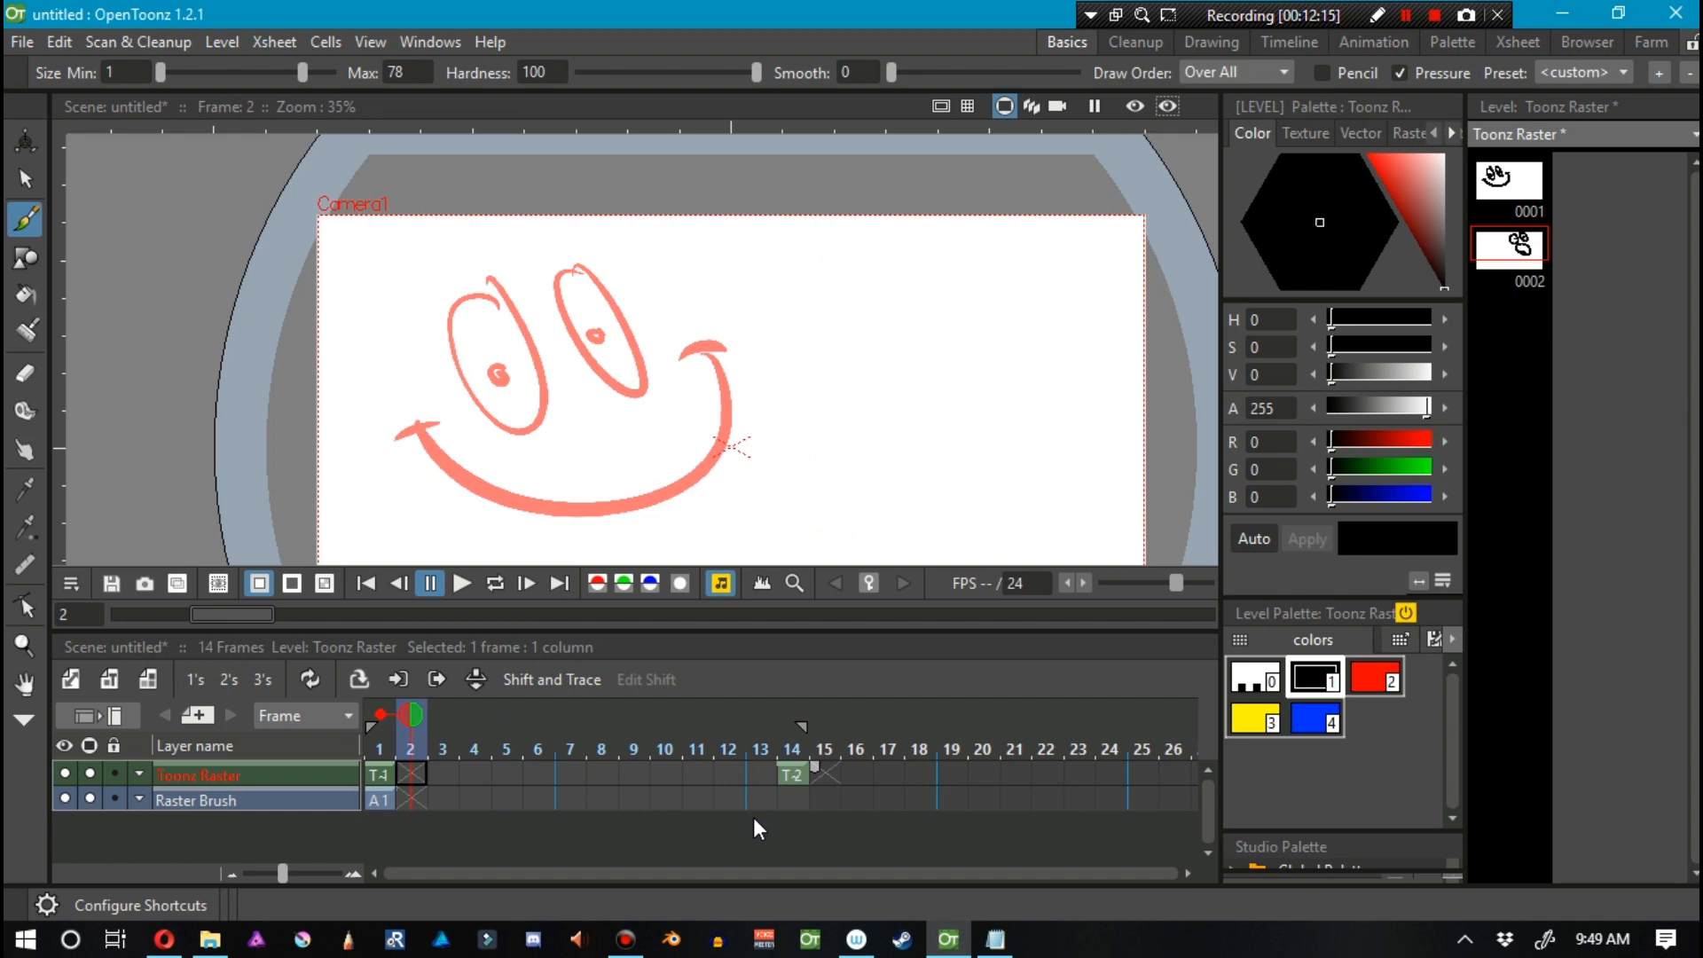
pyautogui.click(570, 747)
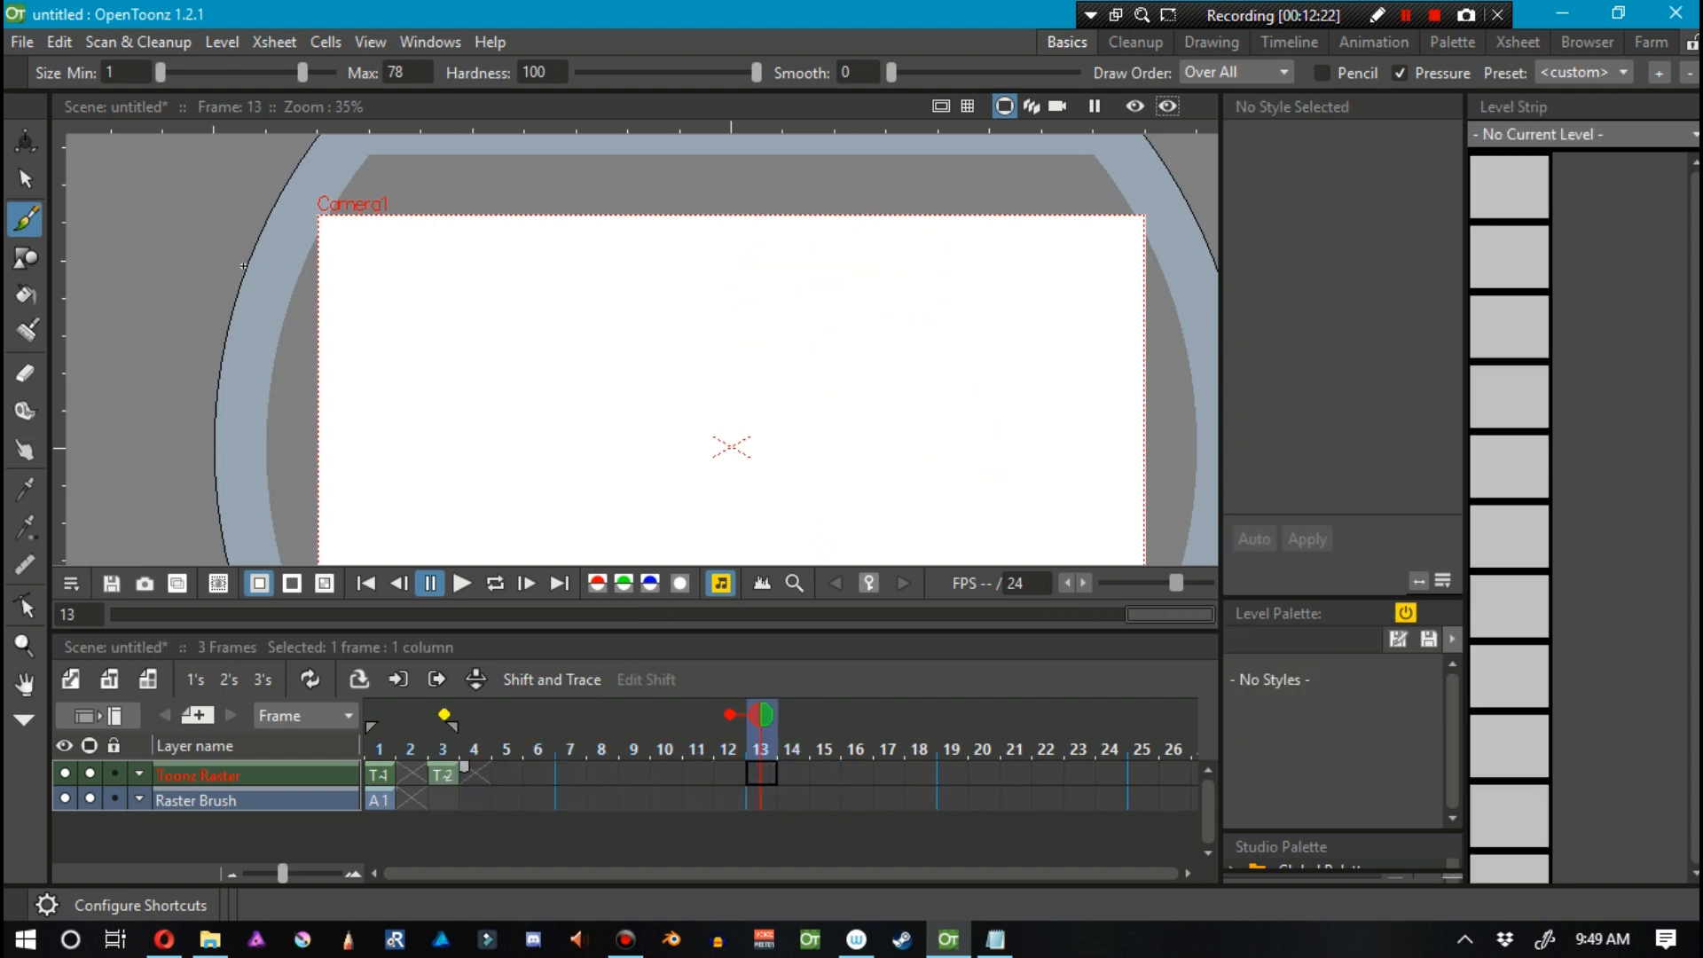
# Turn on Shift and Trace and select frames 2, 7 and 6 in the Xsheet.
pyautogui.click(369, 41)
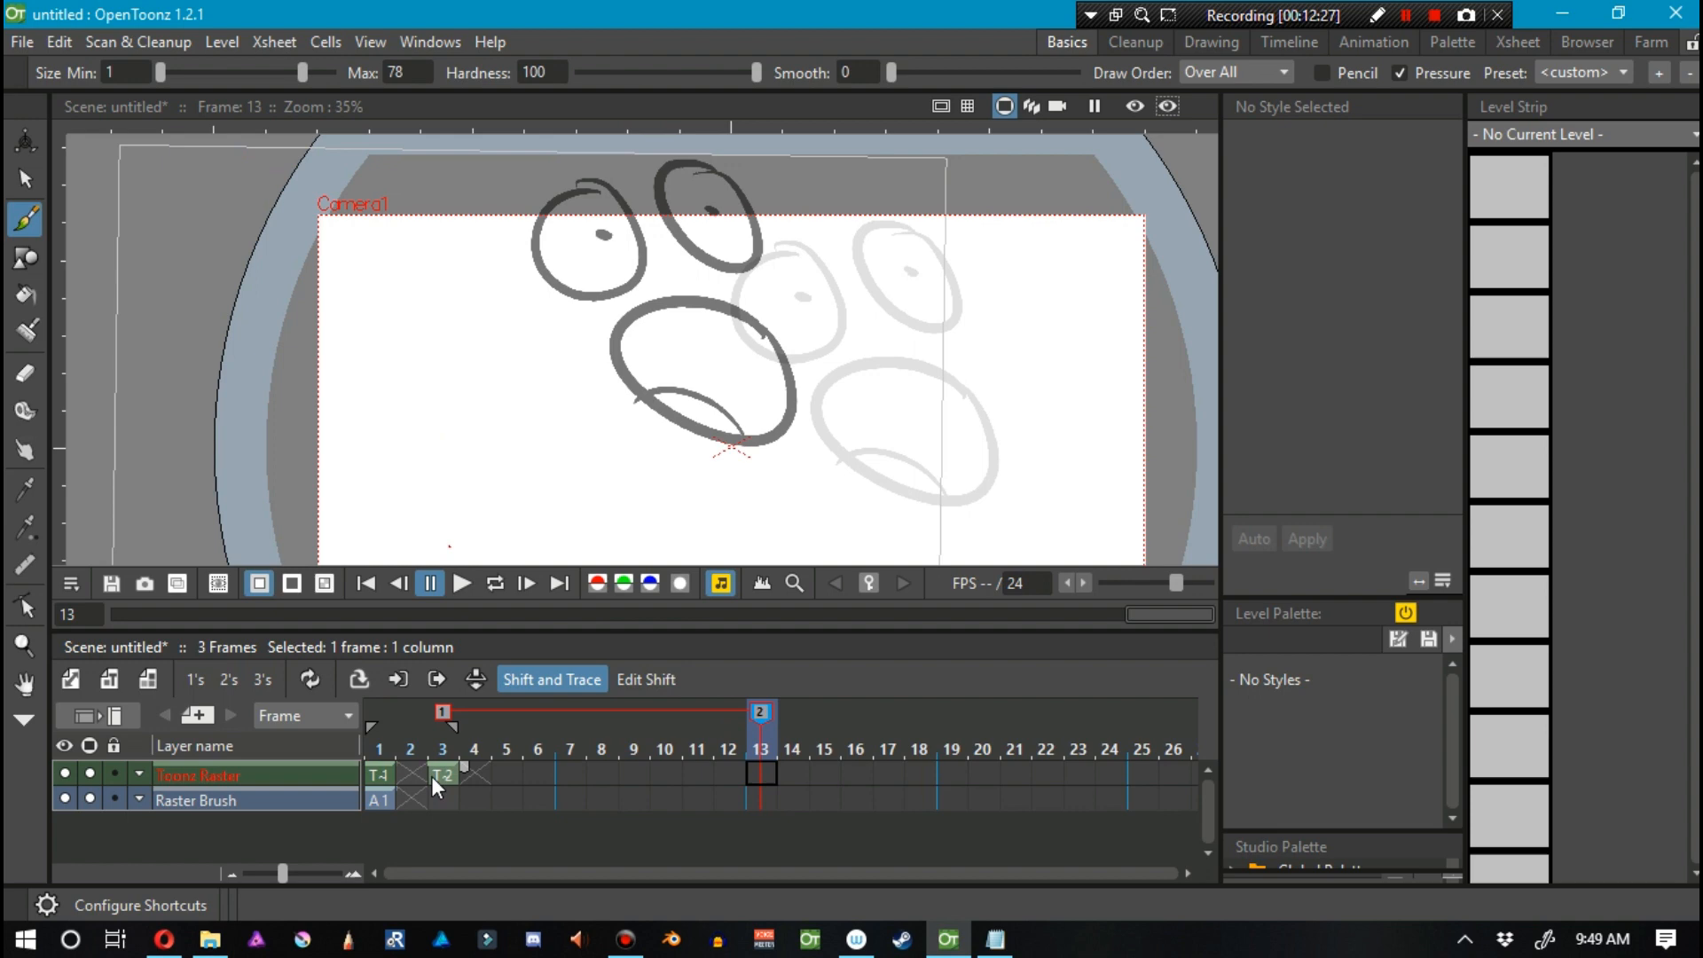
pyautogui.click(473, 773)
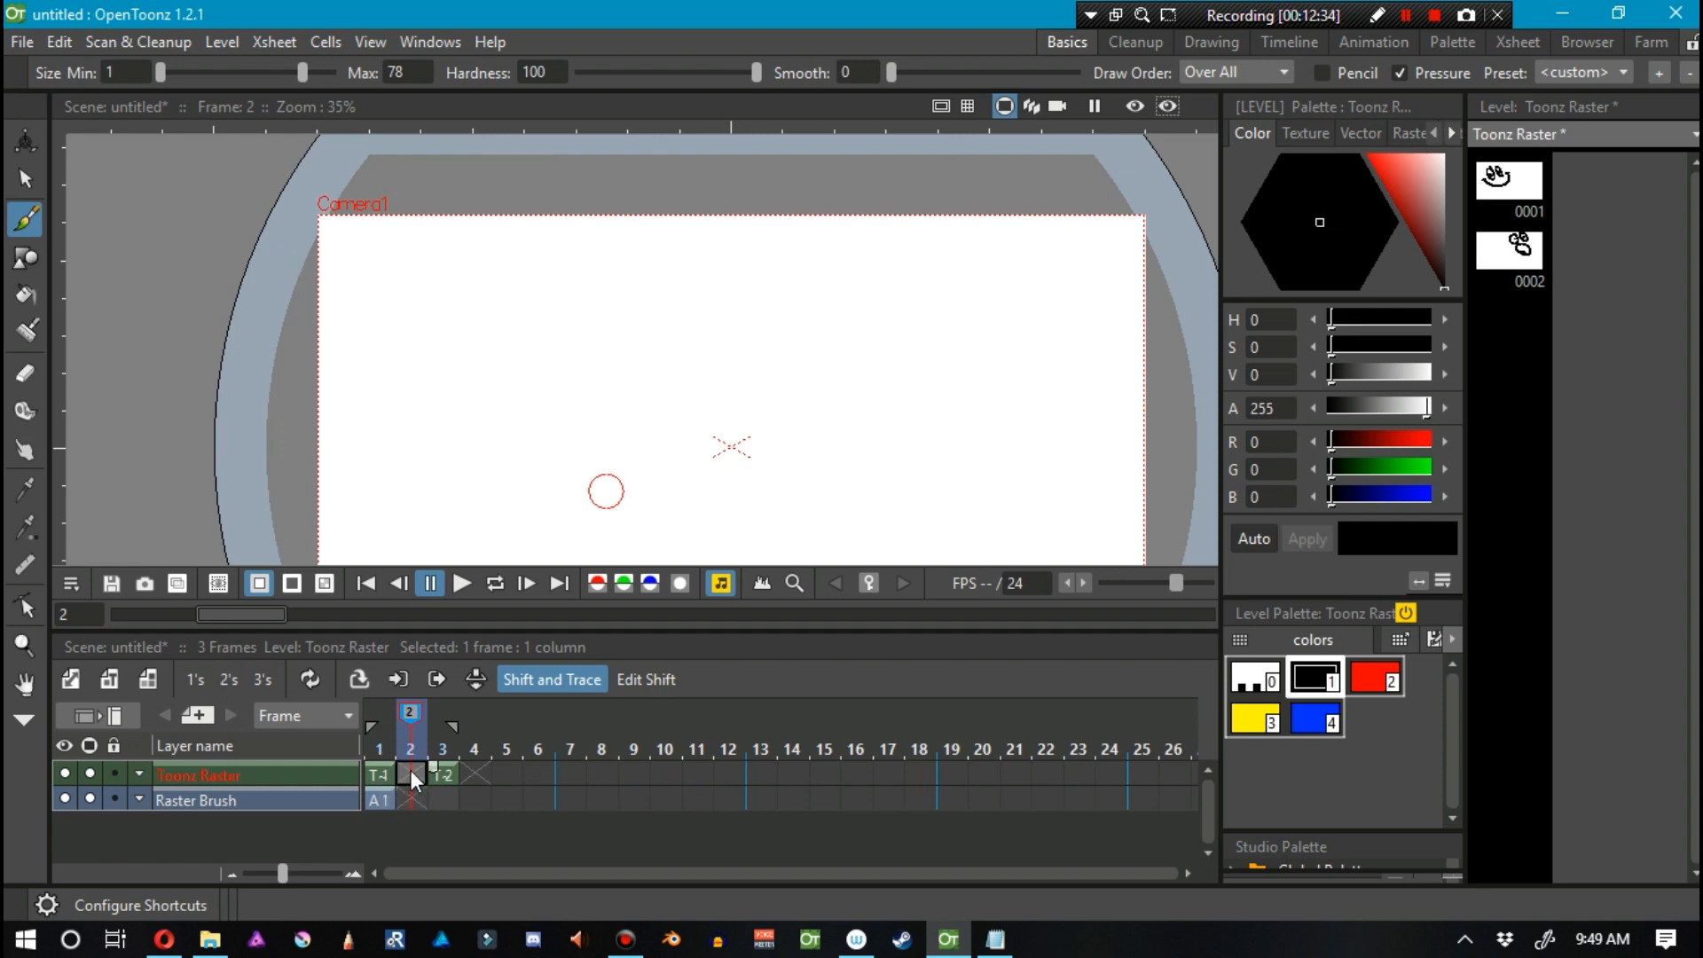
pyautogui.moveTo(386, 780)
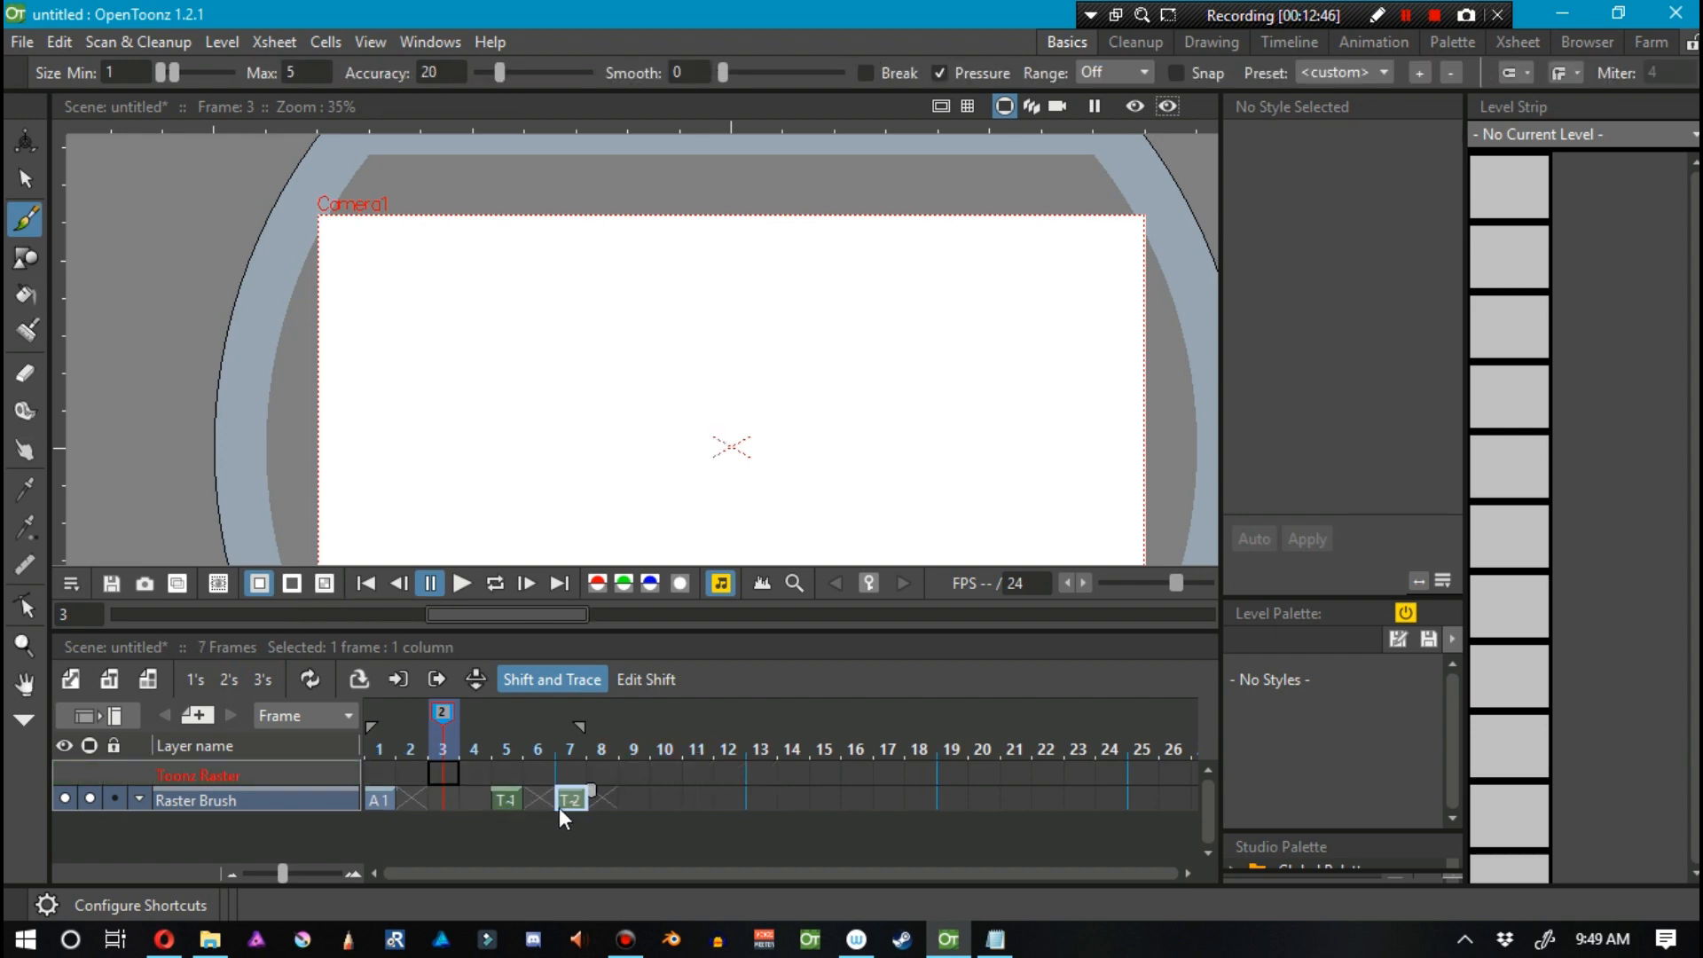
pyautogui.click(537, 798)
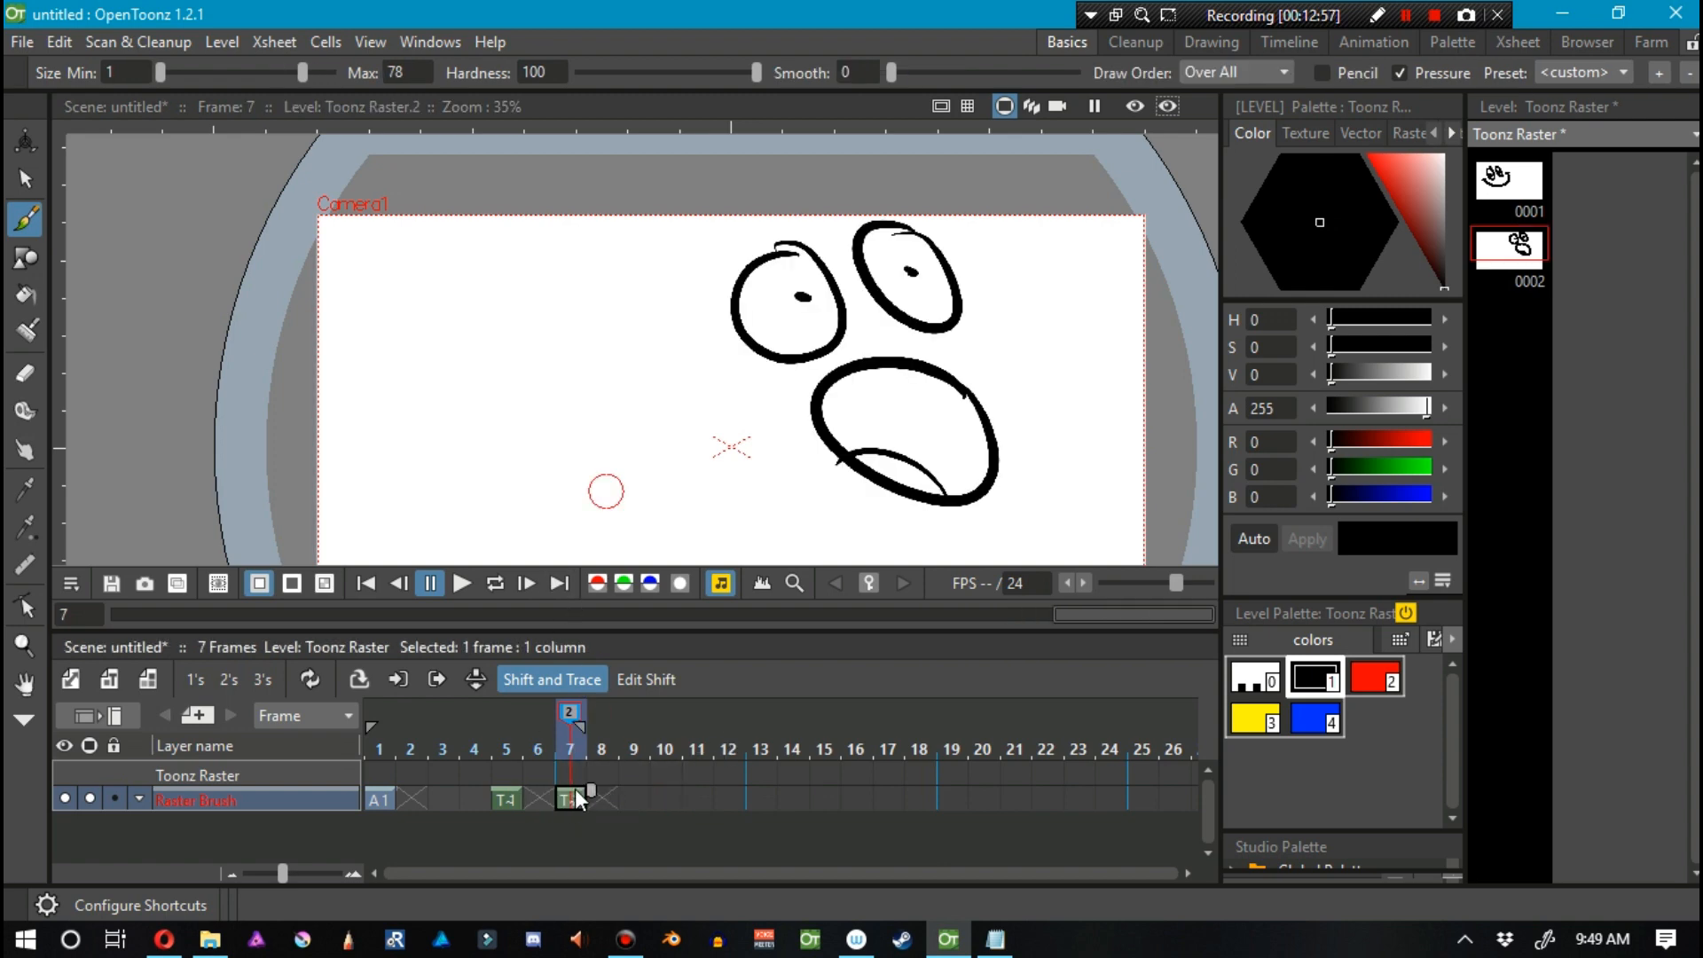
pyautogui.click(504, 796)
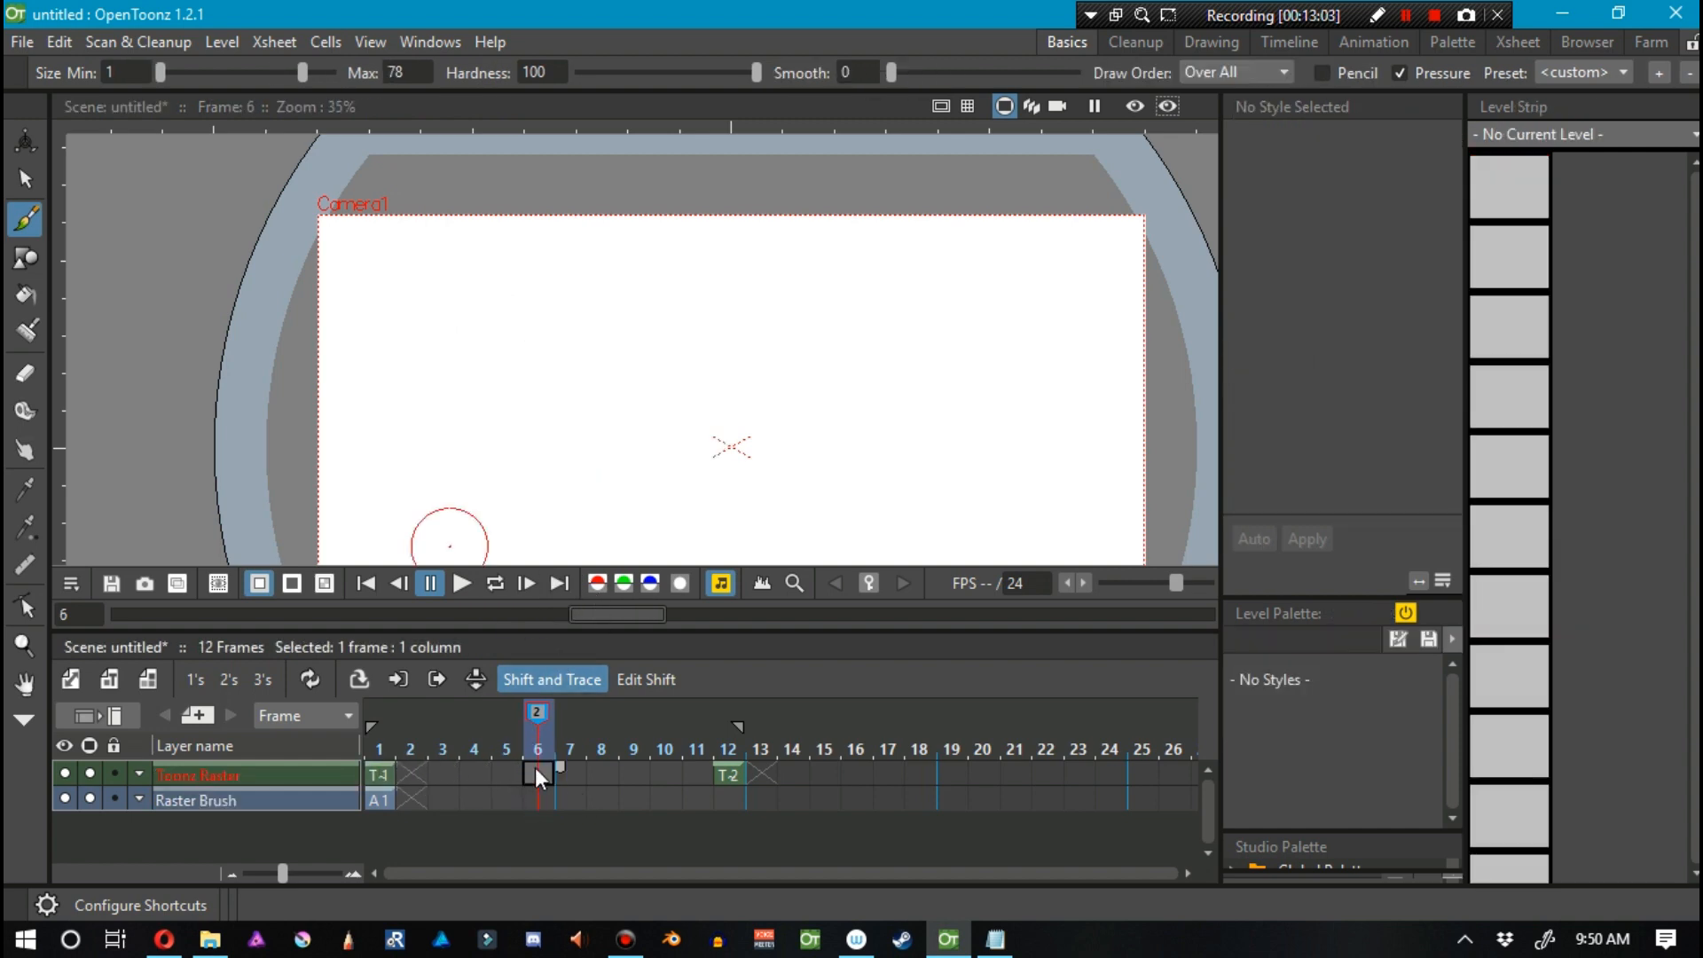
pyautogui.moveTo(742, 717)
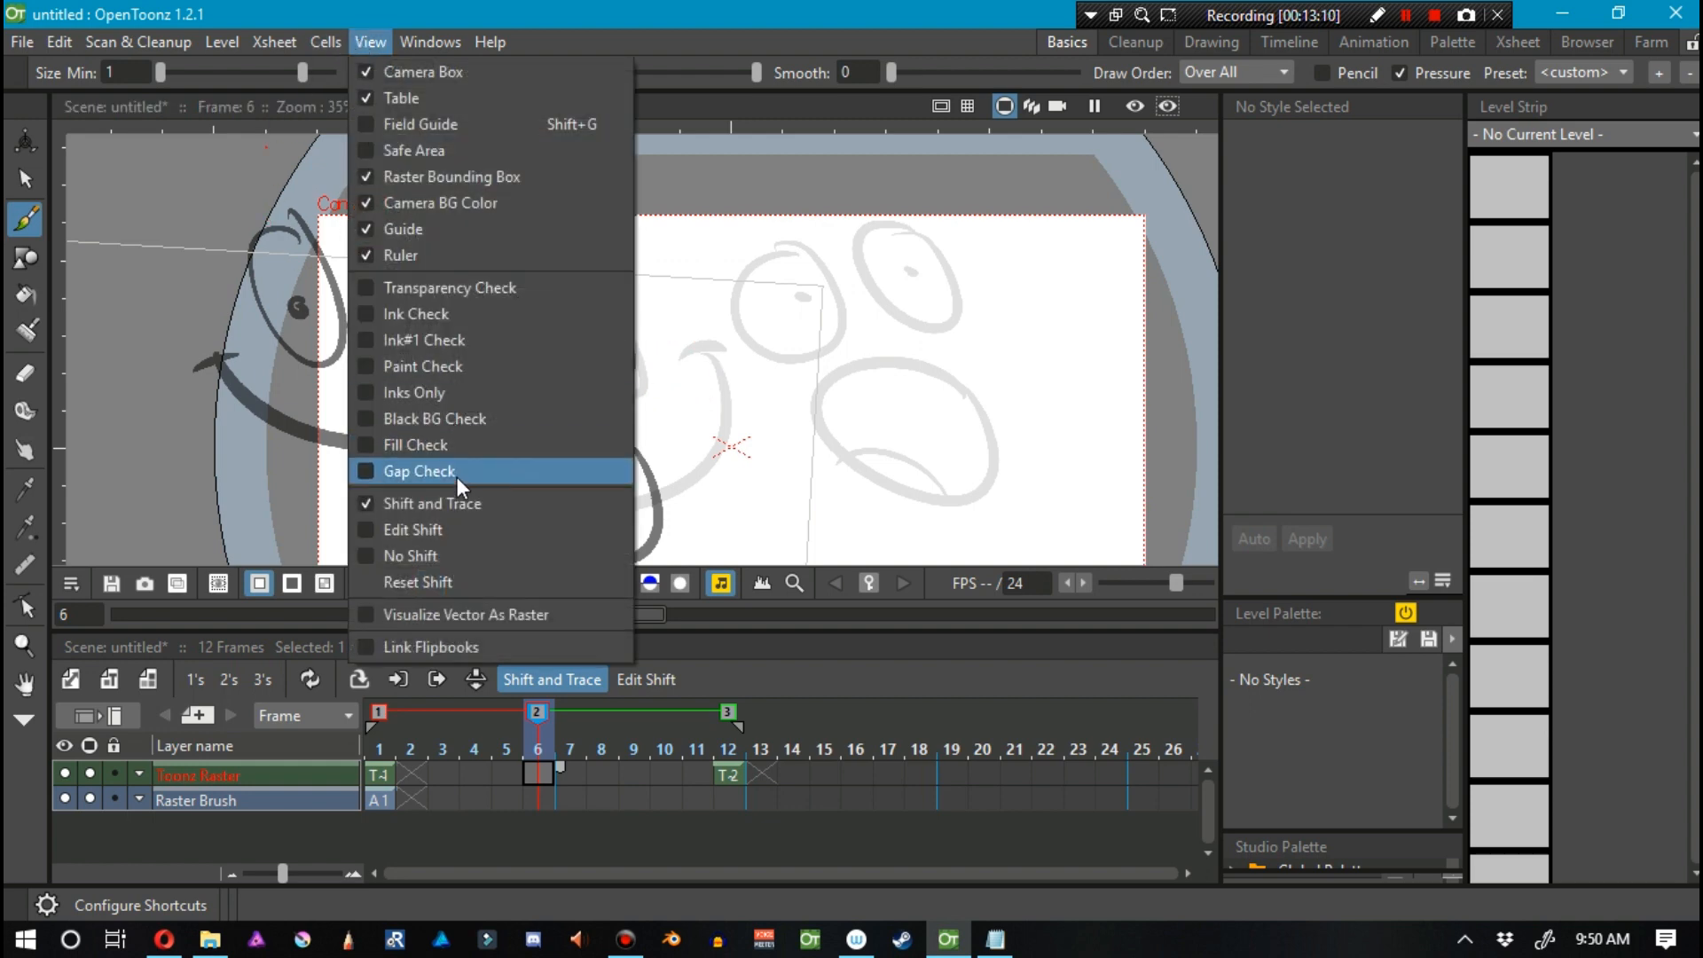
# Enable Edit Shift and drag the reference faces until they overlap mid-frame.
pyautogui.click(421, 470)
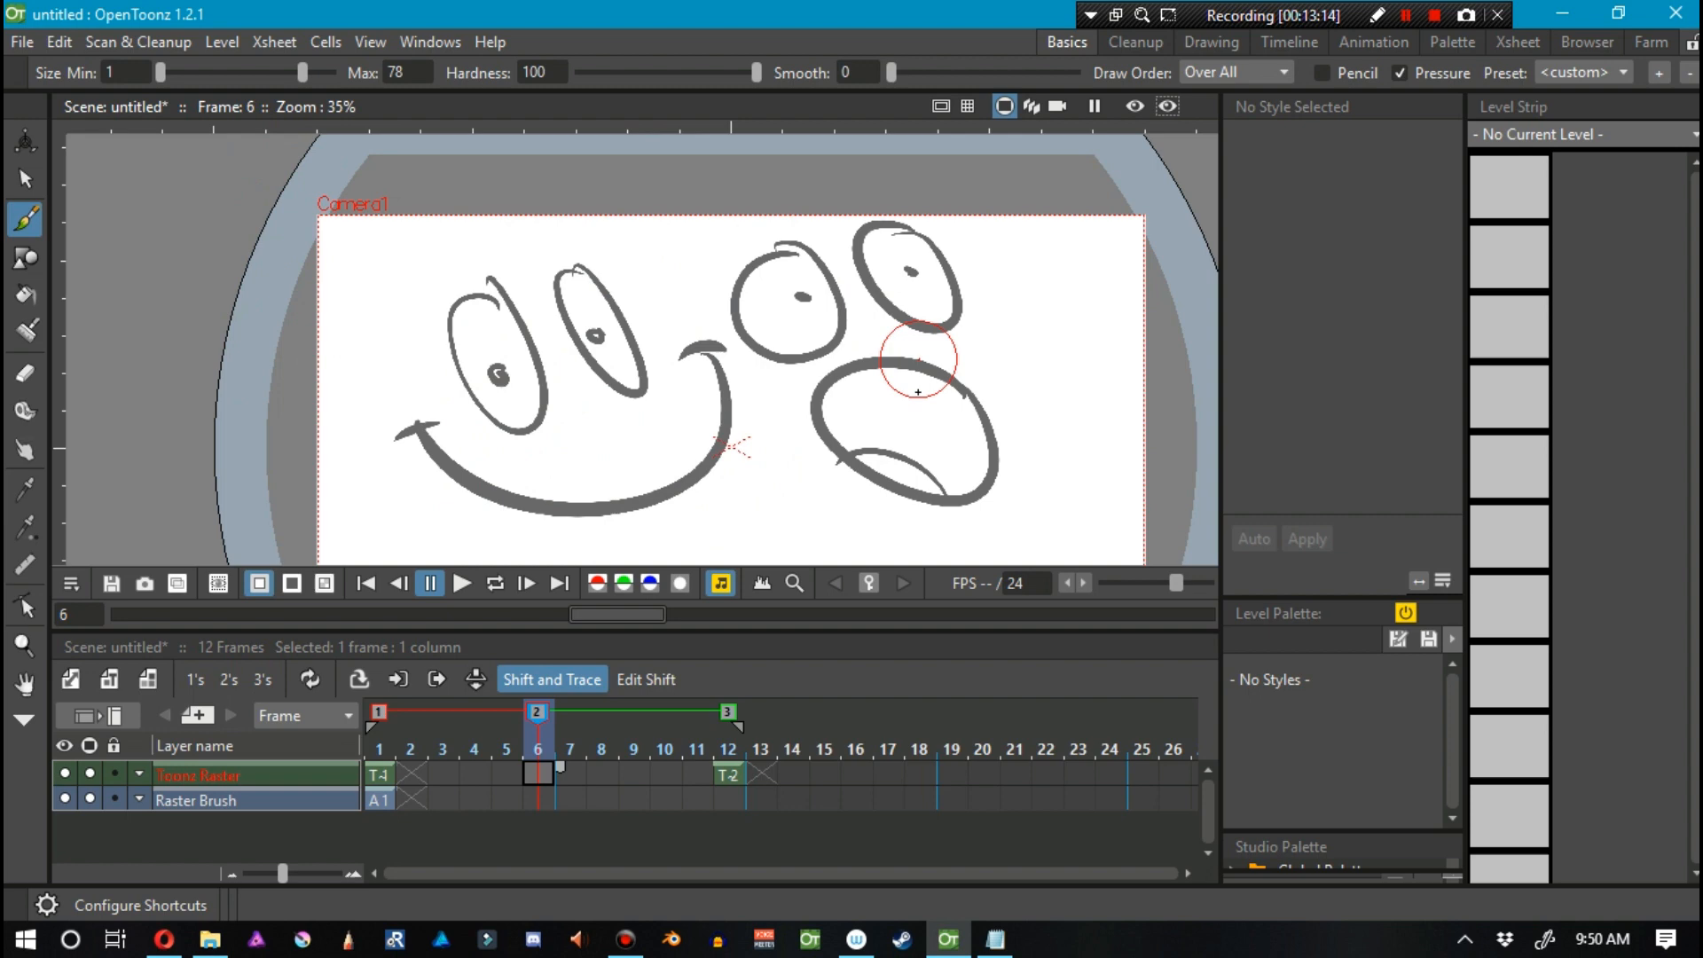
pyautogui.click(645, 679)
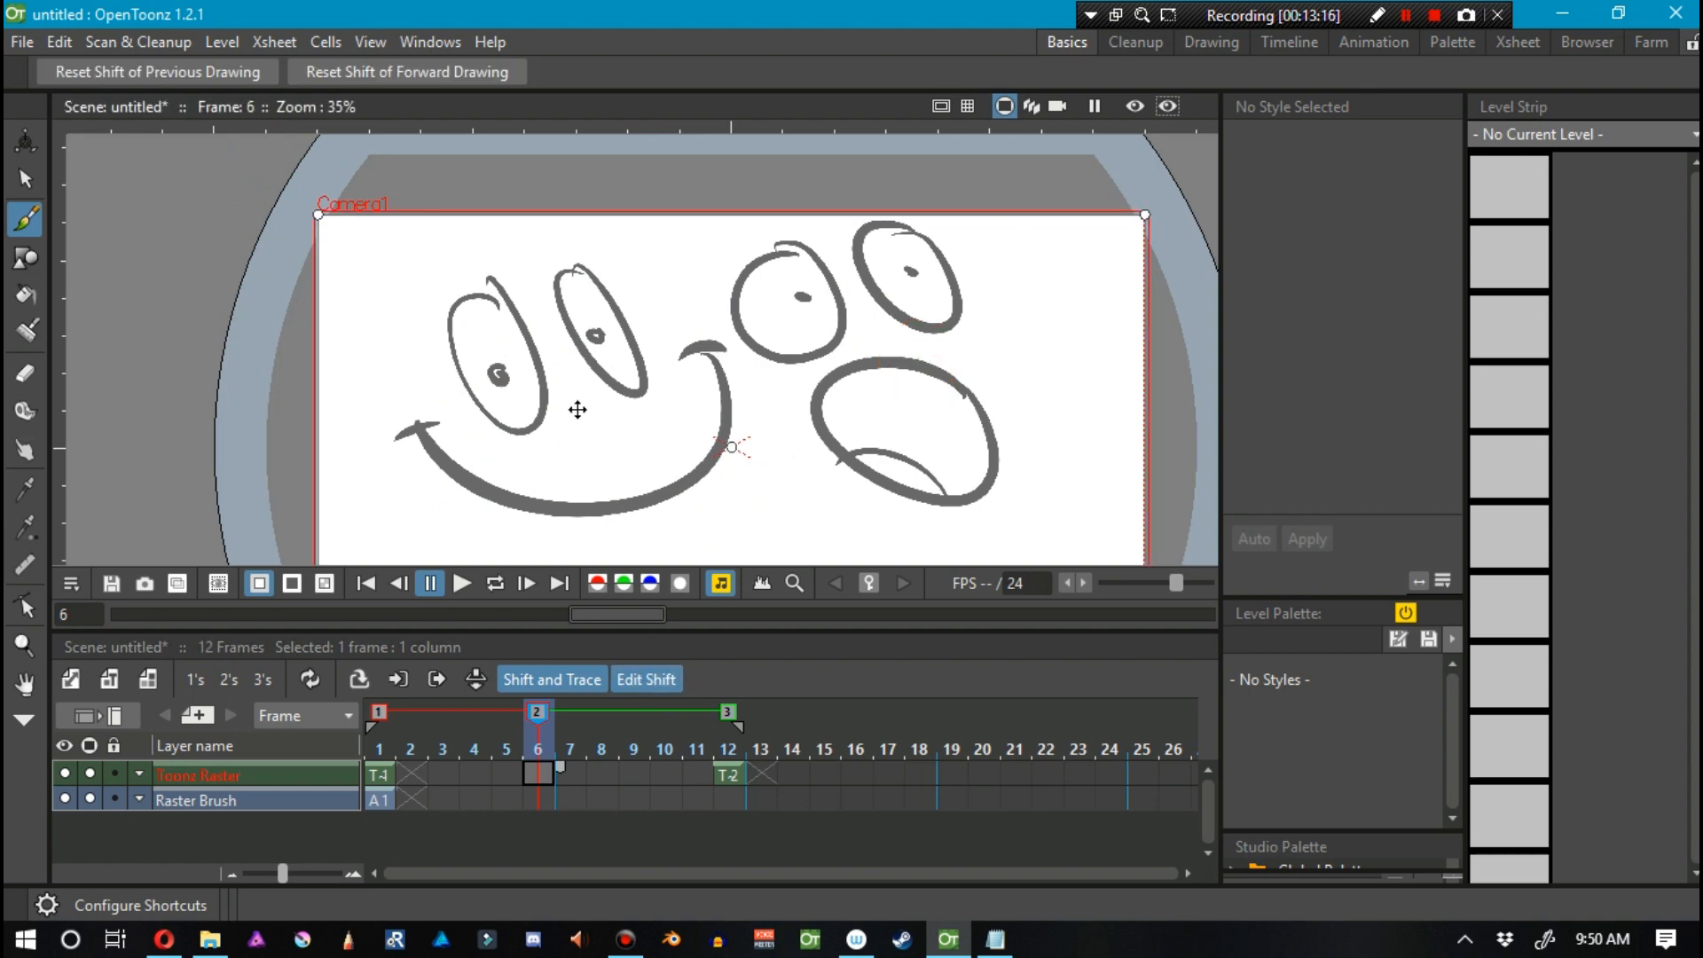
pyautogui.moveTo(568, 389)
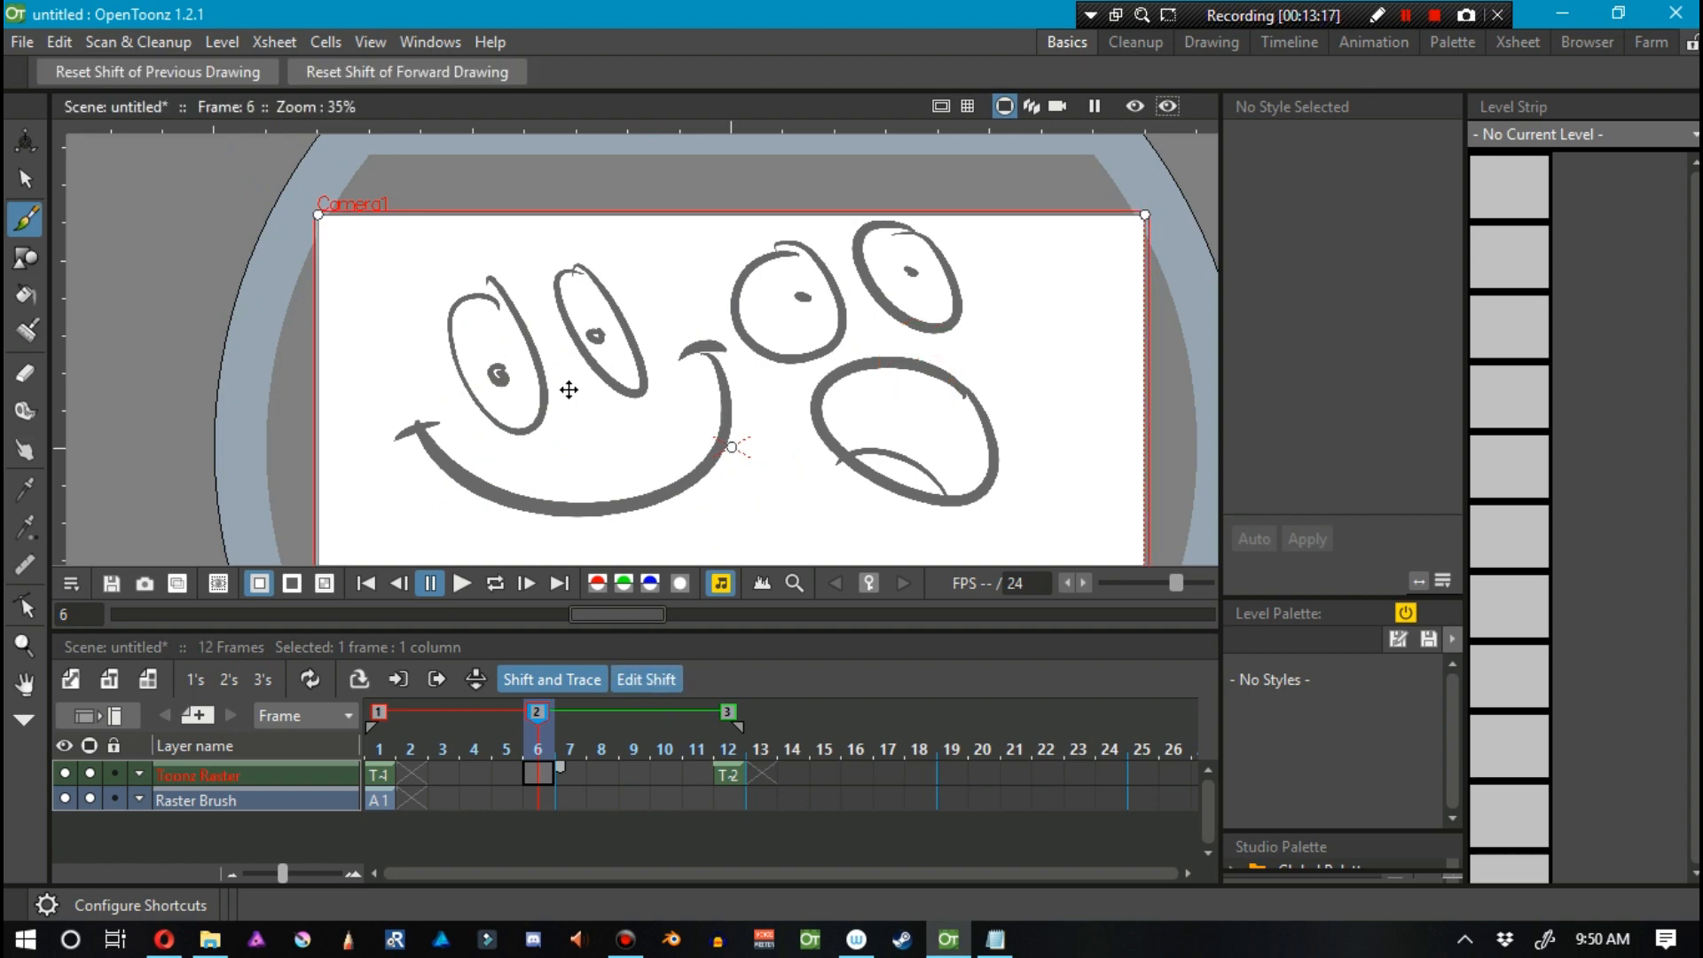
pyautogui.moveTo(532, 355)
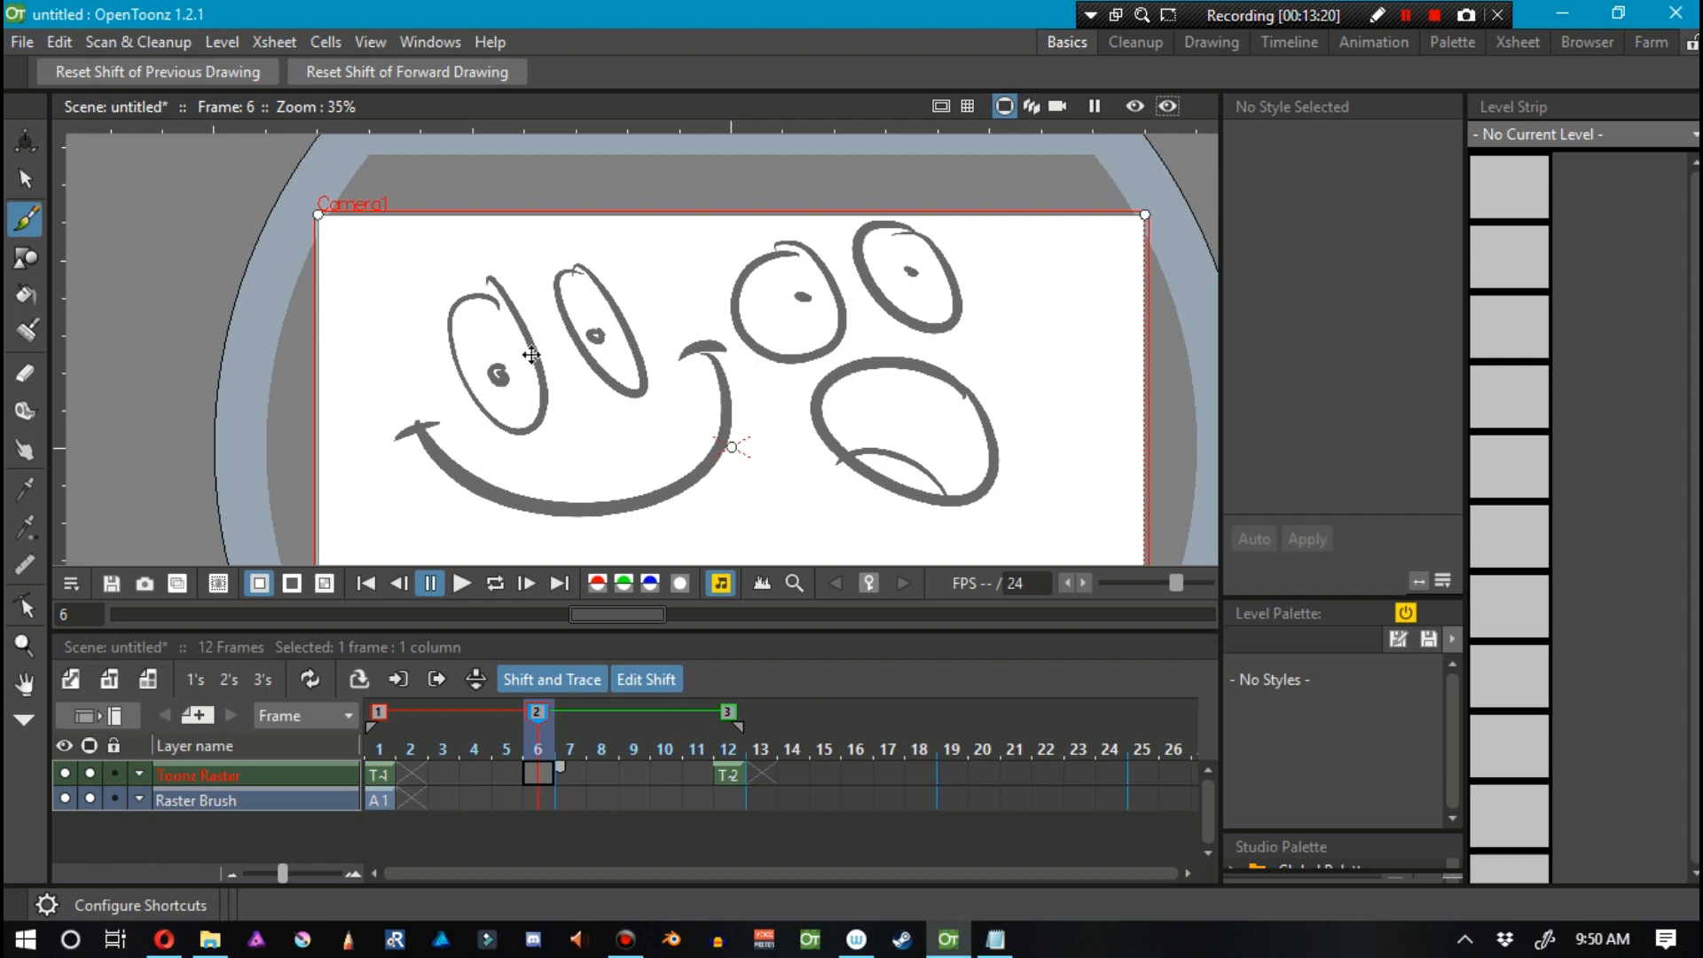
pyautogui.moveTo(532, 355); pyautogui.dragTo(663, 374)
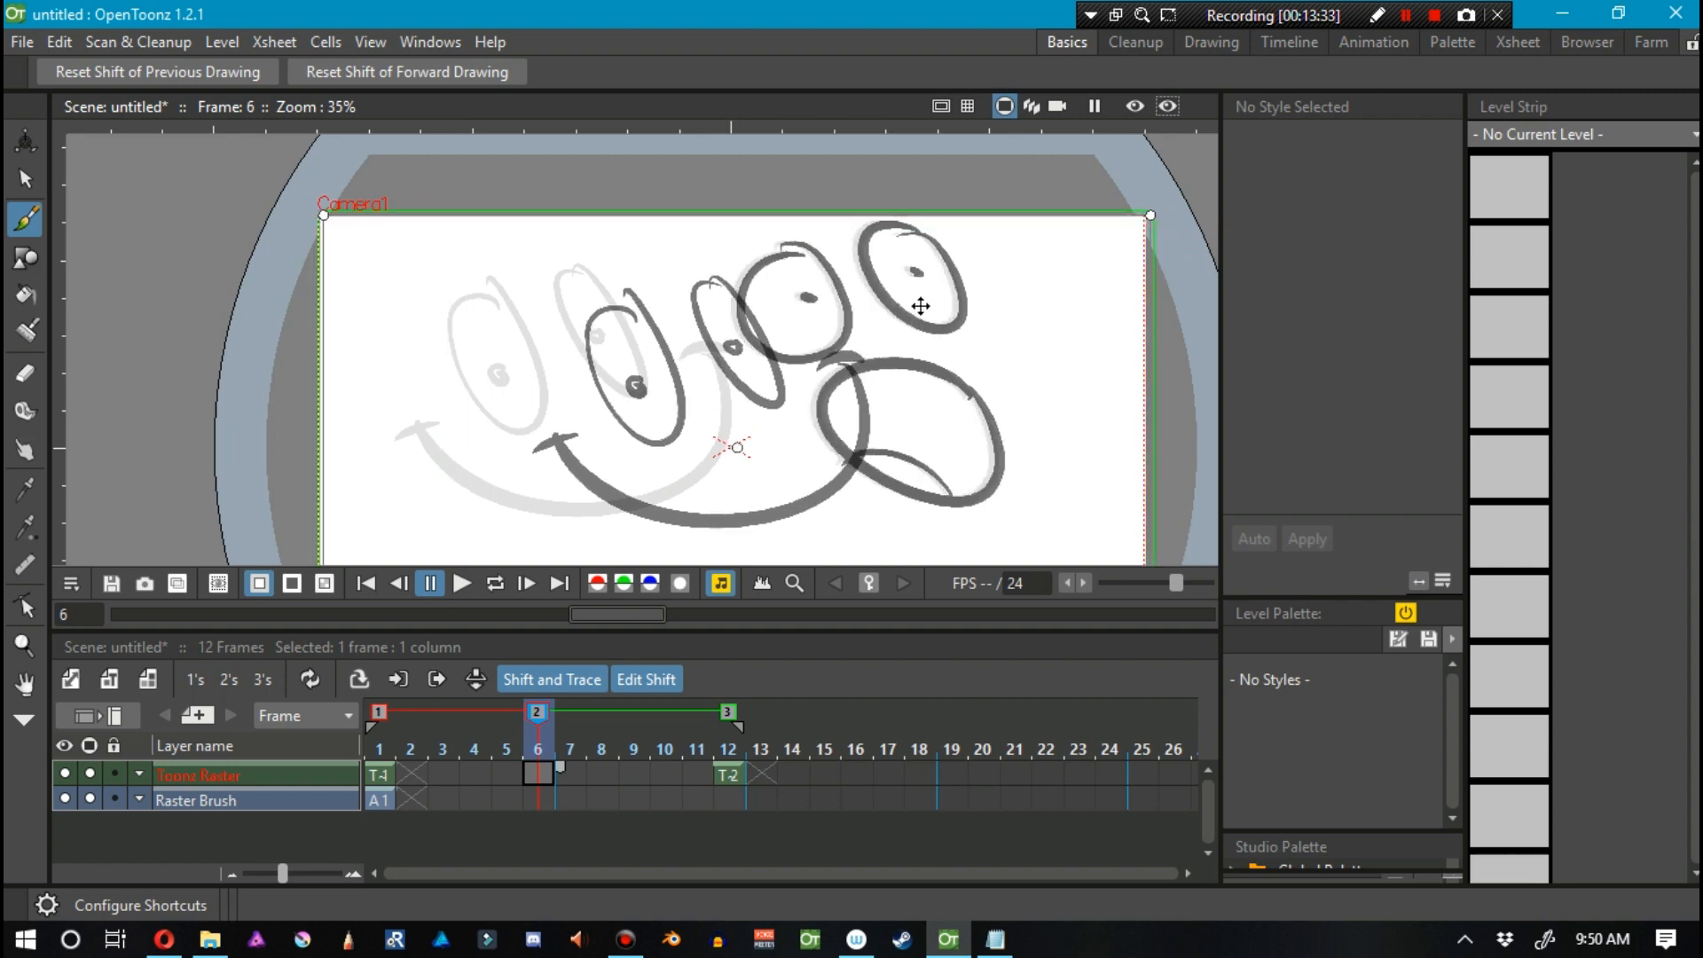
pyautogui.moveTo(921, 306); pyautogui.dragTo(741, 382)
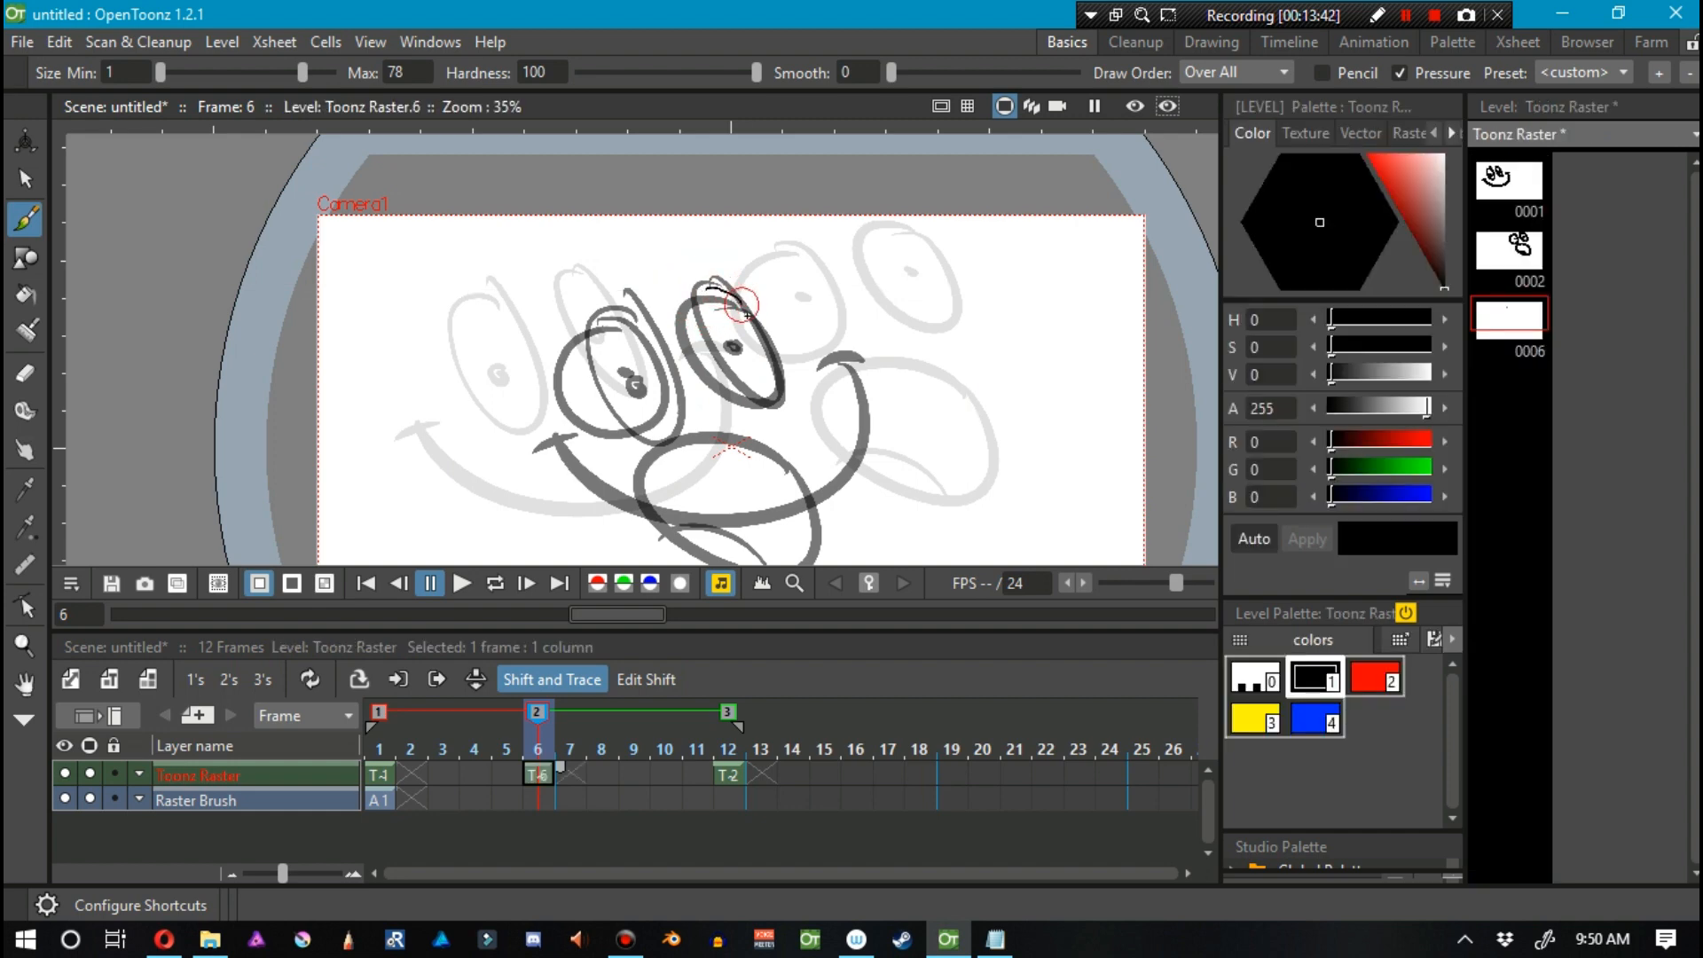
# Trace two bold eyes, one with a pupil, and a two-line grin on frame 6.
pyautogui.moveTo(744, 308); pyautogui.dragTo(719, 291)
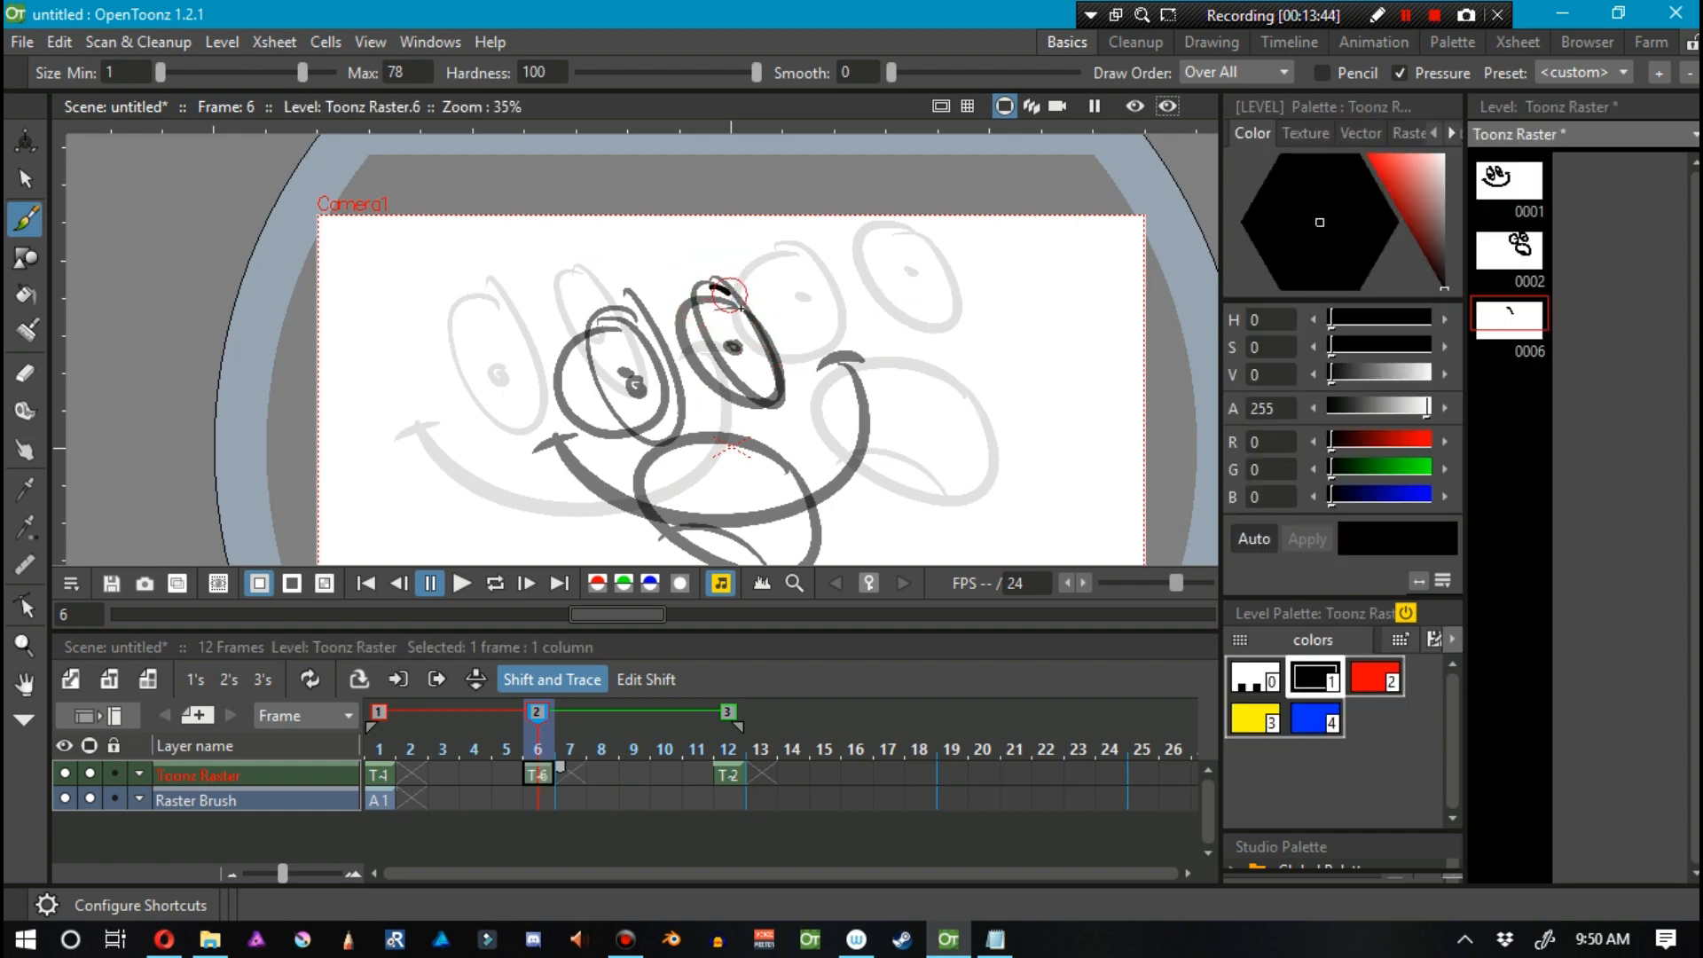
pyautogui.moveTo(690, 293); pyautogui.dragTo(739, 386)
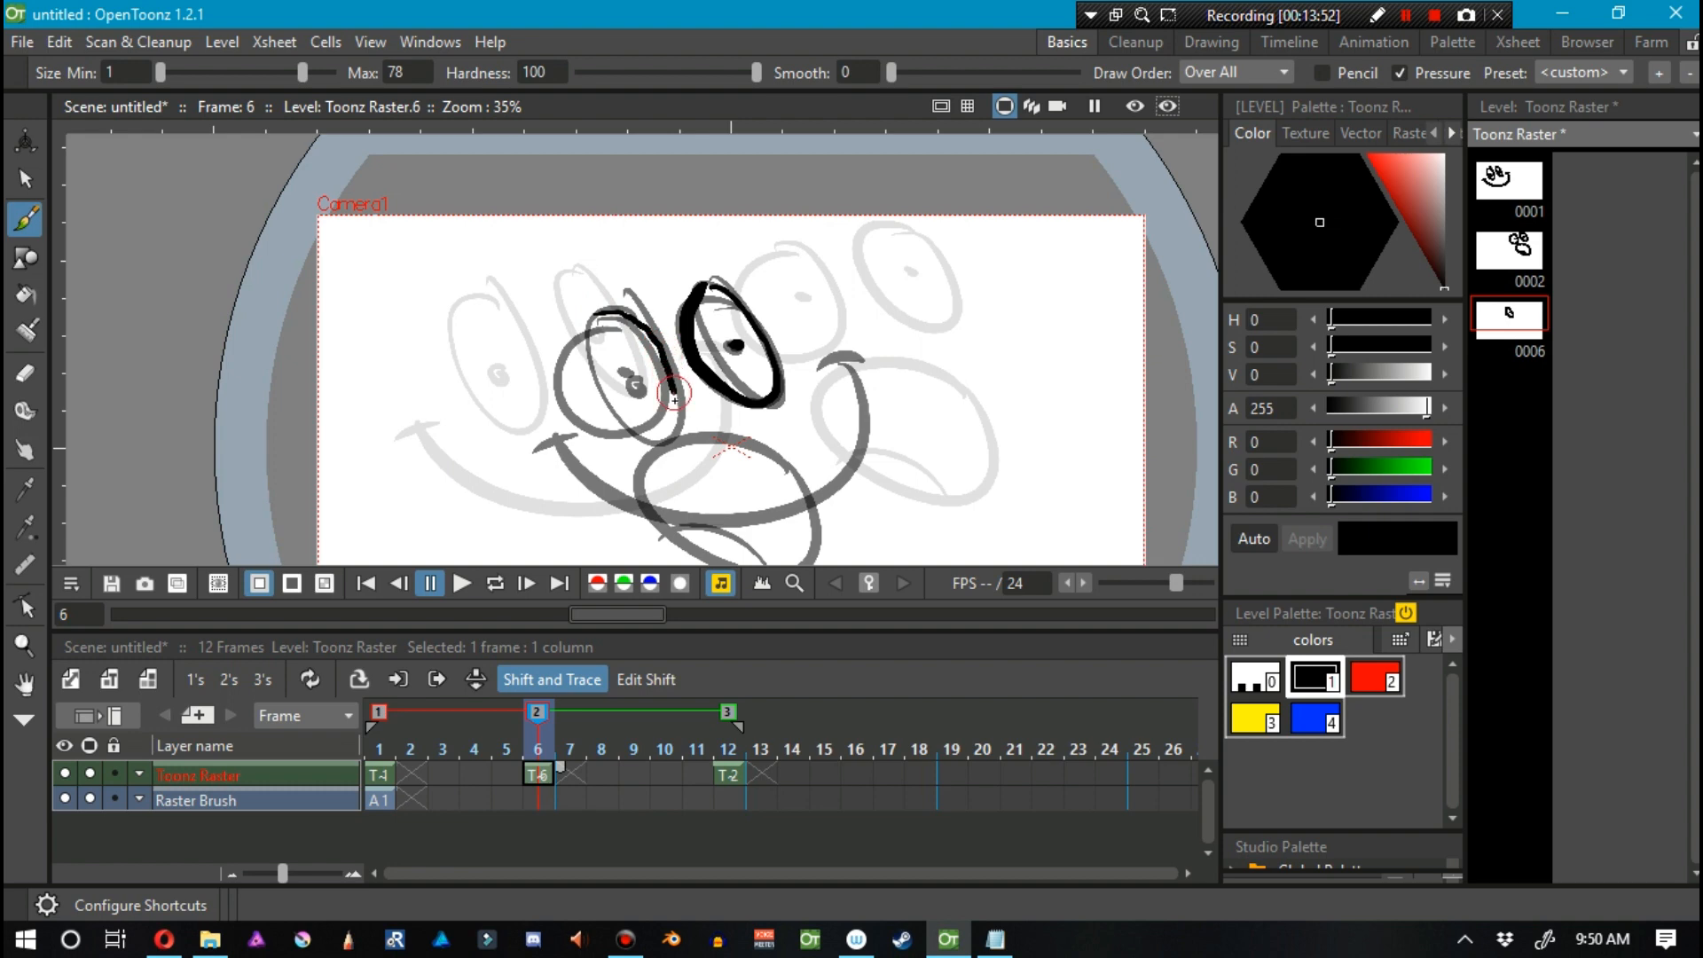
pyautogui.moveTo(672, 393); pyautogui.dragTo(574, 367)
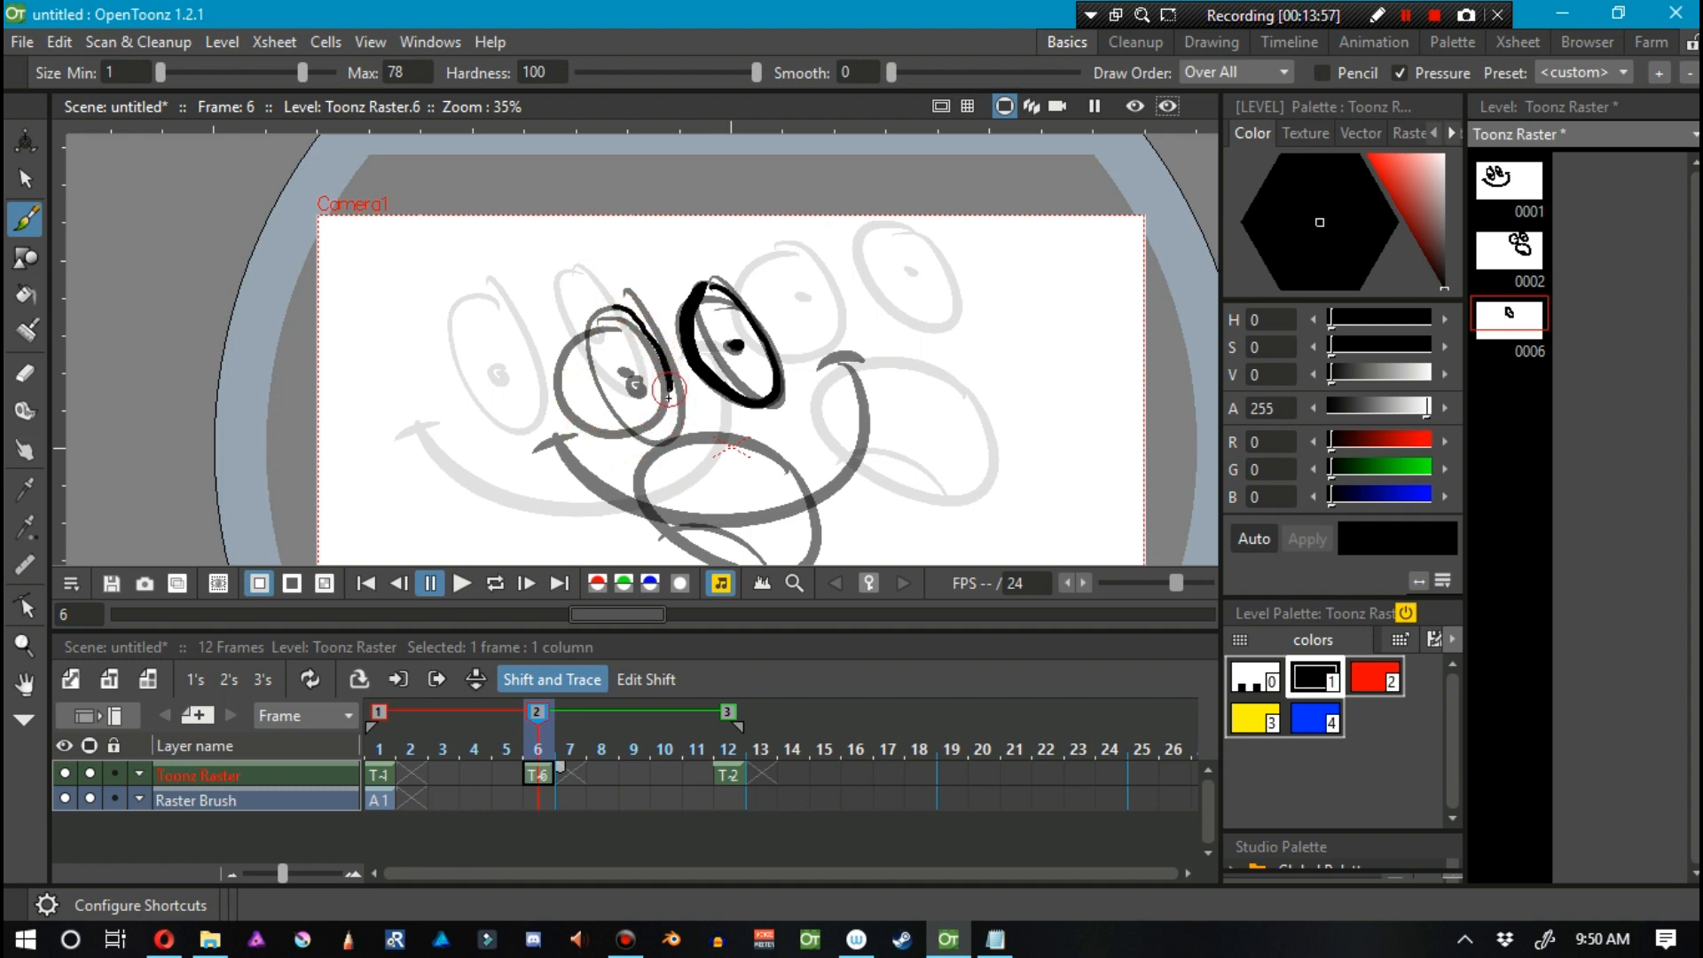
pyautogui.moveTo(668, 392); pyautogui.dragTo(565, 381)
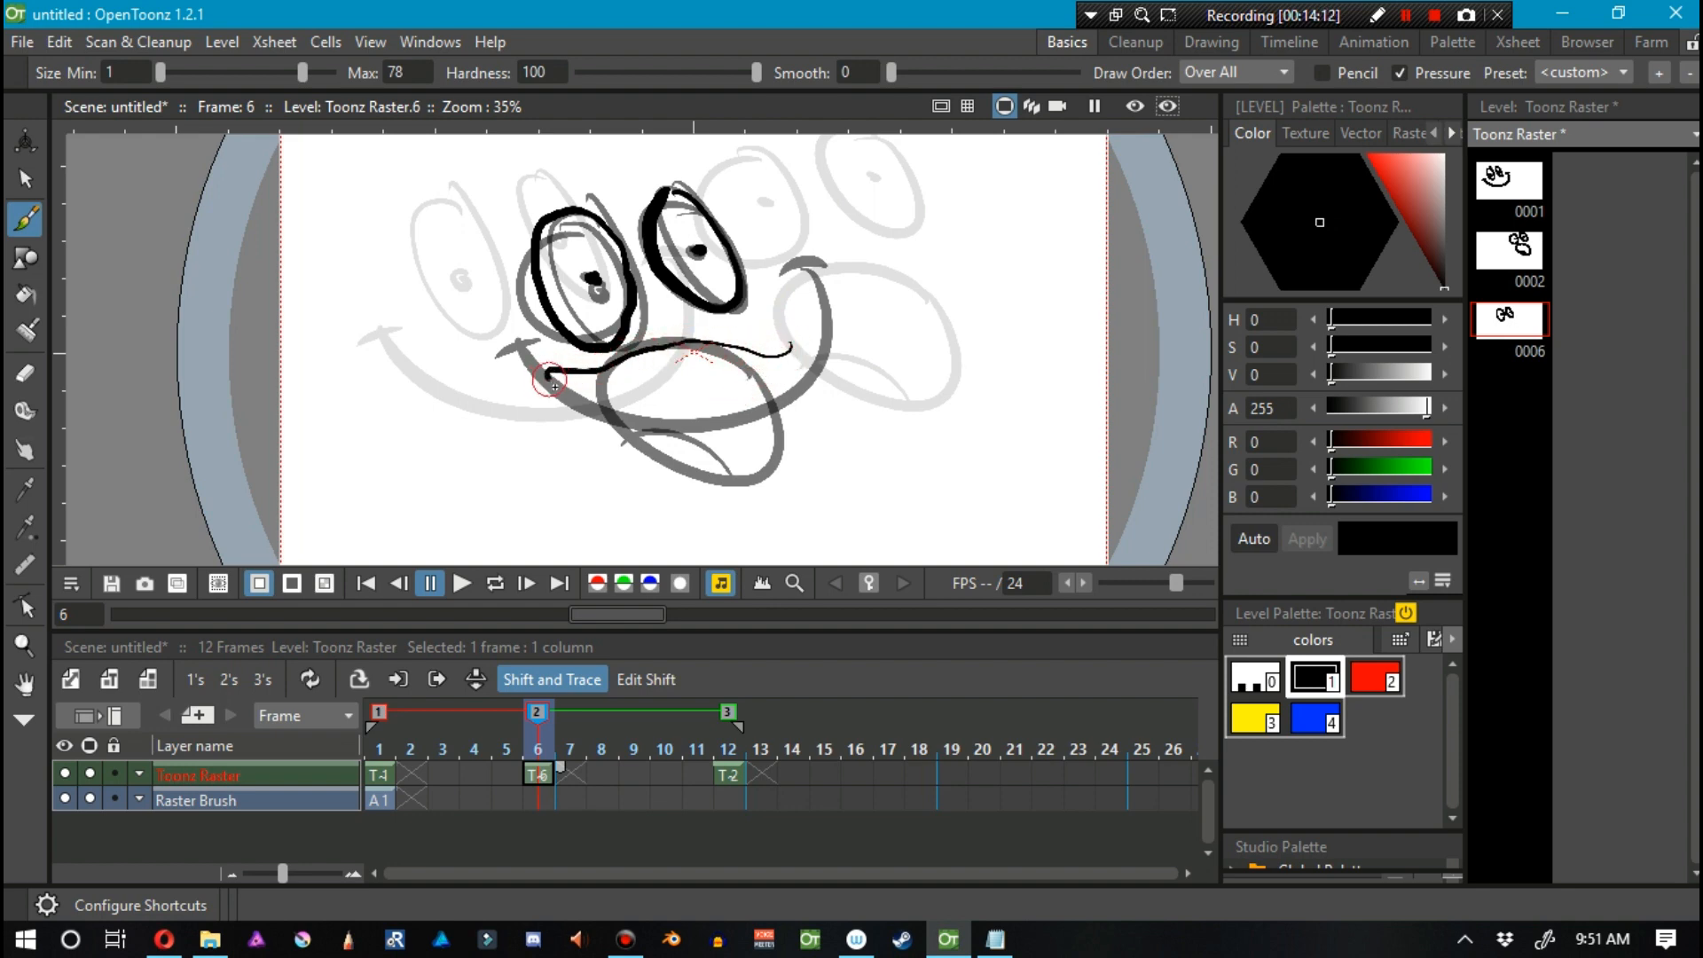
pyautogui.moveTo(548, 381); pyautogui.dragTo(793, 347)
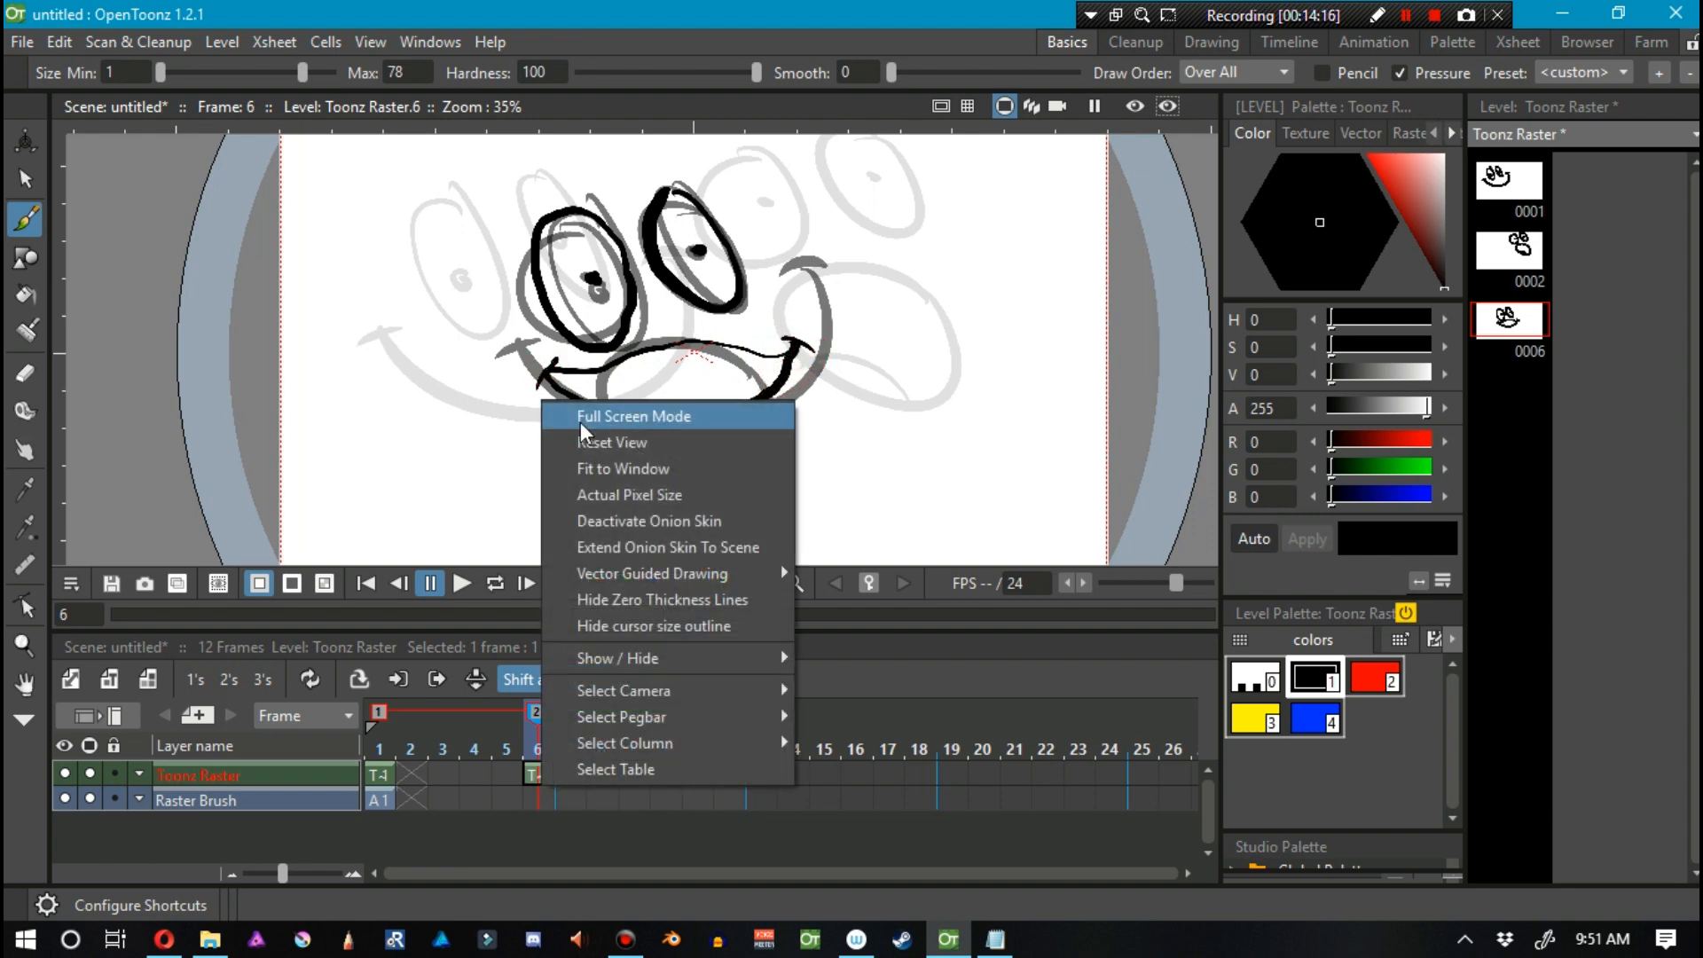
pyautogui.click(633, 416)
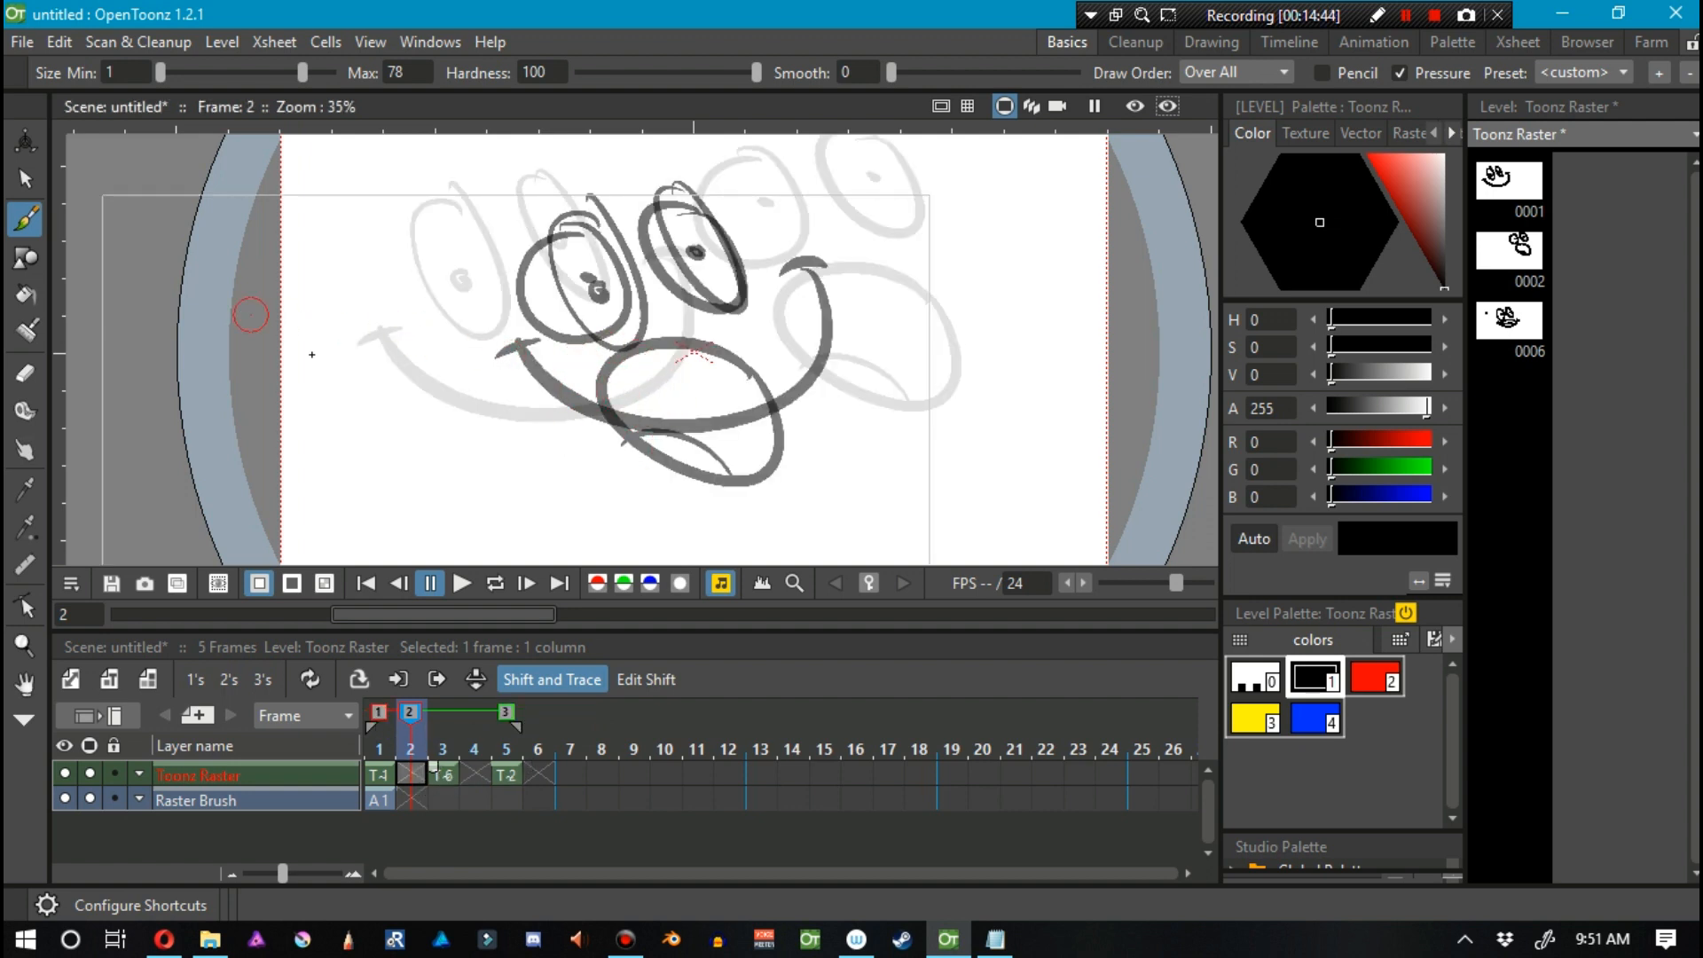
# Turn on Edit Shift to move the references for frame 2.
pyautogui.click(646, 680)
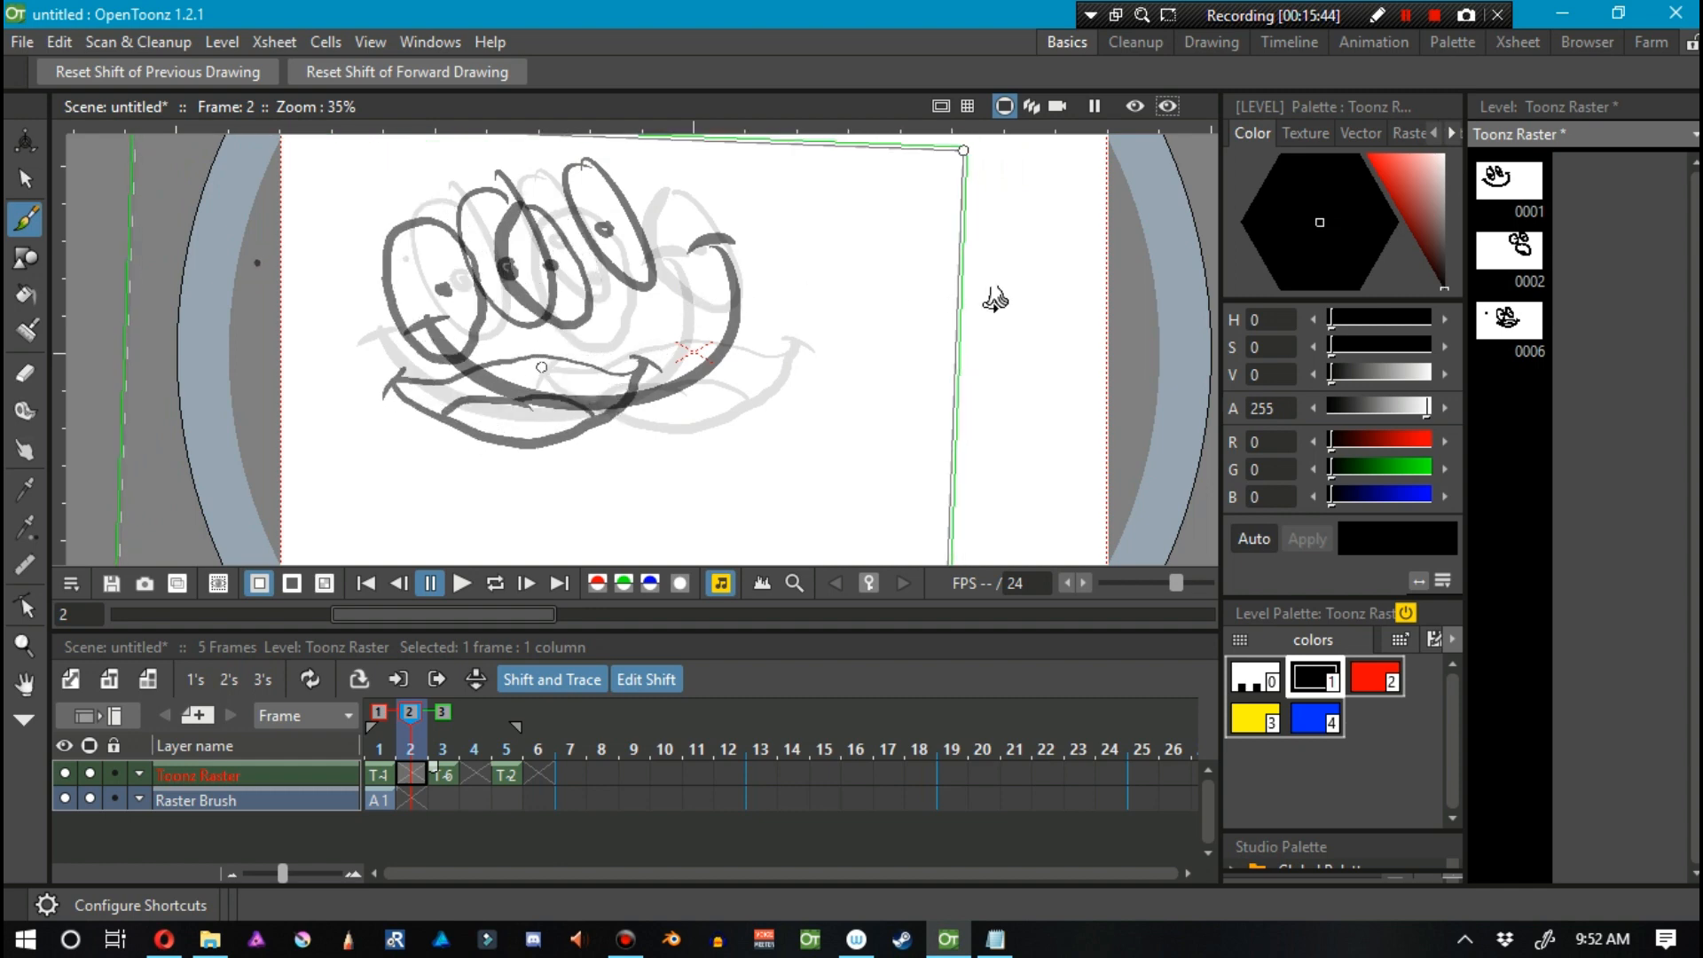
# Drag the reference faces left, then back until they overlap centrally.
pyautogui.moveTo(961, 150); pyautogui.dragTo(858, 262)
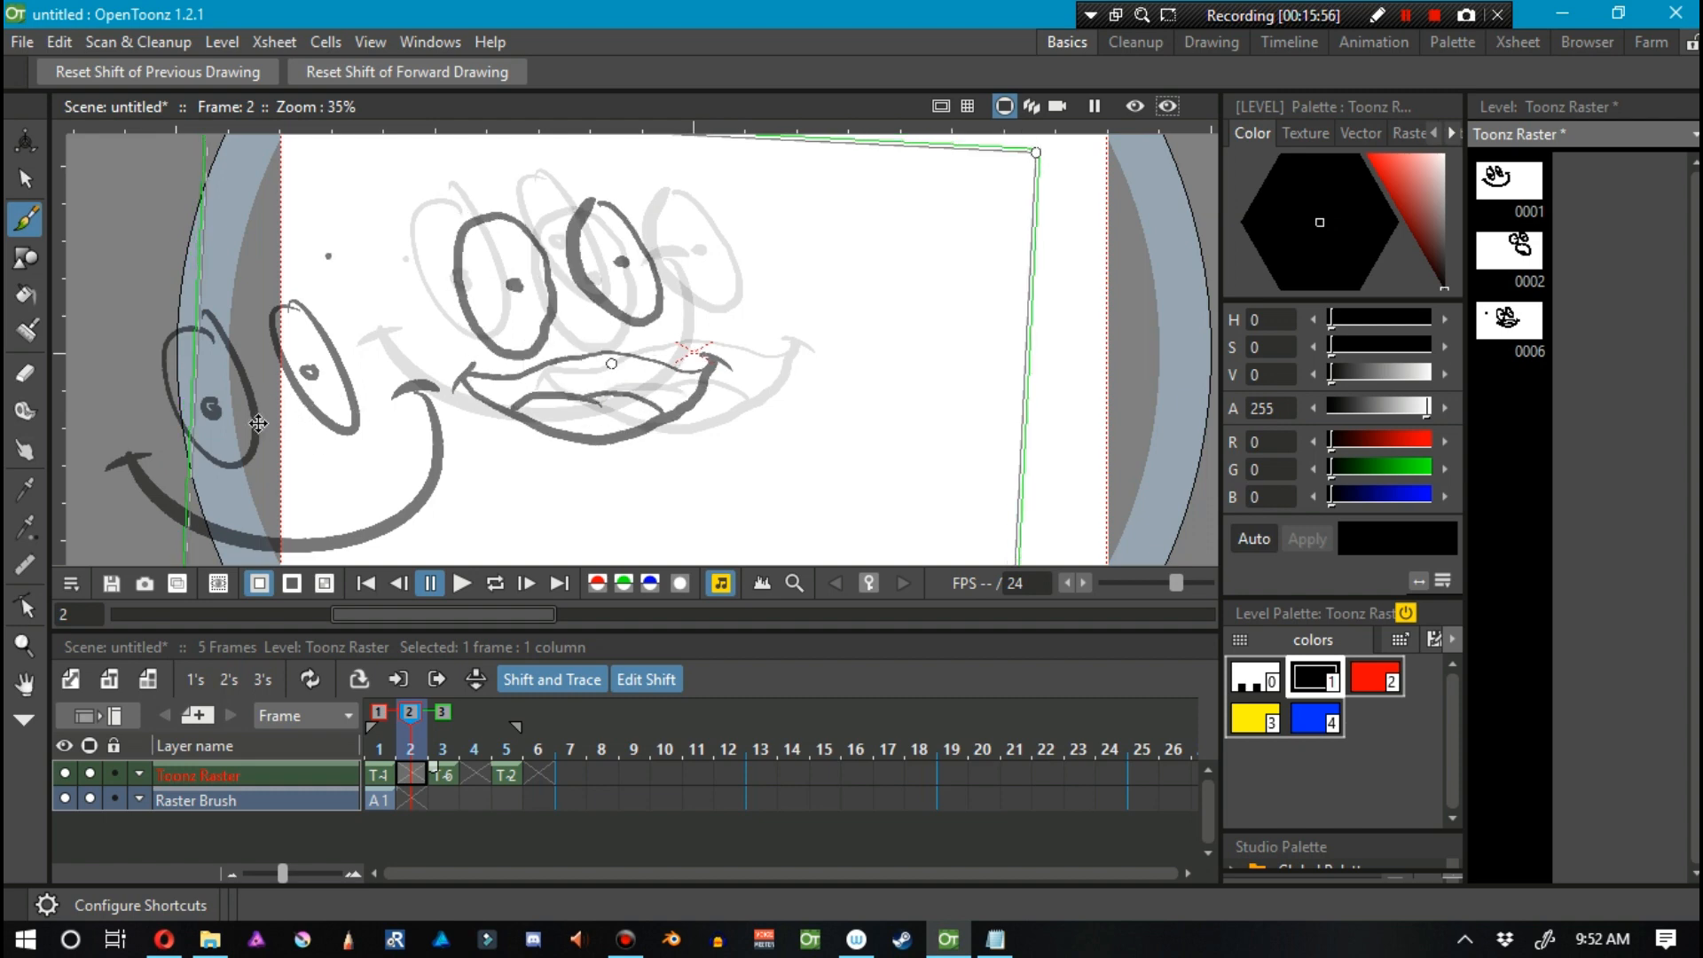
pyautogui.moveTo(1035, 152); pyautogui.dragTo(858, 266)
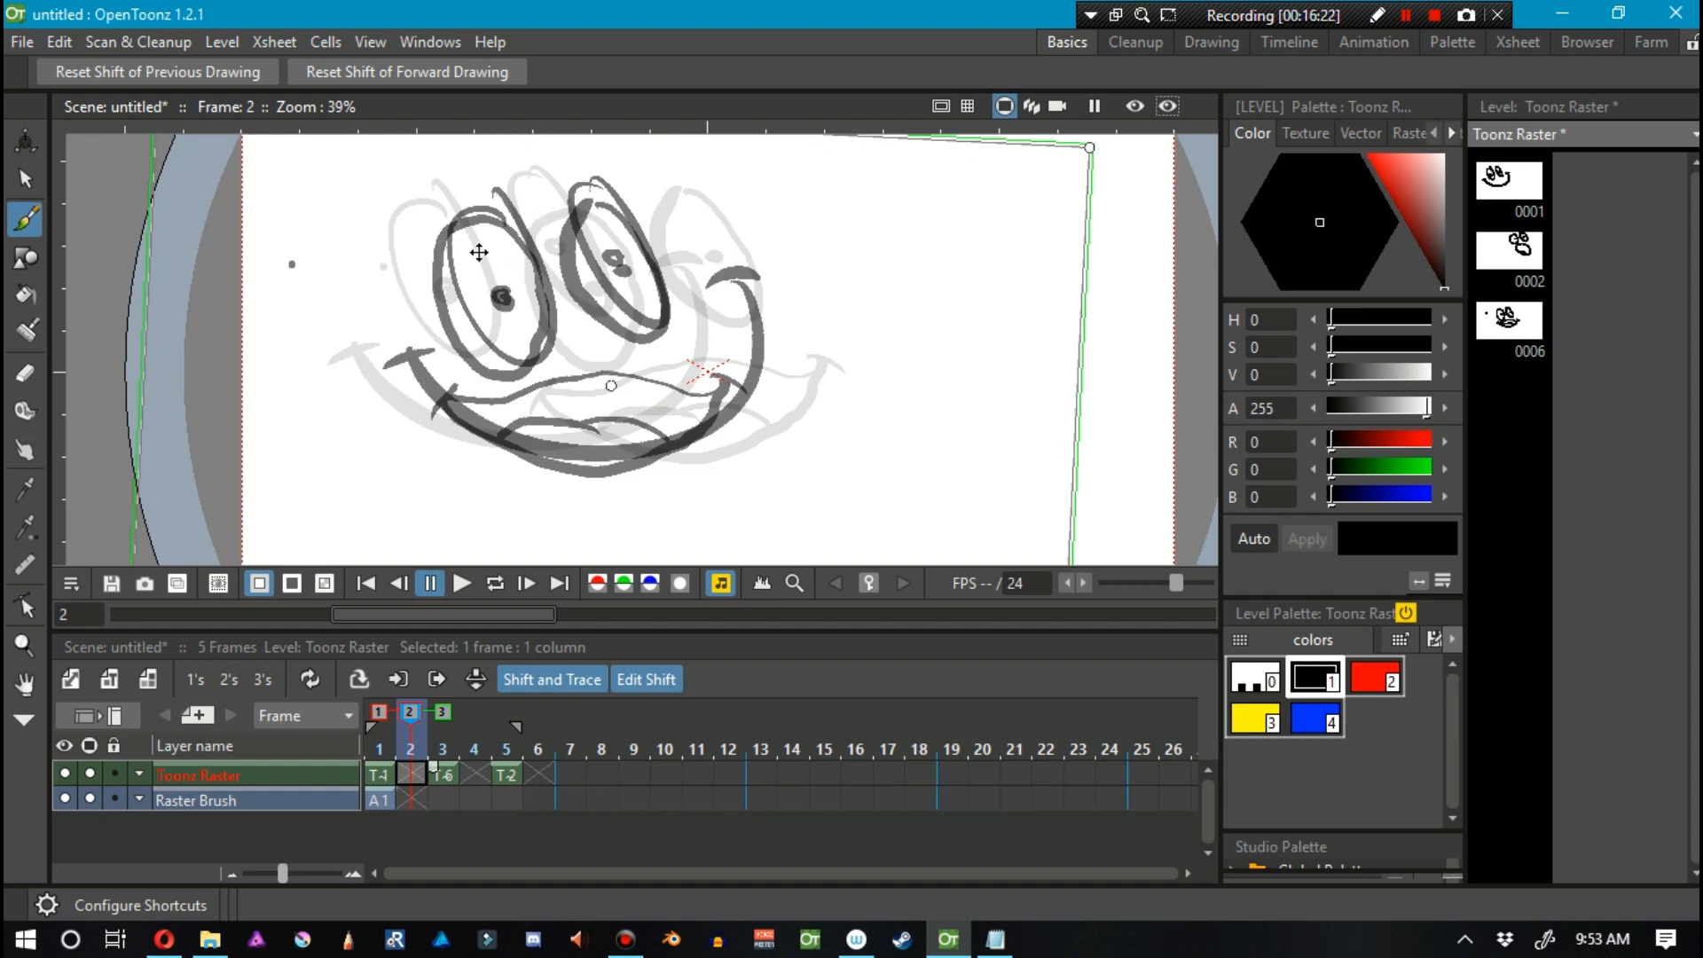
pyautogui.moveTo(512, 333)
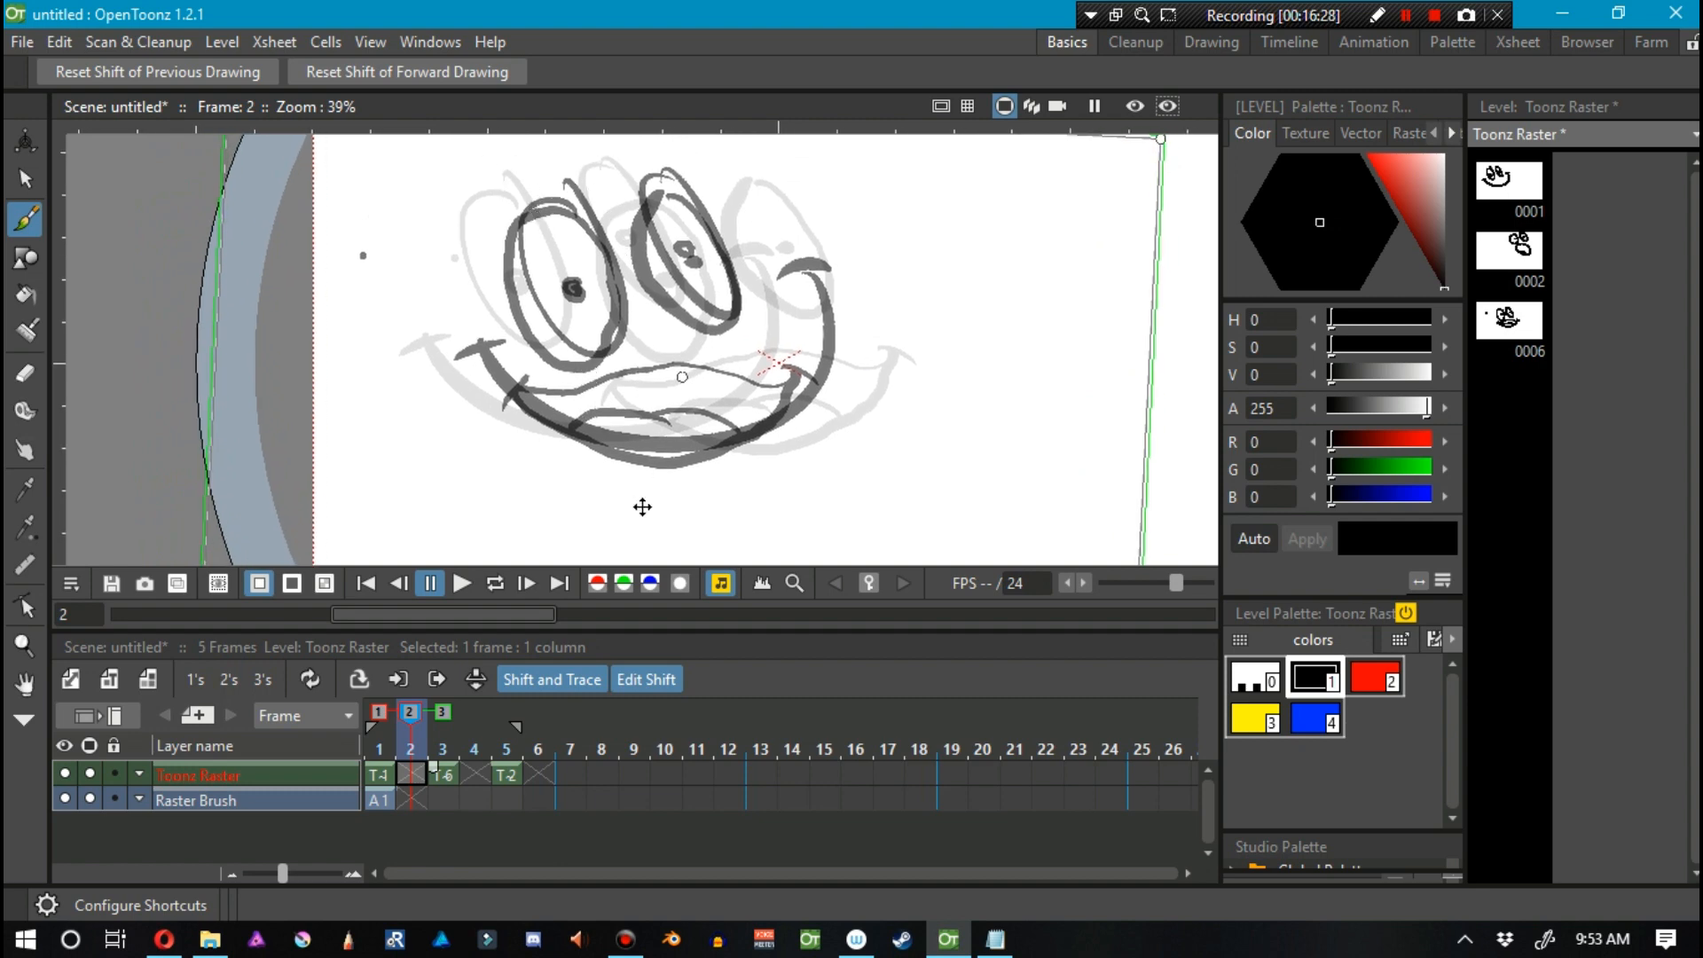
pyautogui.click(369, 42)
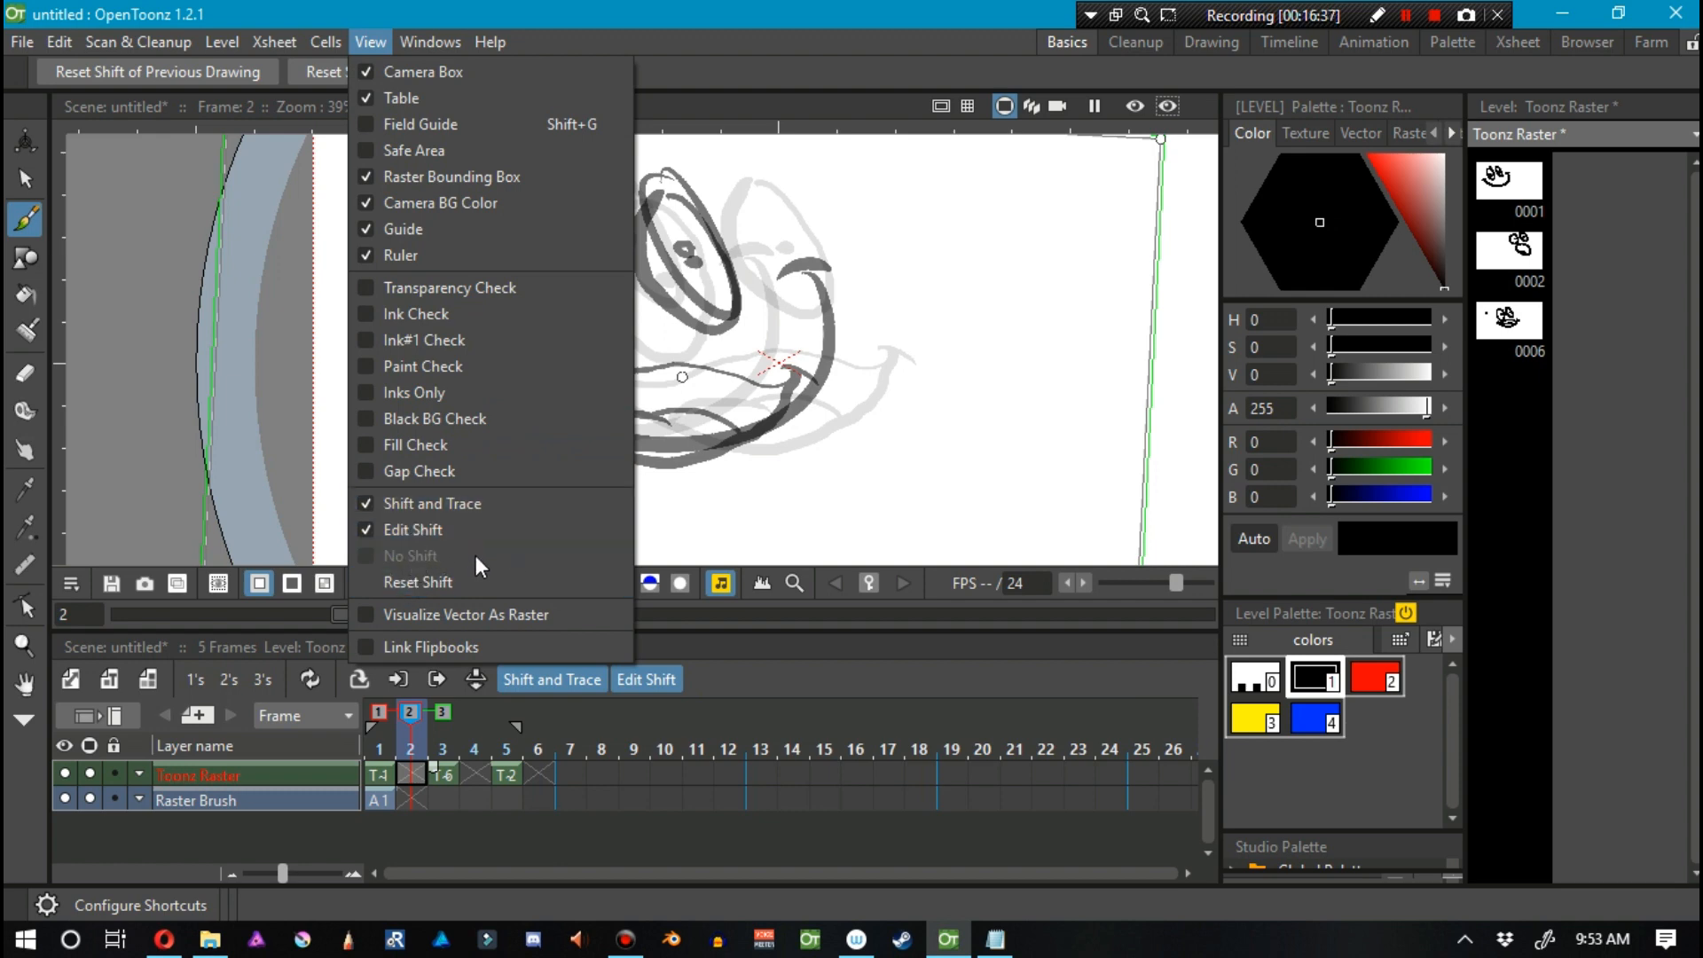
pyautogui.moveTo(444, 557)
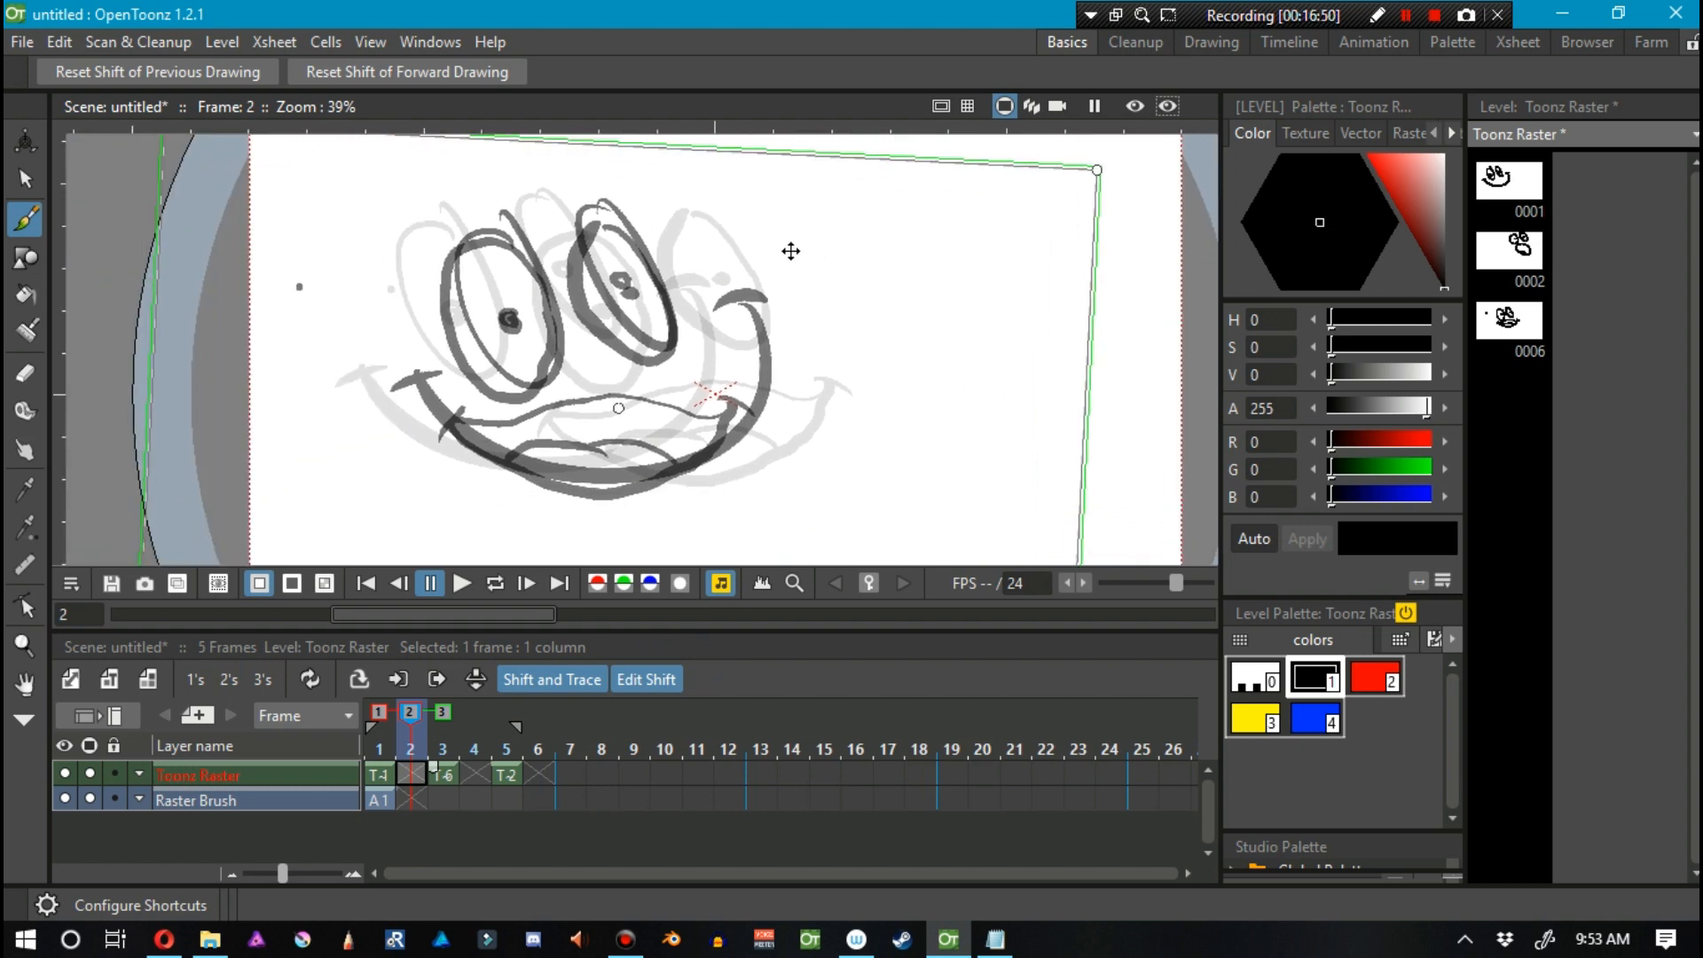
pyautogui.click(24, 218)
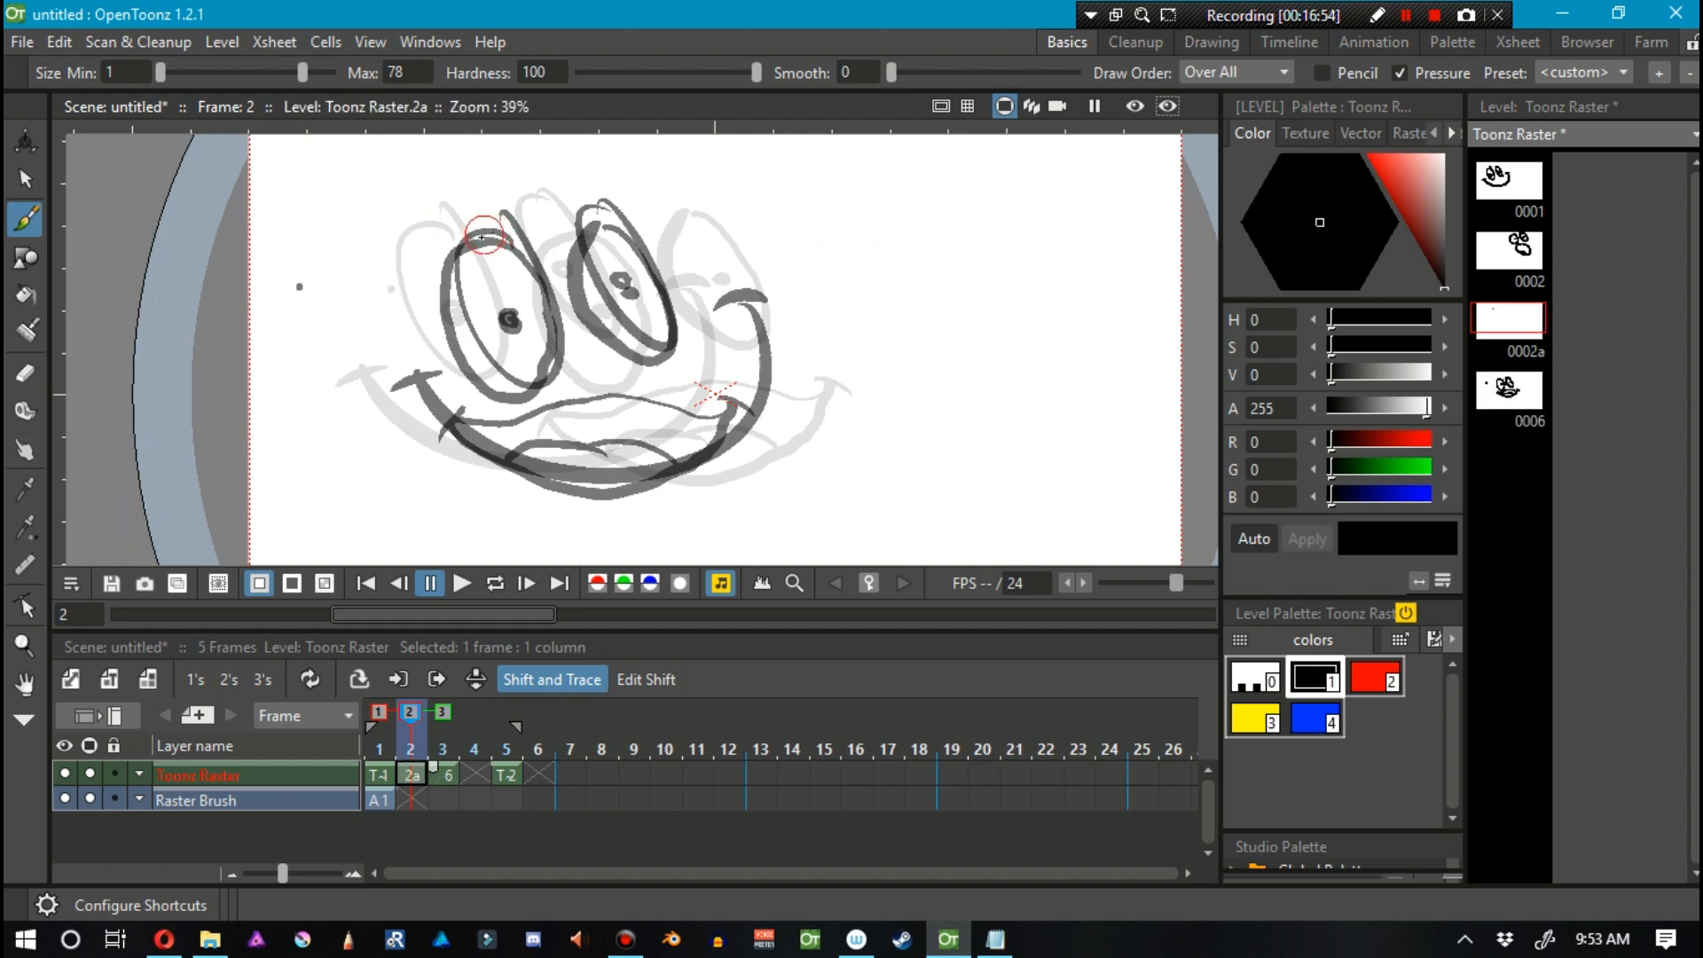
# Draw both eyes with pupils, then the grin's lower curve, upper lip and inner line.
pyautogui.moveTo(480, 237); pyautogui.dragTo(552, 313)
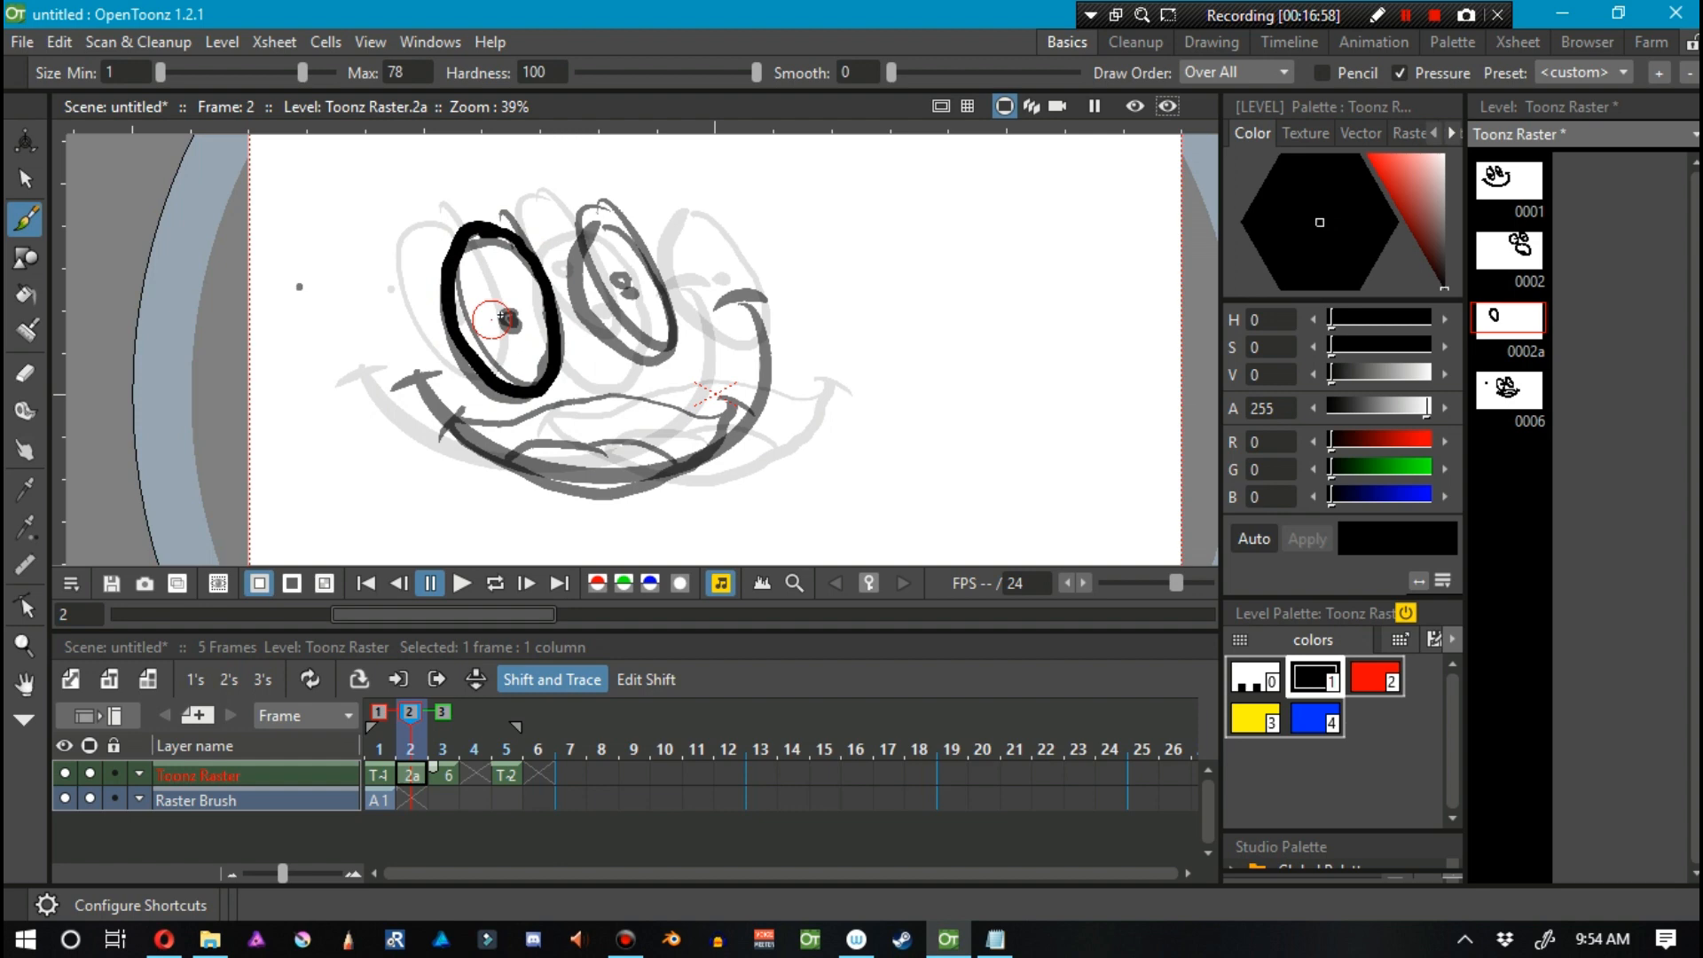
pyautogui.moveTo(504, 318); pyautogui.dragTo(627, 237)
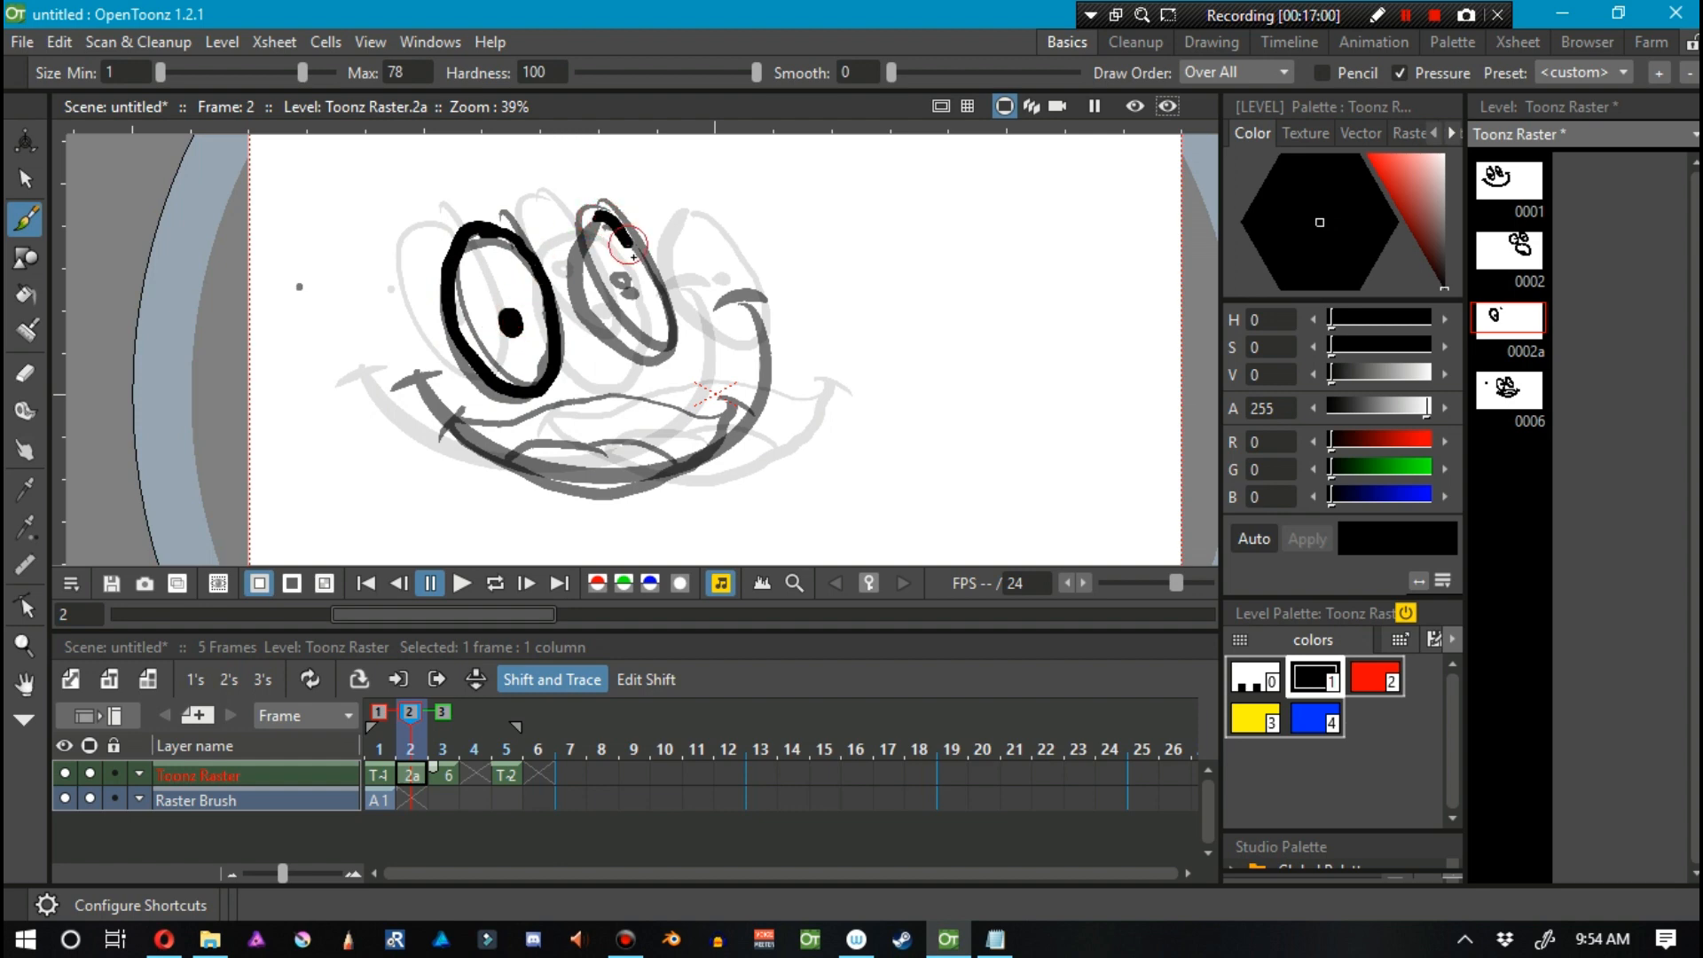
pyautogui.moveTo(608, 218); pyautogui.dragTo(609, 348)
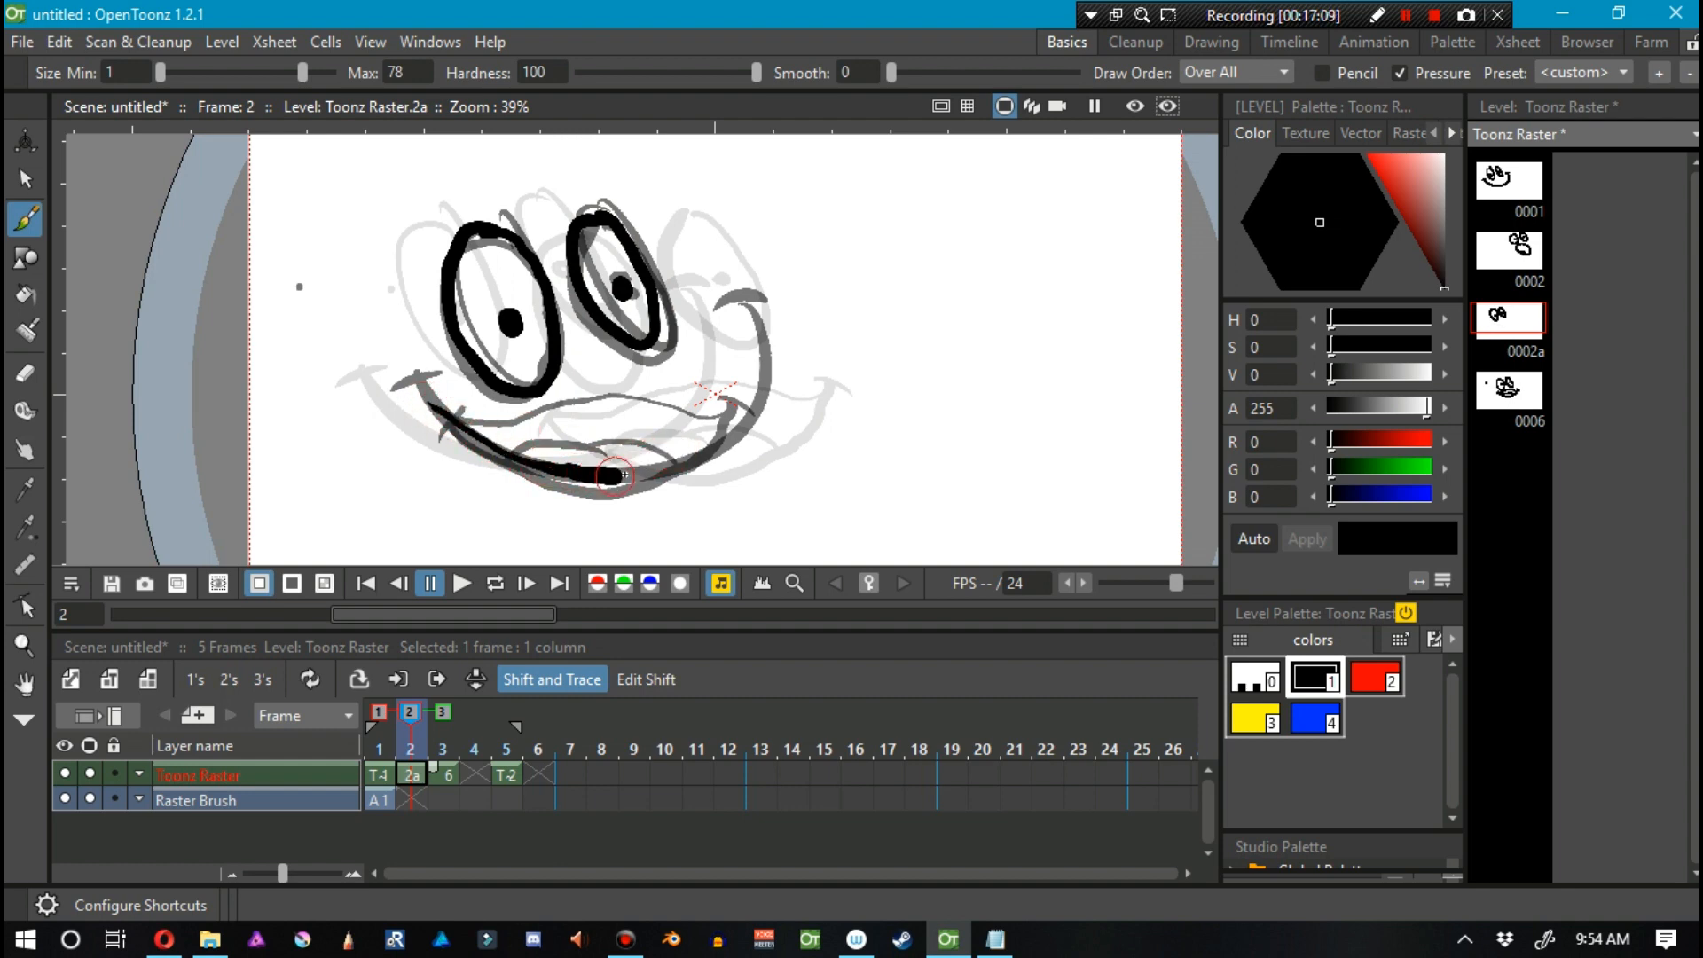
pyautogui.moveTo(619, 476); pyautogui.dragTo(753, 348)
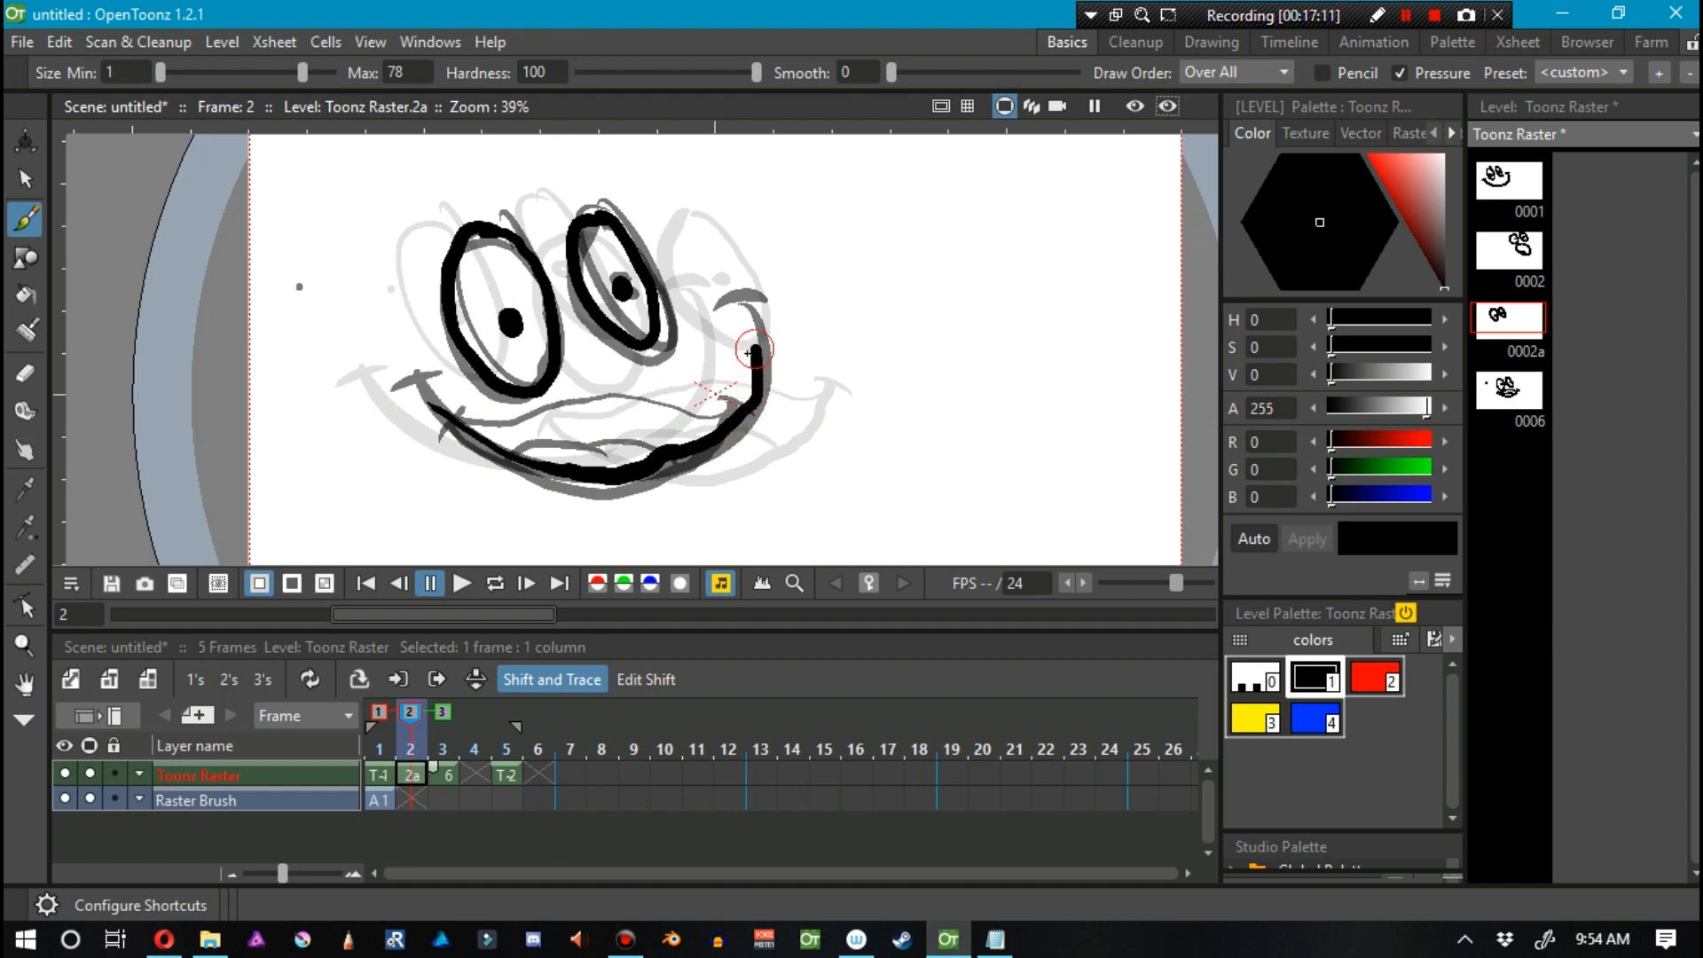
pyautogui.moveTo(749, 351); pyautogui.dragTo(467, 424)
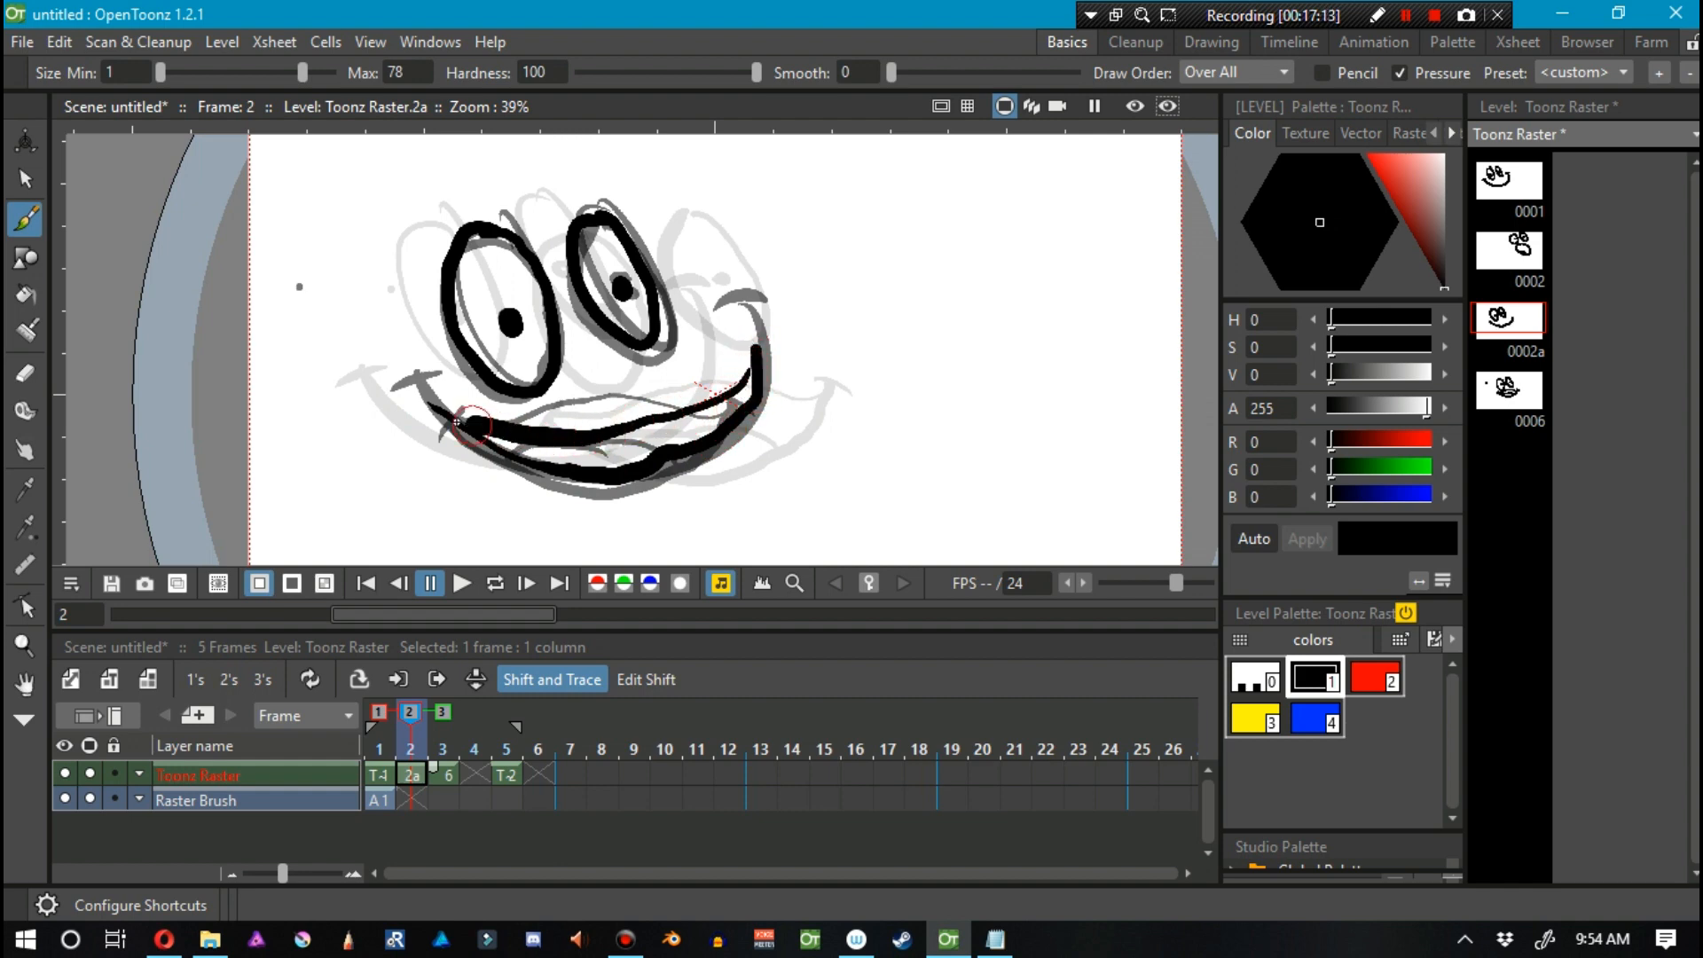
pyautogui.moveTo(468, 424); pyautogui.dragTo(659, 449)
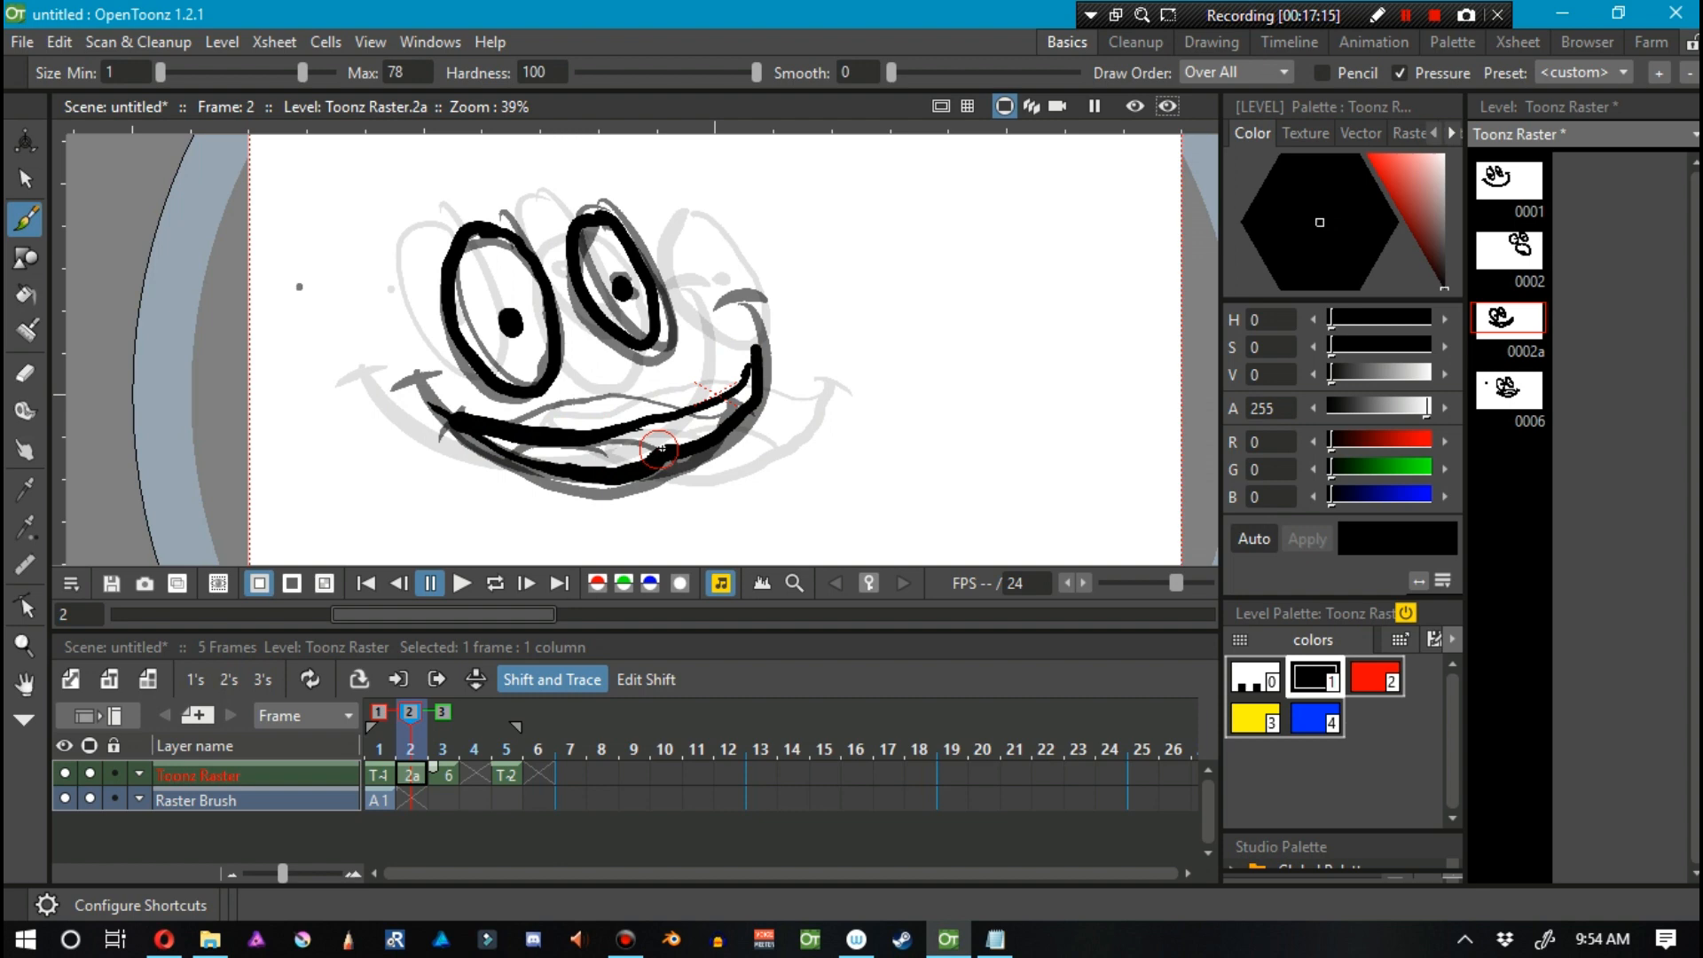
pyautogui.moveTo(657, 447); pyautogui.dragTo(513, 494)
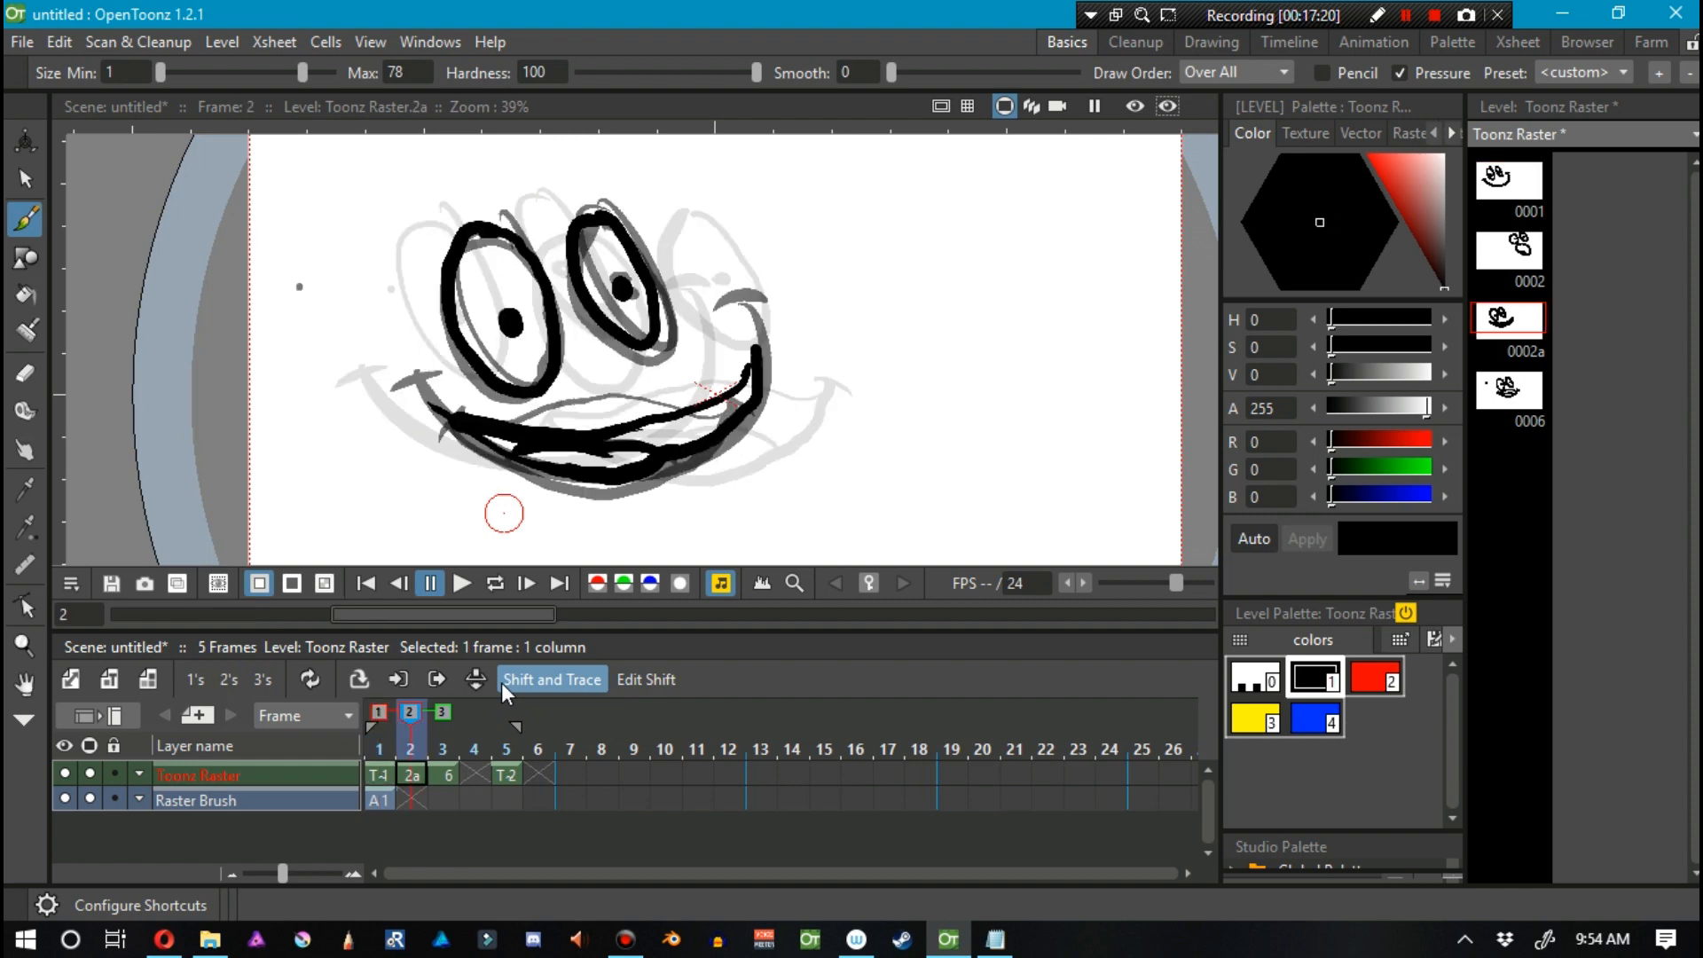
# Hide the tracing overlay, step to frame 3, adjust Xsheet cells, then re-enable tracing.
pyautogui.click(551, 678)
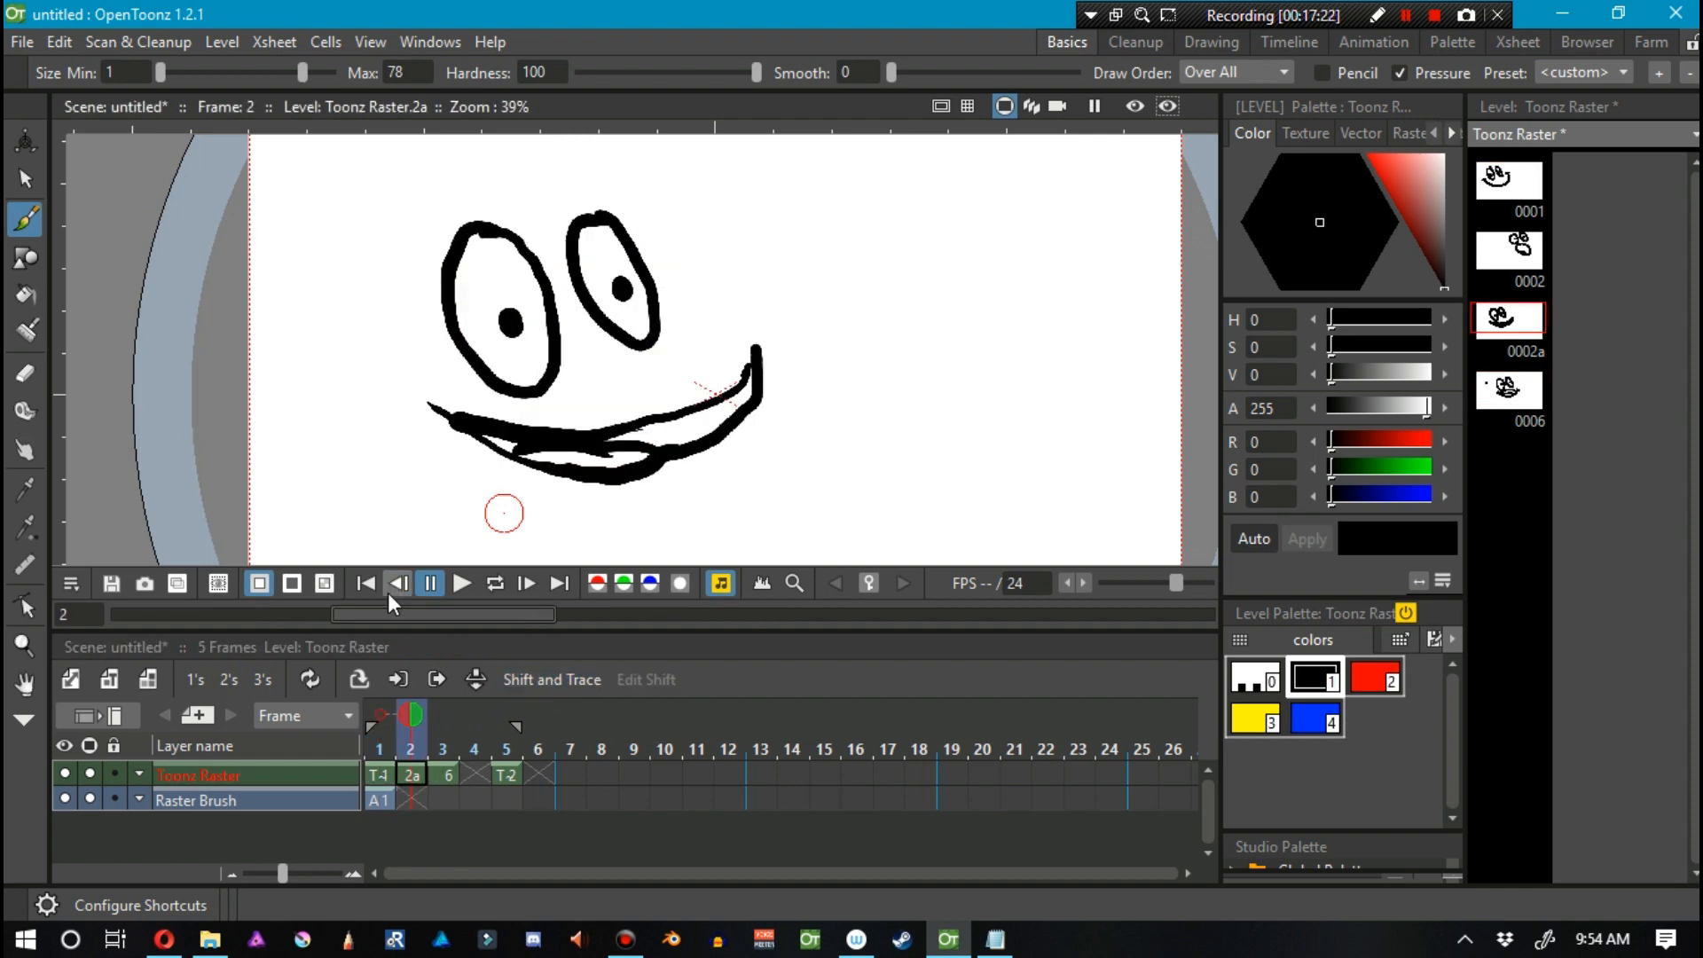
pyautogui.click(527, 584)
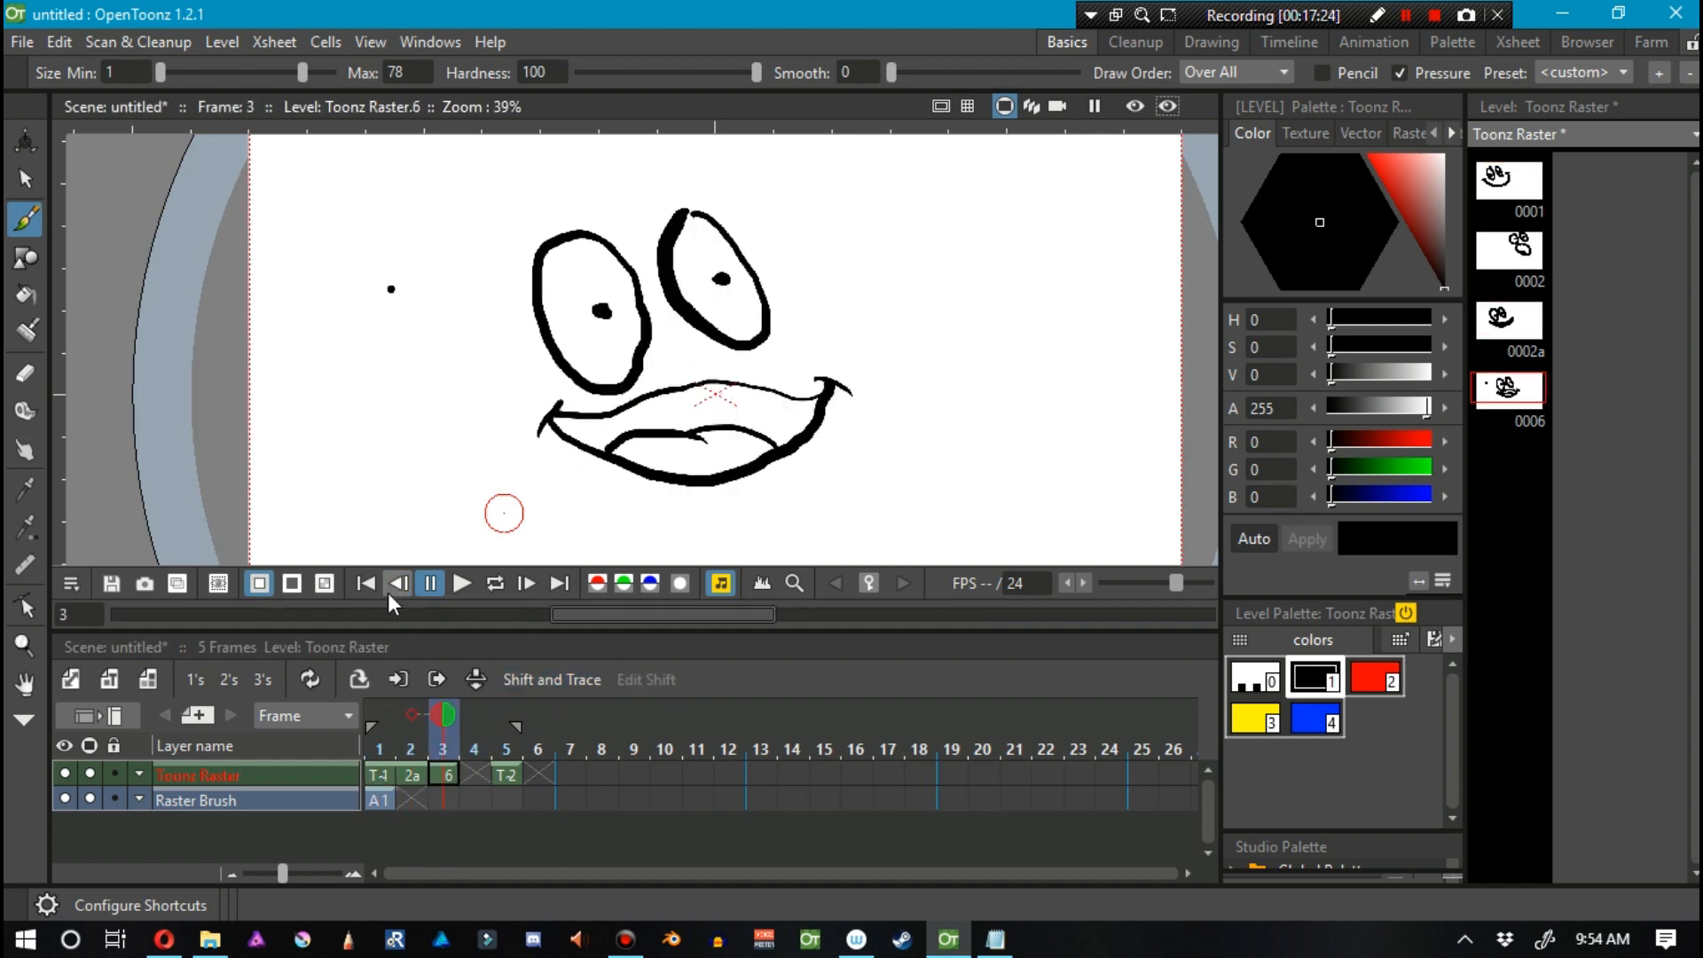
pyautogui.click(526, 584)
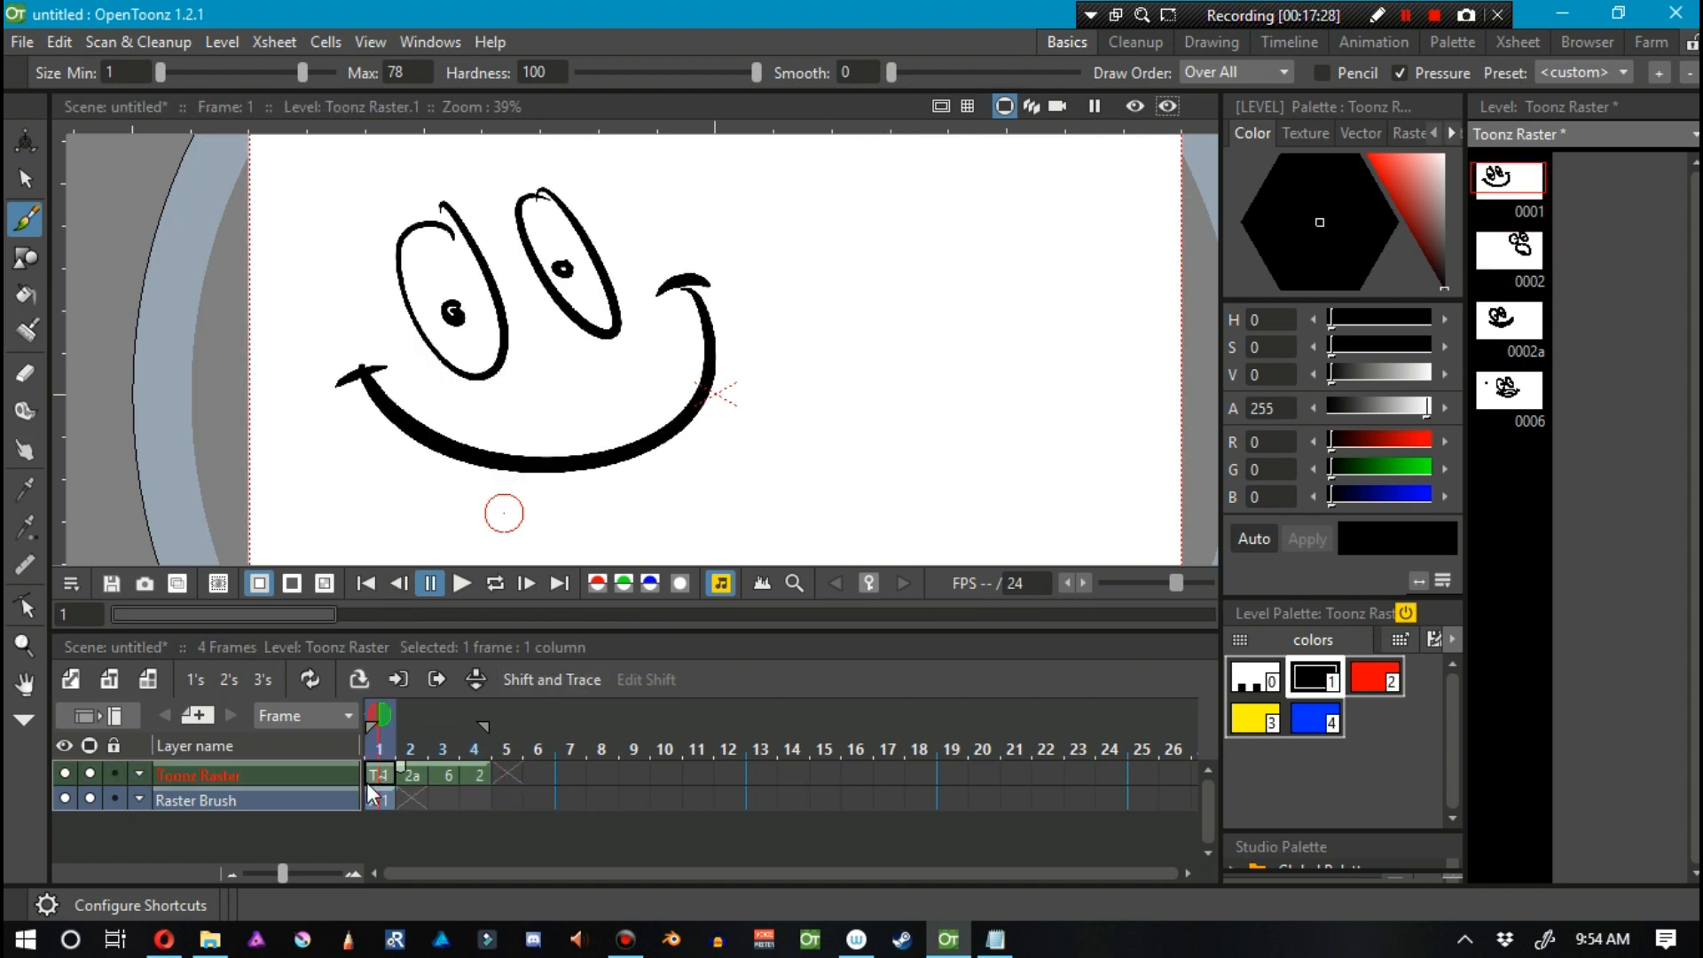
pyautogui.click(443, 774)
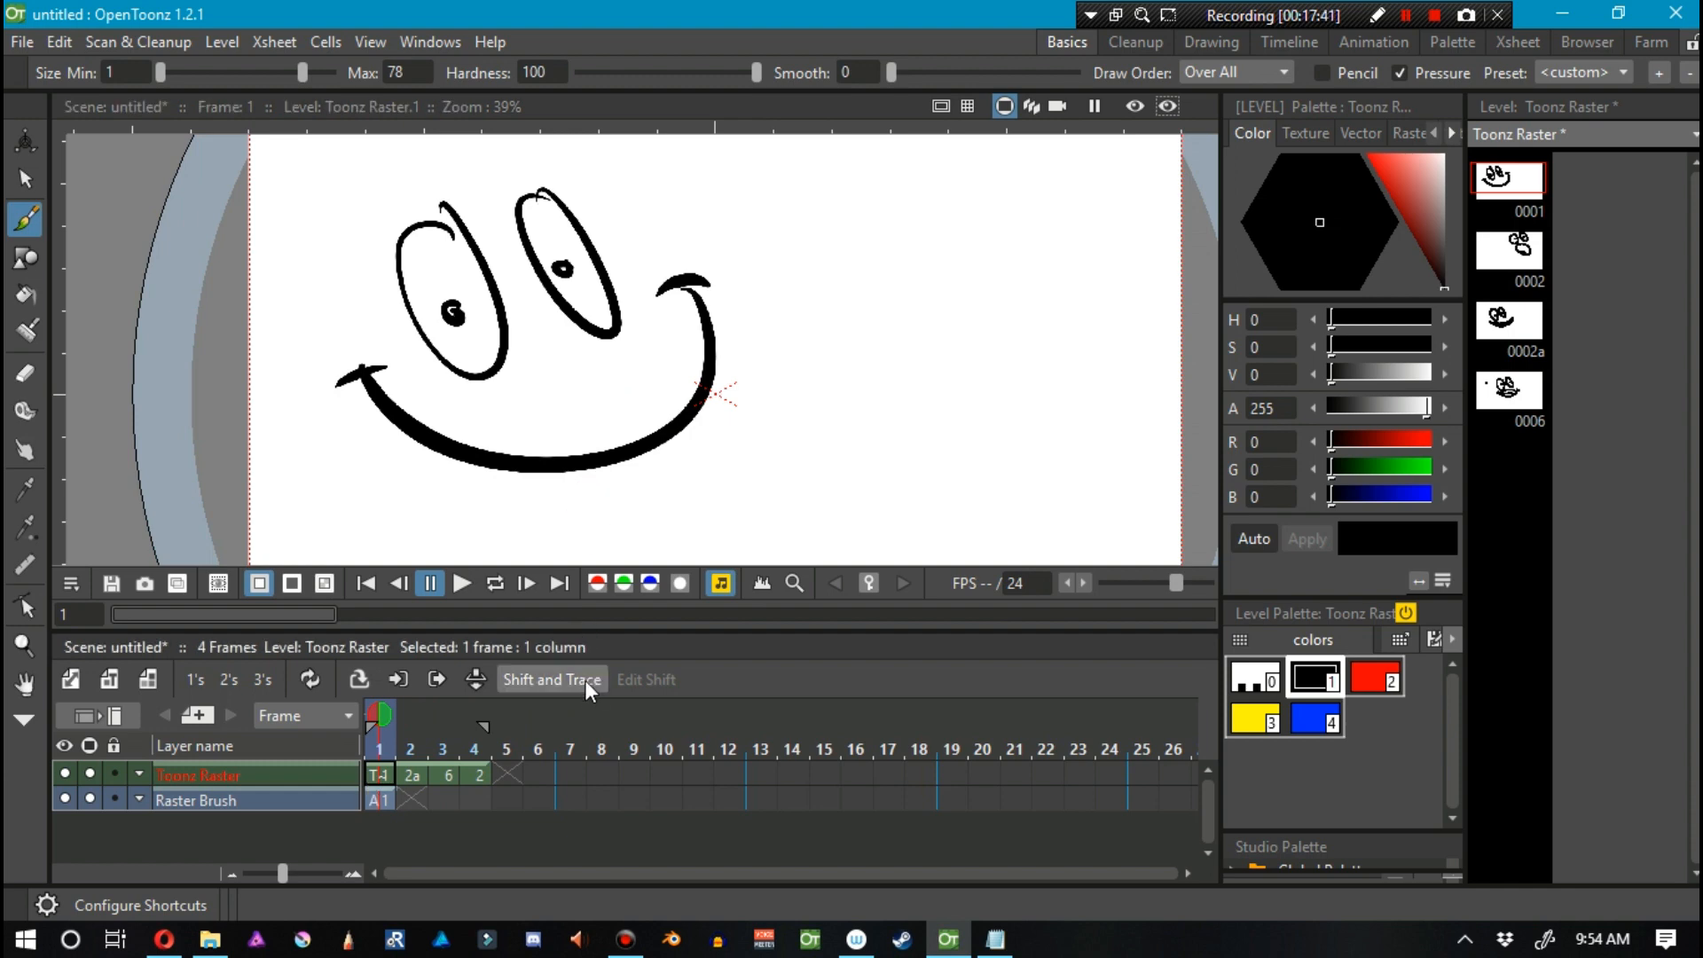
pyautogui.click(551, 679)
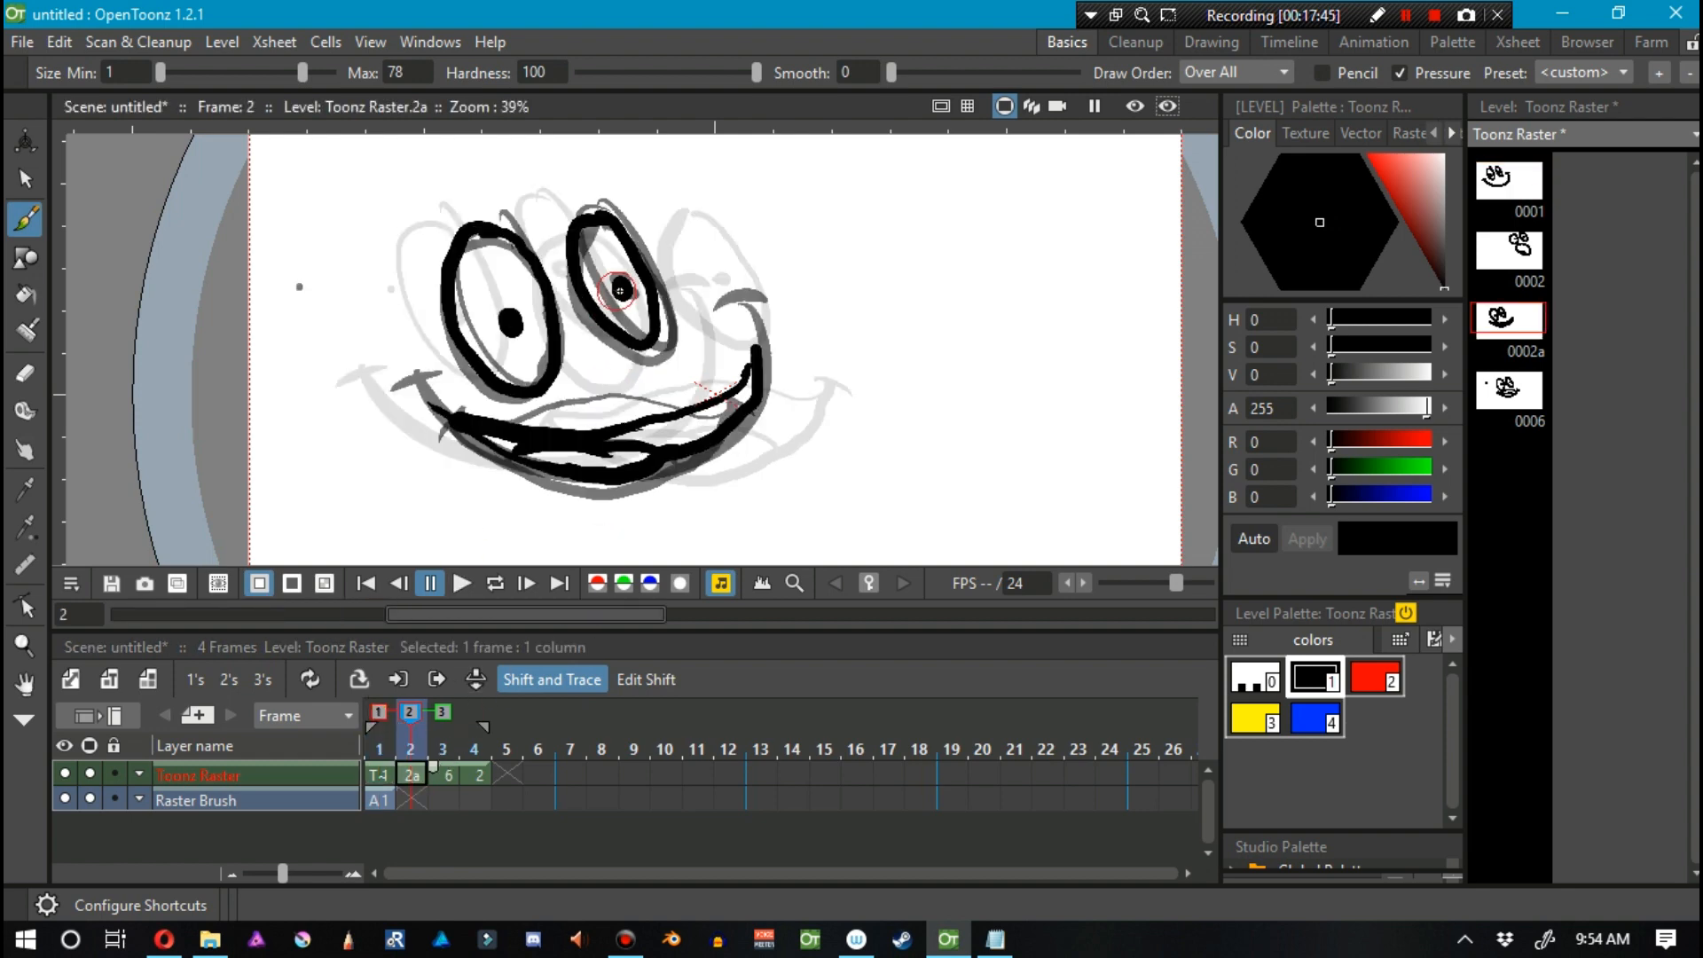
# Turn on Edit Shift to reposition the ghosted neighbouring drawings.
pyautogui.click(645, 679)
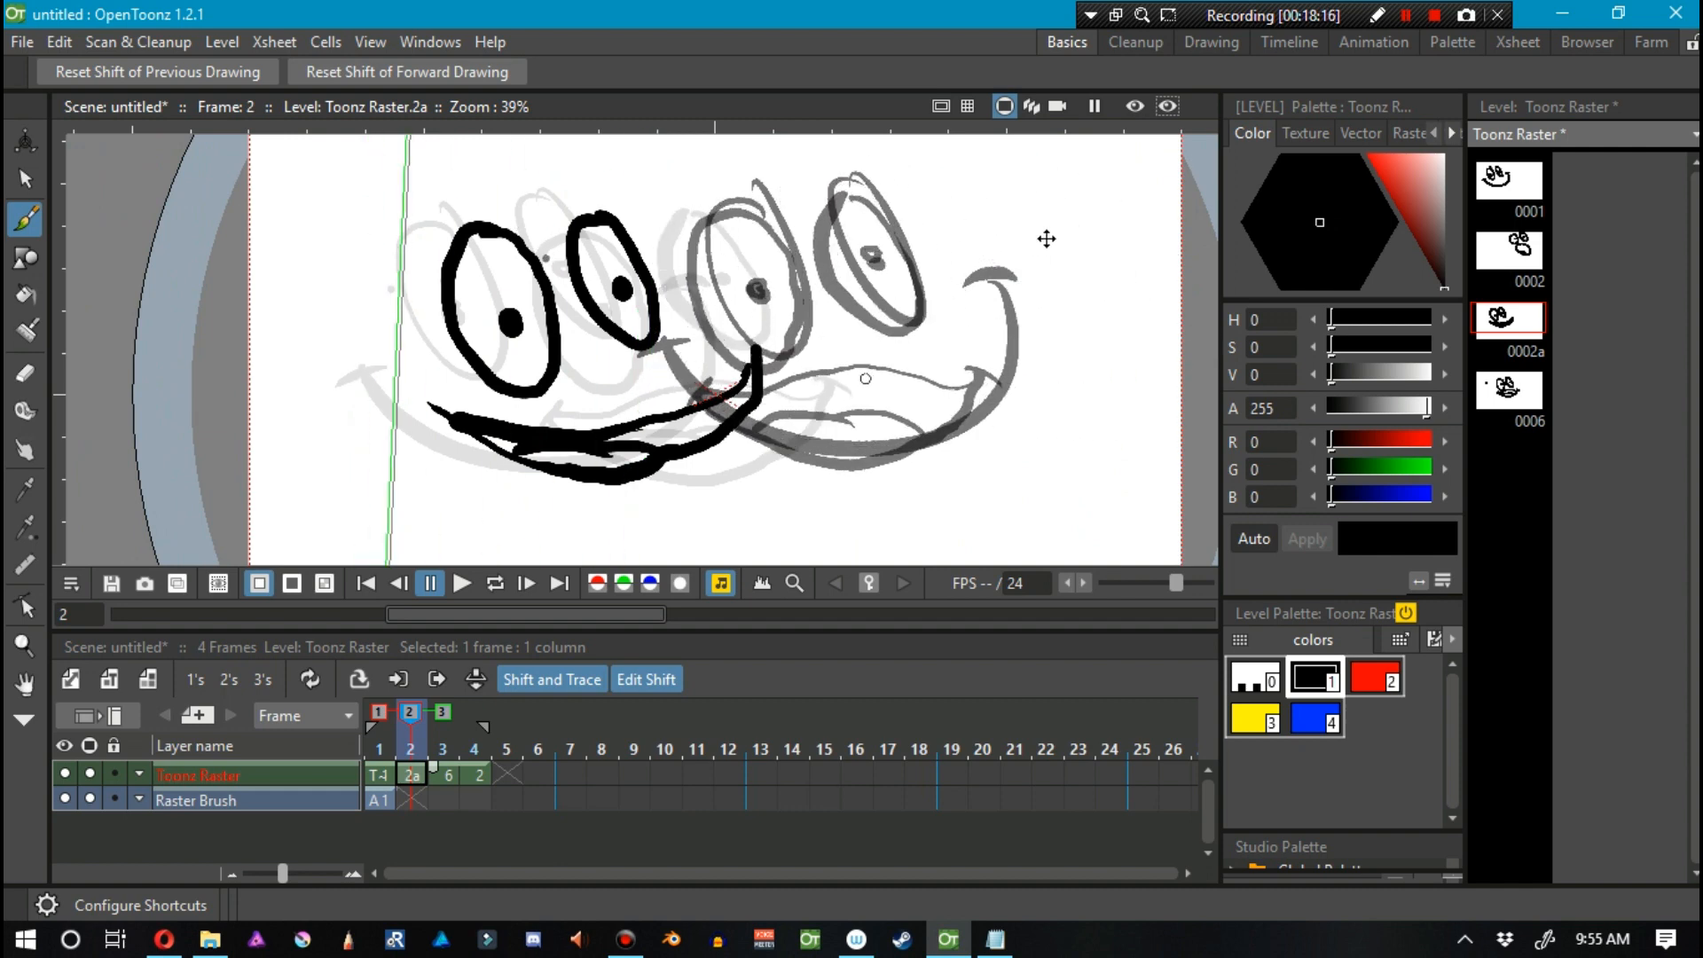
pyautogui.moveTo(1084, 295)
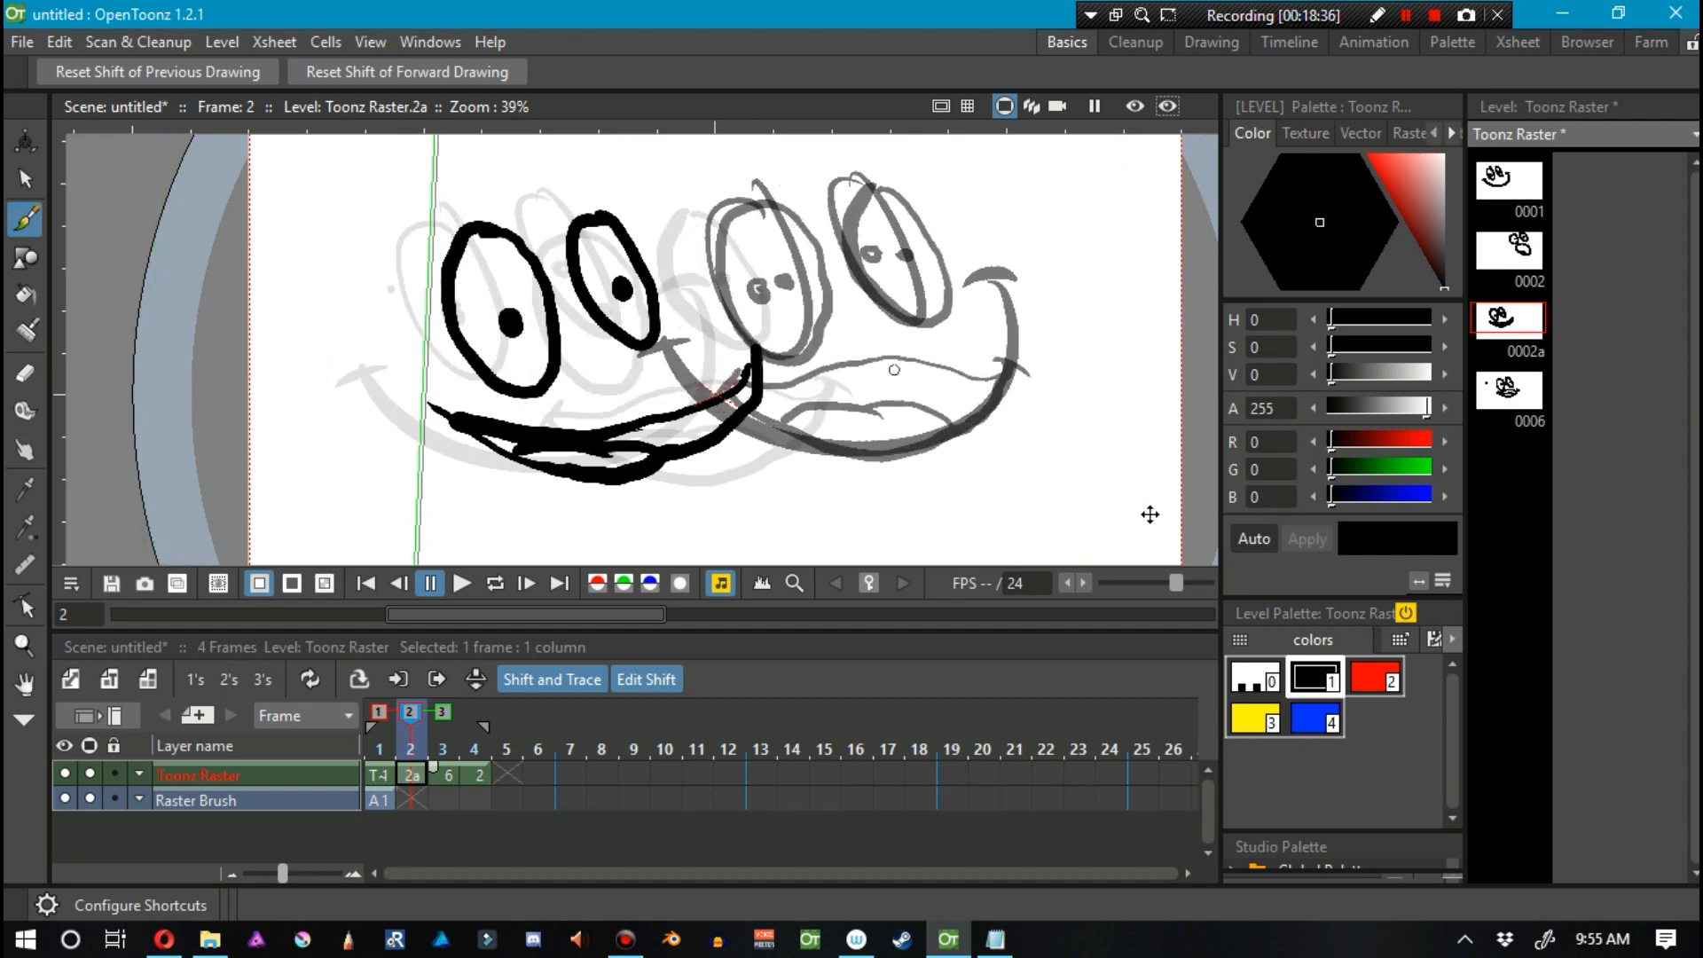
pyautogui.moveTo(1311, 499)
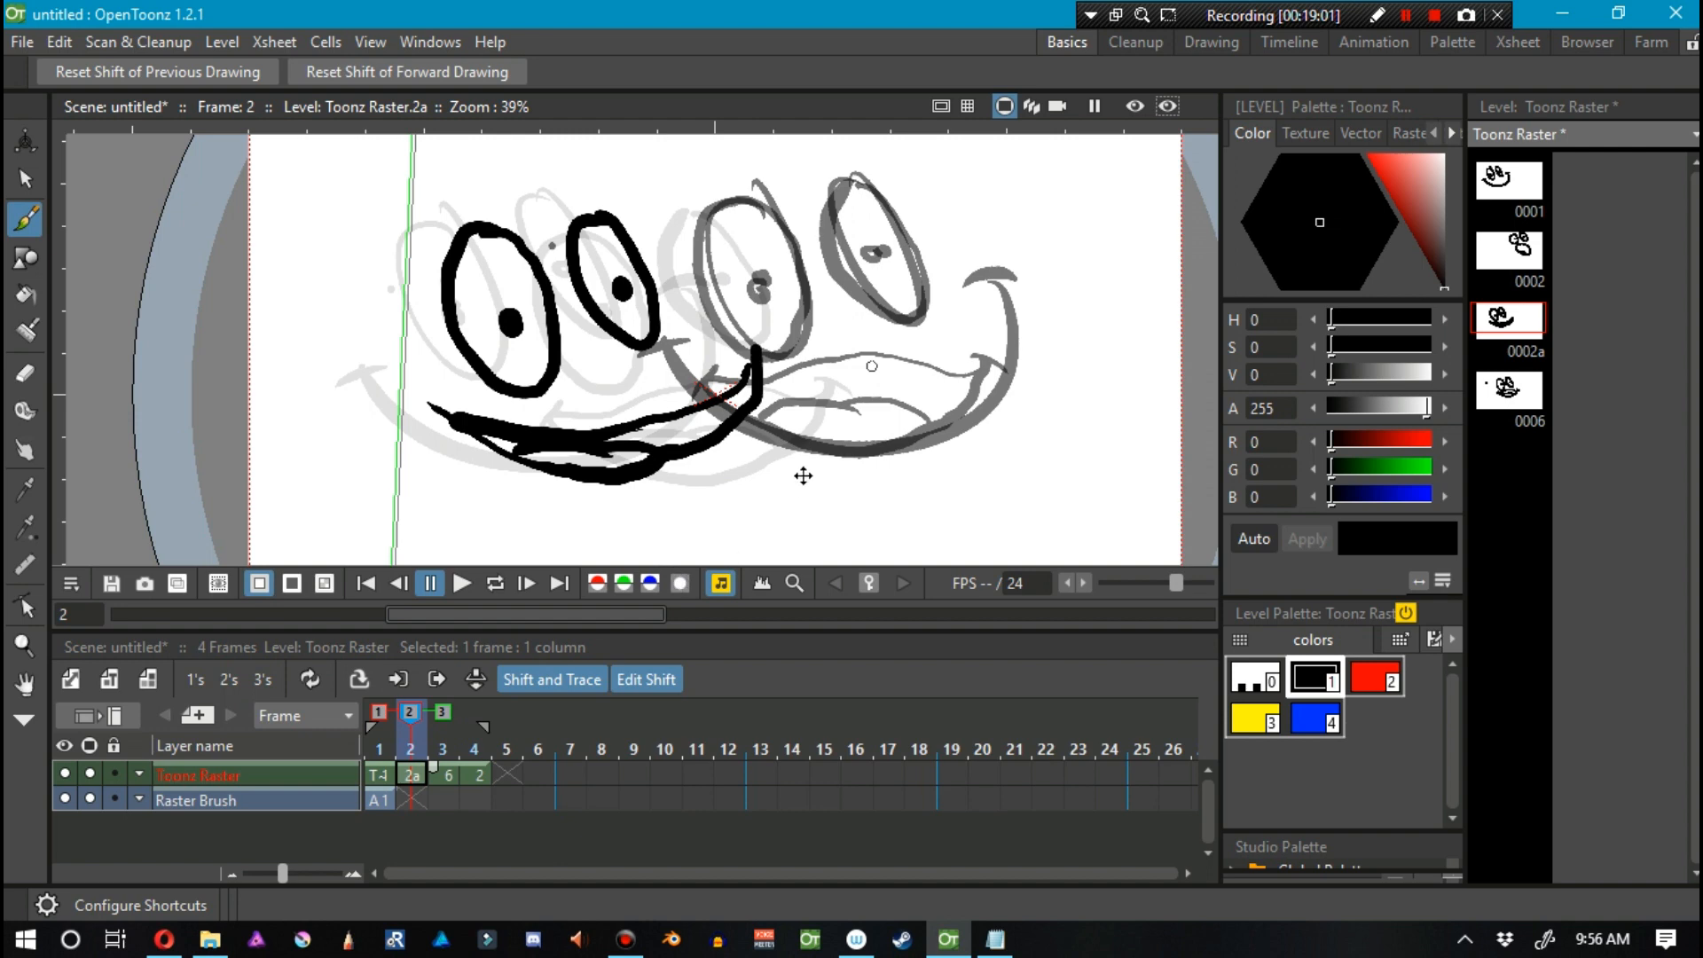
pyautogui.moveTo(704, 436)
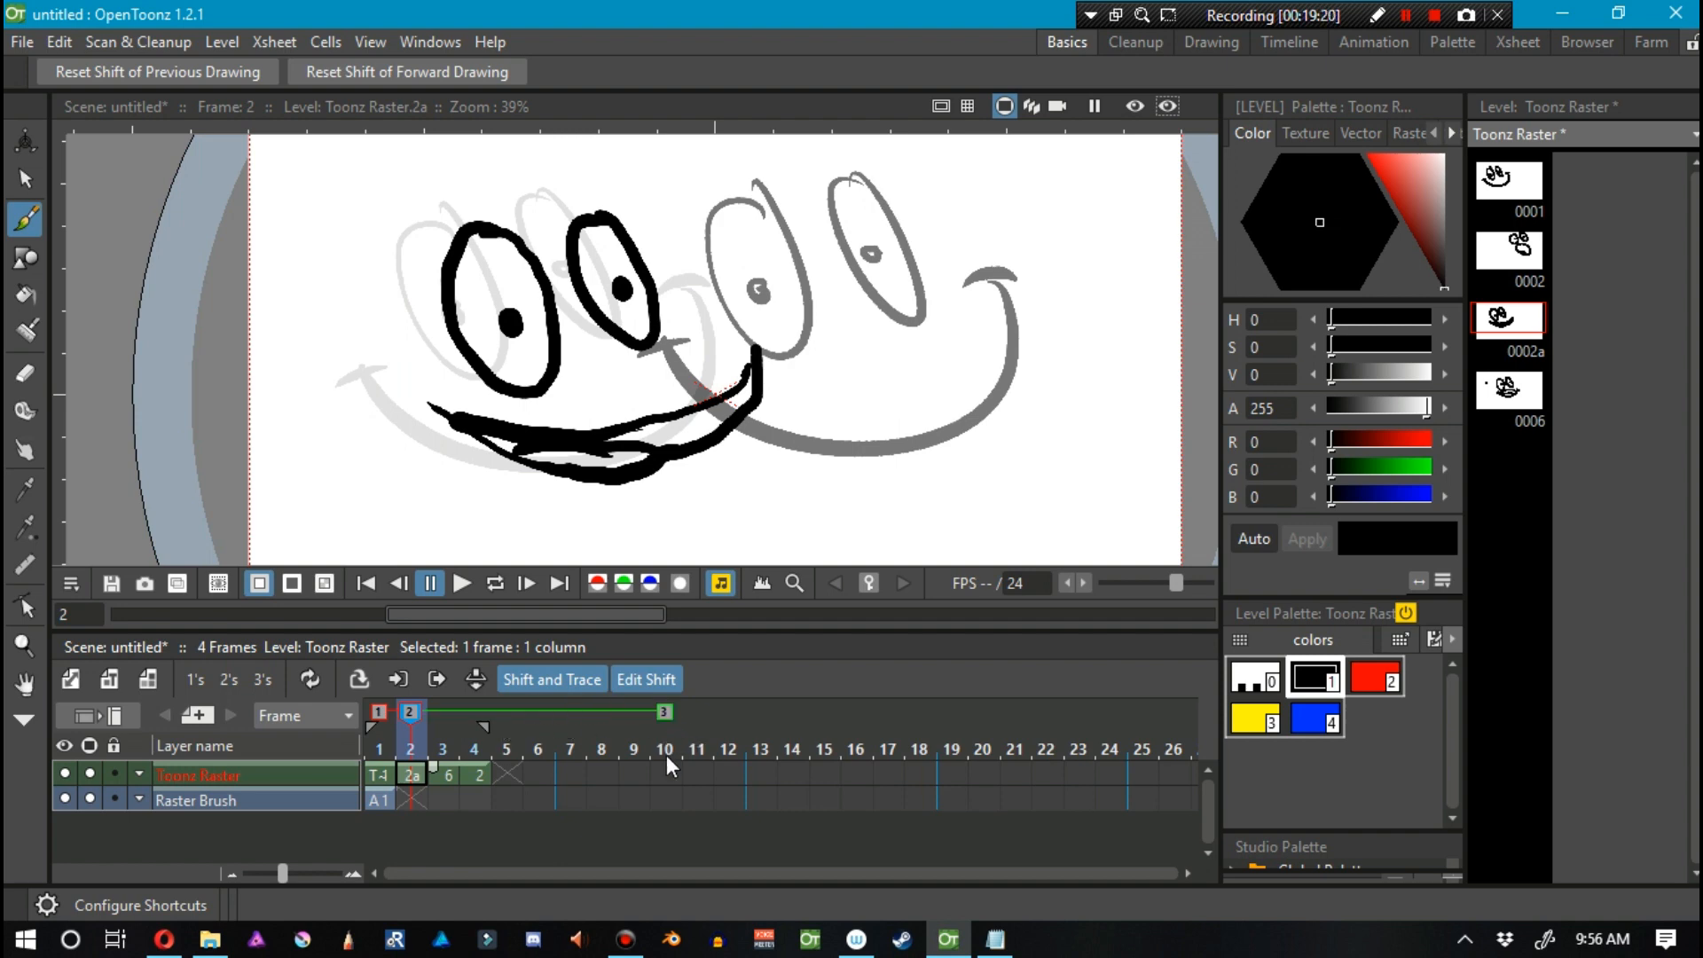
pyautogui.moveTo(663, 796)
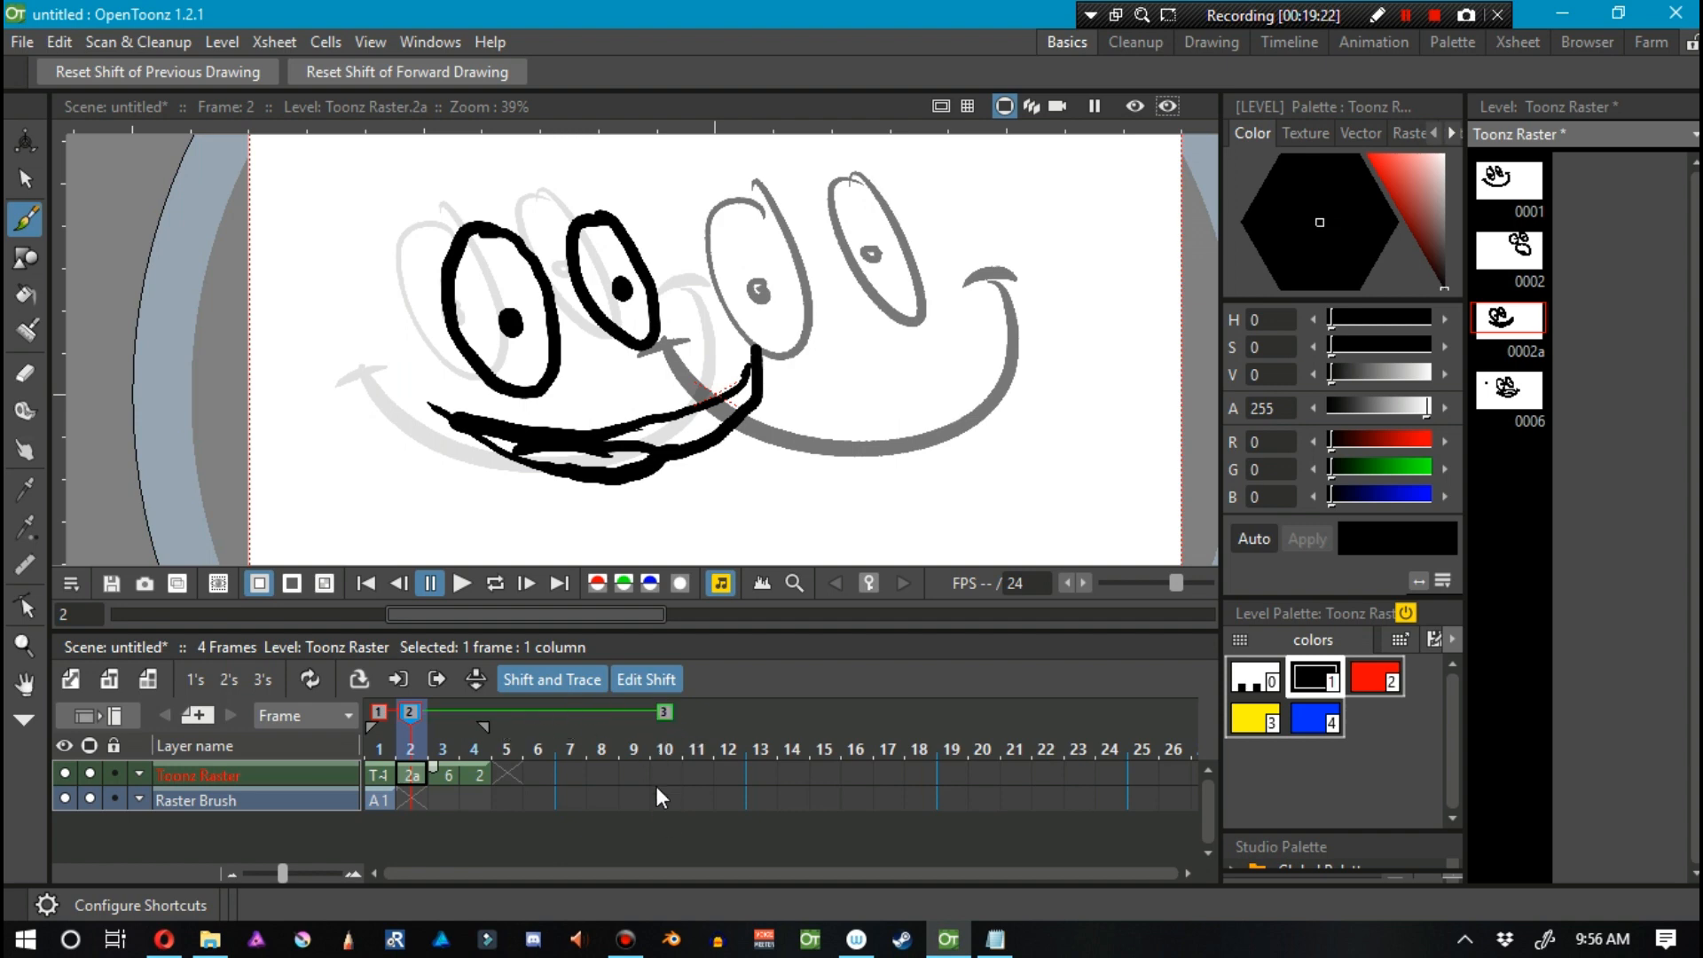
pyautogui.moveTo(666, 823)
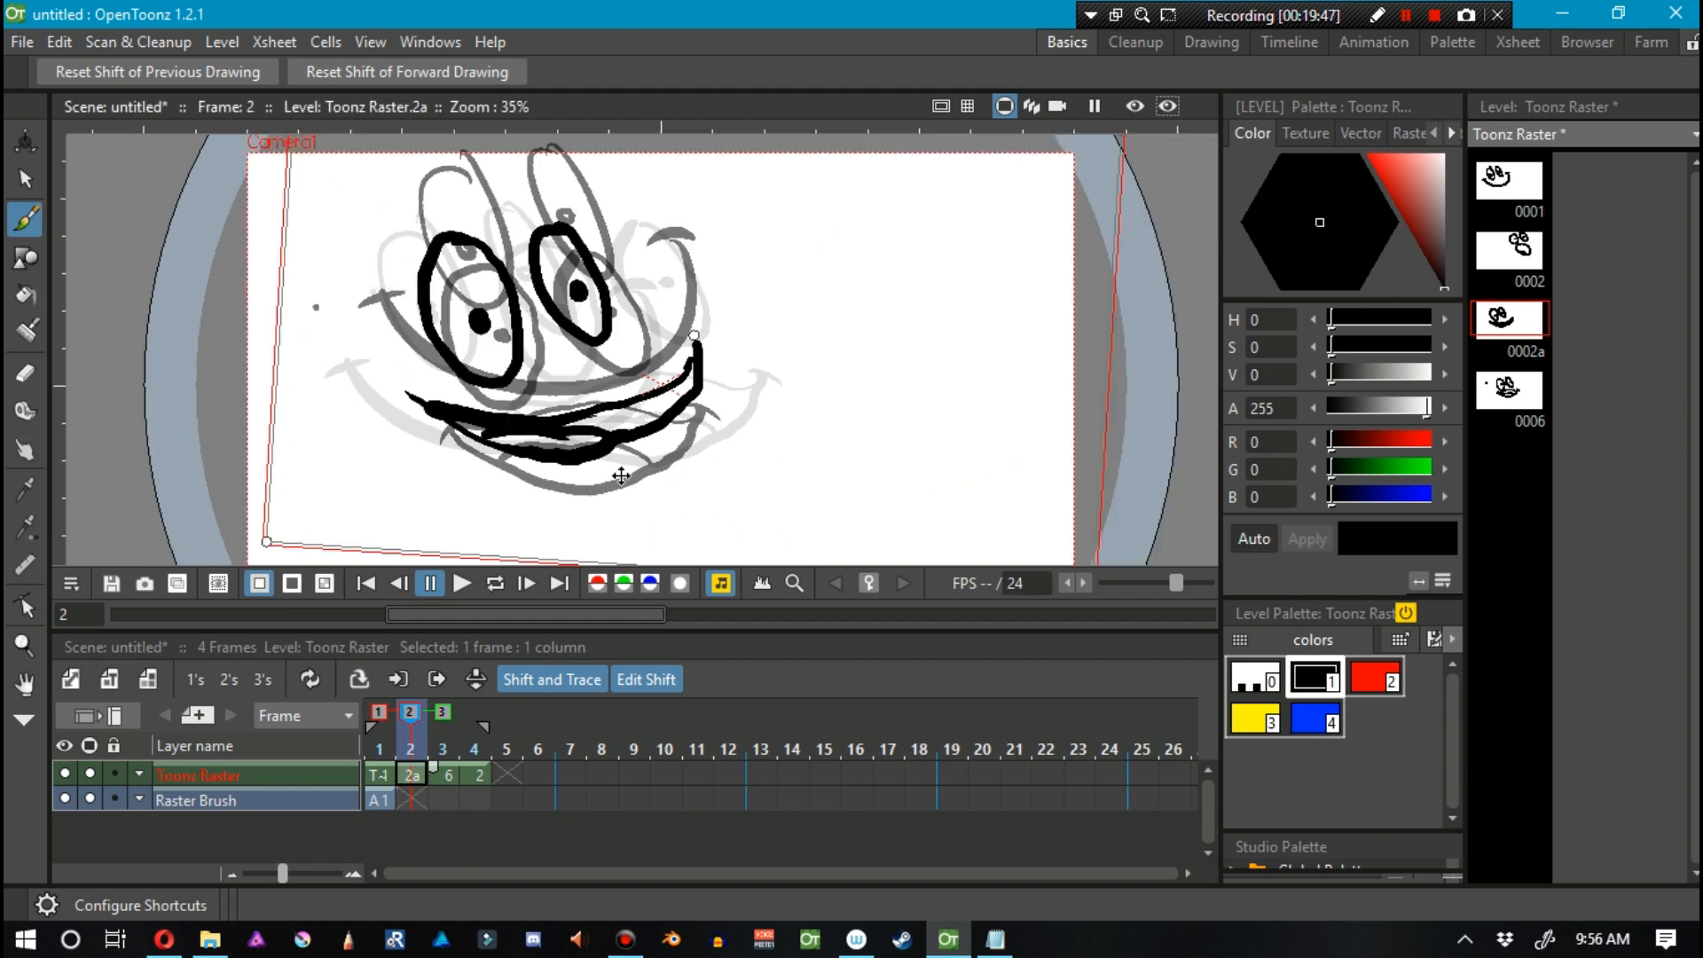
# Exit Edit Shift and turn off Shift and Trace so only drawing 2a shows.
pyautogui.click(551, 678)
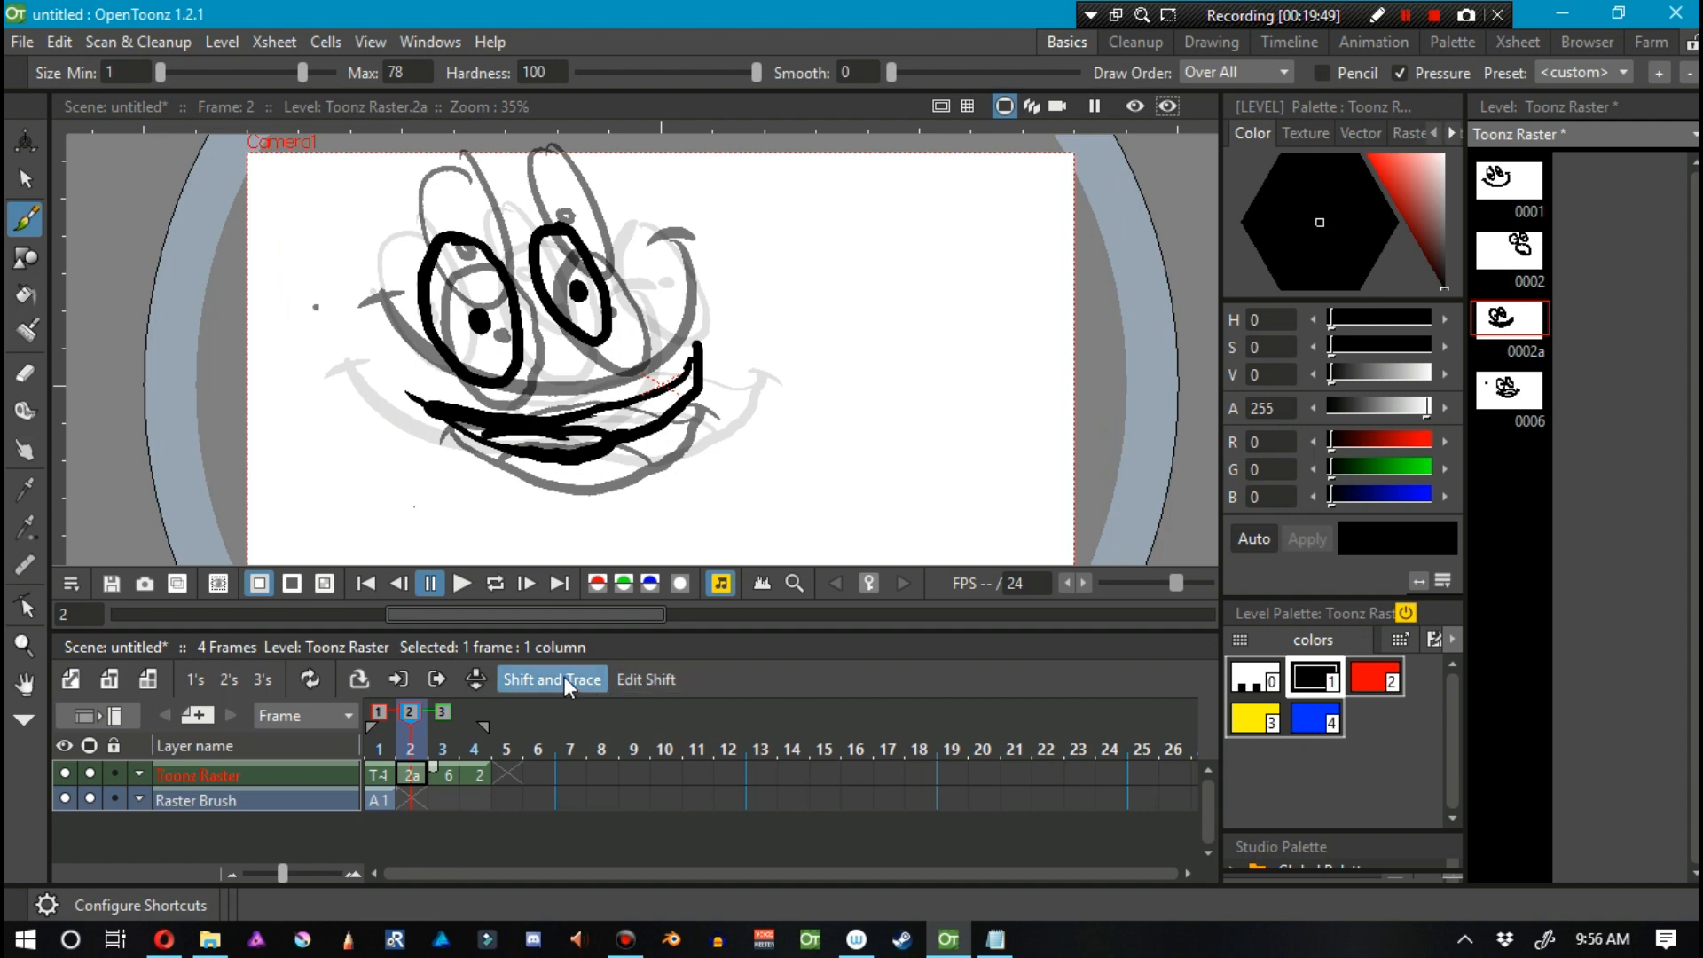
pyautogui.click(552, 679)
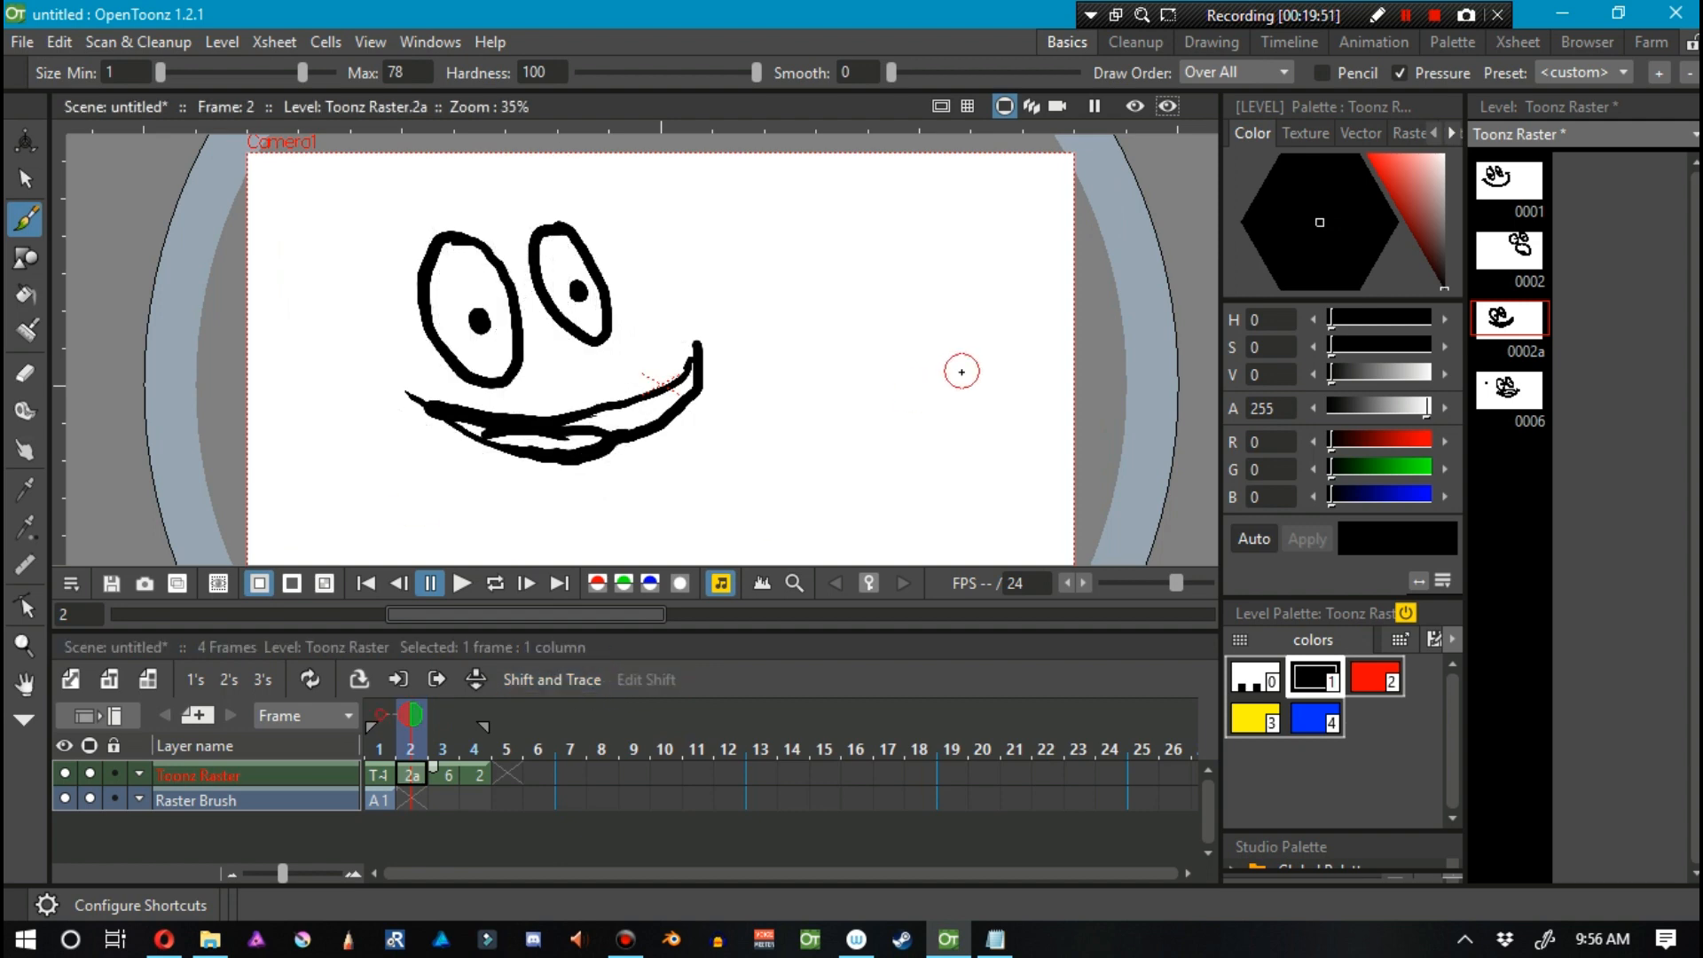
pyautogui.moveTo(778, 407)
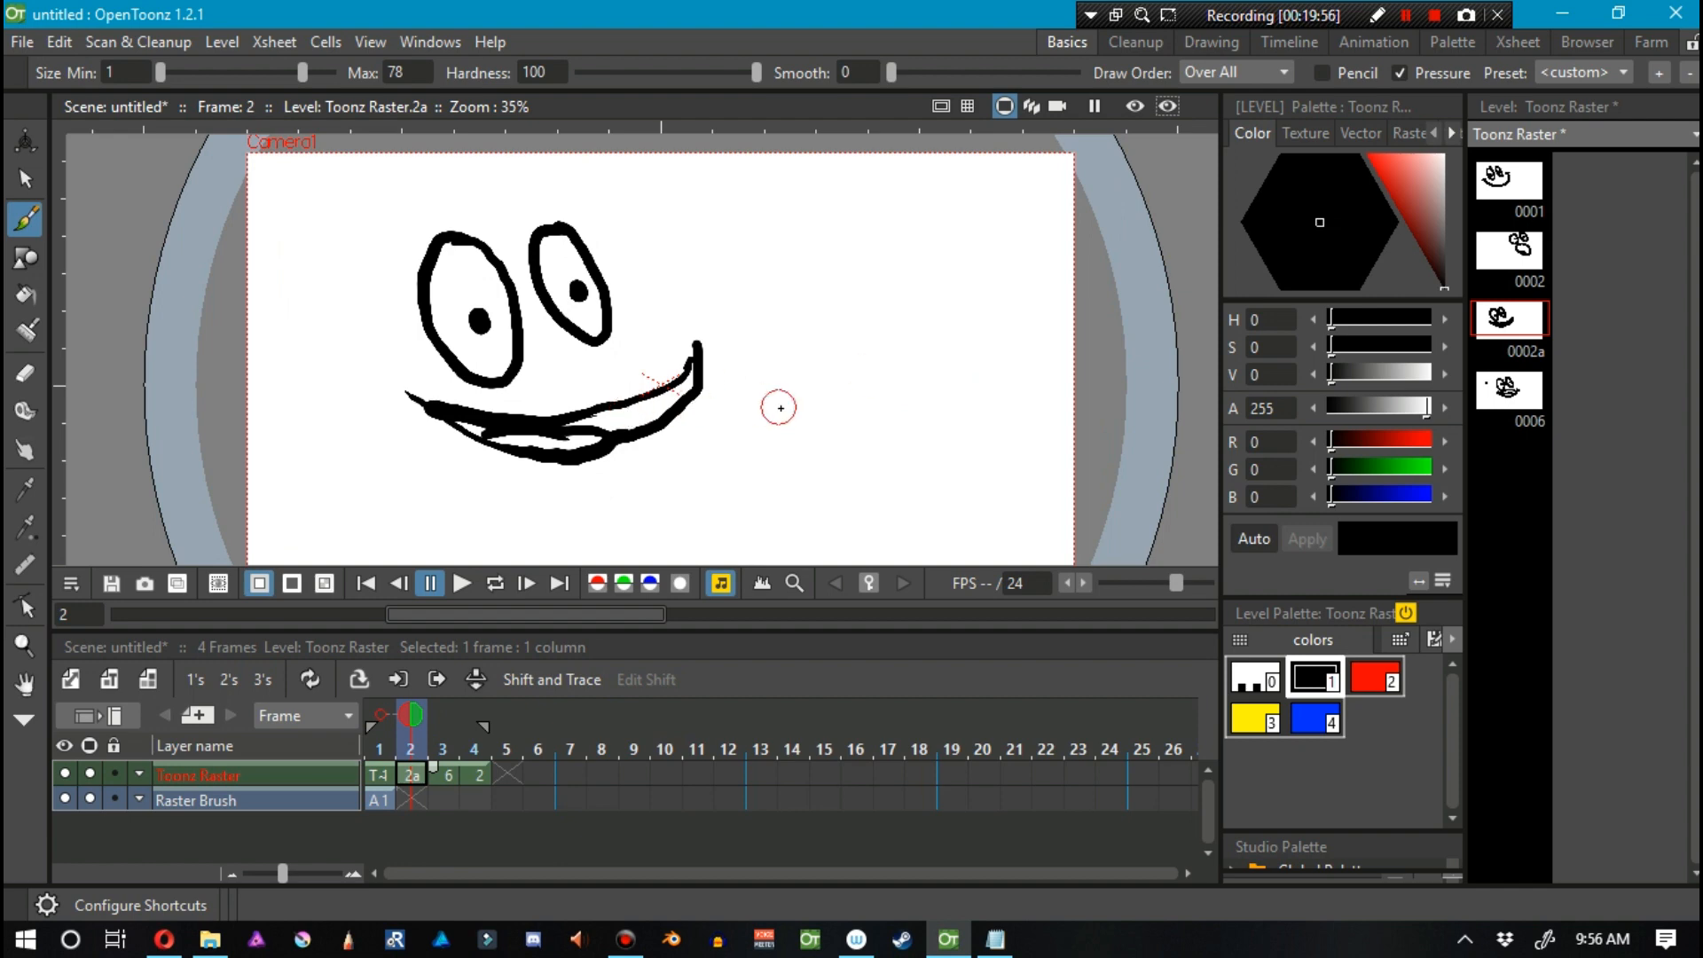
pyautogui.moveTo(488, 466)
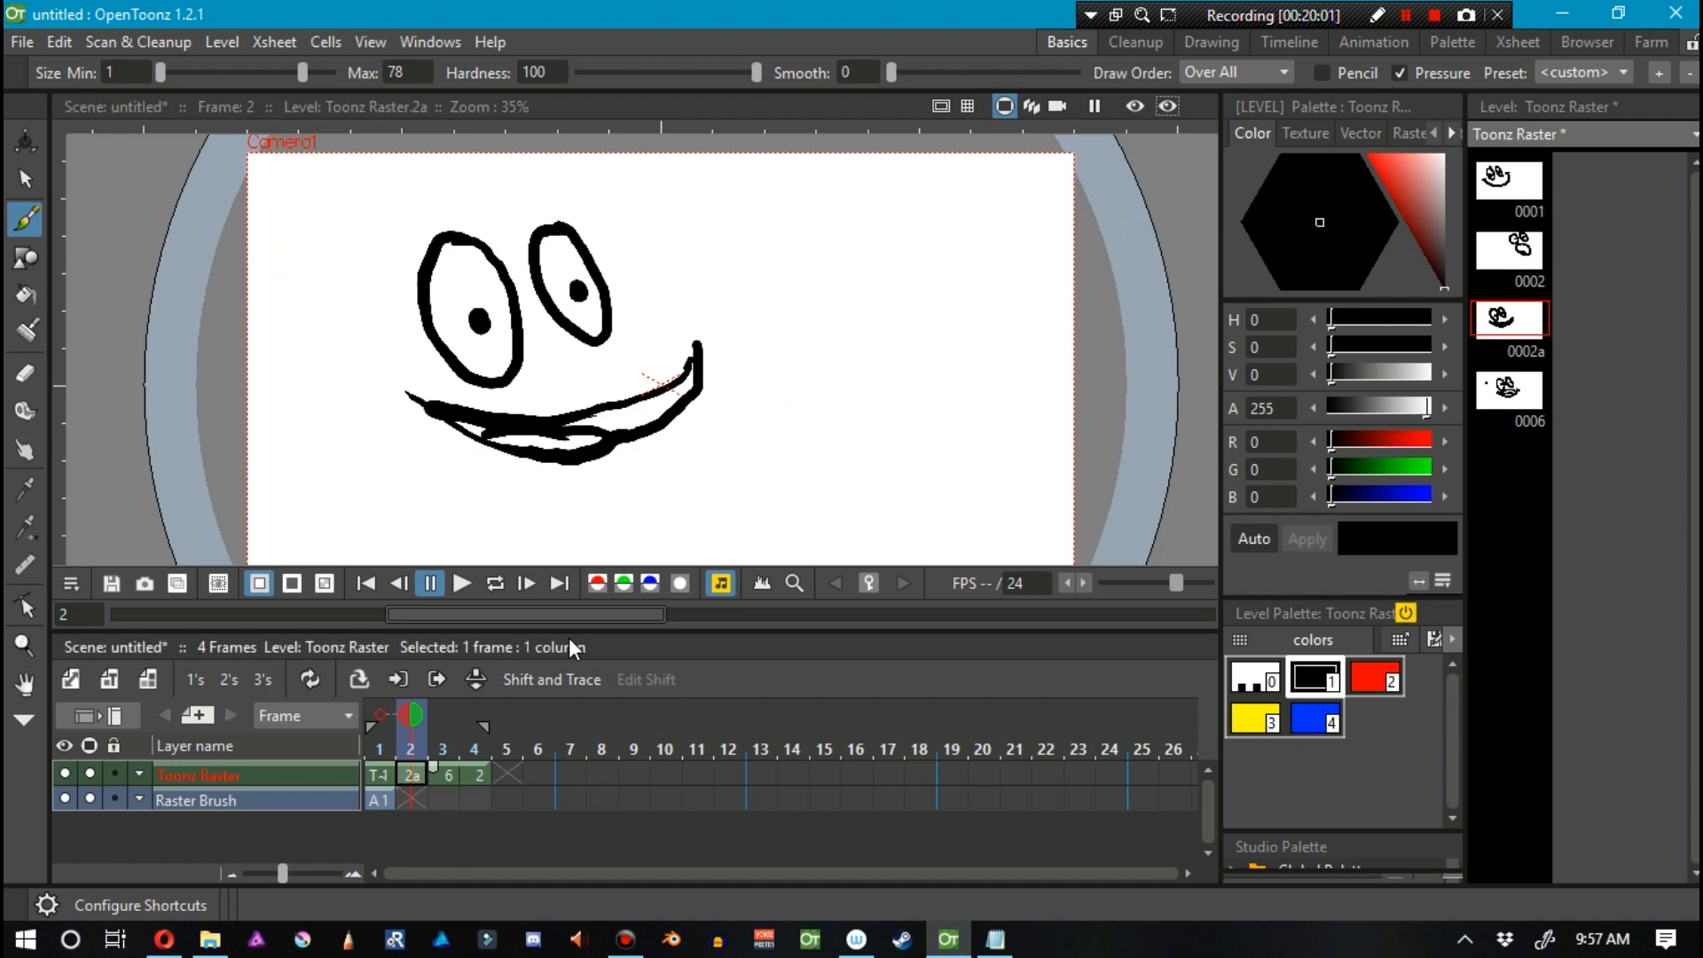
pyautogui.moveTo(660, 500)
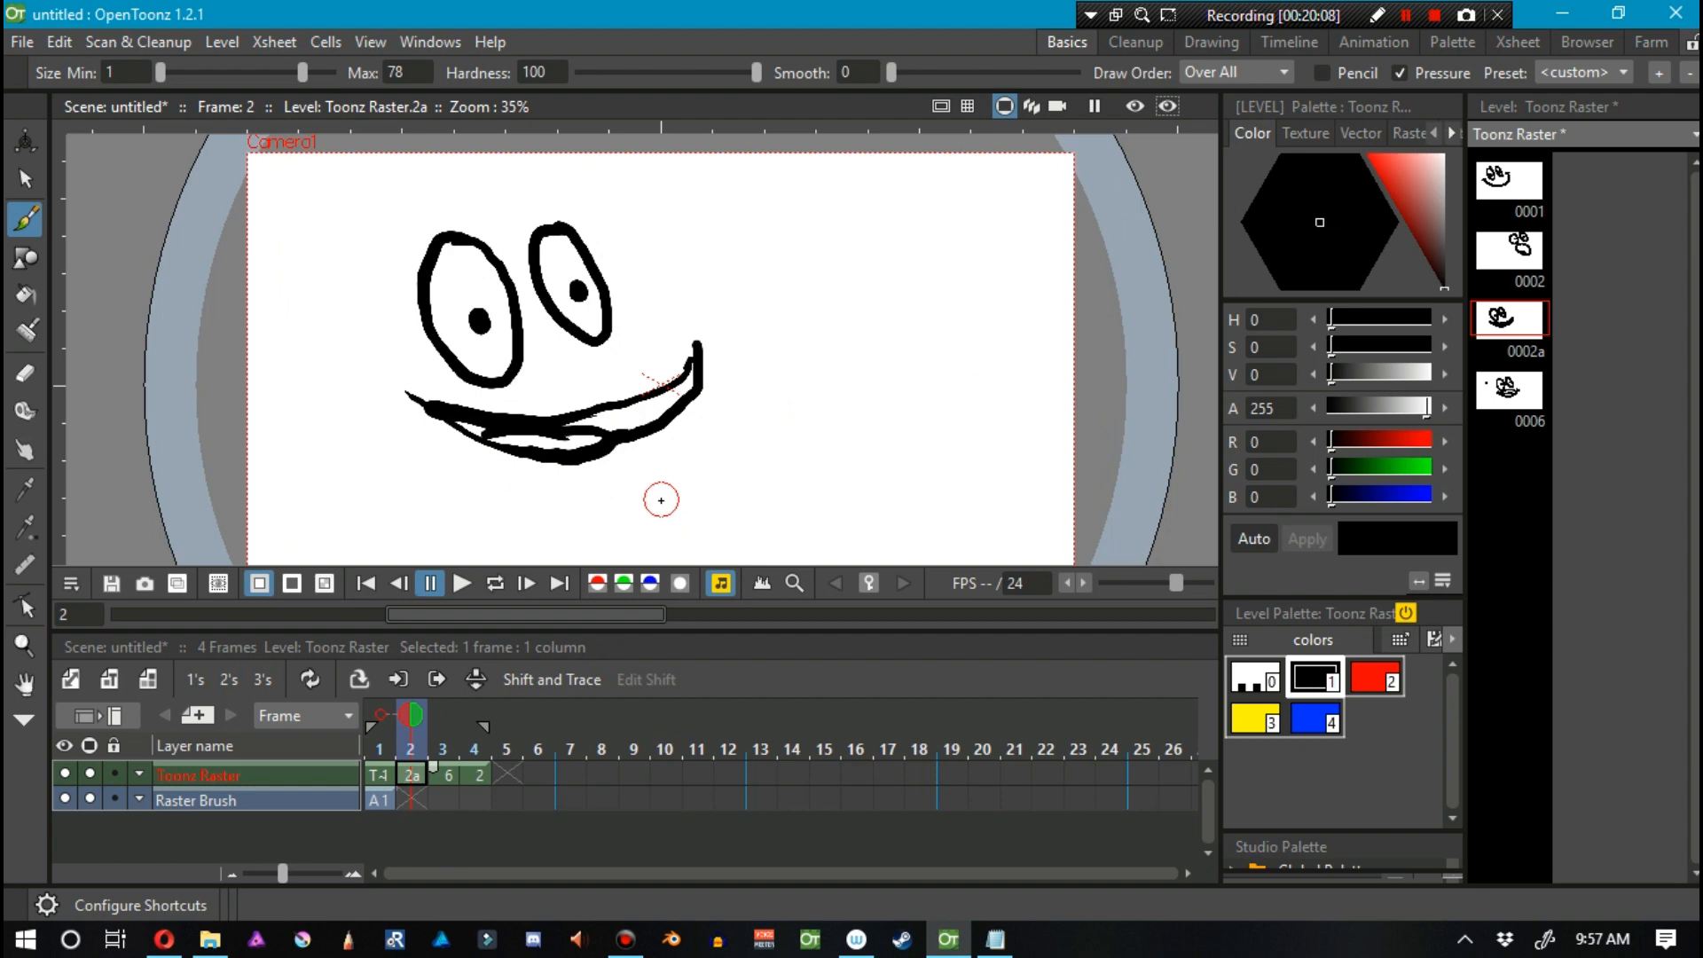
pyautogui.moveTo(754, 373)
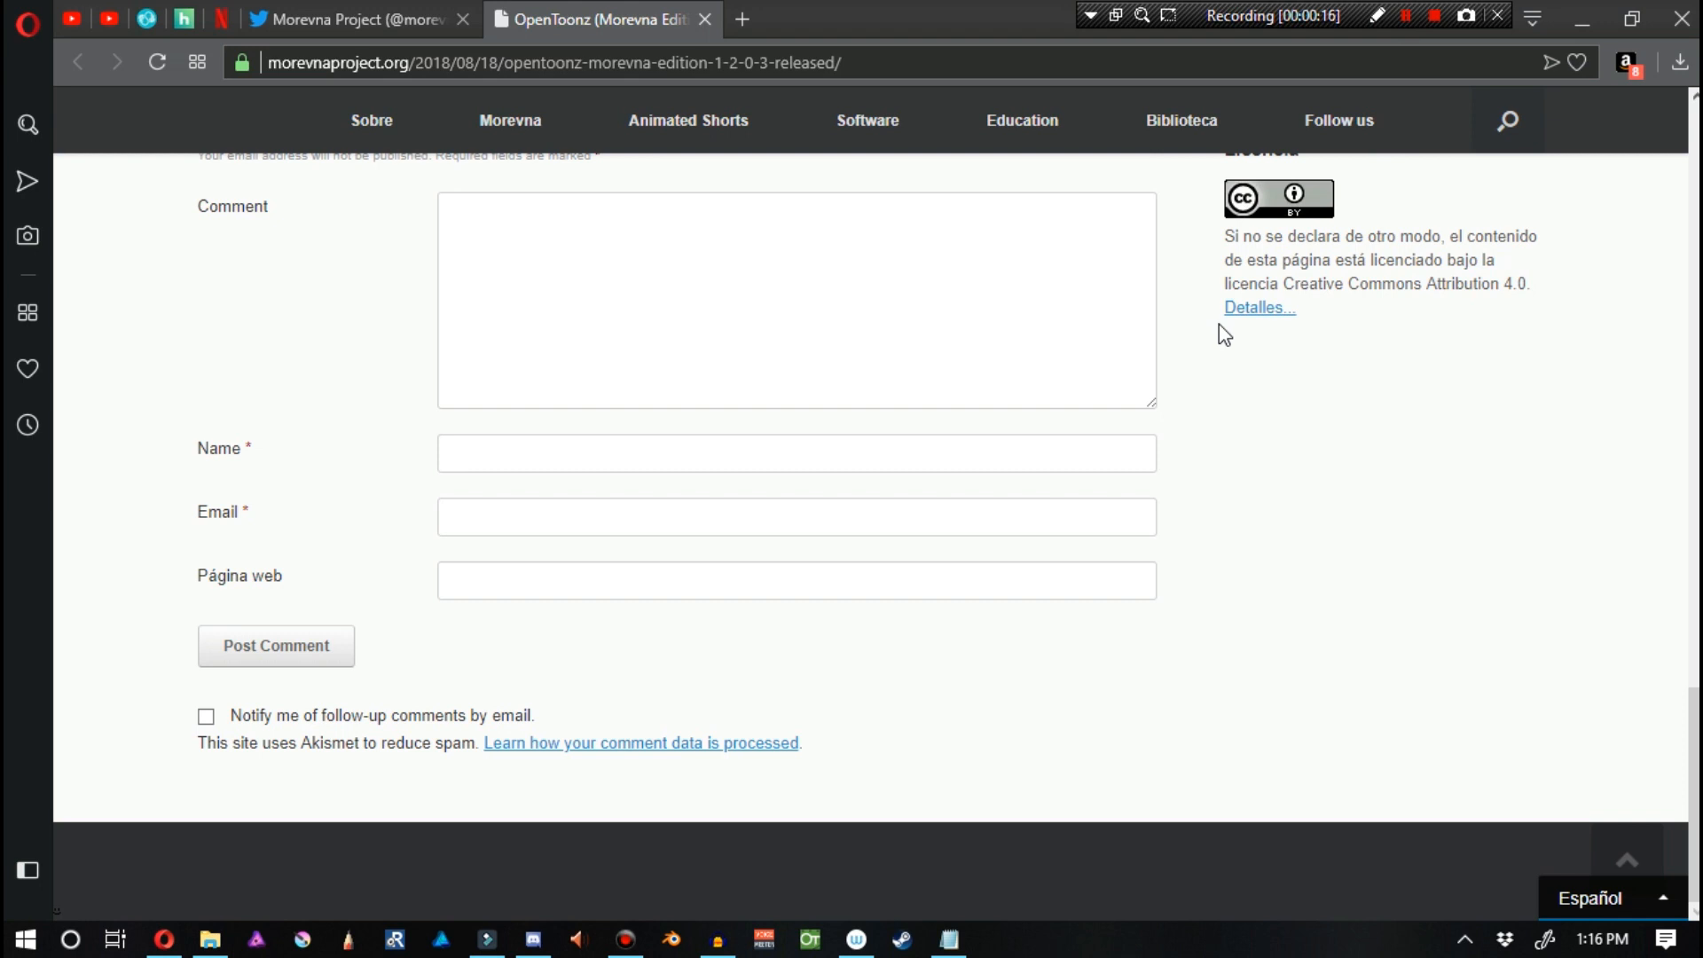
pyautogui.moveTo(1199, 445)
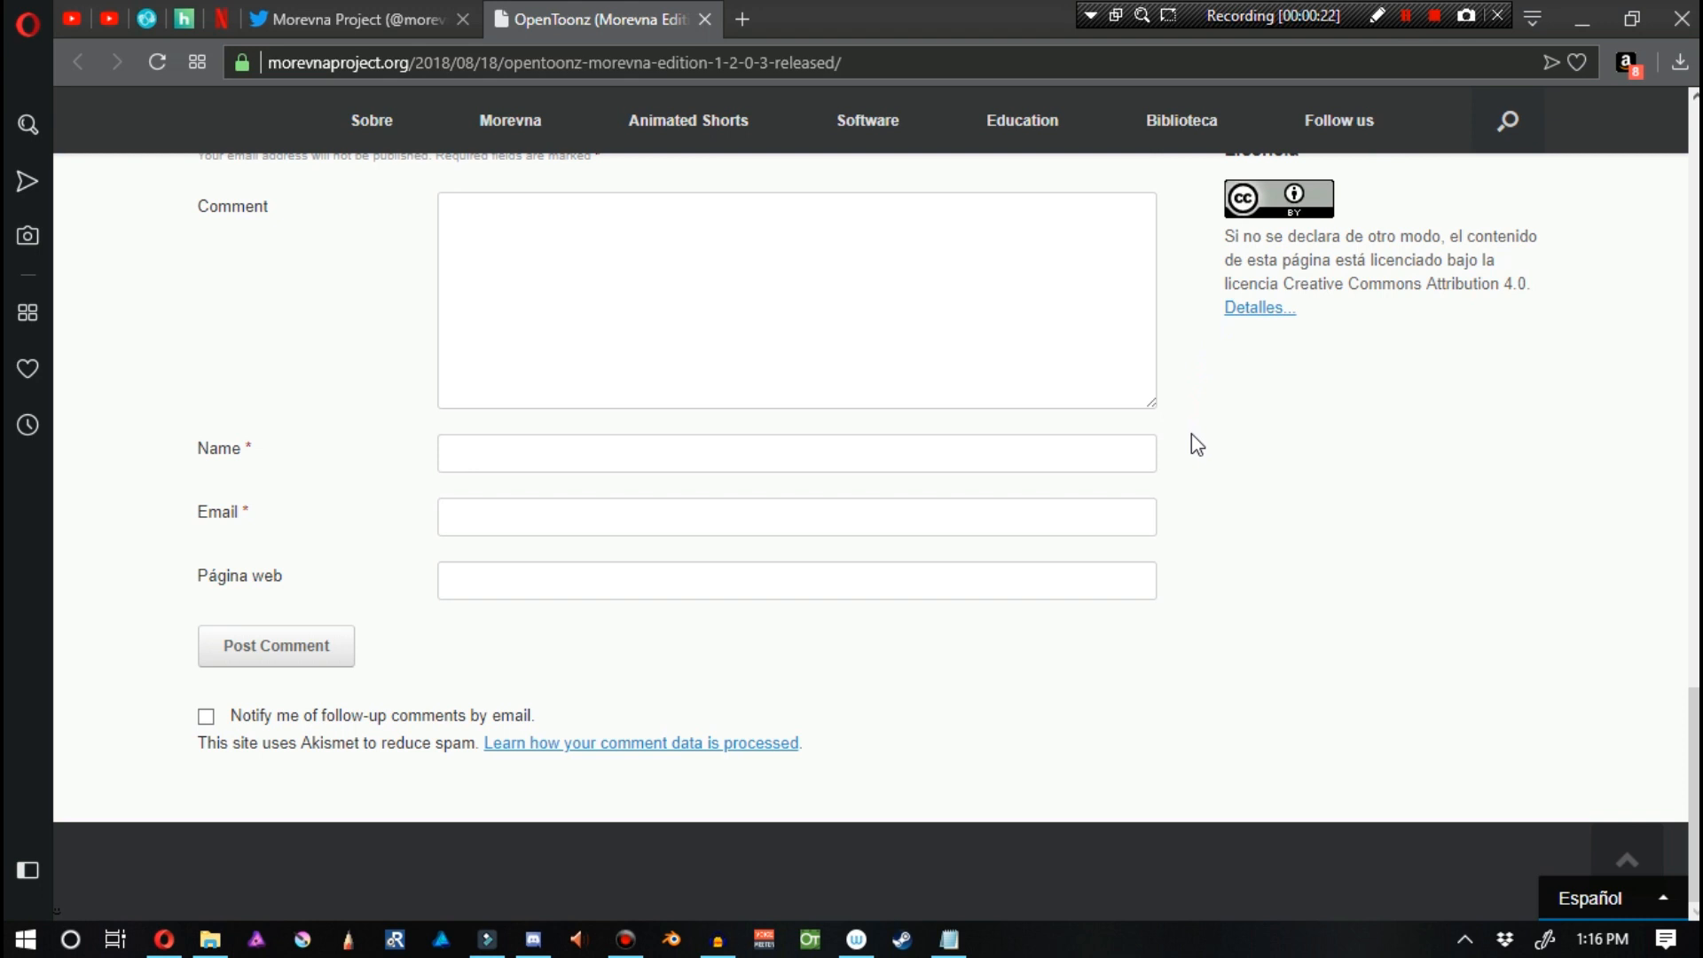
pyautogui.moveTo(1098, 566)
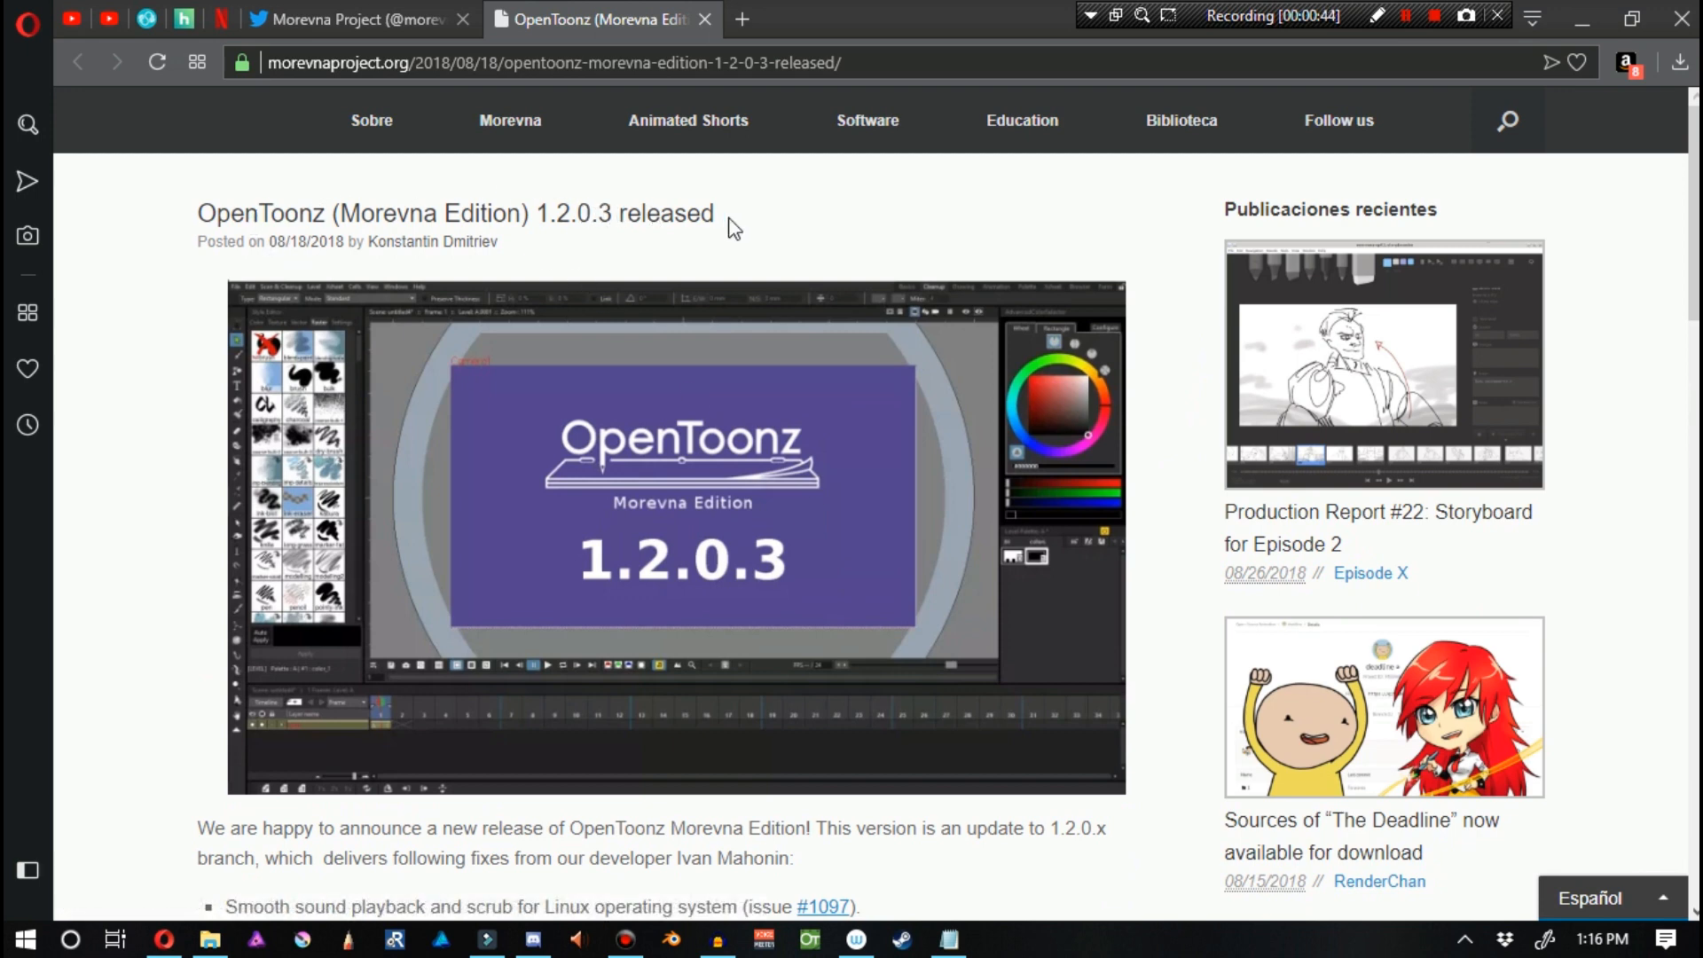
# Go back to the top of the OpenToonz Morevna Edition 1.2.0.3 release post.
pyautogui.doubleClick(306, 241)
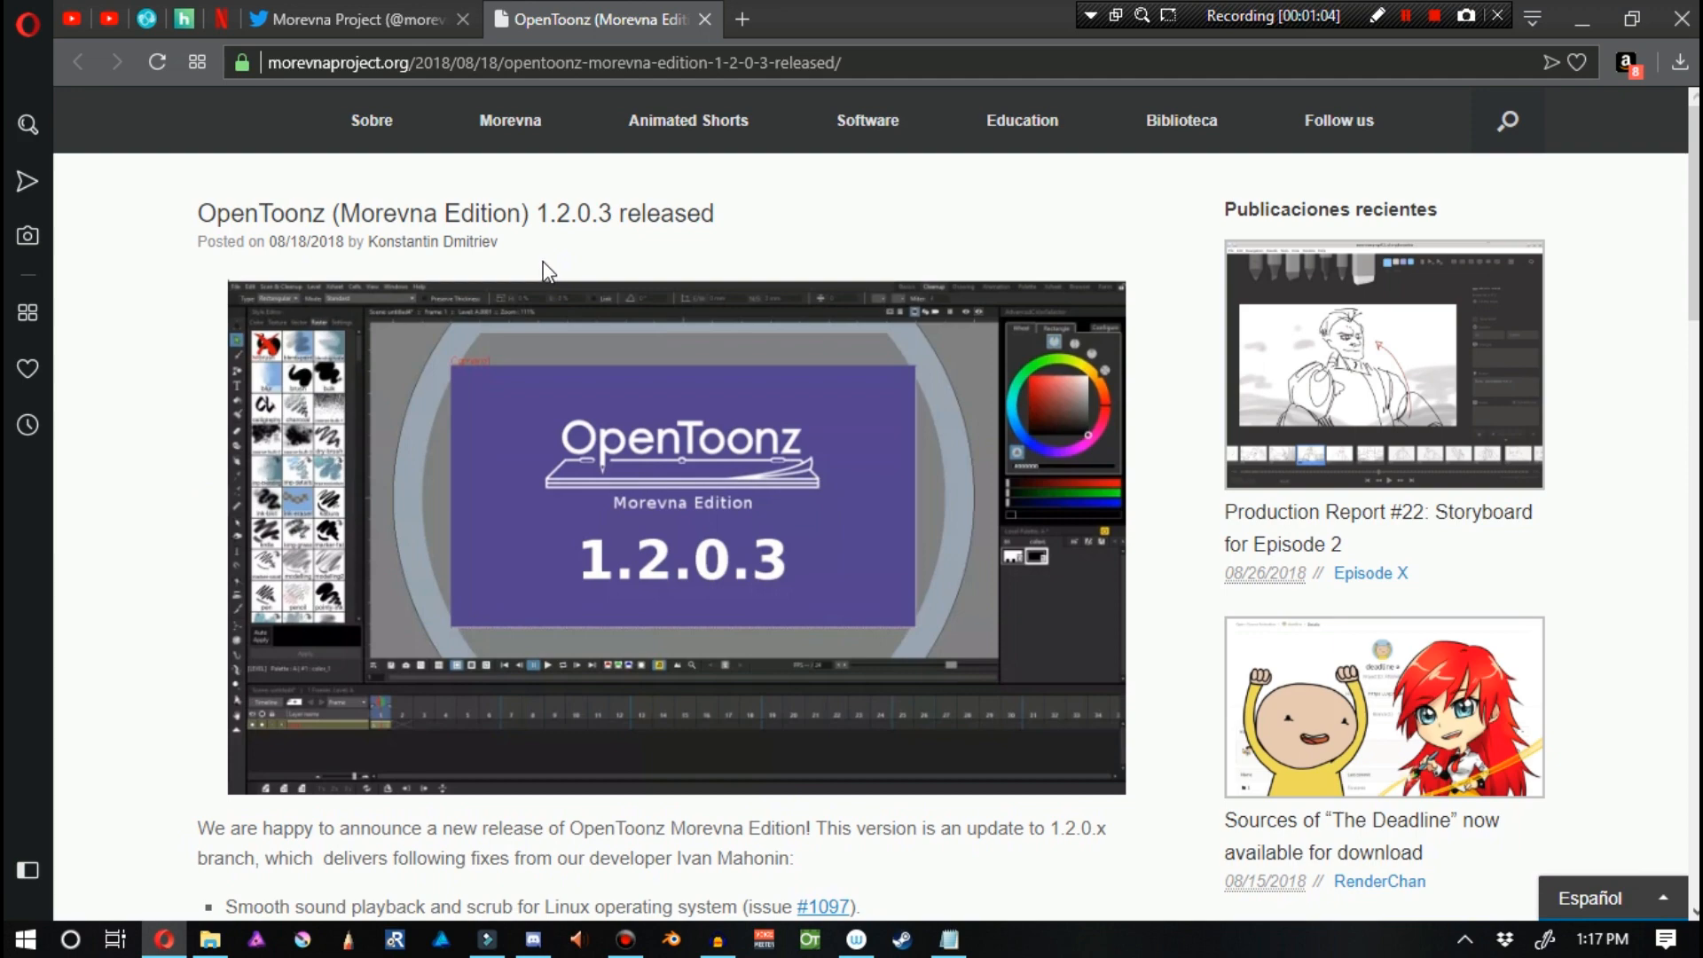
# Scroll past the Download OpenToonz button and select the closing Assistants note text.
pyautogui.scroll(-3)
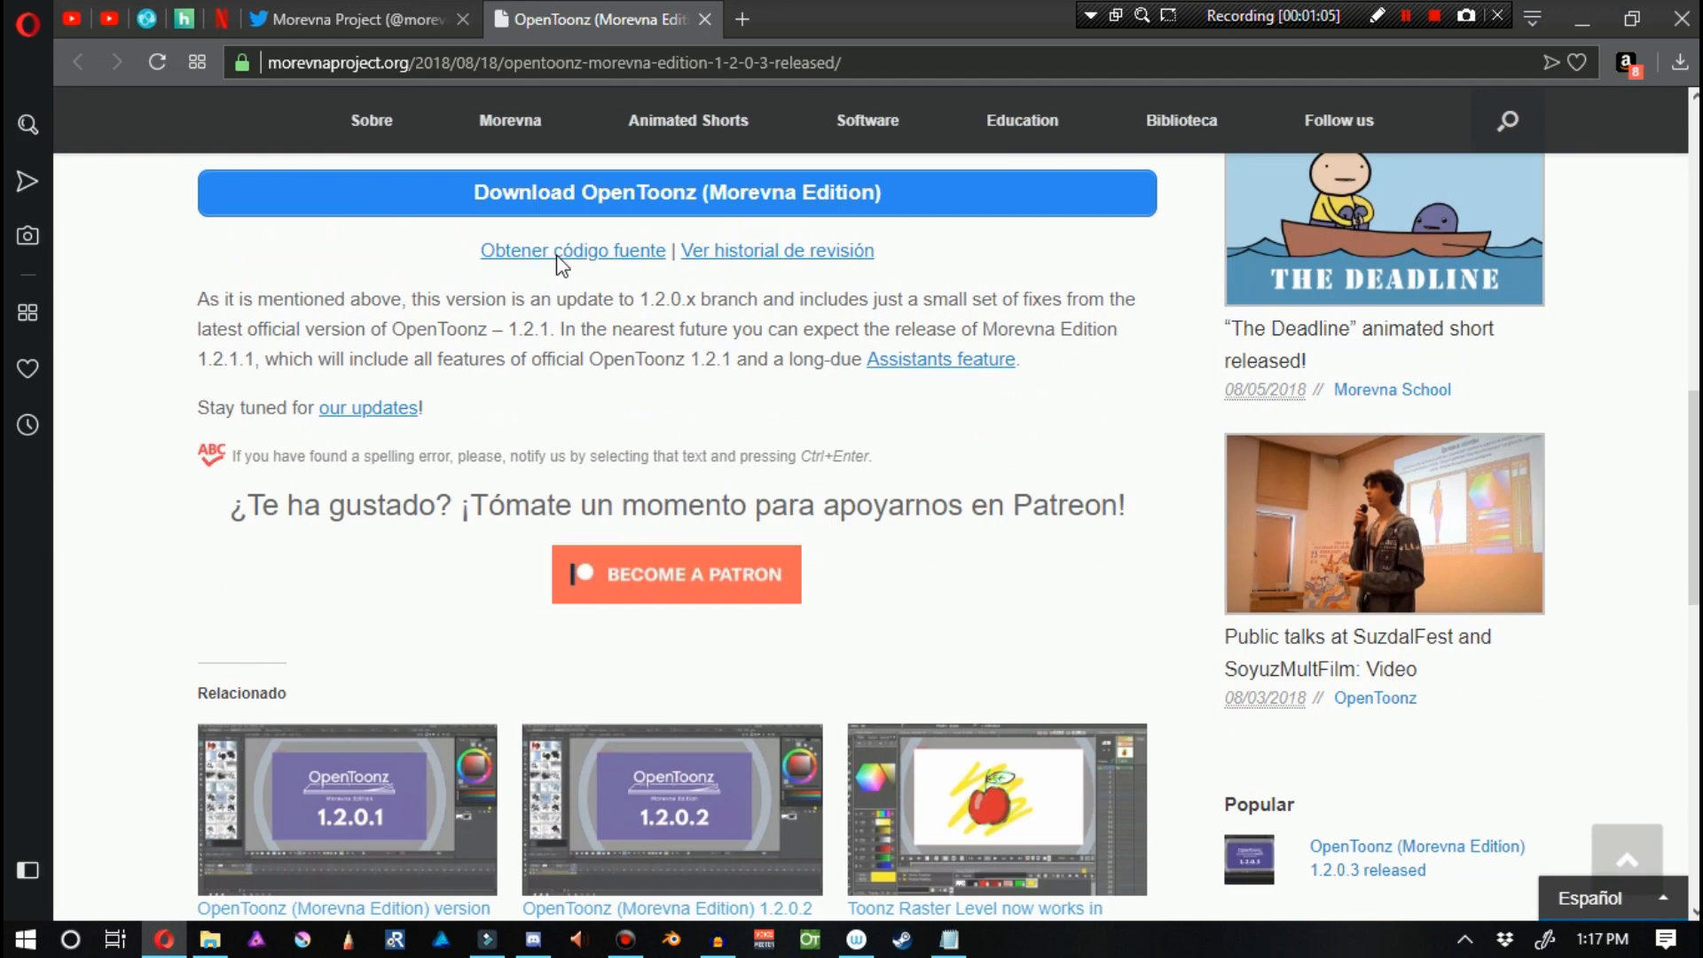
pyautogui.scroll(-3)
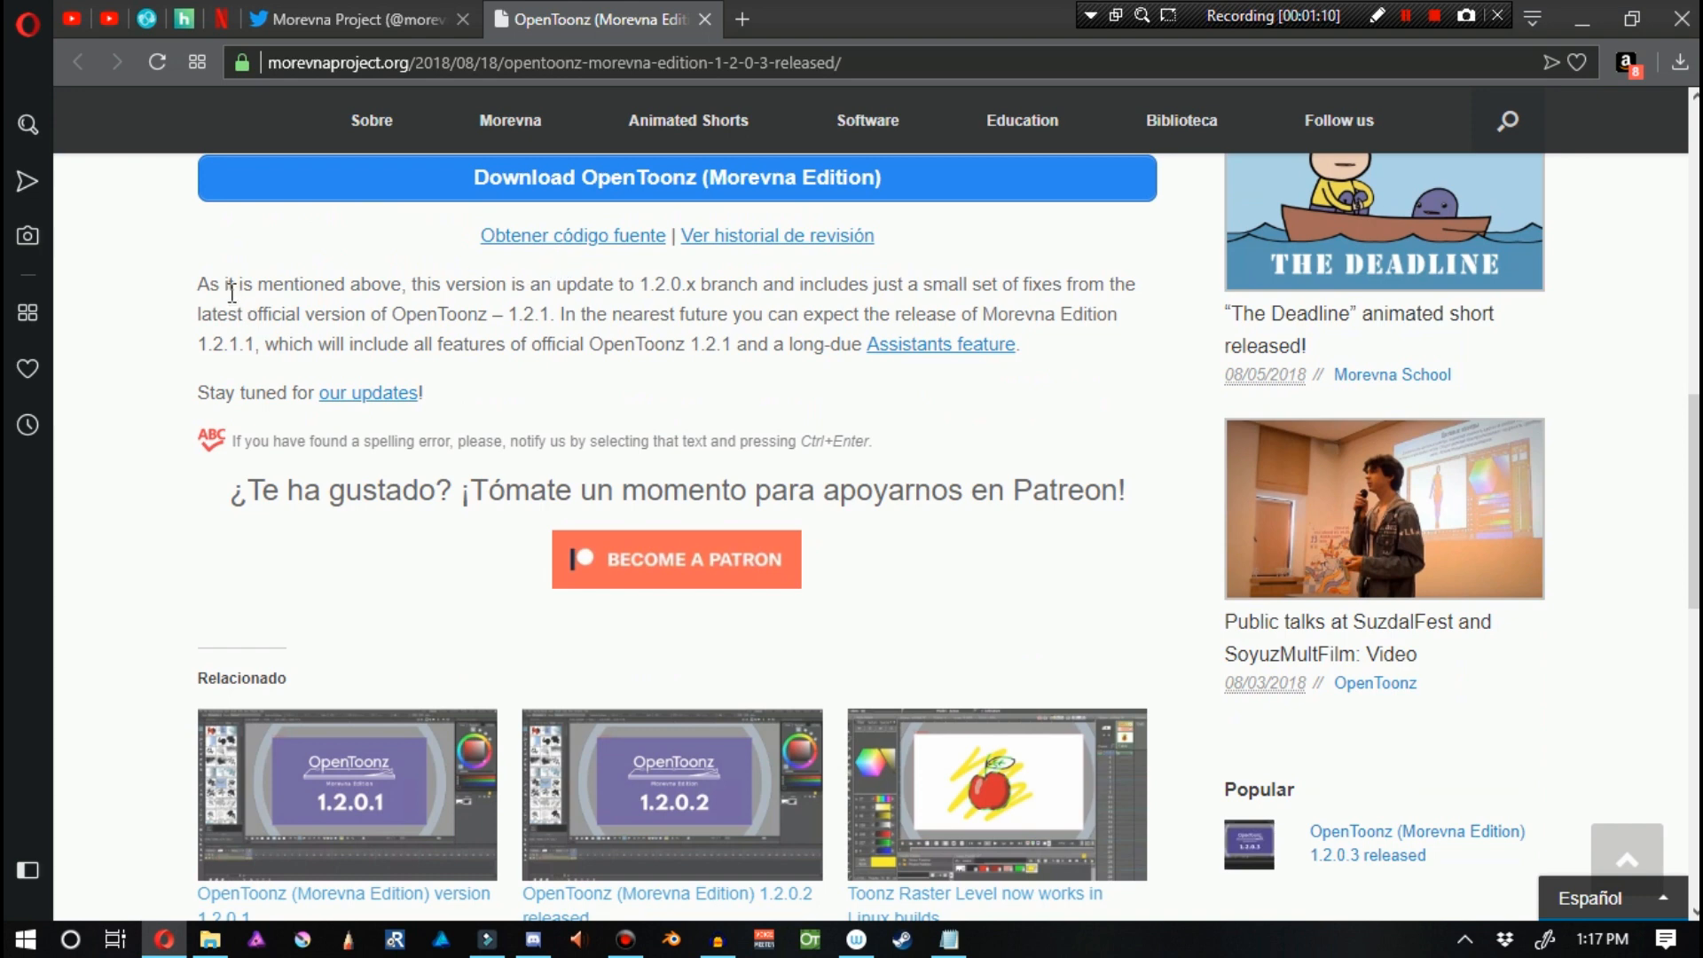
pyautogui.moveTo(223, 280)
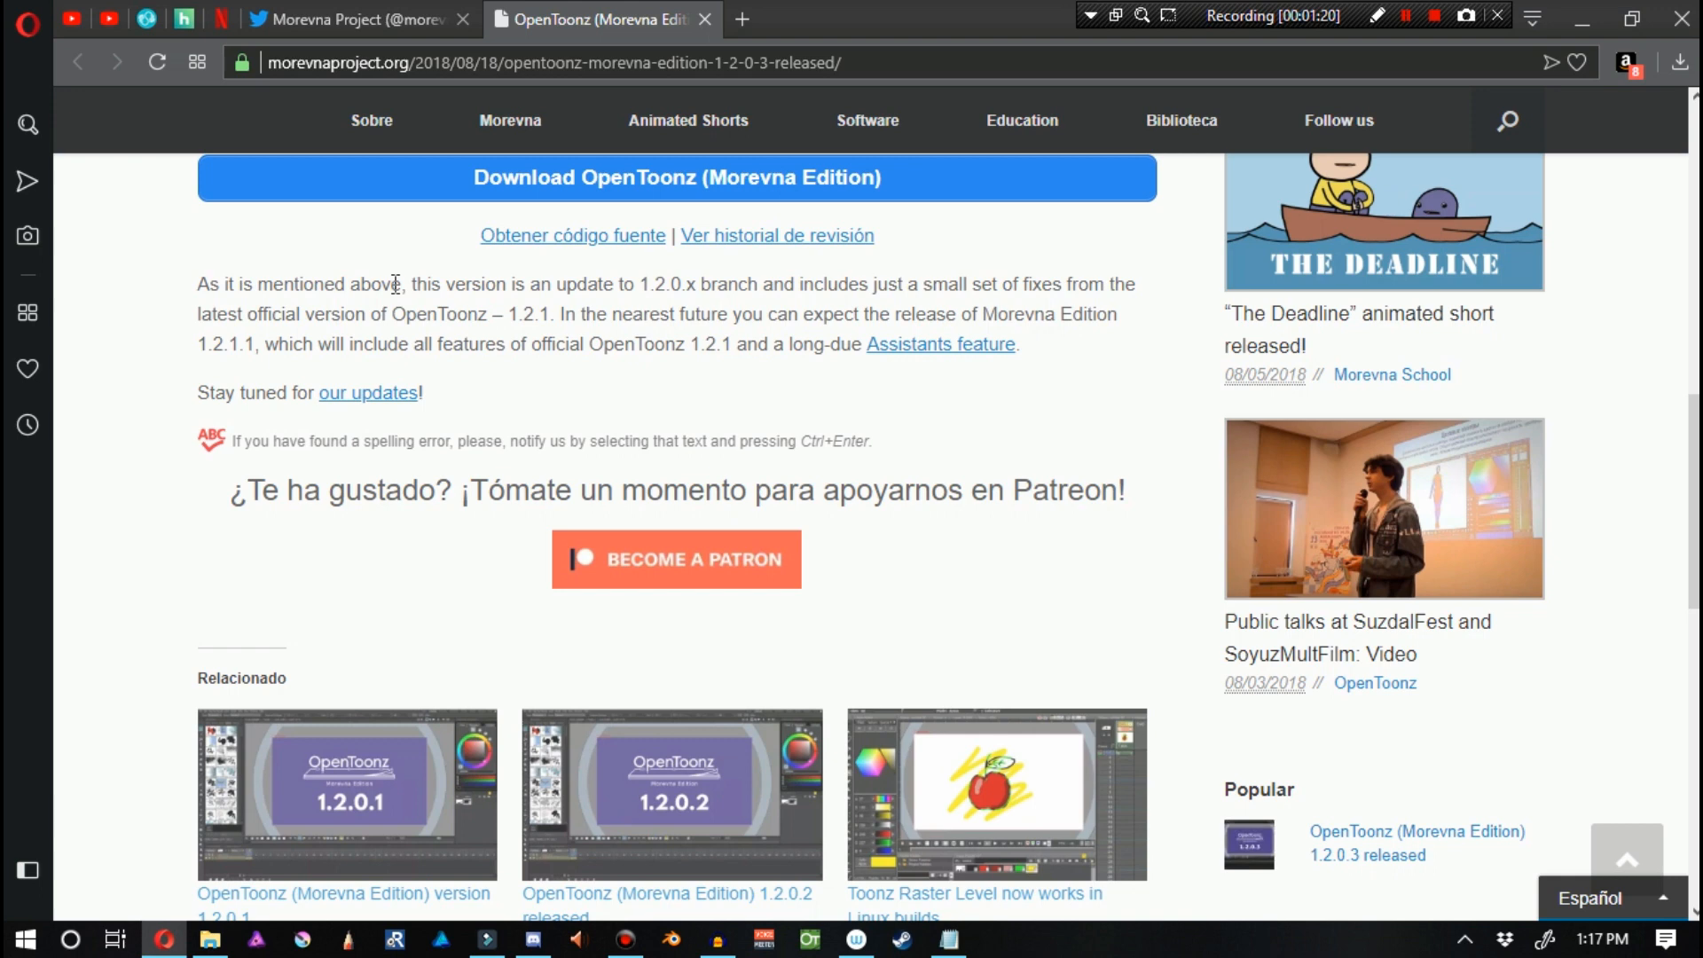
pyautogui.moveTo(552, 338)
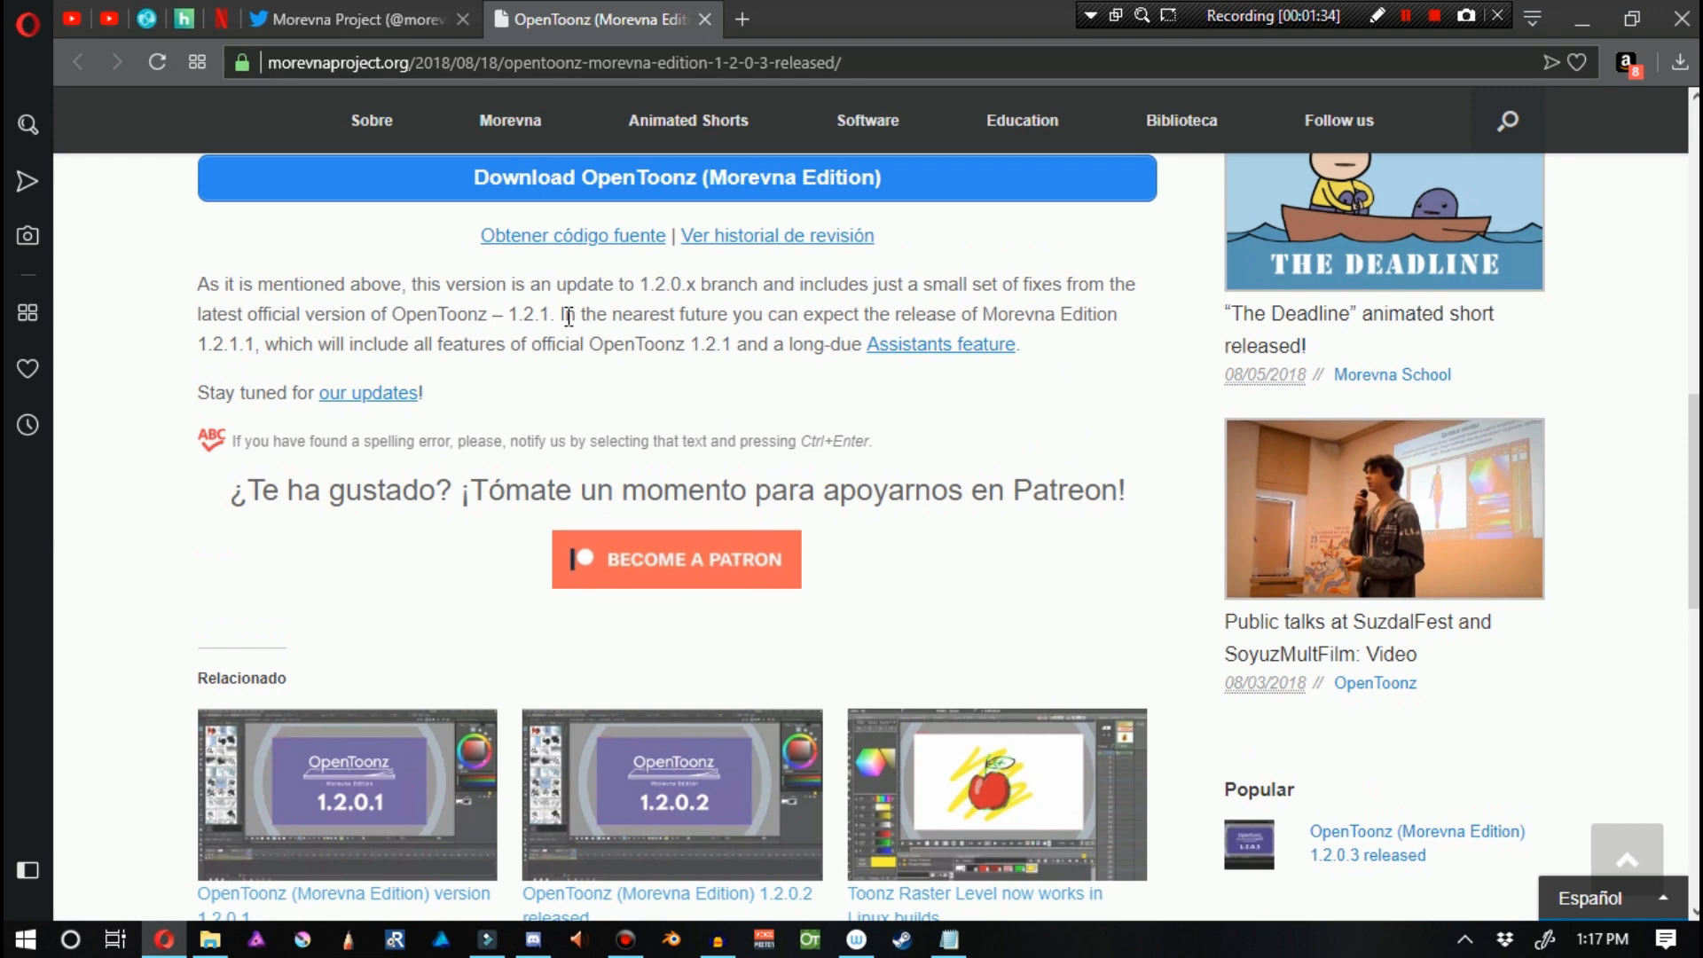
pyautogui.moveTo(565, 315)
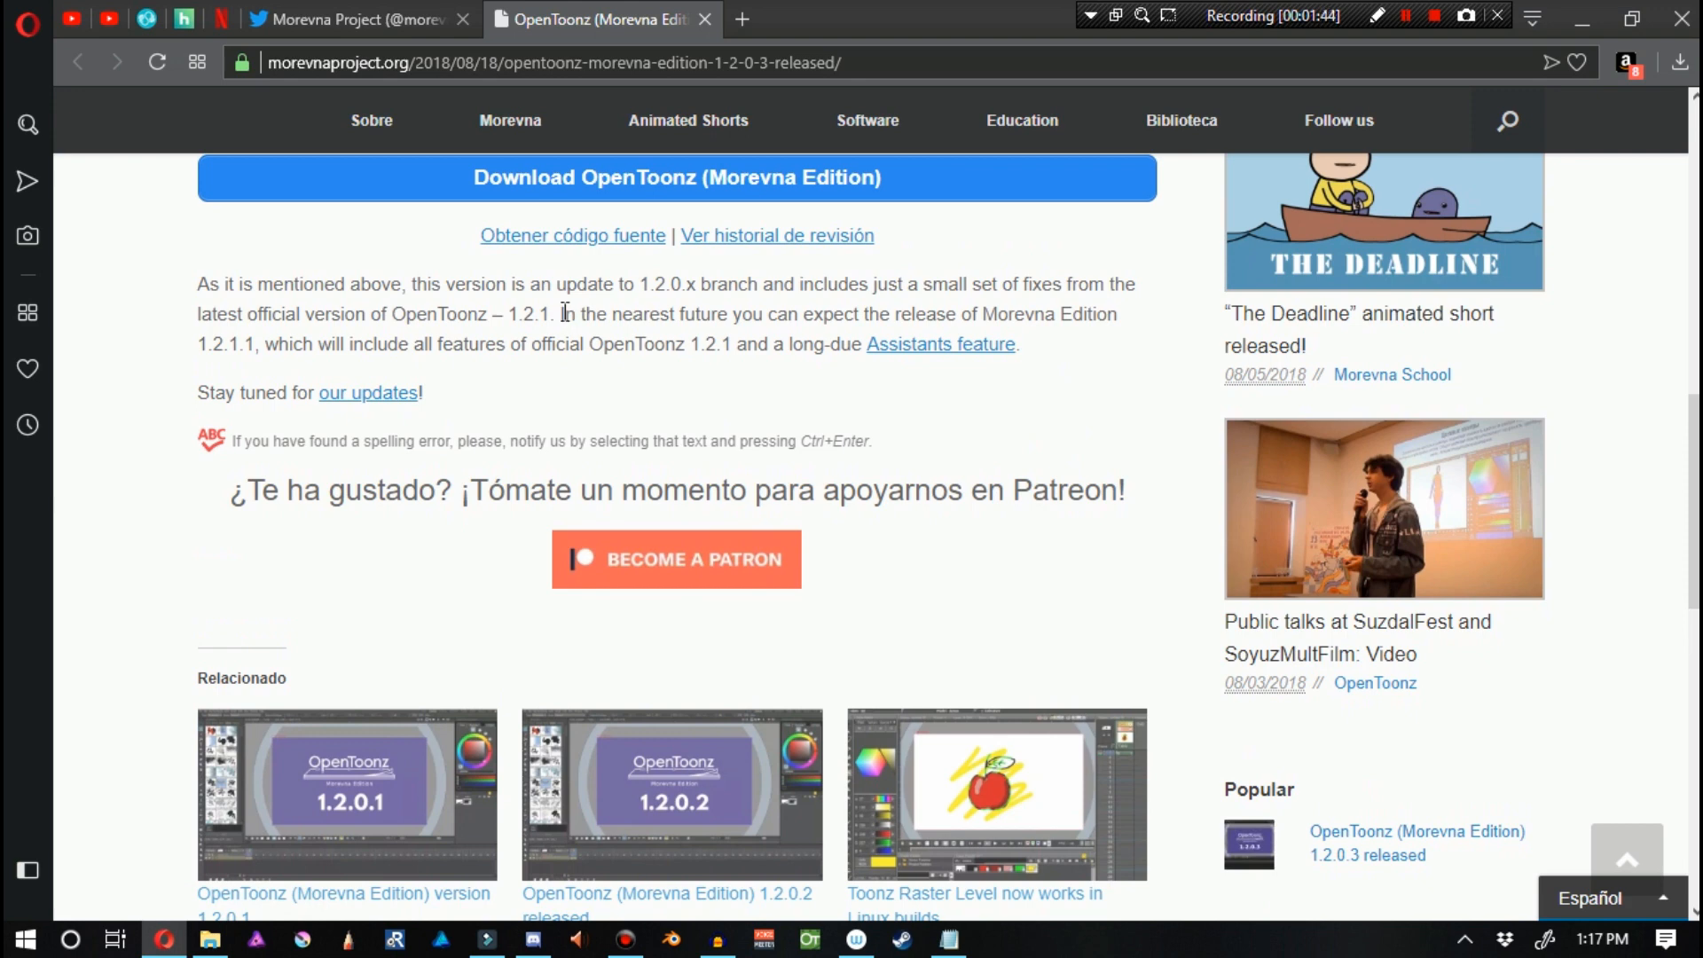
pyautogui.moveTo(572, 314)
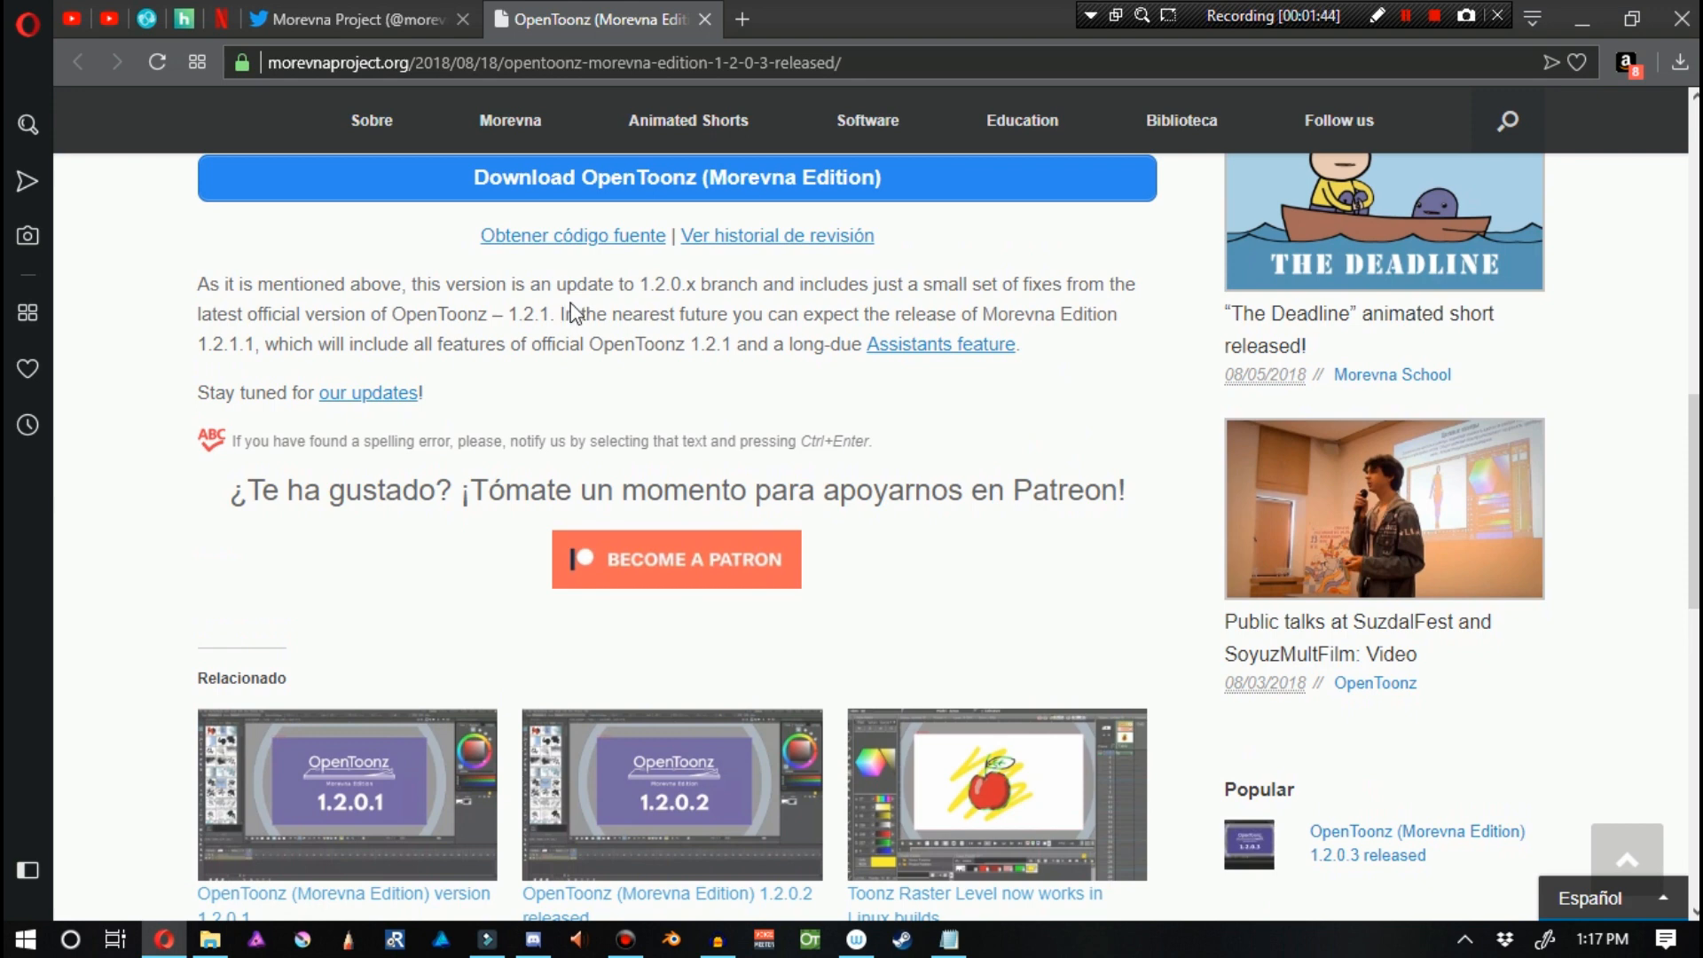
pyautogui.scroll(-3)
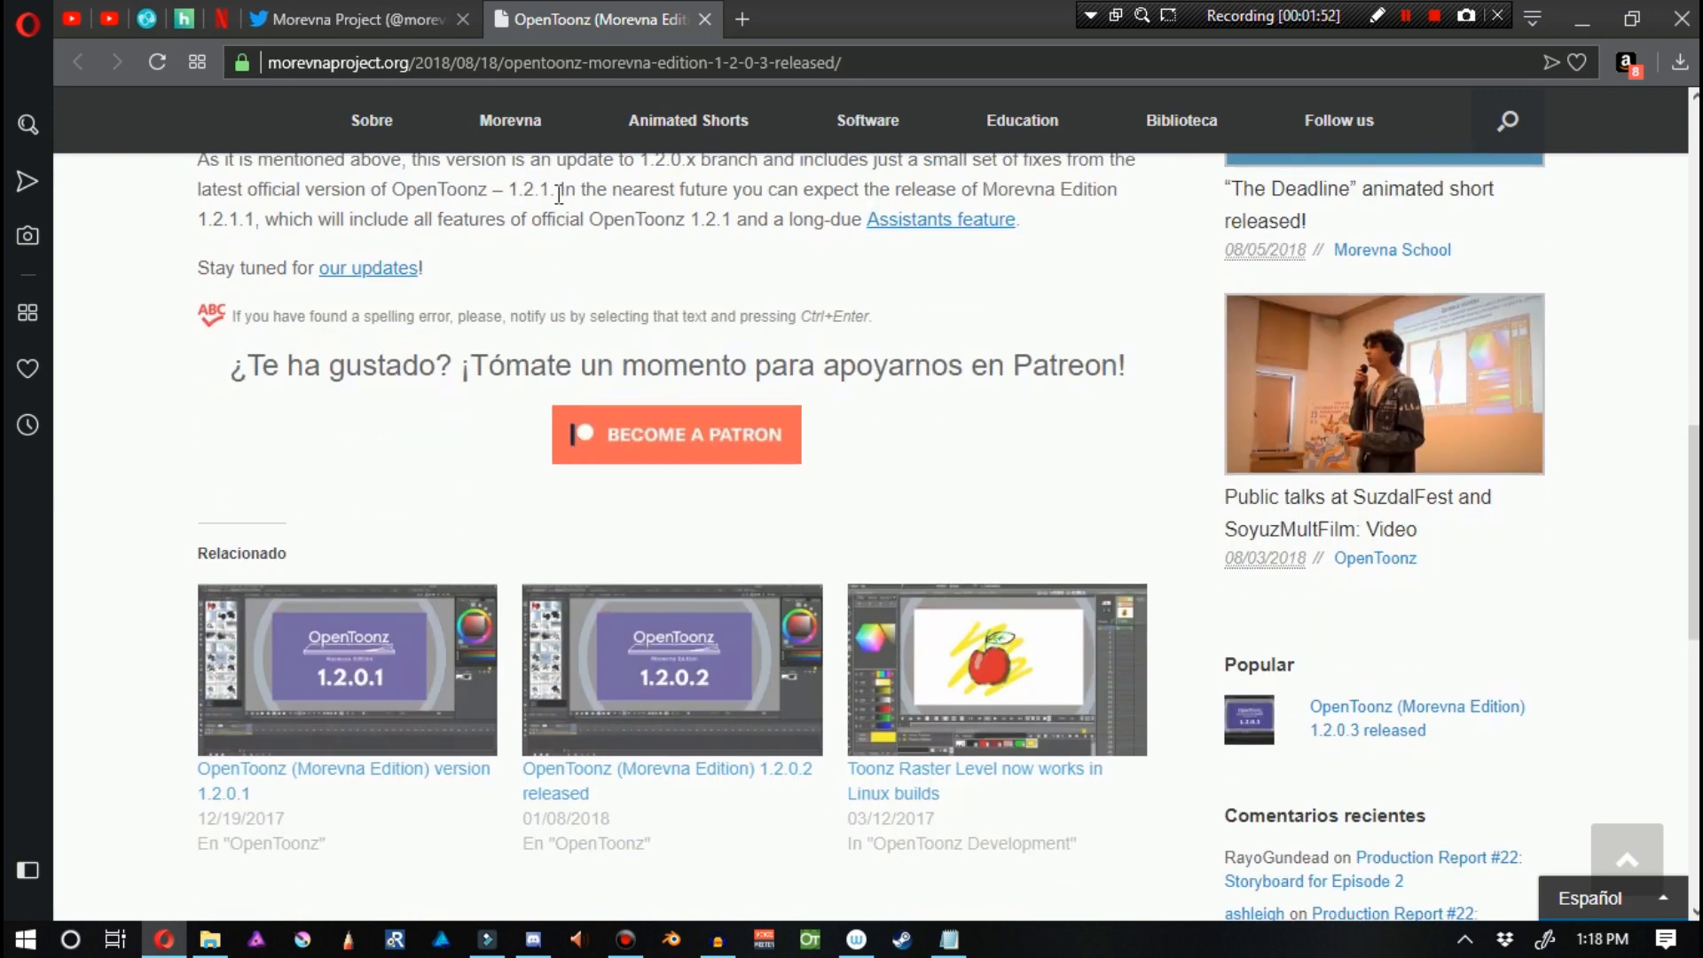
pyautogui.moveTo(561, 189); pyautogui.dragTo(828, 219)
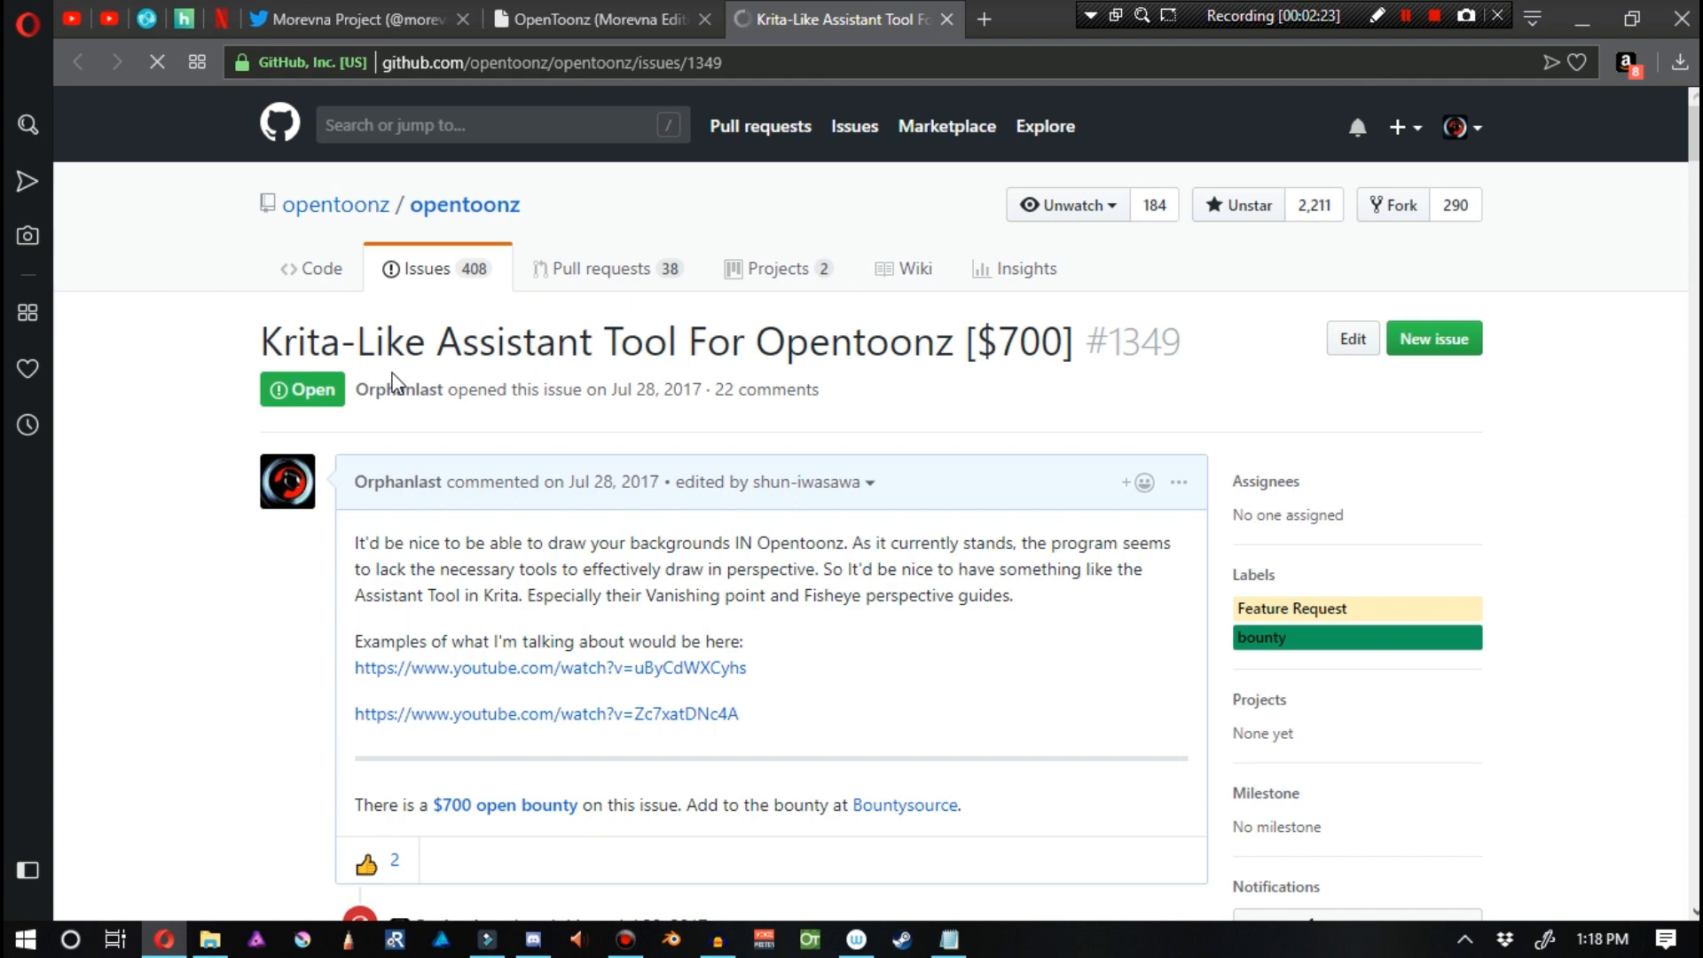
pyautogui.moveTo(252, 350)
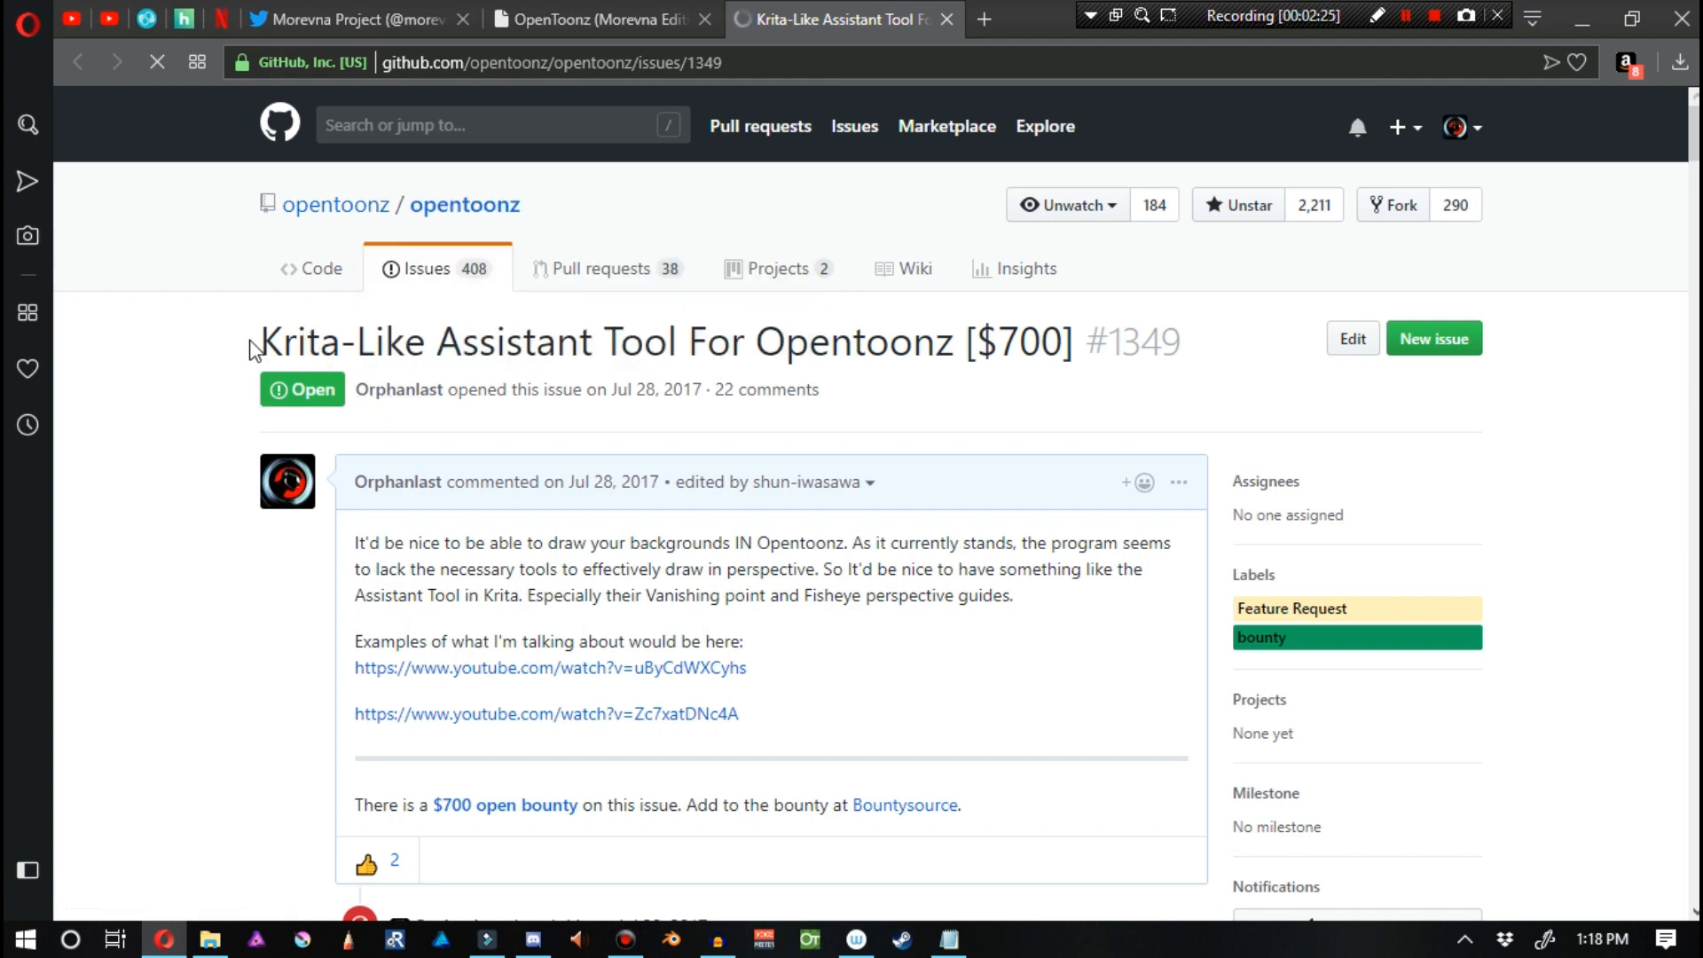
# Select the issue #1349 title, skim the description, and return to the top.
pyautogui.moveTo(255, 339); pyautogui.dragTo(799, 391)
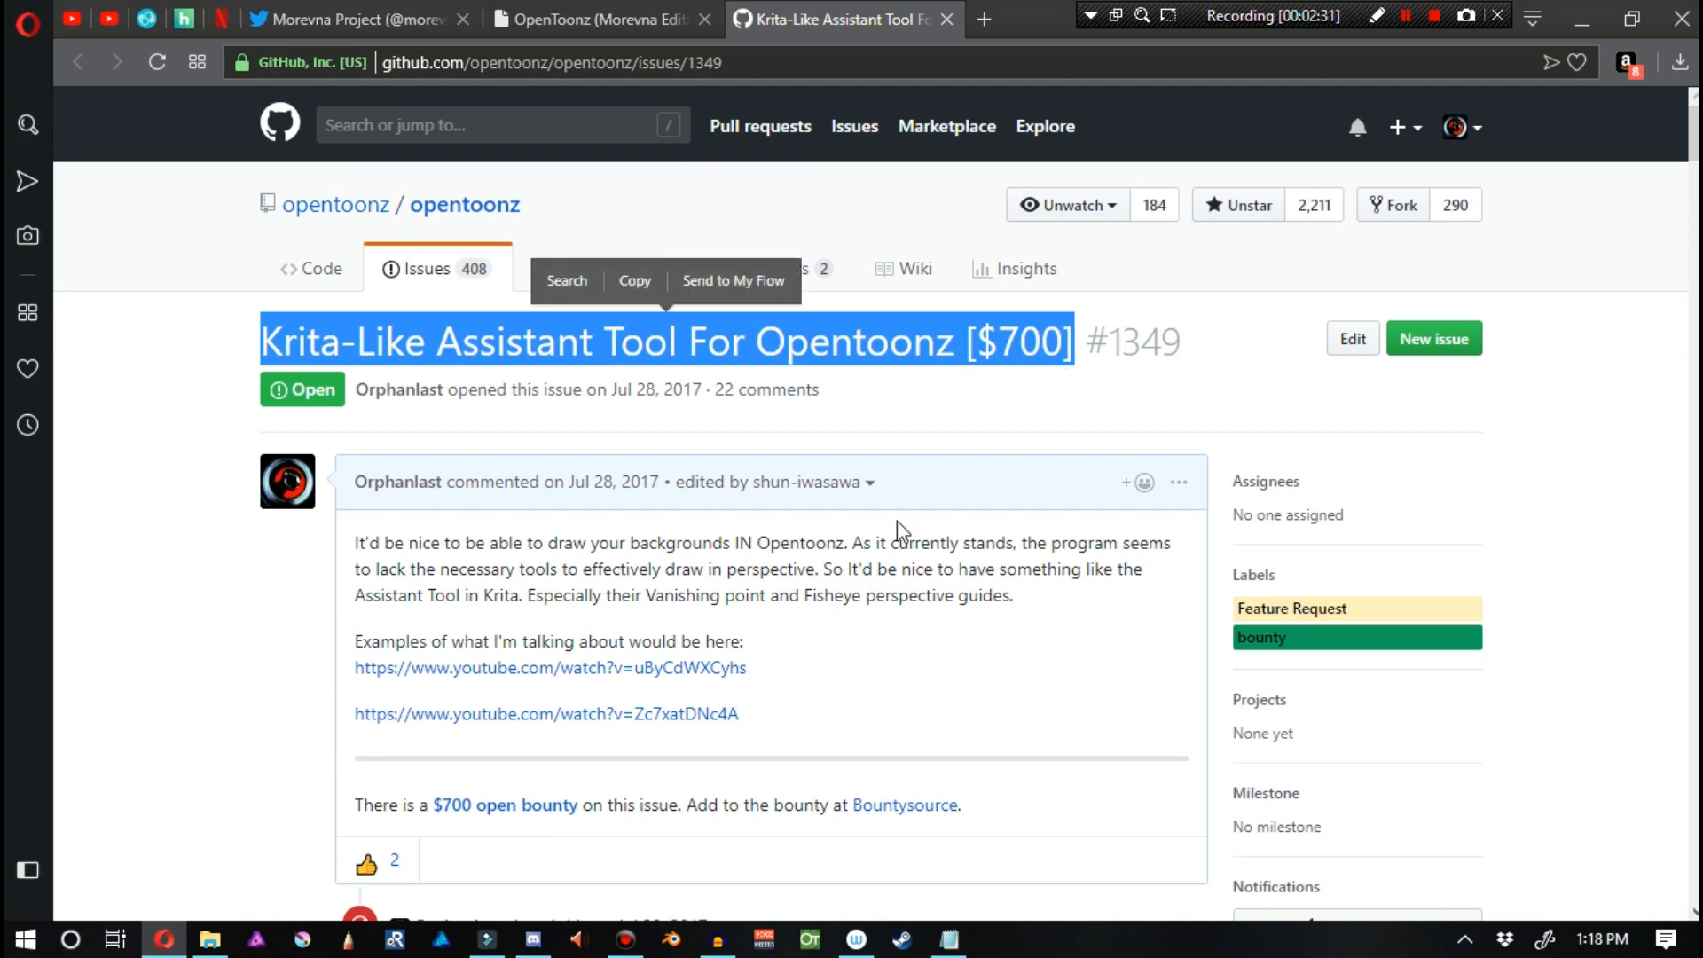
pyautogui.scroll(-3)
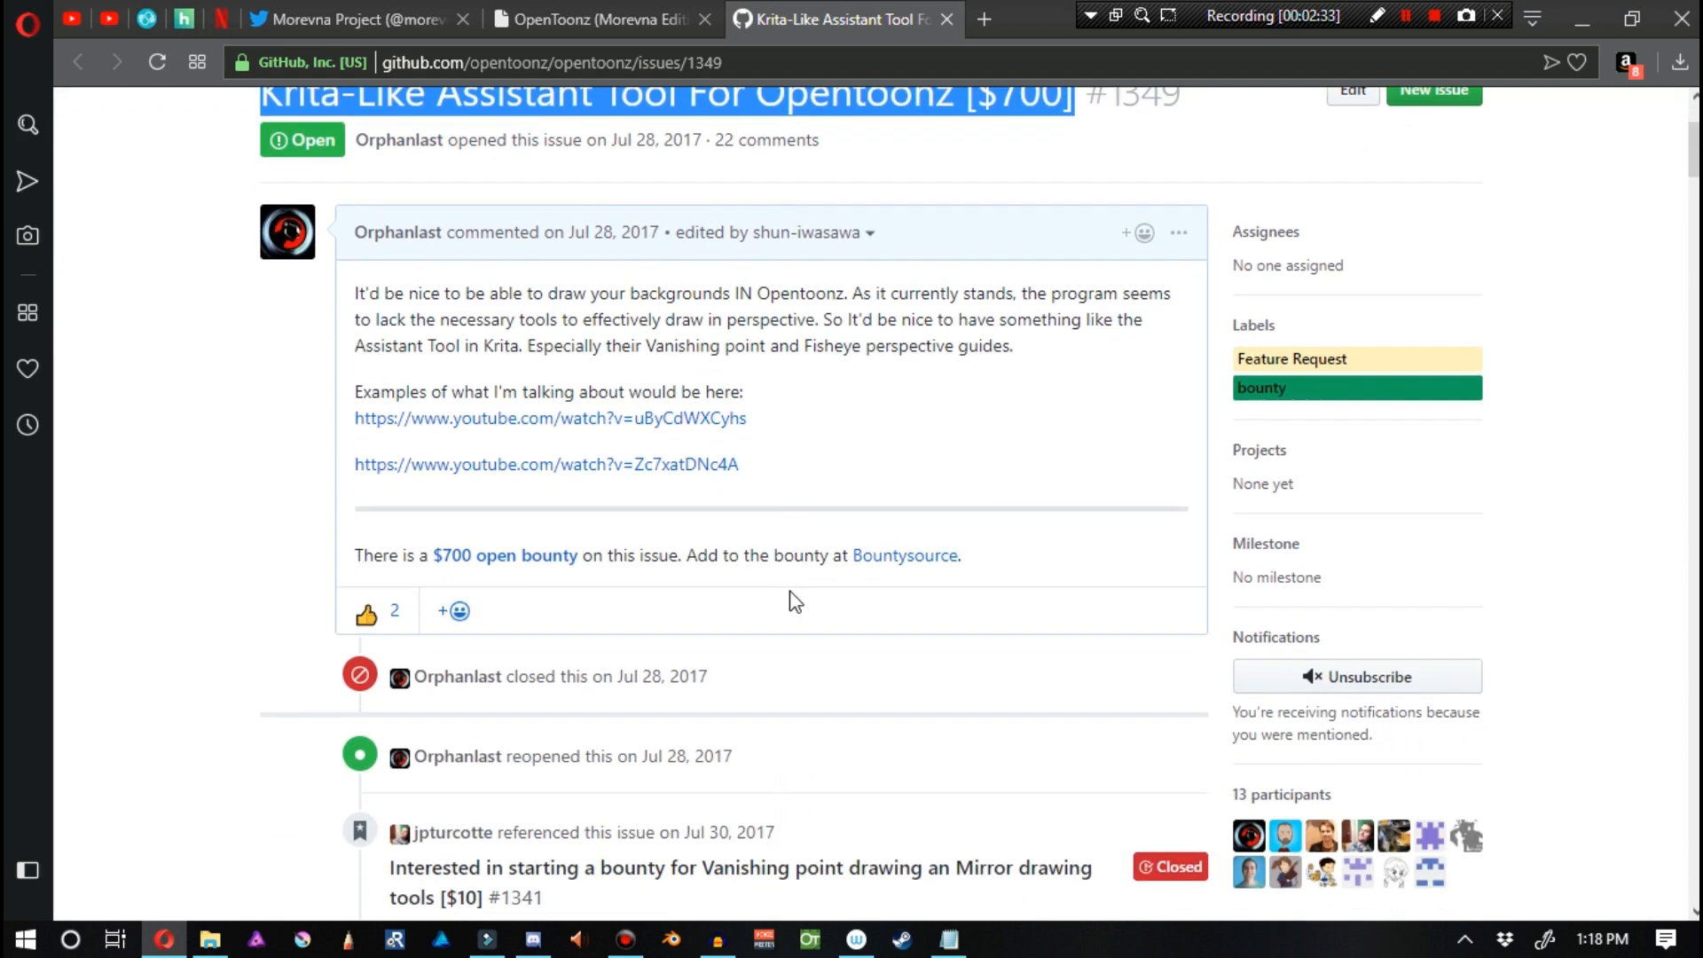
pyautogui.scroll(-3)
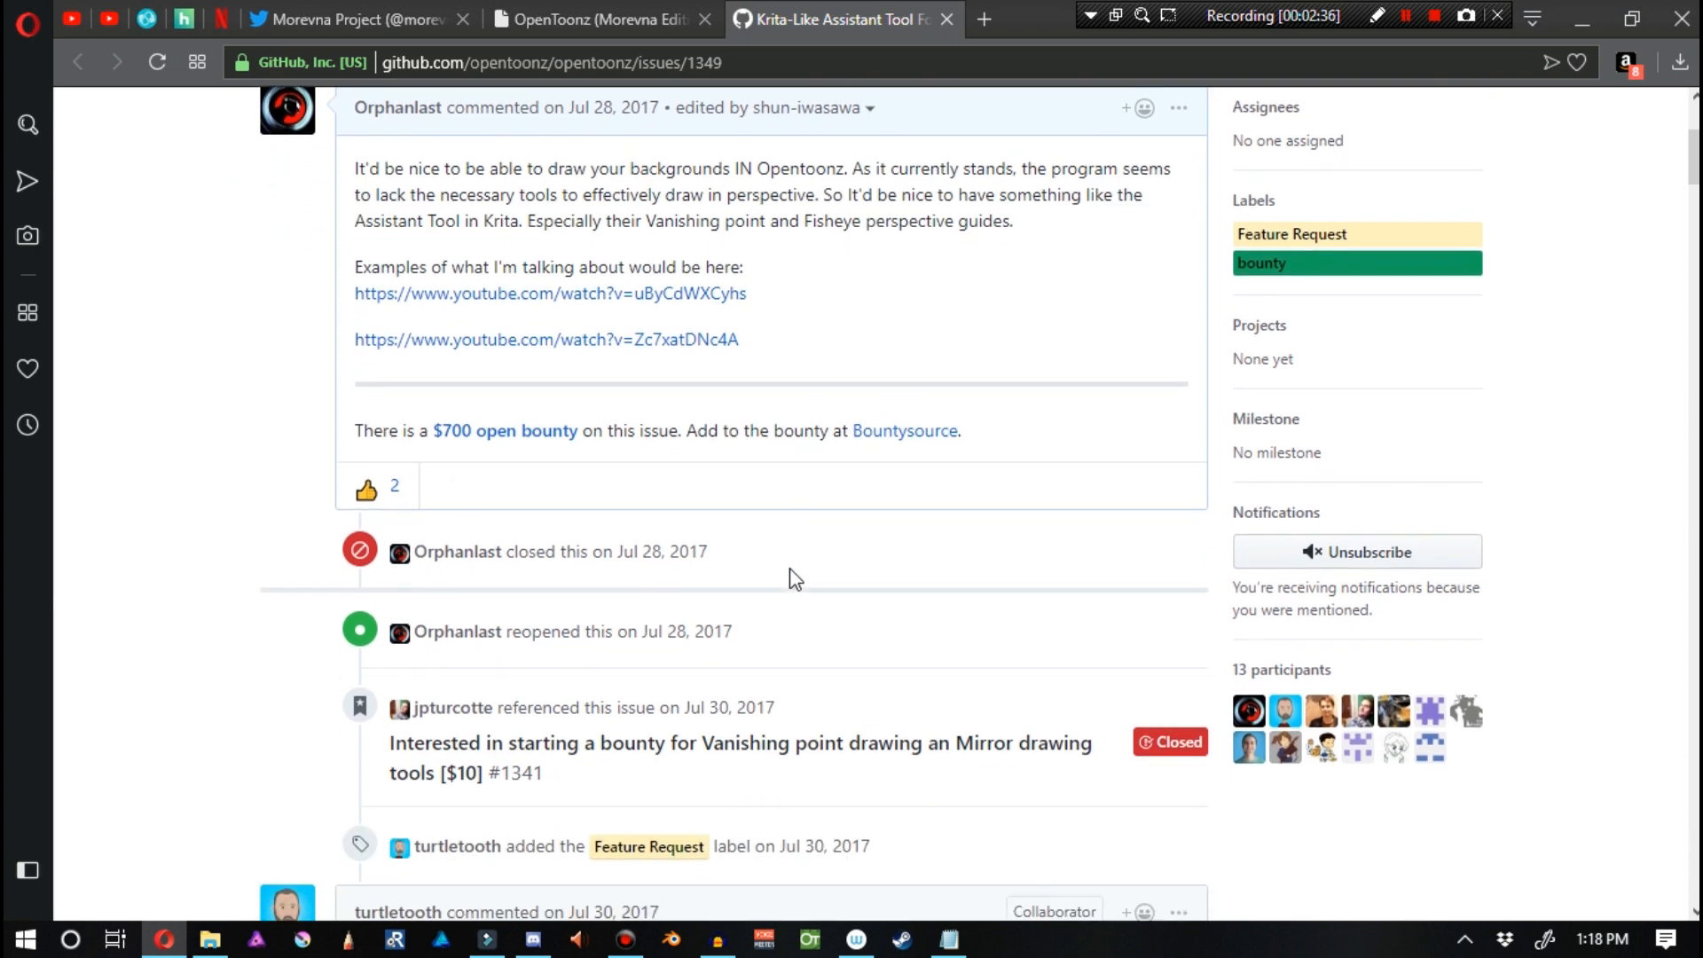
pyautogui.scroll(3)
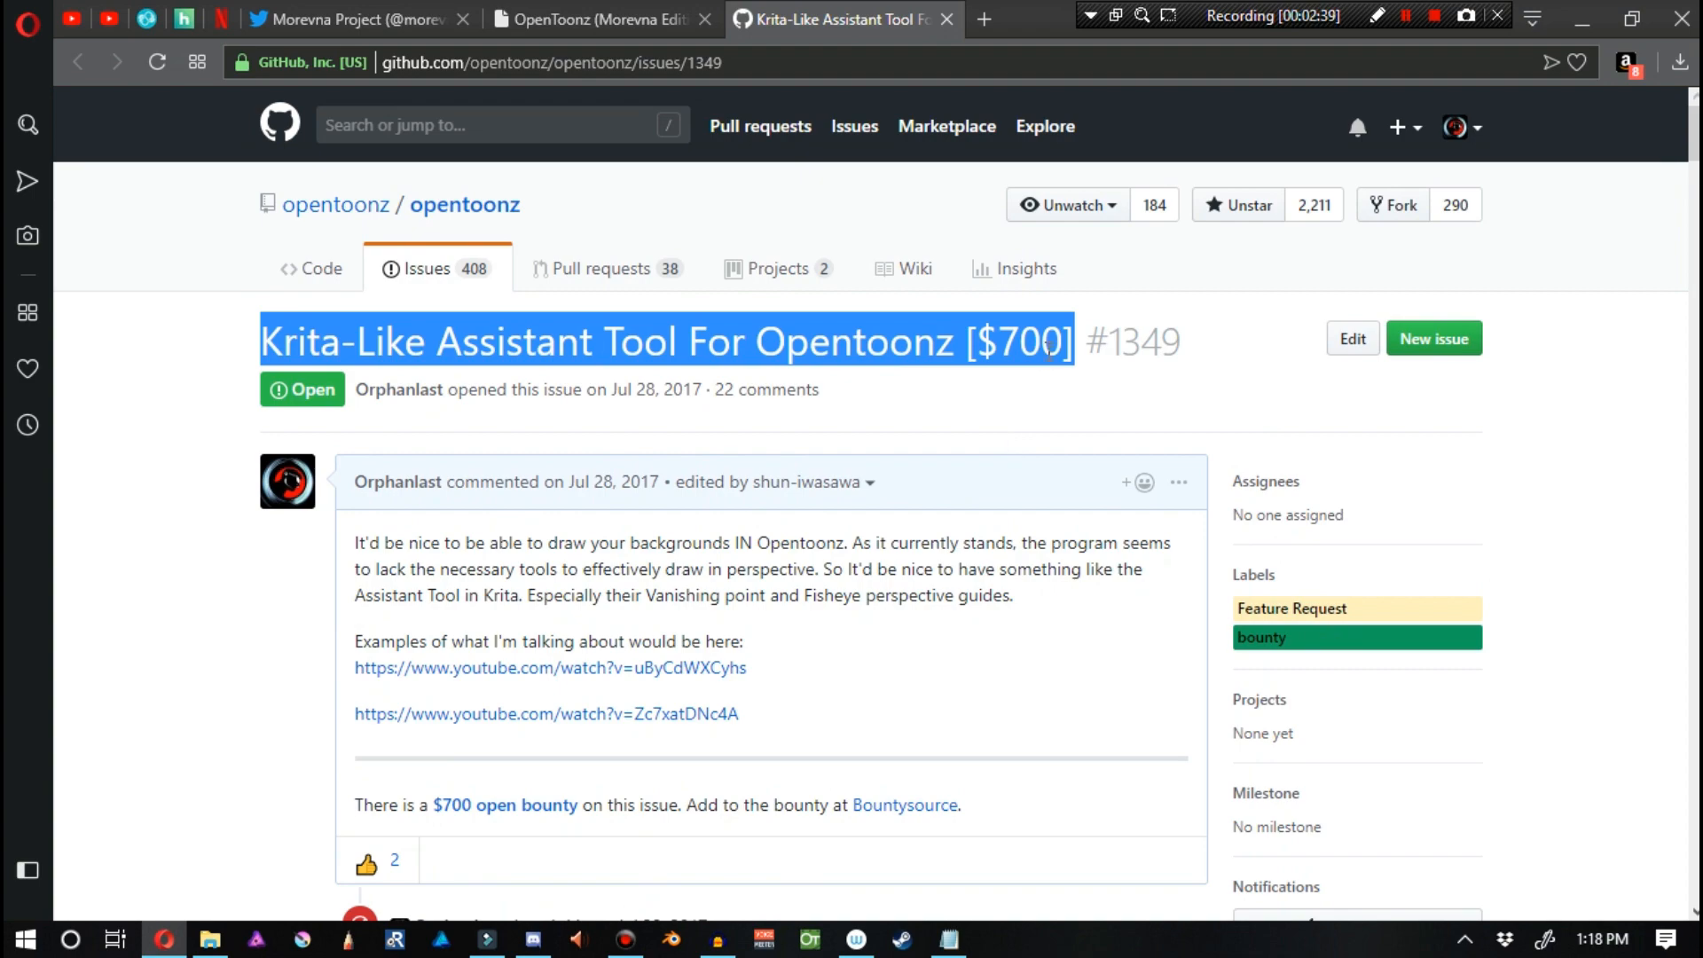
# Scroll down past the assistant images to the Krita fish-eye perspective screenshots.
pyautogui.scroll(-3)
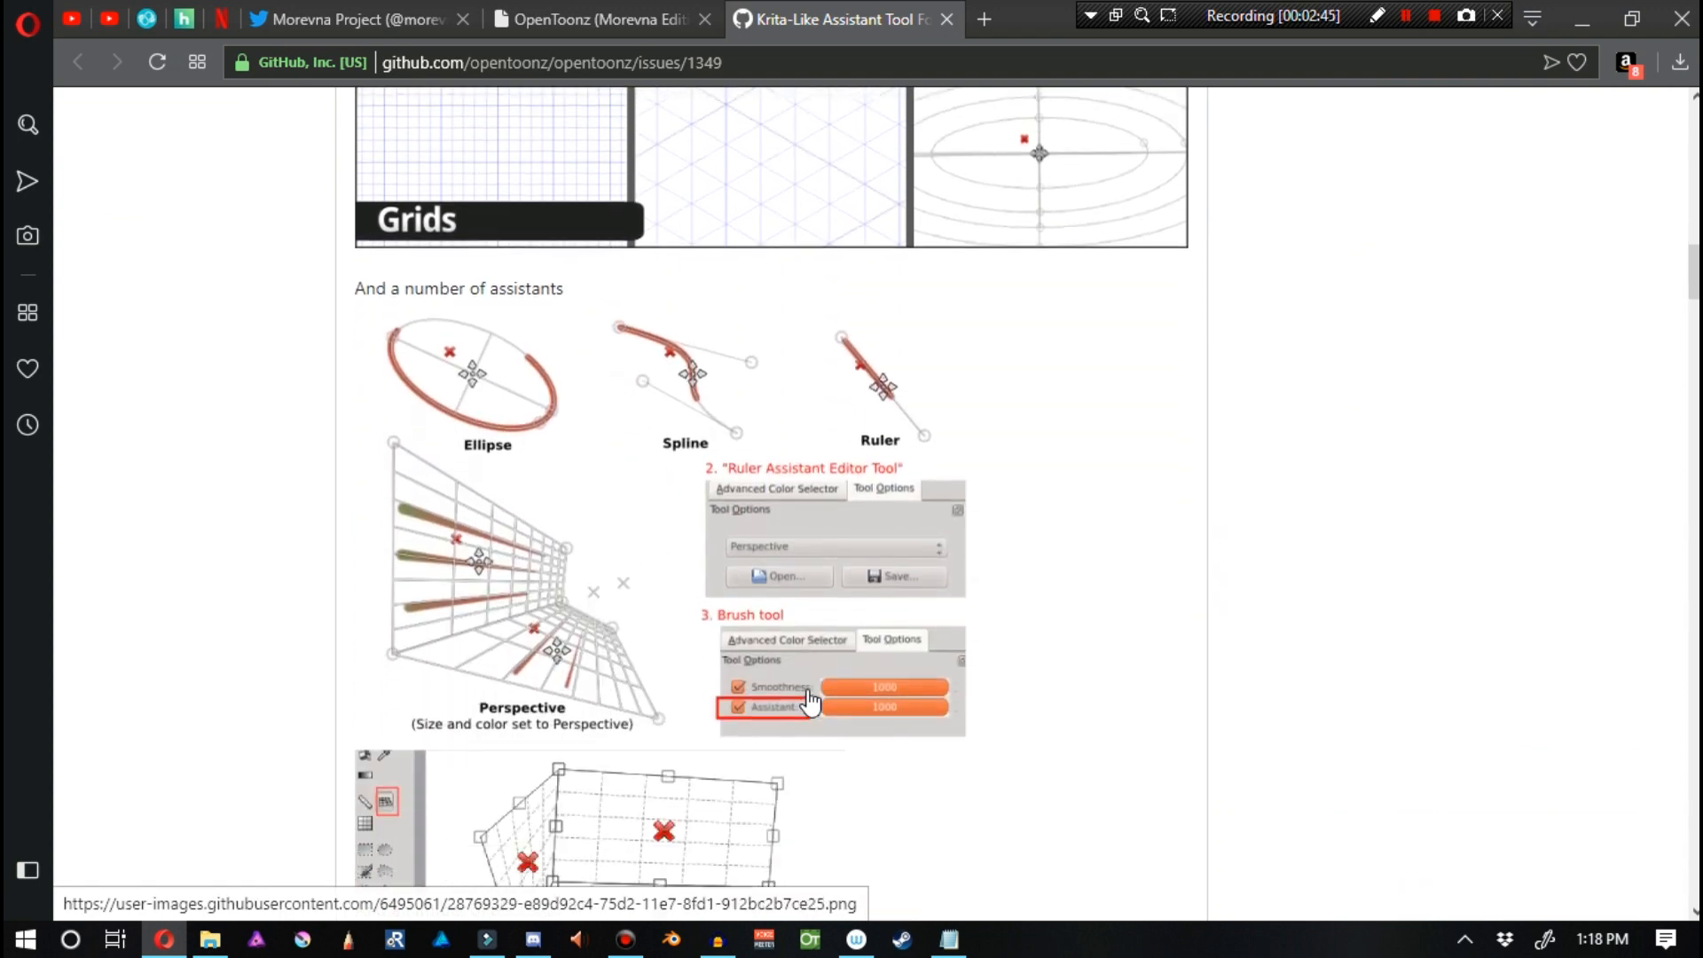
pyautogui.scroll(-3)
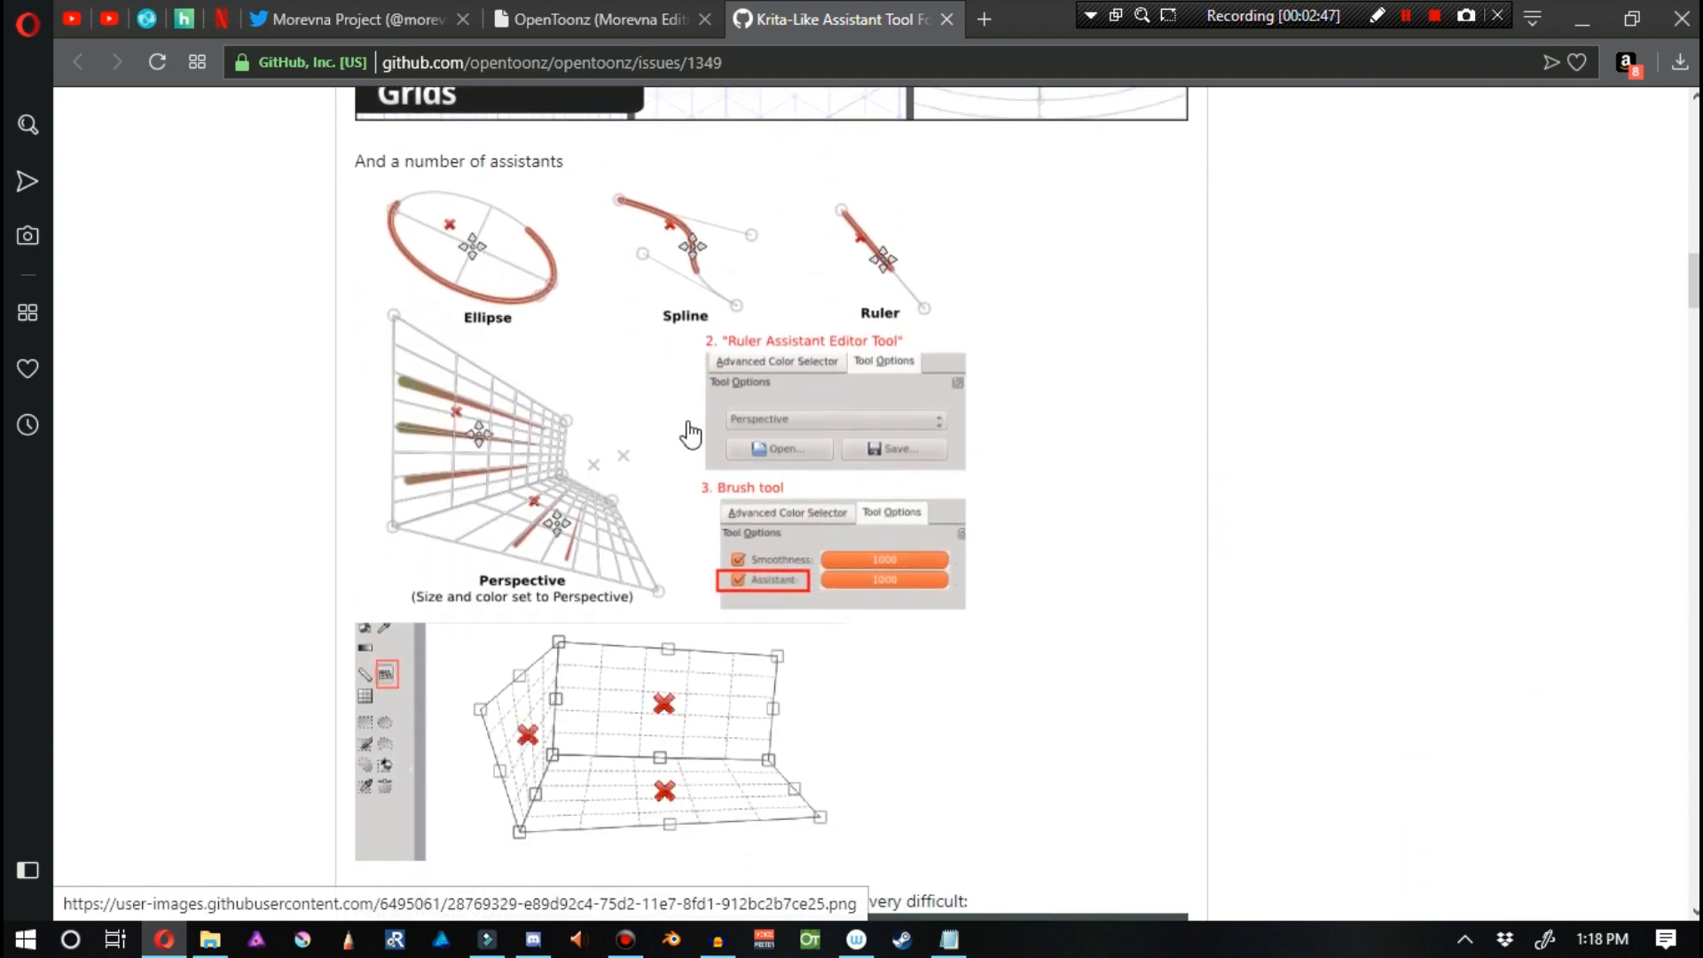
pyautogui.scroll(-3)
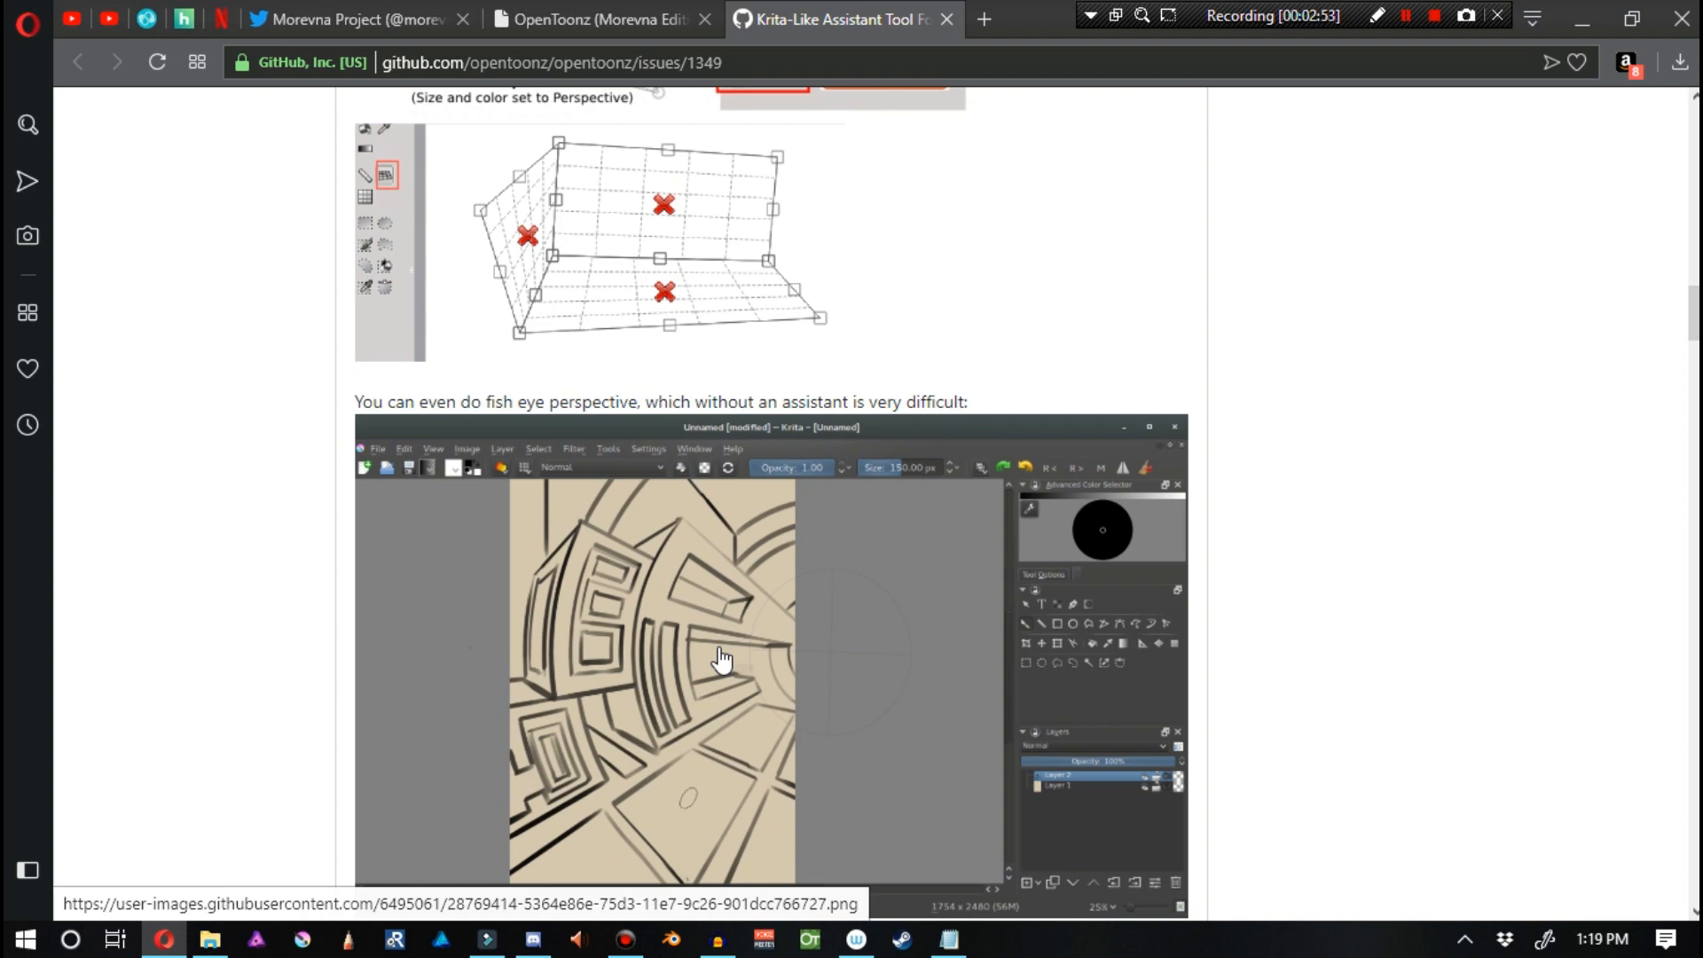
pyautogui.scroll(-3)
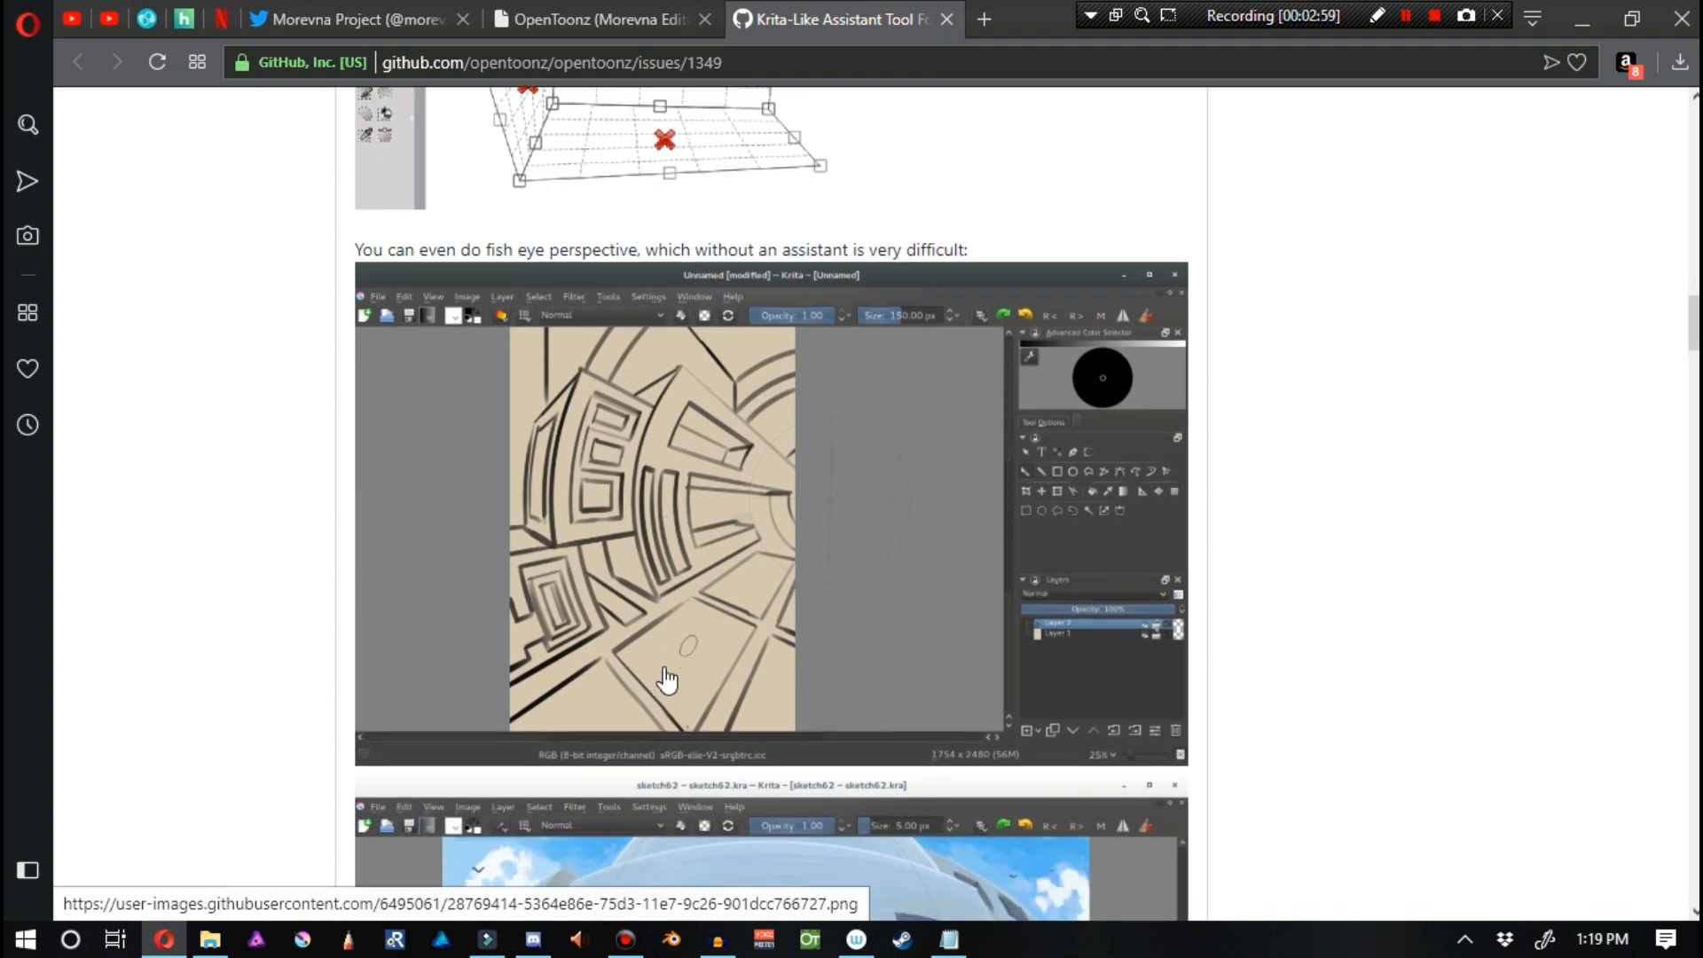
pyautogui.scroll(-3)
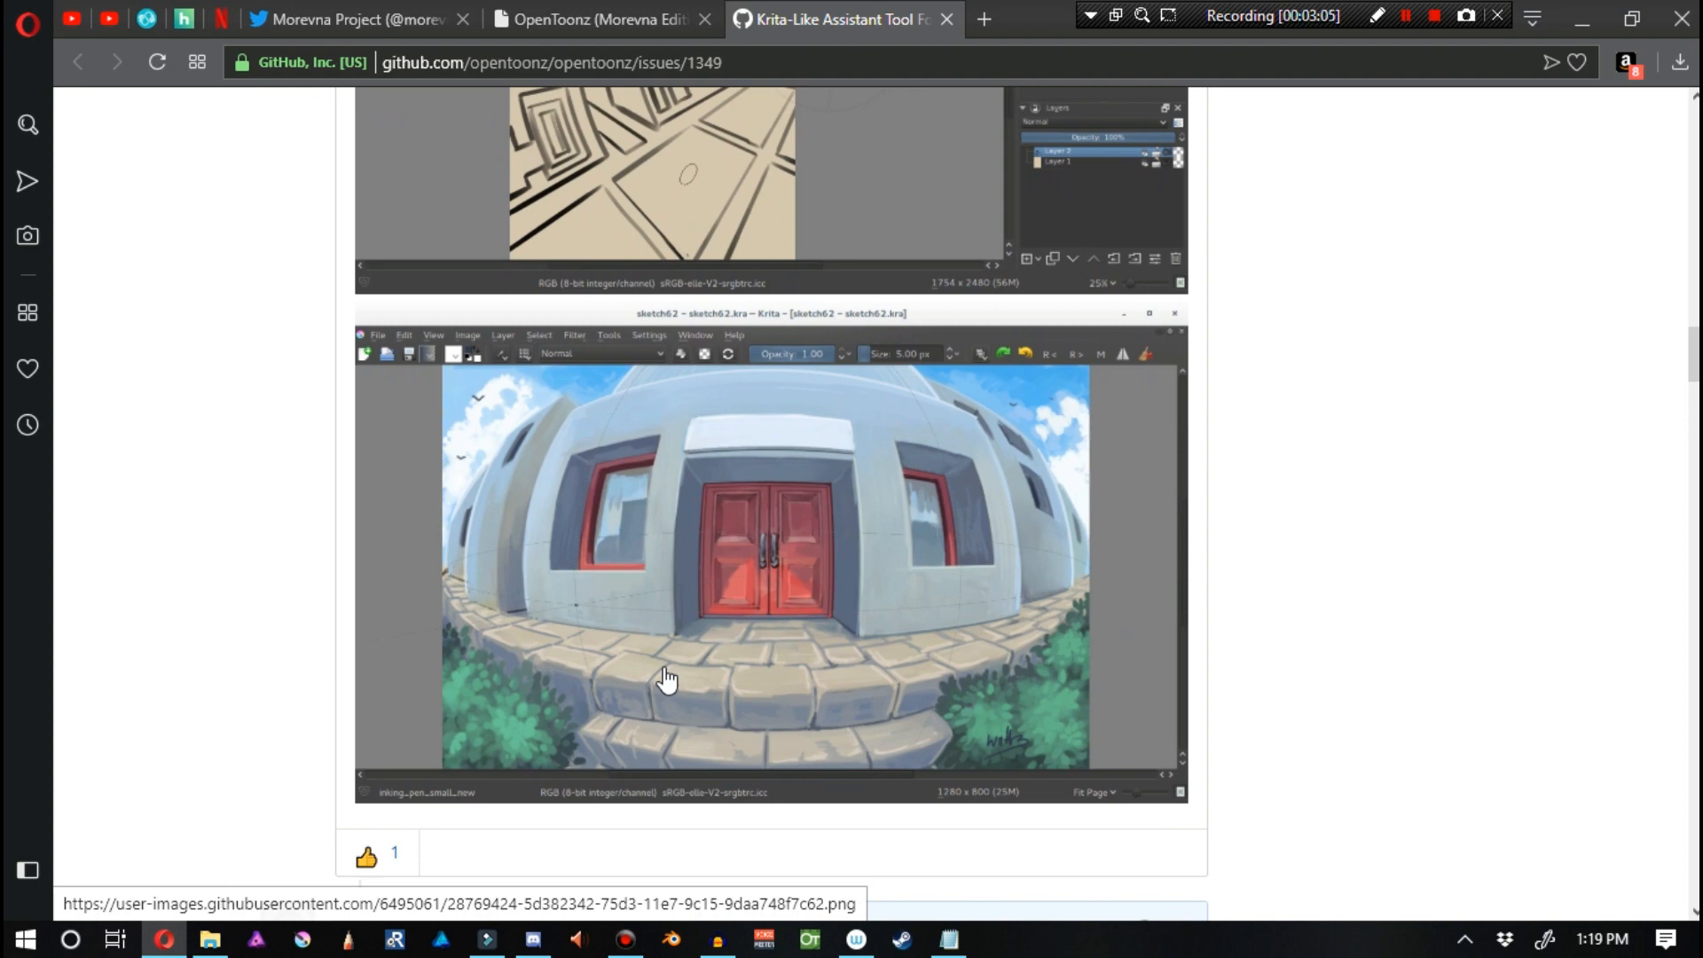
pyautogui.scroll(-3)
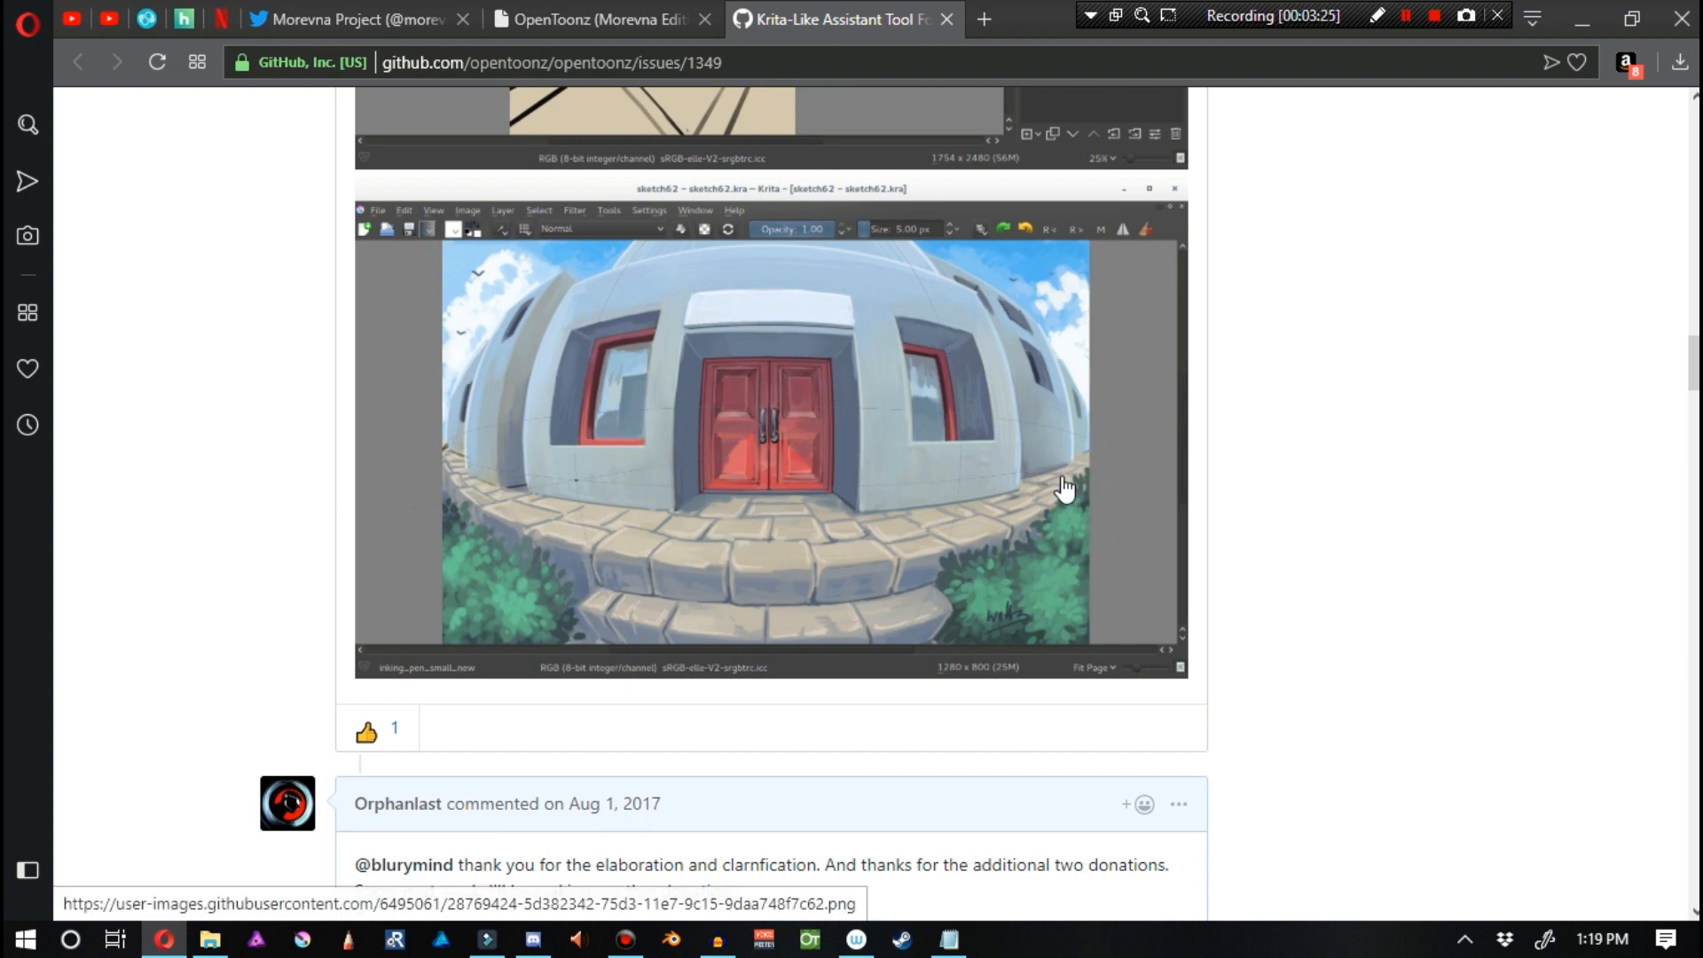
pyautogui.moveTo(862, 565)
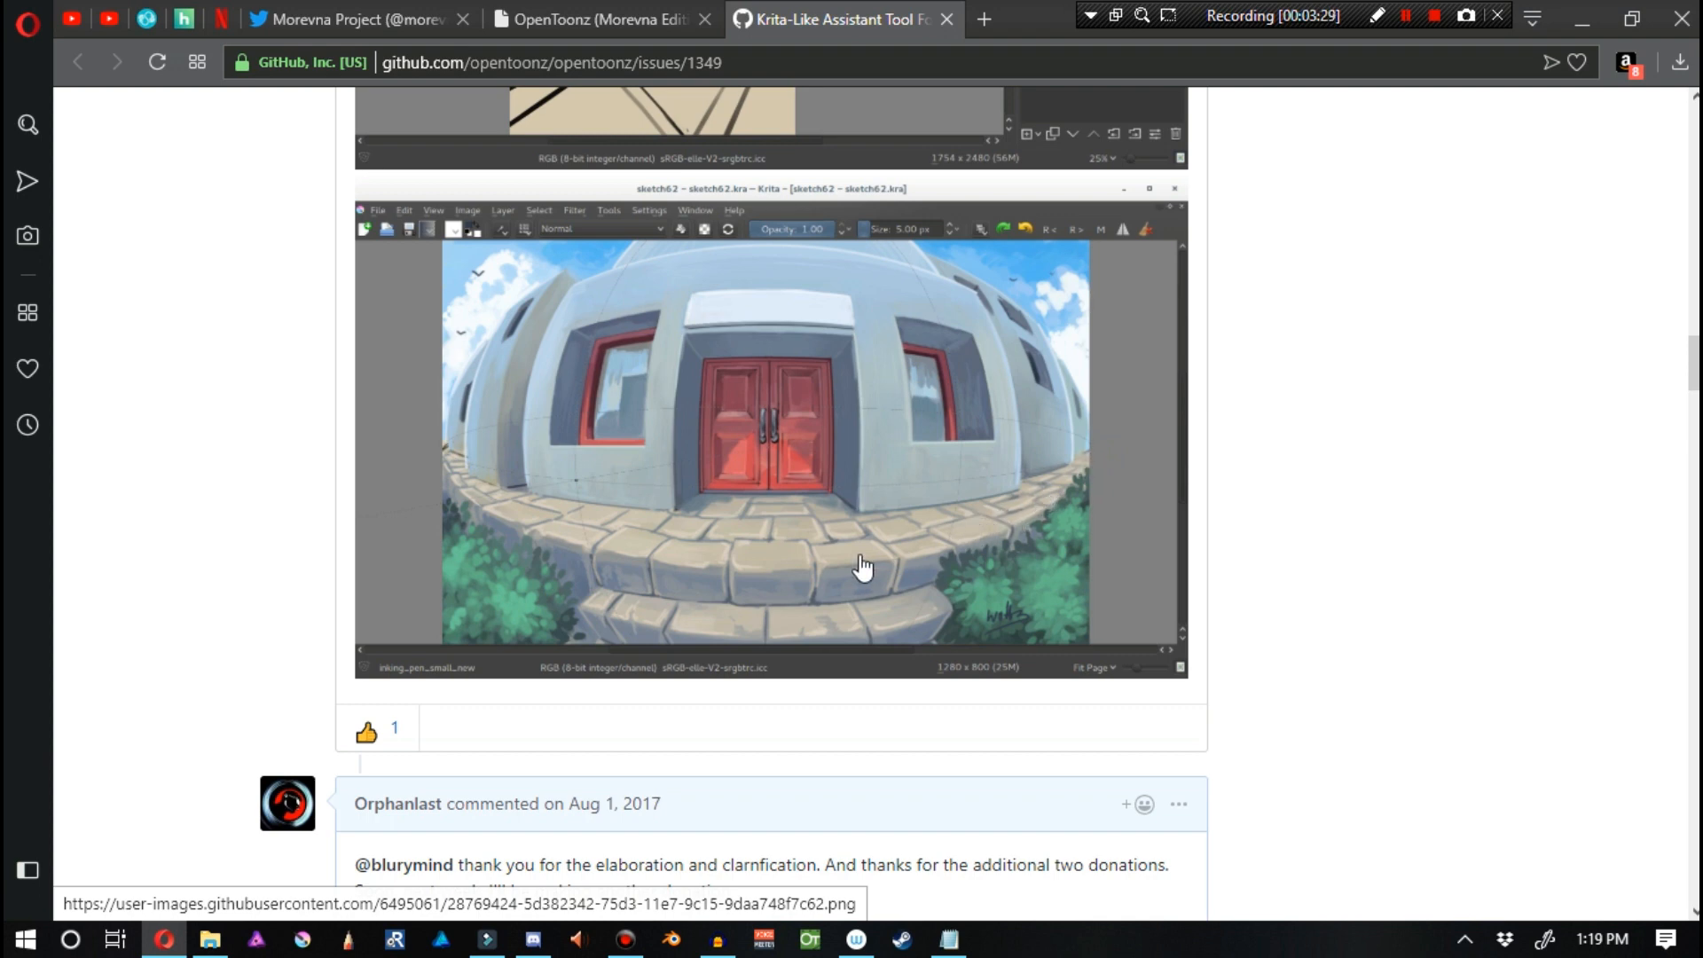
pyautogui.moveTo(605, 486)
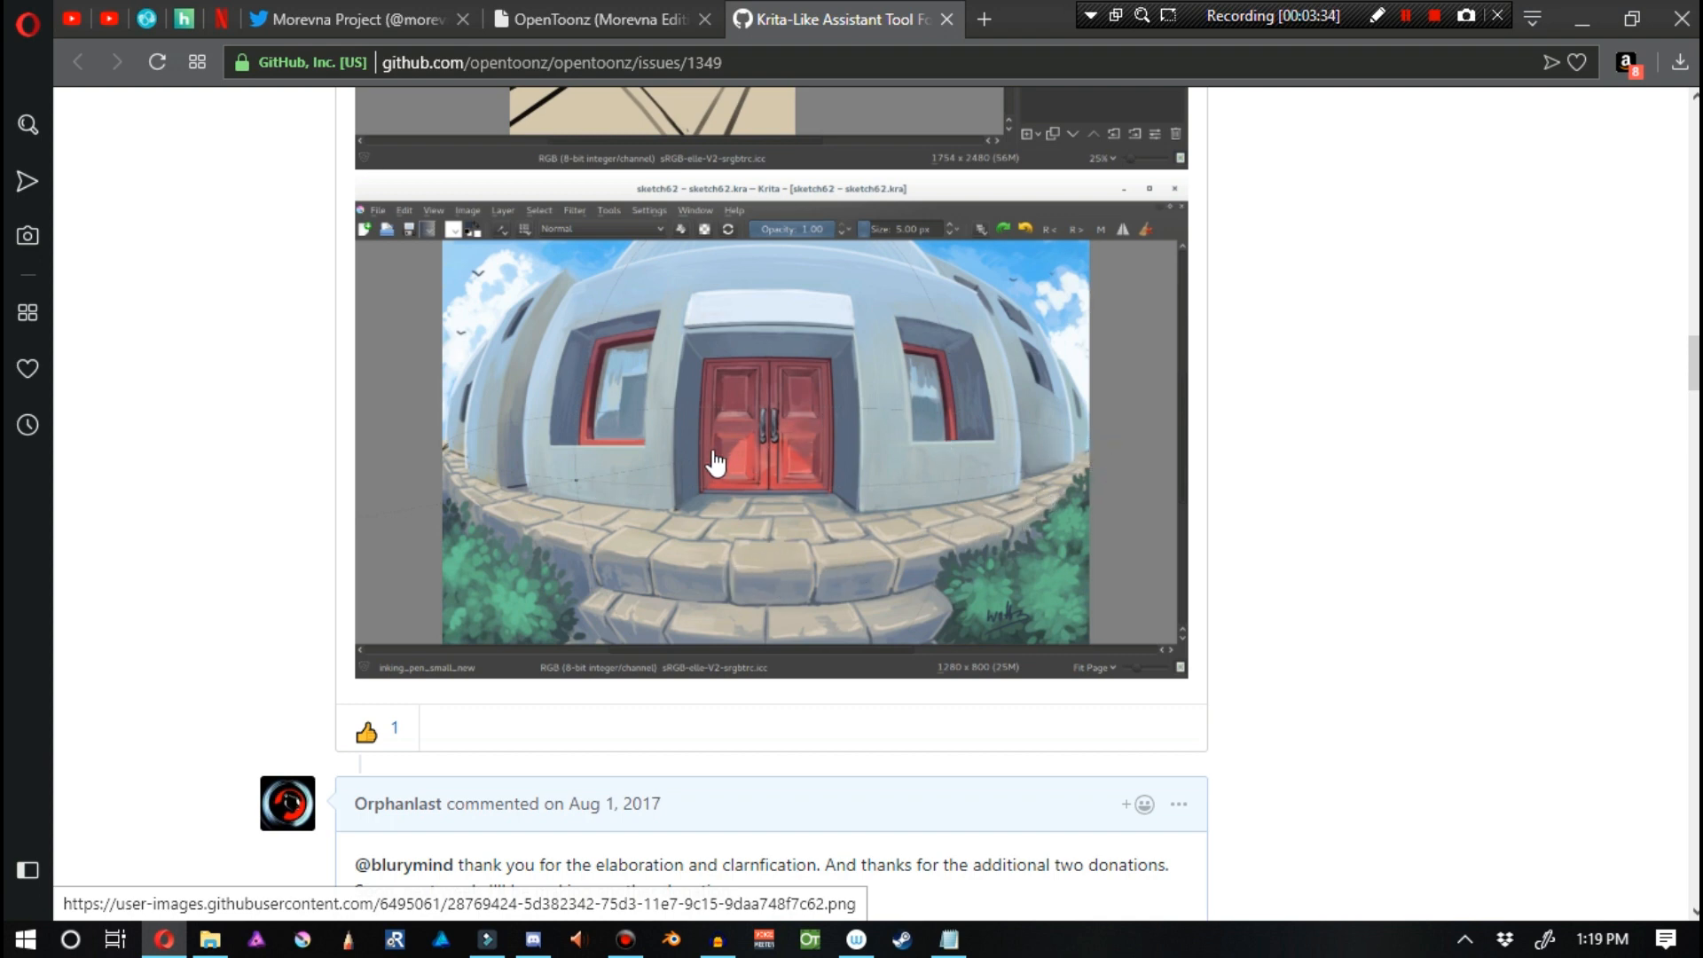
pyautogui.moveTo(432, 475)
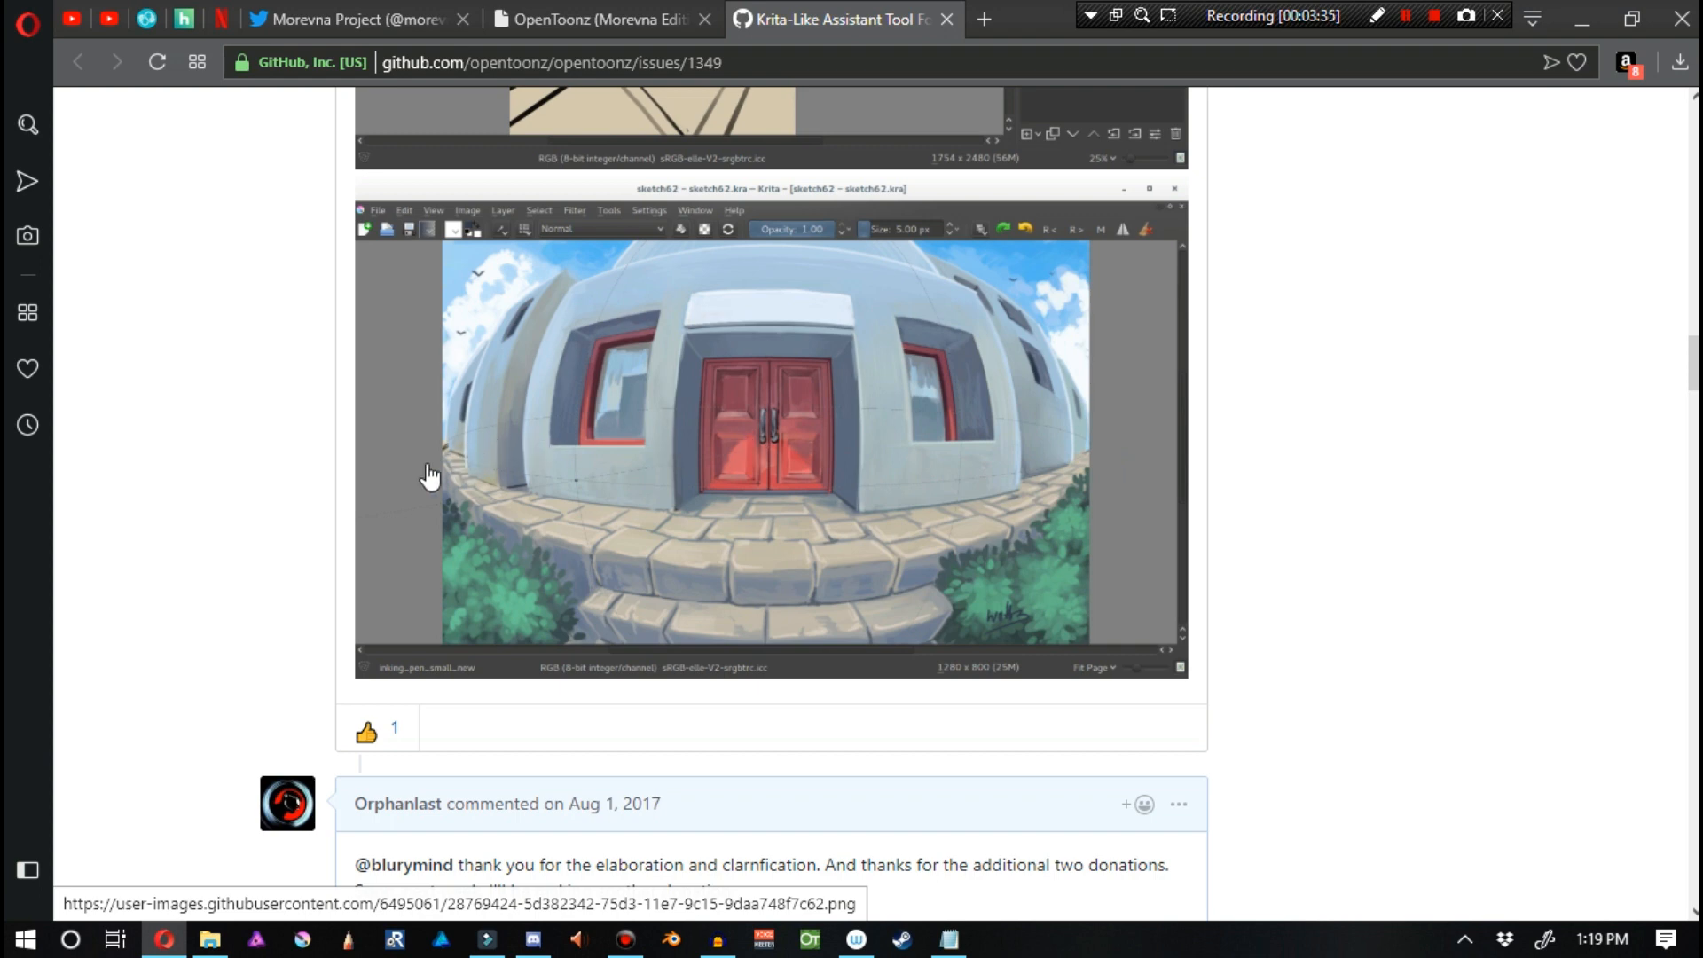
pyautogui.moveTo(1008, 377)
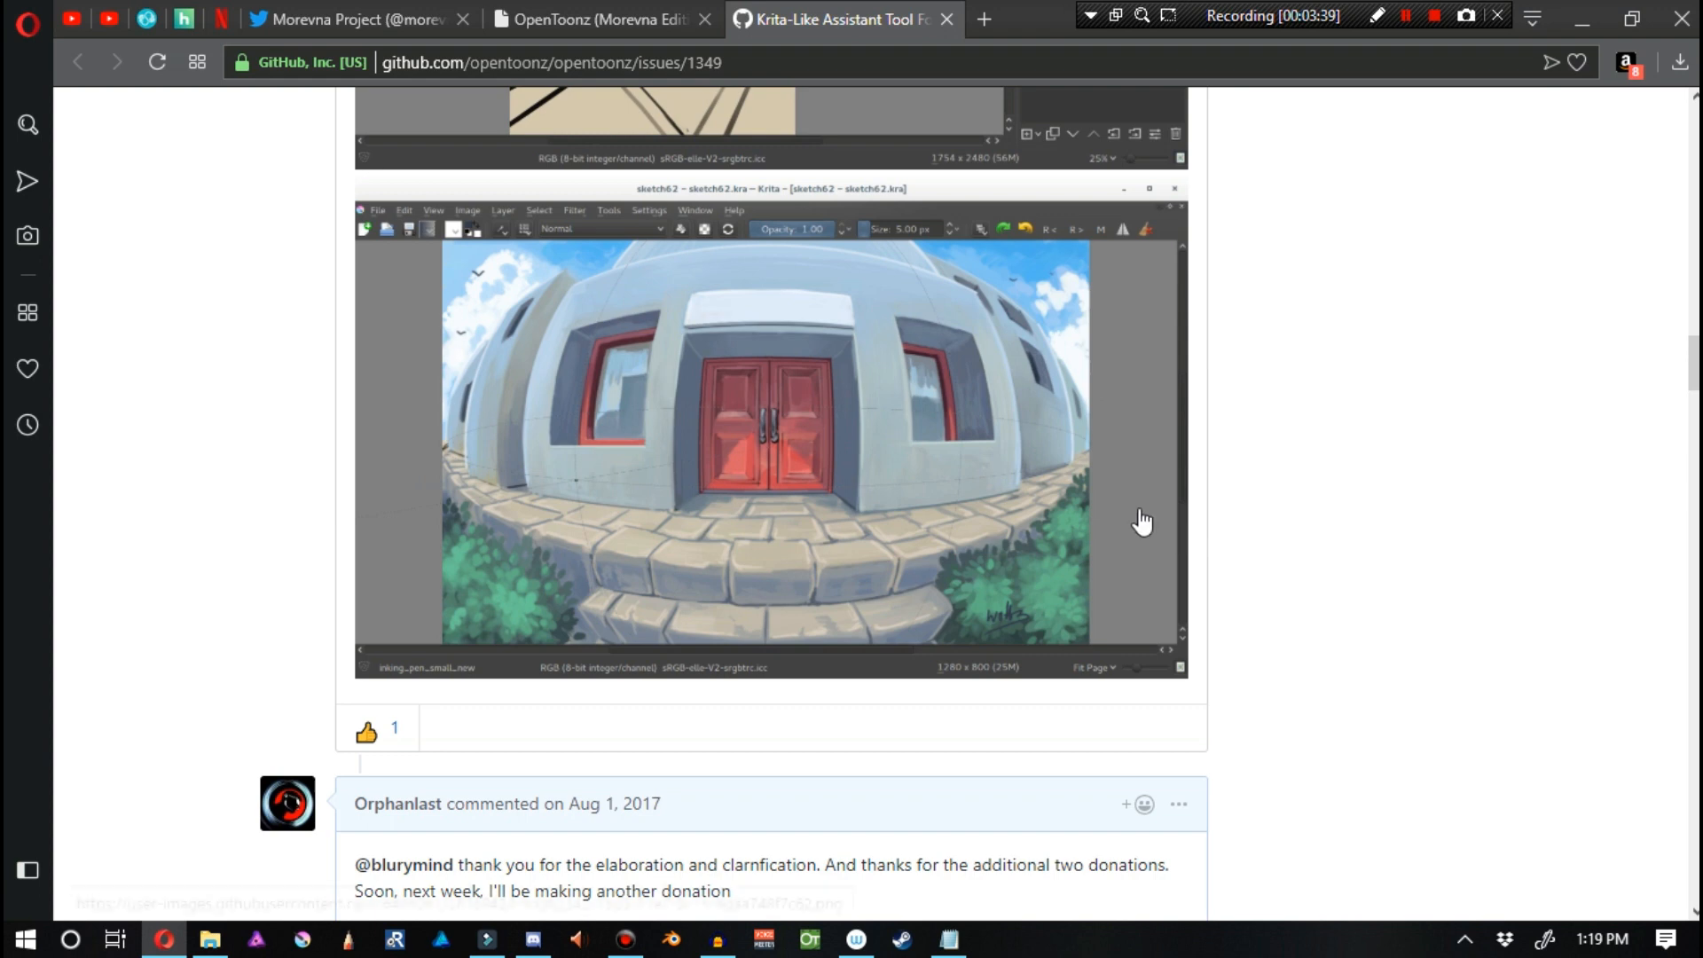
pyautogui.moveTo(936, 574)
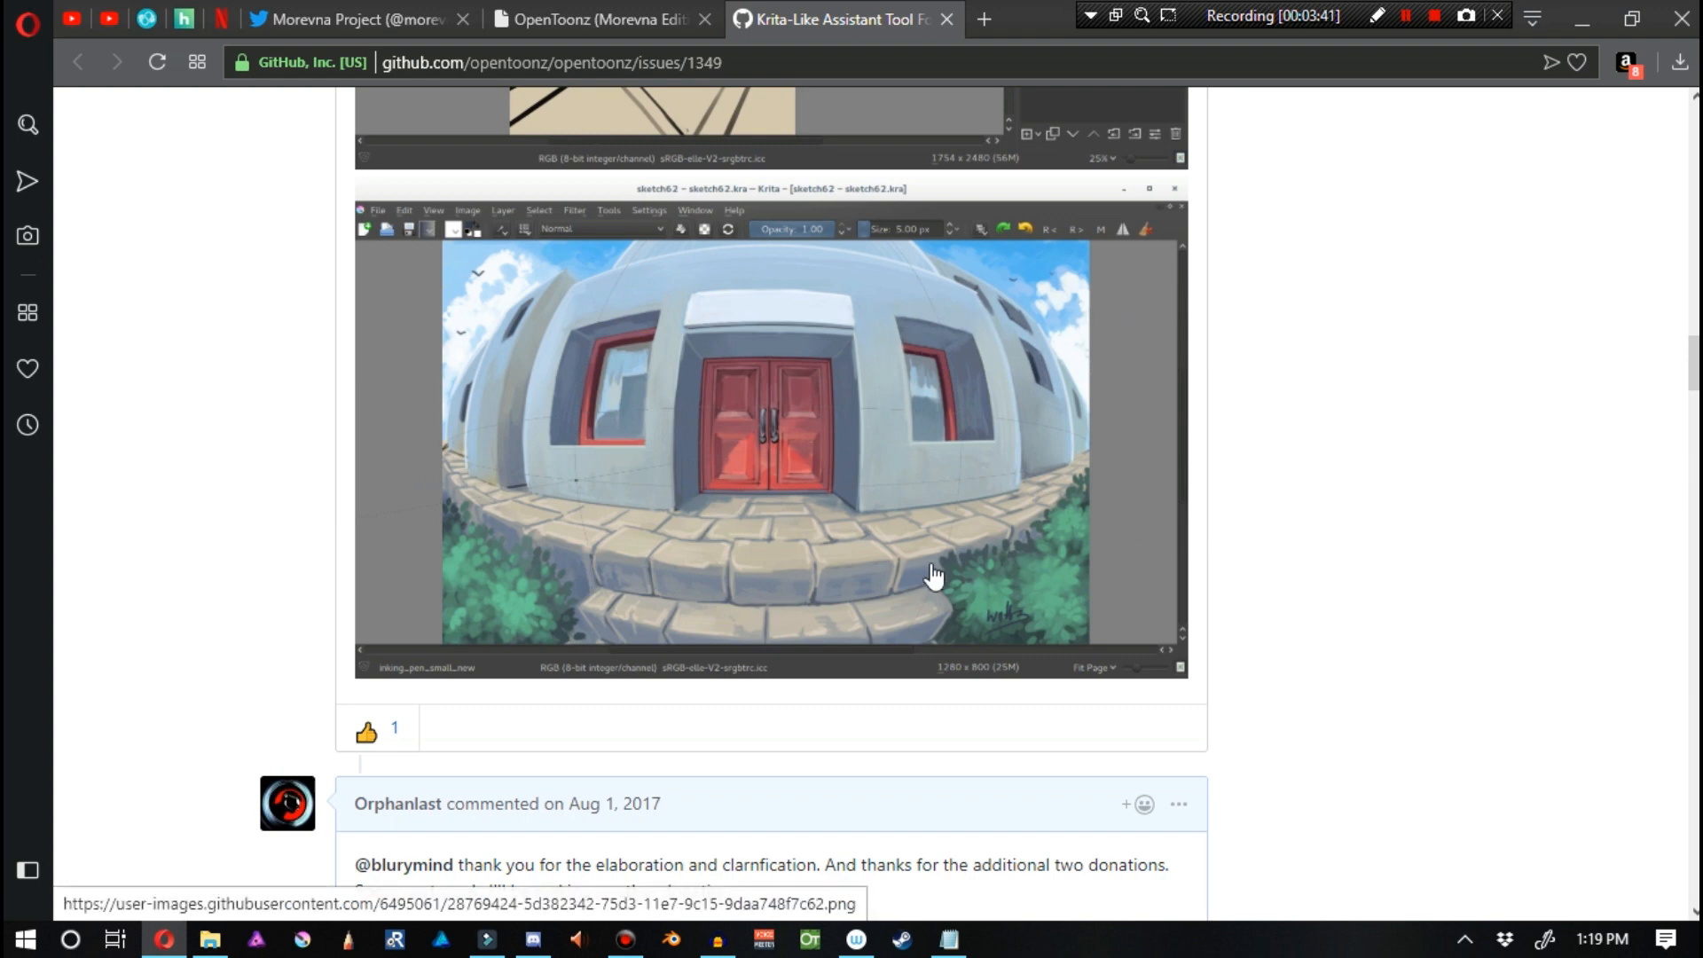
pyautogui.moveTo(1070, 487)
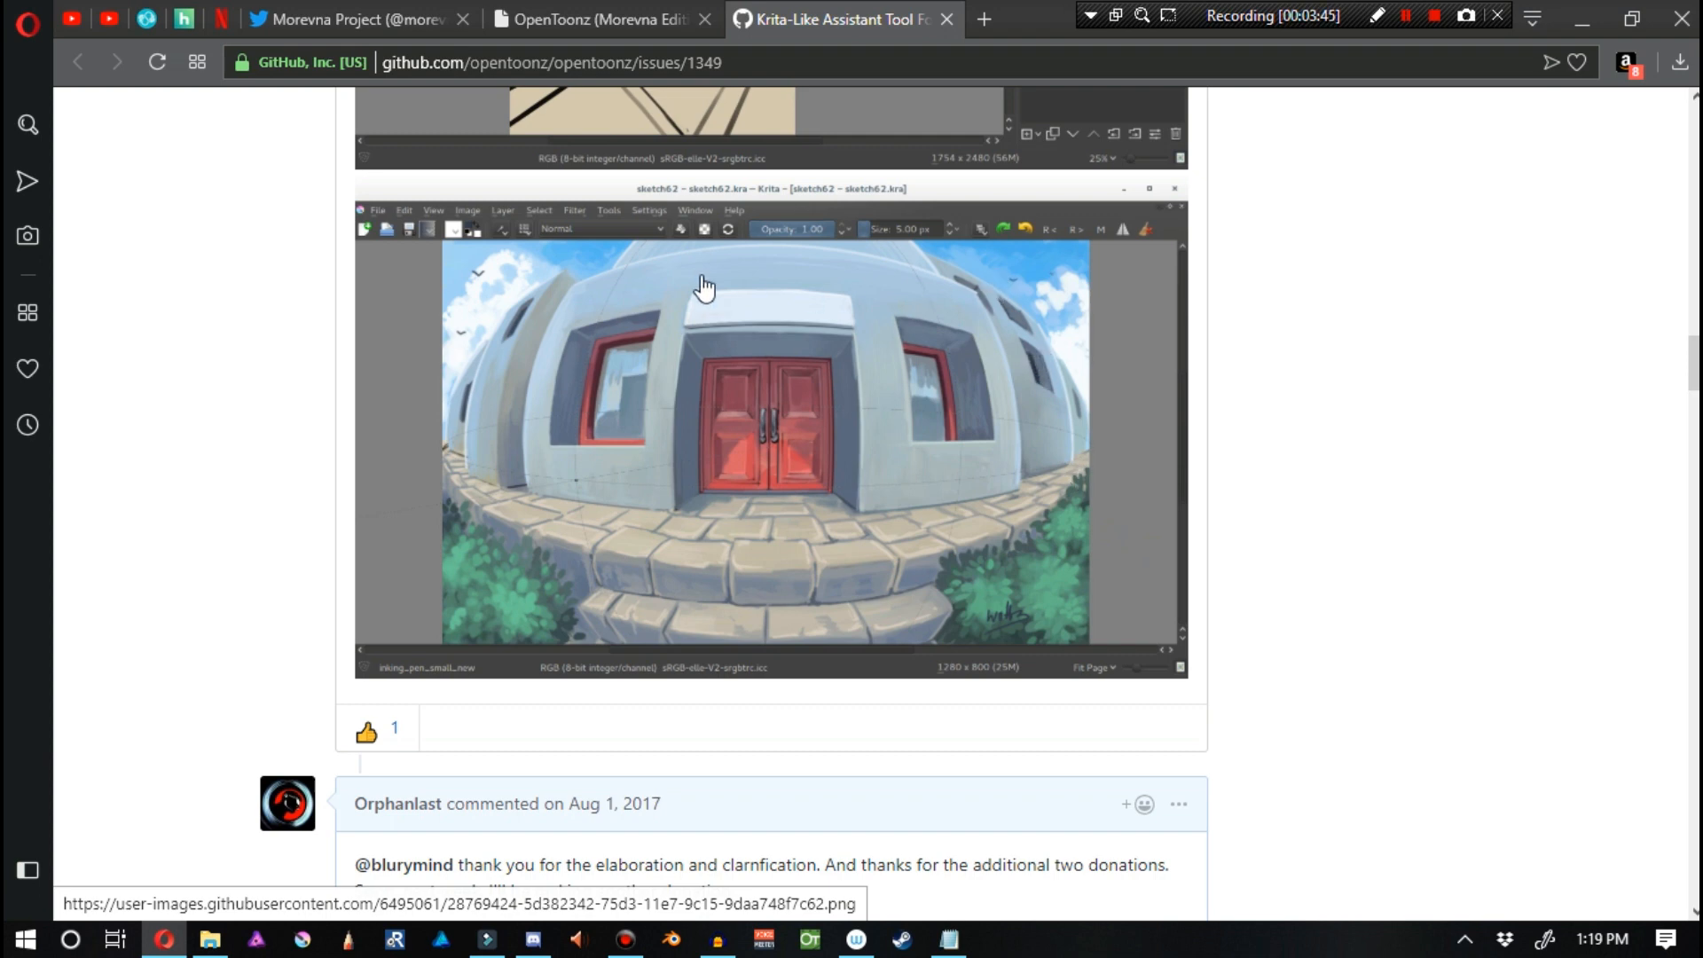
pyautogui.moveTo(1001, 504)
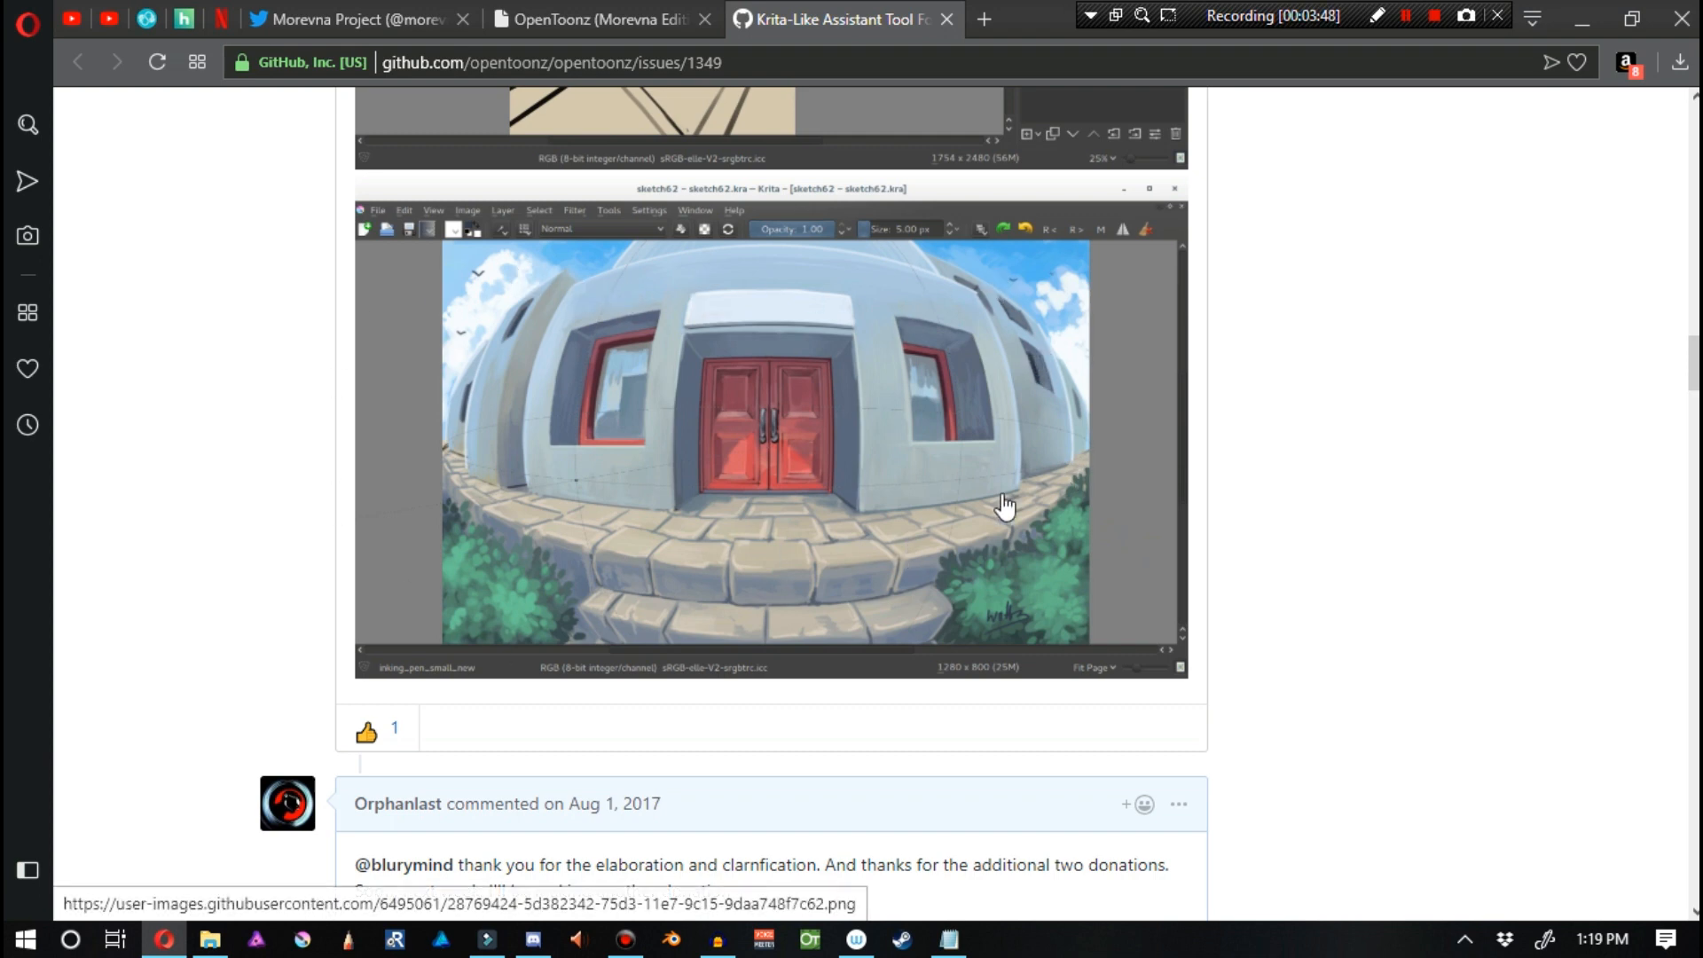
pyautogui.moveTo(1089, 437)
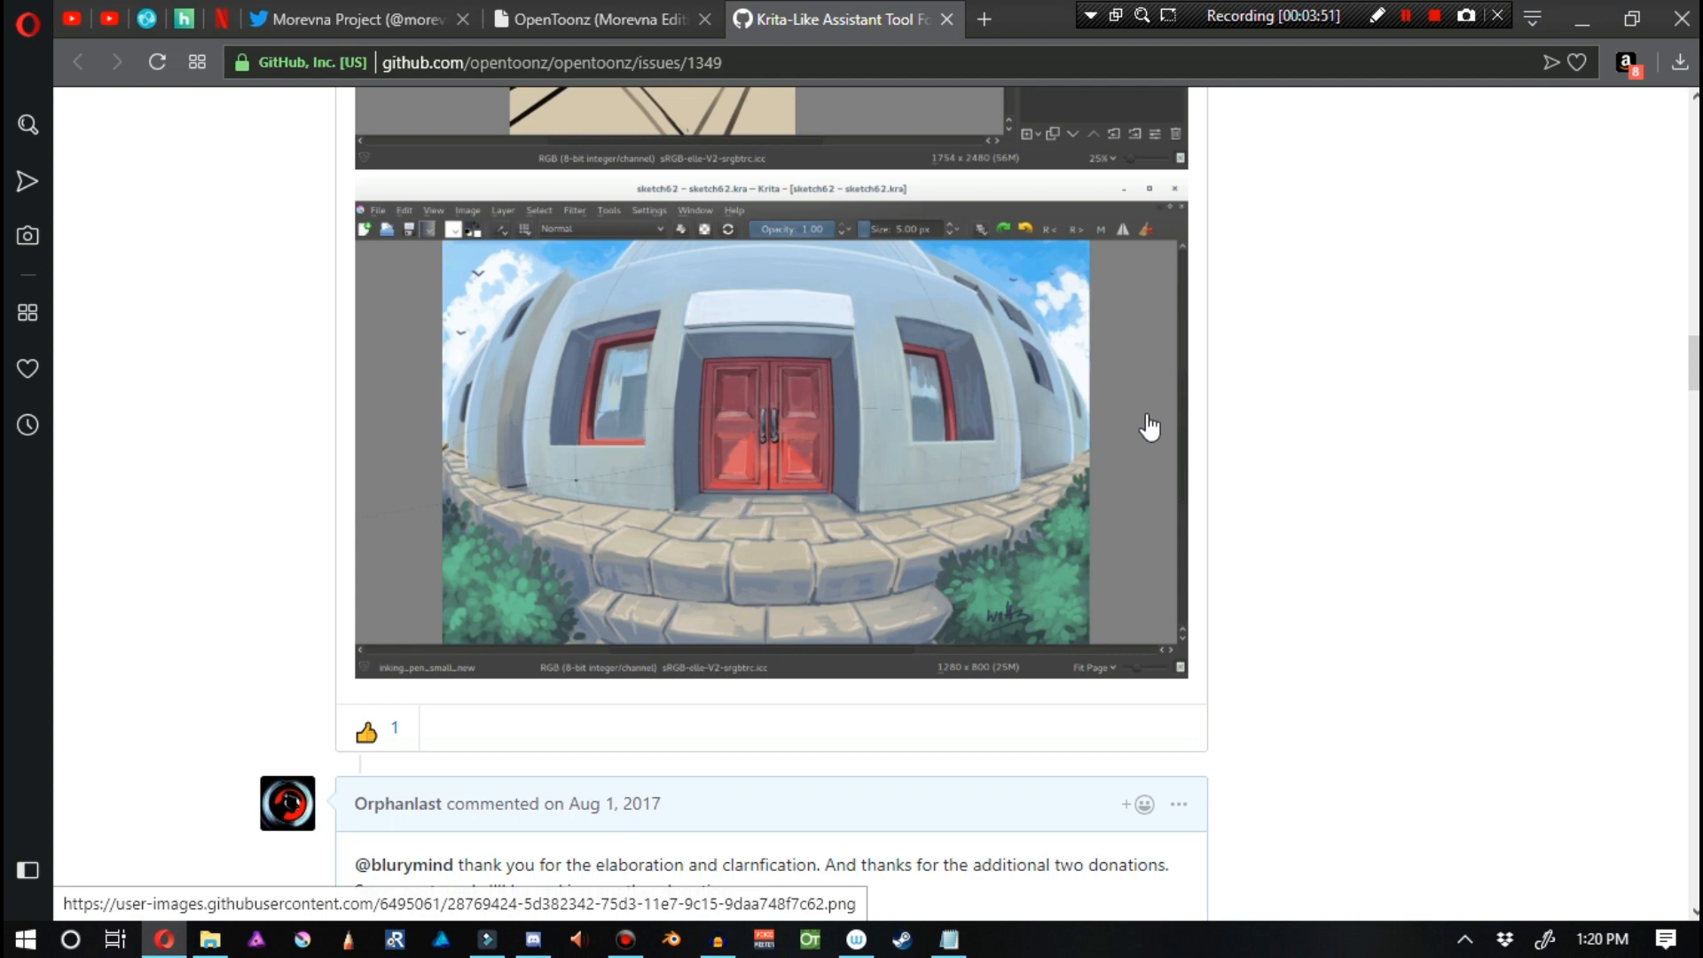
pyautogui.moveTo(543, 500)
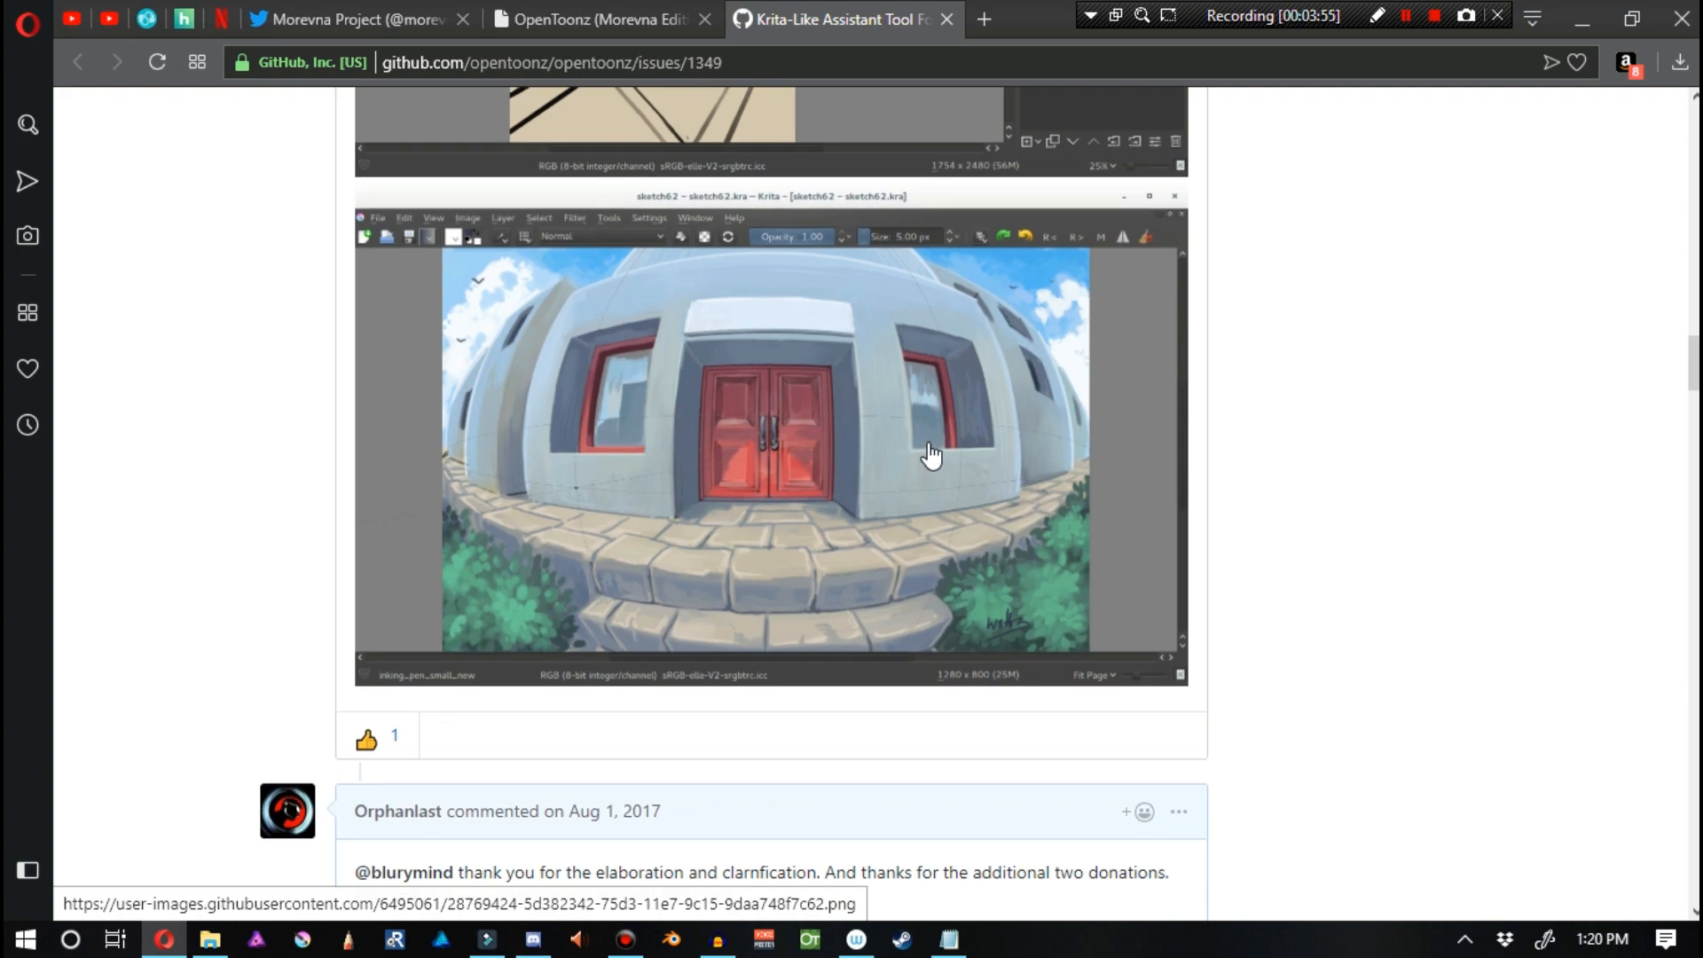
pyautogui.scroll(-3)
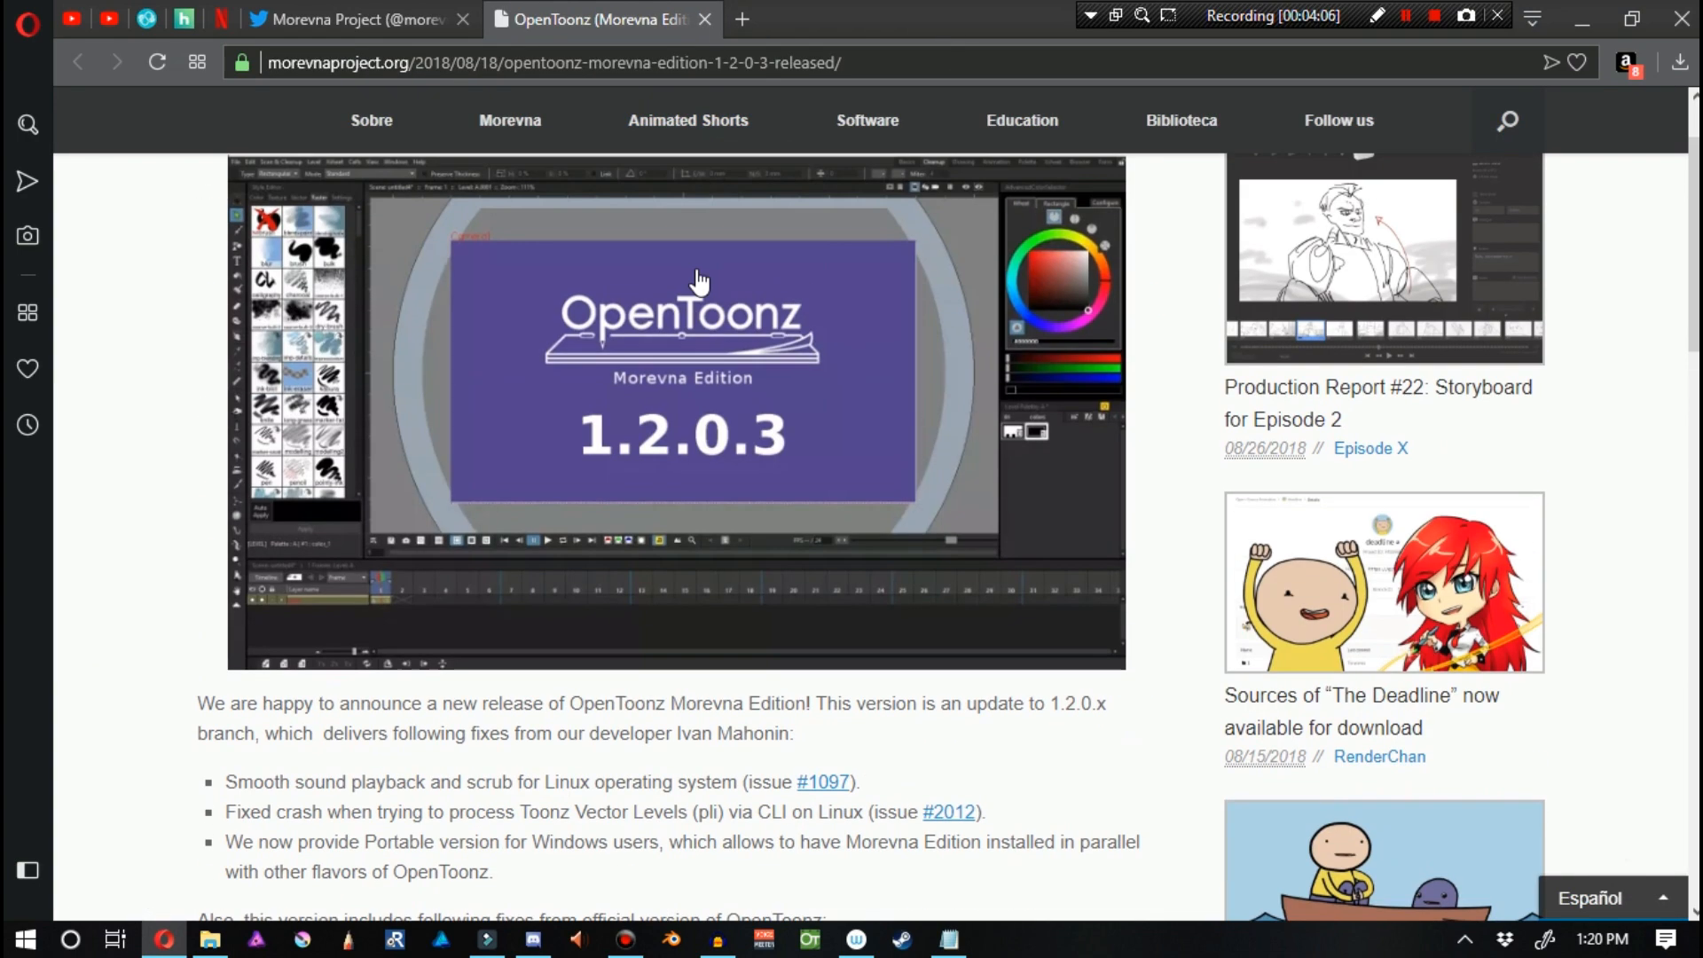
# Scroll down the release post to the Linux sound playback and CLI crash fixes.
pyautogui.scroll(-3)
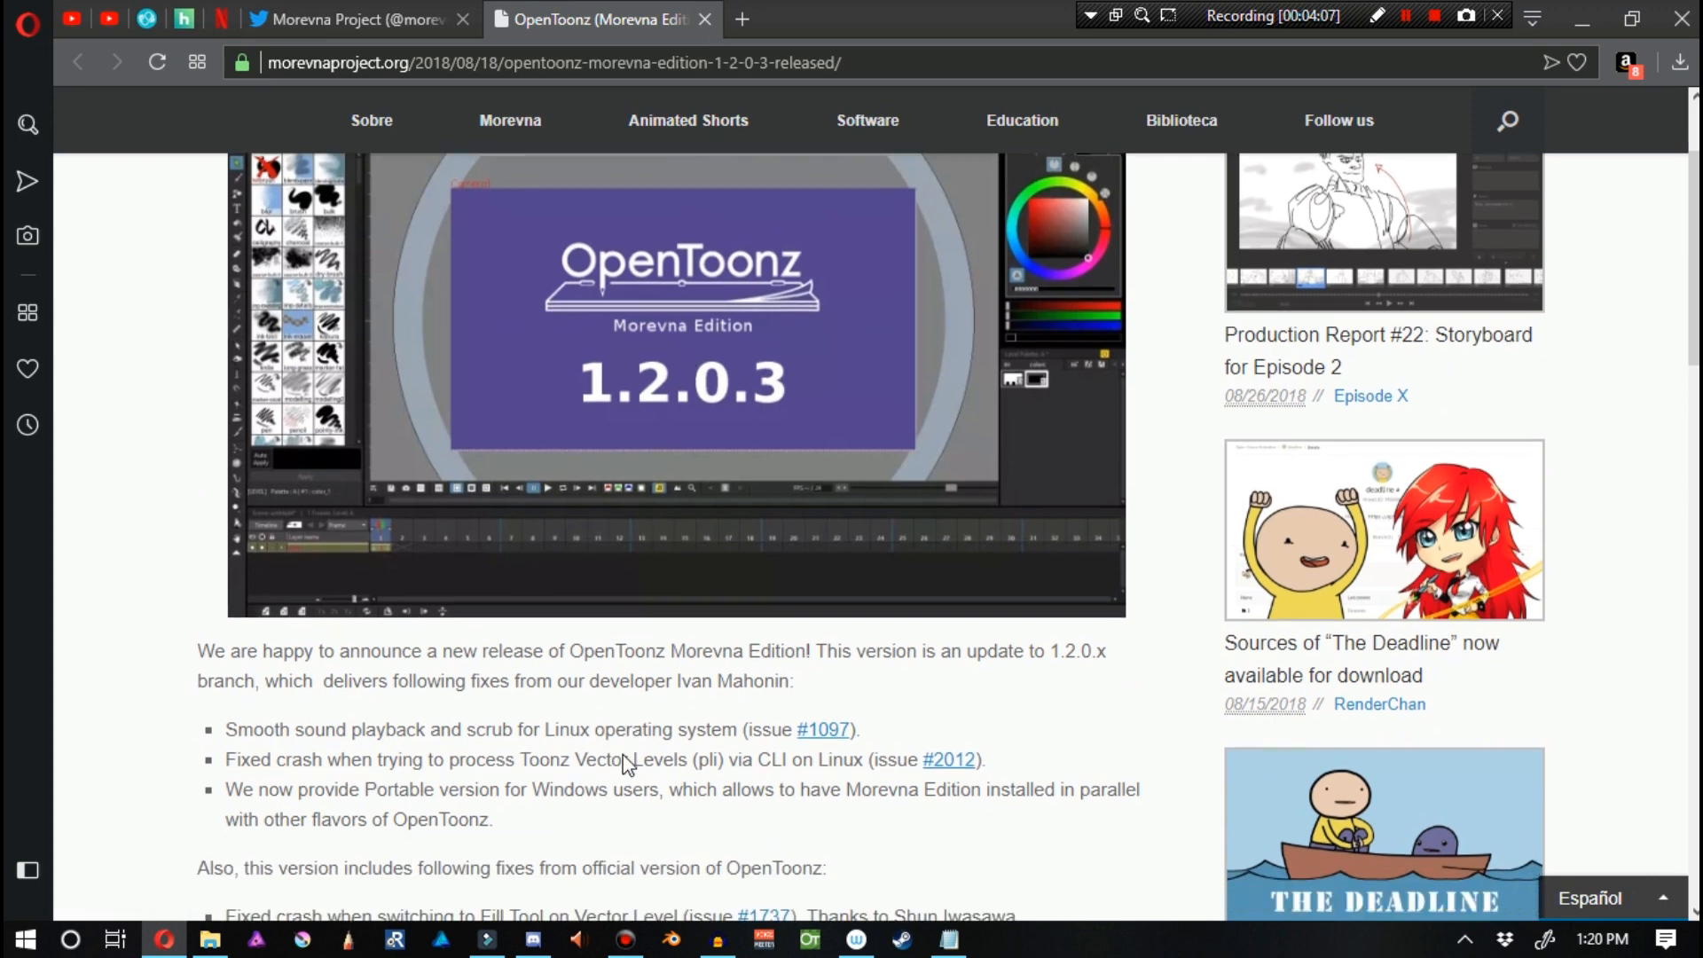
pyautogui.scroll(-3)
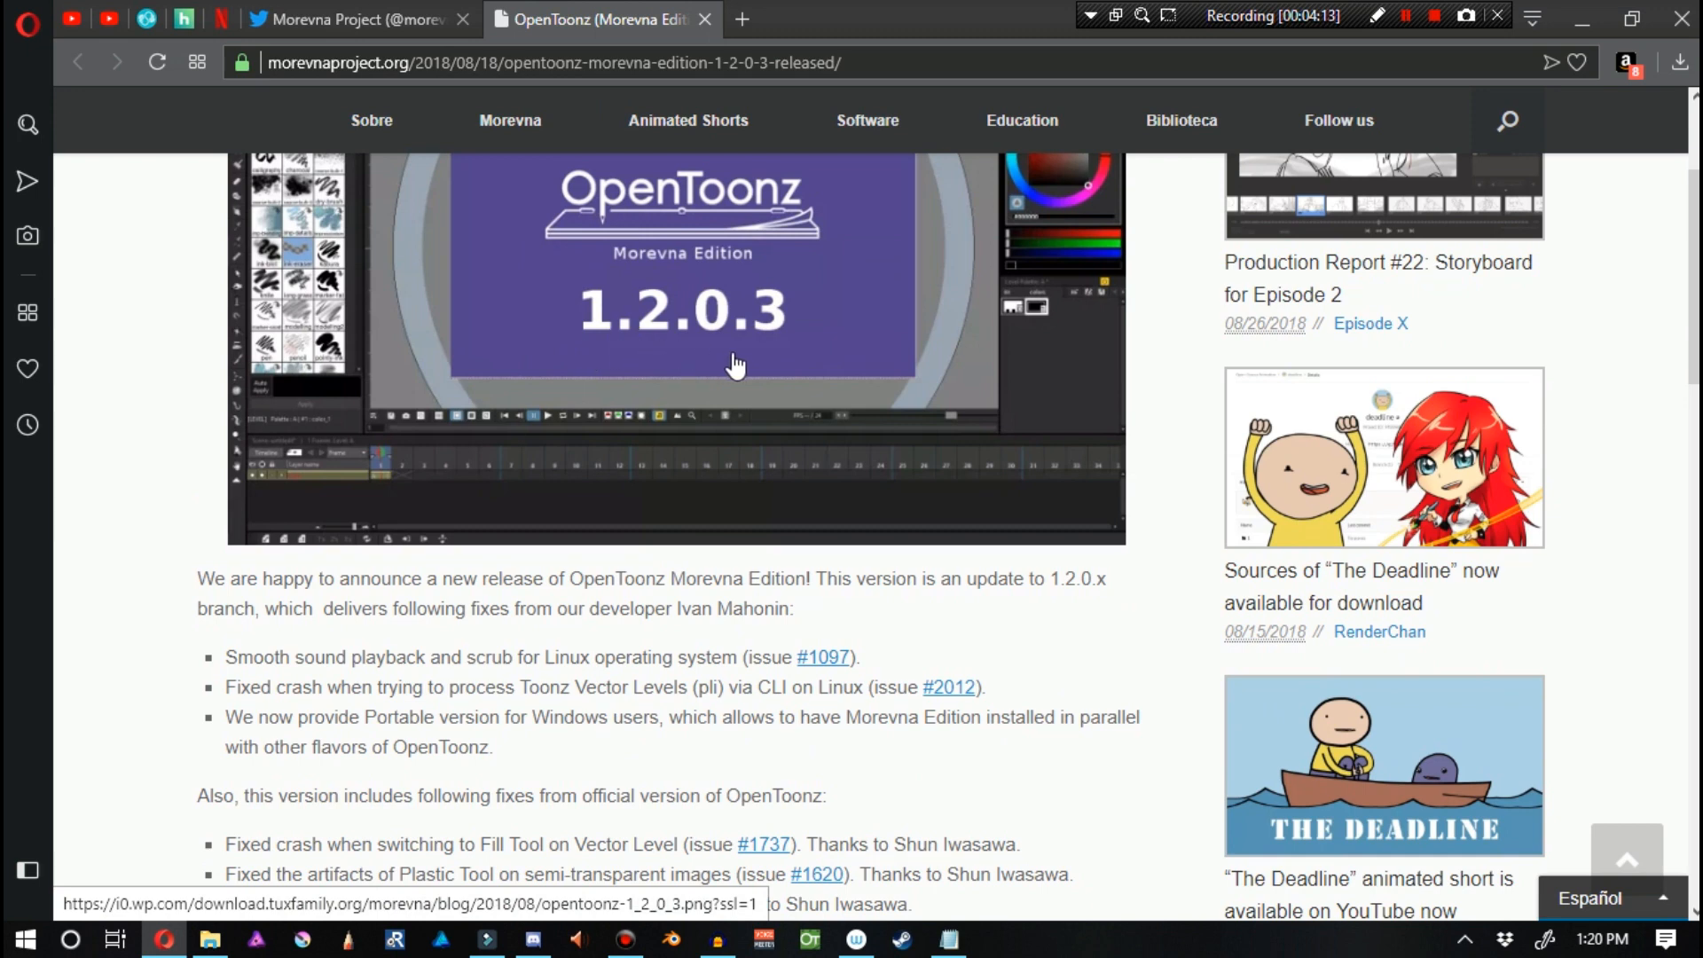
pyautogui.scroll(-3)
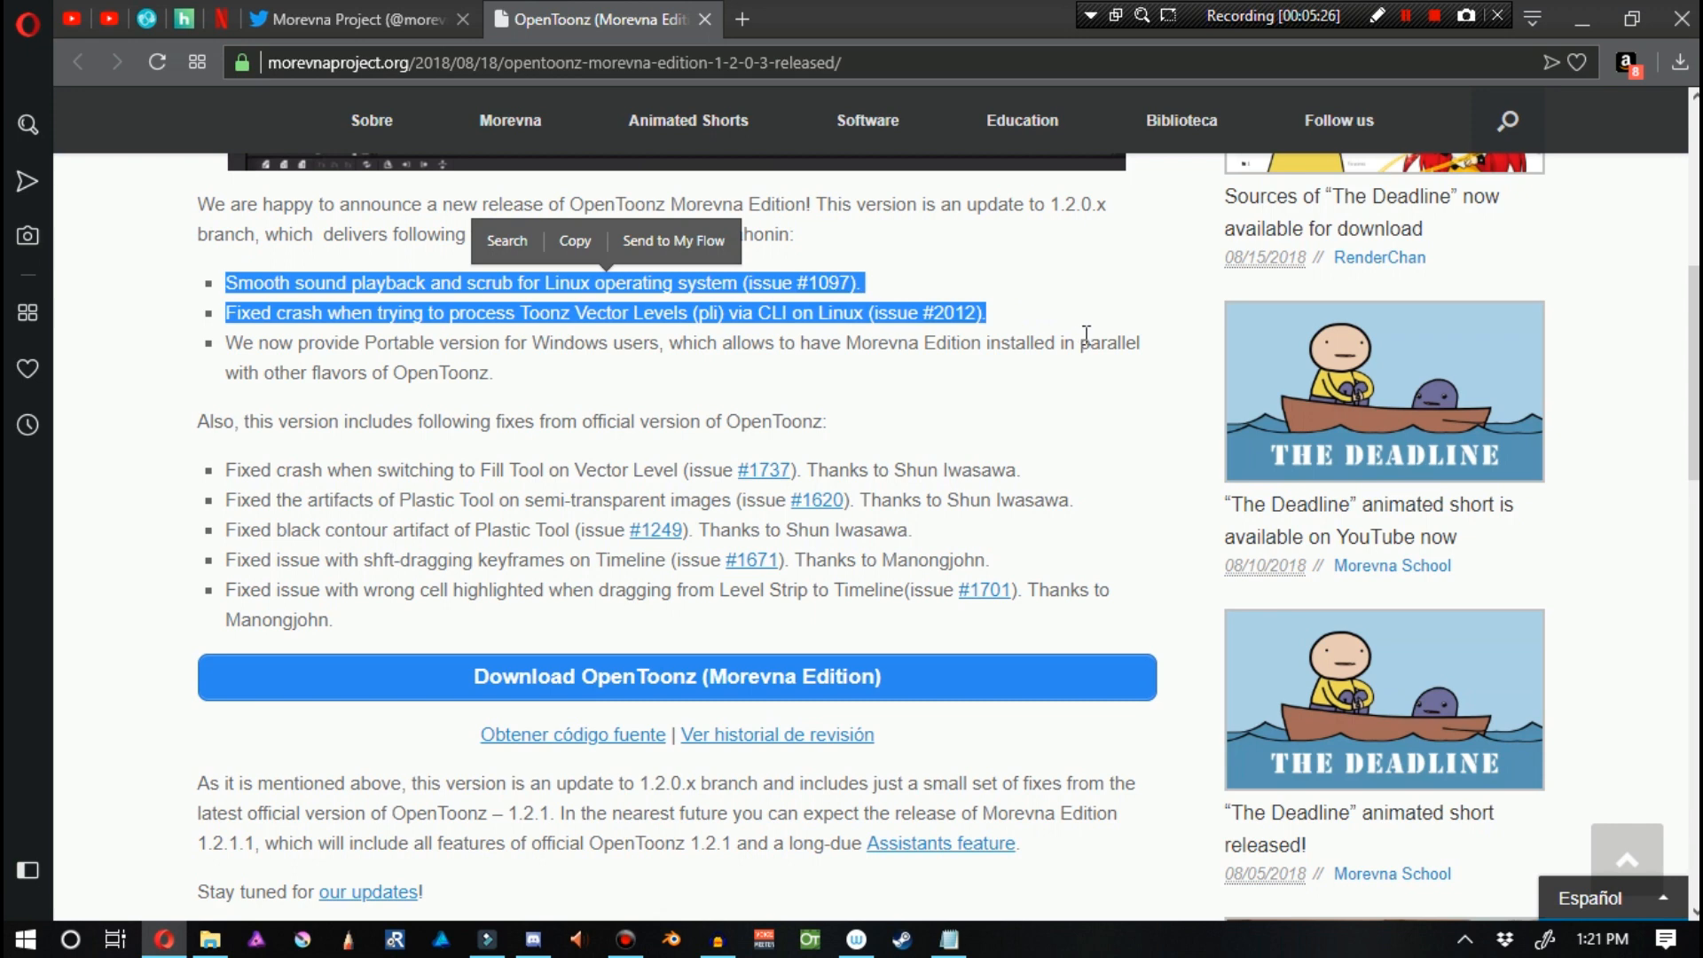
pyautogui.moveTo(932, 215)
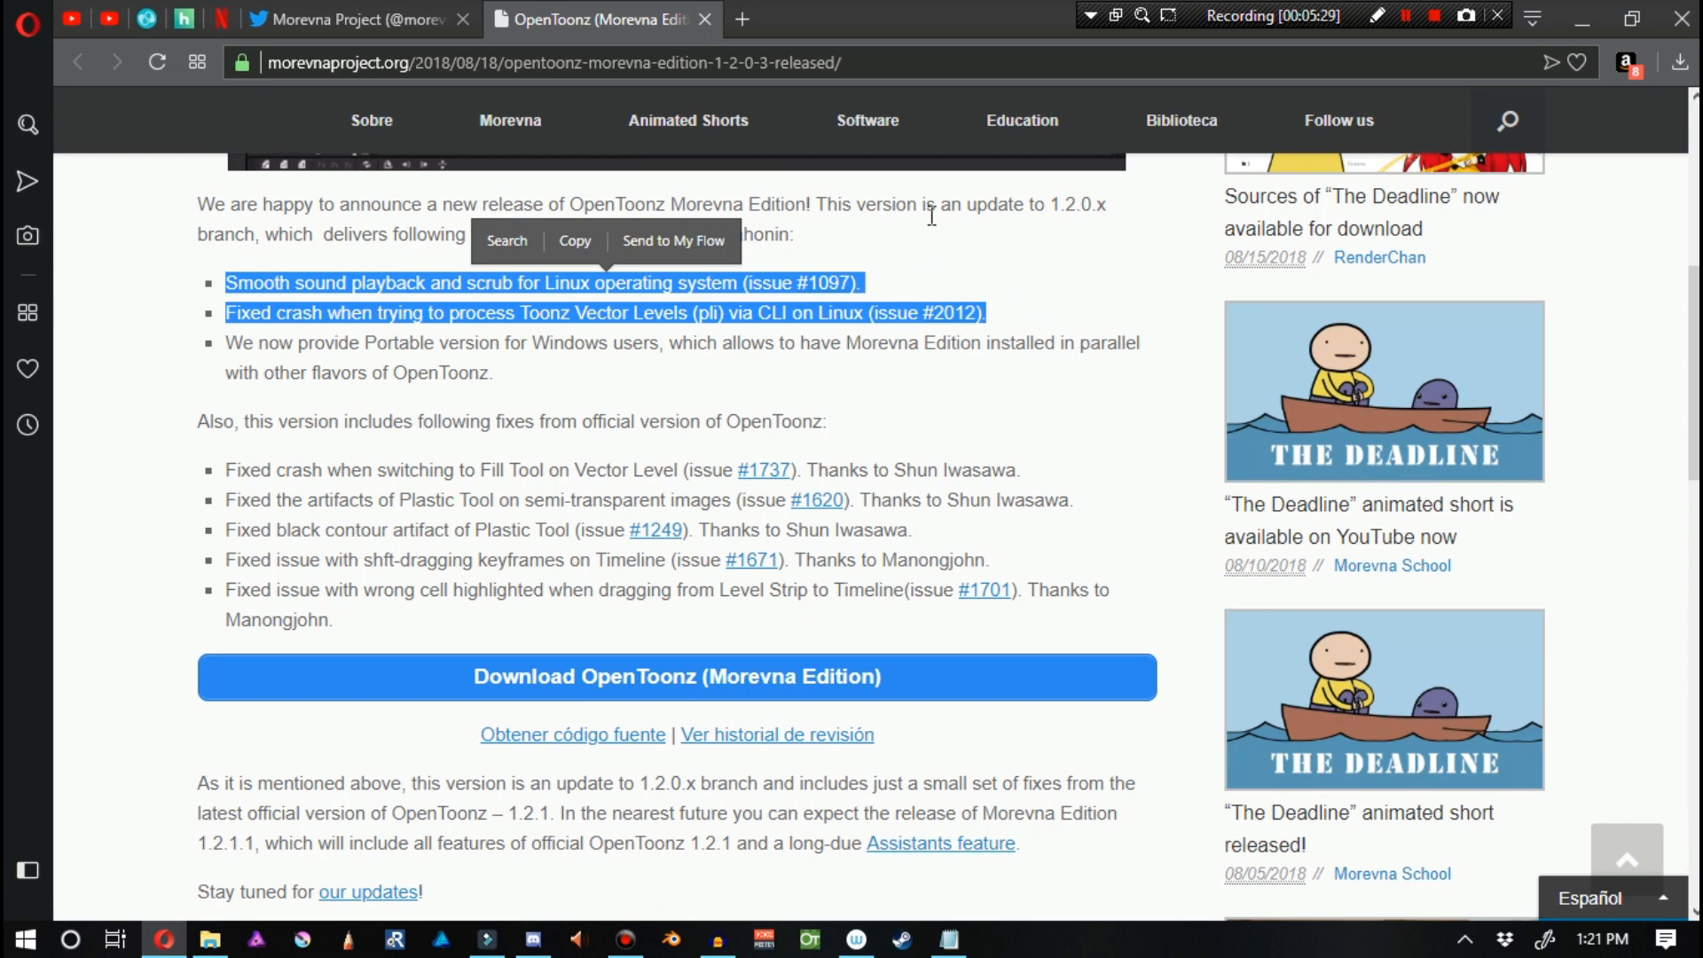
pyautogui.moveTo(1032, 270)
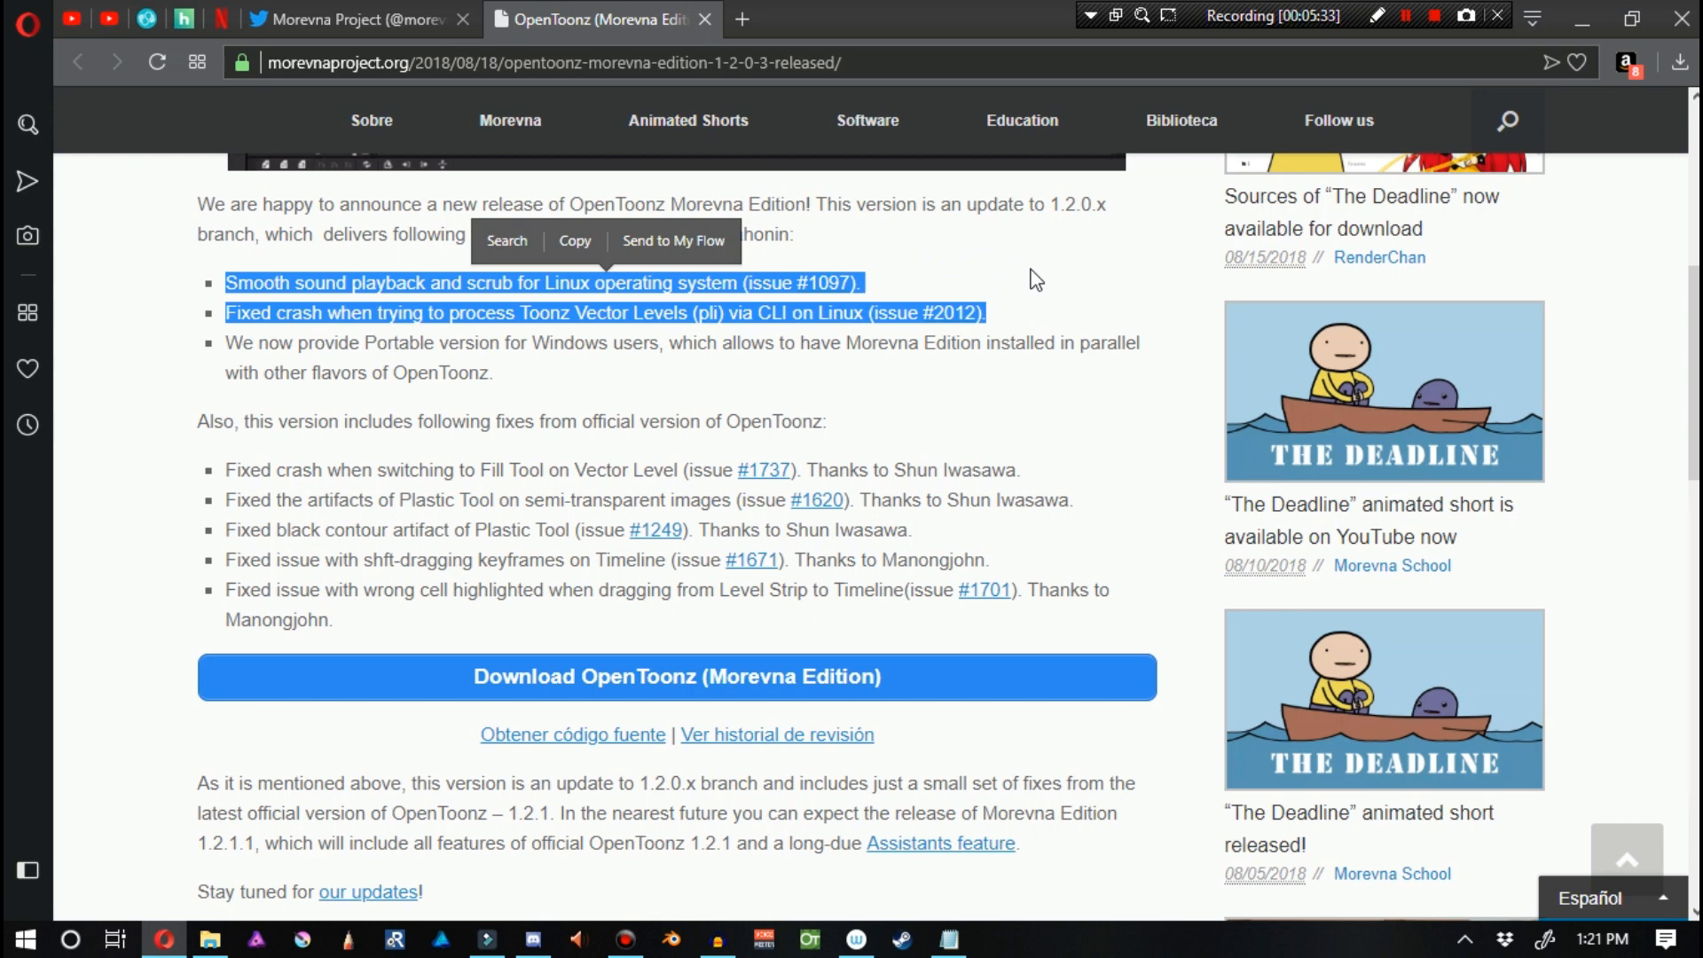
pyautogui.moveTo(171, 445)
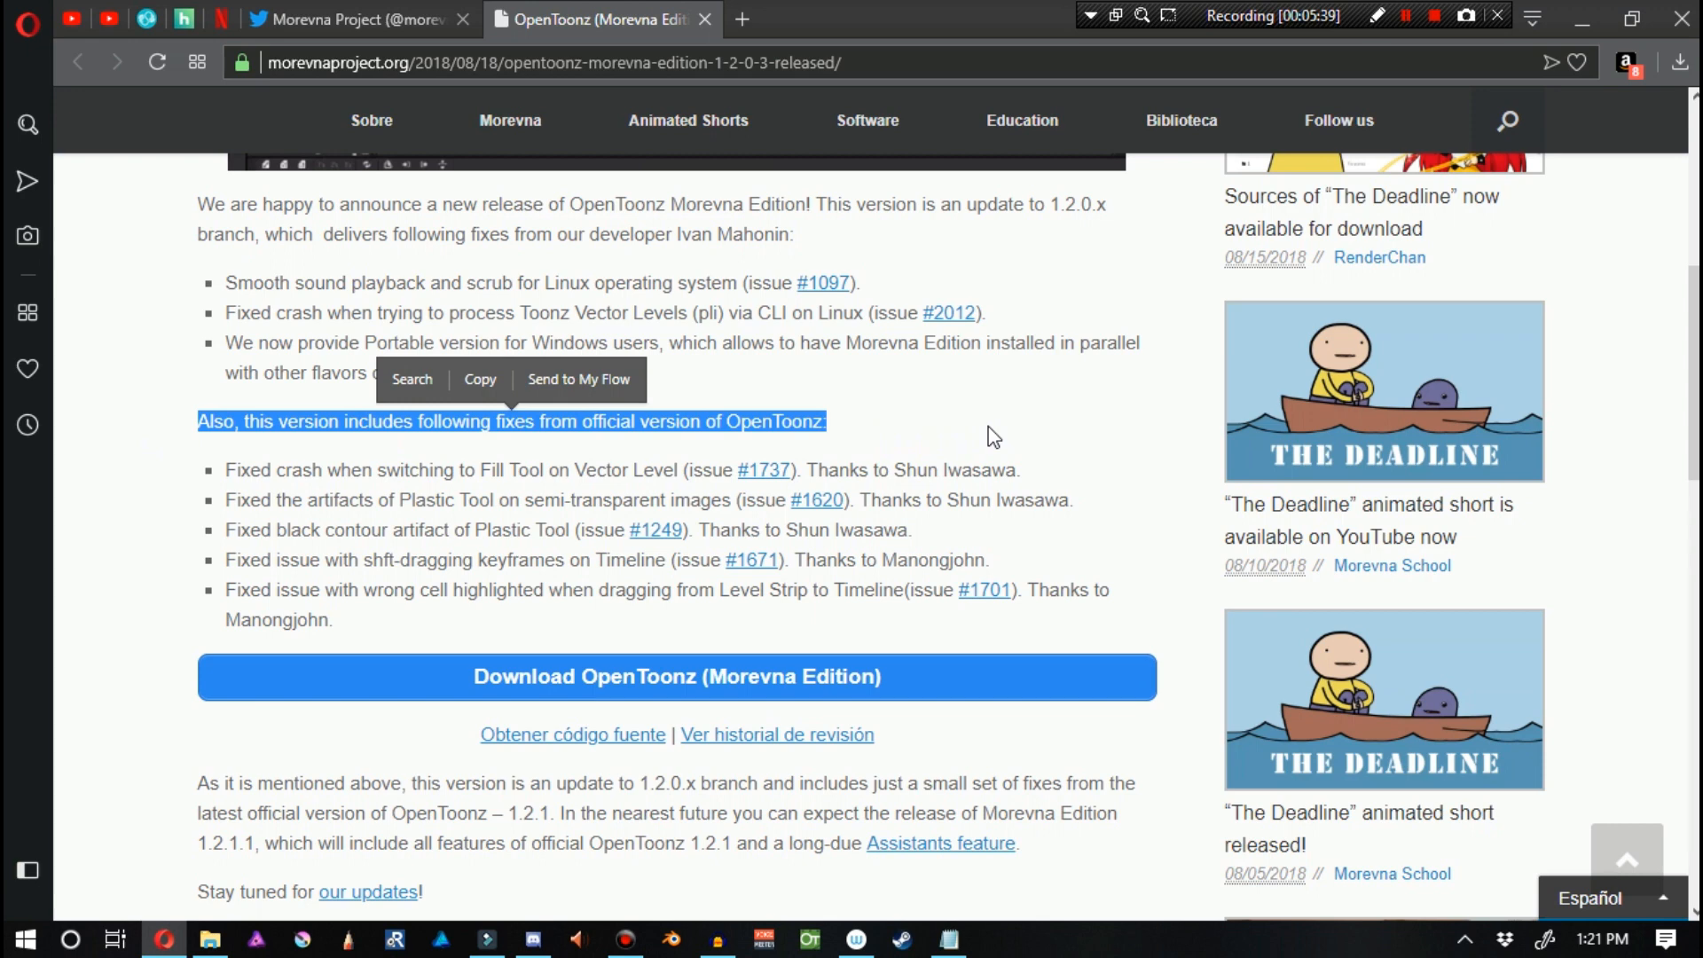
pyautogui.moveTo(238, 475)
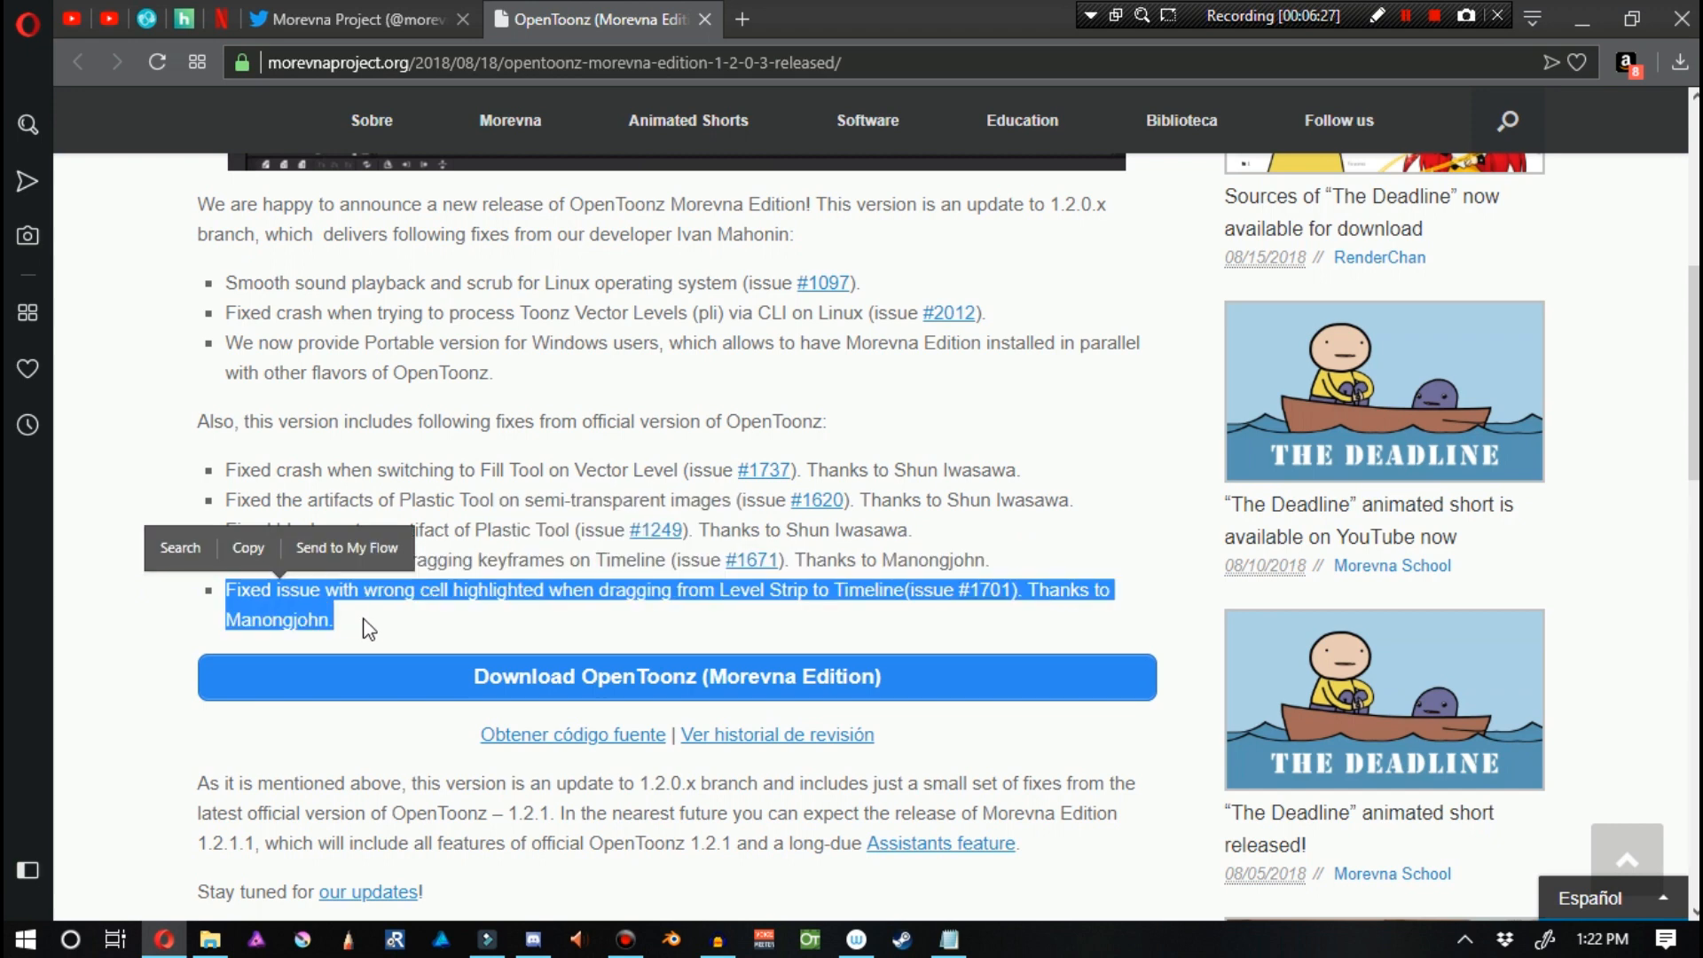
pyautogui.moveTo(456, 633)
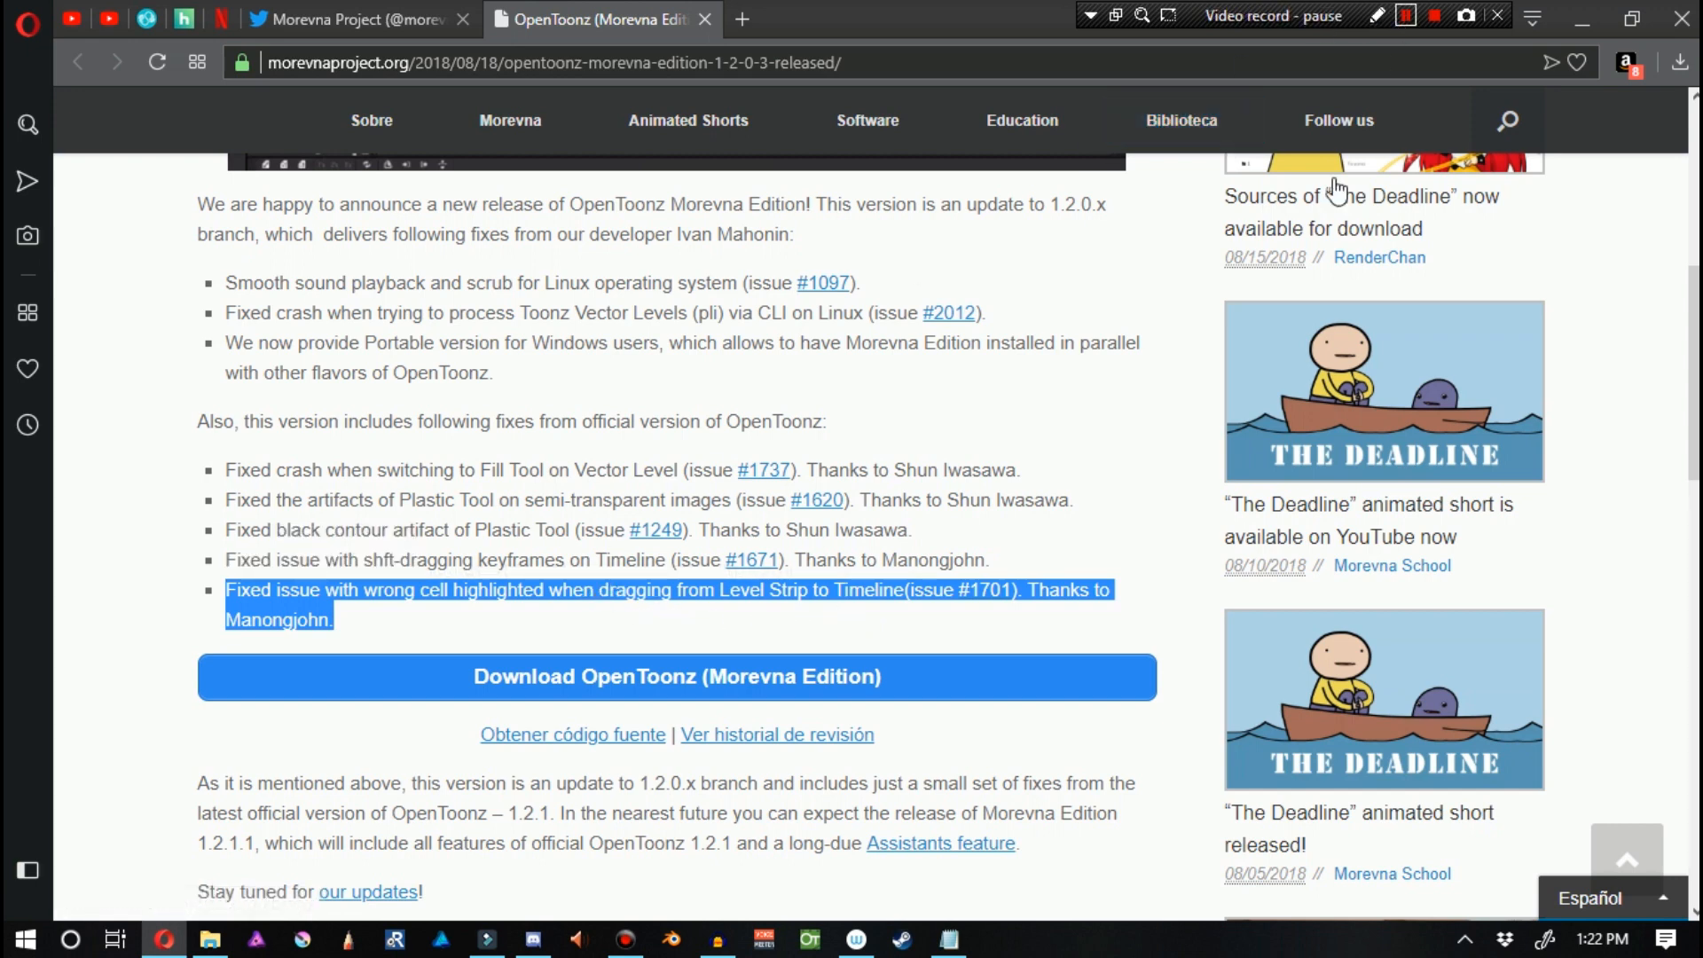
pyautogui.scroll(-3)
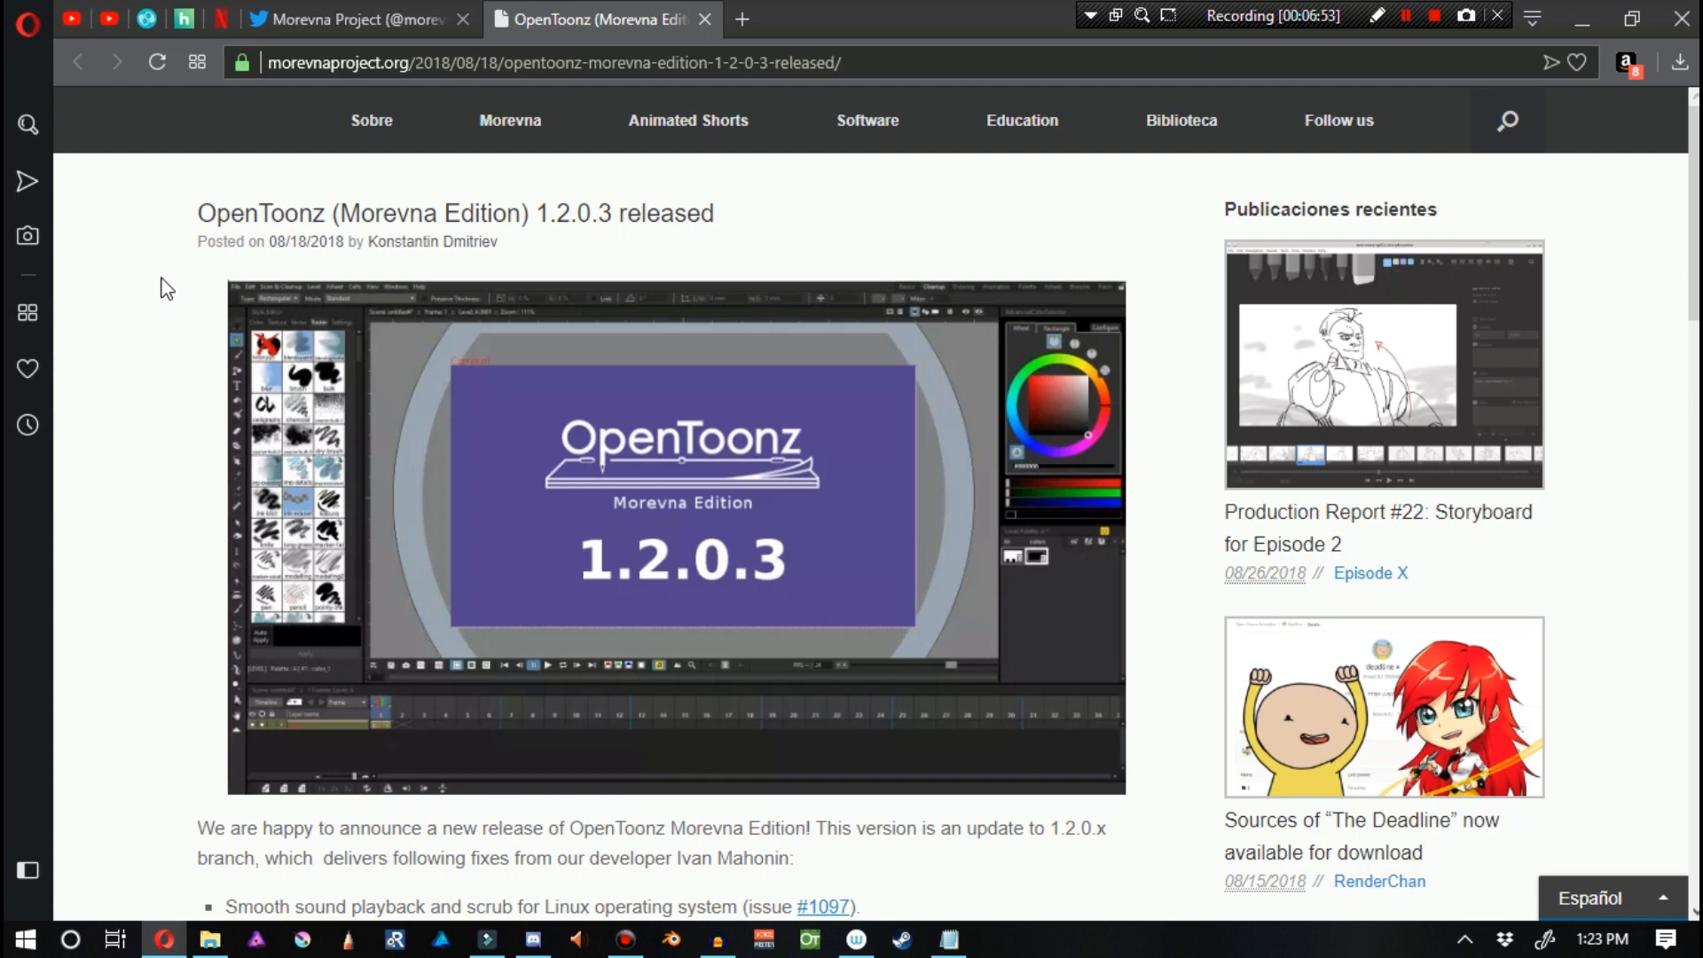
pyautogui.scroll(-3)
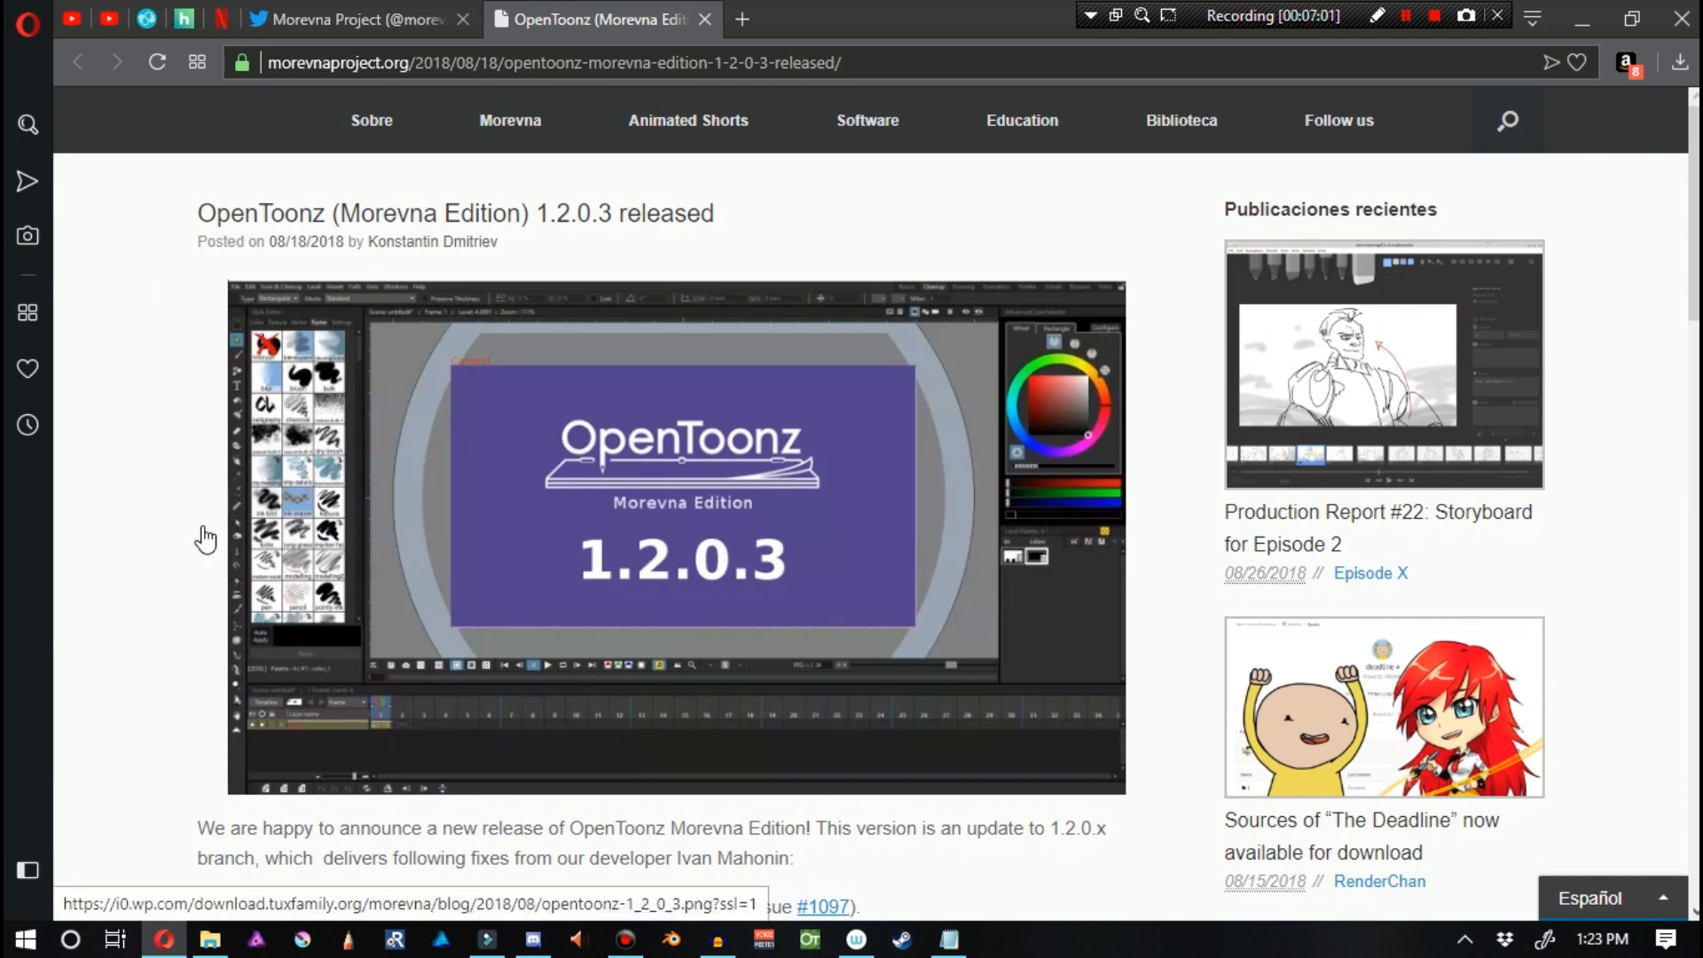
pyautogui.scroll(-3)
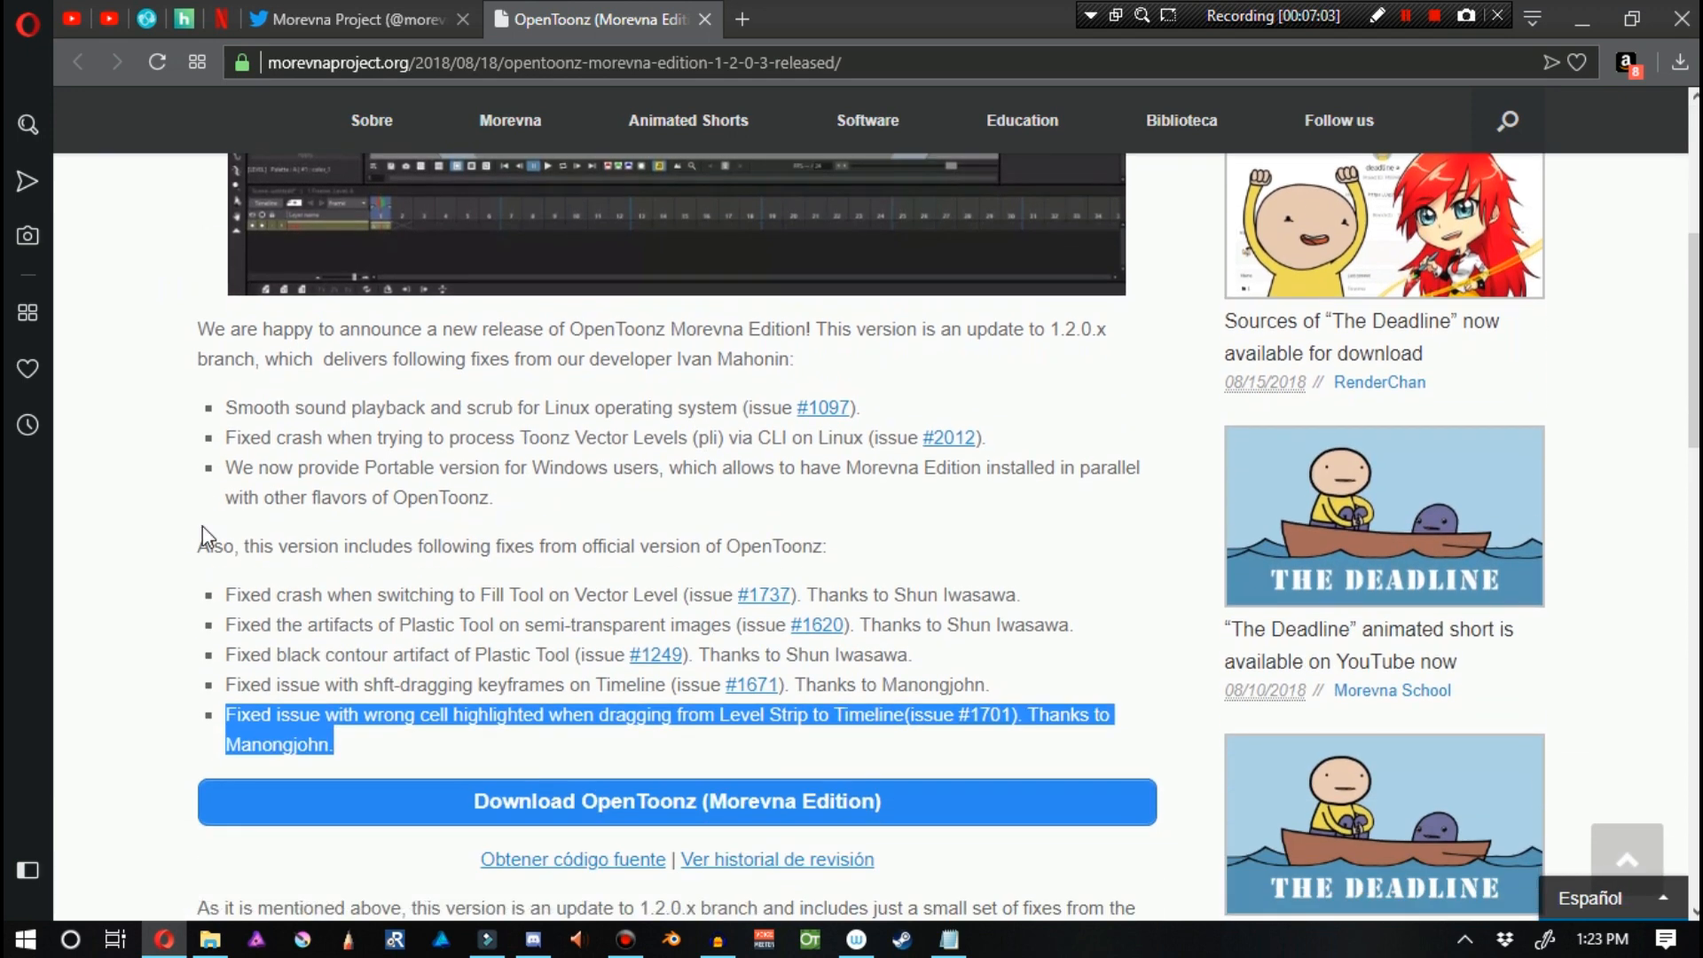